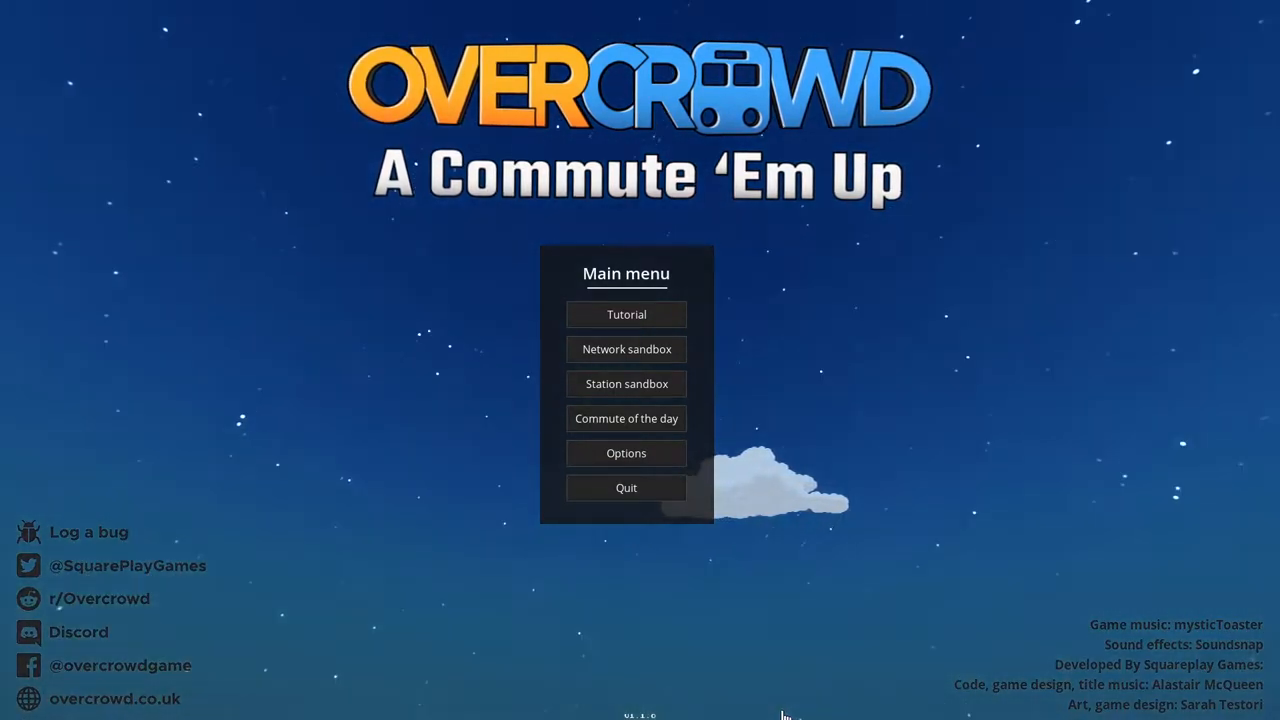
{"action": "mouse_move", "coordinate": [735, 641]}
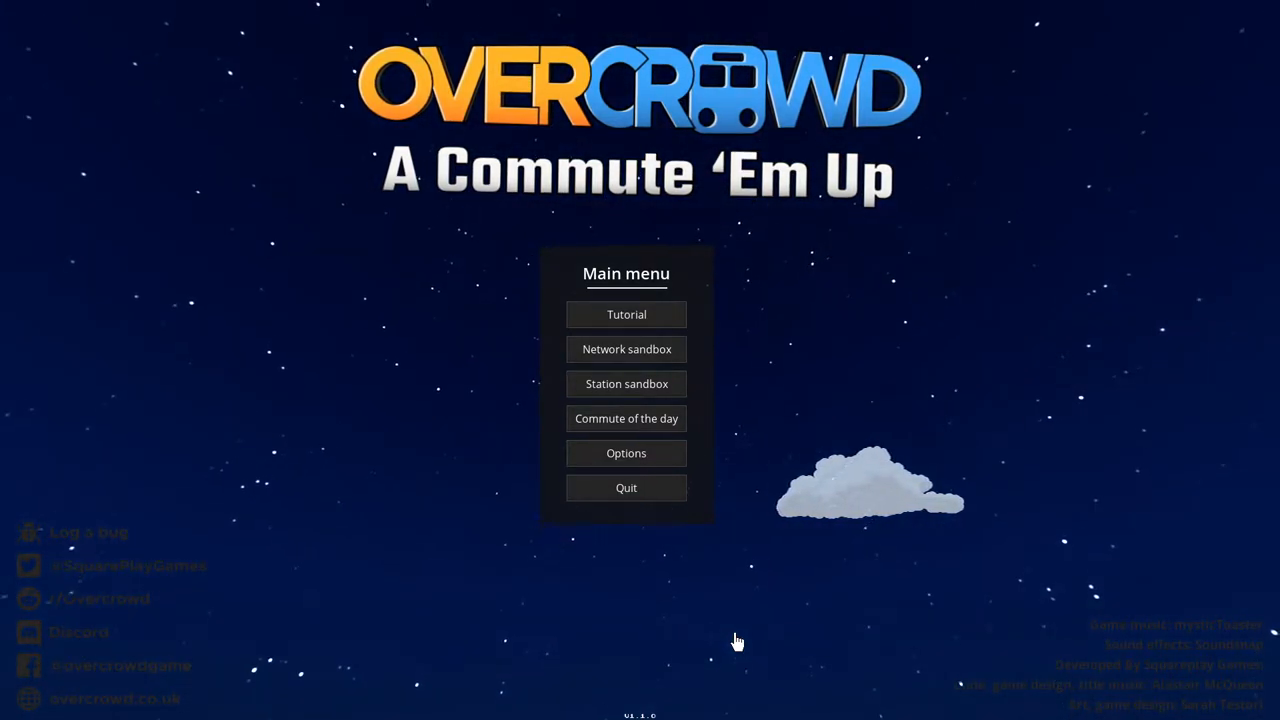
{"action": "mouse_move", "coordinate": [743, 642]}
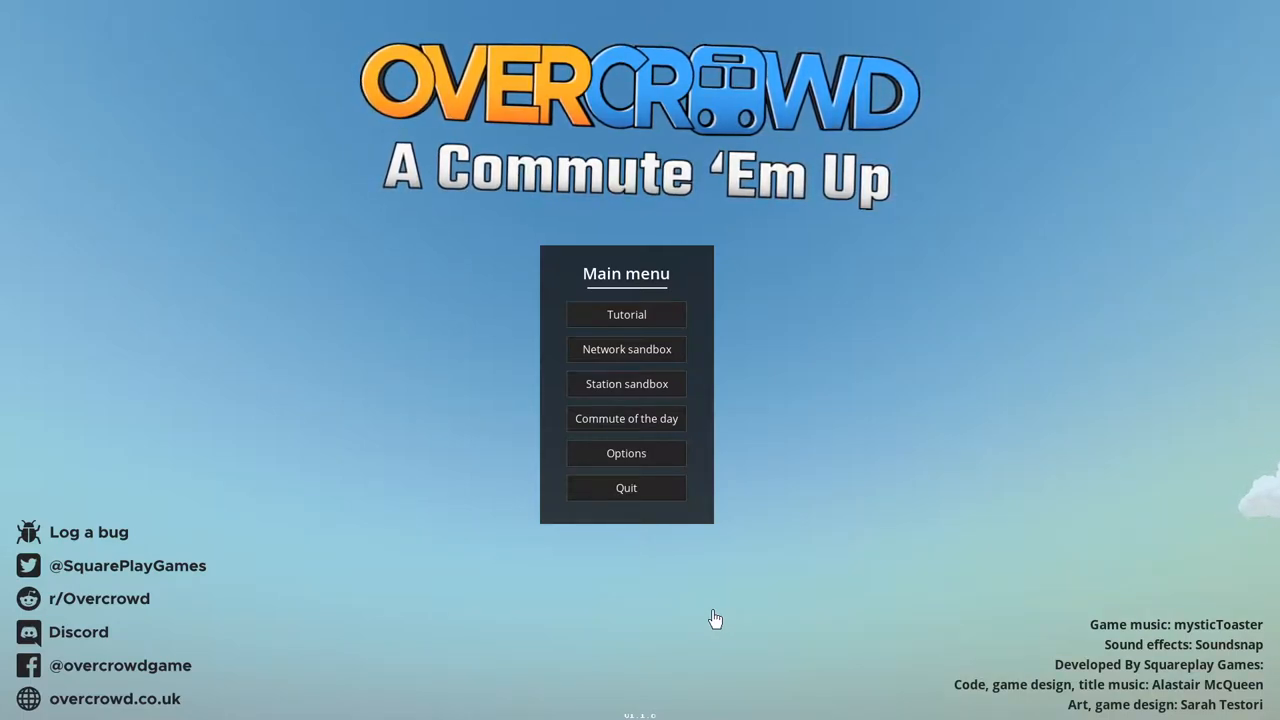
{"action": "mouse_move", "coordinate": [611, 488]}
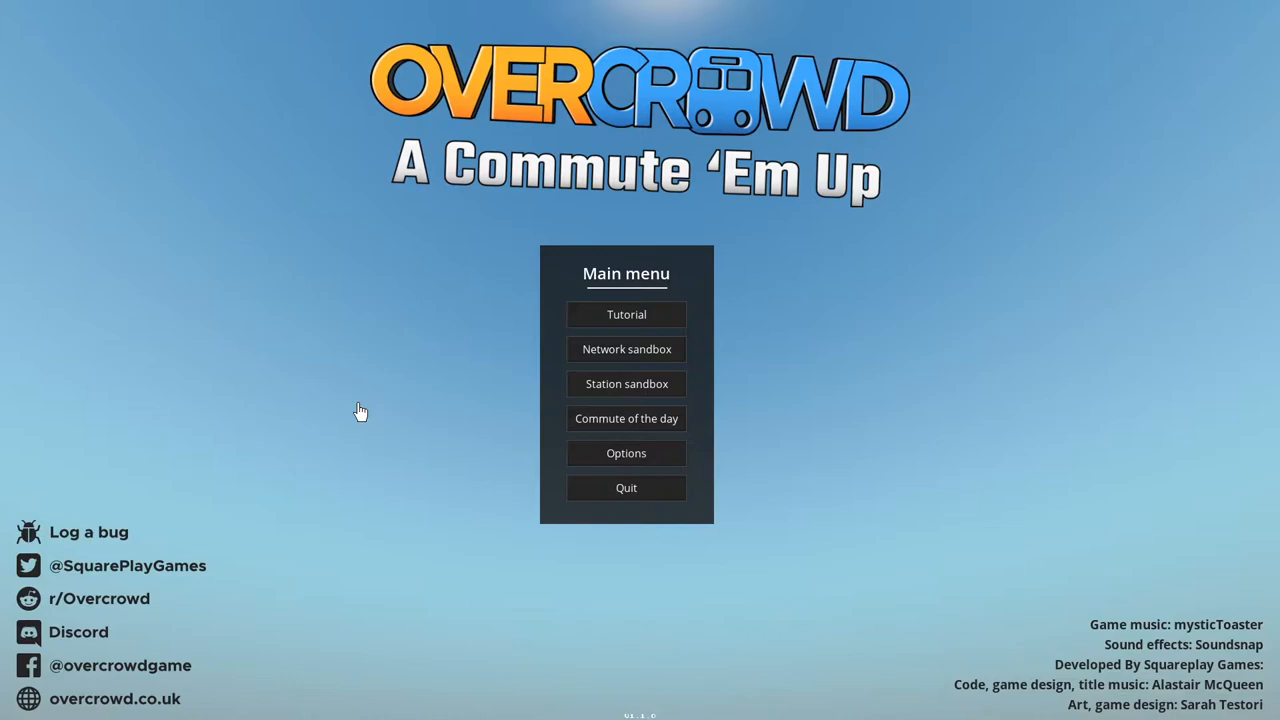
{"action": "mouse_move", "coordinate": [420, 392]}
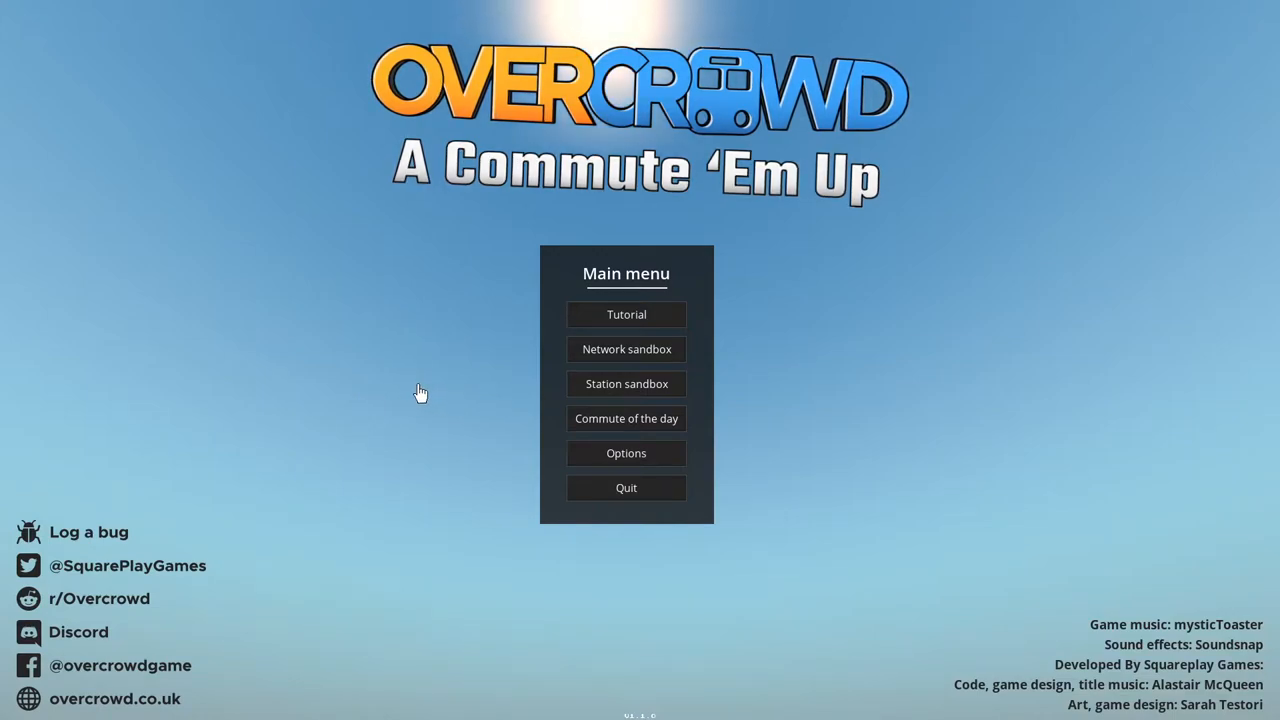
{"action": "mouse_move", "coordinate": [890, 336]}
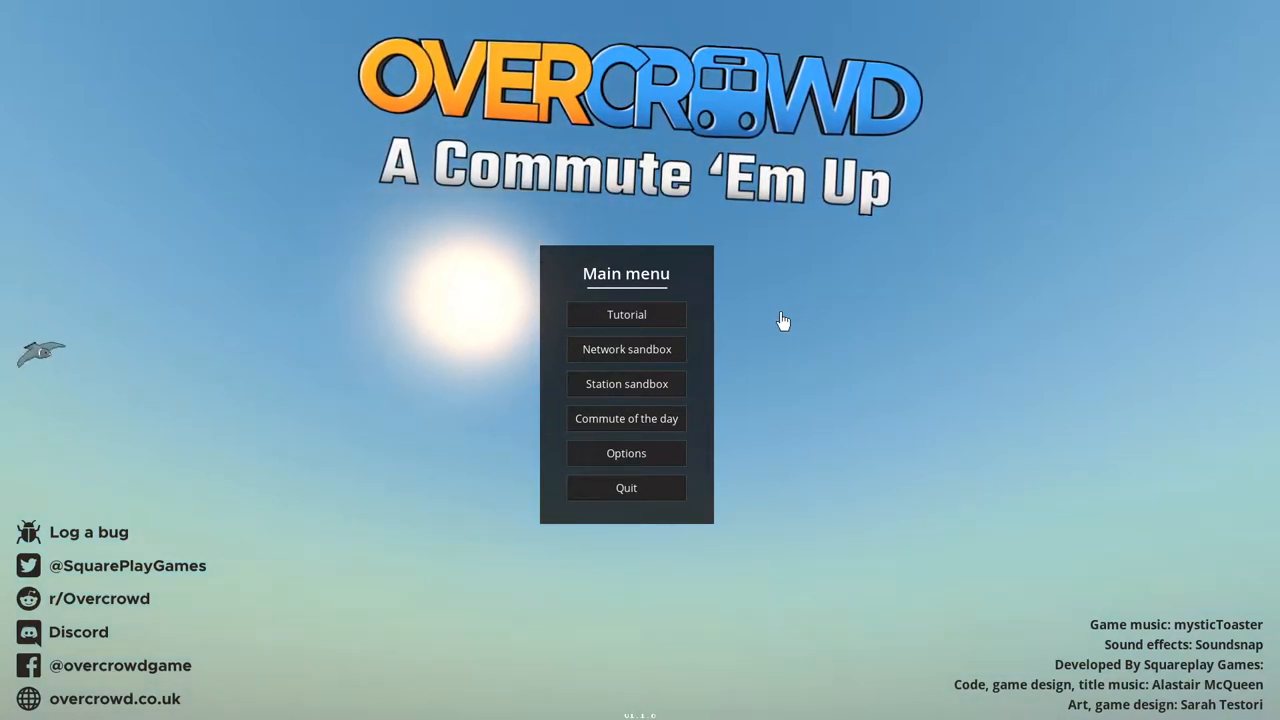
{"action": "mouse_move", "coordinate": [804, 312]}
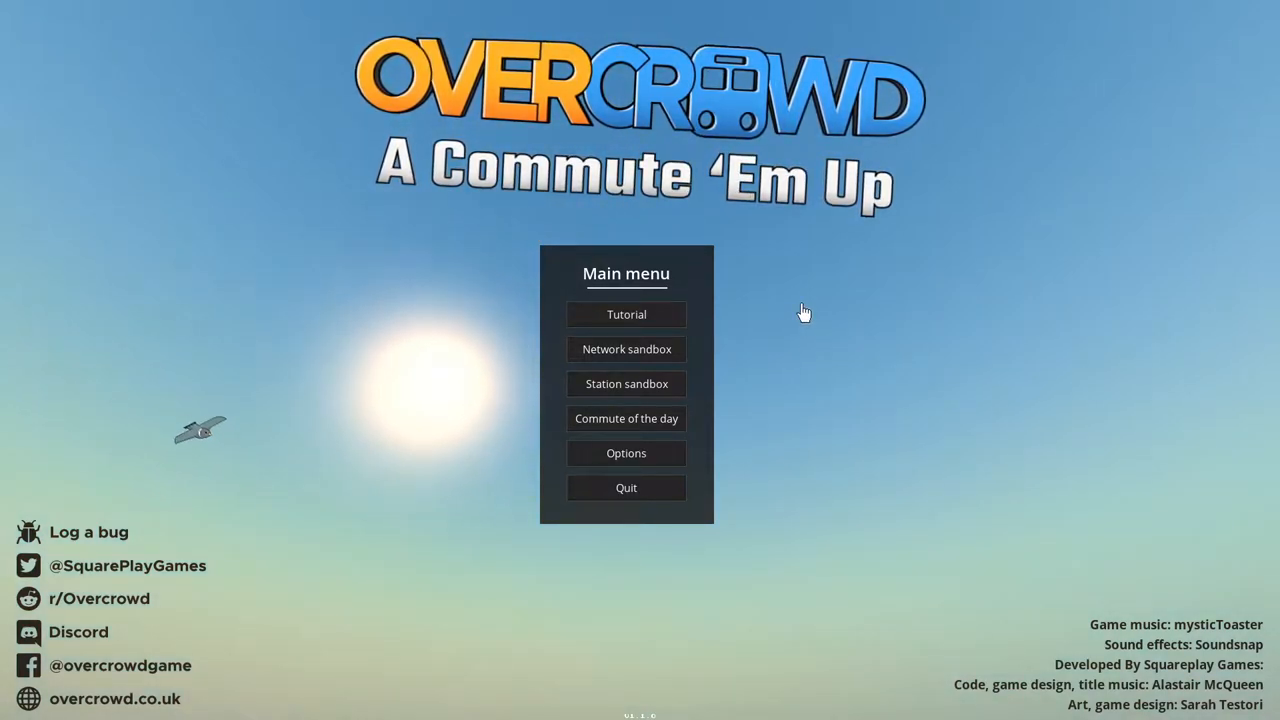
{"action": "mouse_move", "coordinate": [793, 324]}
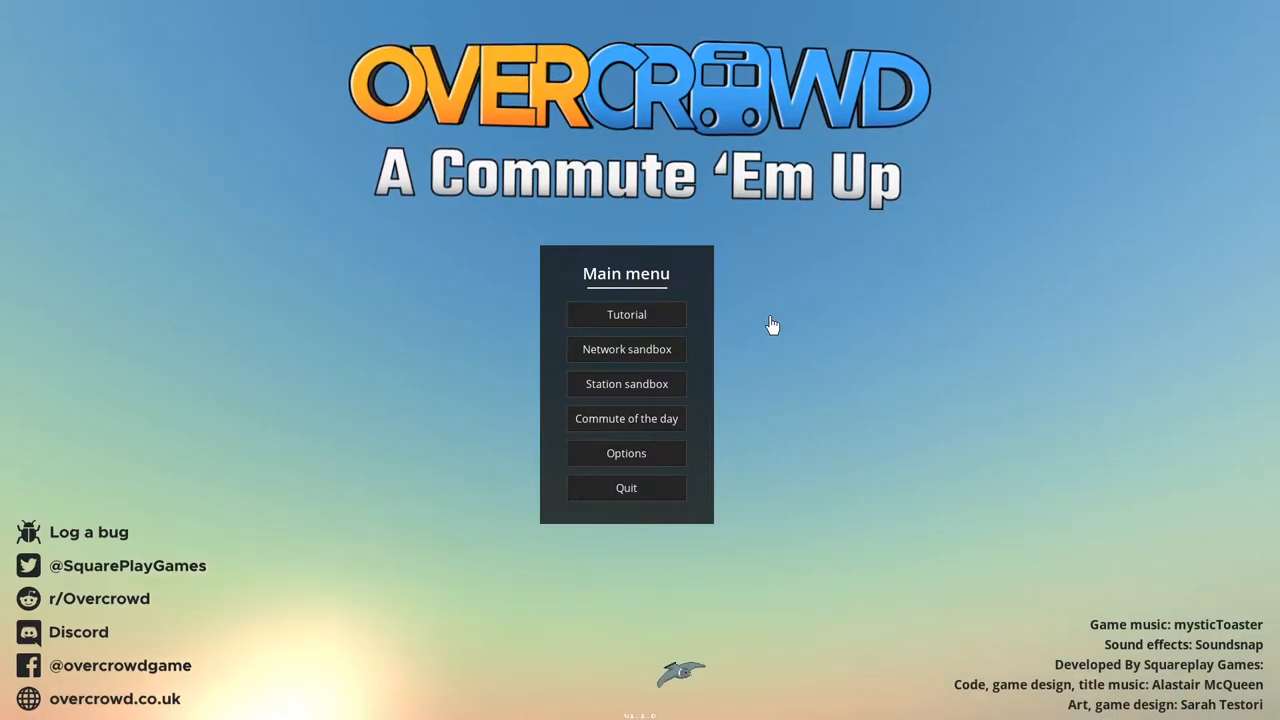
{"action": "mouse_move", "coordinate": [790, 334]}
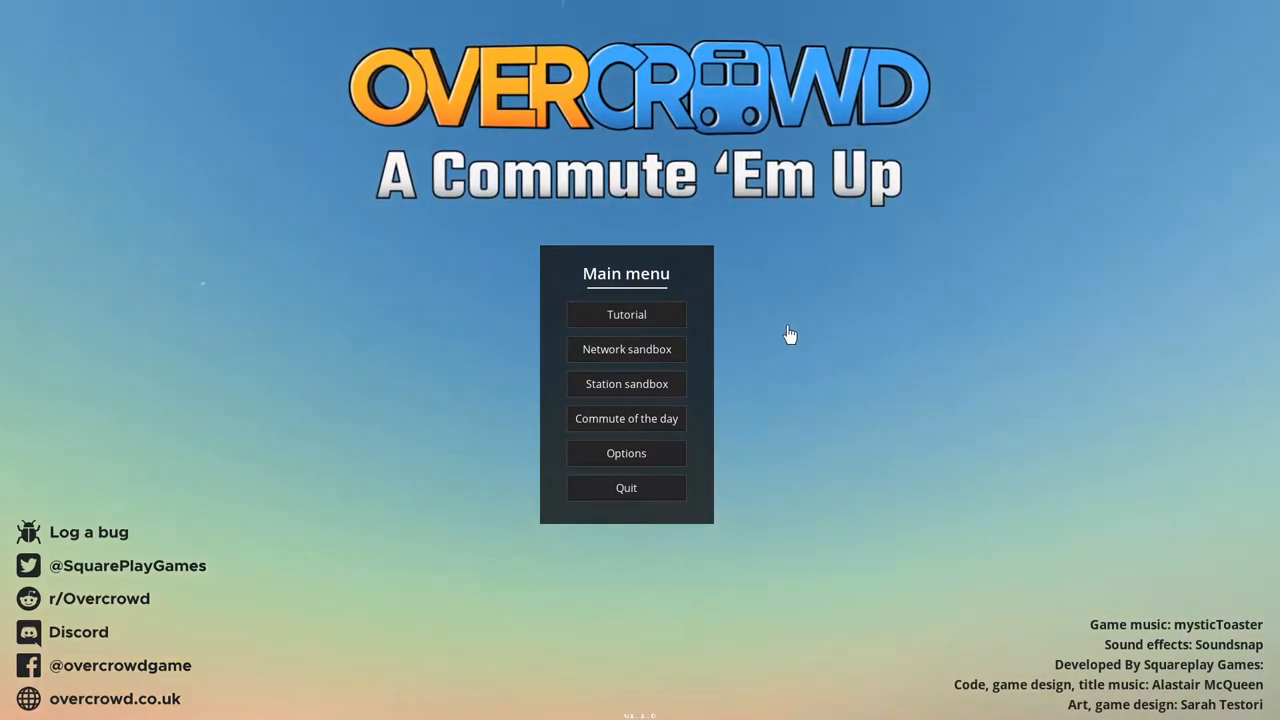
{"action": "mouse_move", "coordinate": [781, 343]}
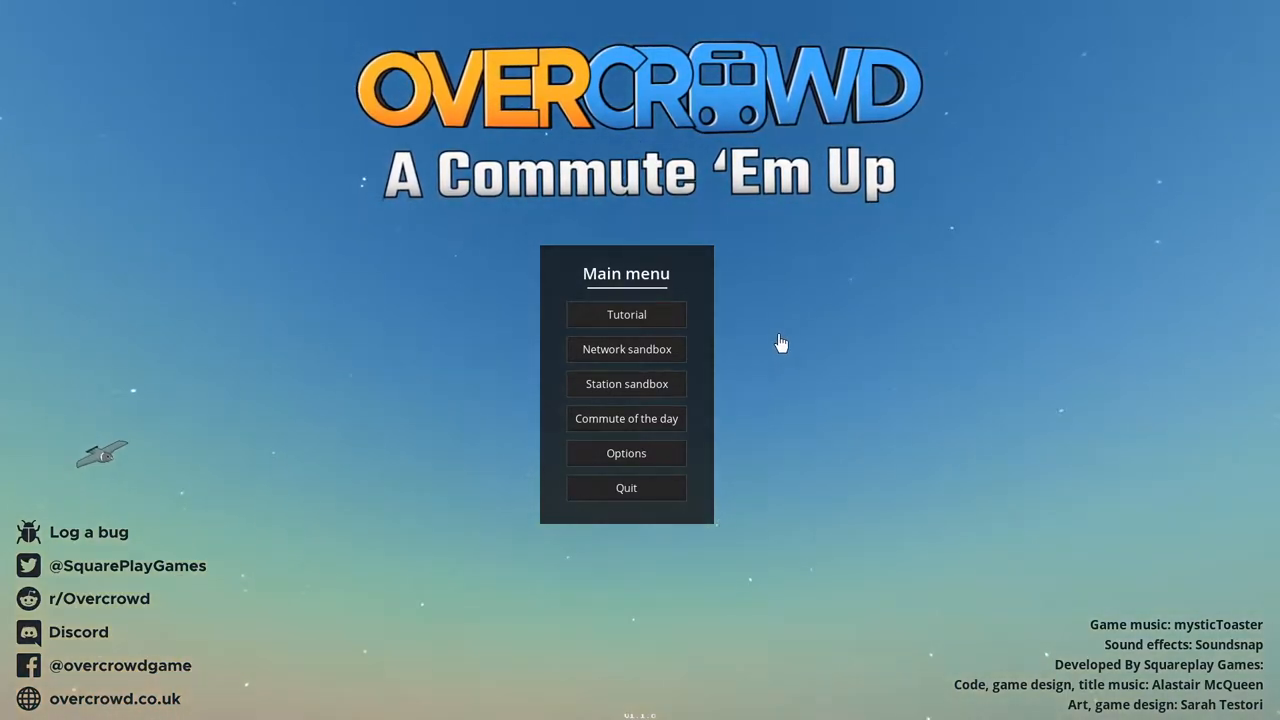
{"action": "mouse_move", "coordinate": [698, 317]}
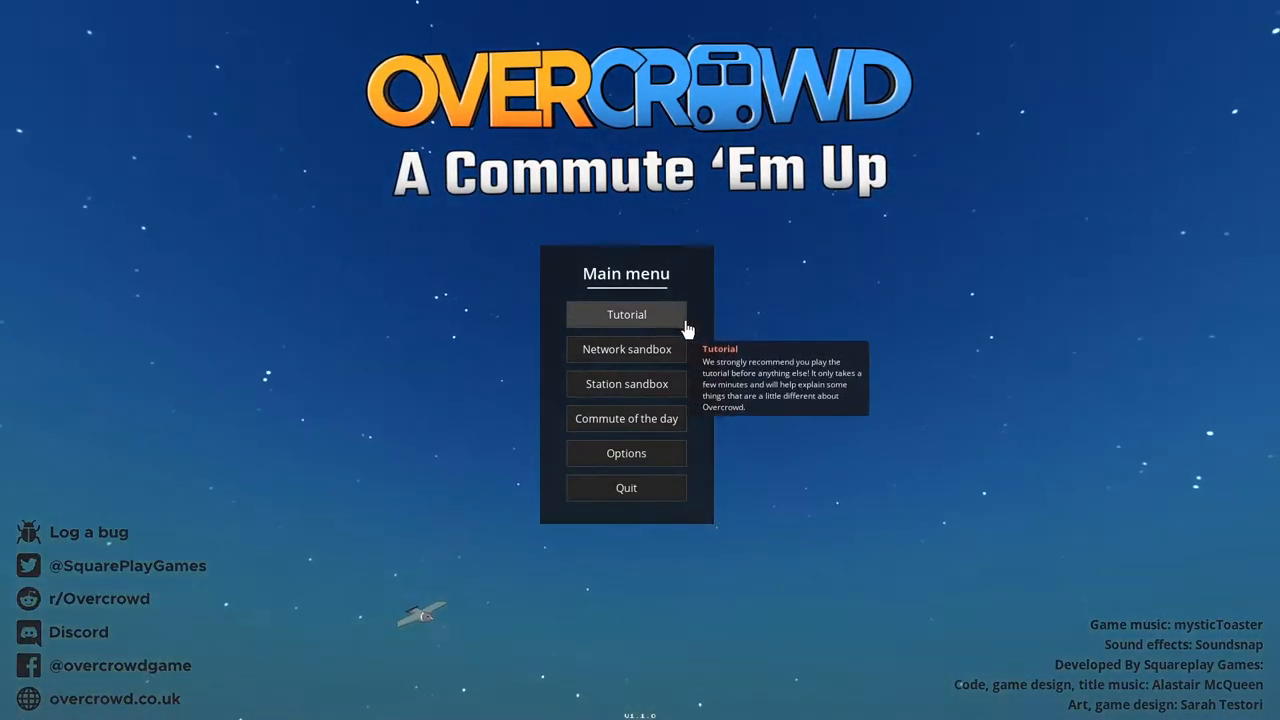
{"action": "mouse_move", "coordinate": [669, 372]}
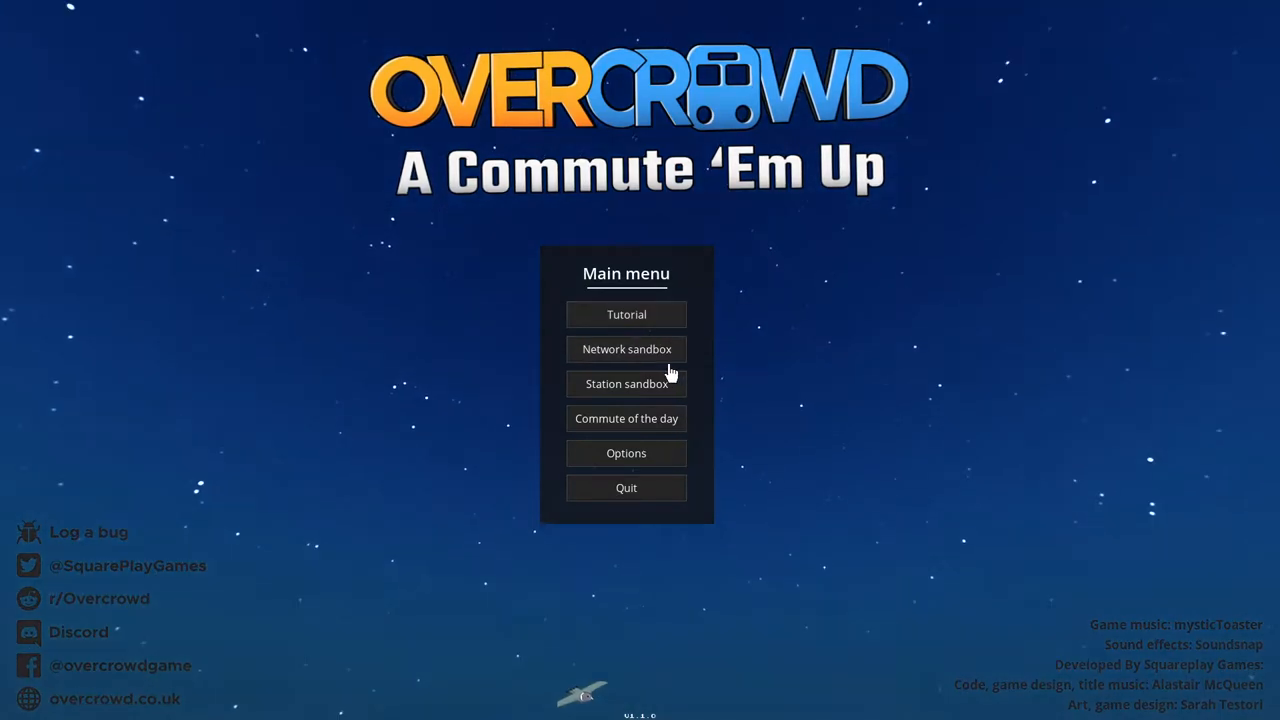
{"action": "mouse_move", "coordinate": [662, 360]}
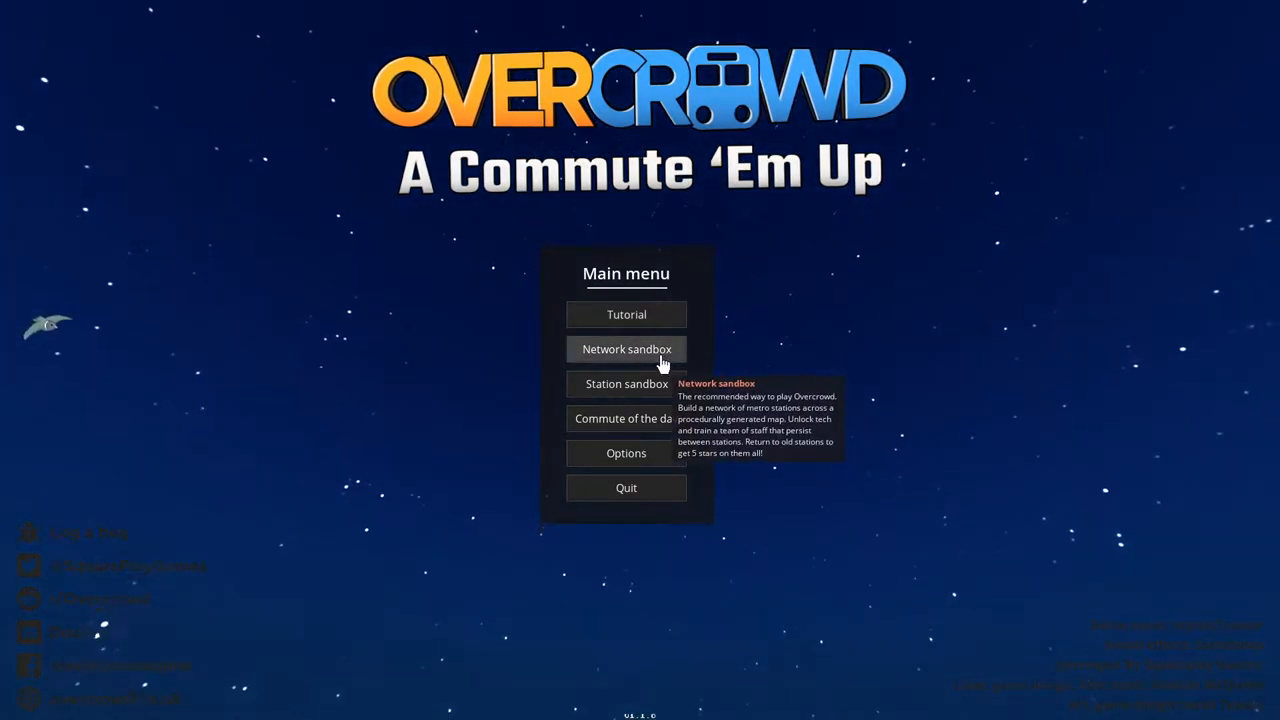
{"action": "mouse_move", "coordinate": [680, 368]}
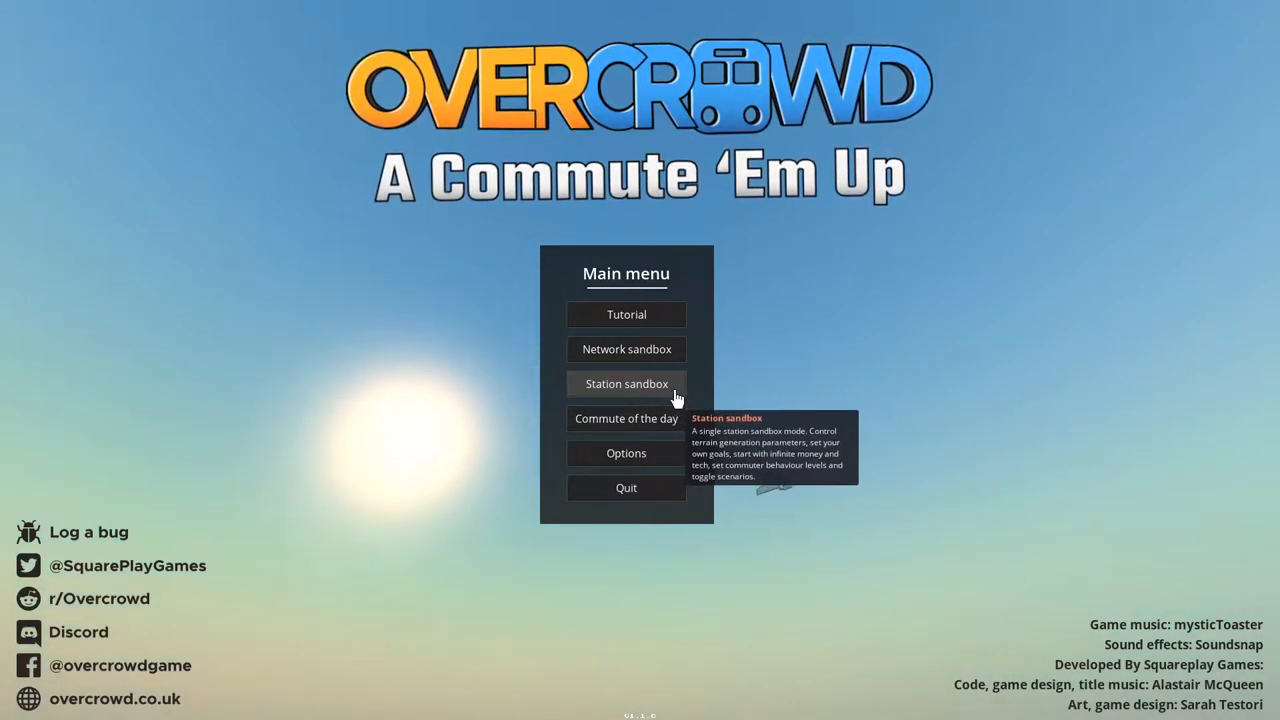
{"action": "mouse_move", "coordinate": [658, 418]}
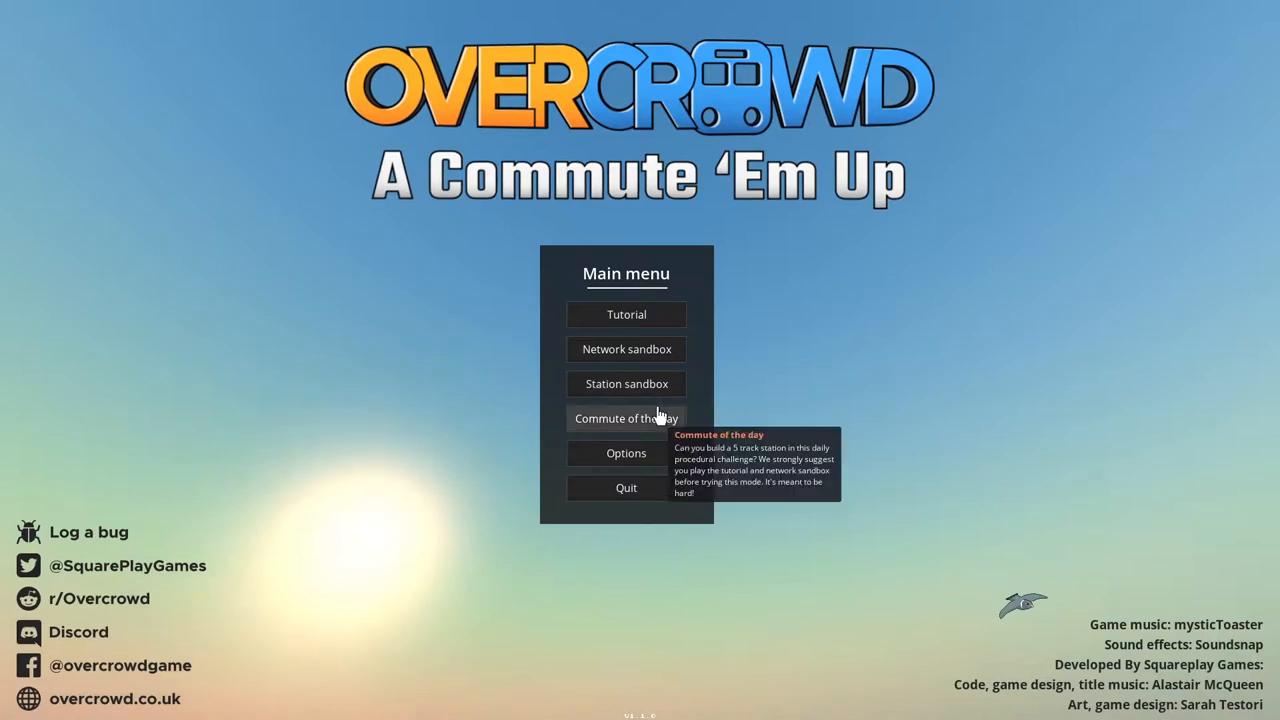
{"action": "mouse_move", "coordinate": [658, 440]}
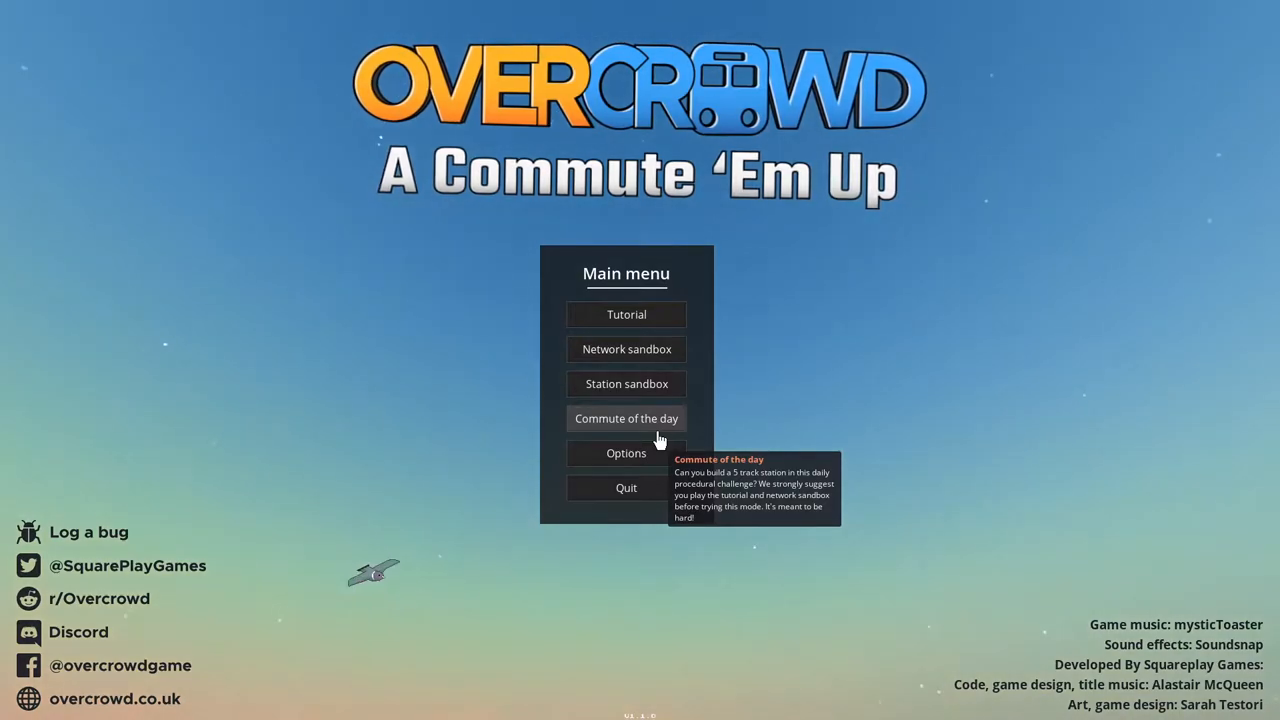
{"action": "mouse_move", "coordinate": [630, 440]}
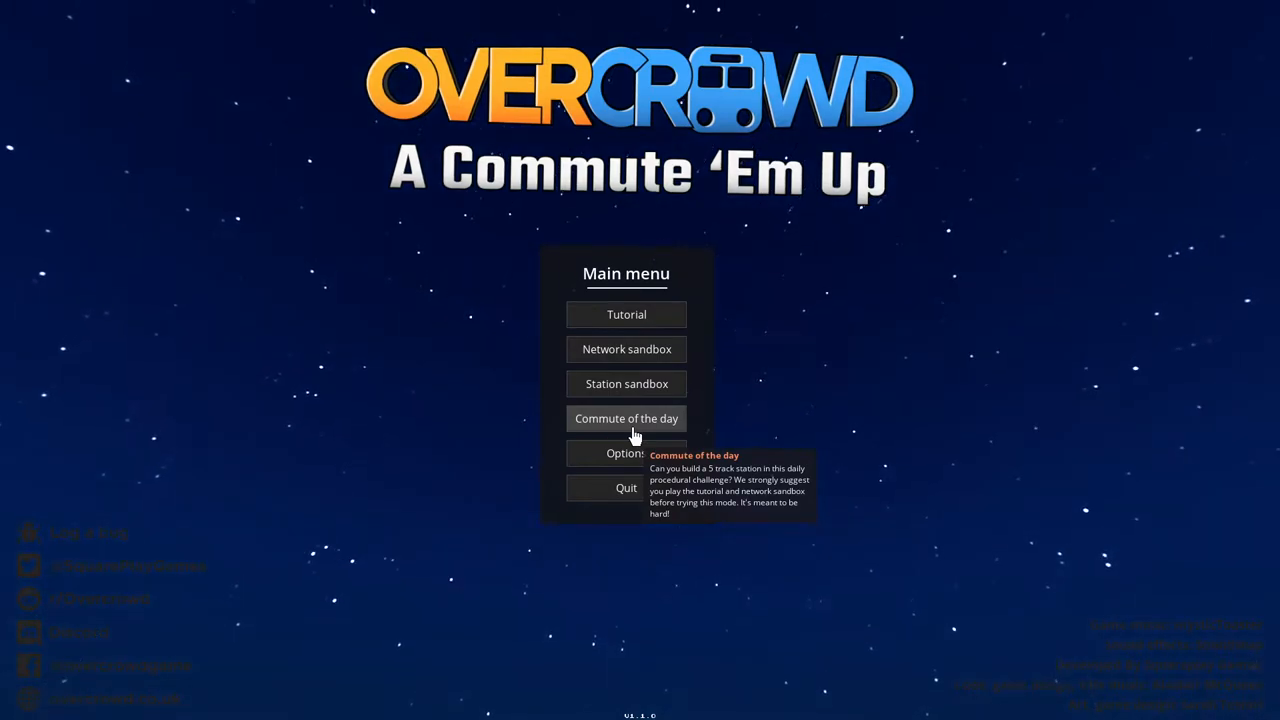
{"action": "mouse_move", "coordinate": [650, 478]}
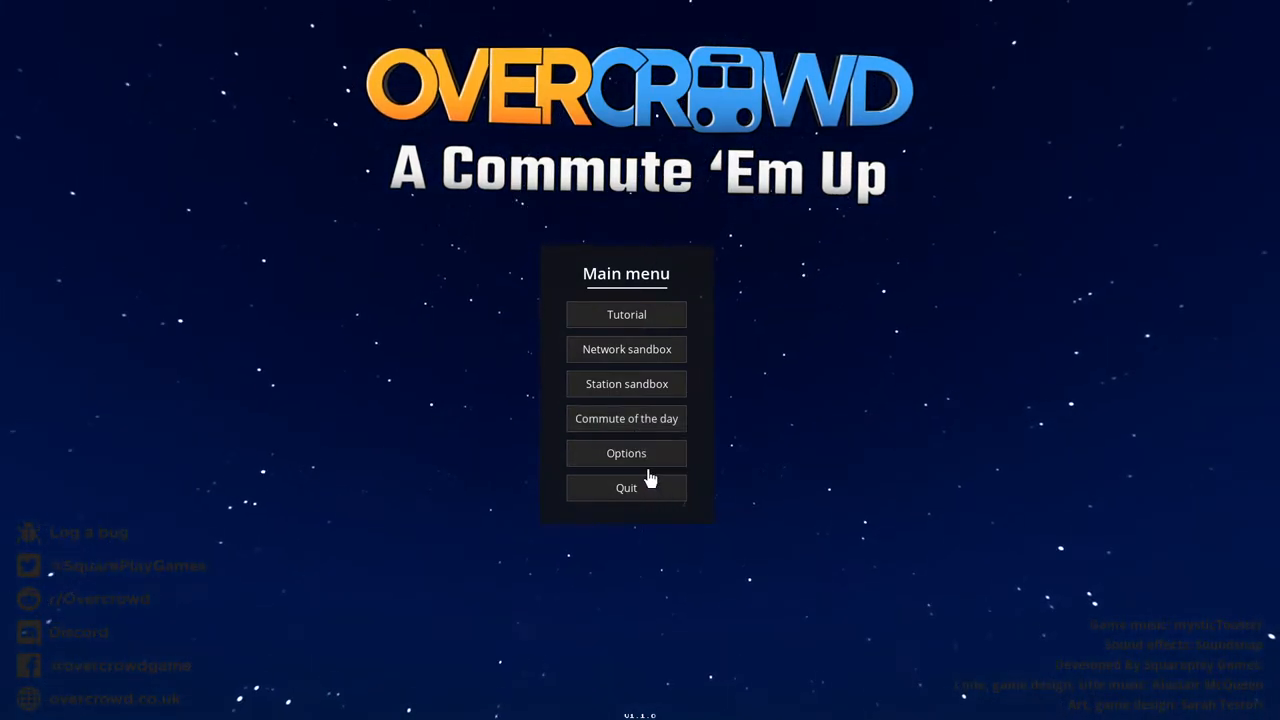
{"action": "mouse_move", "coordinate": [644, 468]}
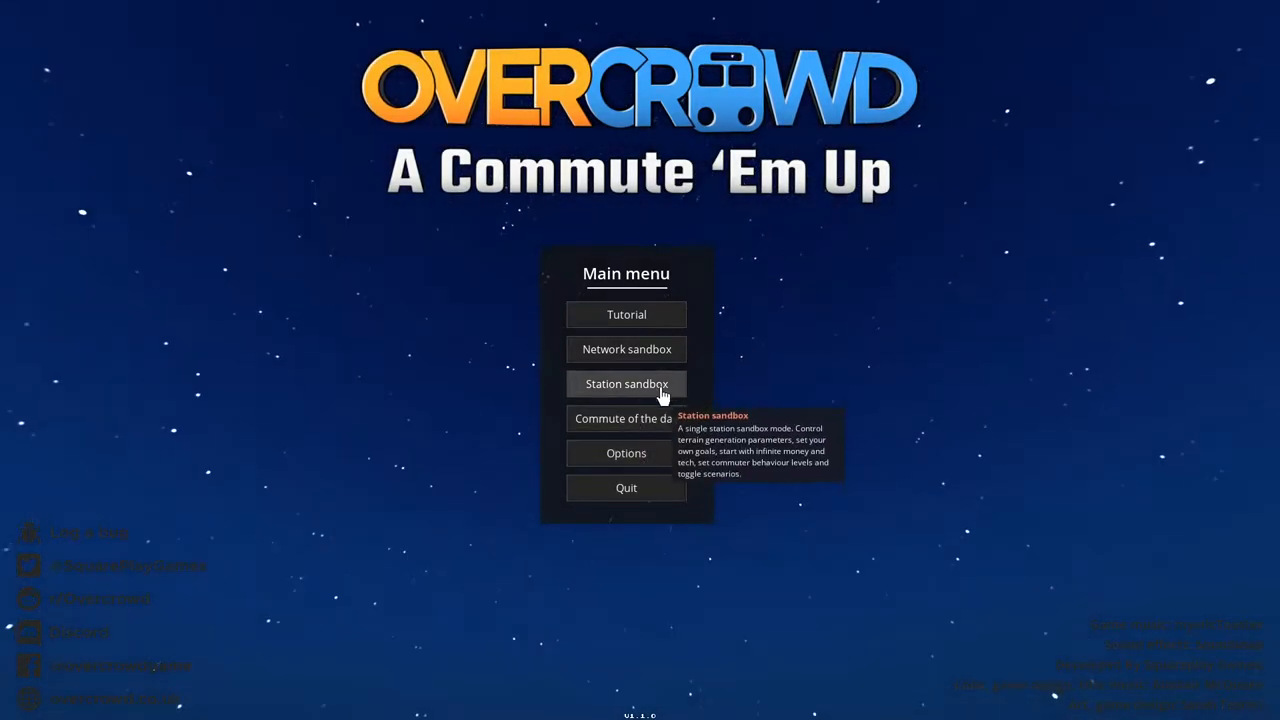
{"action": "mouse_move", "coordinate": [888, 219]}
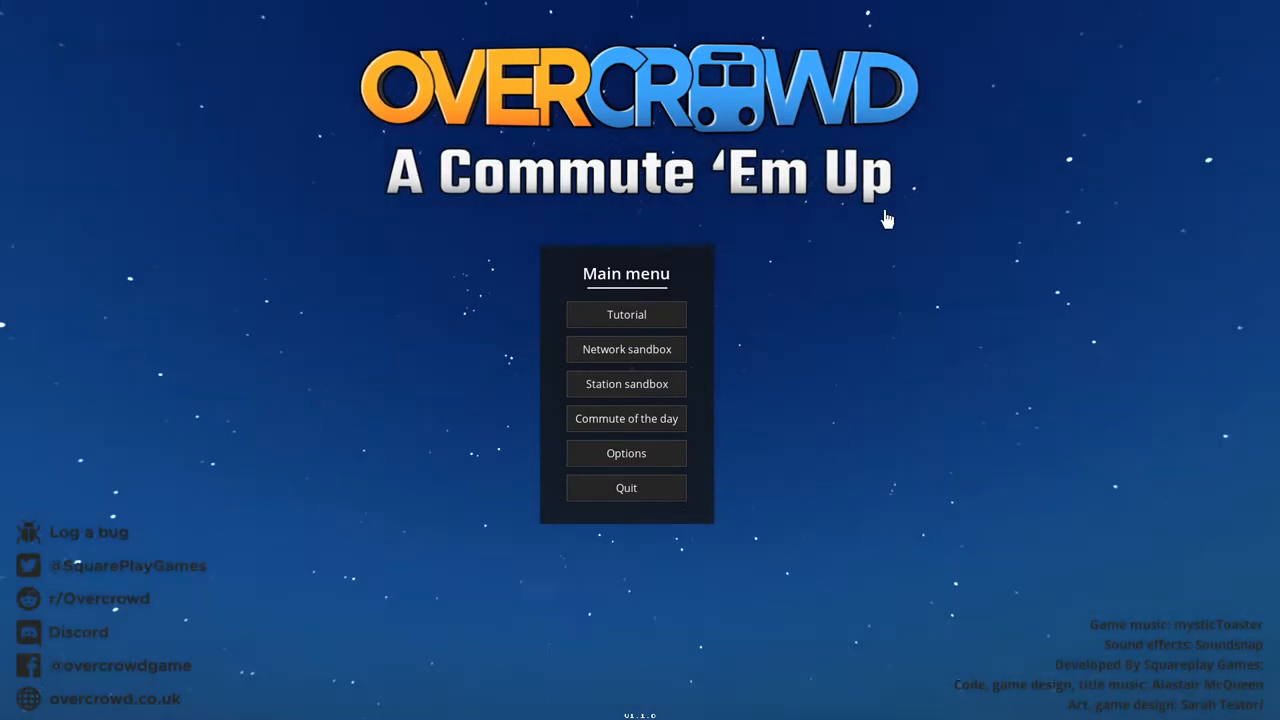
{"action": "mouse_move", "coordinate": [376, 454]}
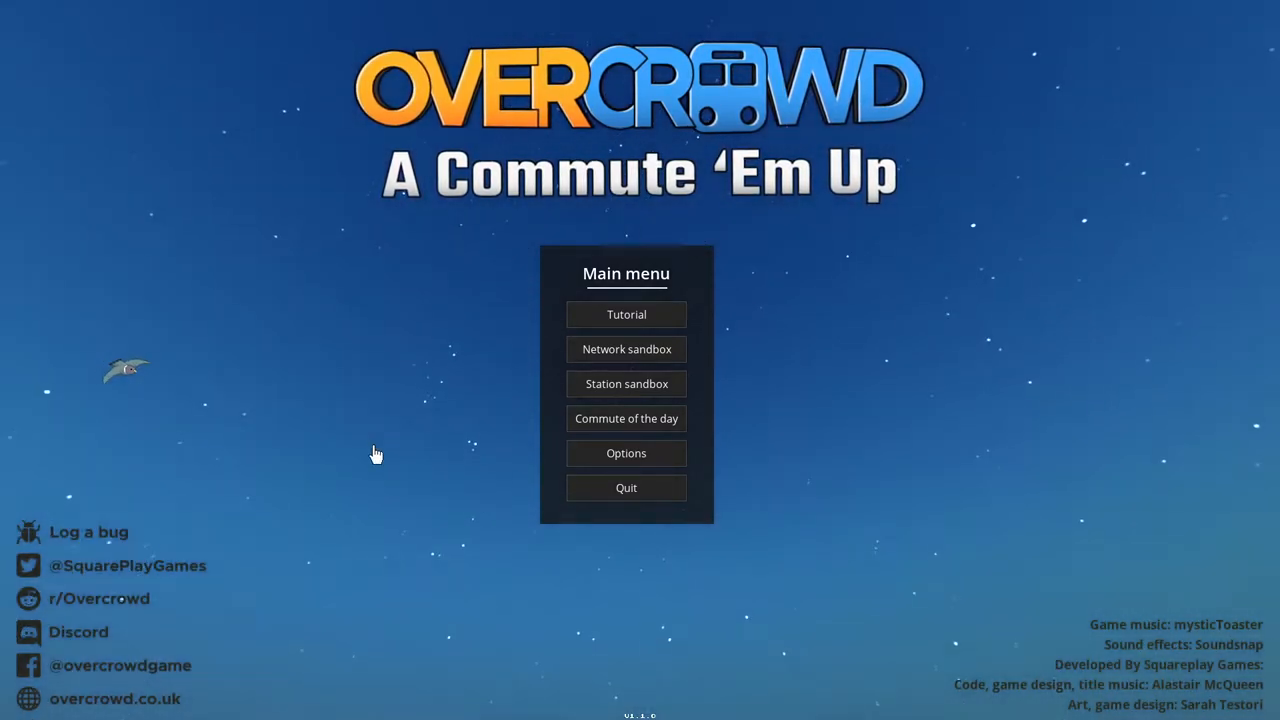
{"action": "mouse_move", "coordinate": [387, 472]}
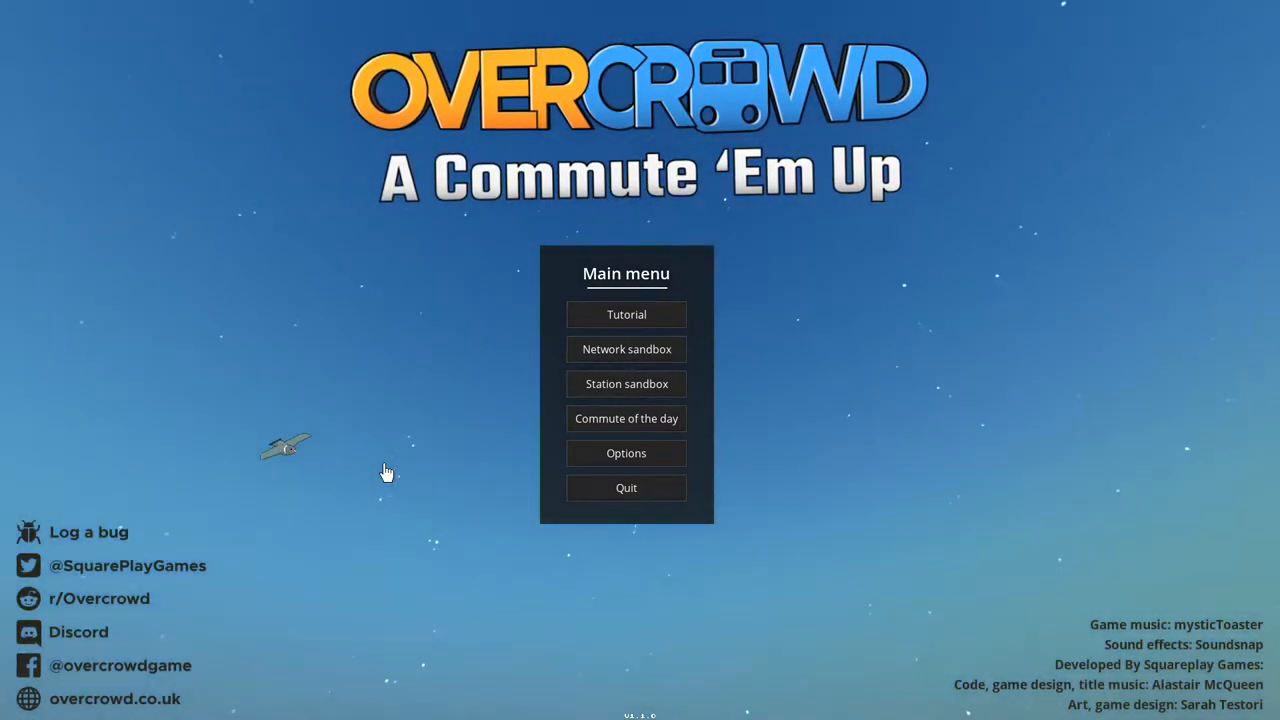
{"action": "mouse_move", "coordinate": [513, 588]}
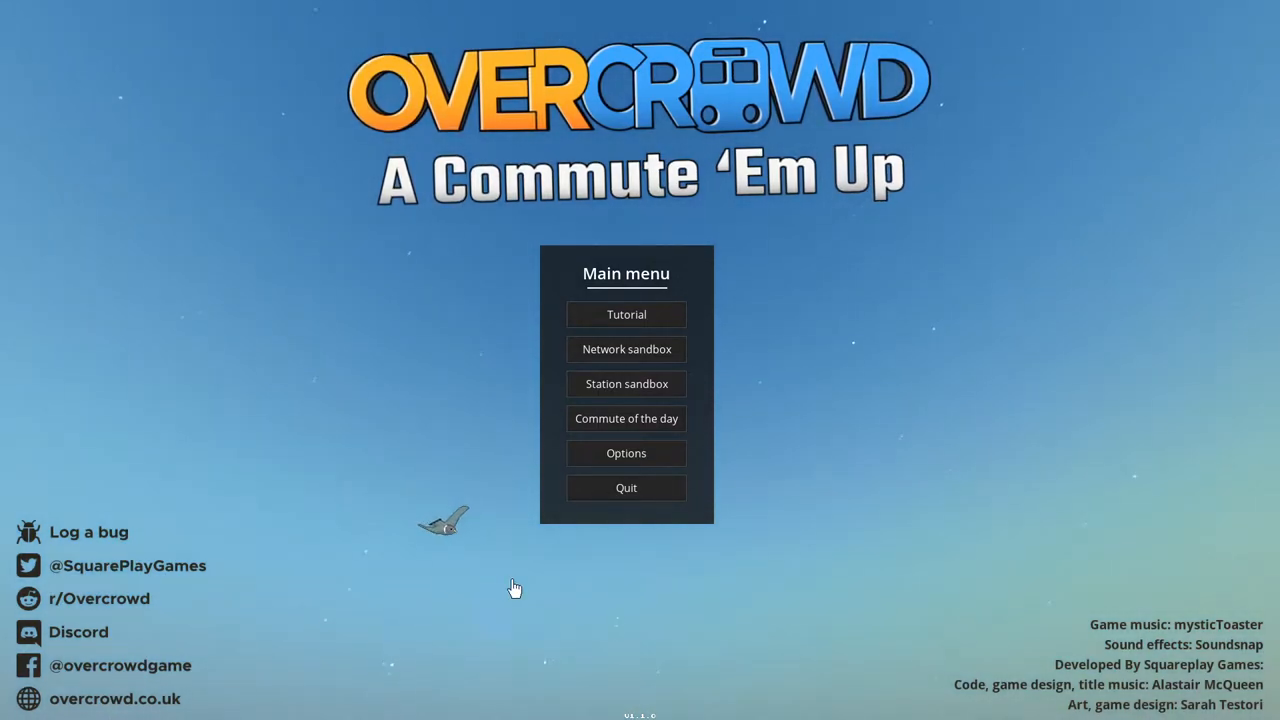
{"action": "mouse_move", "coordinate": [920, 148]}
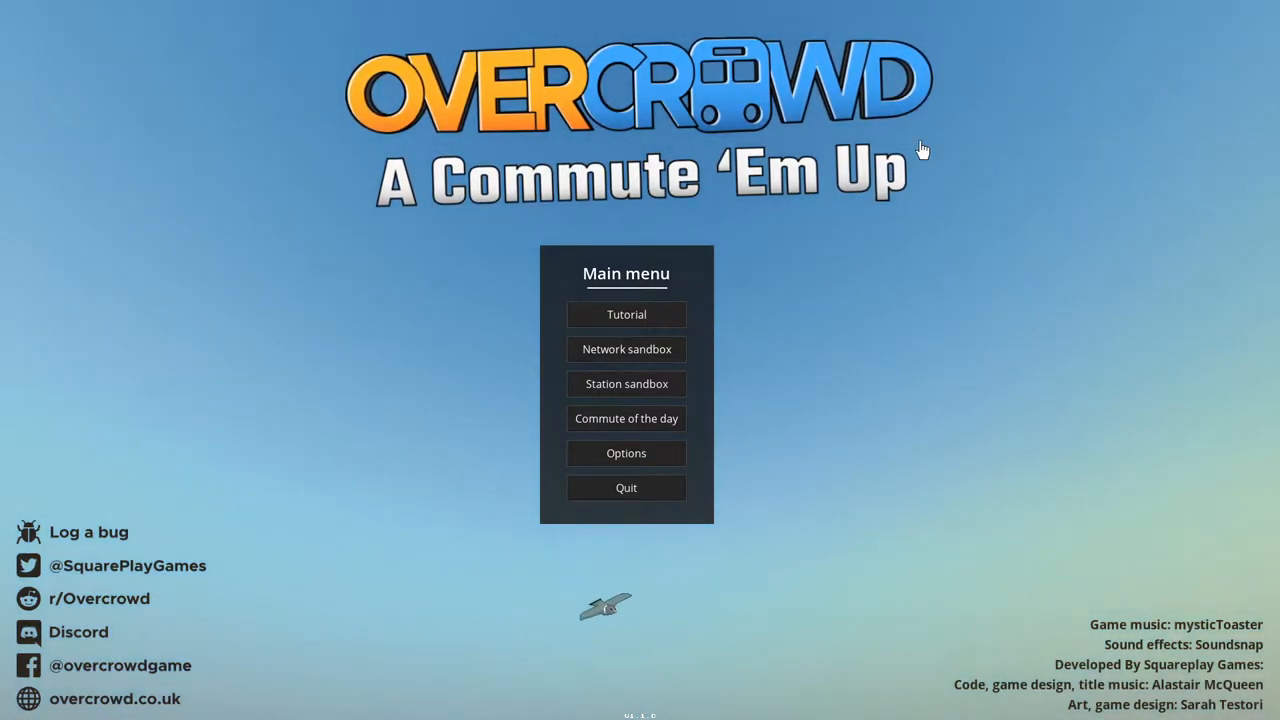
{"action": "mouse_move", "coordinate": [811, 548]}
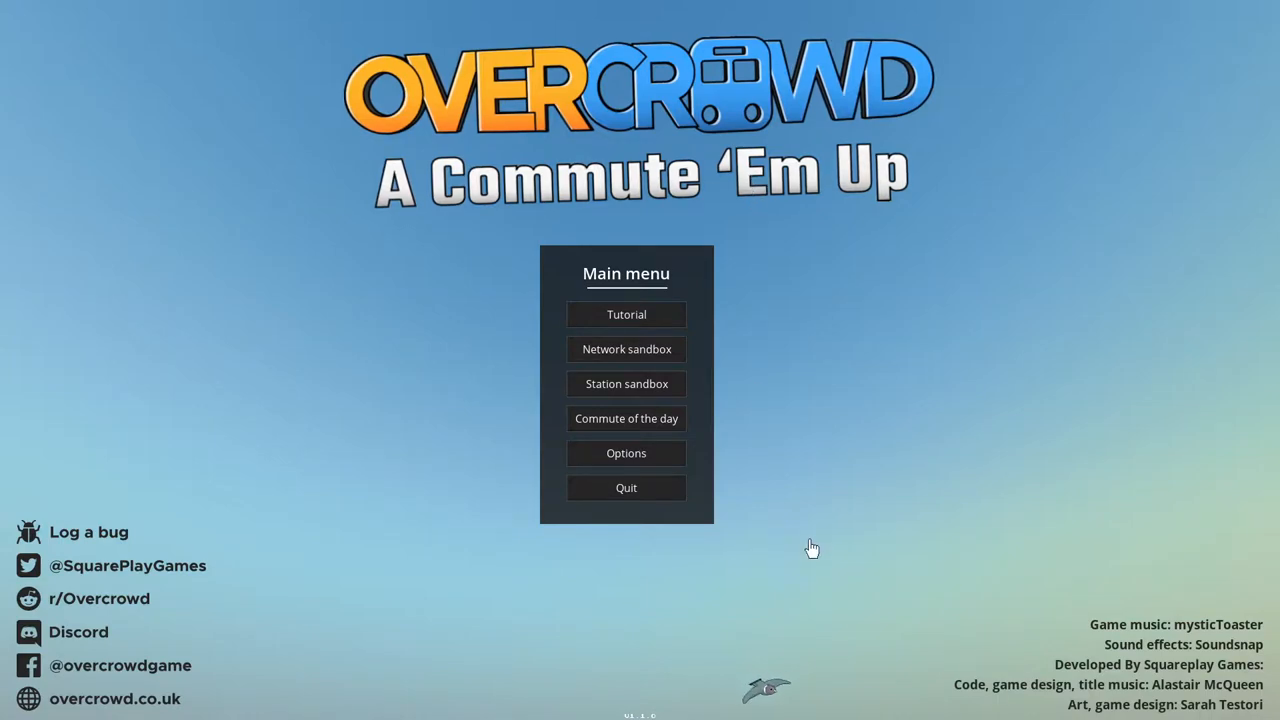
{"action": "mouse_move", "coordinate": [588, 376]}
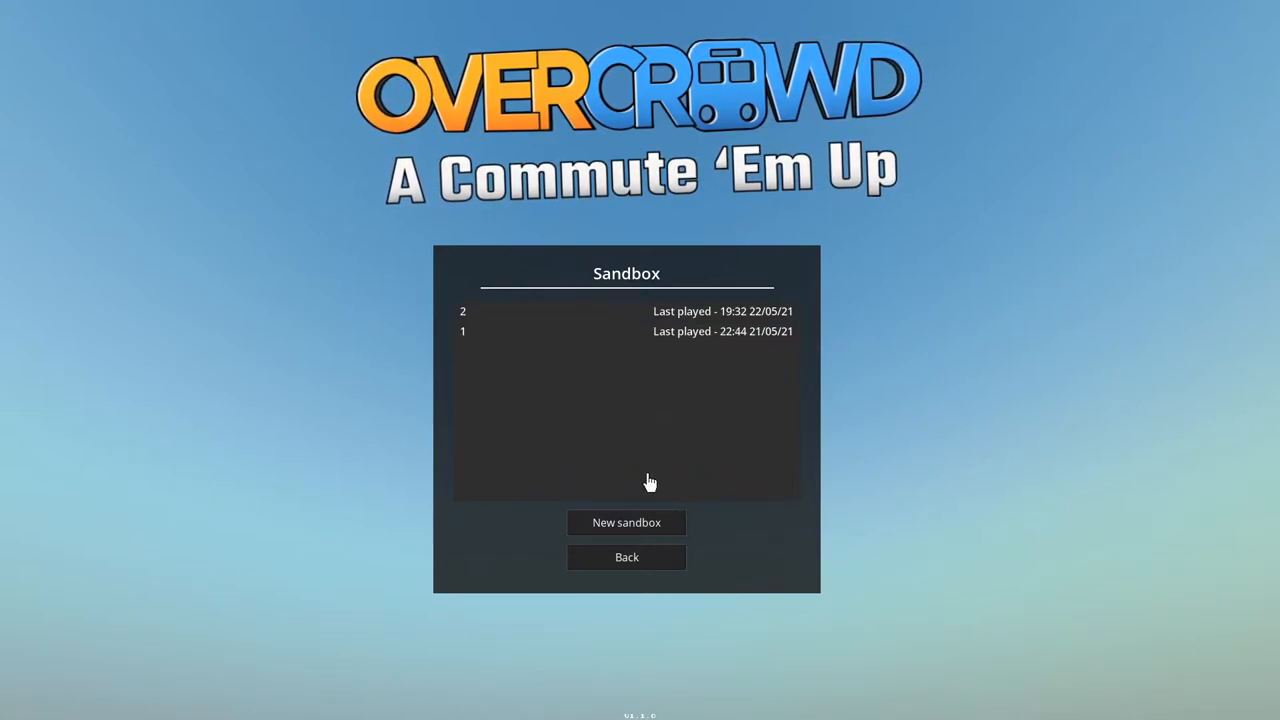
{"action": "mouse_move", "coordinate": [631, 535]}
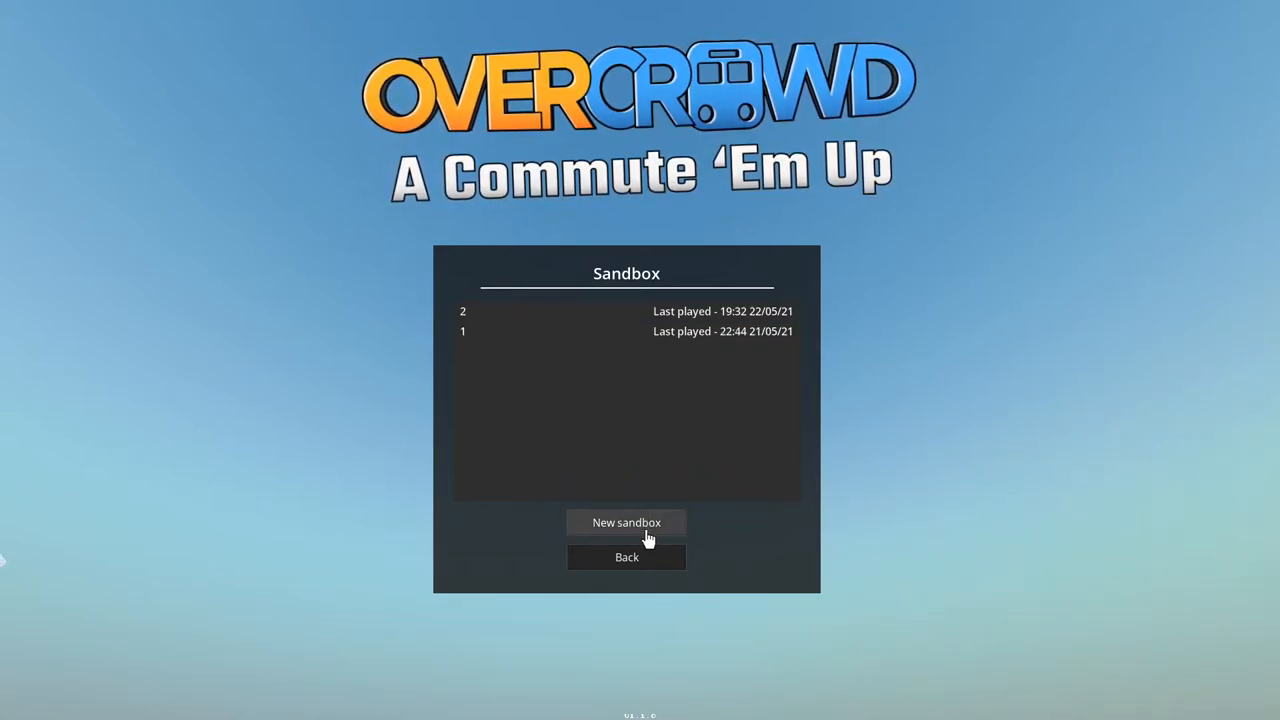
Start a new sandbox, lower the layout seed, and set starting money to £30,000.
{"action": "left_click", "coordinate": [626, 522]}
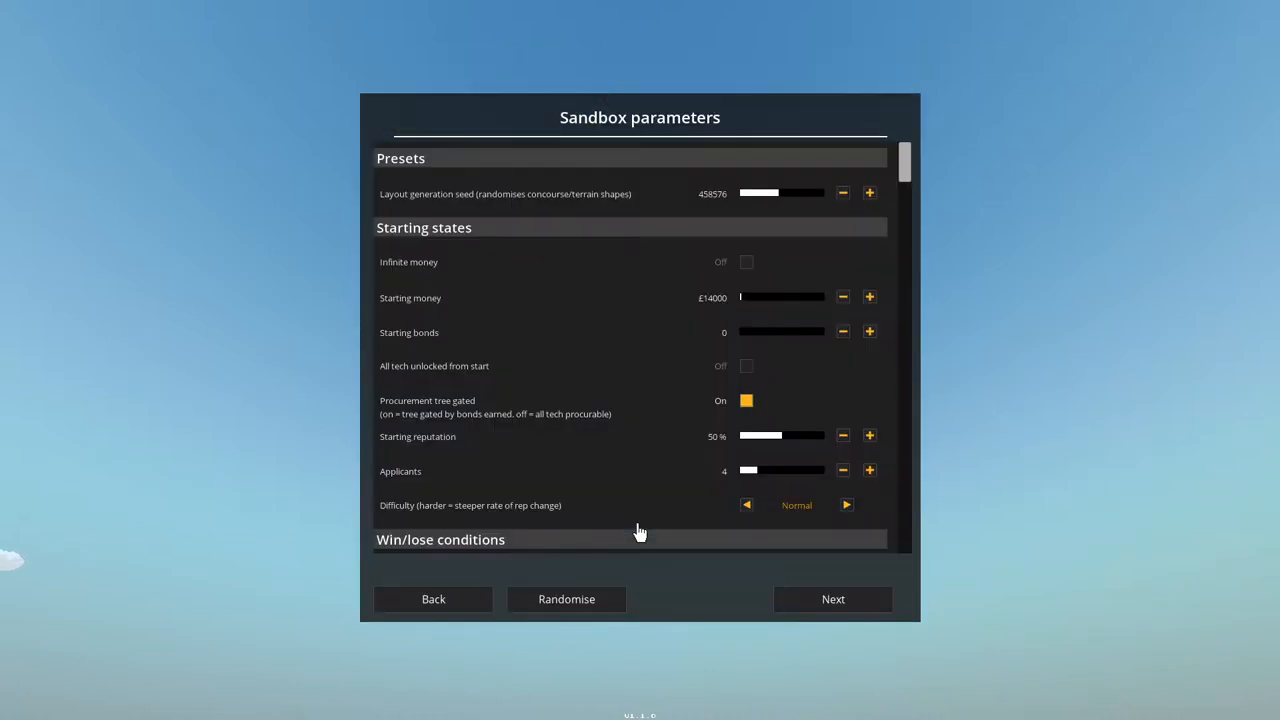
{"action": "mouse_move", "coordinate": [810, 185]}
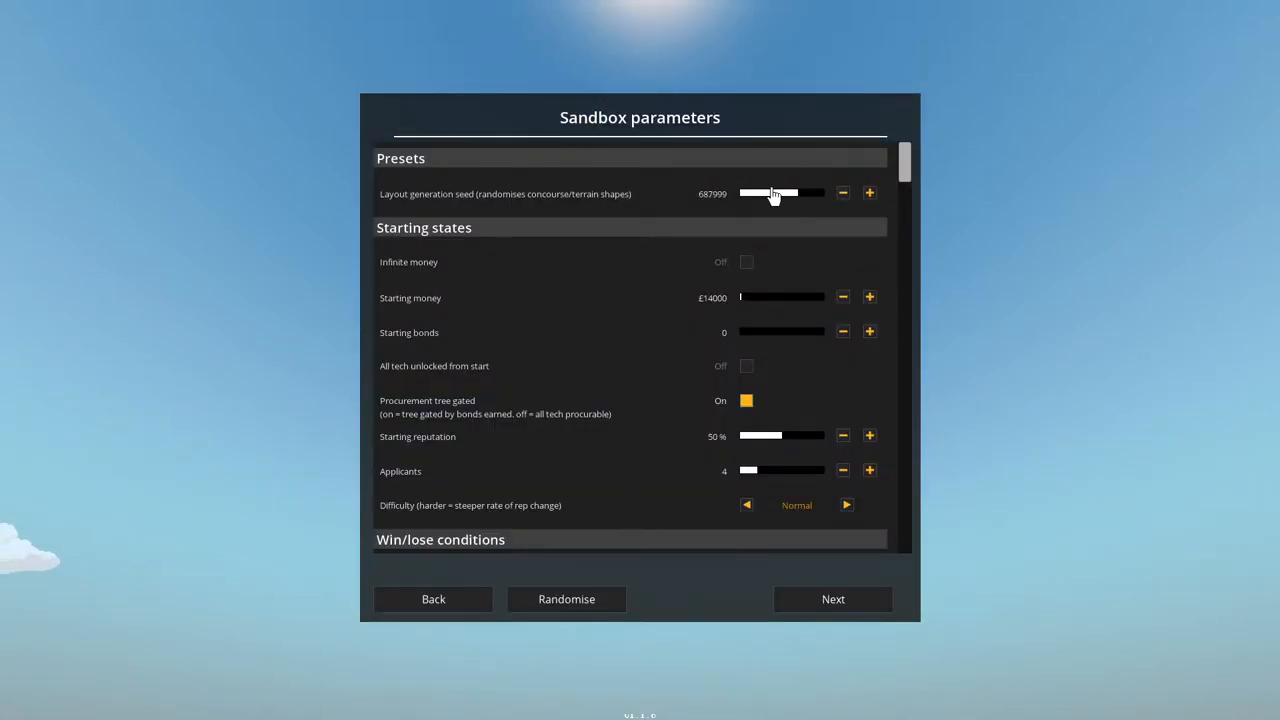
{"action": "left_click_drag", "start_coordinate": [770, 192], "coordinate": [747, 192]}
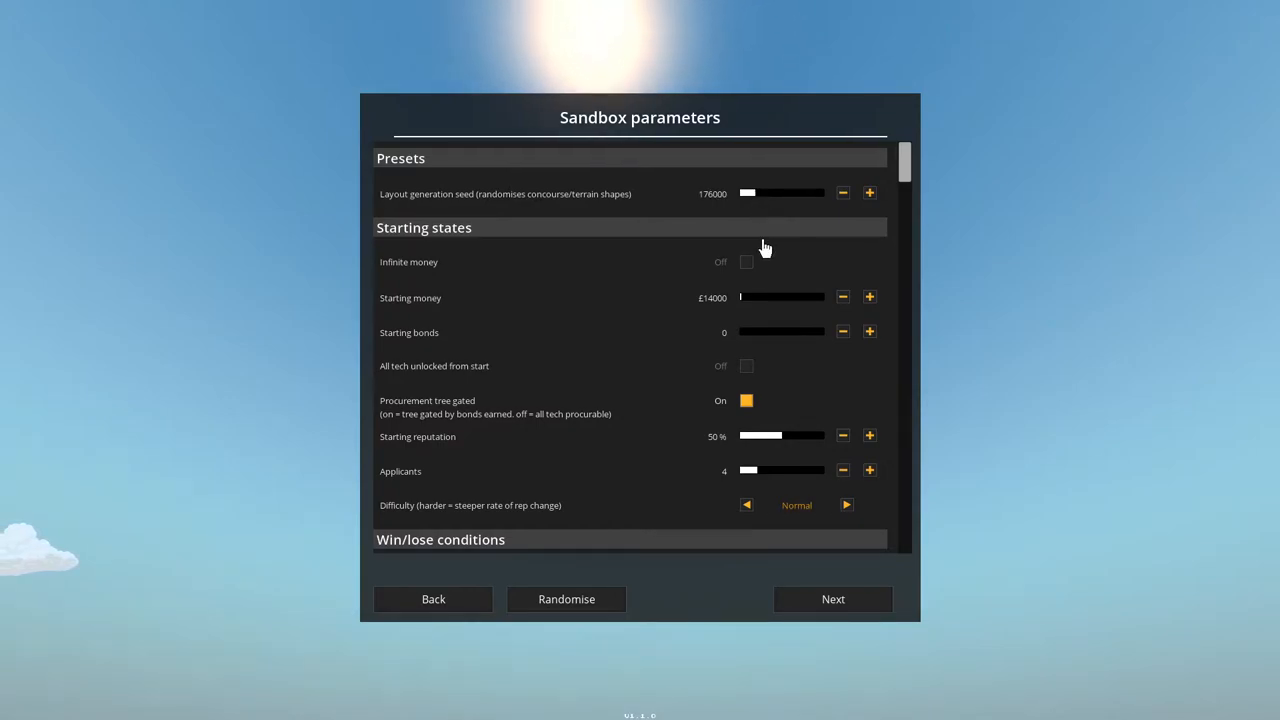
{"action": "mouse_move", "coordinate": [674, 288]}
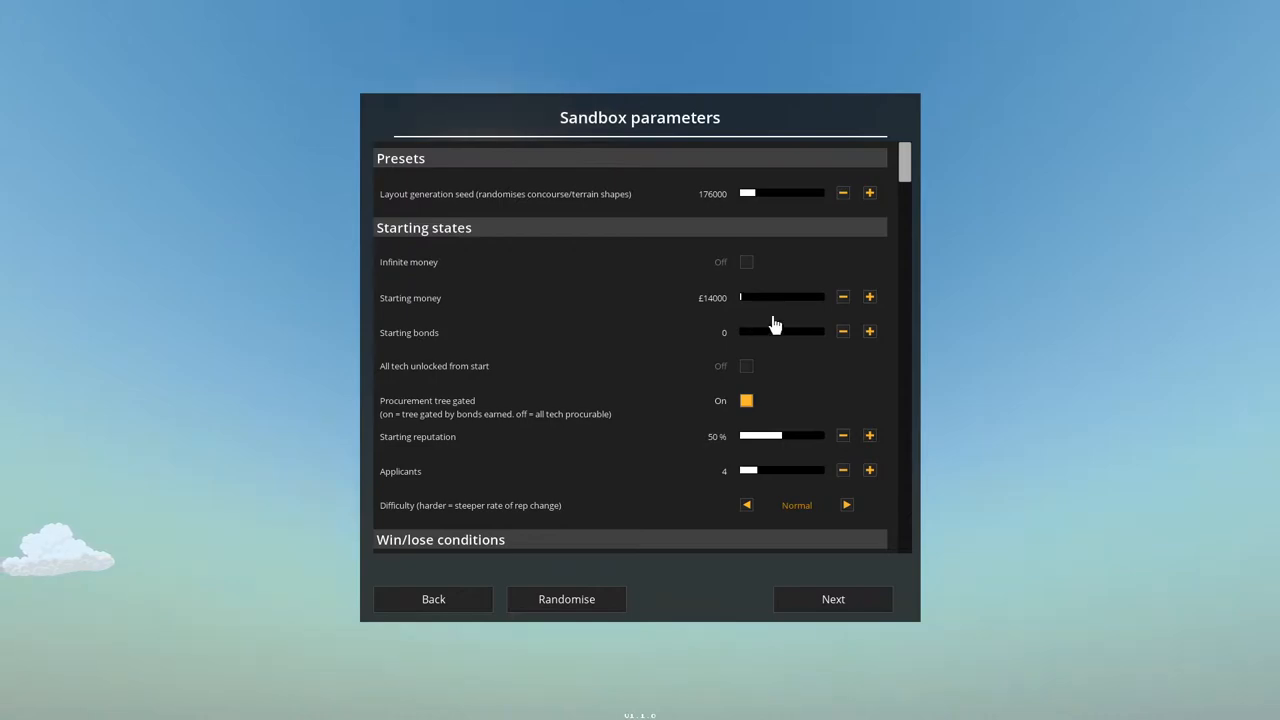
{"action": "mouse_move", "coordinate": [887, 301]}
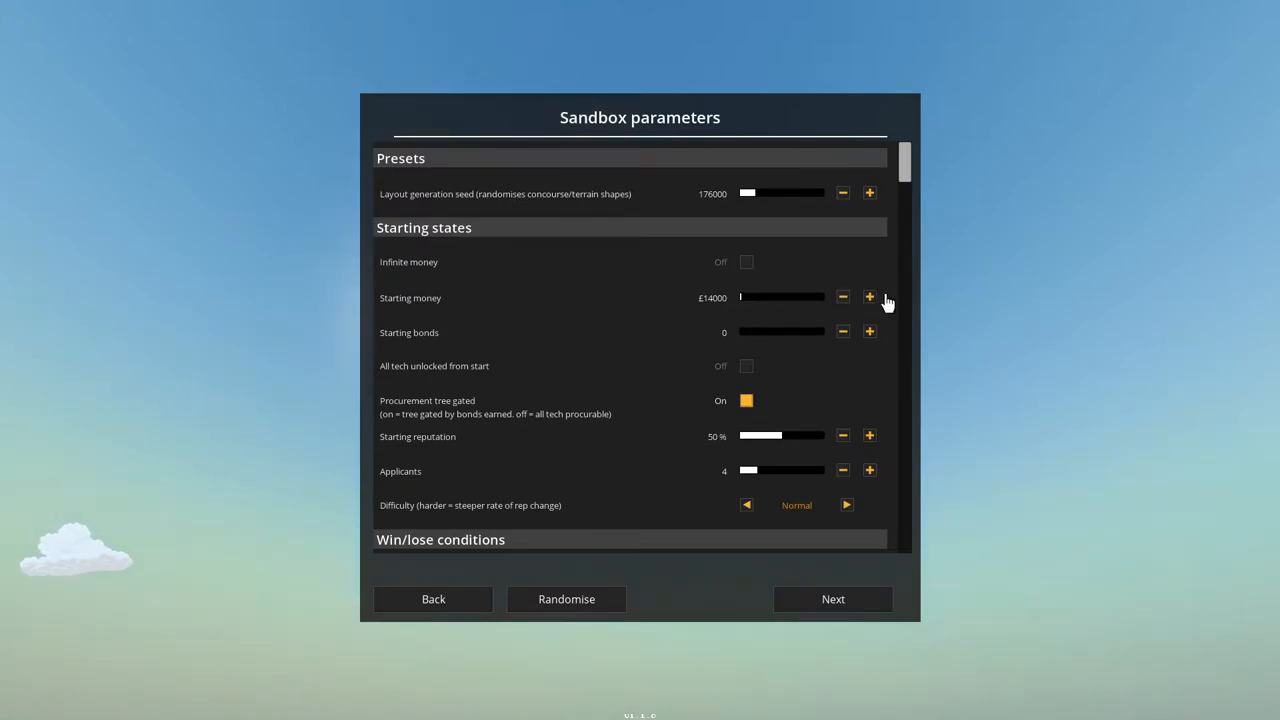
{"action": "left_click", "coordinate": [869, 297]}
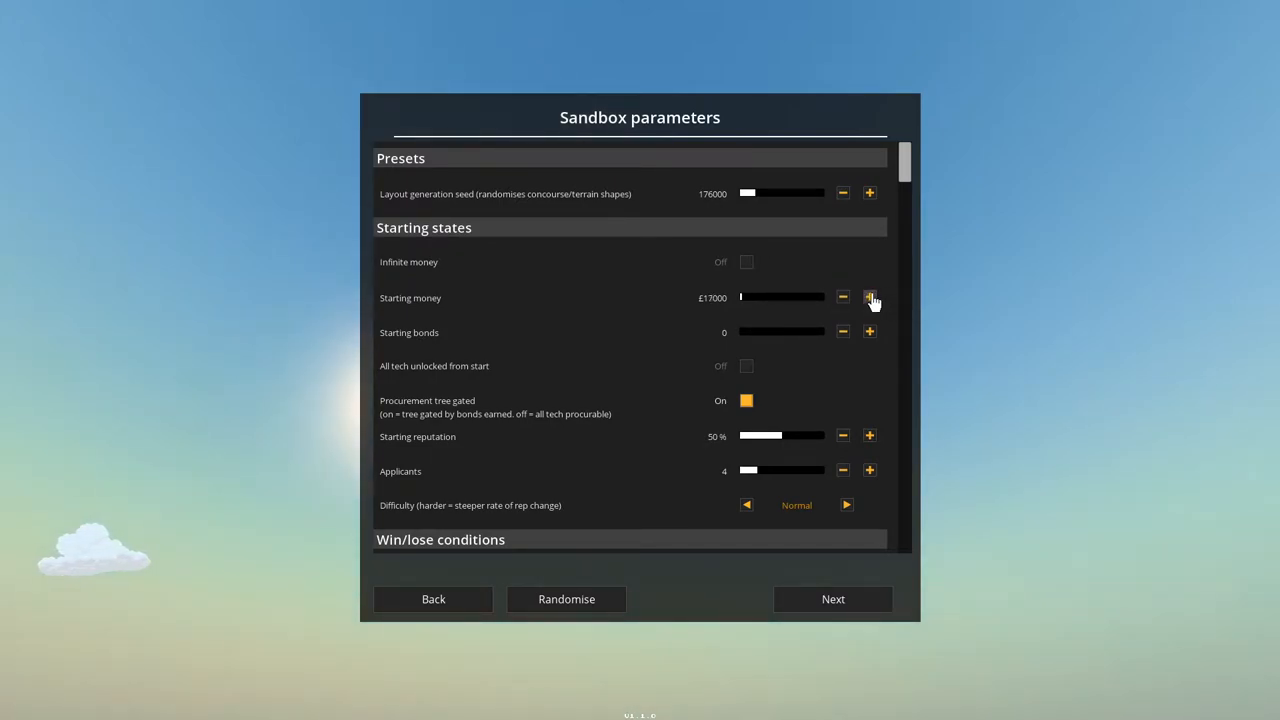
{"action": "left_click", "coordinate": [869, 297]}
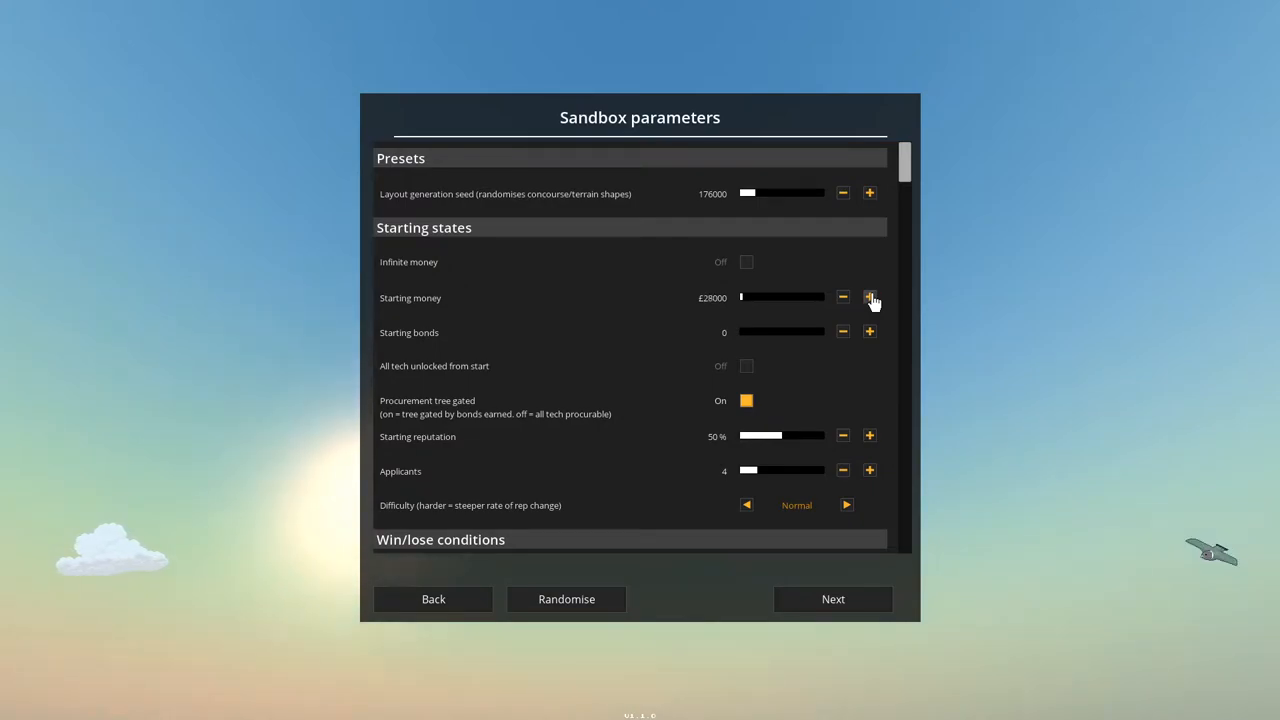
{"action": "left_click", "coordinate": [869, 297]}
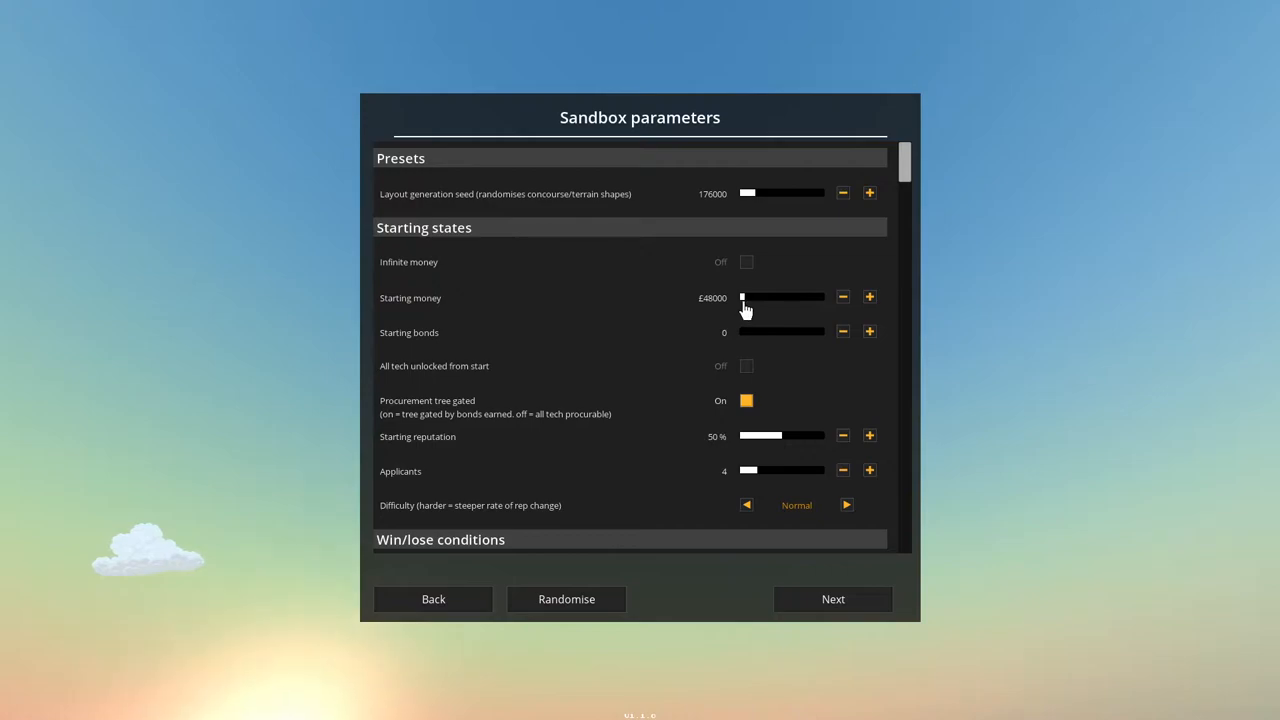
{"action": "left_click", "coordinate": [842, 297]}
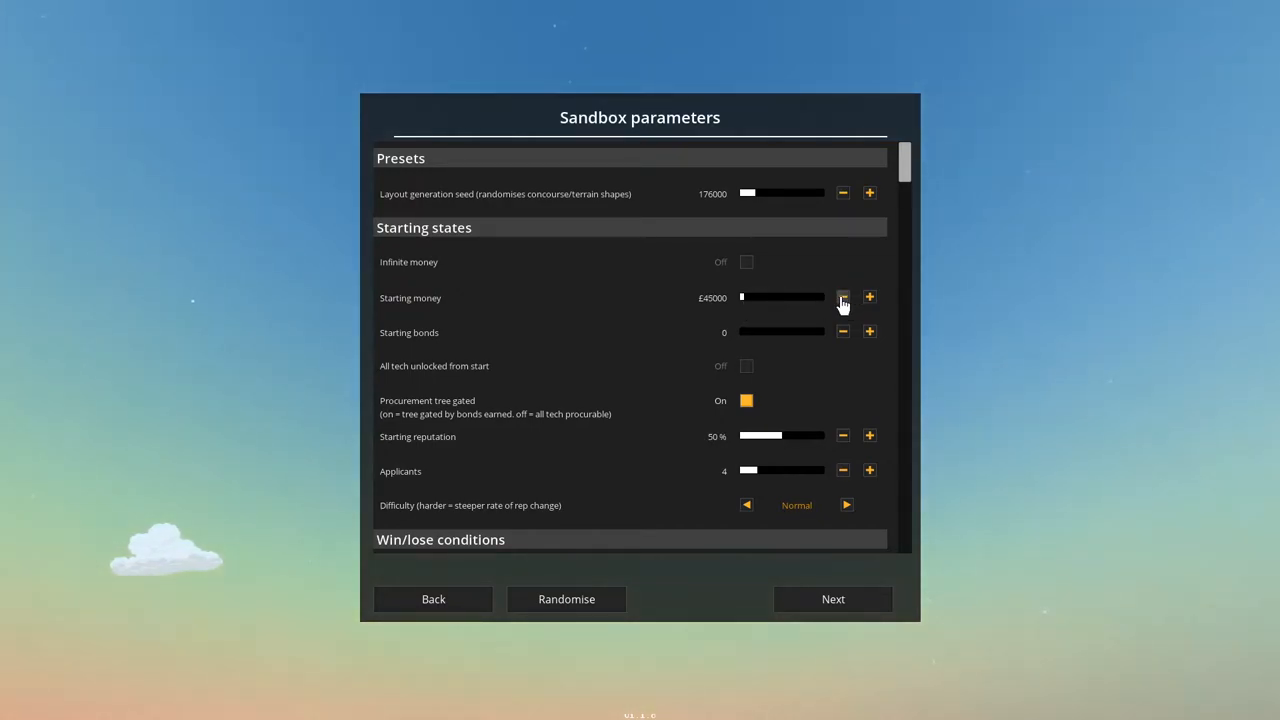
{"action": "left_click", "coordinate": [841, 297]}
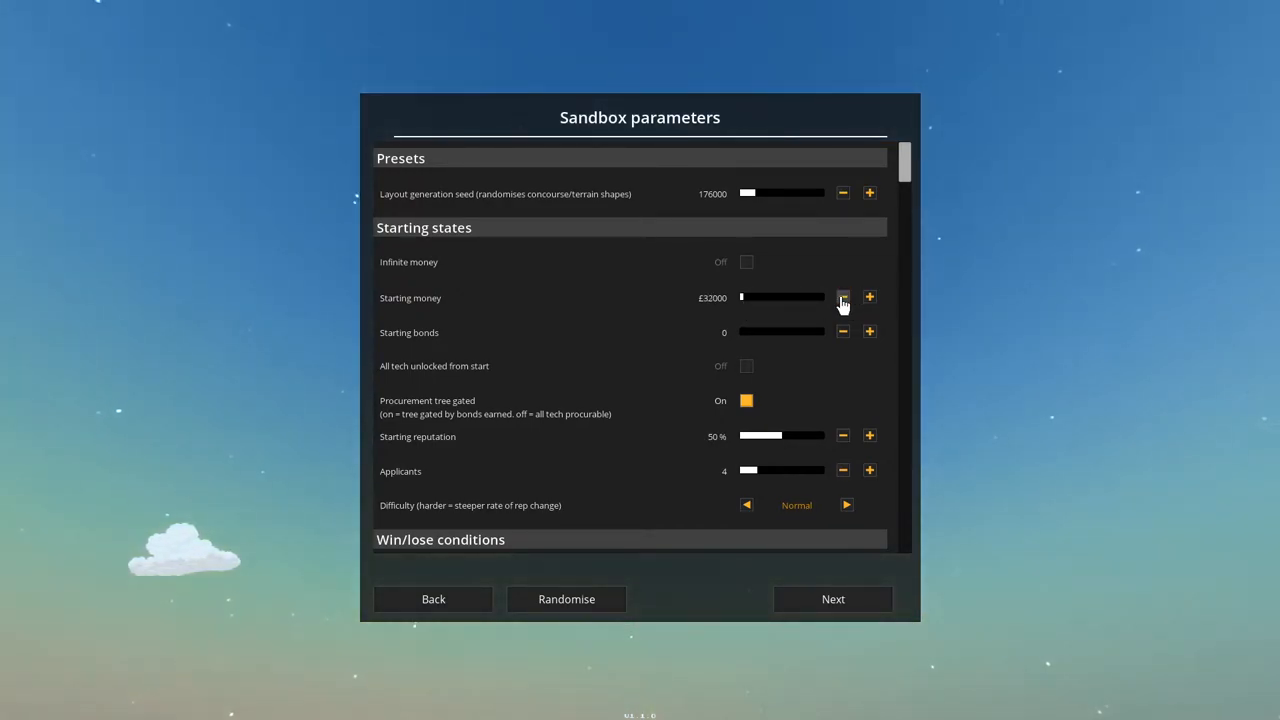
{"action": "left_click", "coordinate": [842, 297]}
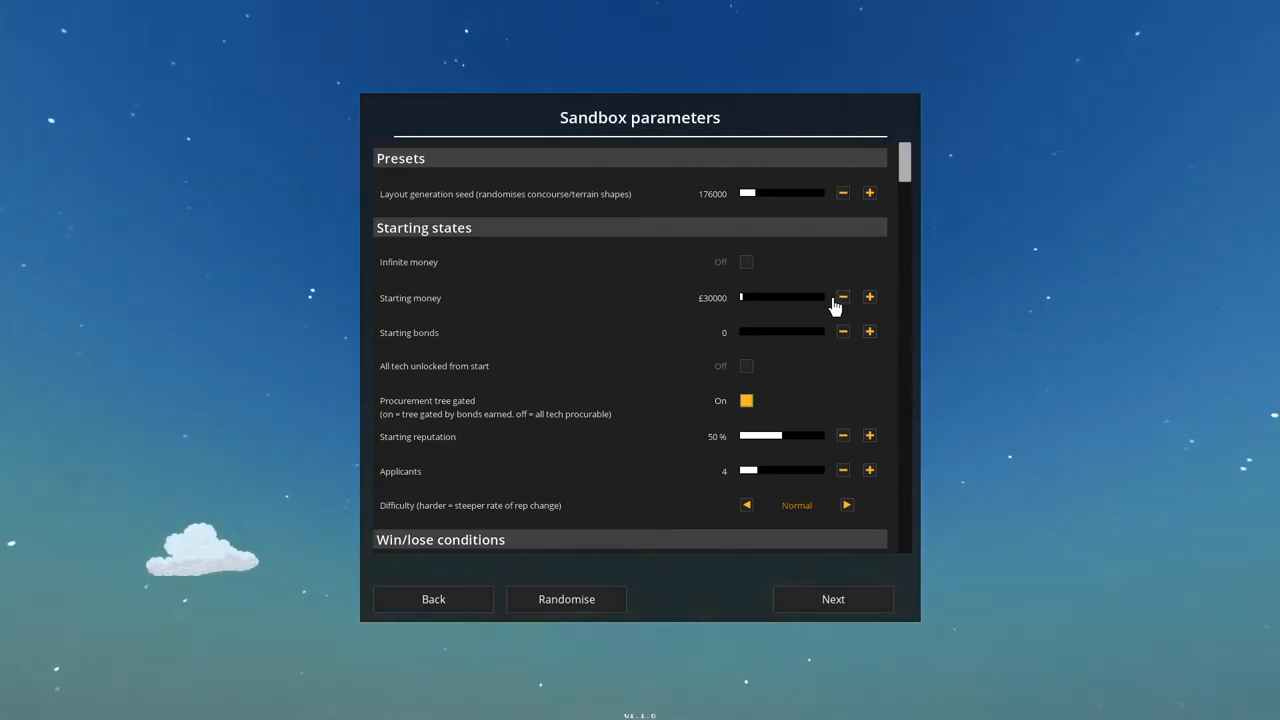
{"action": "mouse_move", "coordinate": [857, 271]}
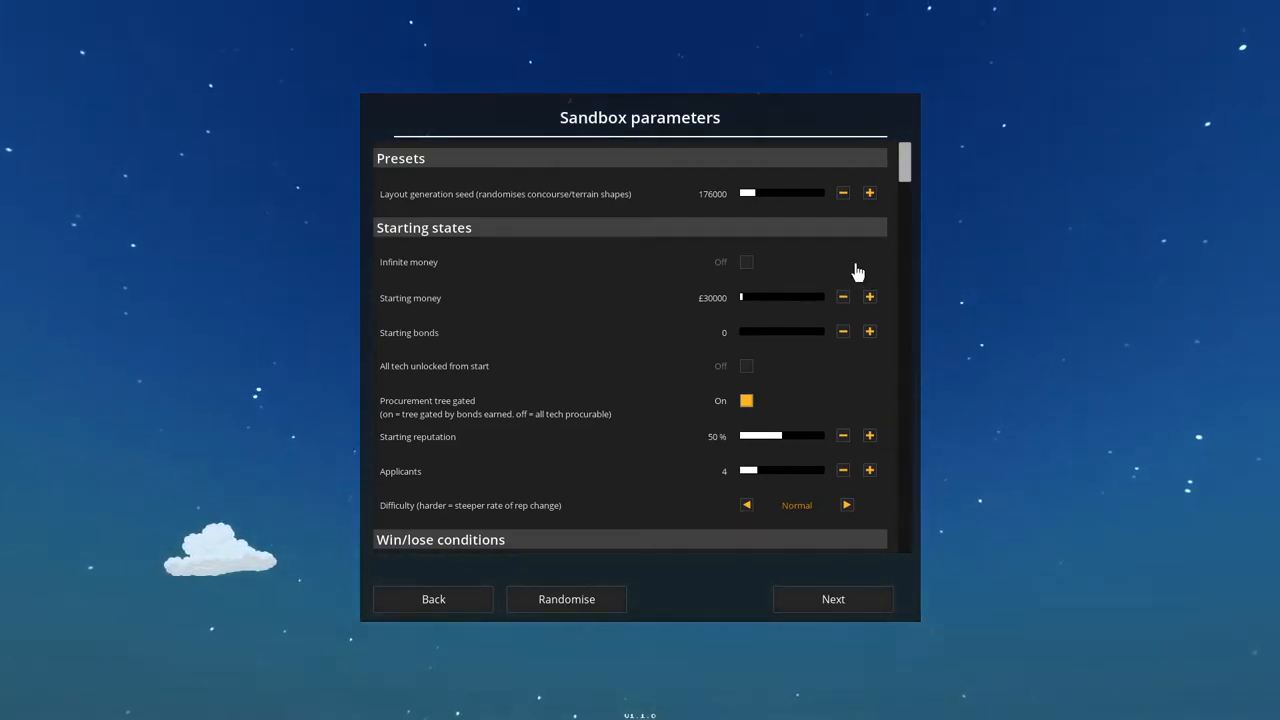
Raise starting bonds to 10 and change difficulty from Normal to Easy.
{"action": "left_click", "coordinate": [869, 331]}
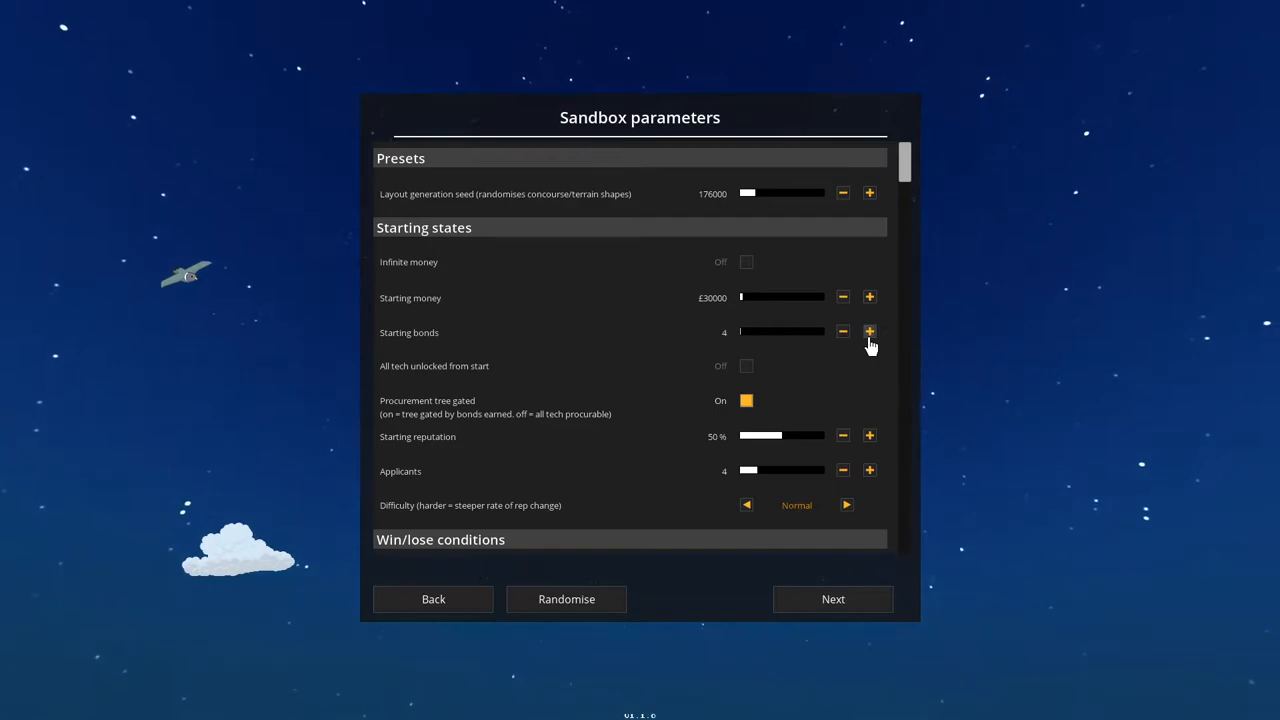
{"action": "left_click", "coordinate": [869, 331]}
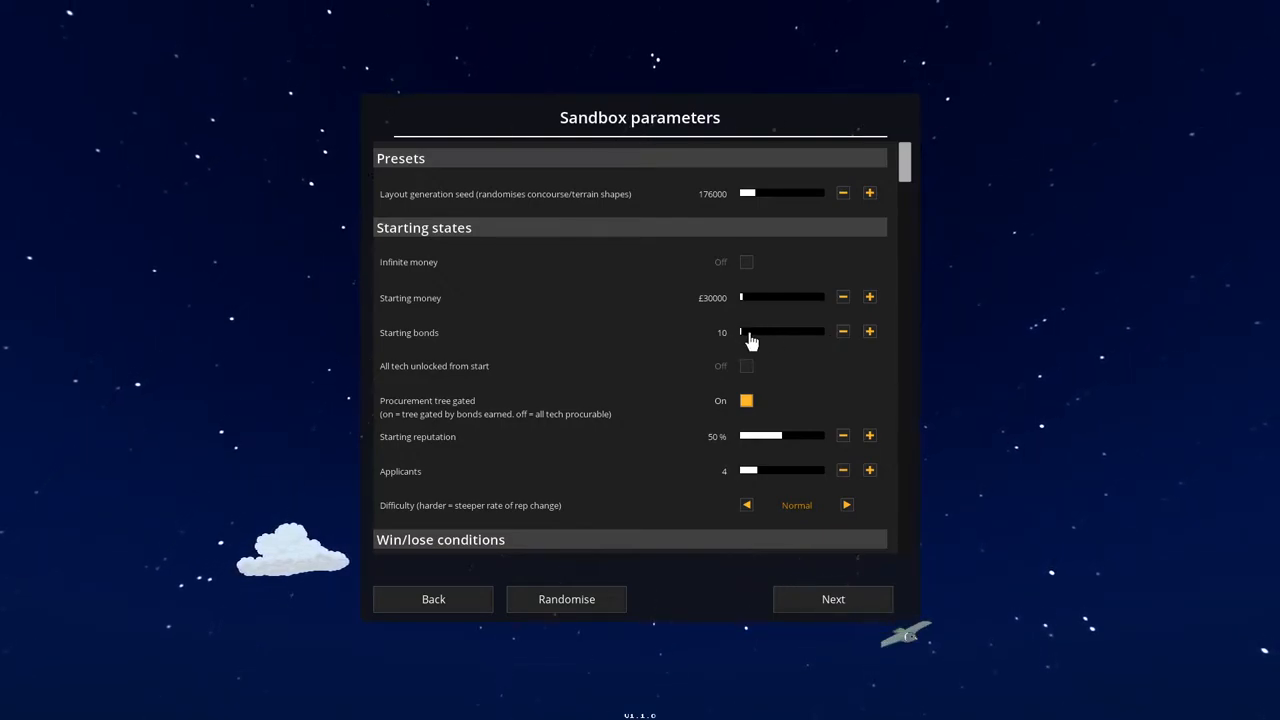
{"action": "mouse_move", "coordinate": [453, 347]}
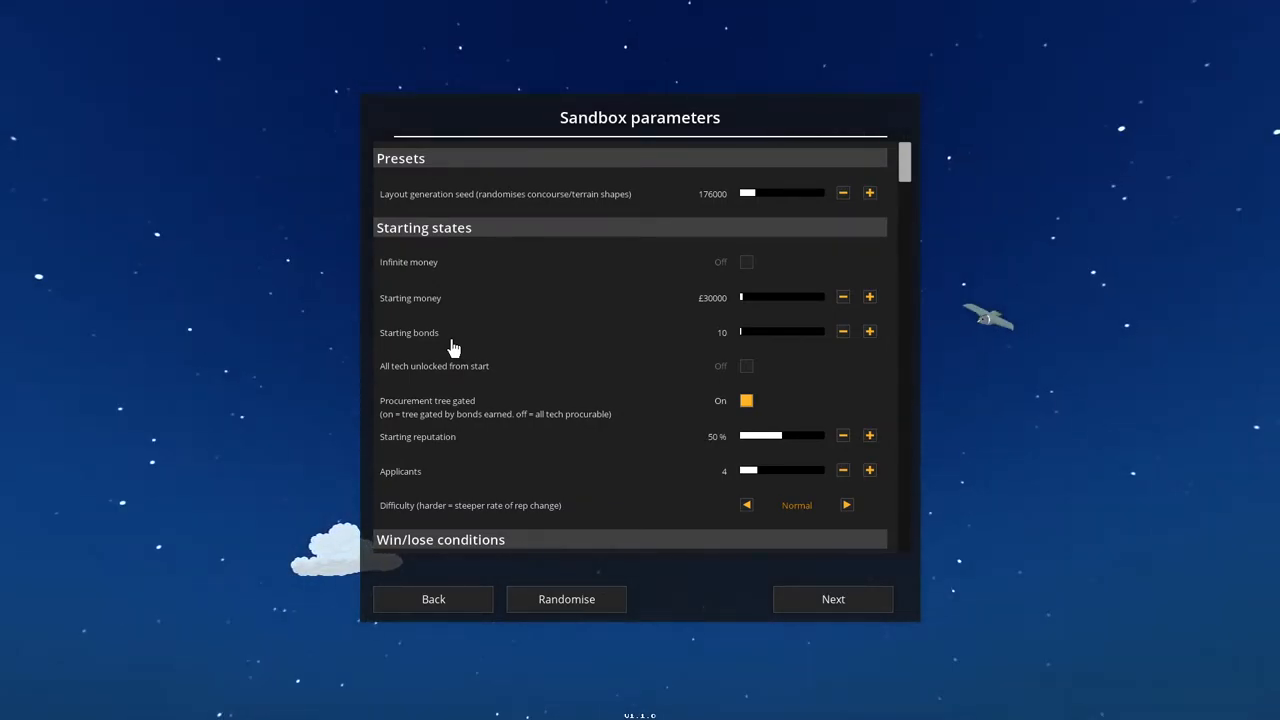
{"action": "mouse_move", "coordinate": [483, 337]}
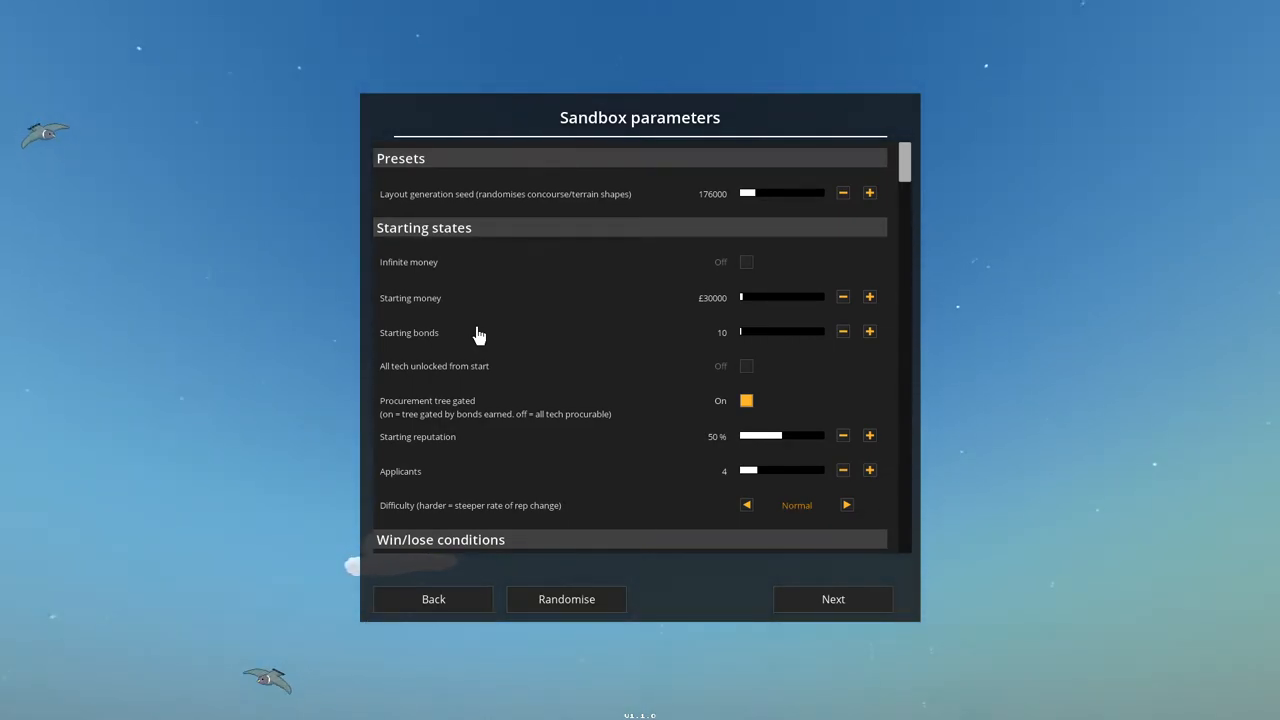
{"action": "mouse_move", "coordinate": [544, 343]}
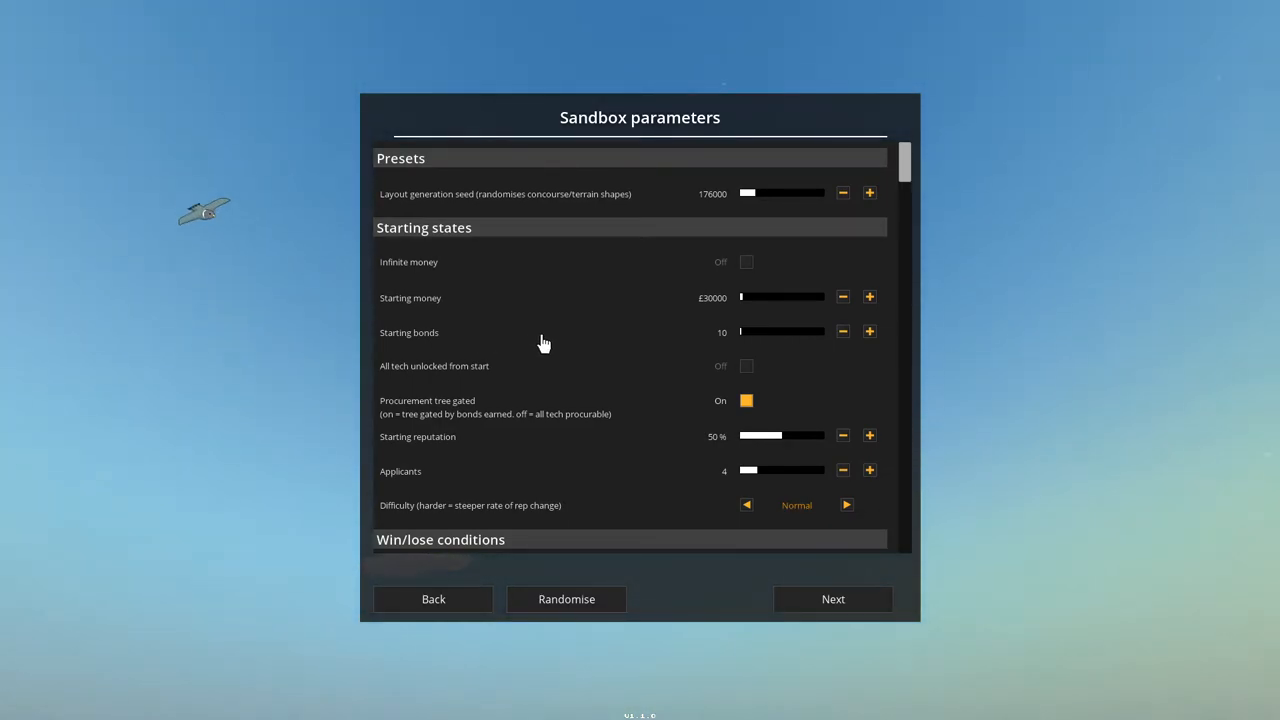
{"action": "mouse_move", "coordinate": [755, 390]}
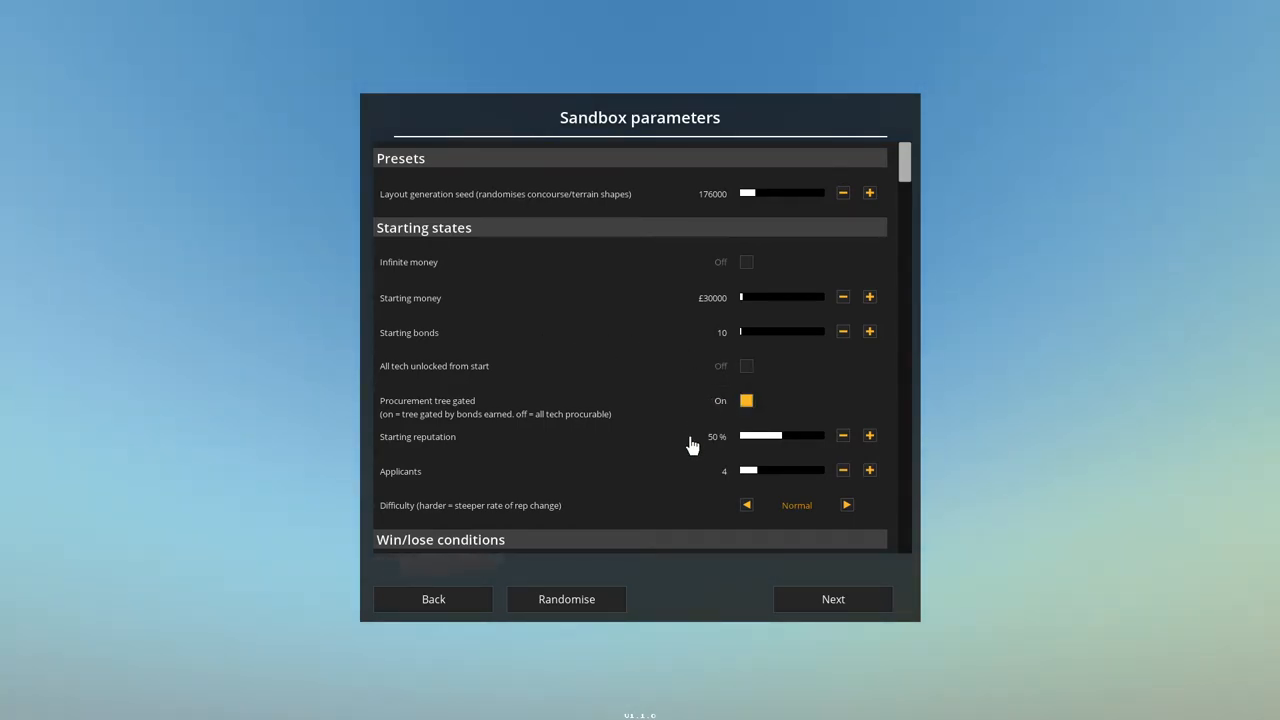
{"action": "scroll", "scroll_direction": "down", "scroll_amount": 3}
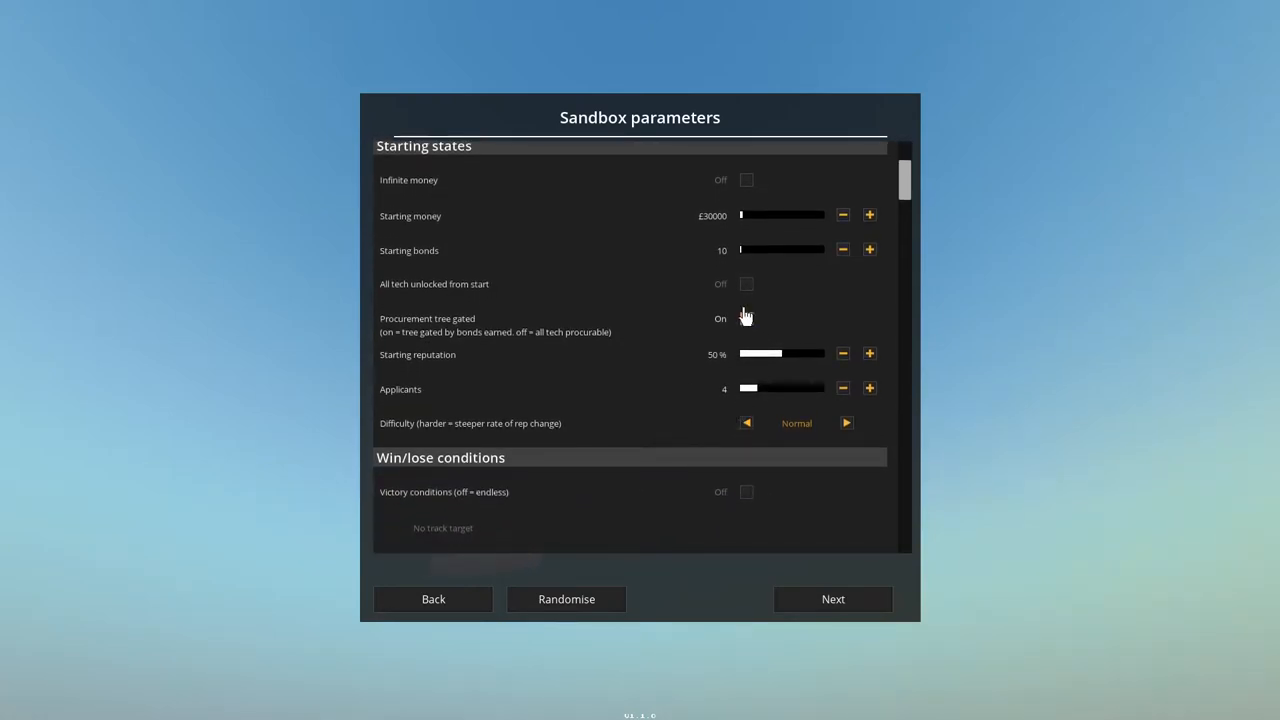
{"action": "left_click", "coordinate": [745, 318]}
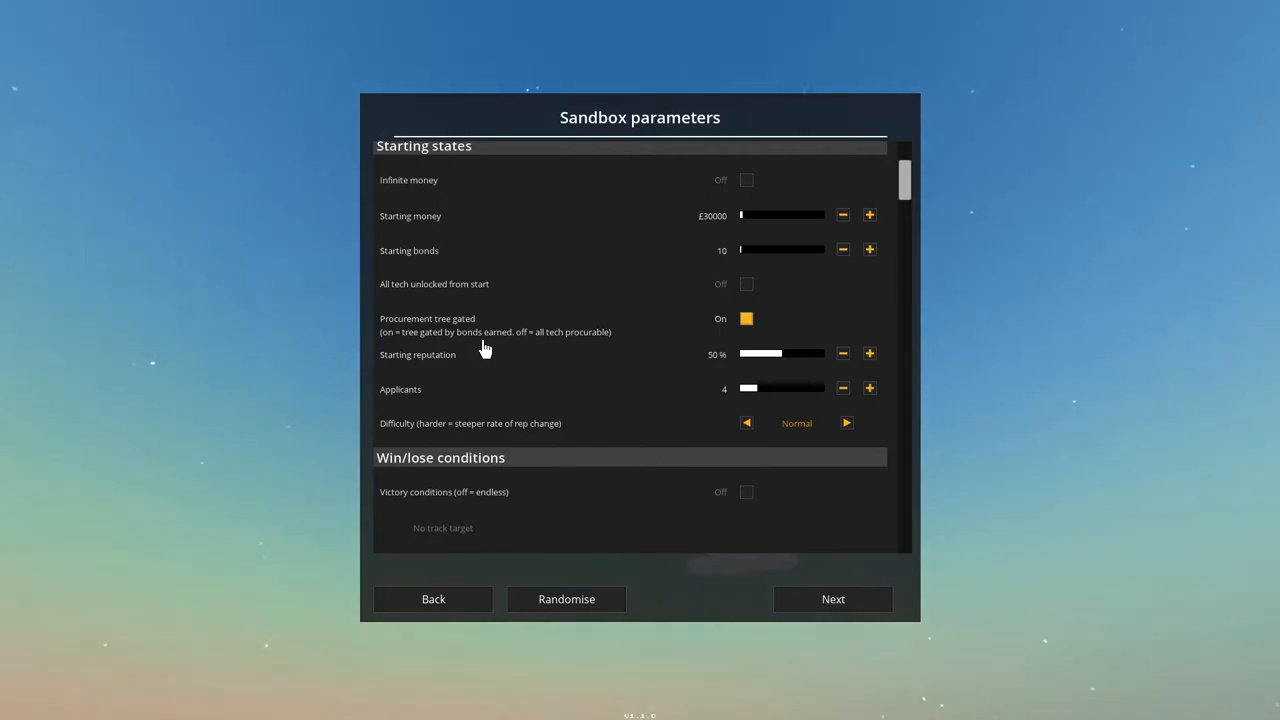
{"action": "mouse_move", "coordinate": [772, 325]}
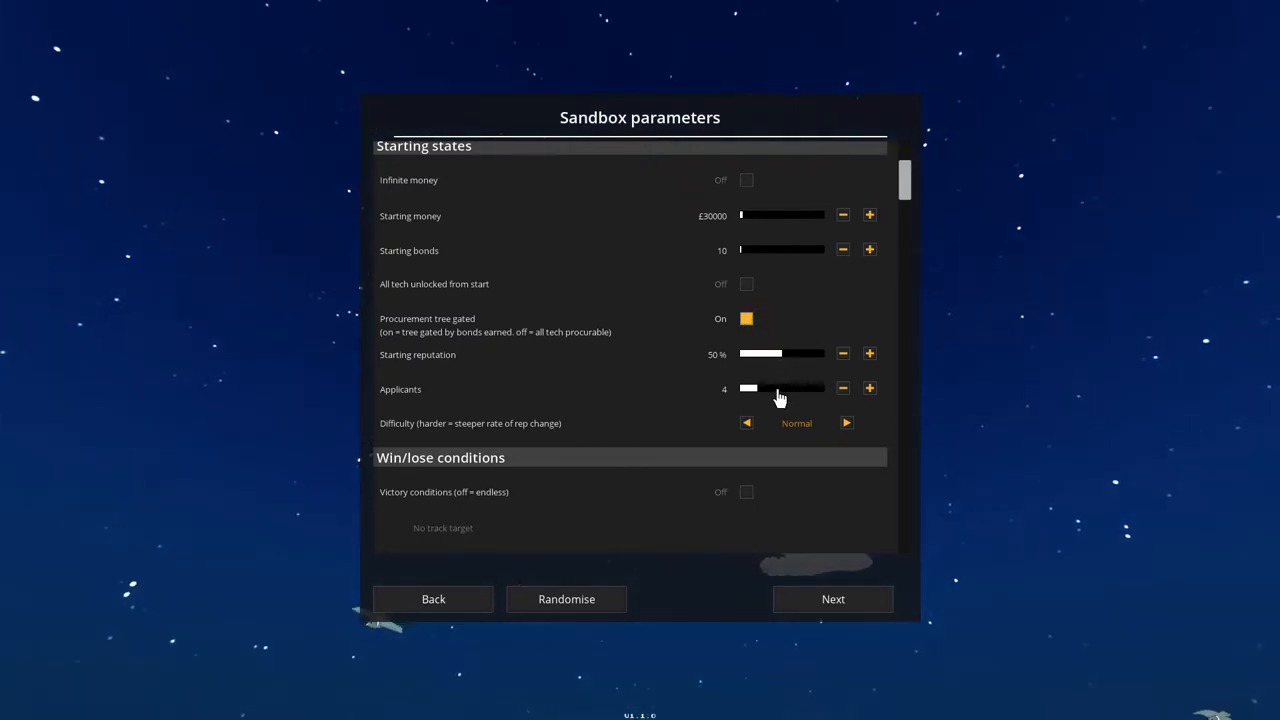
{"action": "mouse_move", "coordinate": [809, 371]}
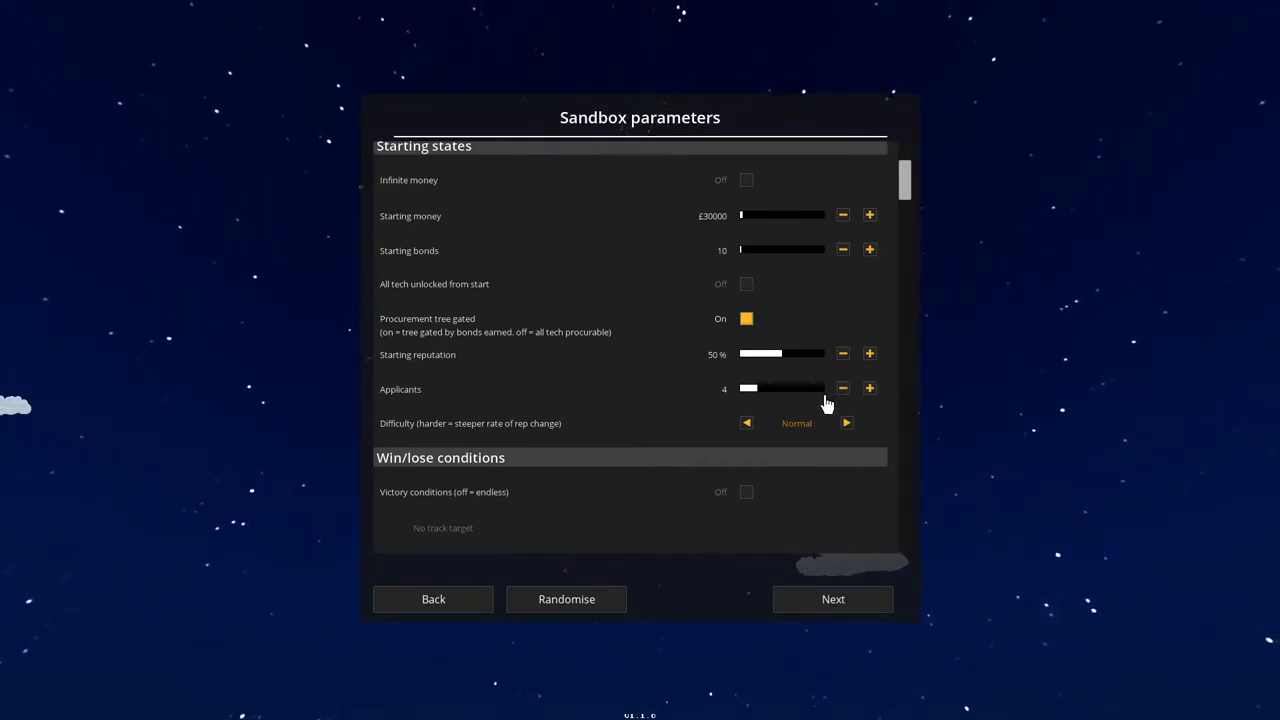
{"action": "left_click", "coordinate": [746, 423]}
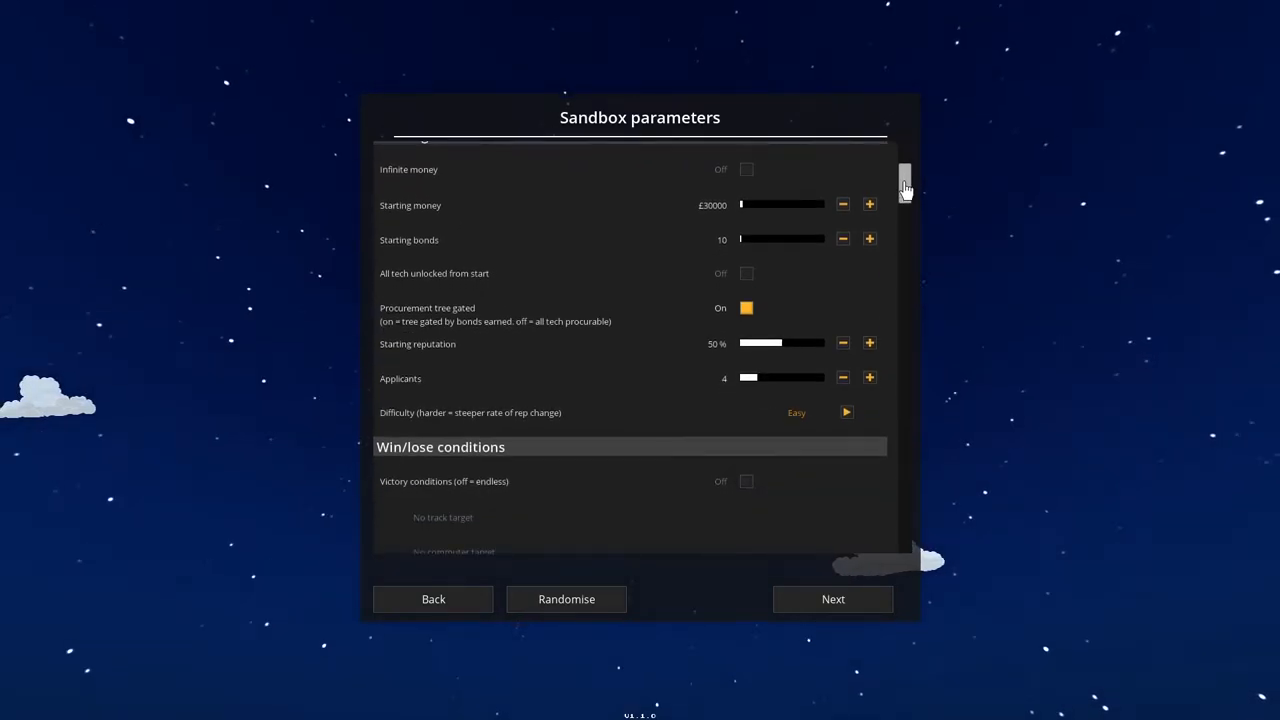
{"action": "scroll", "scroll_direction": "down", "scroll_amount": 3}
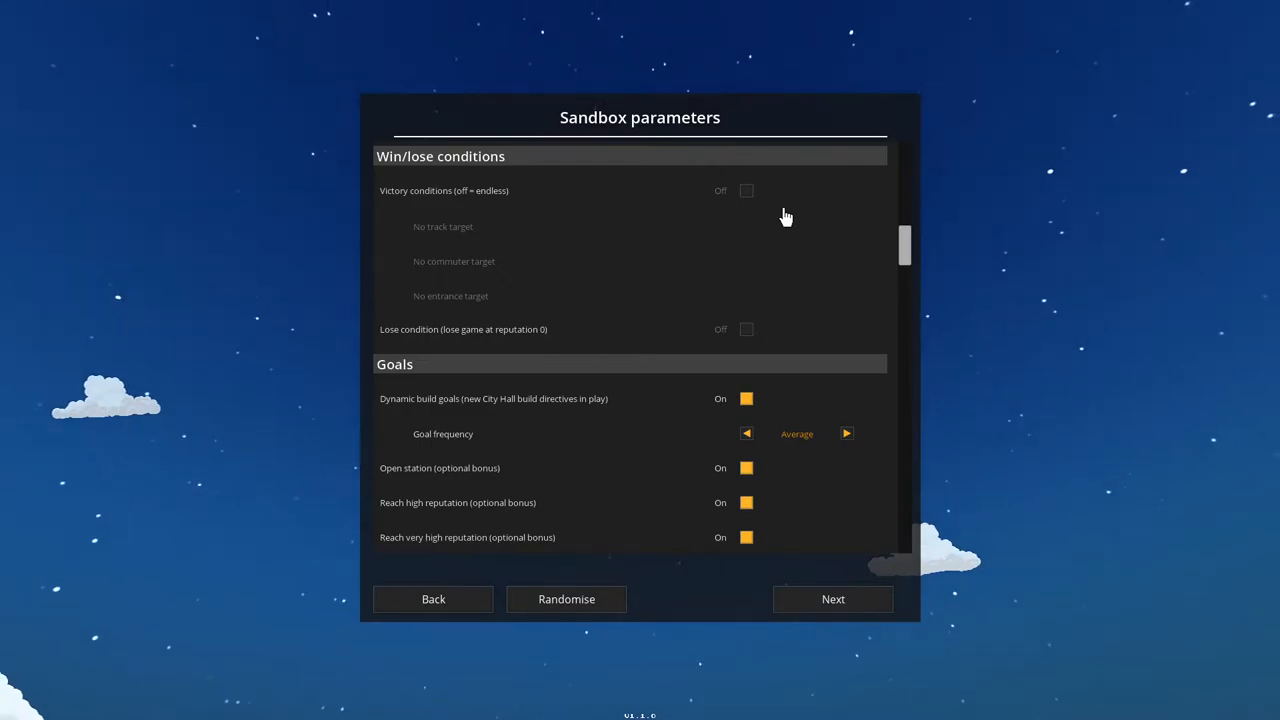
{"action": "mouse_move", "coordinate": [757, 370]}
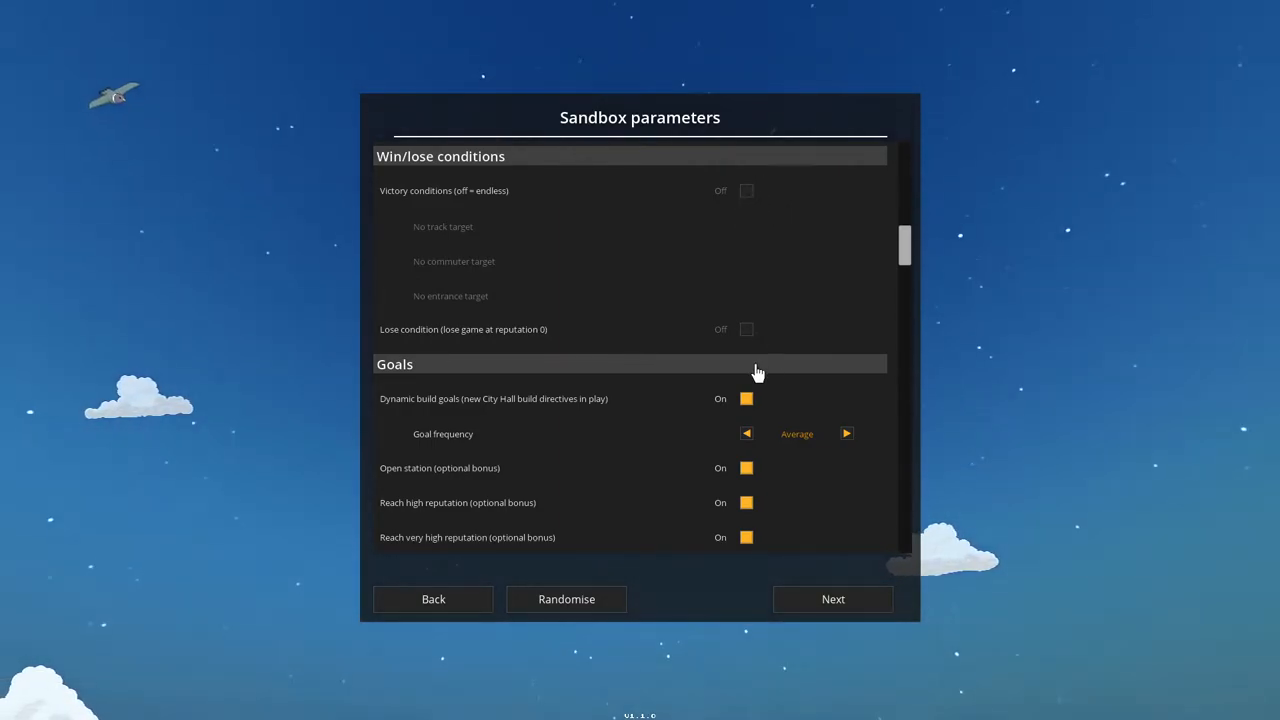
{"action": "scroll", "scroll_direction": "down", "scroll_amount": 3}
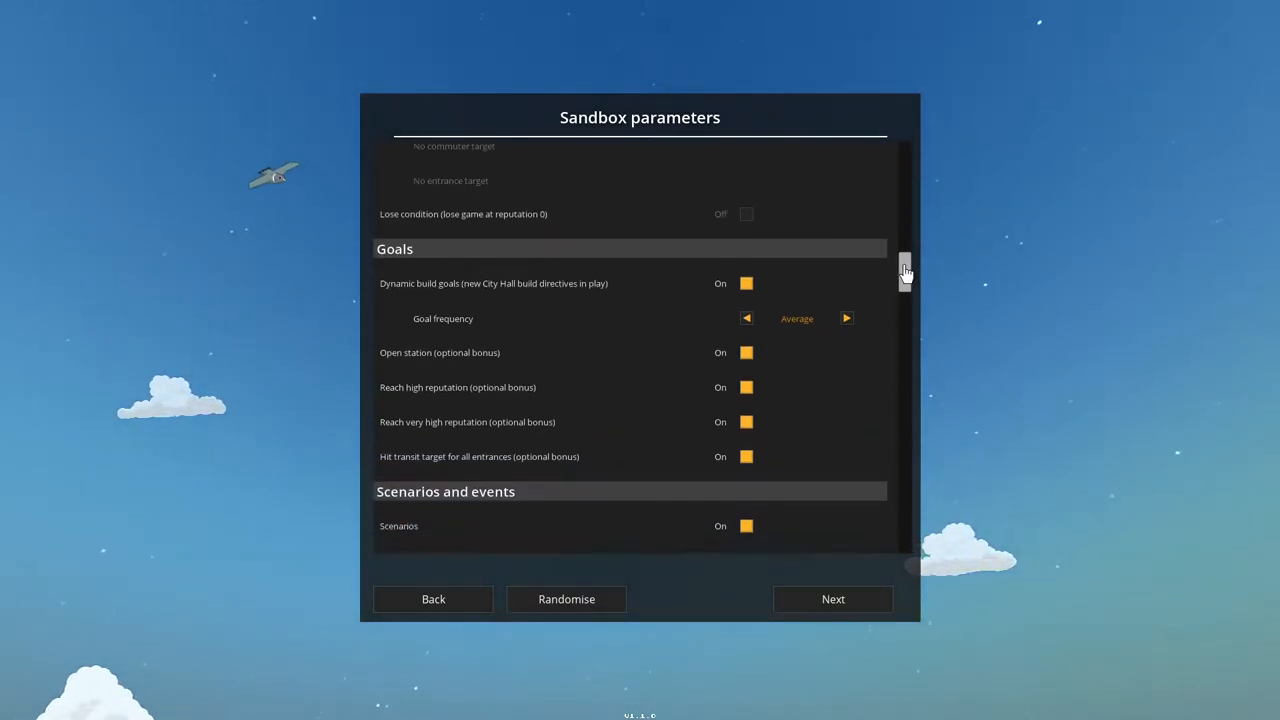
{"action": "scroll", "scroll_direction": "down", "scroll_amount": 3}
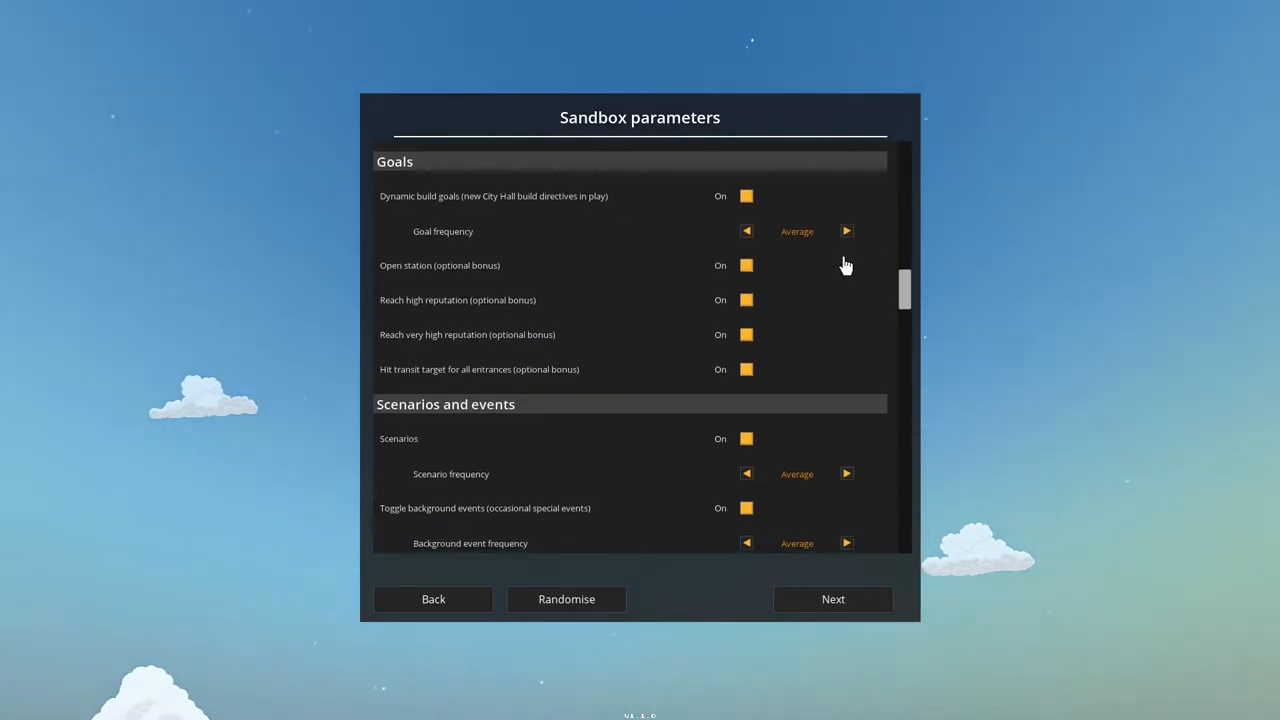
{"action": "mouse_move", "coordinate": [677, 275]}
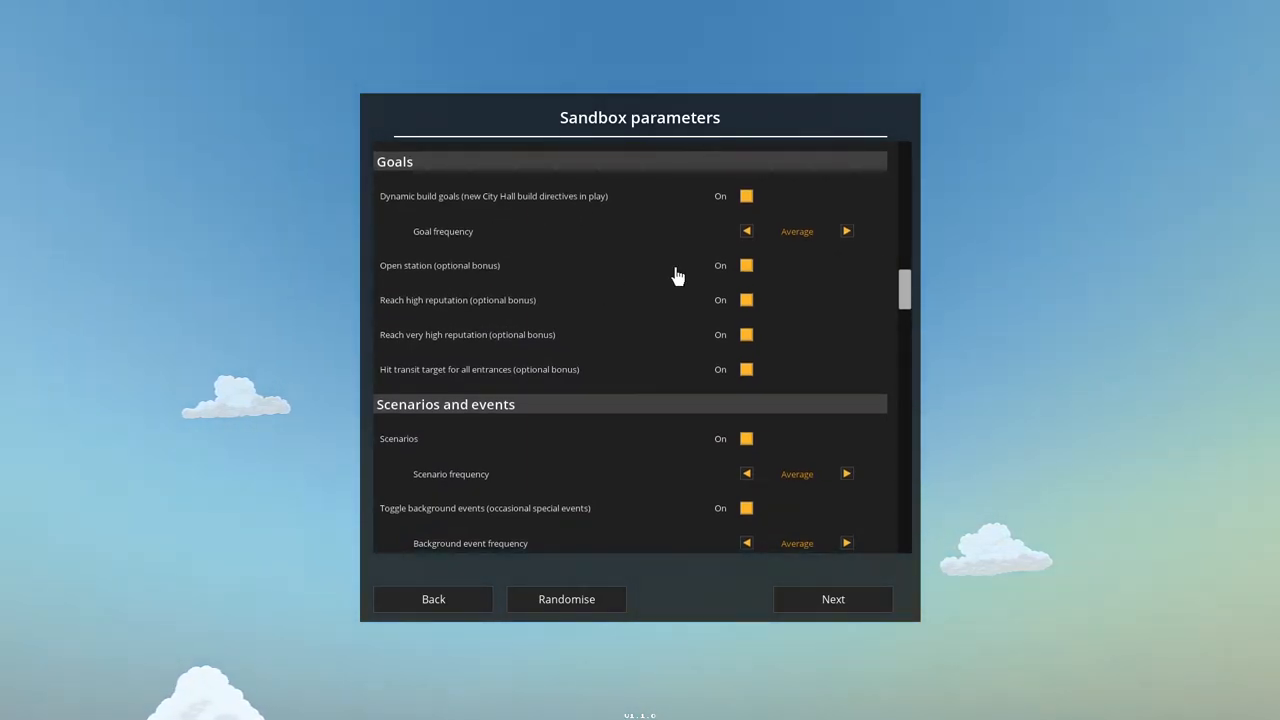
{"action": "mouse_move", "coordinate": [533, 258]}
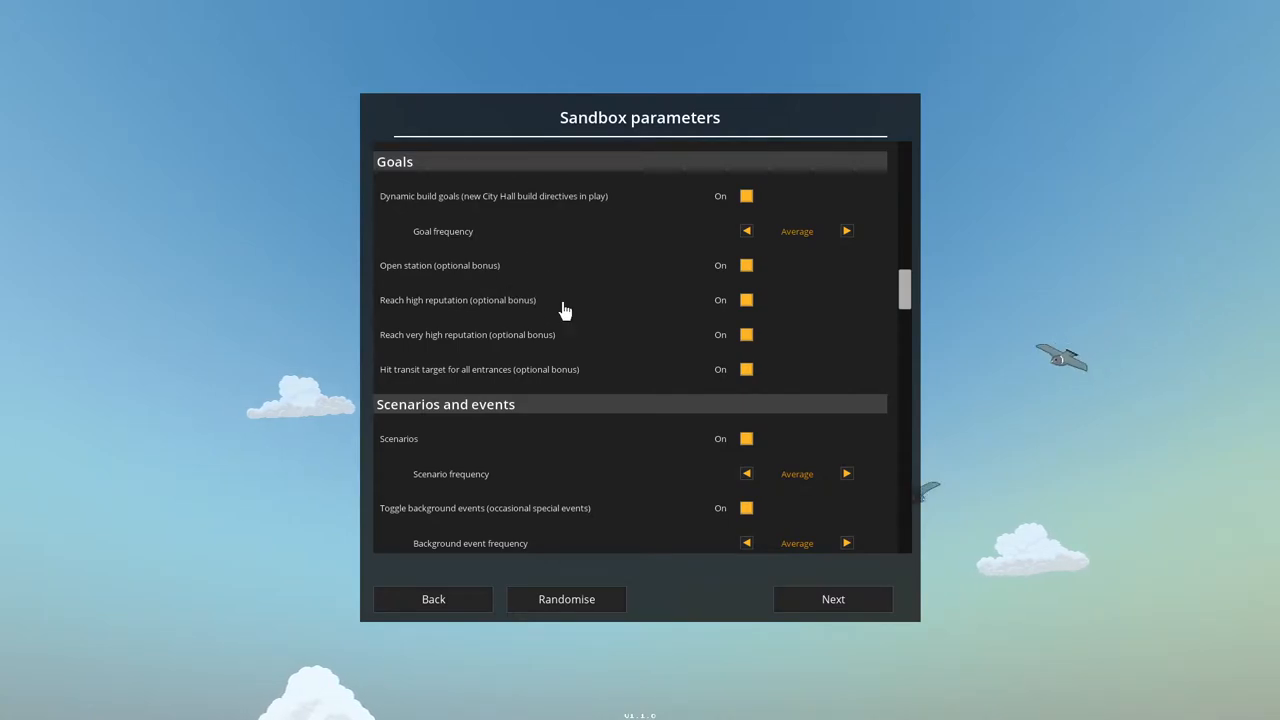
{"action": "scroll", "scroll_direction": "down", "scroll_amount": 3}
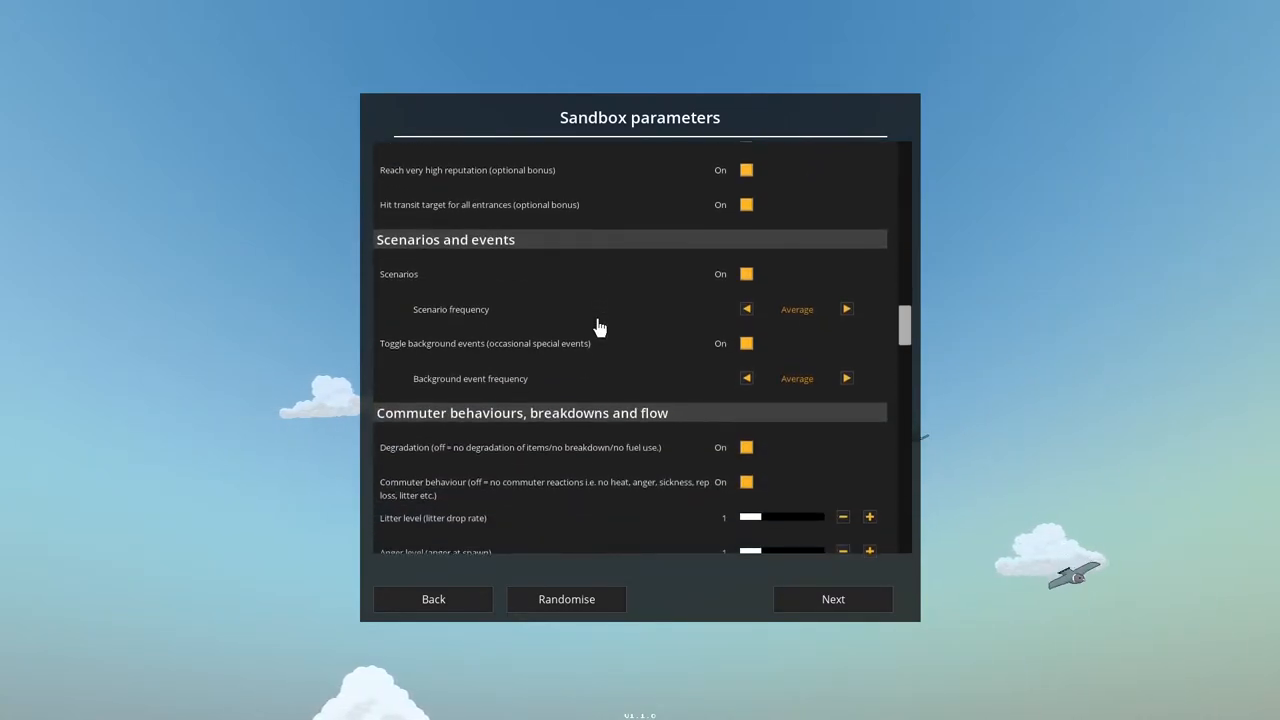
{"action": "scroll", "scroll_direction": "down", "scroll_amount": 3}
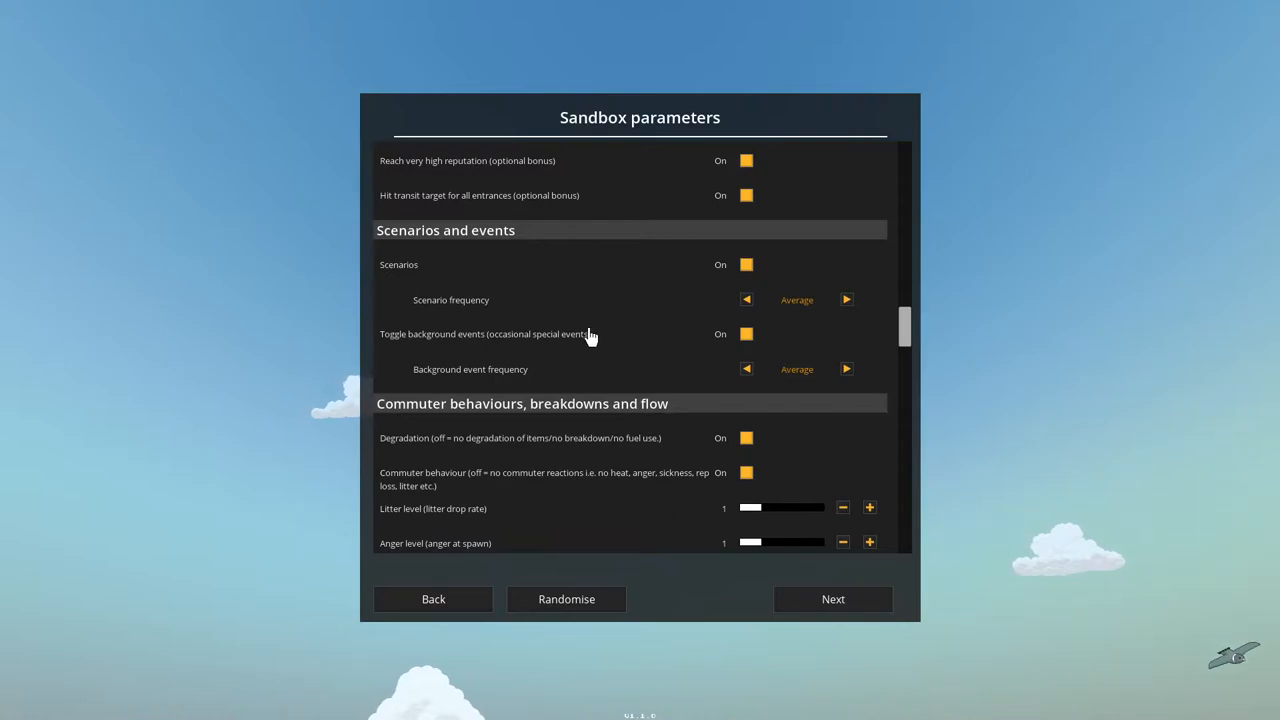
{"action": "mouse_move", "coordinate": [682, 289]}
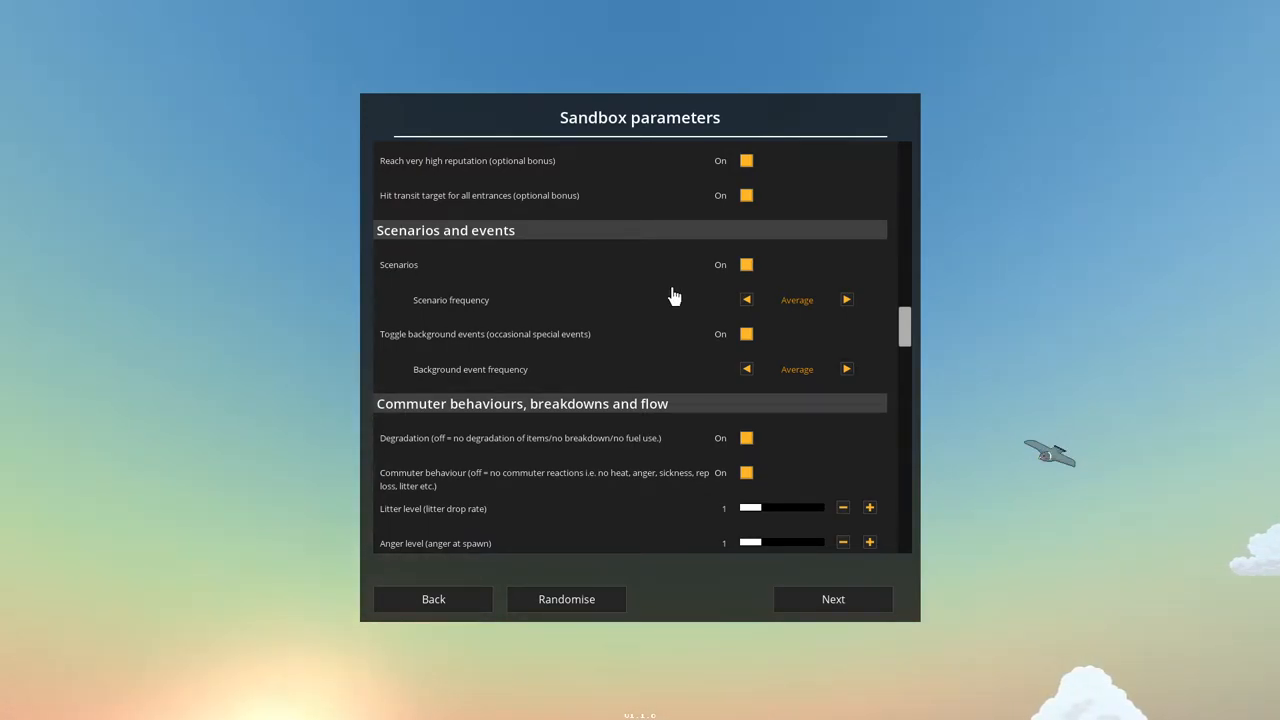
{"action": "mouse_move", "coordinate": [714, 331]}
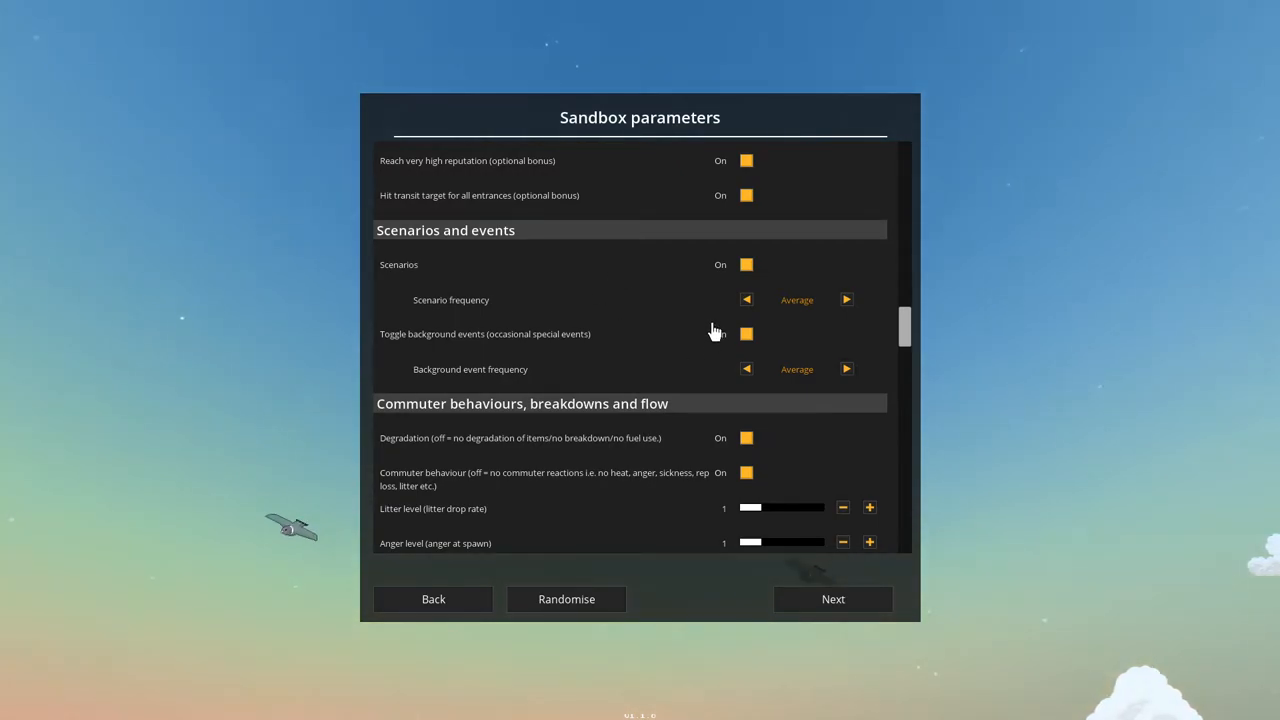
{"action": "scroll", "scroll_direction": "down", "scroll_amount": 3}
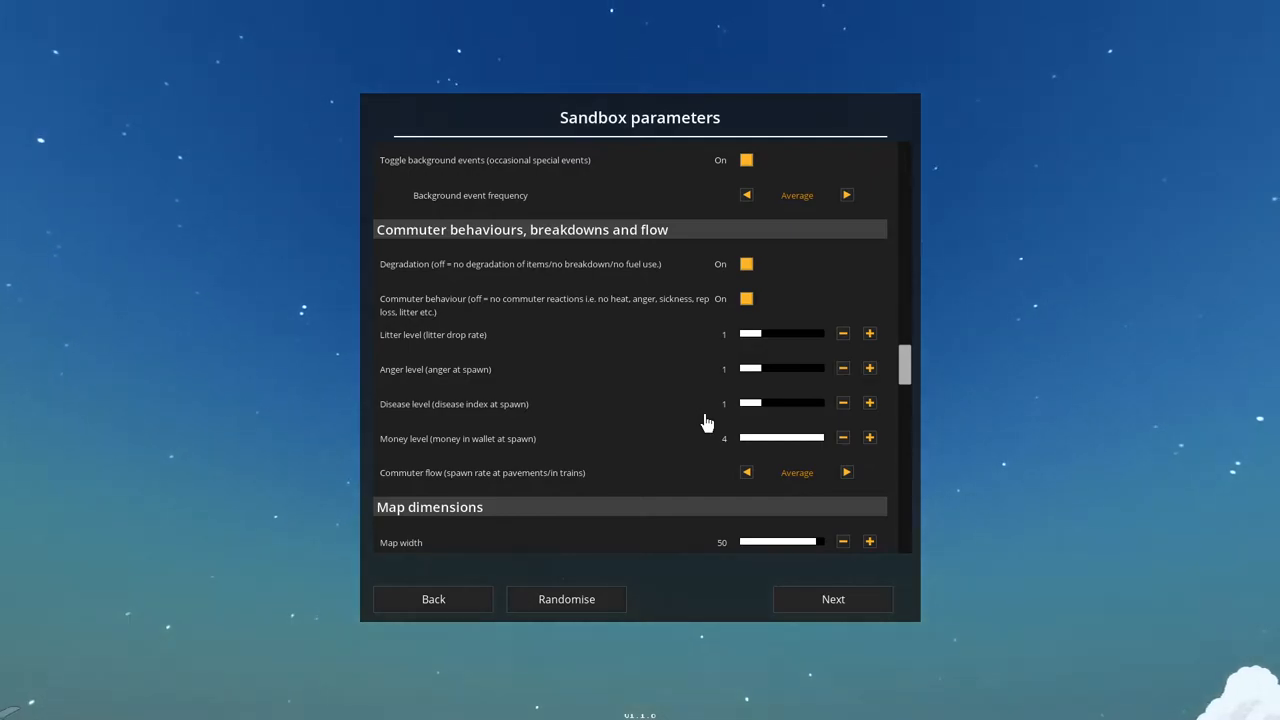
{"action": "mouse_move", "coordinate": [748, 397]}
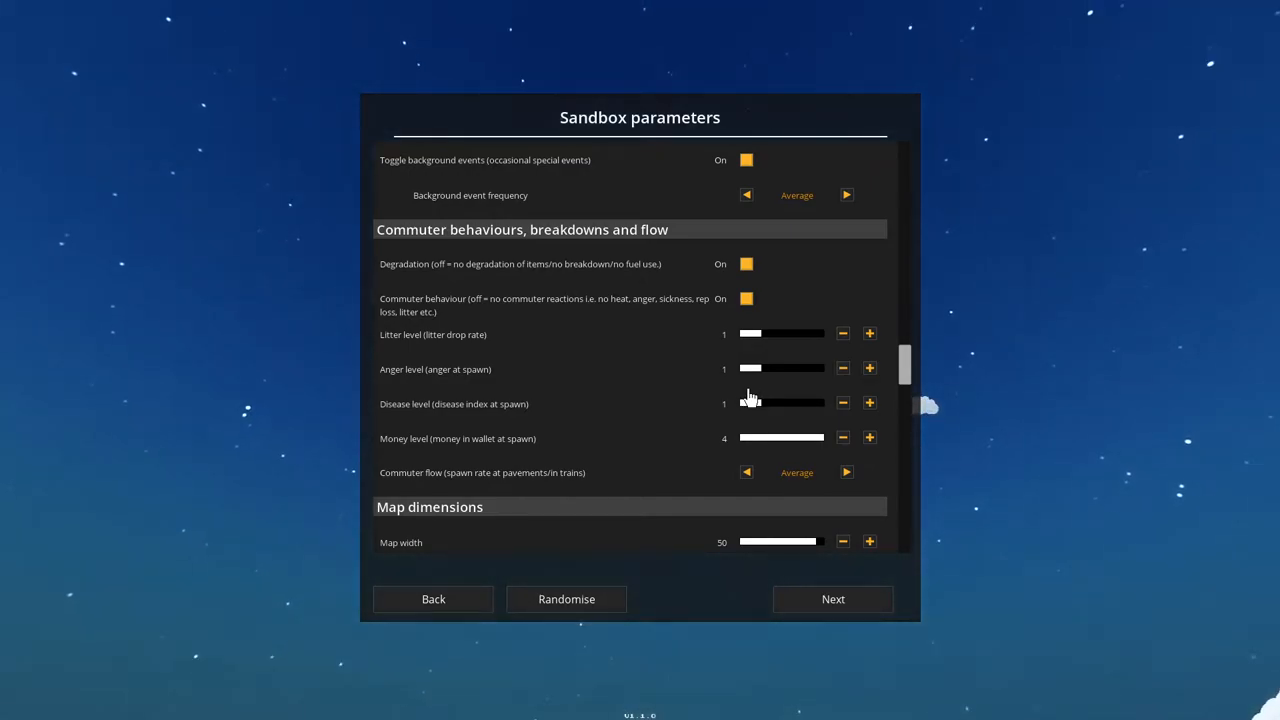
{"action": "mouse_move", "coordinate": [740, 400]}
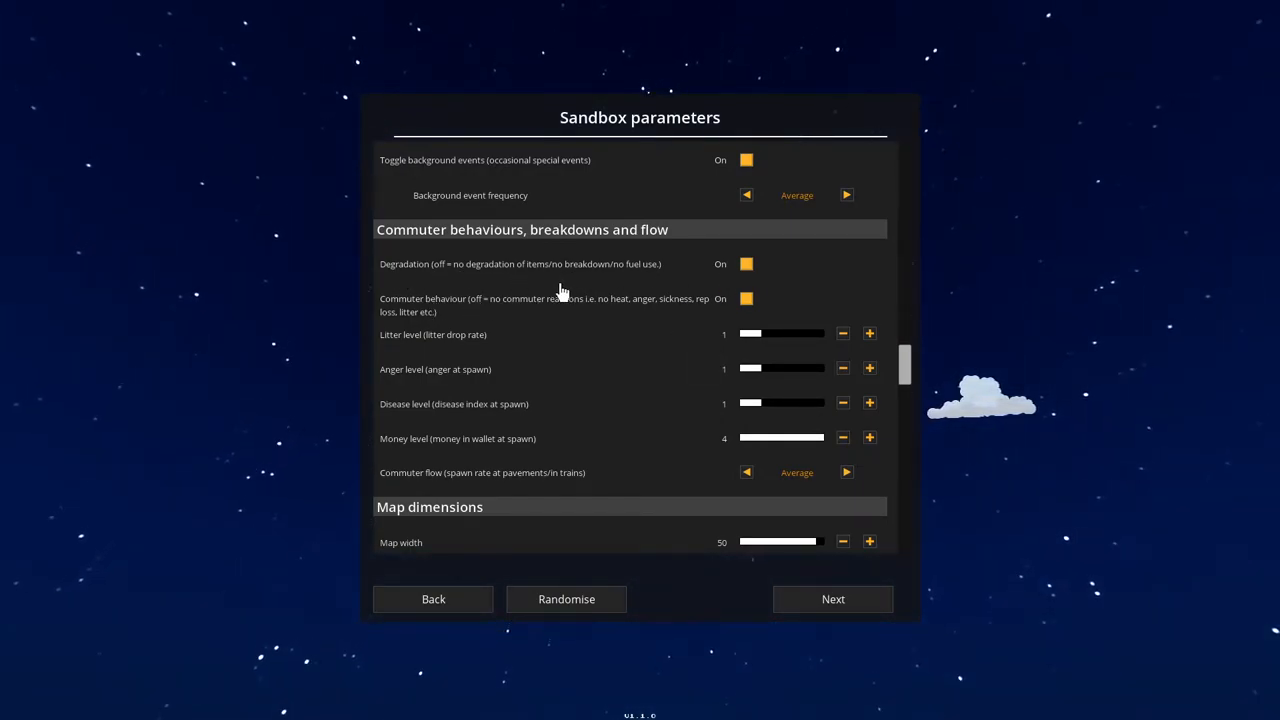
{"action": "mouse_move", "coordinate": [526, 335]}
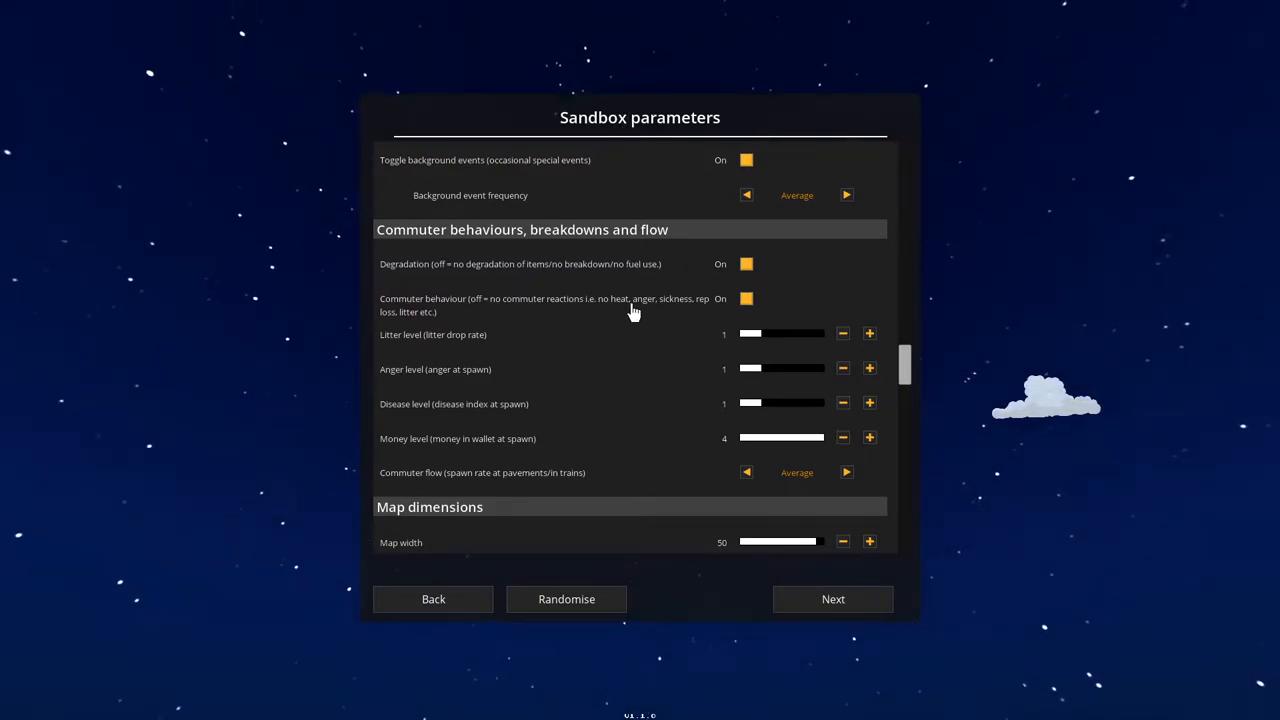
{"action": "mouse_move", "coordinate": [633, 342]}
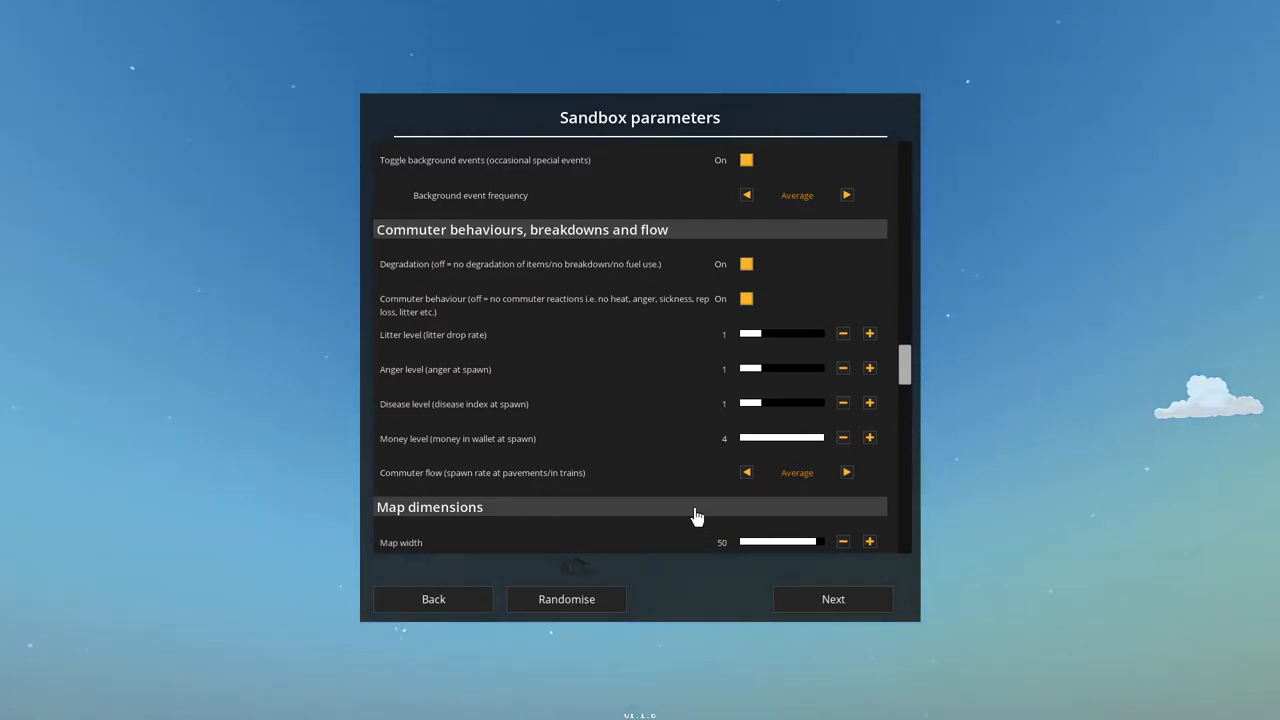
{"action": "mouse_move", "coordinate": [706, 447]}
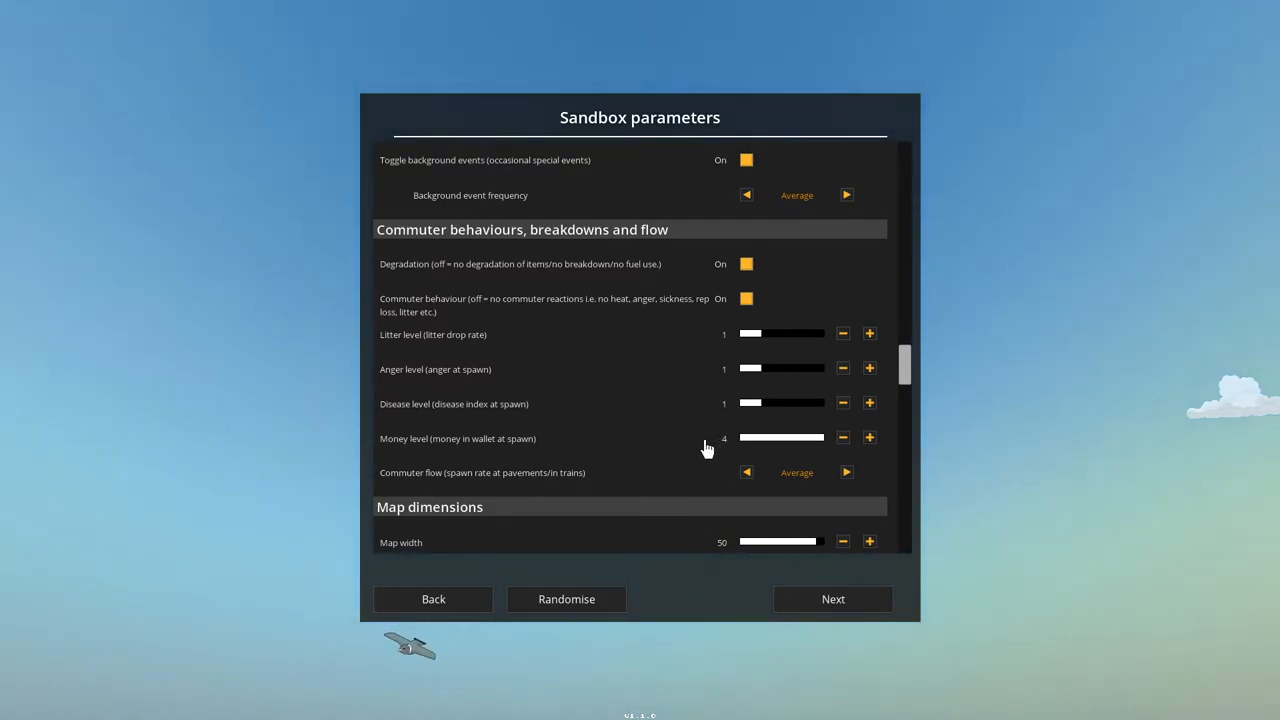
{"action": "scroll", "scroll_direction": "down", "scroll_amount": 3}
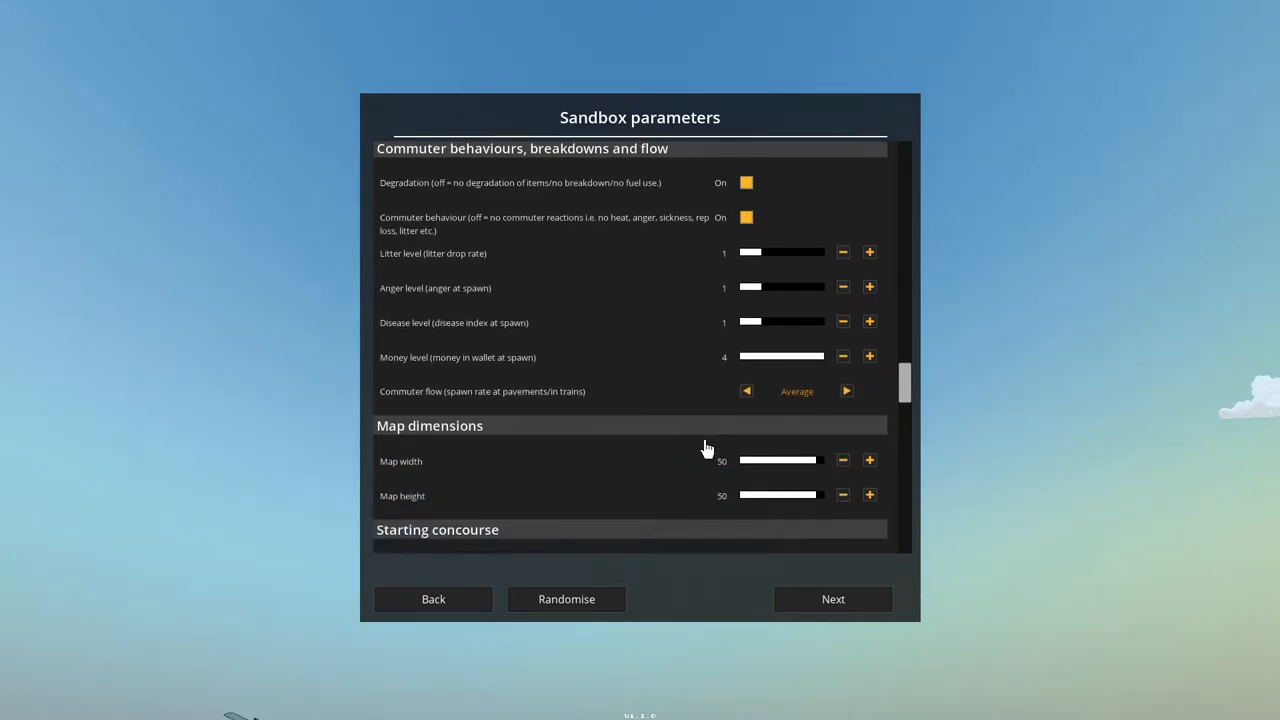
{"action": "scroll", "scroll_direction": "down", "scroll_amount": 3}
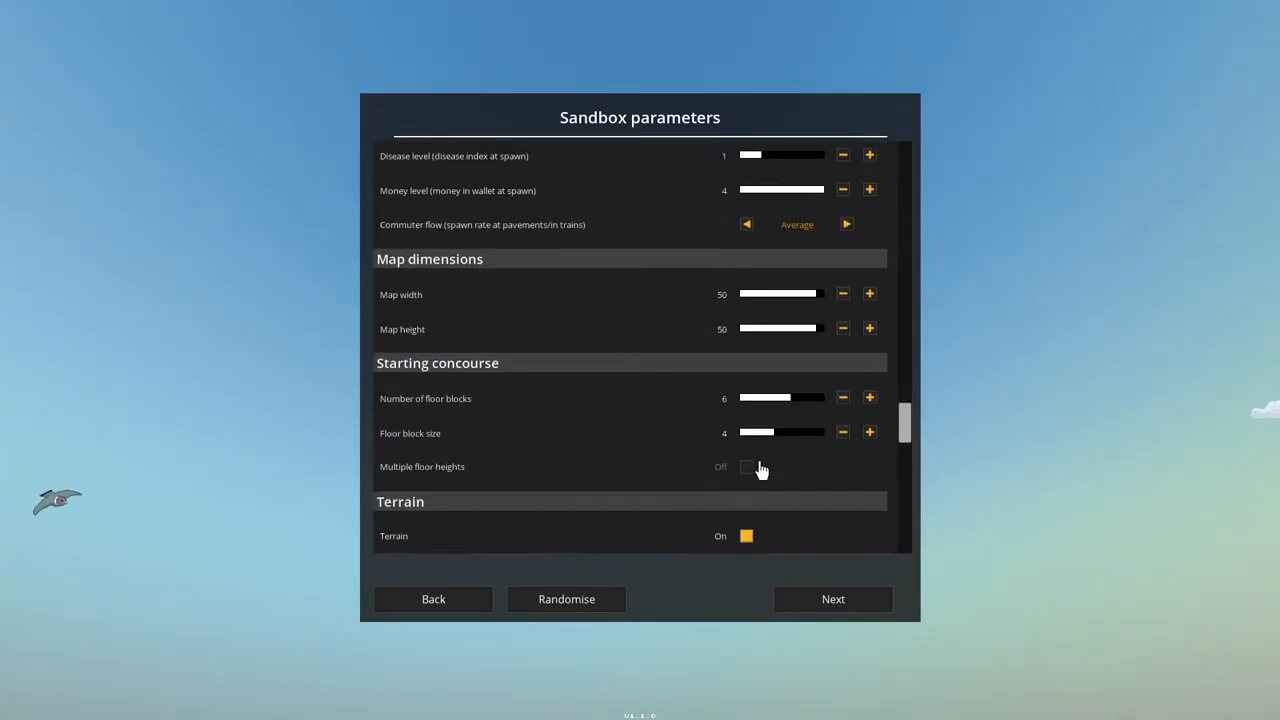
{"action": "scroll", "scroll_direction": "down", "scroll_amount": 3}
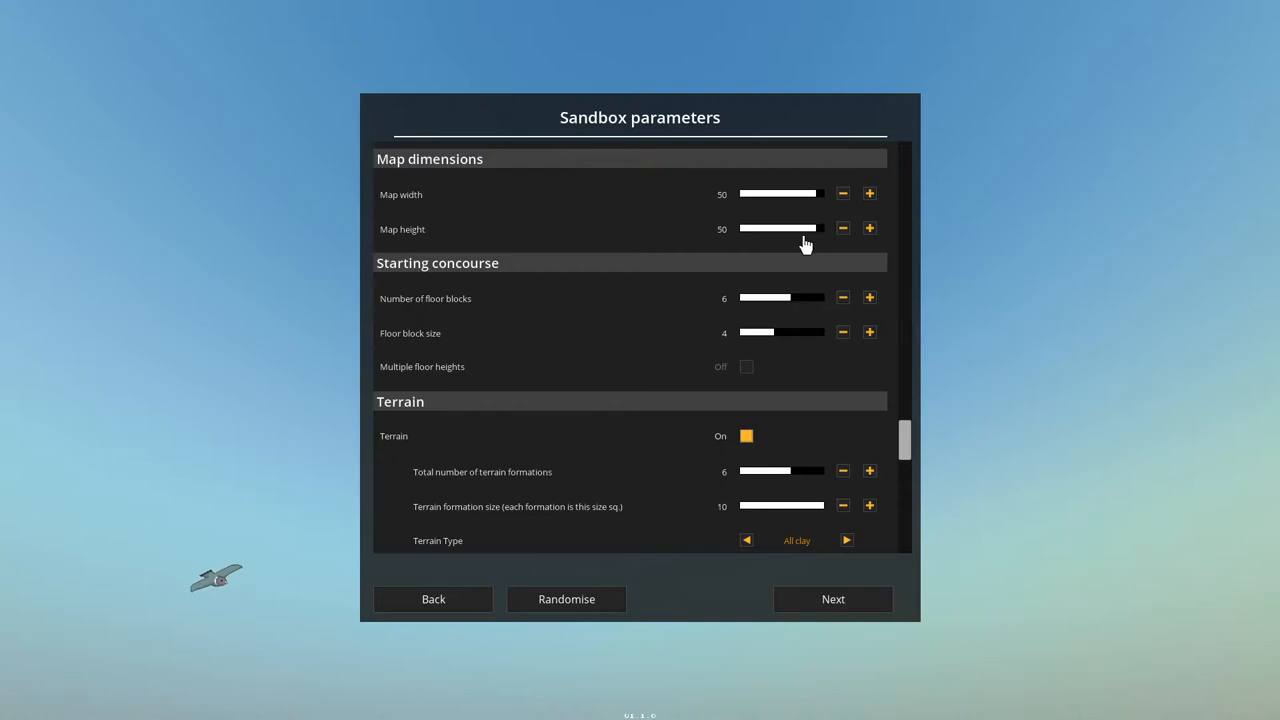
{"action": "mouse_move", "coordinate": [764, 275]}
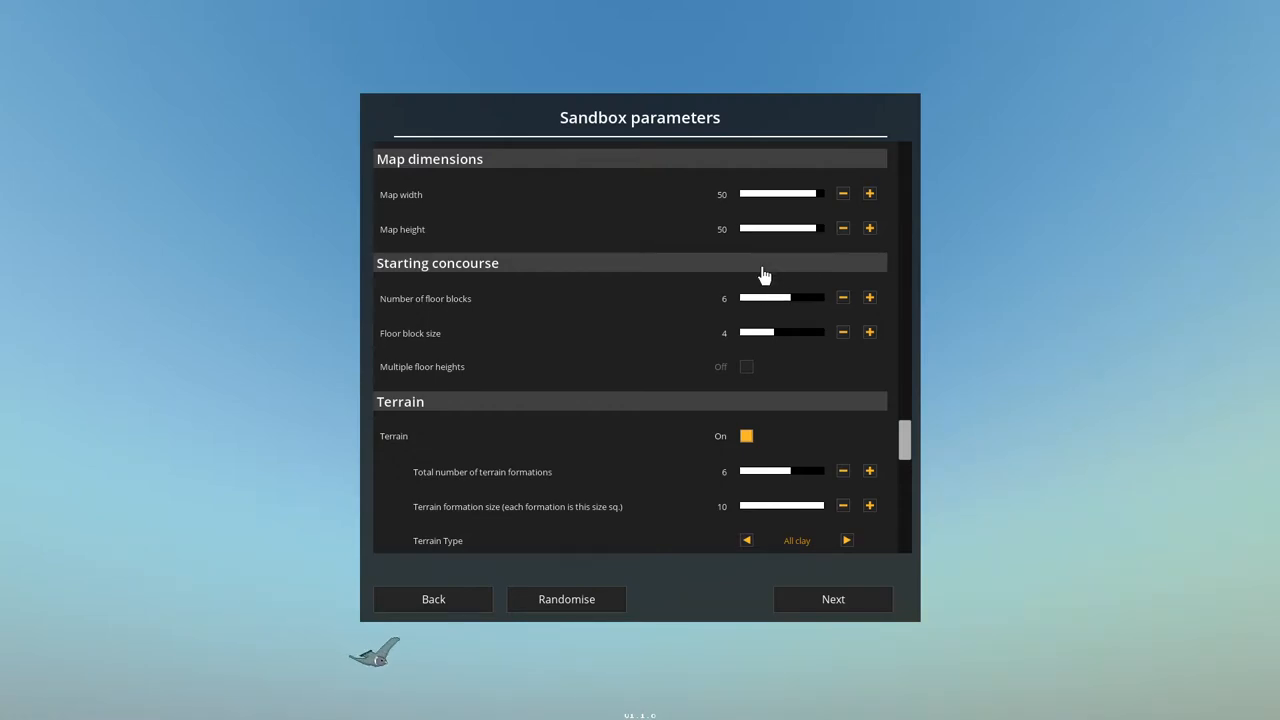
{"action": "mouse_move", "coordinate": [779, 313]}
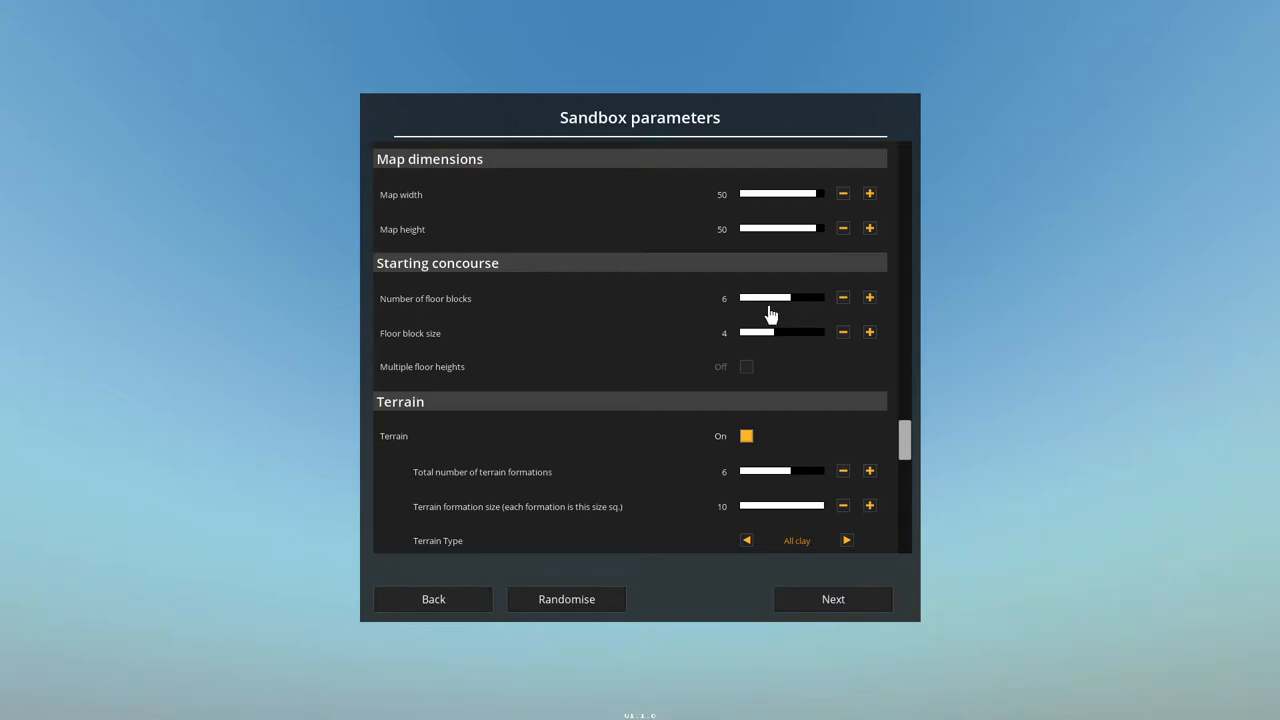
{"action": "mouse_move", "coordinate": [784, 287]}
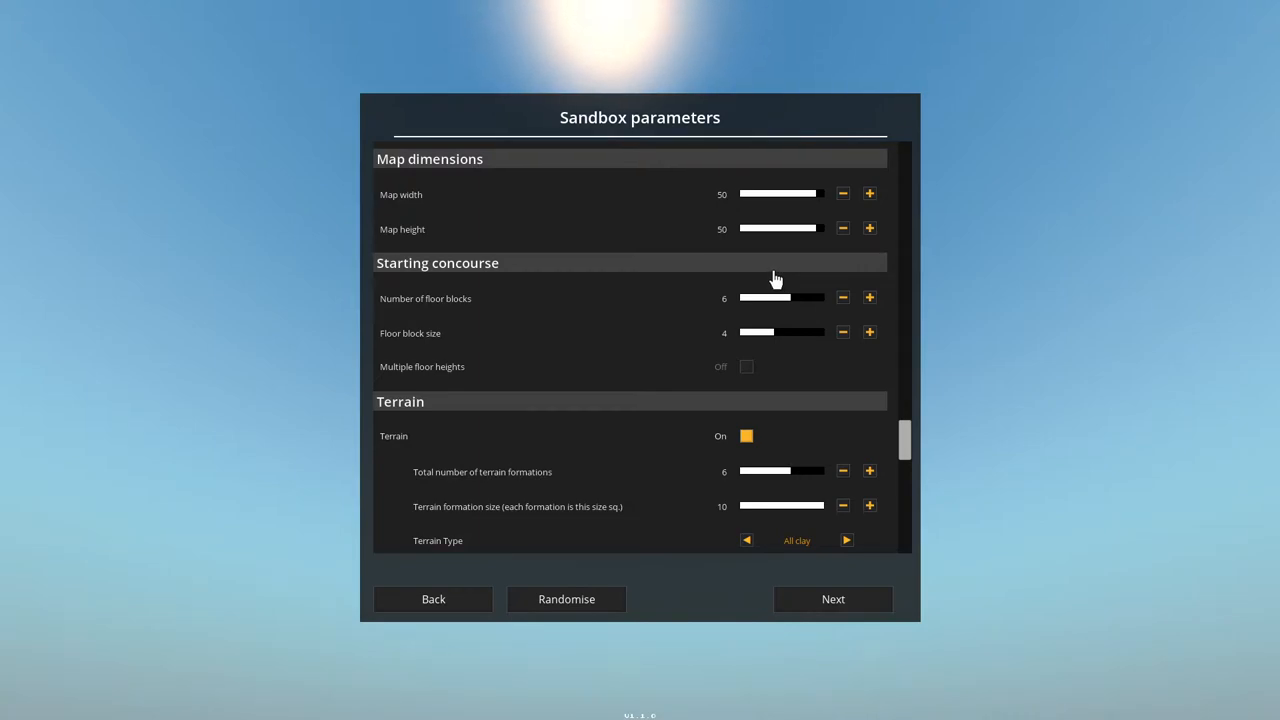
{"action": "mouse_move", "coordinate": [795, 268]}
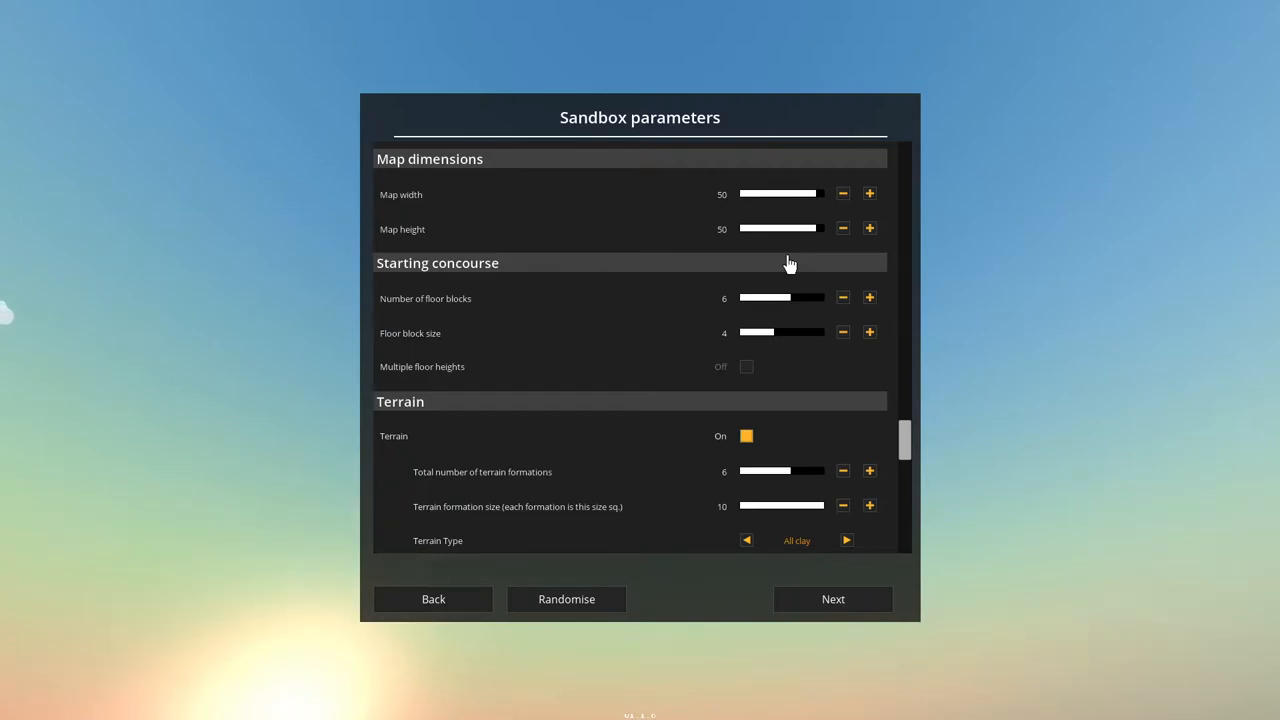
{"action": "mouse_move", "coordinate": [783, 260]}
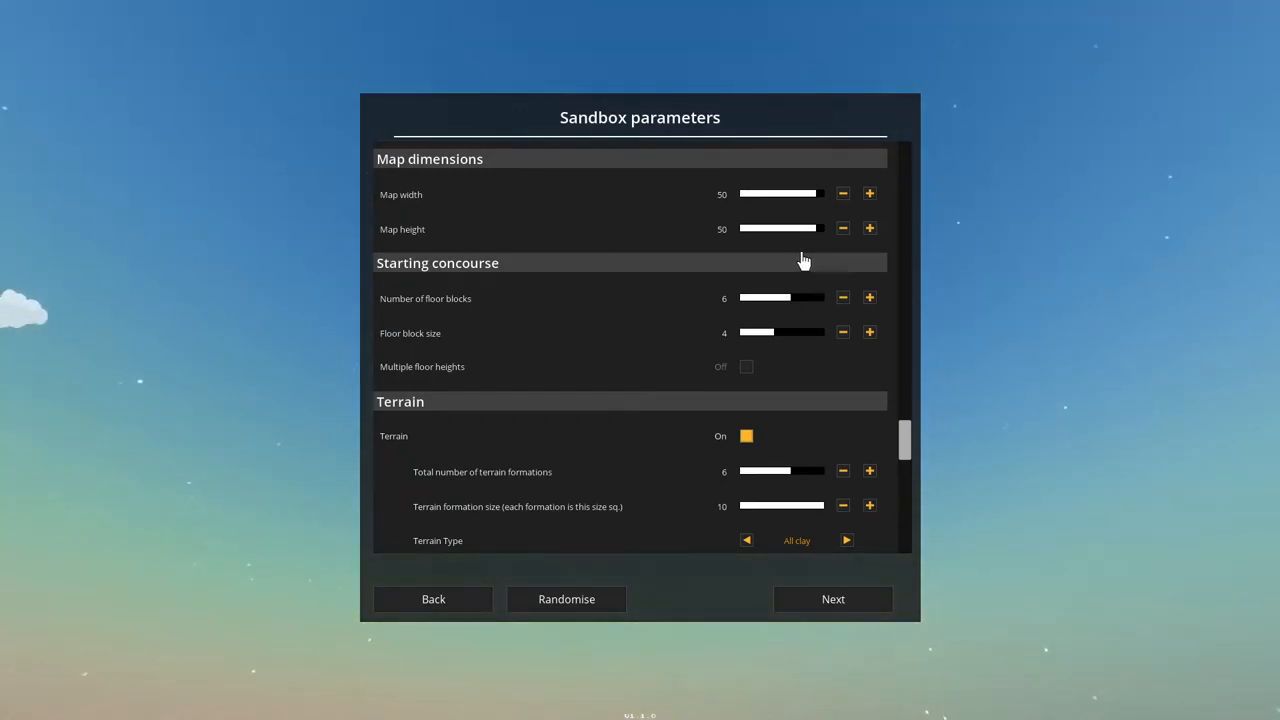
{"action": "mouse_move", "coordinate": [823, 255]}
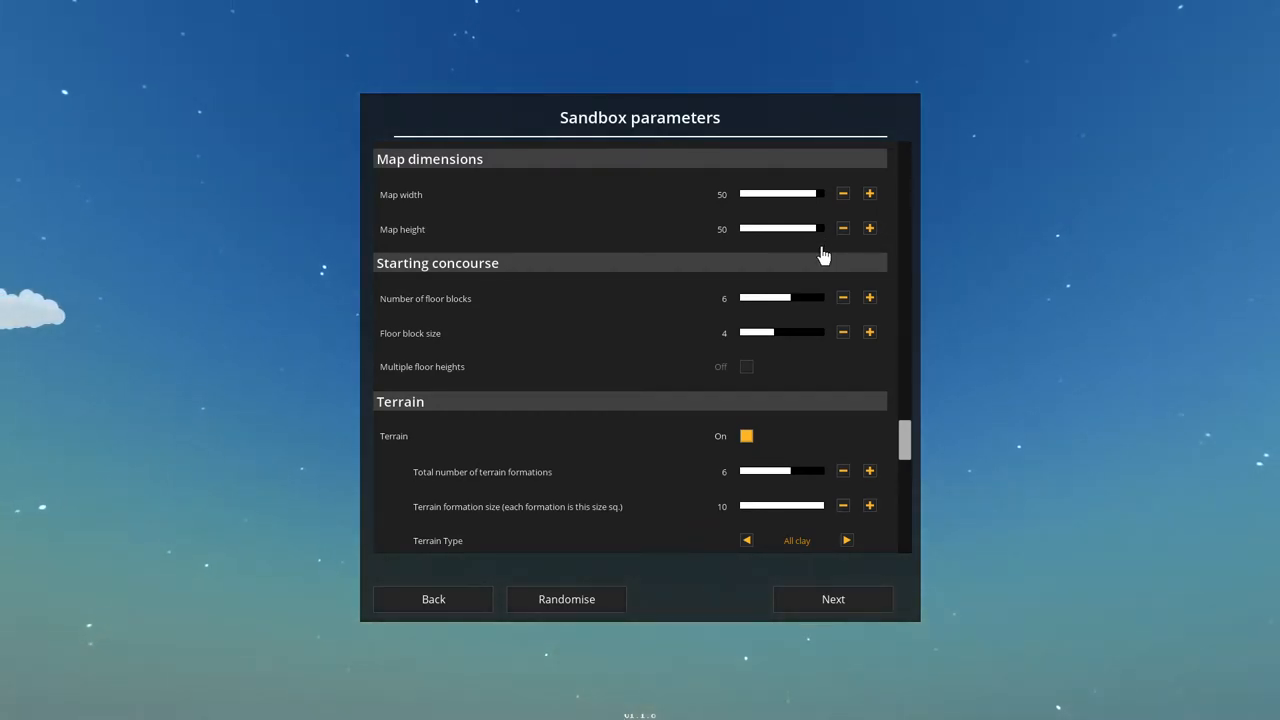
{"action": "mouse_move", "coordinate": [828, 251]}
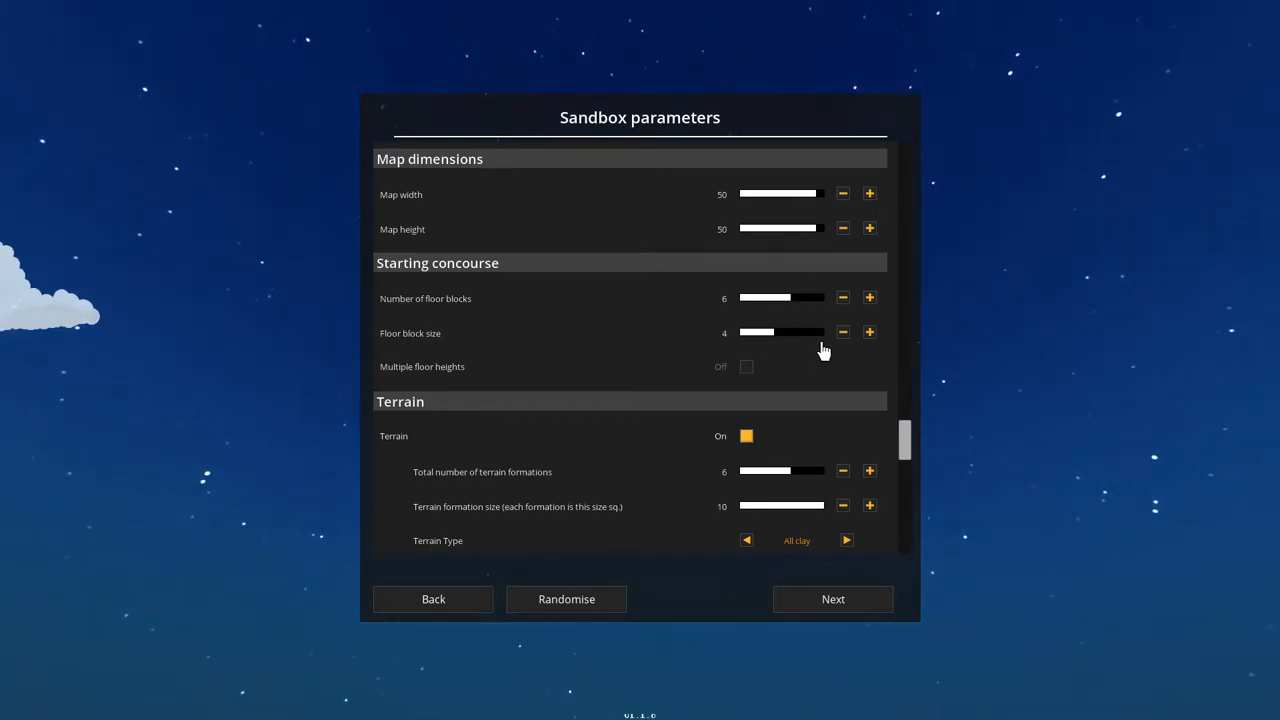
{"action": "mouse_move", "coordinate": [816, 348]}
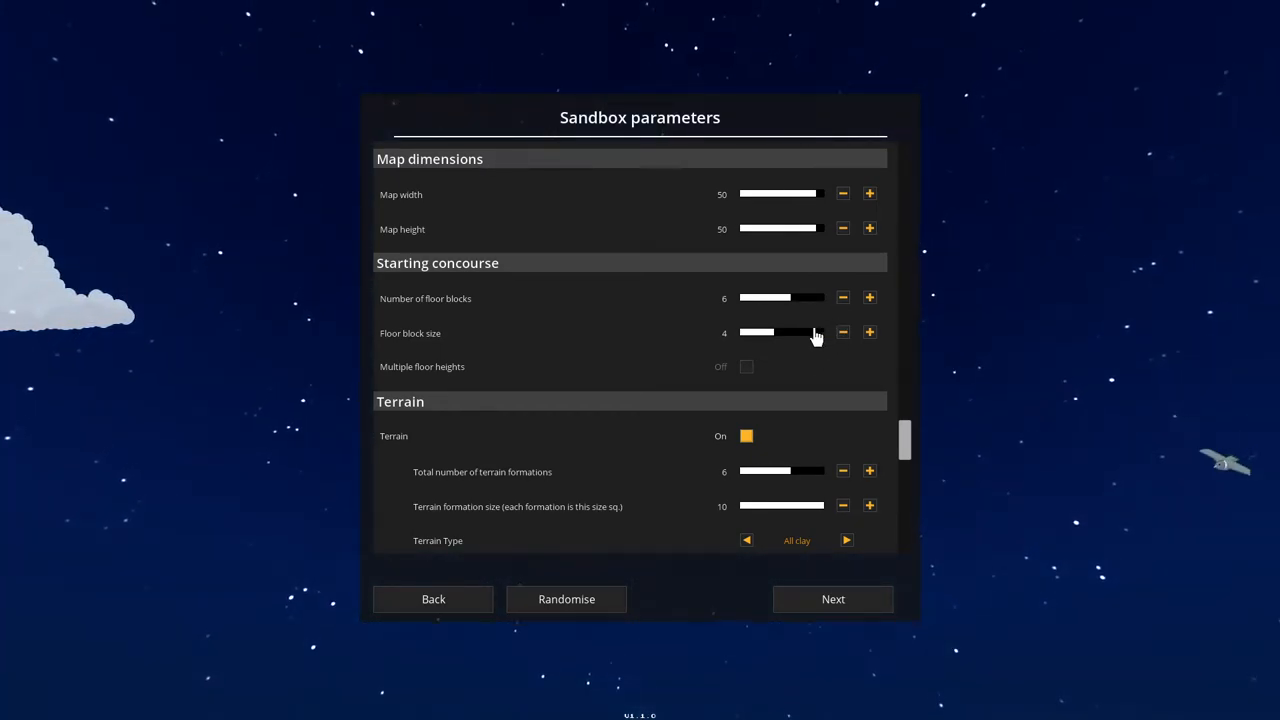
{"action": "mouse_move", "coordinate": [820, 298]}
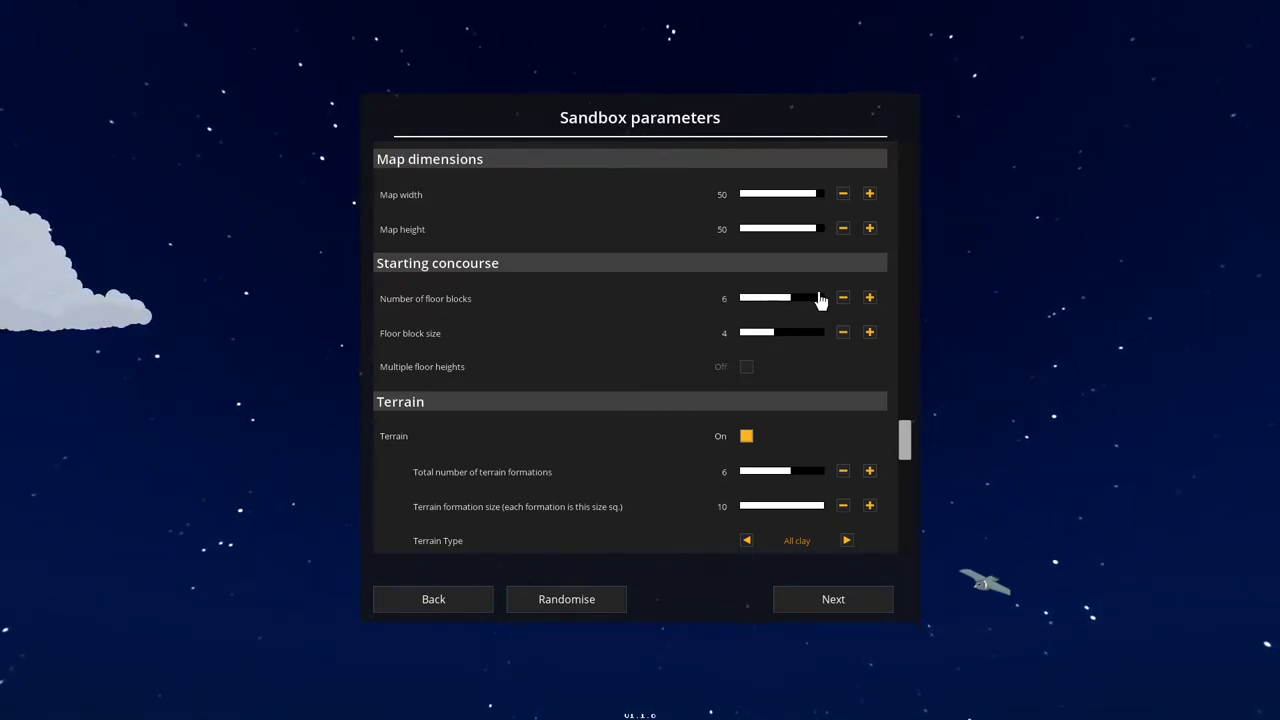
{"action": "mouse_move", "coordinate": [691, 365]}
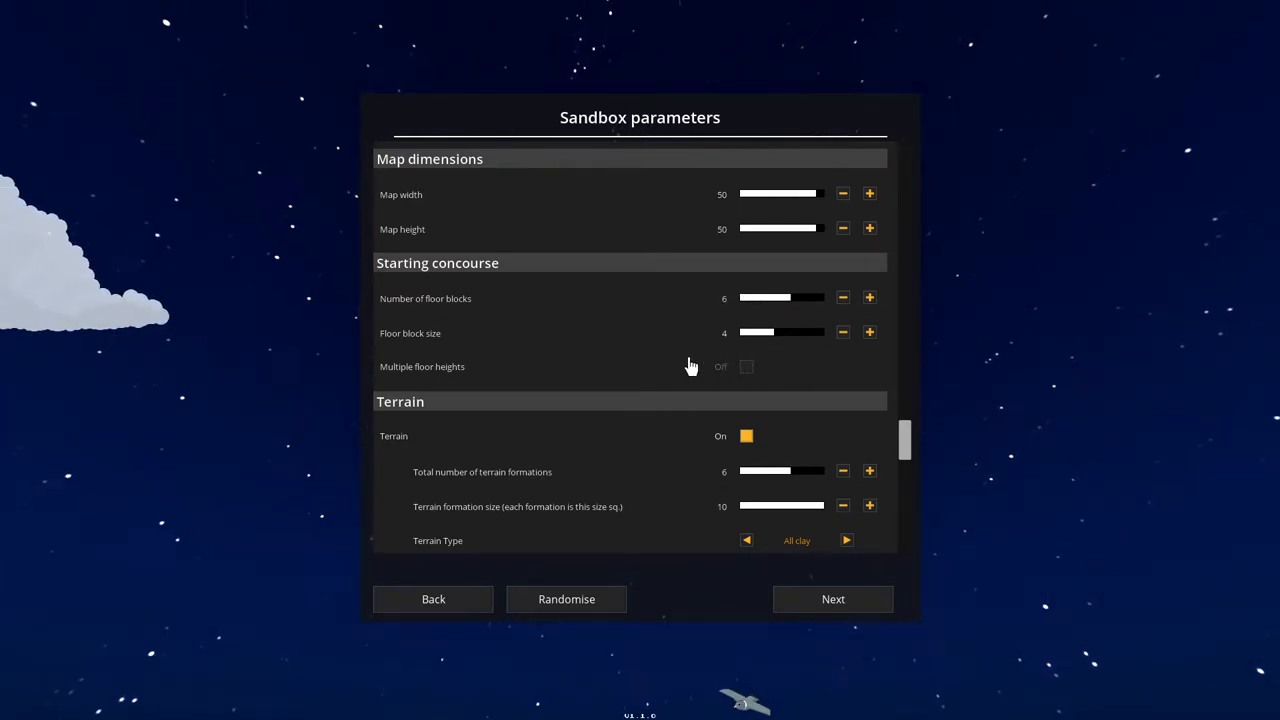
Switch off Terrain in the sandbox parameters, bringing Pavement access and track settings into view.
{"action": "scroll", "scroll_direction": "down", "scroll_amount": 3}
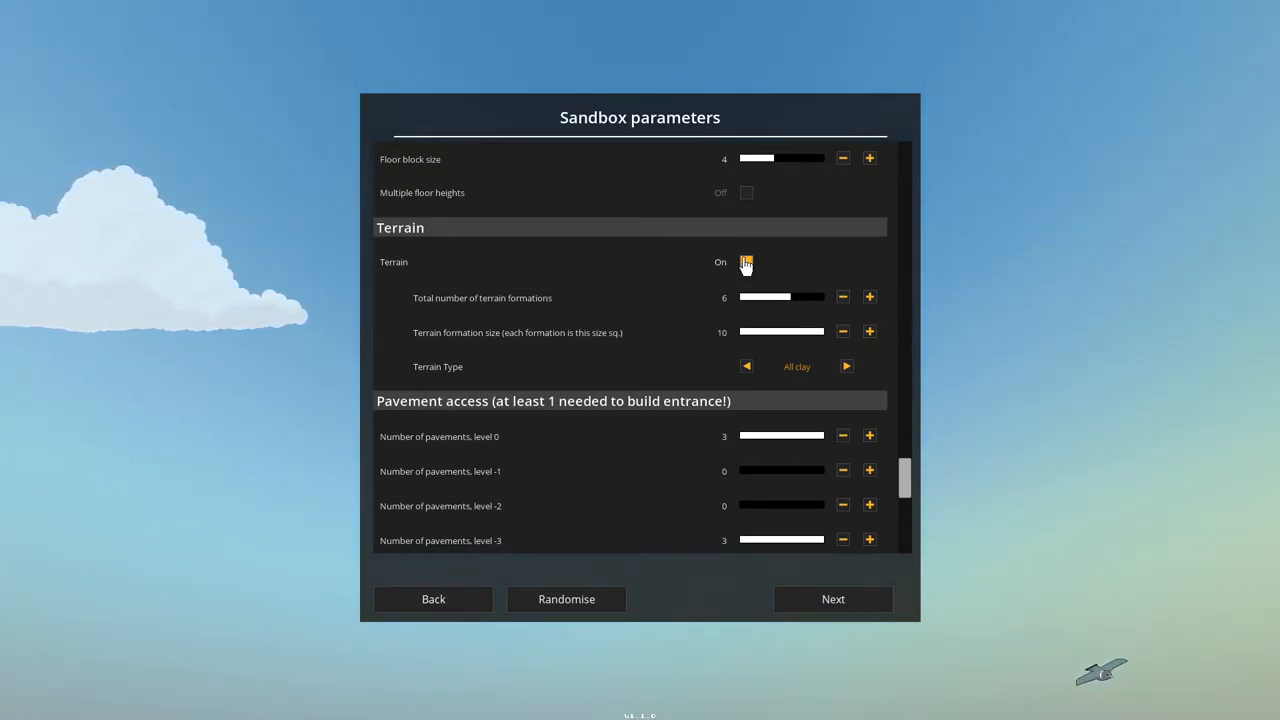
{"action": "left_click", "coordinate": [745, 262]}
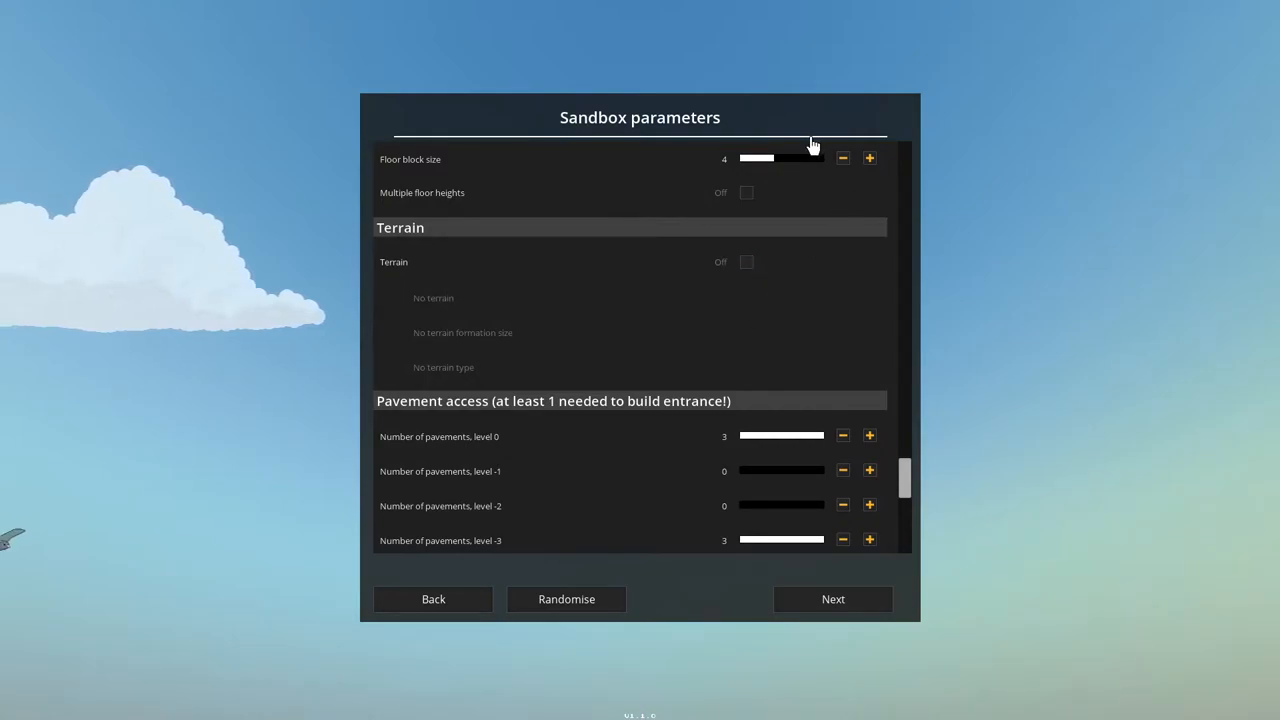
{"action": "scroll", "scroll_direction": "down", "scroll_amount": 3}
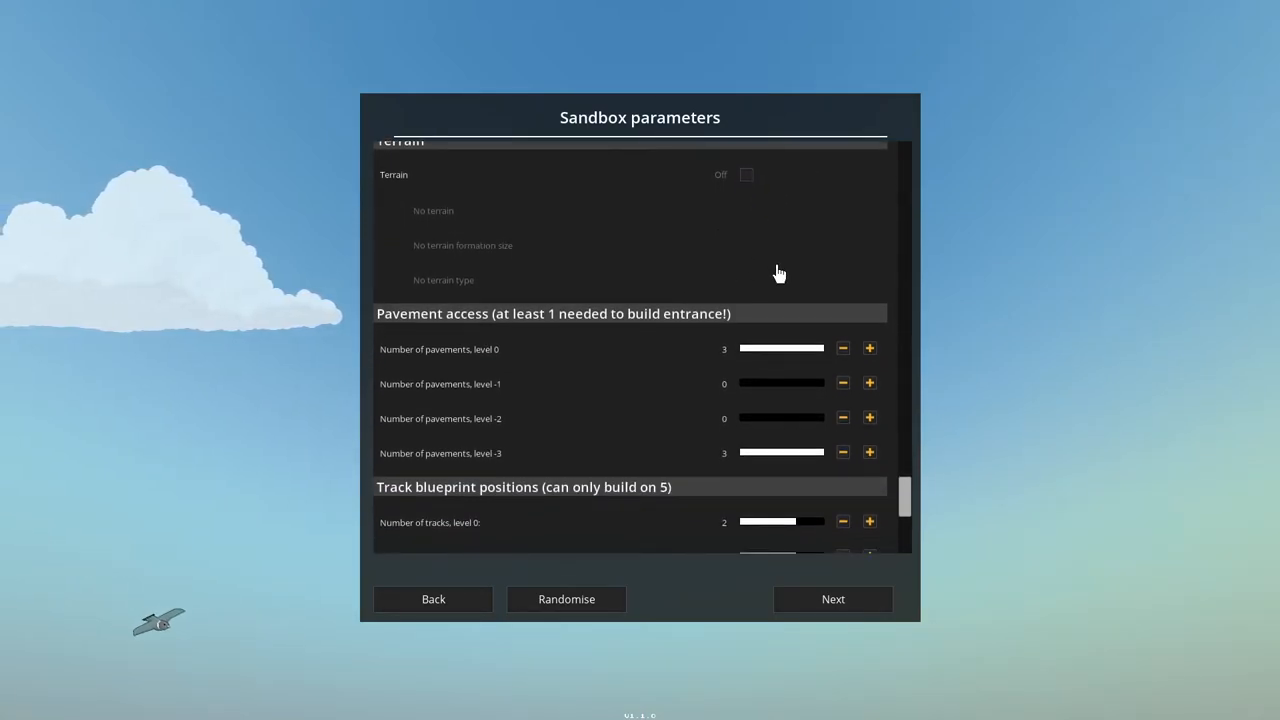
{"action": "mouse_move", "coordinate": [800, 288]}
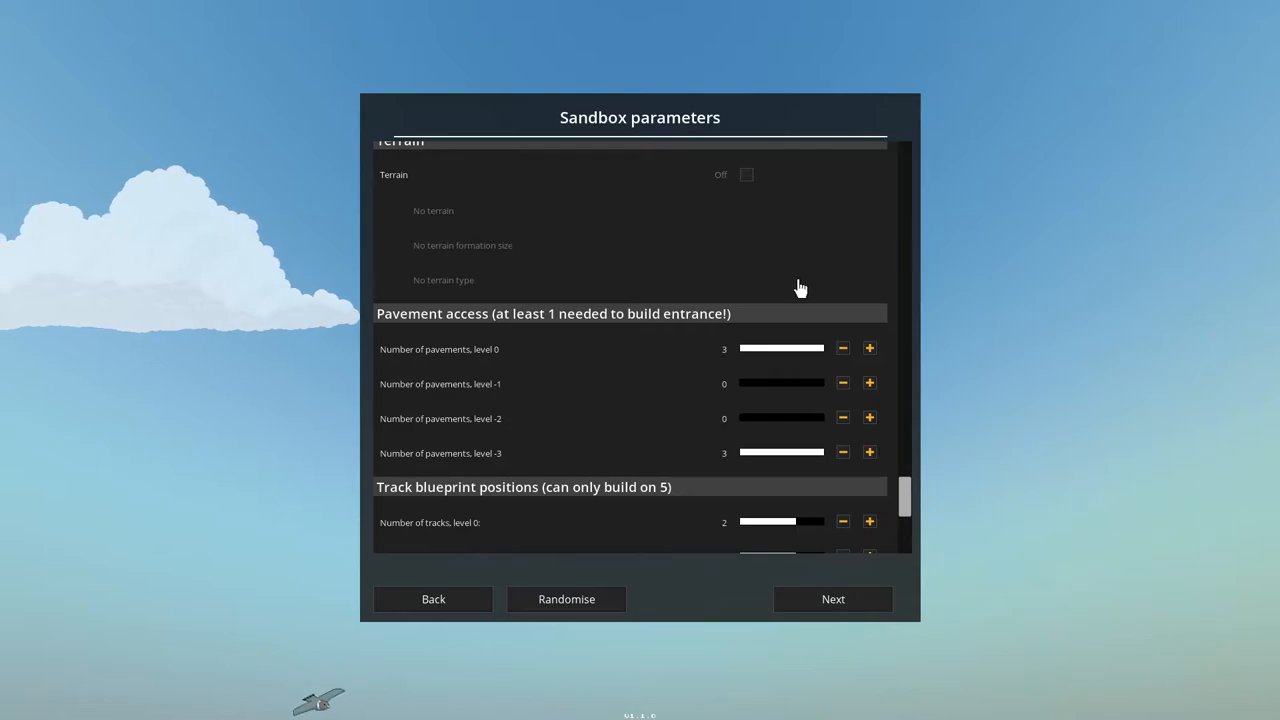
{"action": "mouse_move", "coordinate": [780, 283]}
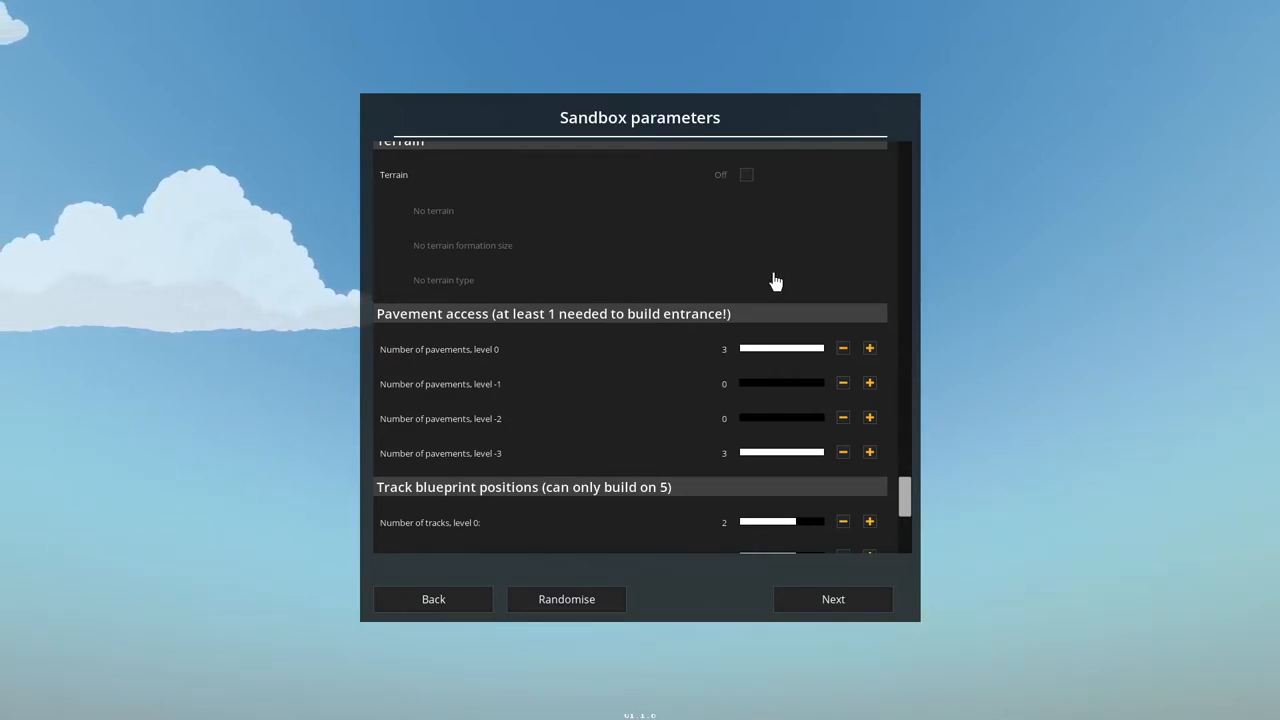
{"action": "mouse_move", "coordinate": [740, 305]}
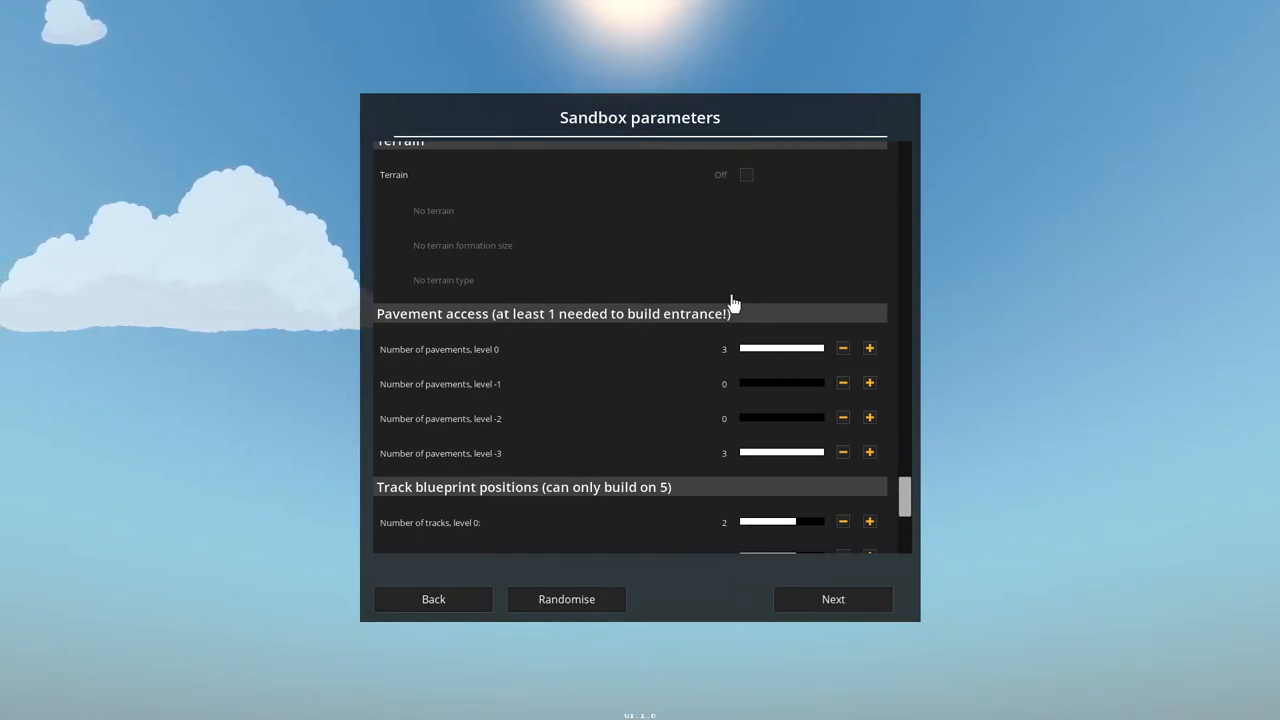
{"action": "mouse_move", "coordinate": [755, 295]}
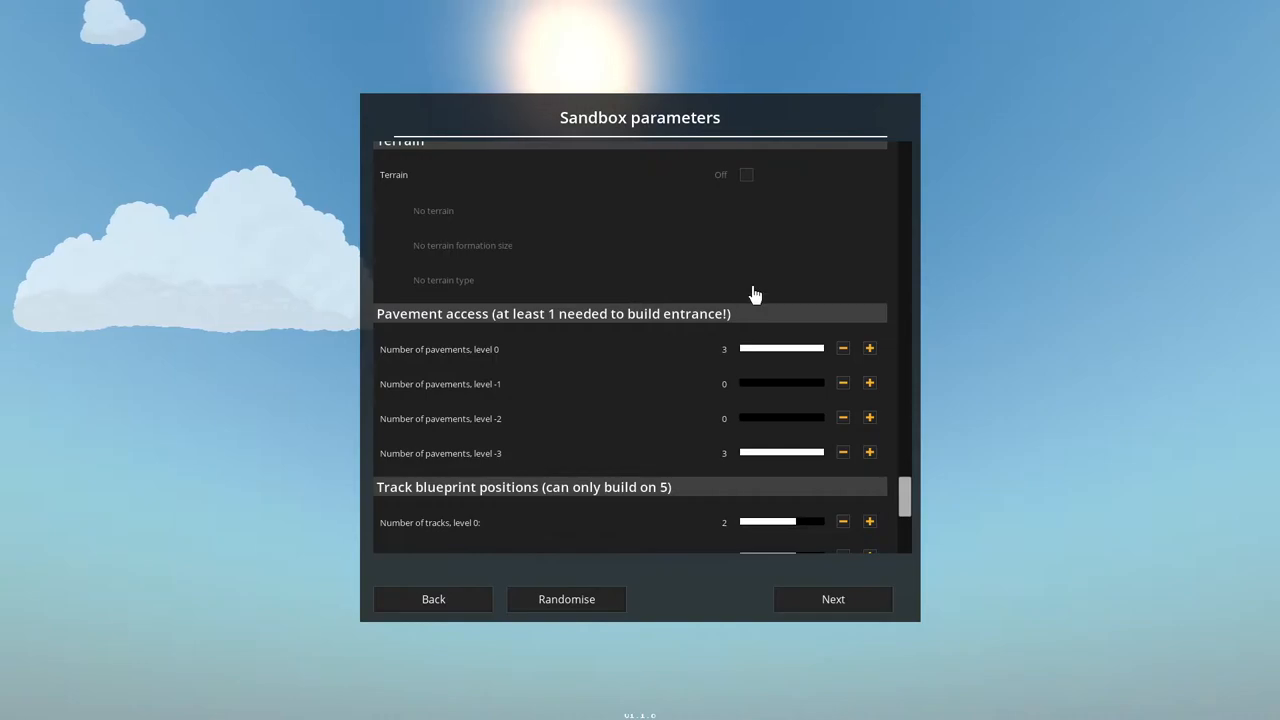
Confirm the sandbox parameters from the bottom of the list to reach the save-name prompt.
{"action": "scroll", "scroll_direction": "down", "scroll_amount": 3}
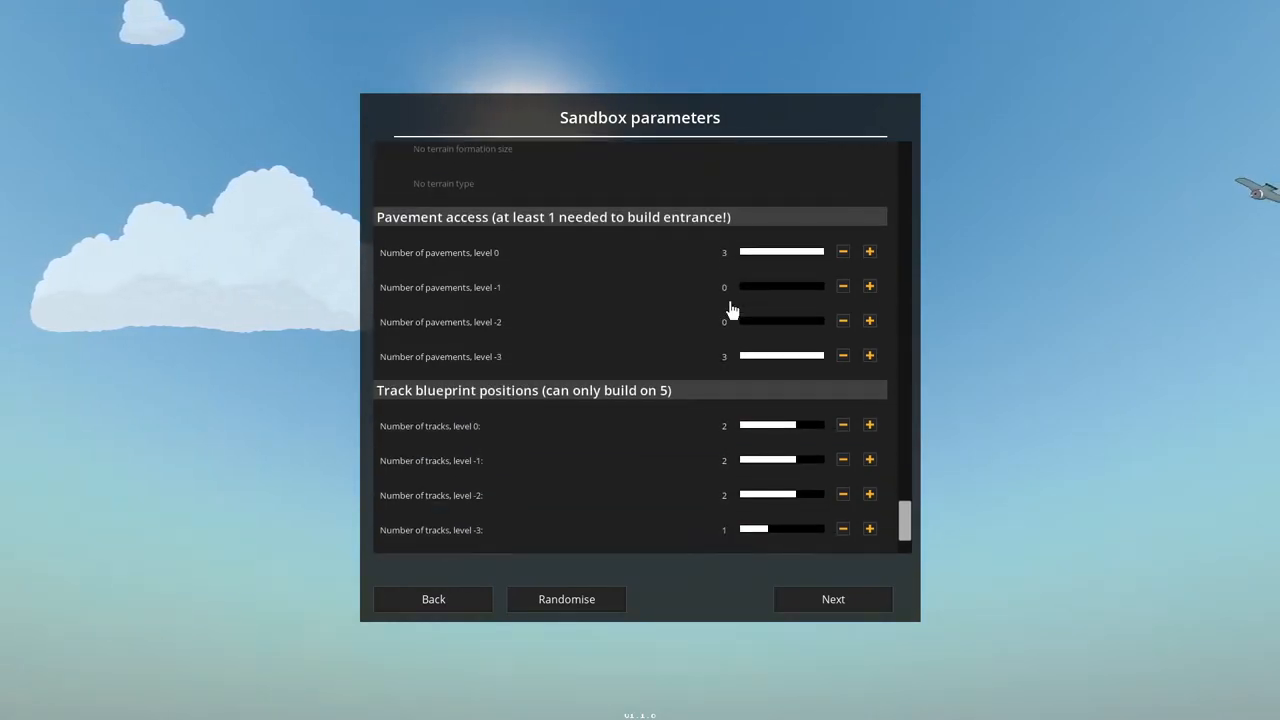
{"action": "scroll", "scroll_direction": "down", "scroll_amount": 3}
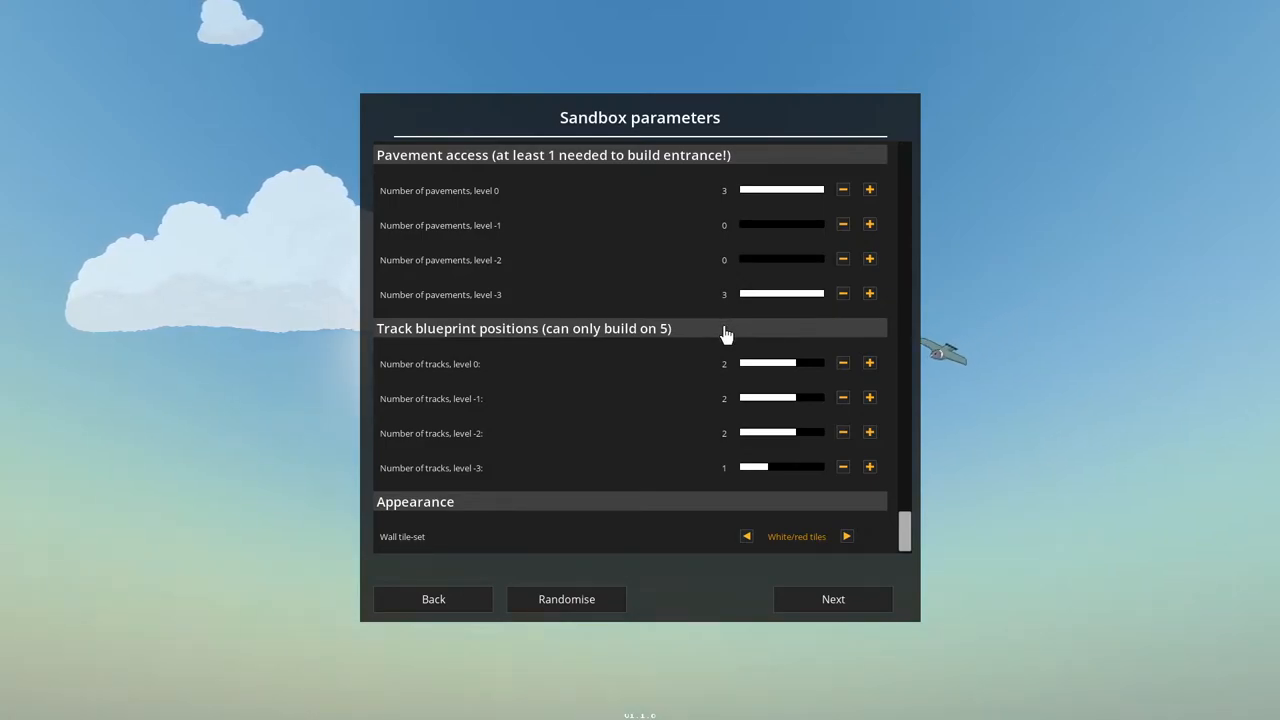
{"action": "mouse_move", "coordinate": [751, 352]}
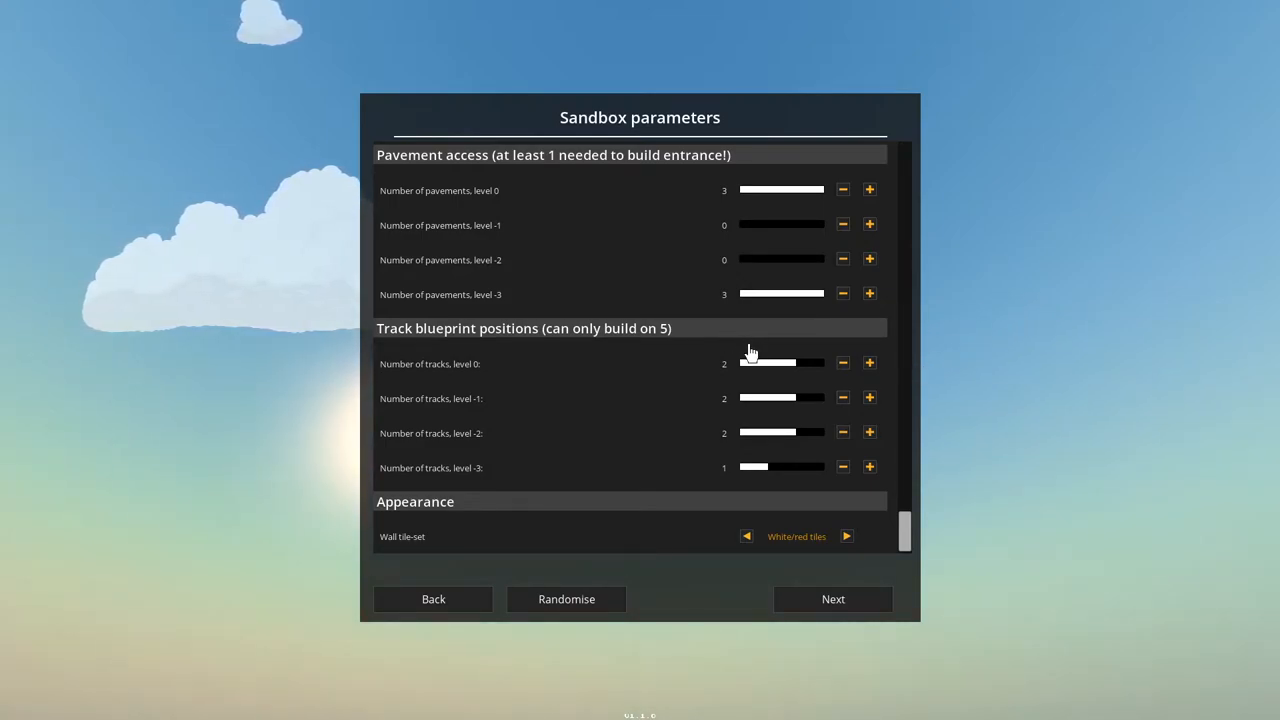
{"action": "mouse_move", "coordinate": [775, 372]}
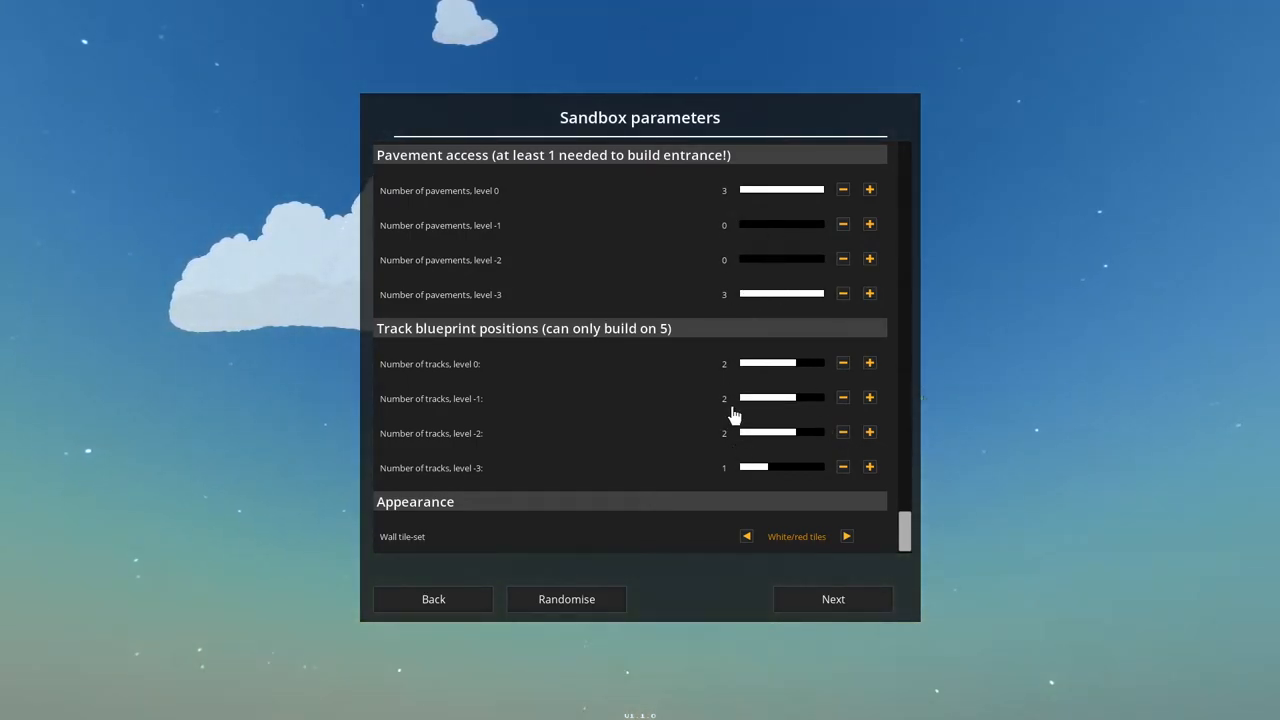
{"action": "mouse_move", "coordinate": [768, 405]}
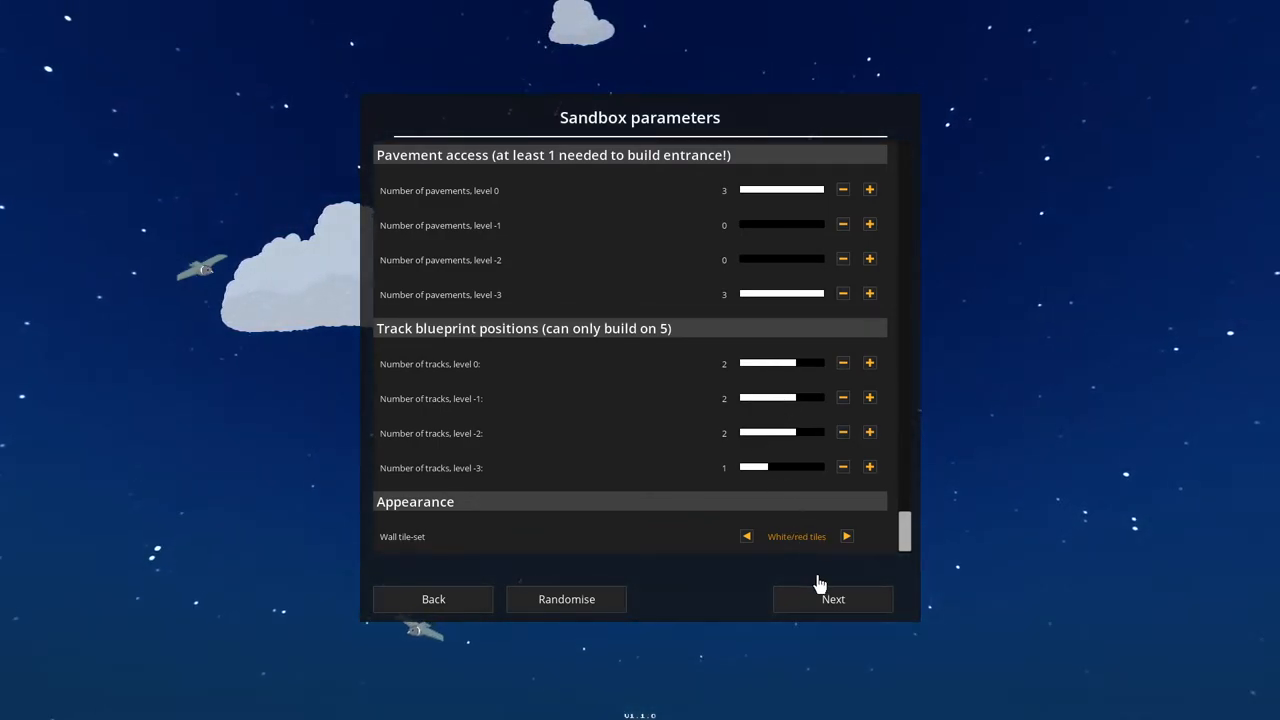
{"action": "left_click", "coordinate": [746, 536]}
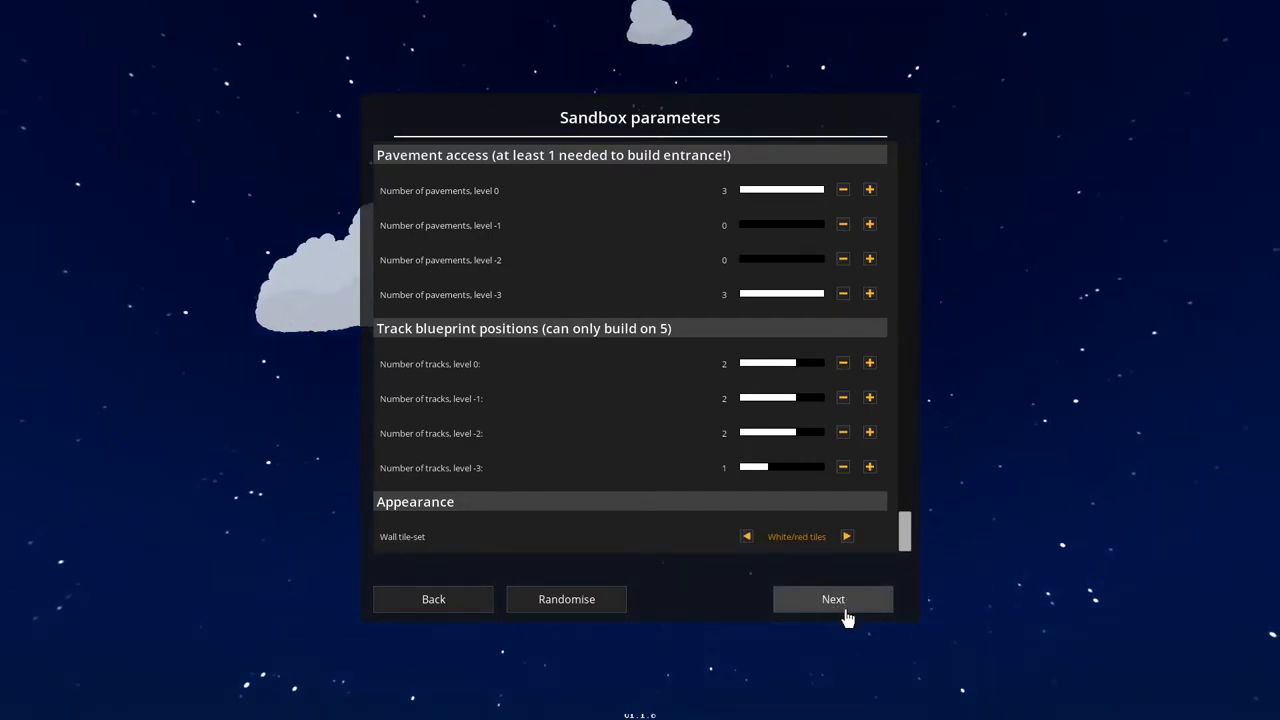
{"action": "left_click", "coordinate": [833, 599]}
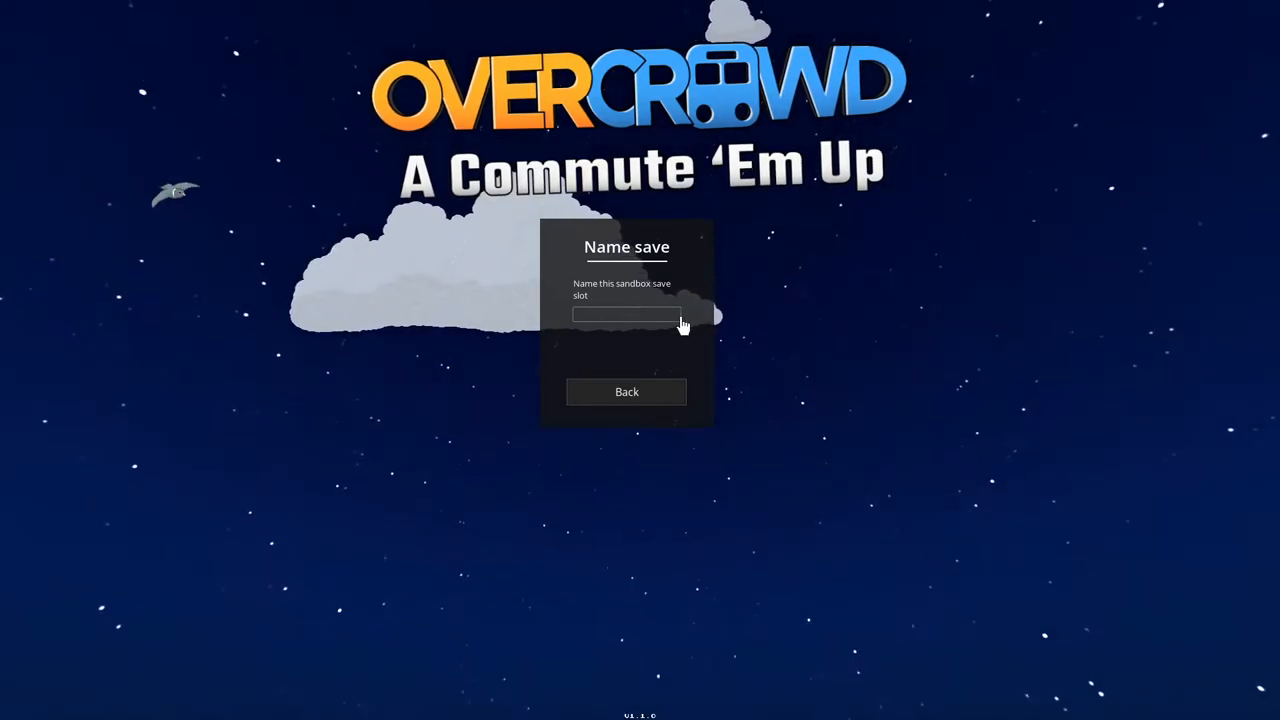
Name the save 'hogziller' and start the sandbox game.
{"action": "type", "text": "hogziller"}
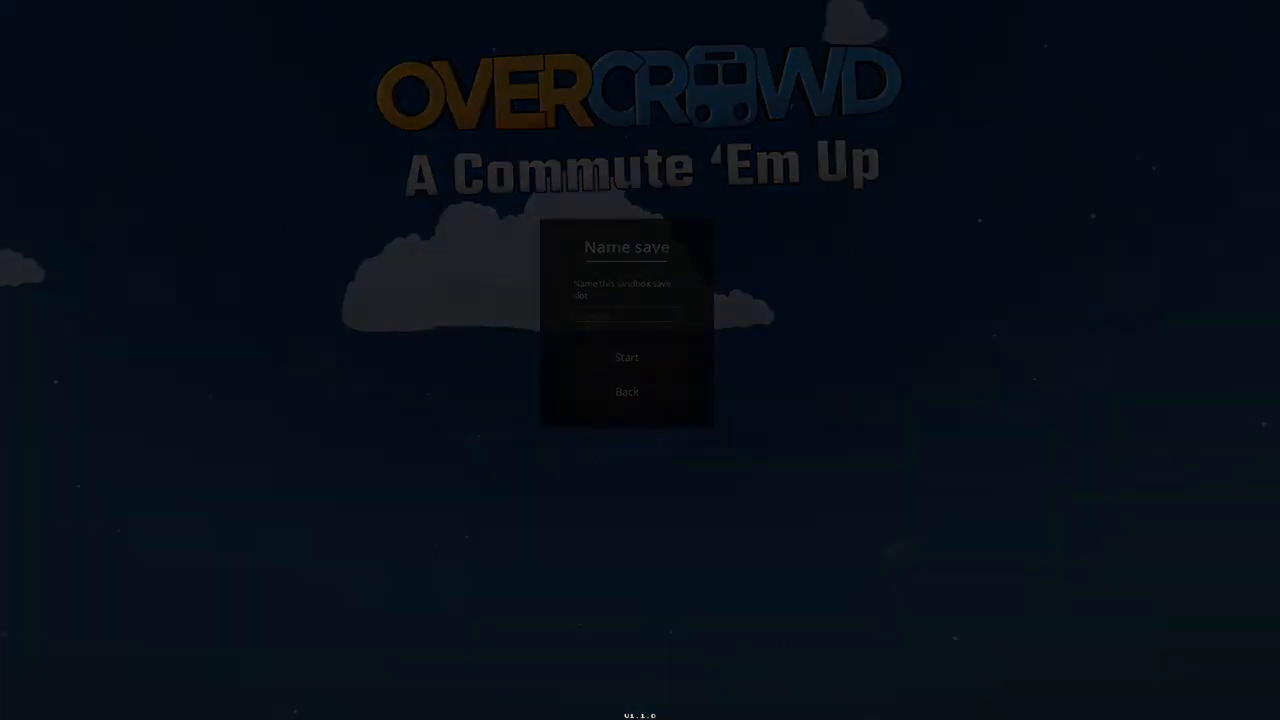
{"action": "left_click", "coordinate": [626, 357]}
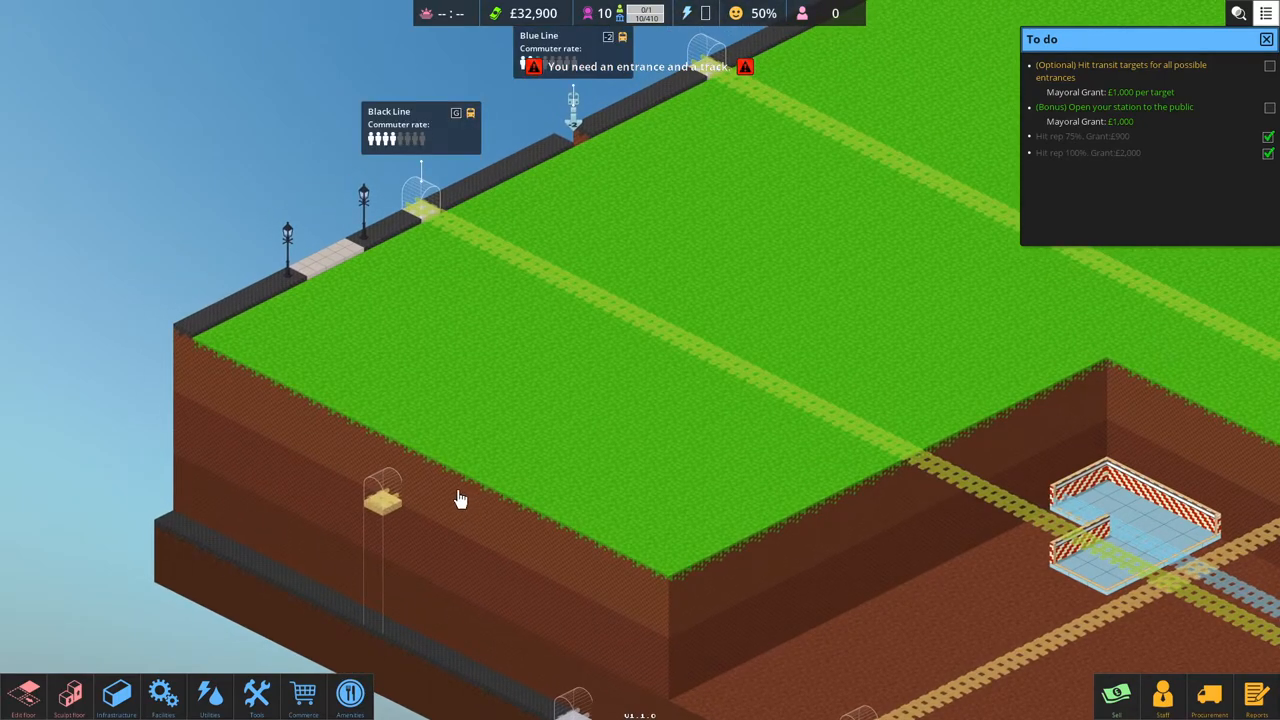
{"action": "mouse_move", "coordinate": [443, 496]}
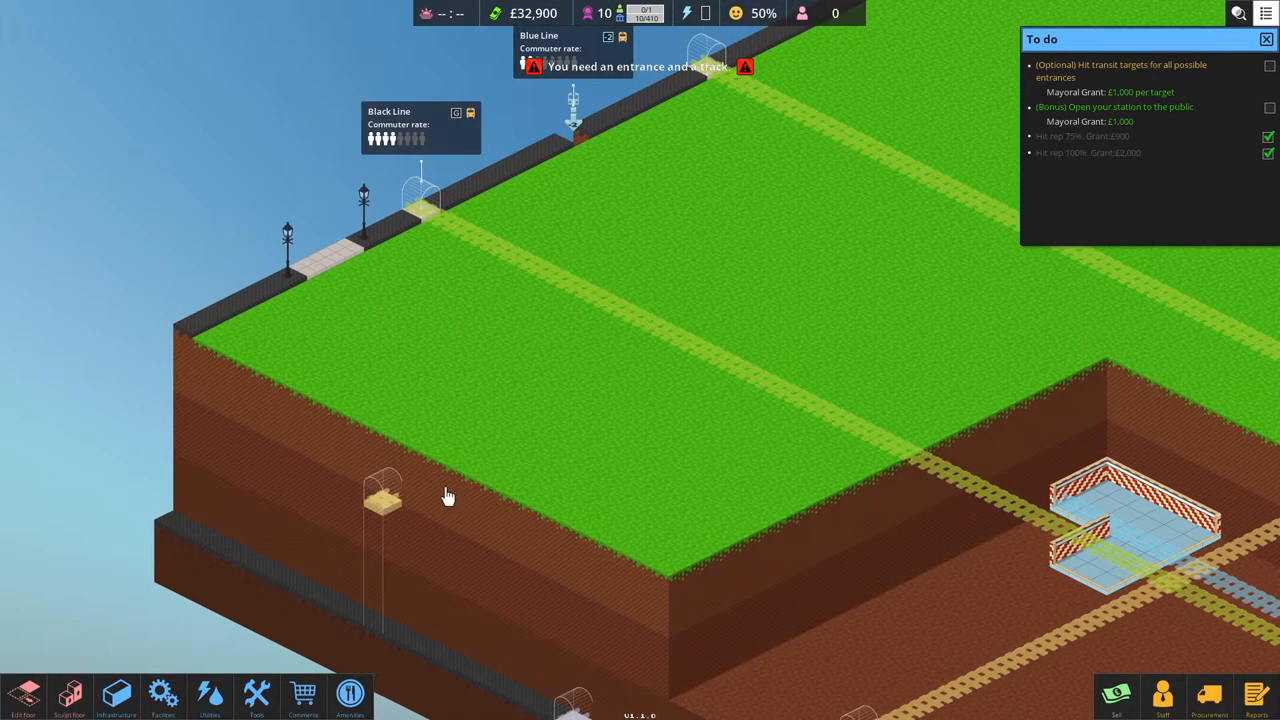
{"action": "mouse_move", "coordinate": [435, 398]}
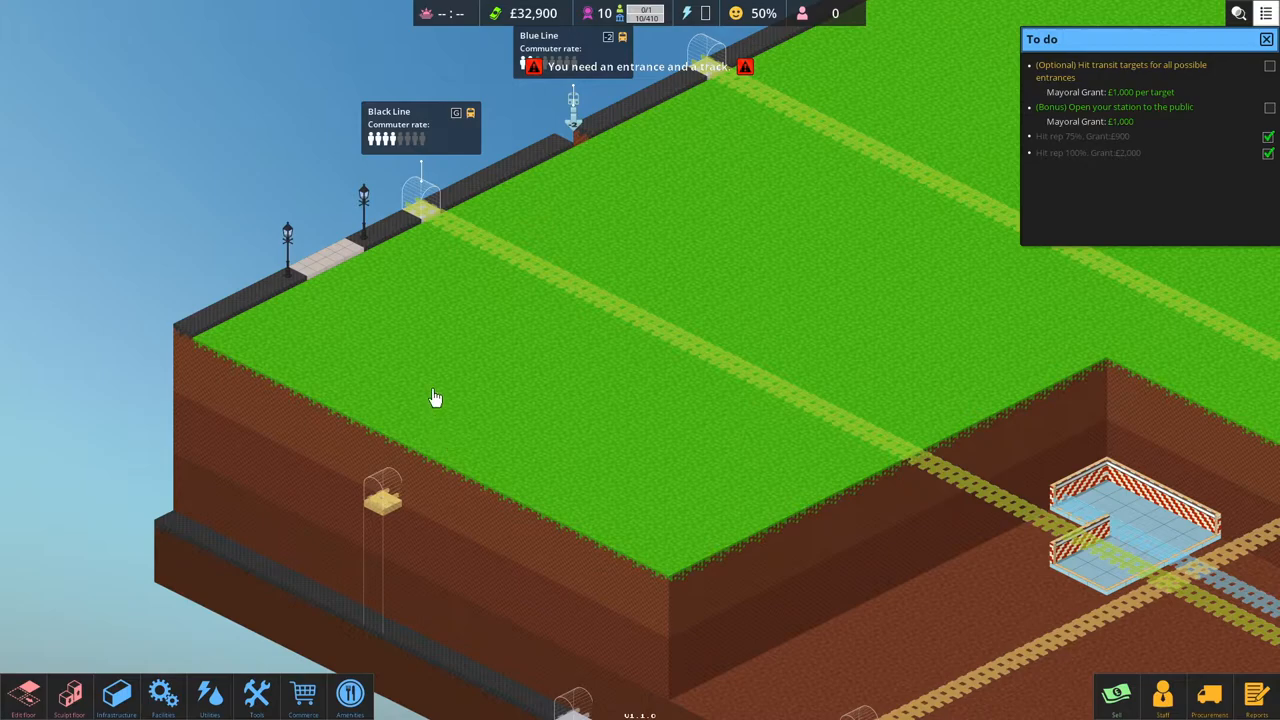
{"action": "mouse_move", "coordinate": [470, 481]}
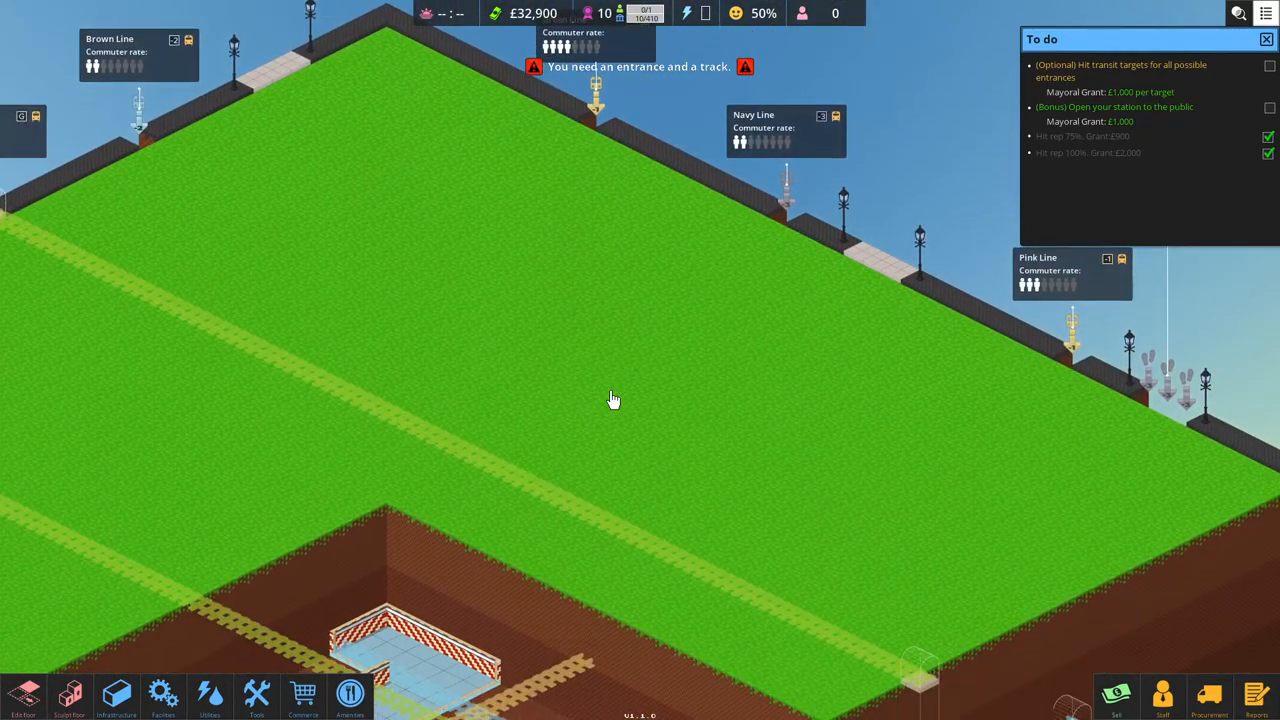
{"action": "mouse_move", "coordinate": [663, 352]}
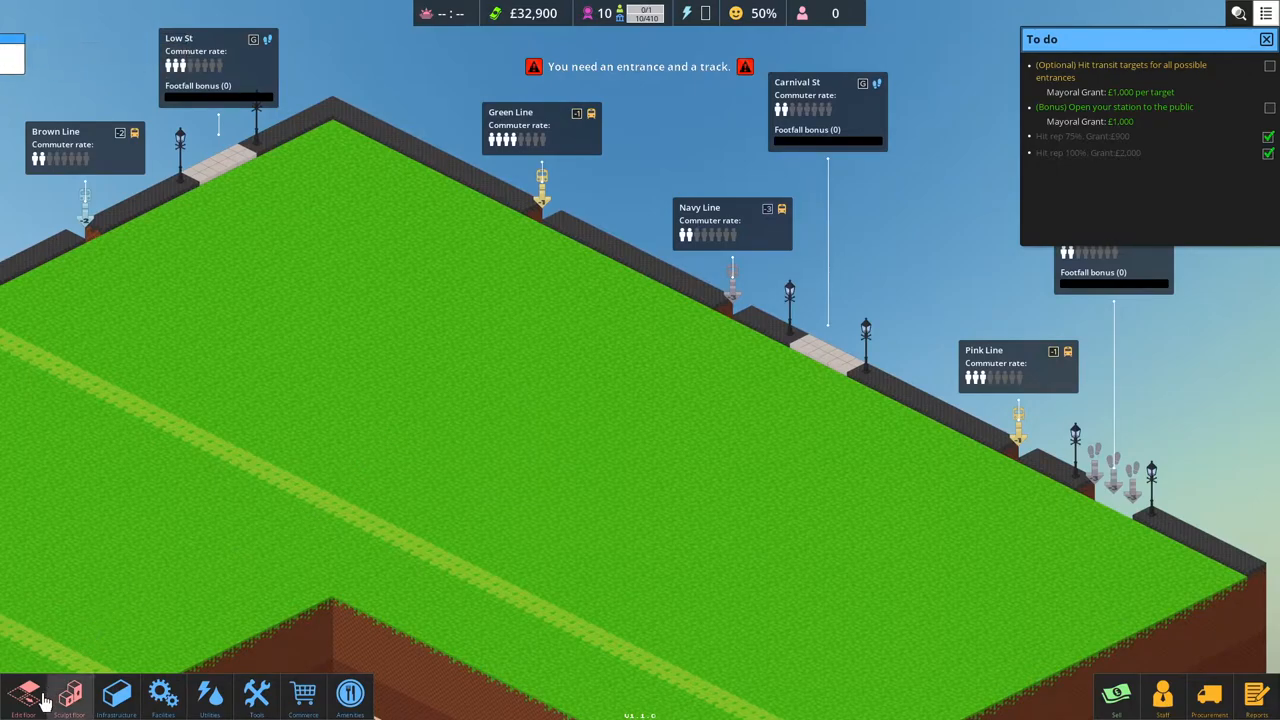
{"action": "mouse_move", "coordinate": [28, 695]}
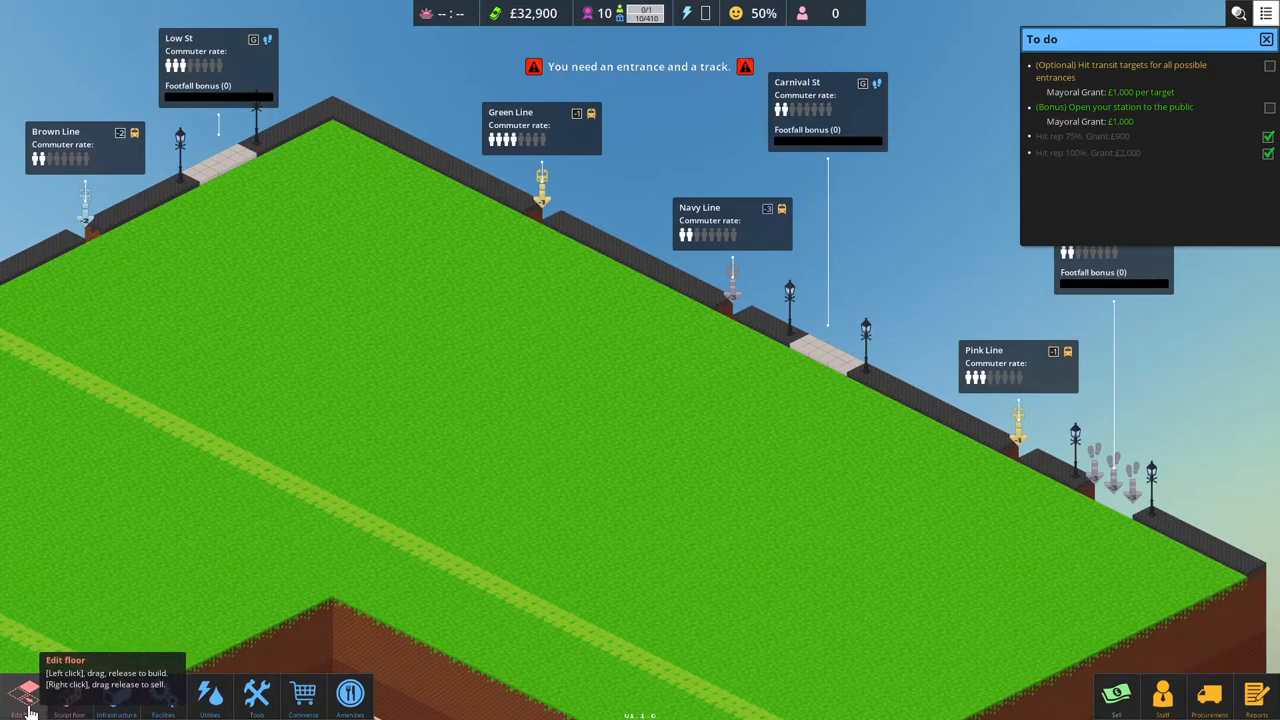
Build a 3×23 walled floor strip from the Carnival St pavement into the field.
{"action": "left_click", "coordinate": [20, 690]}
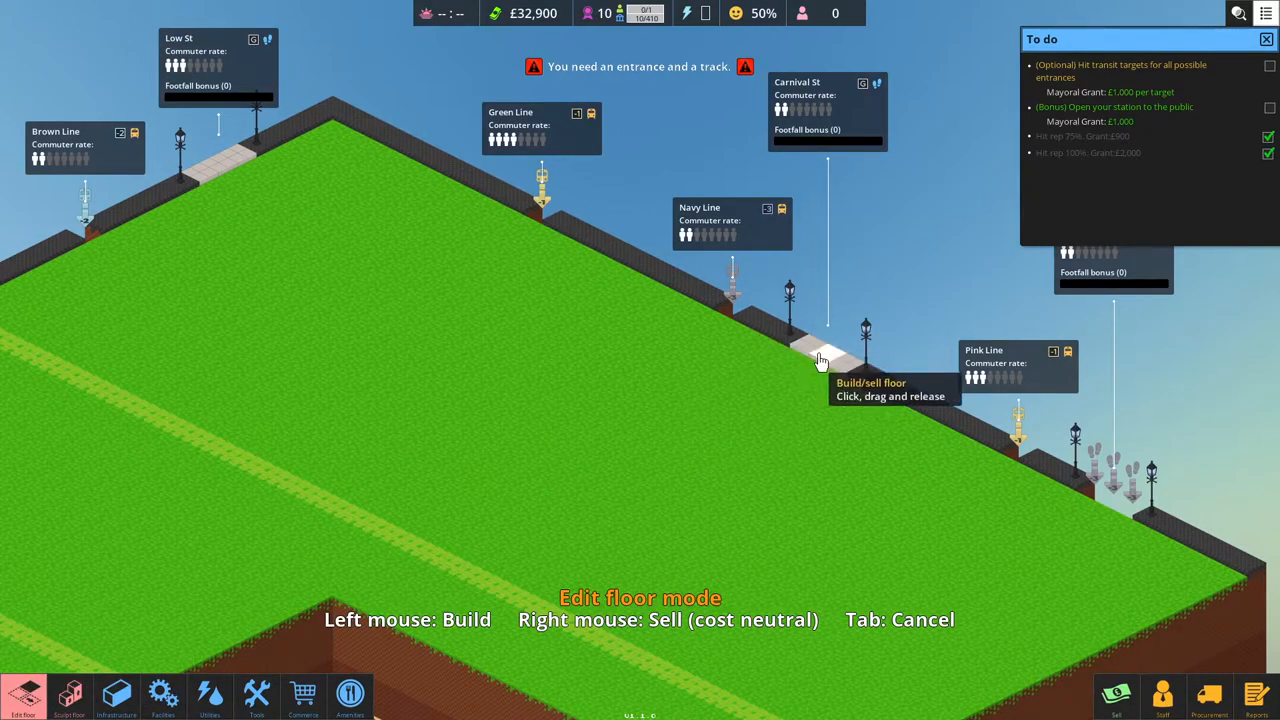
{"action": "mouse_move", "coordinate": [813, 358]}
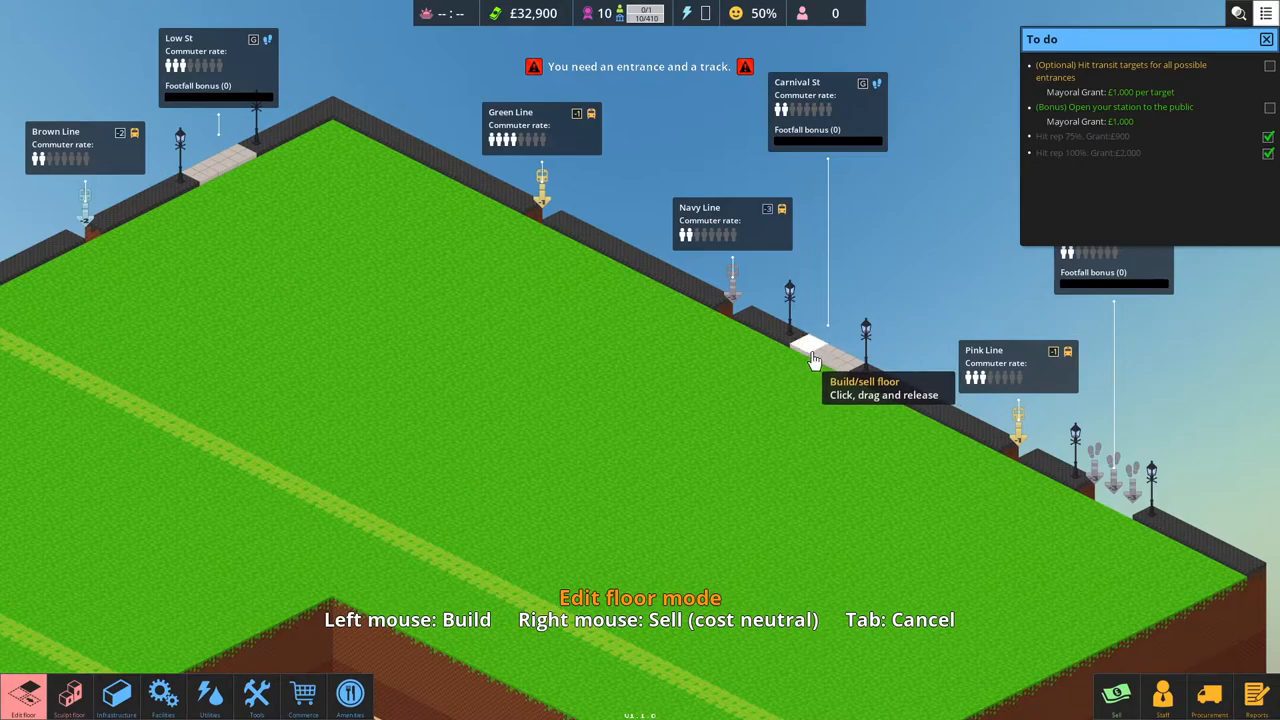
{"action": "left_click_drag", "start_coordinate": [815, 360], "coordinate": [755, 420]}
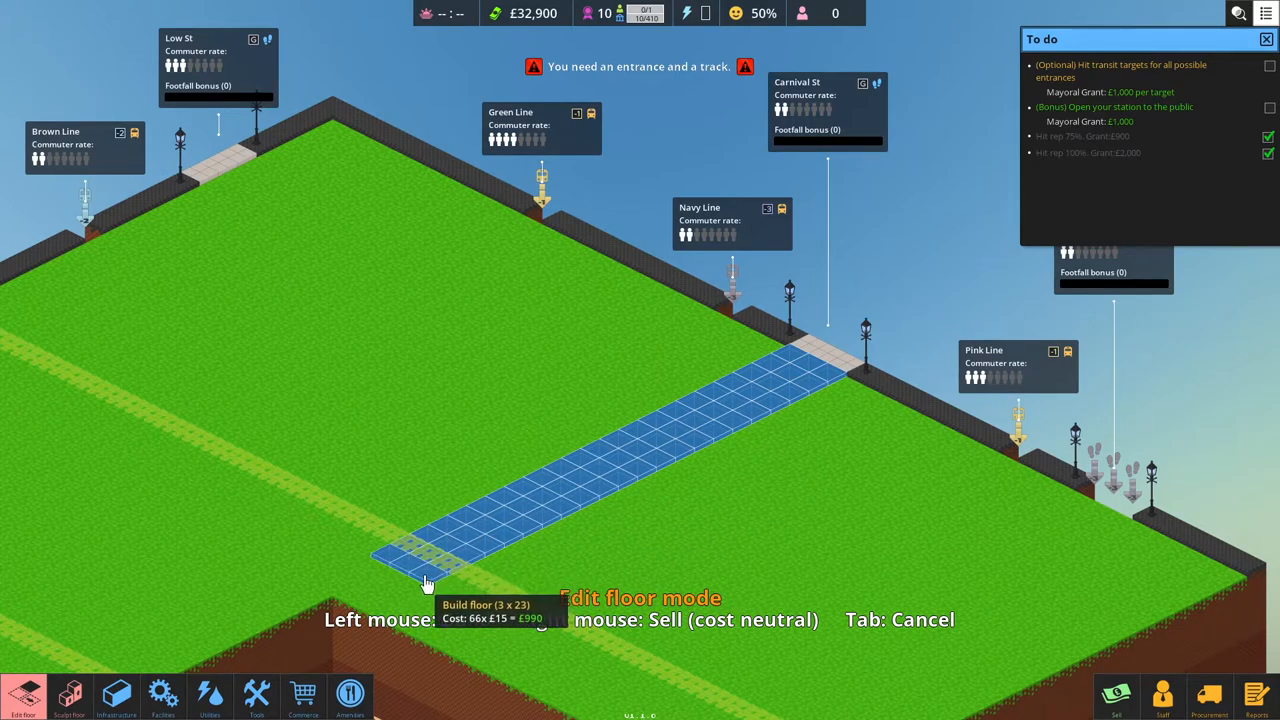
{"action": "mouse_move", "coordinate": [420, 584]}
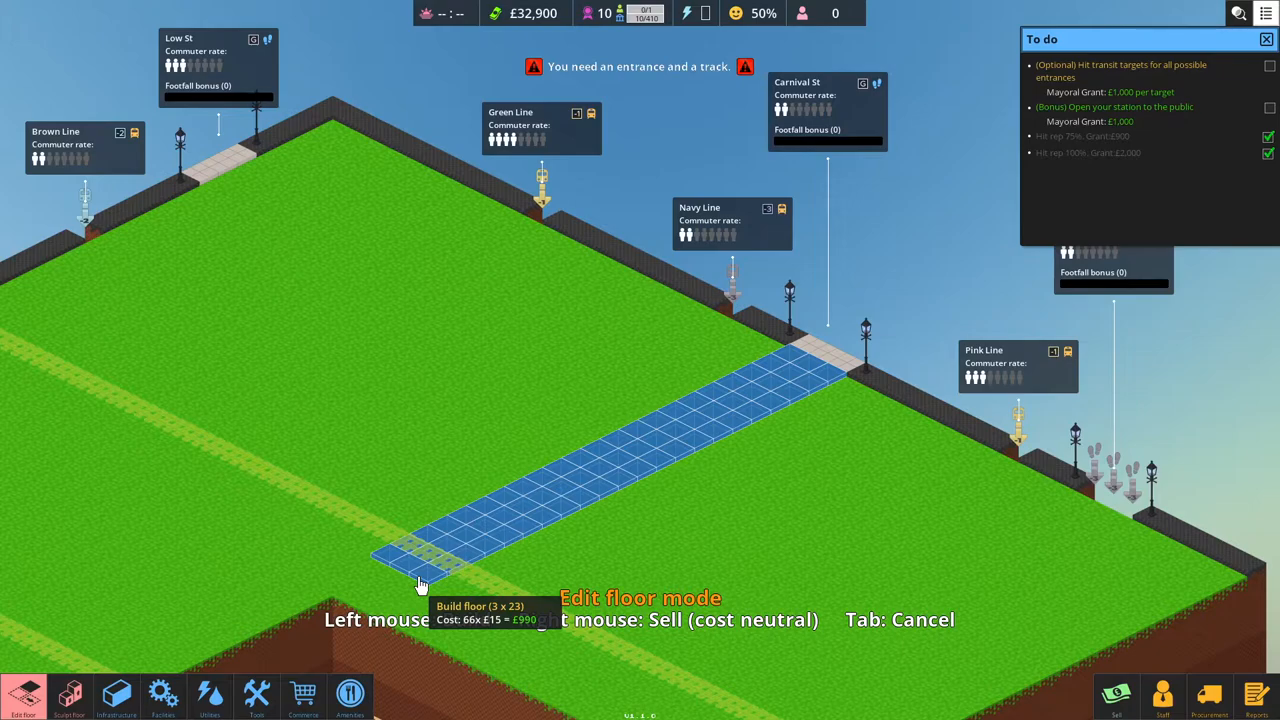
{"action": "left_click", "coordinate": [420, 583]}
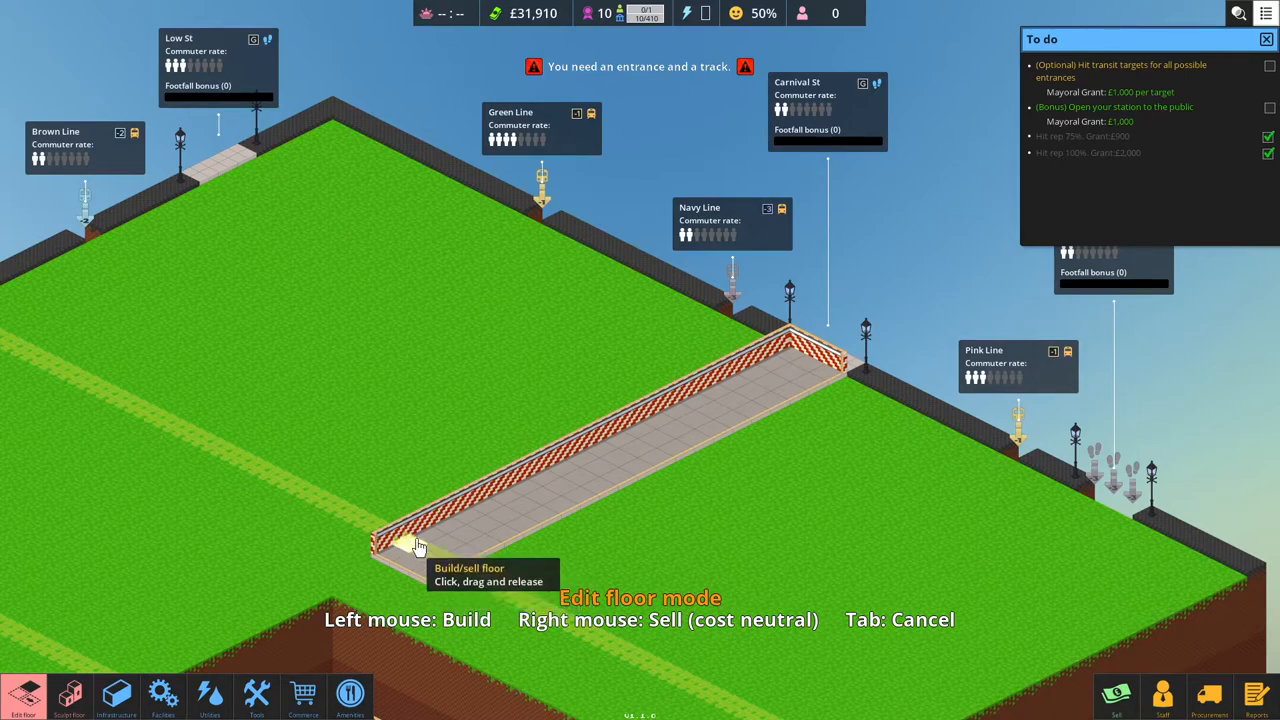
{"action": "mouse_move", "coordinate": [445, 560]}
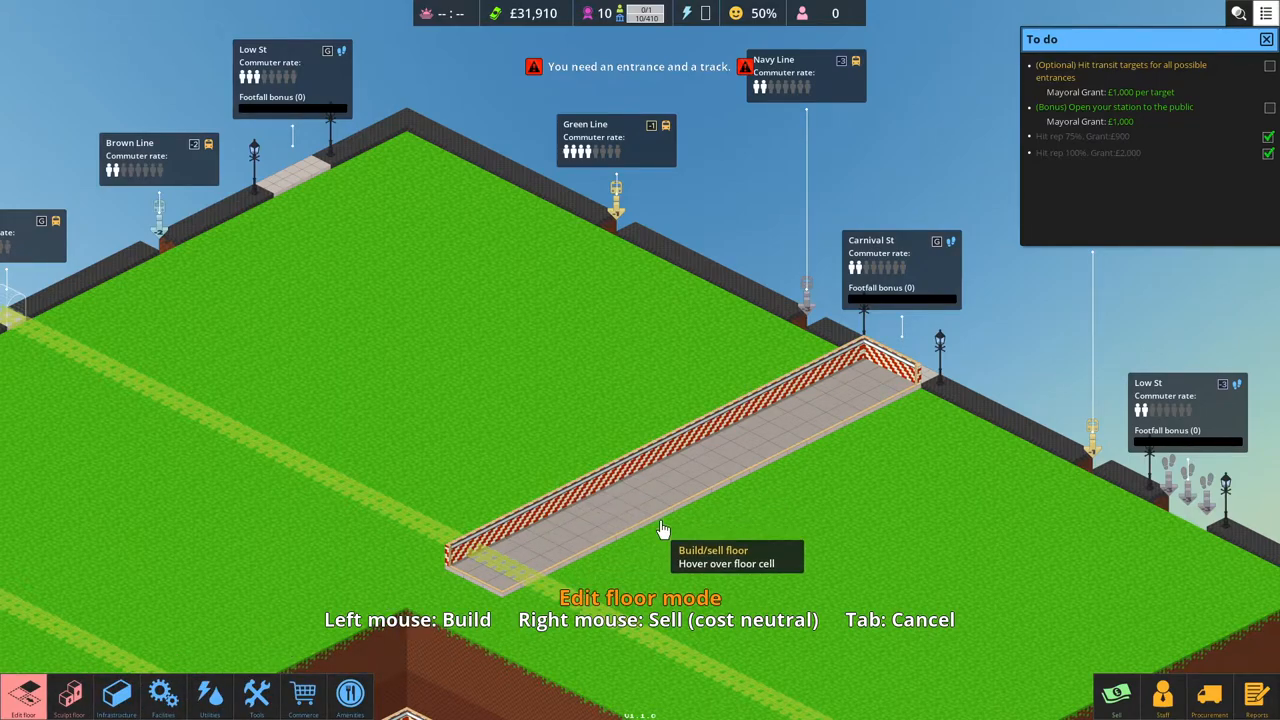
{"action": "mouse_move", "coordinate": [663, 503]}
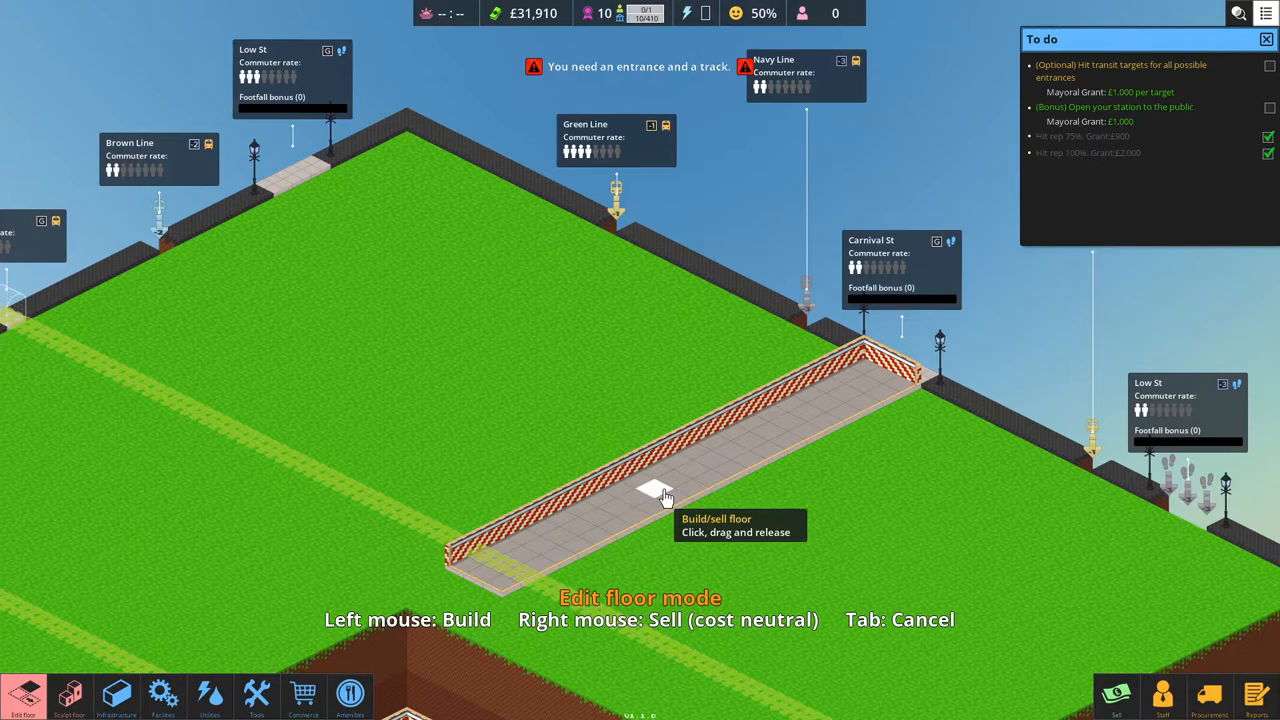
{"action": "mouse_move", "coordinate": [738, 475]}
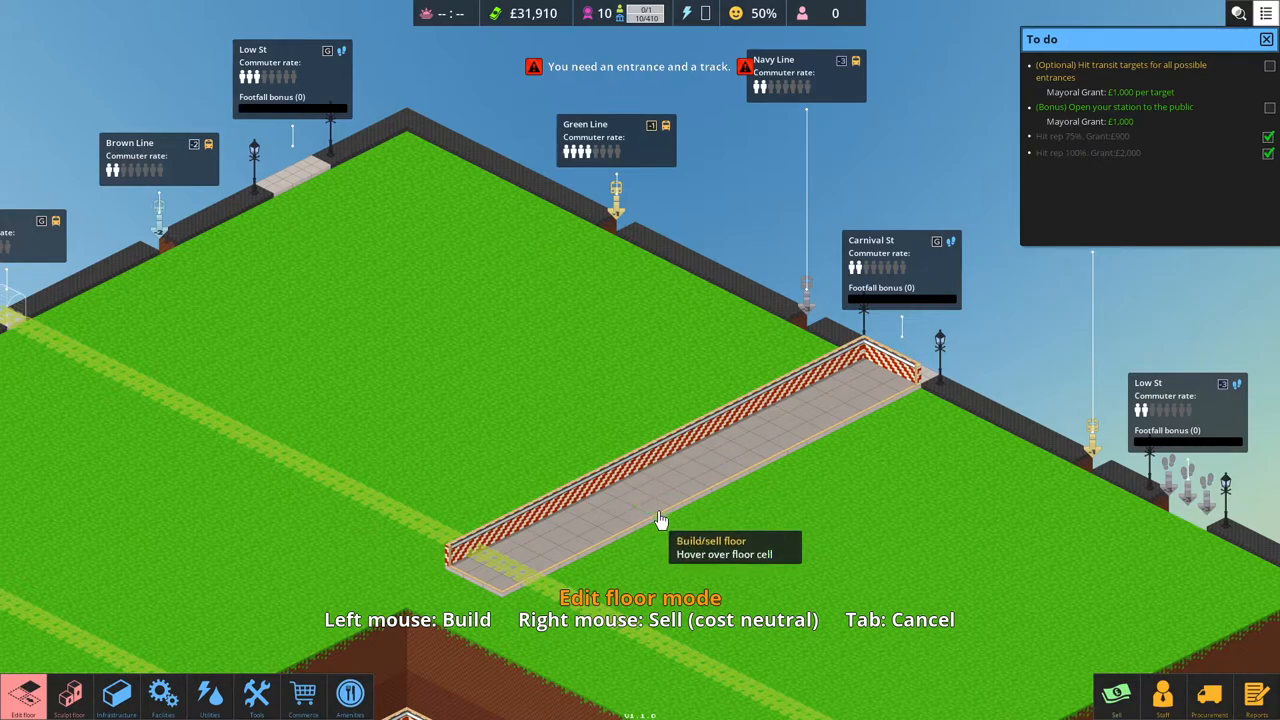
{"action": "mouse_move", "coordinate": [73, 687]}
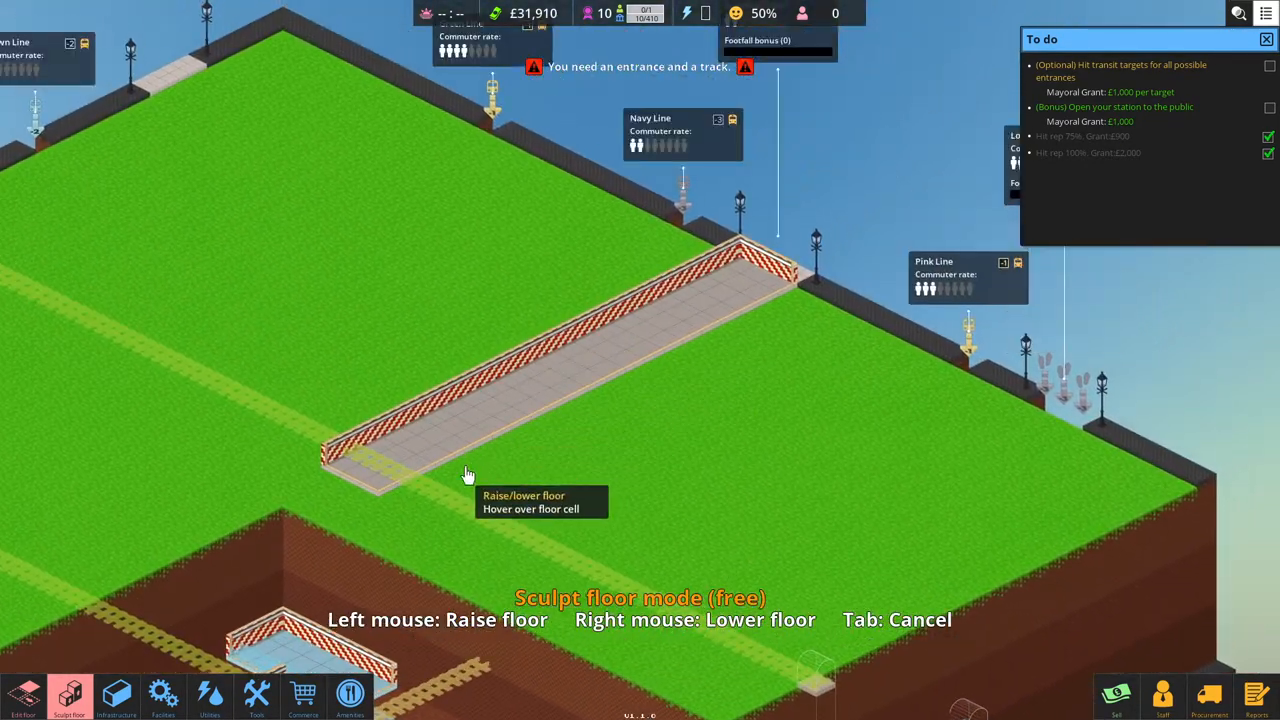
{"action": "mouse_move", "coordinate": [527, 408]}
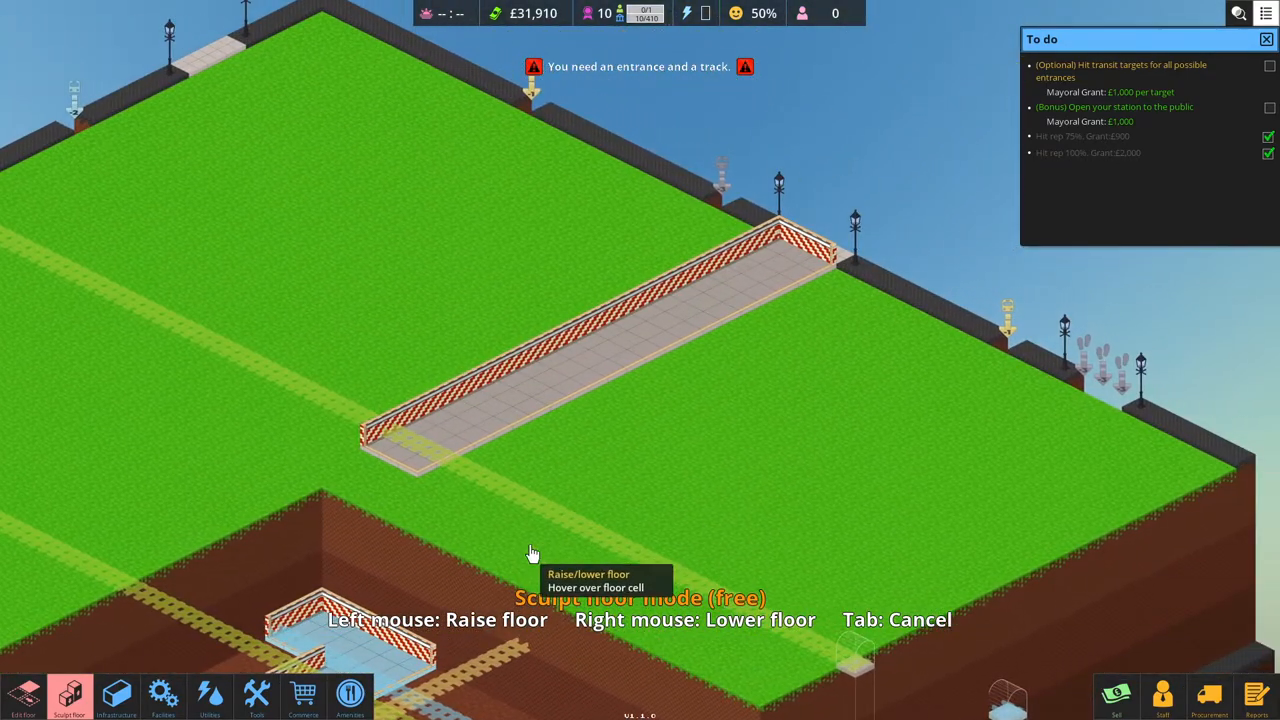
Bring up the Infrastructure options with the entrance build tool selected.
{"action": "left_click", "coordinate": [119, 692]}
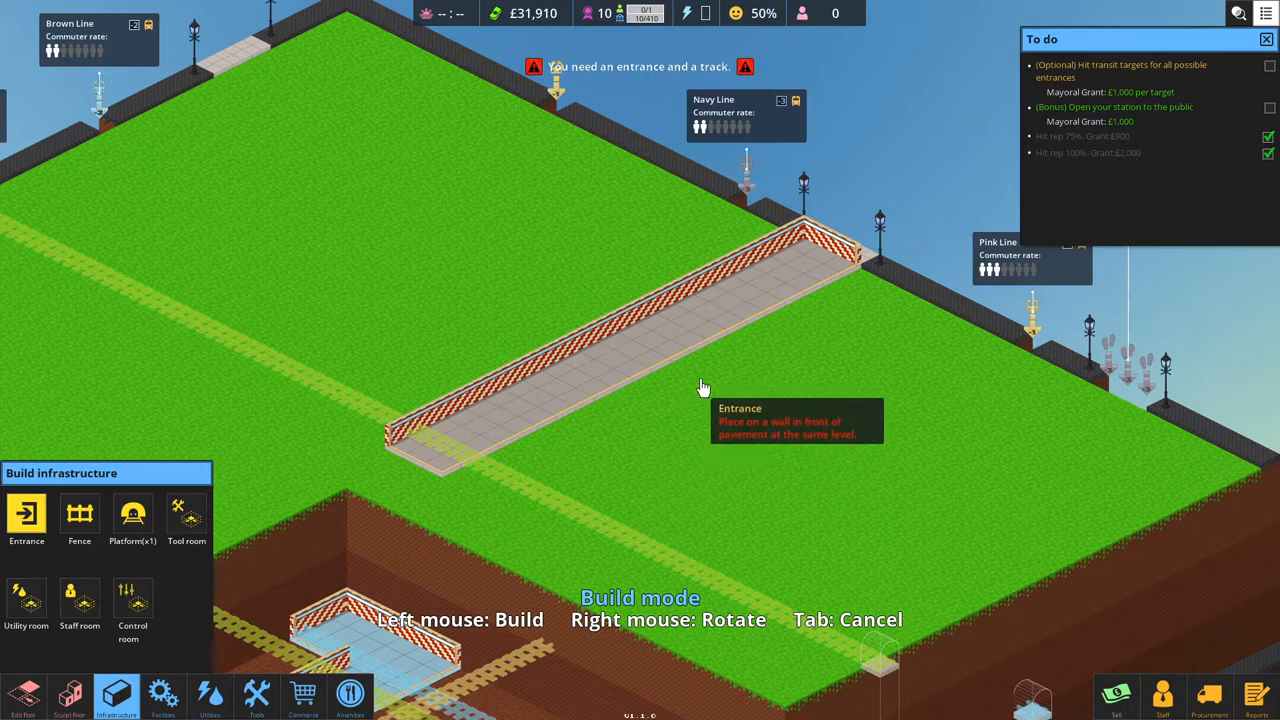
{"action": "mouse_move", "coordinate": [832, 258]}
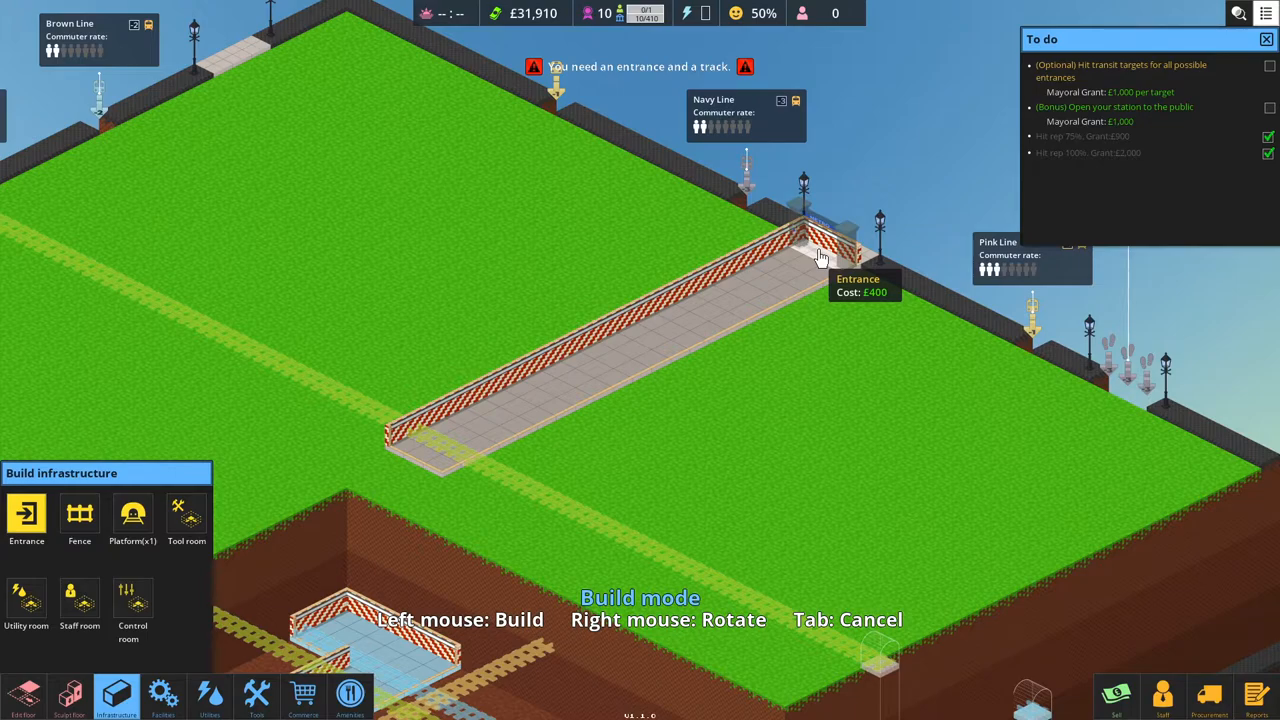
Place Entrance H at the corridor's street end, leaving £31,510, and choose fence placement.
{"action": "left_click", "coordinate": [817, 255]}
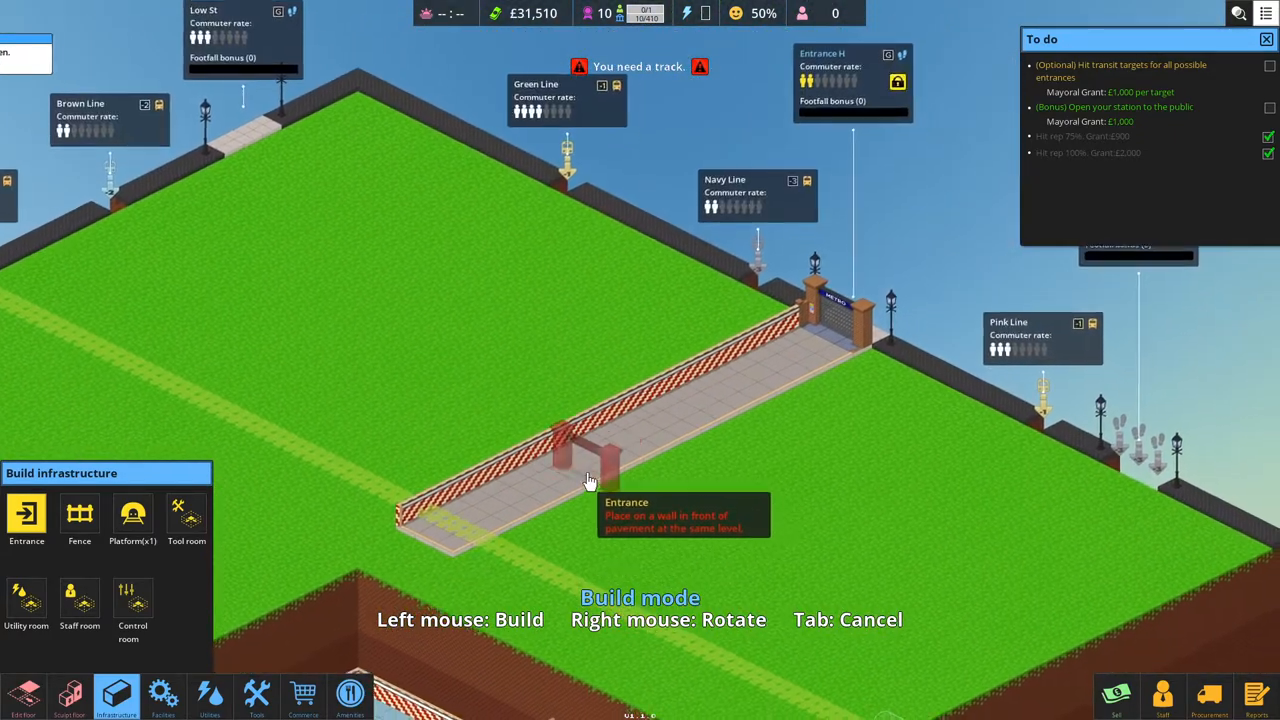
{"action": "left_click", "coordinate": [79, 514]}
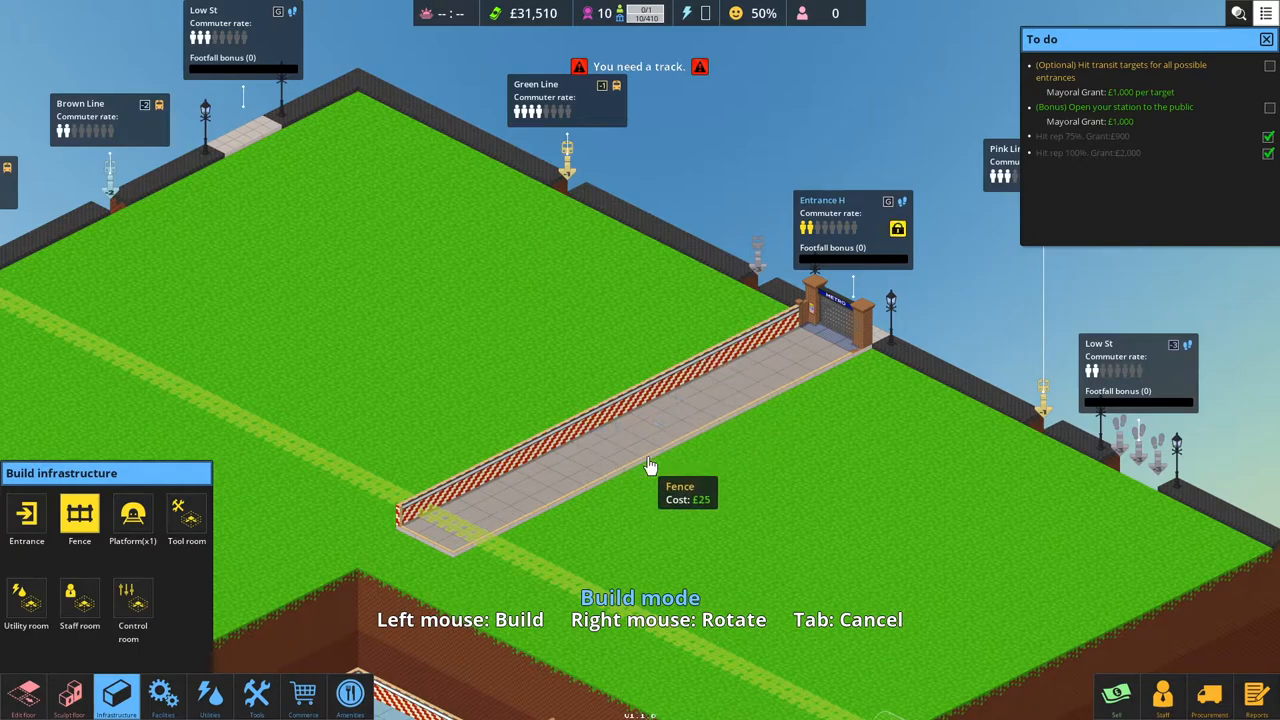
{"action": "mouse_move", "coordinate": [562, 482]}
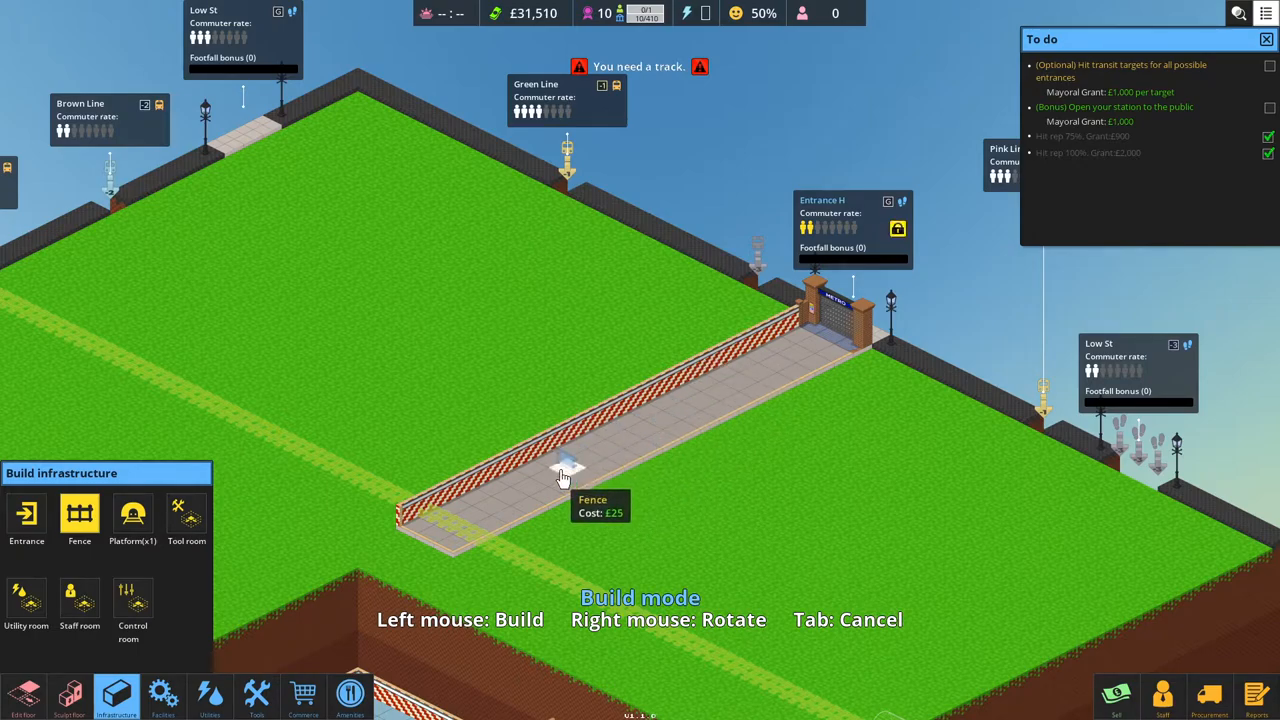
{"action": "left_click", "coordinate": [132, 515]}
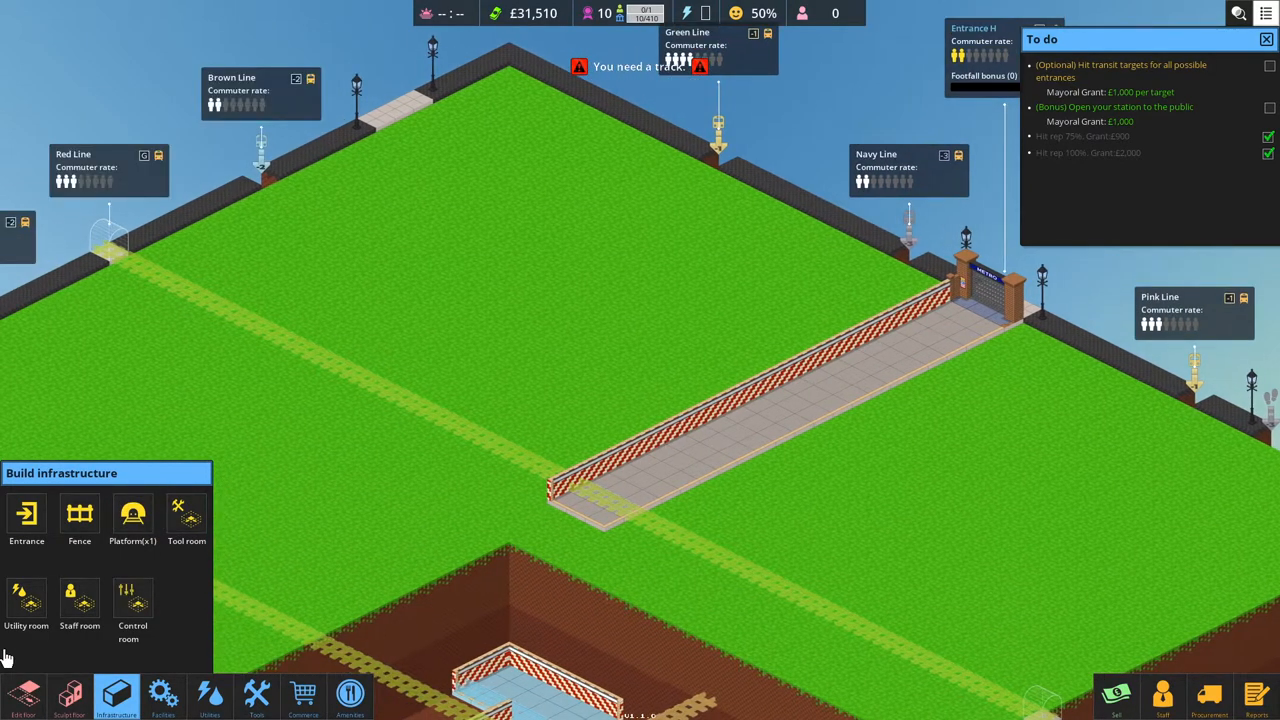
Add a 9×3 floor branch and a crosswise branch off the corridor, forming a T-junction.
{"action": "left_click", "coordinate": [22, 697]}
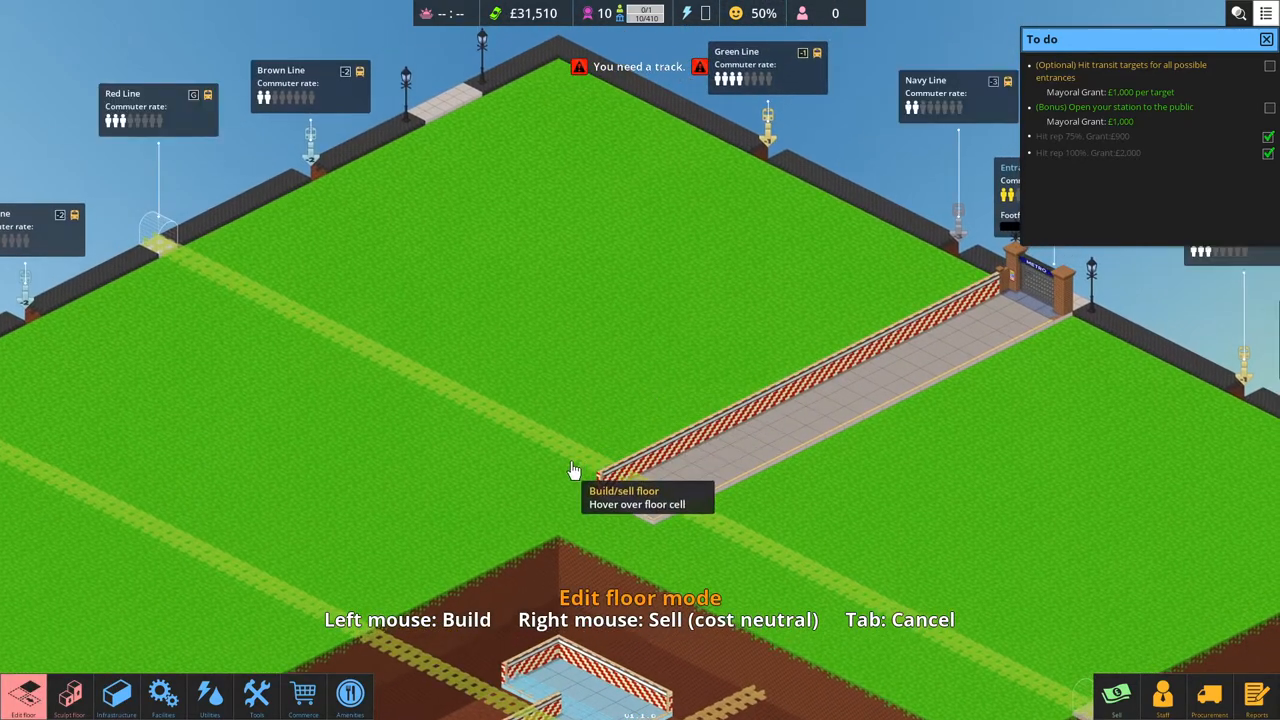
{"action": "mouse_move", "coordinate": [538, 420]}
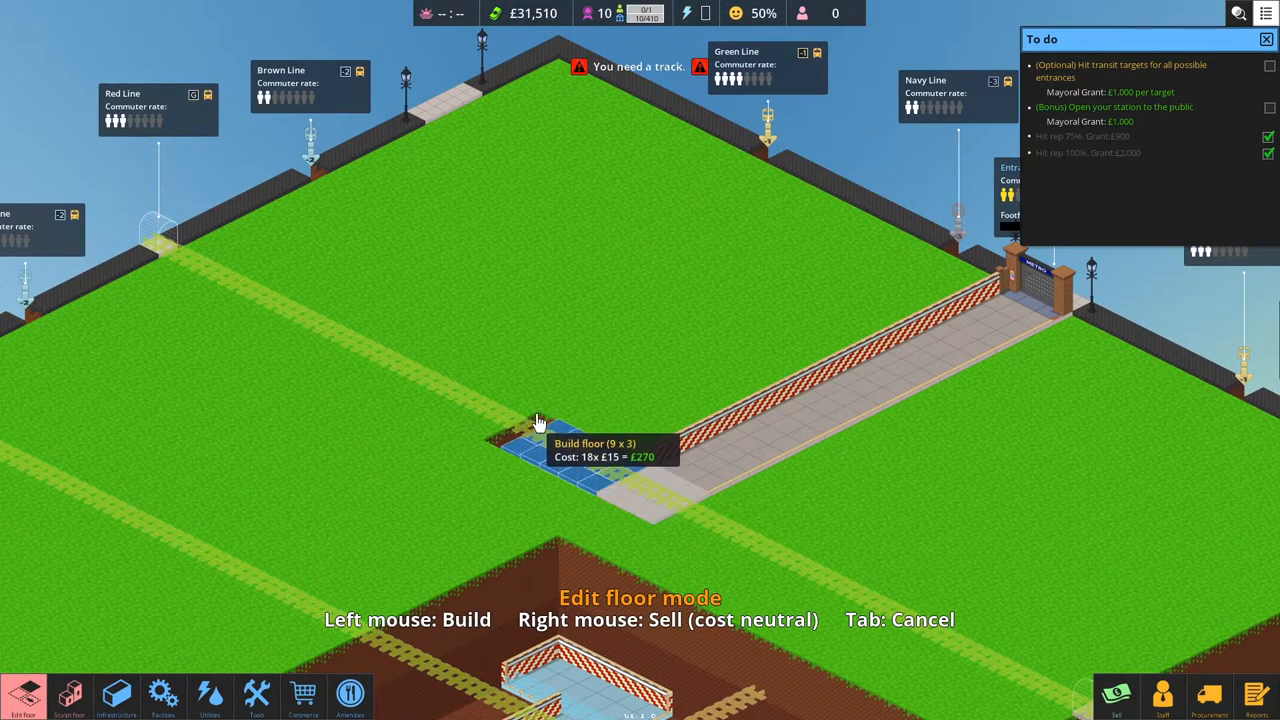
{"action": "left_click", "coordinate": [539, 420]}
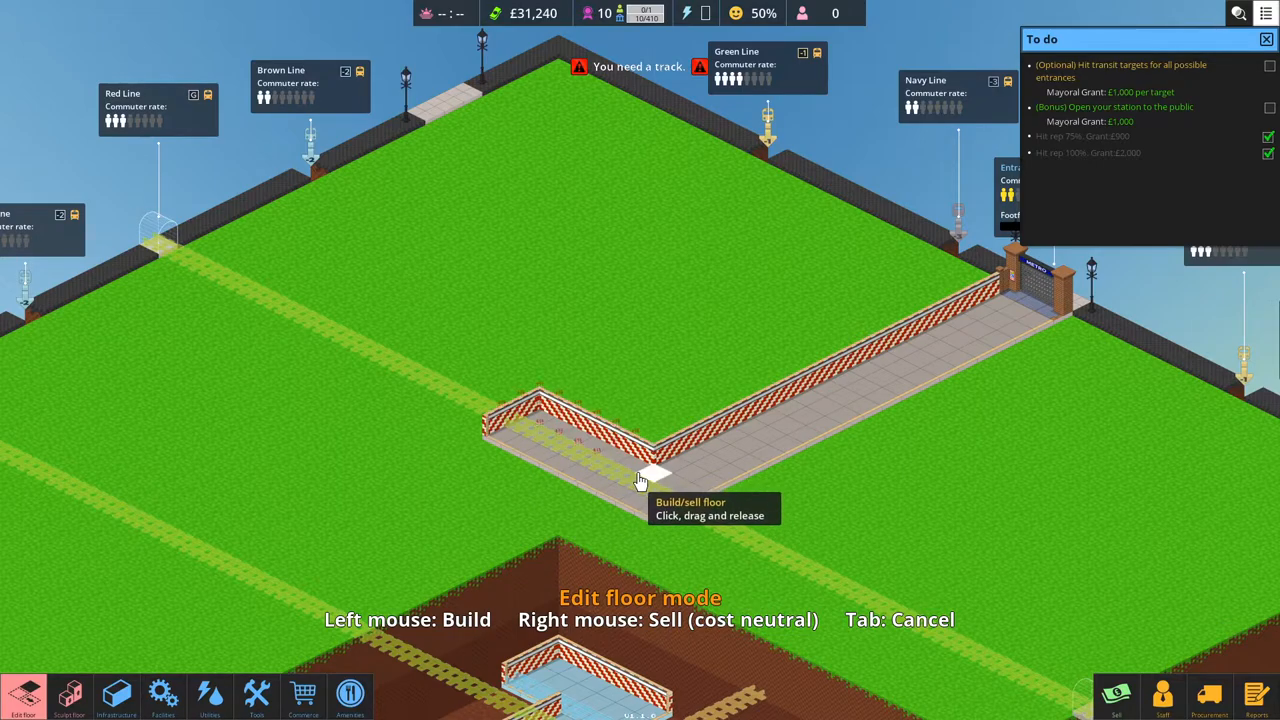
{"action": "left_click_drag", "start_coordinate": [640, 480], "coordinate": [820, 600]}
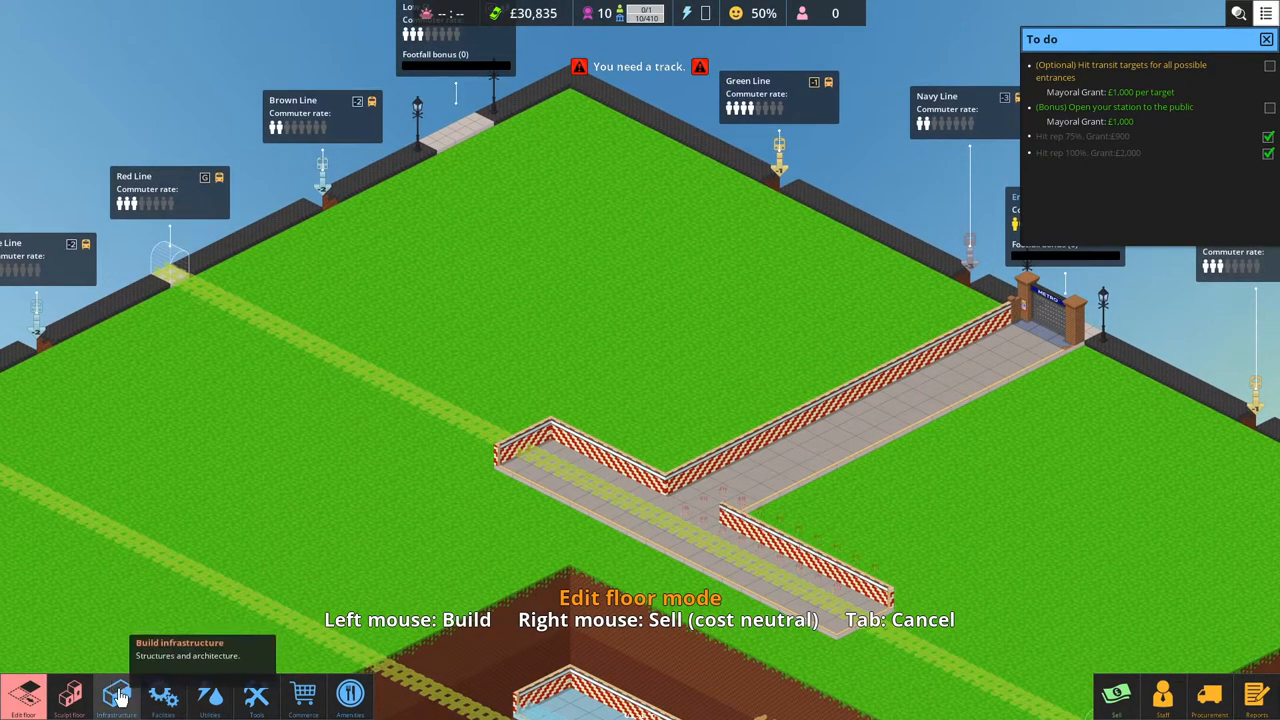
{"action": "left_click", "coordinate": [68, 696]}
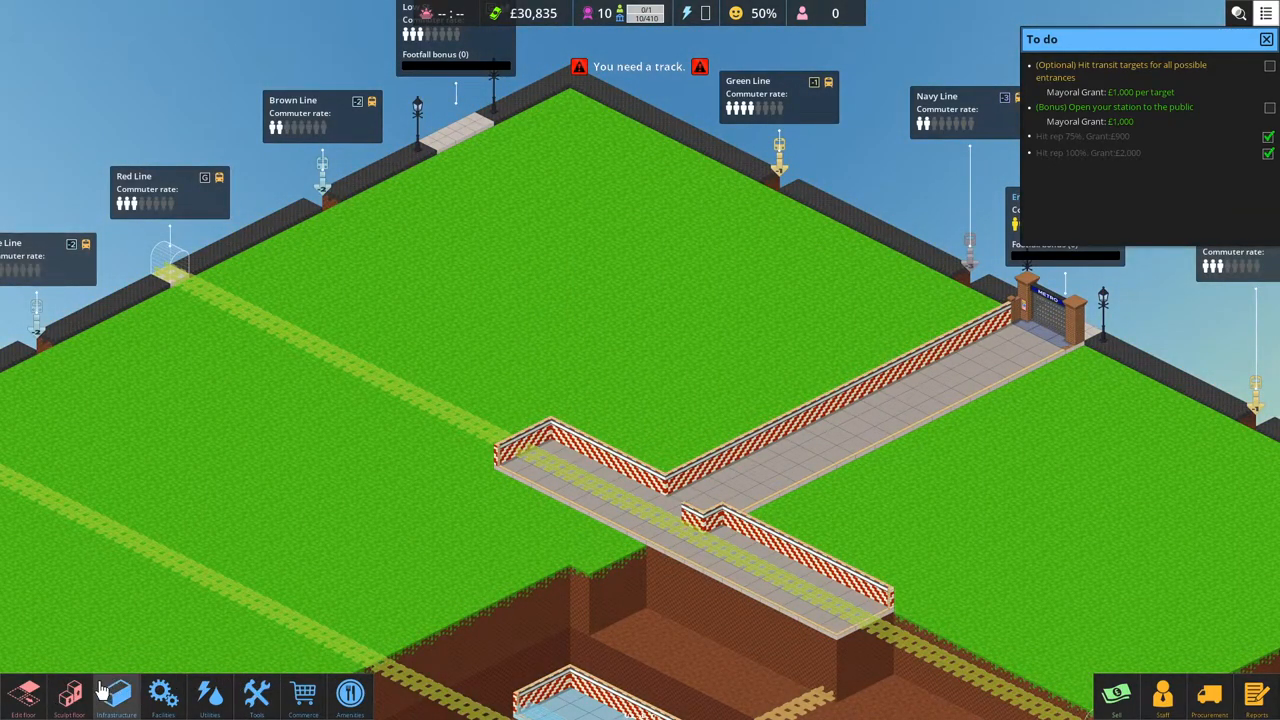
{"action": "left_click", "coordinate": [69, 693]}
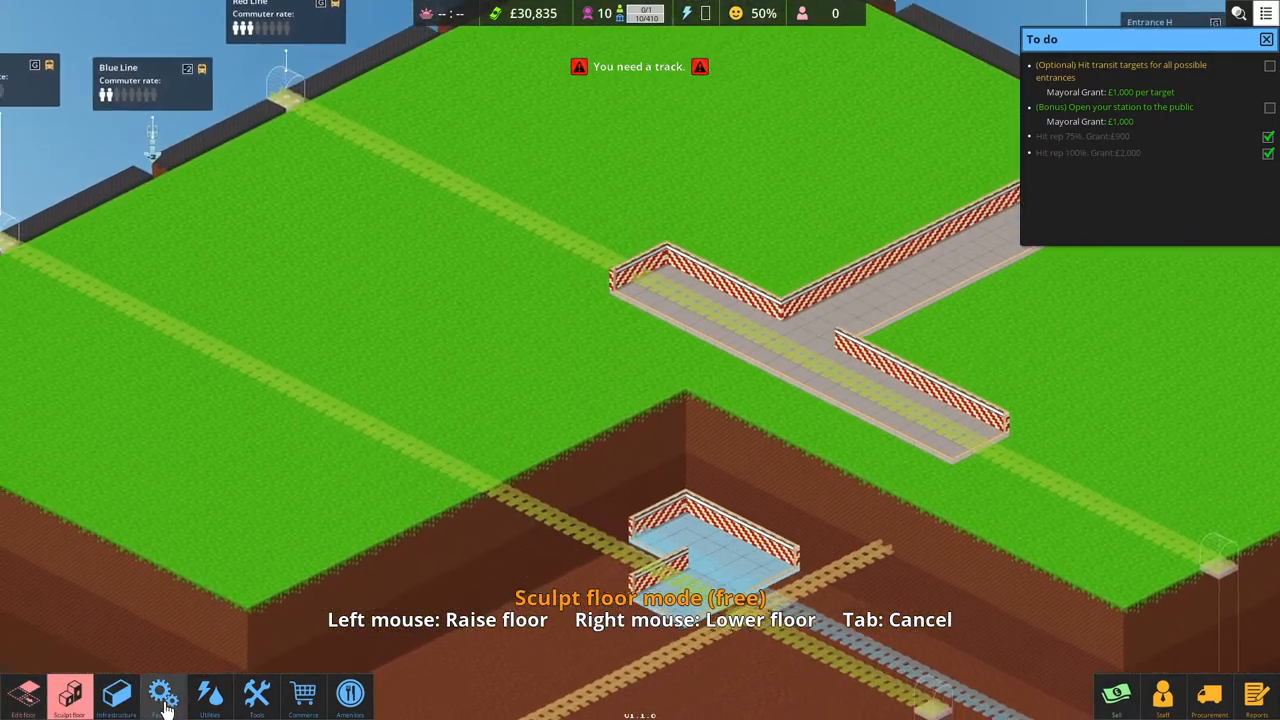
Place a platform on the crosswise branch and extend its track at both ends.
{"action": "left_click", "coordinate": [116, 695]}
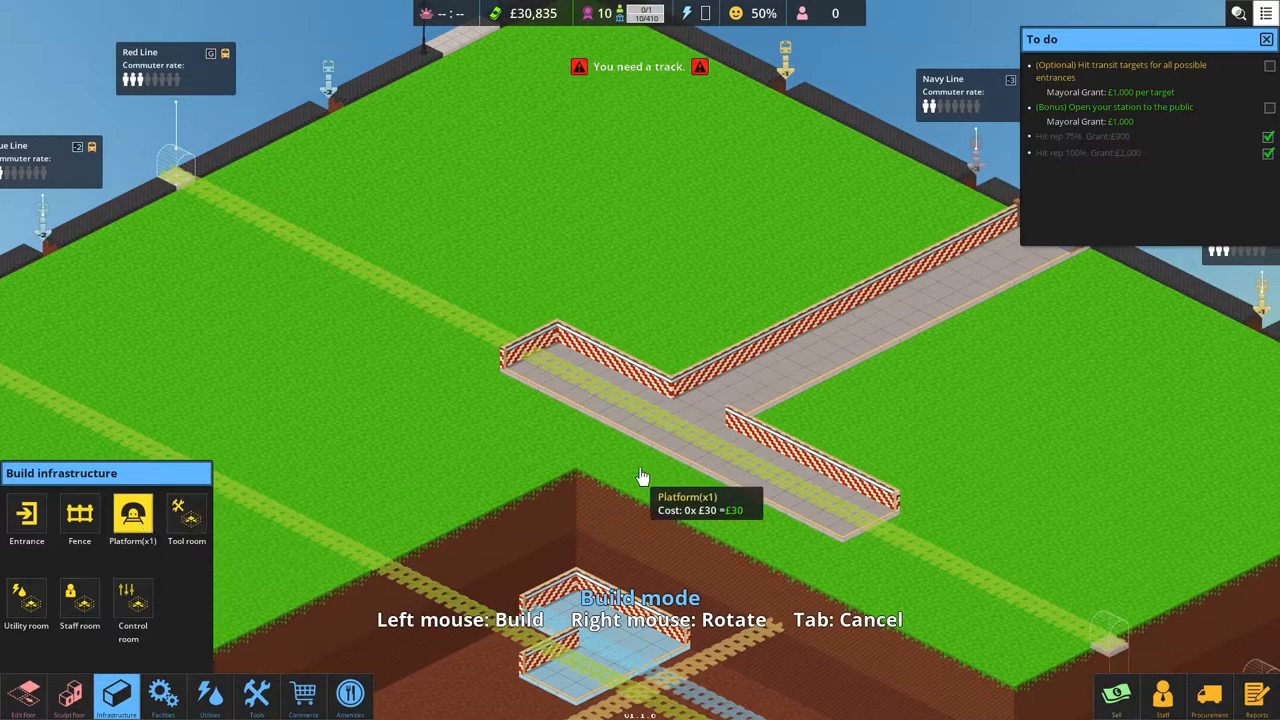
{"action": "mouse_move", "coordinate": [728, 455]}
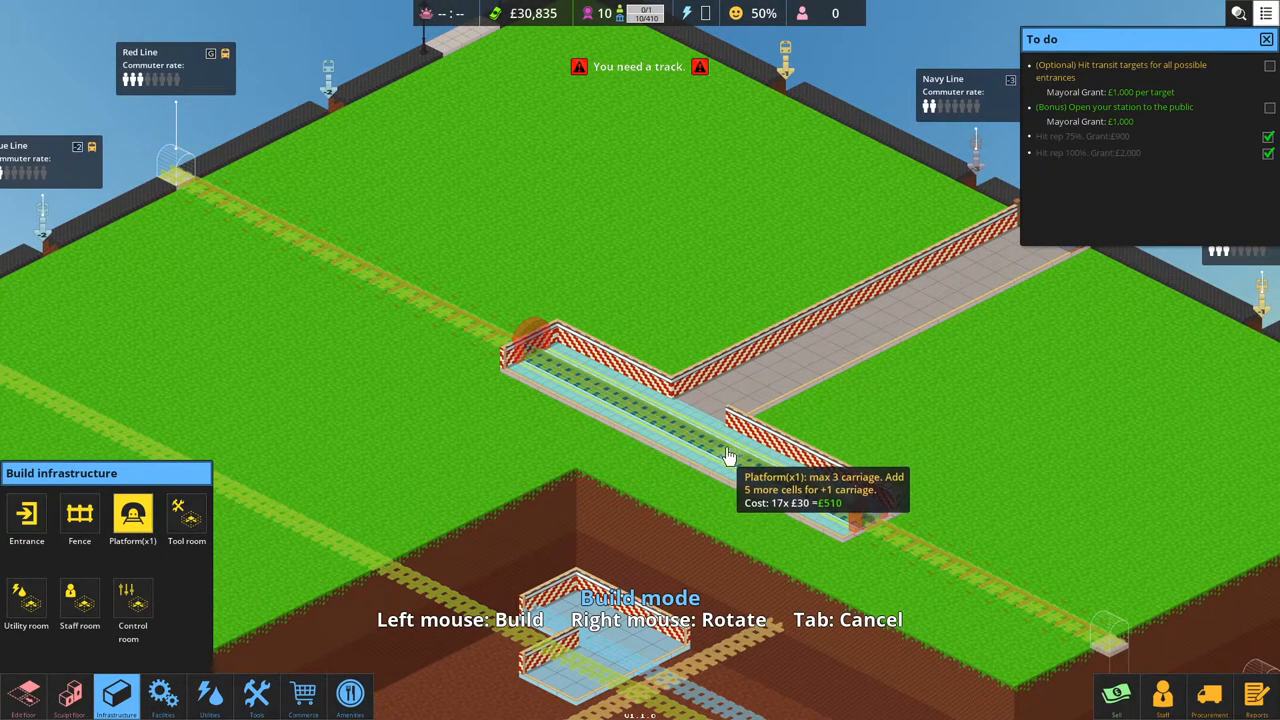
{"action": "mouse_move", "coordinate": [713, 462]}
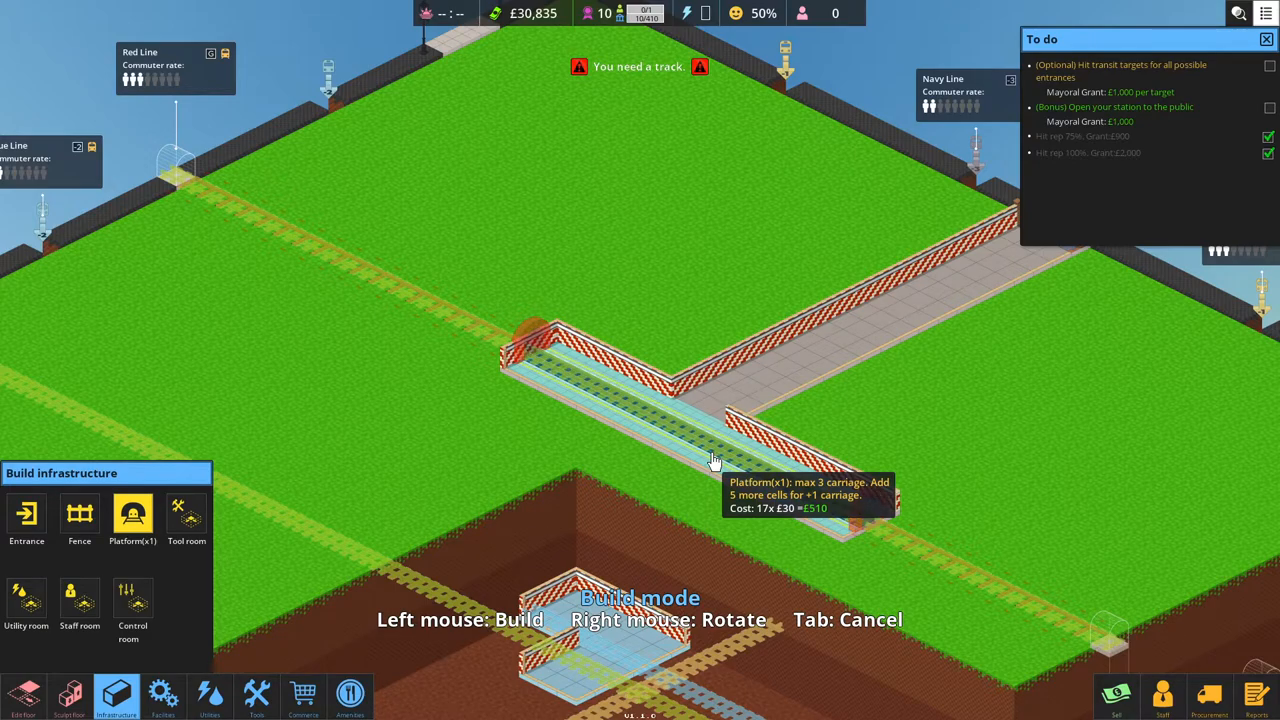
{"action": "left_click", "coordinate": [710, 460]}
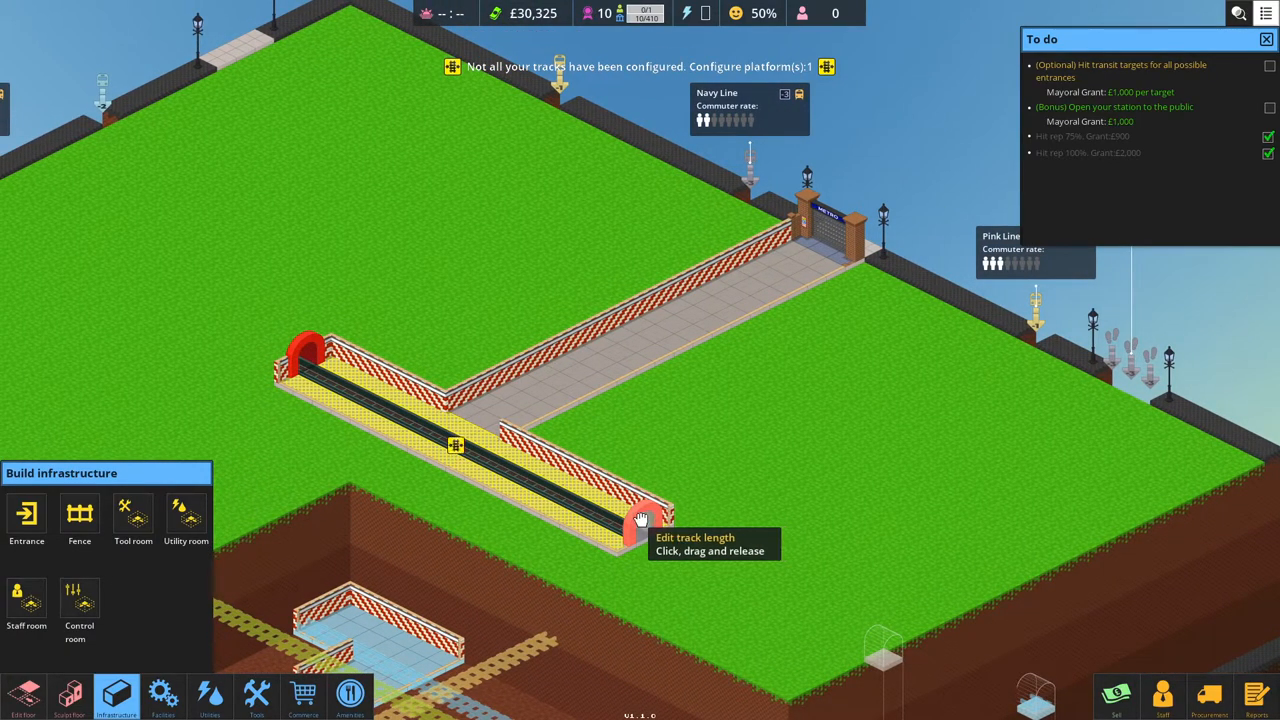
{"action": "left_click", "coordinate": [638, 535]}
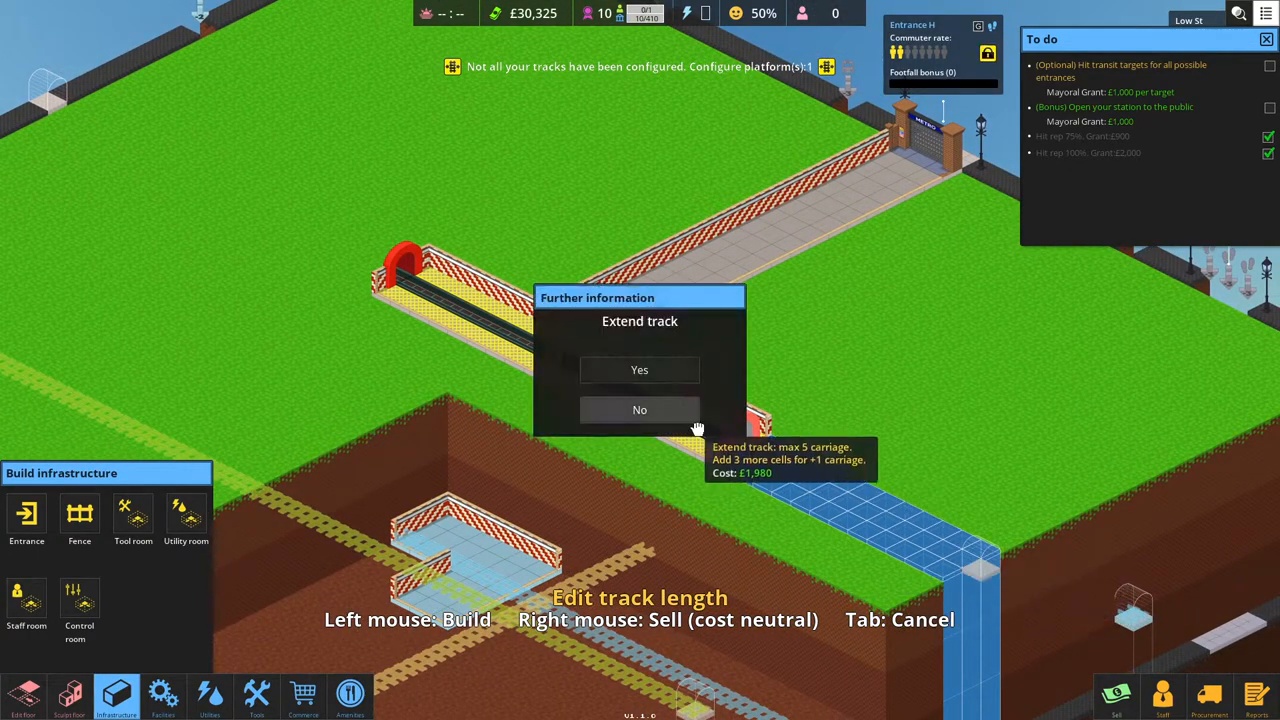
{"action": "left_click", "coordinate": [639, 370]}
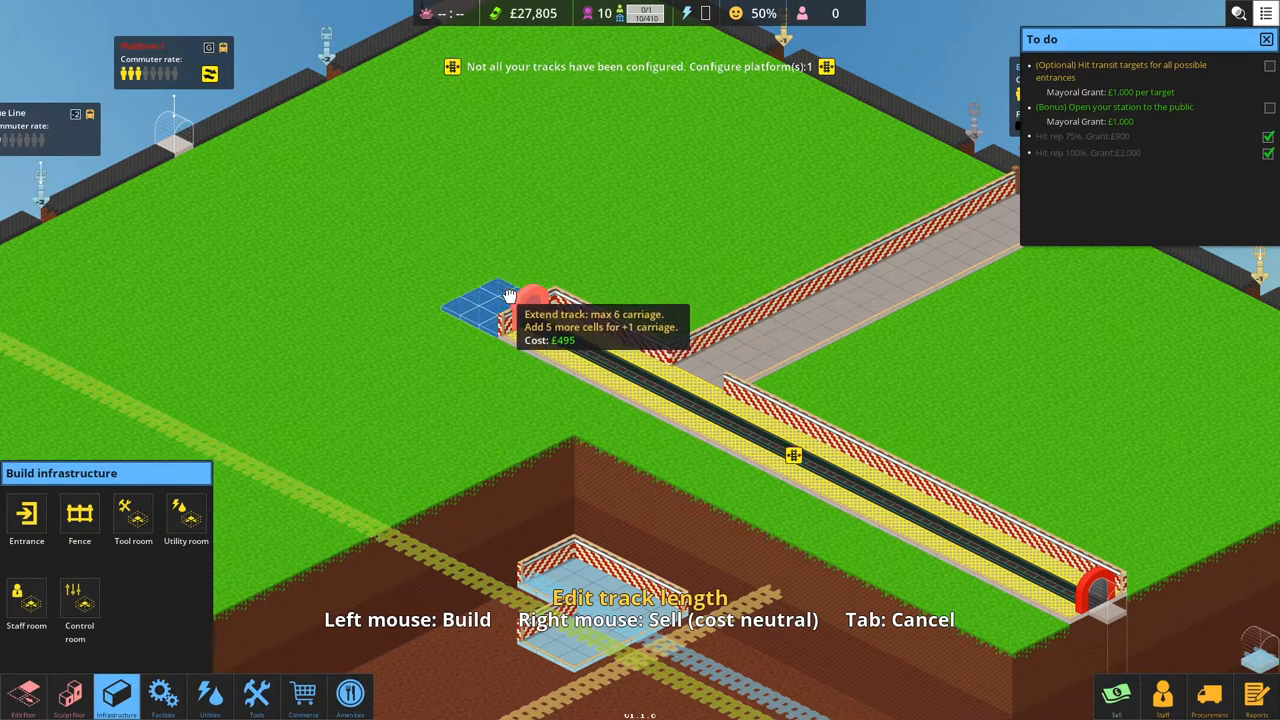
{"action": "left_click", "coordinate": [520, 295]}
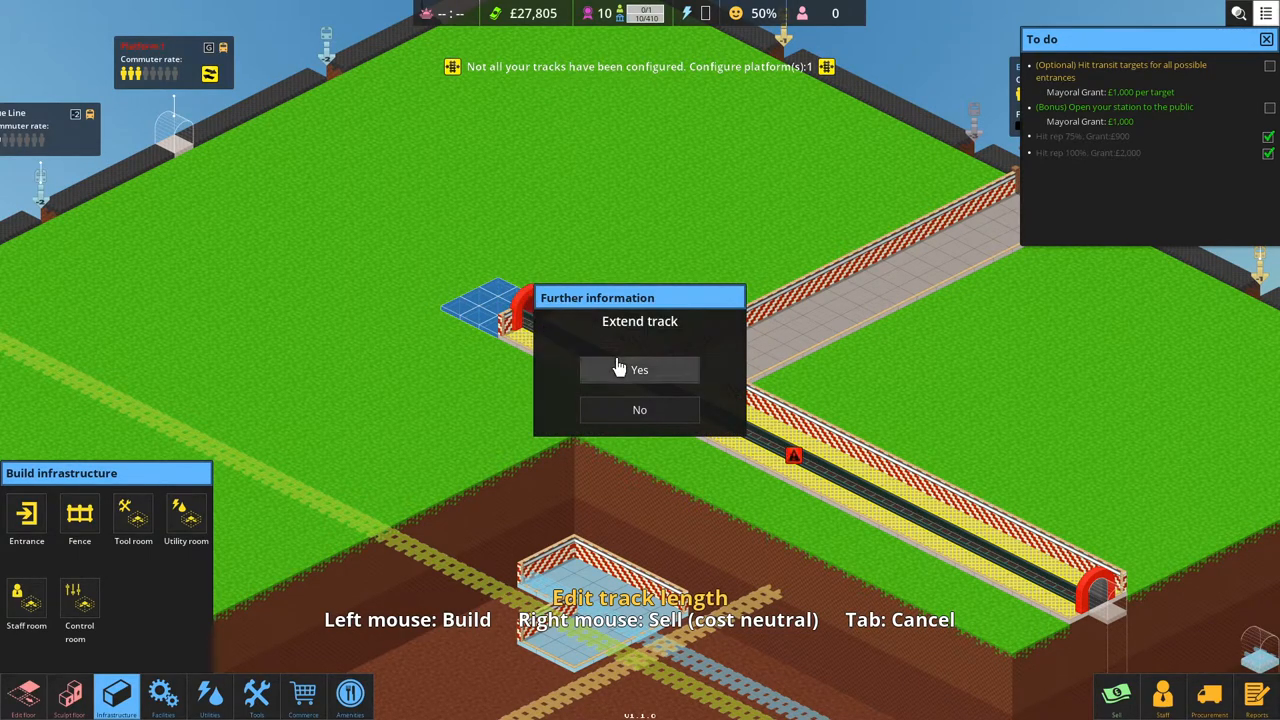
{"action": "left_click", "coordinate": [639, 369]}
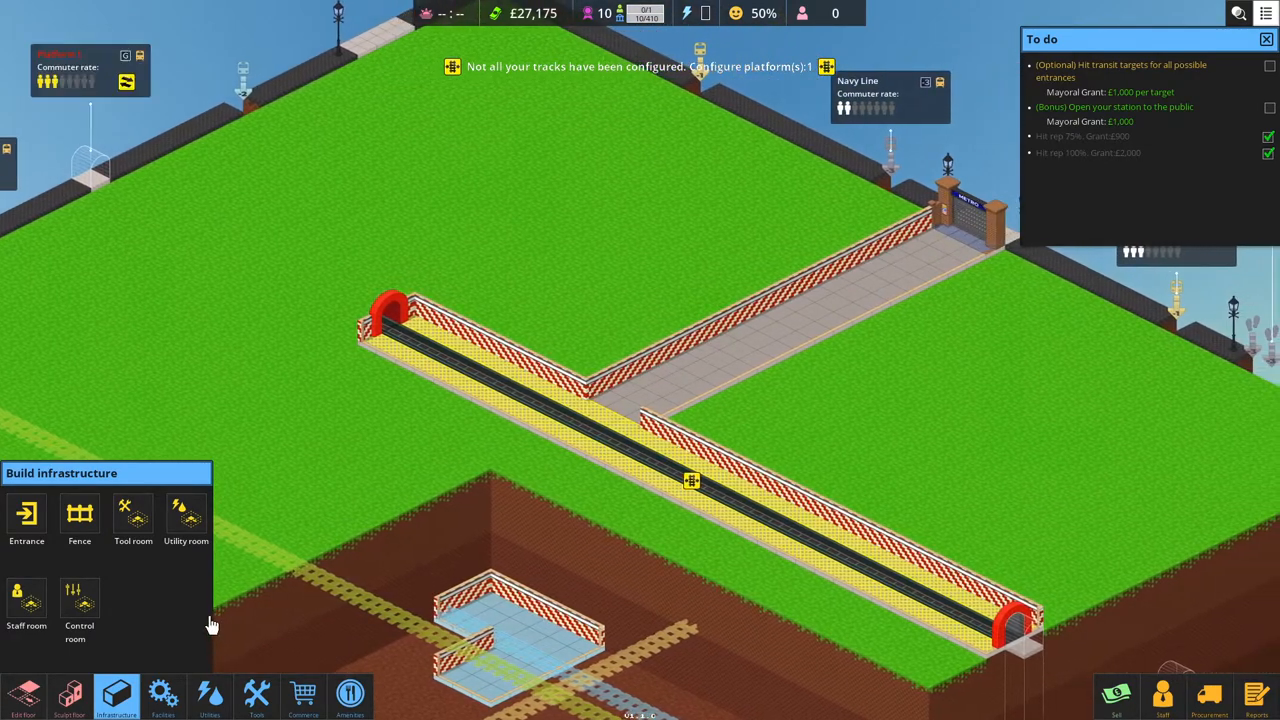
{"action": "left_click", "coordinate": [133, 515]}
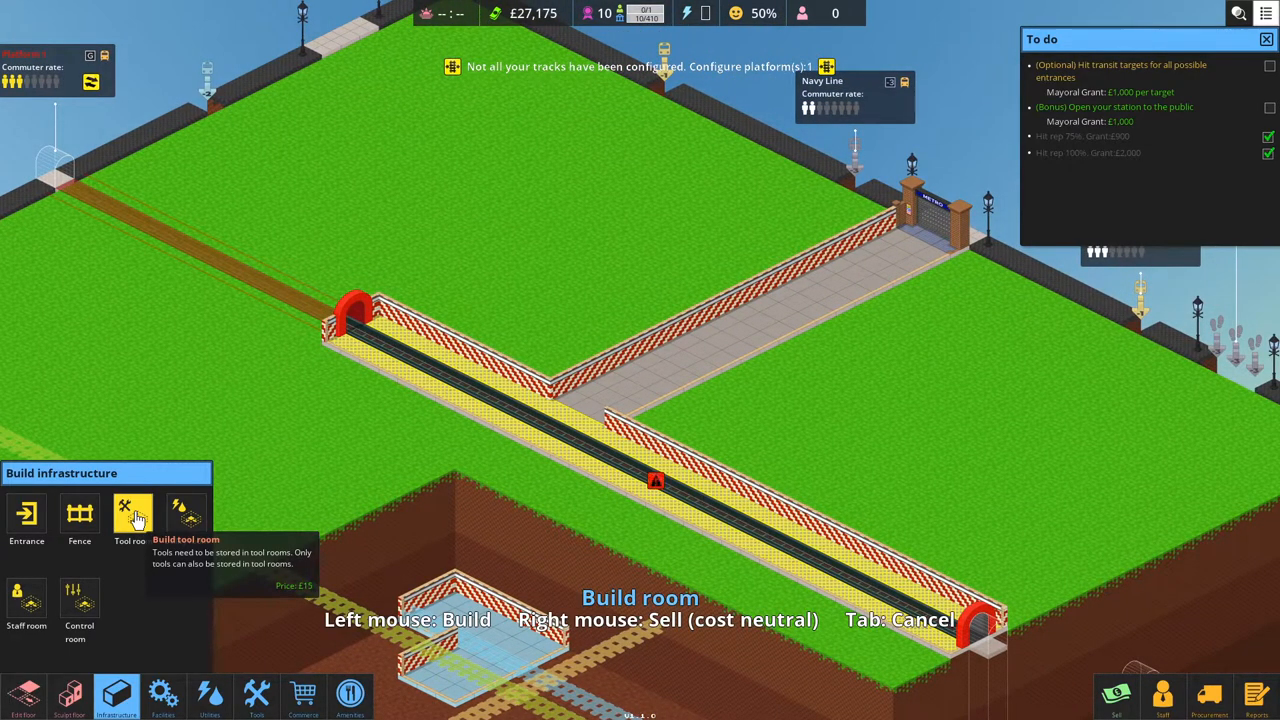
{"action": "mouse_move", "coordinate": [145, 544]}
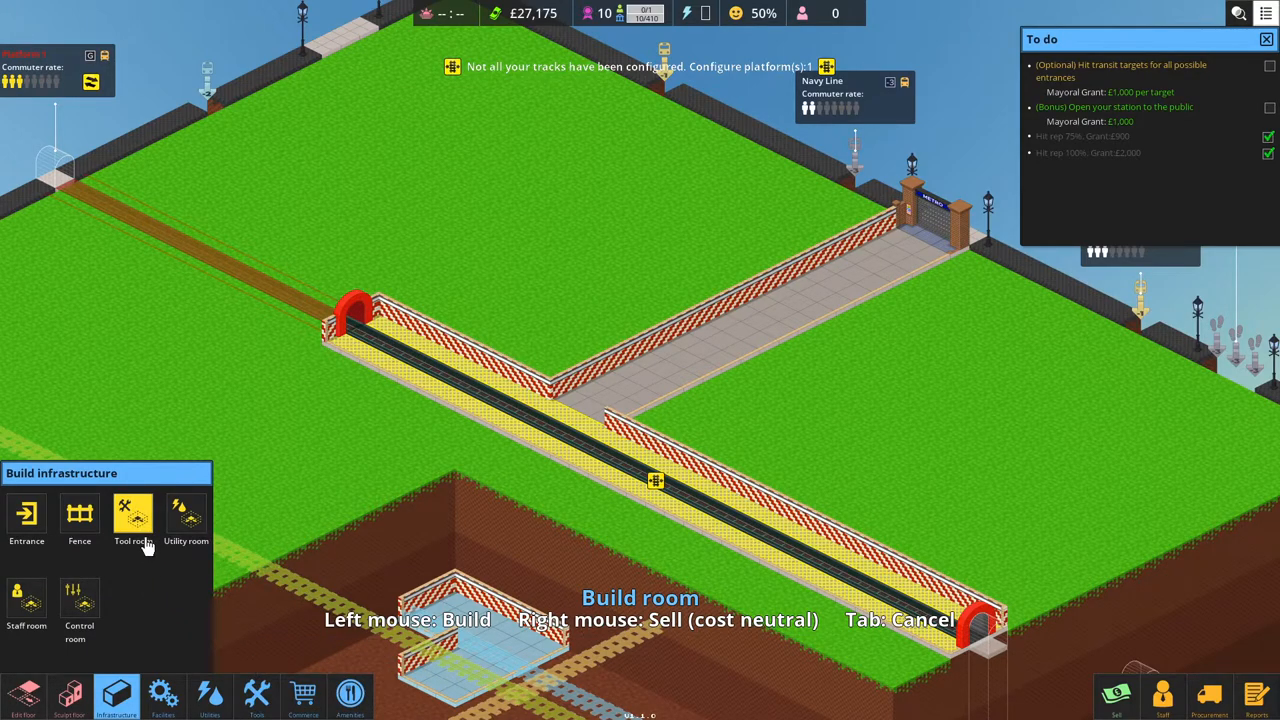
{"action": "mouse_move", "coordinate": [140, 545]}
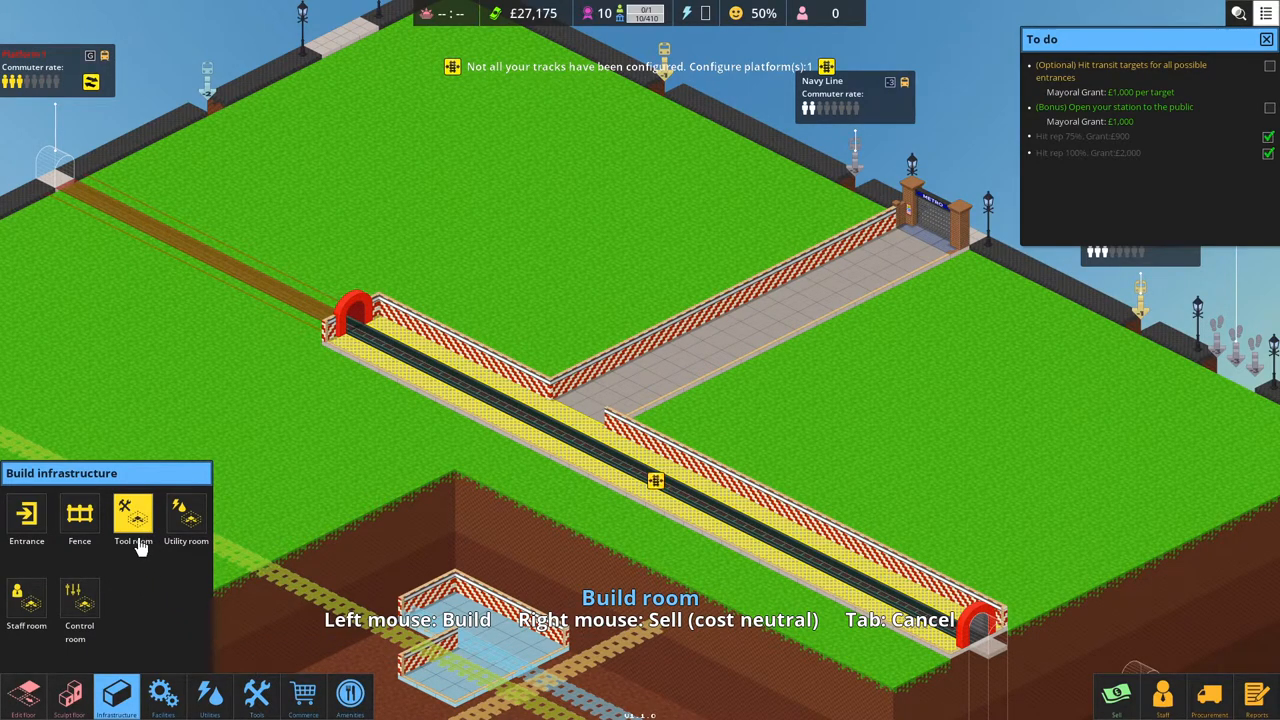
{"action": "left_click", "coordinate": [256, 695]}
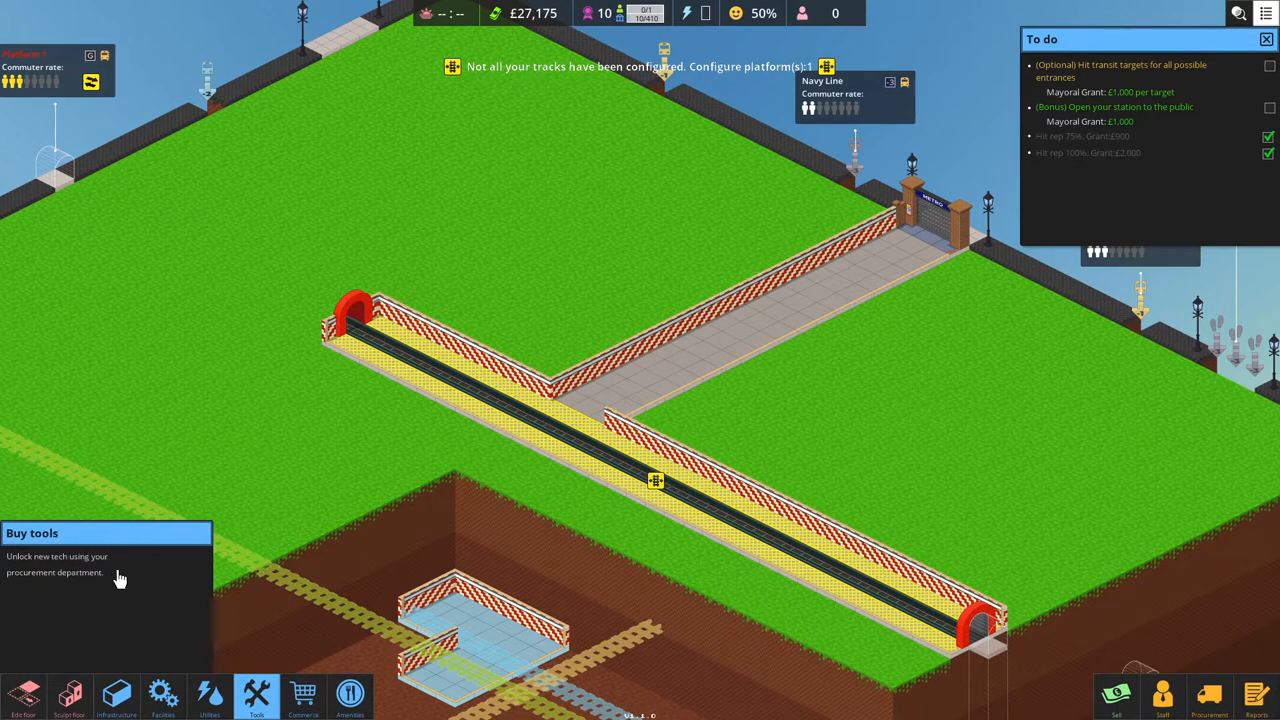
{"action": "mouse_move", "coordinate": [113, 578]}
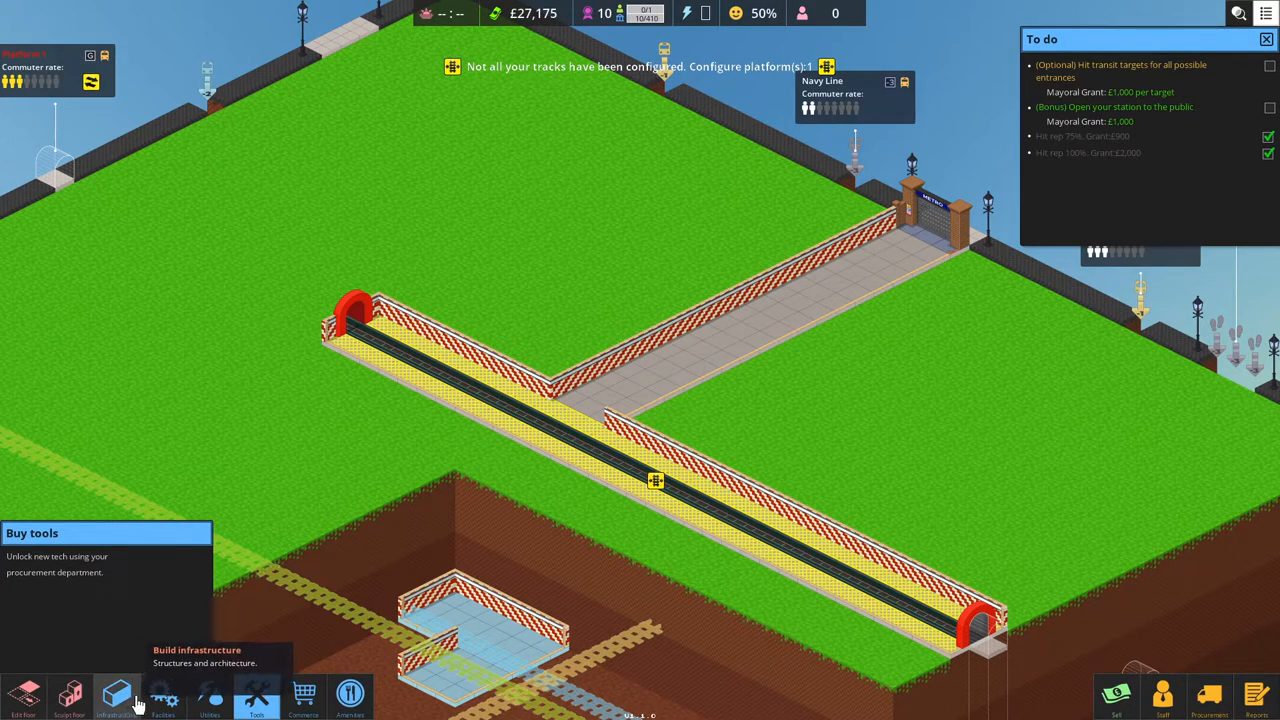
{"action": "left_click", "coordinate": [113, 700]}
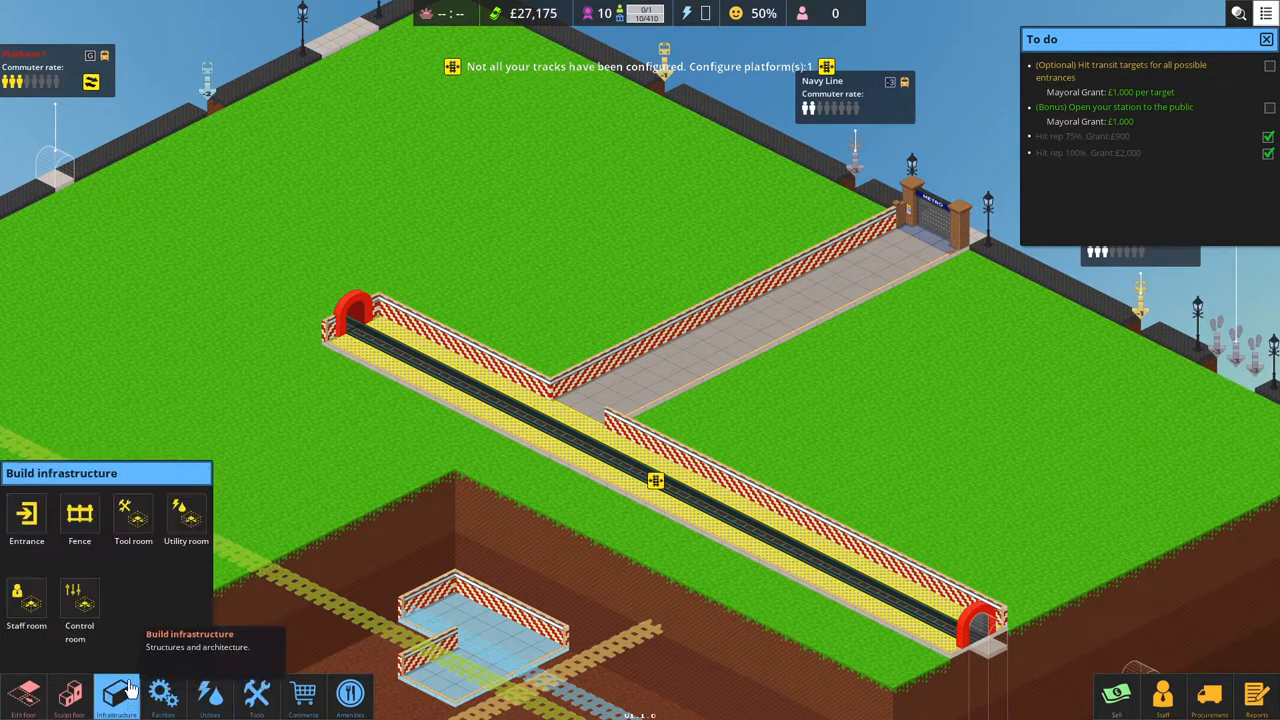
{"action": "mouse_move", "coordinate": [255, 700]}
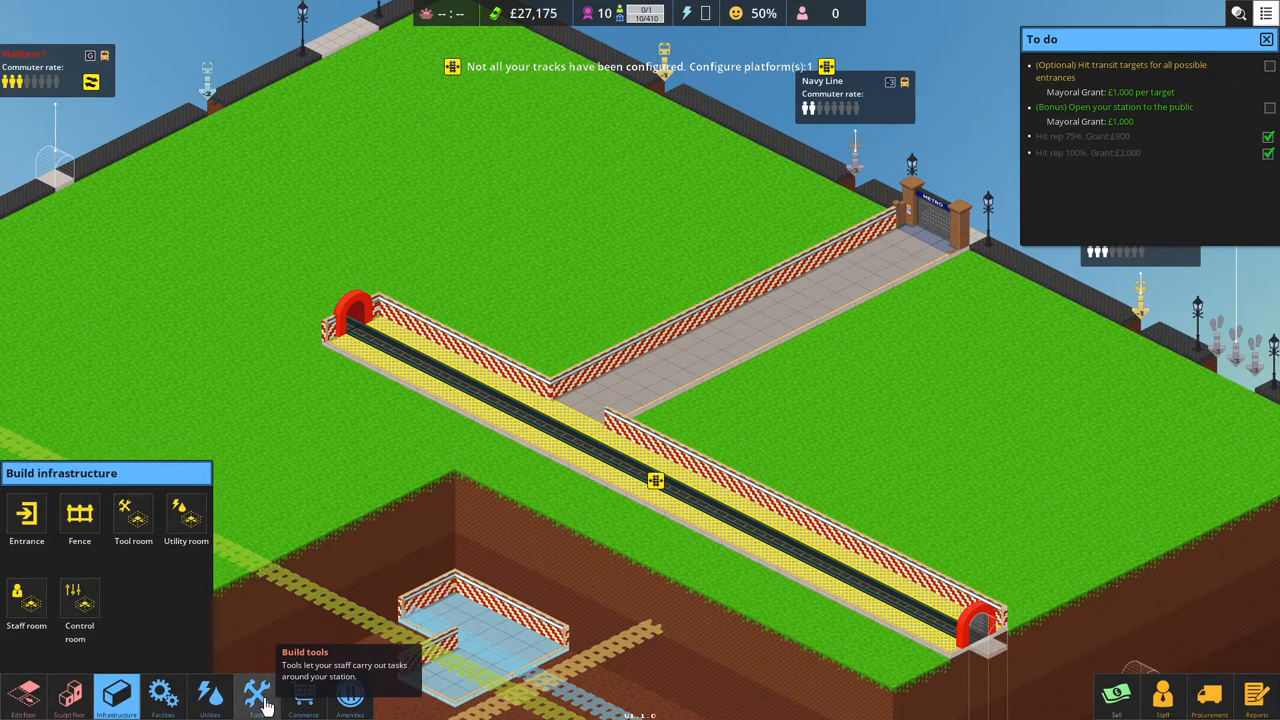
{"action": "left_click", "coordinate": [185, 515]}
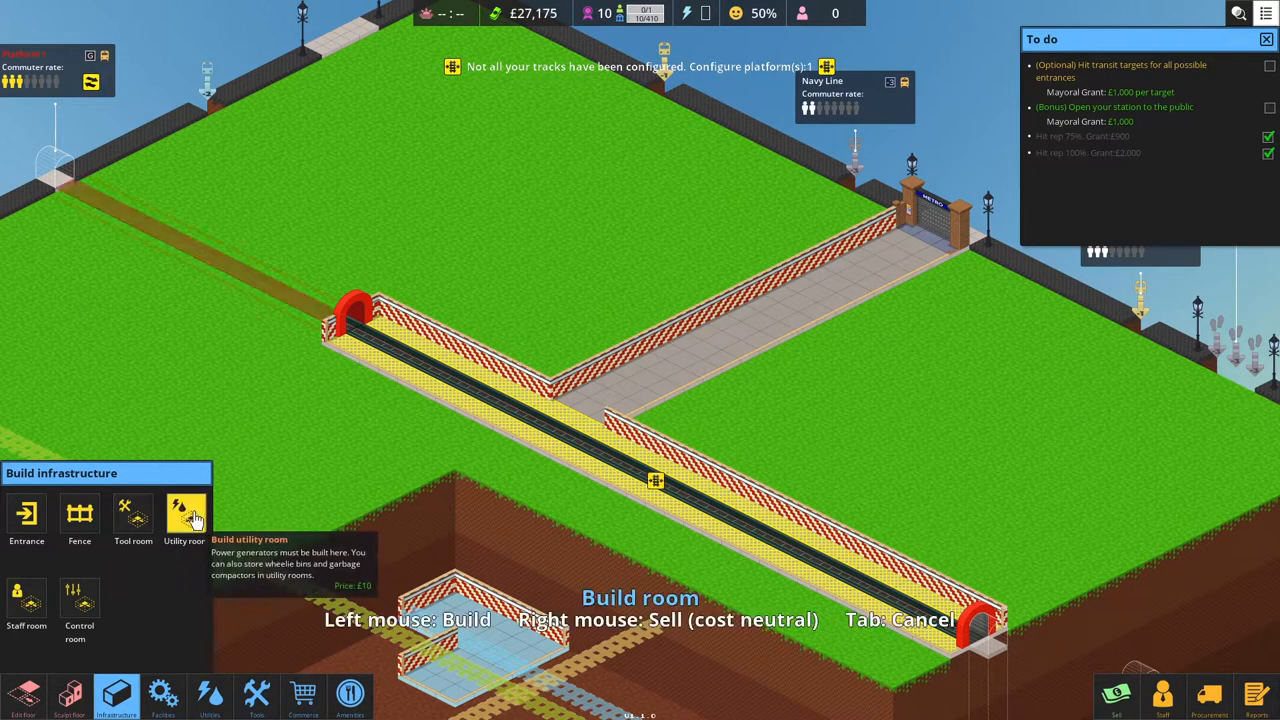
{"action": "mouse_move", "coordinate": [205, 515]}
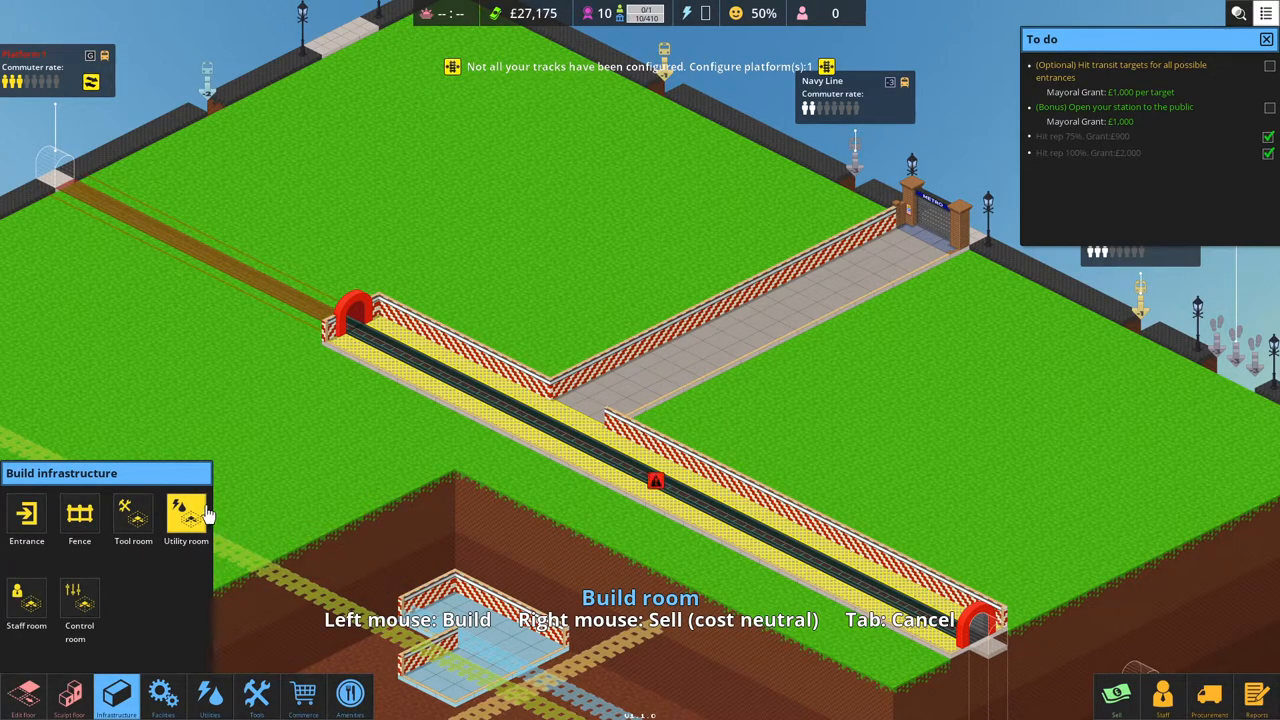
{"action": "mouse_move", "coordinate": [240, 495]}
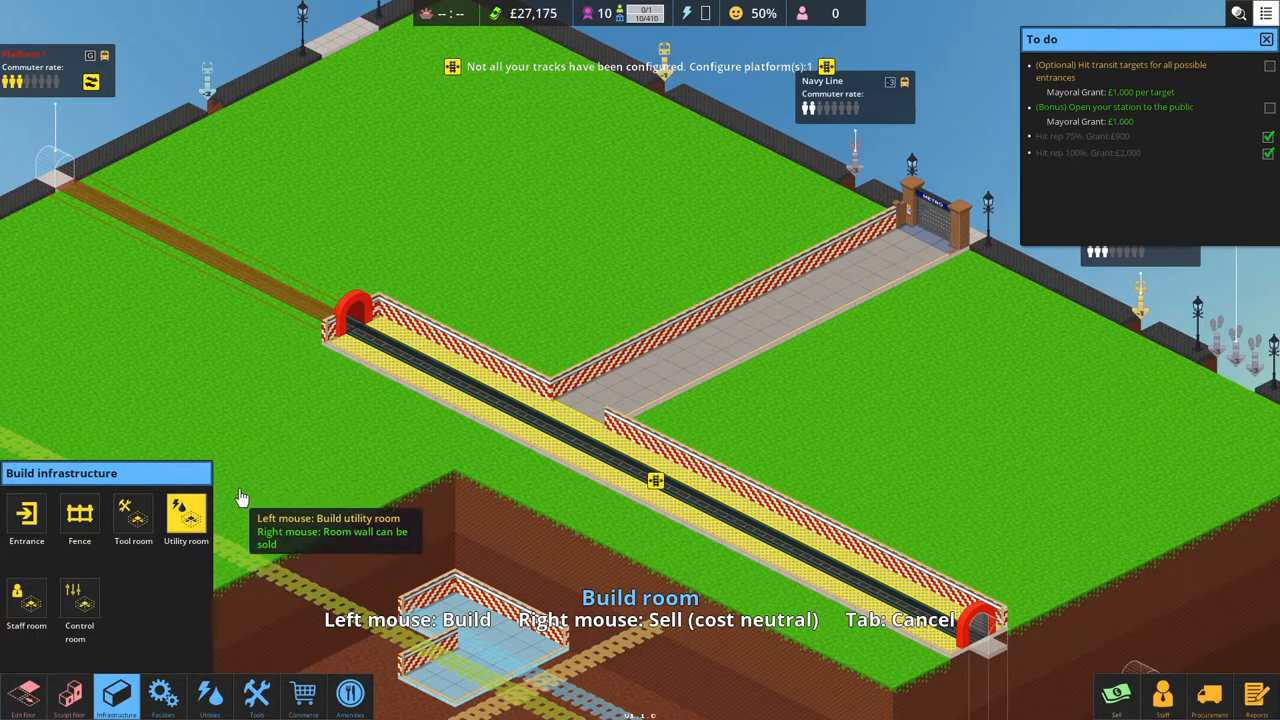
{"action": "mouse_move", "coordinate": [291, 512]}
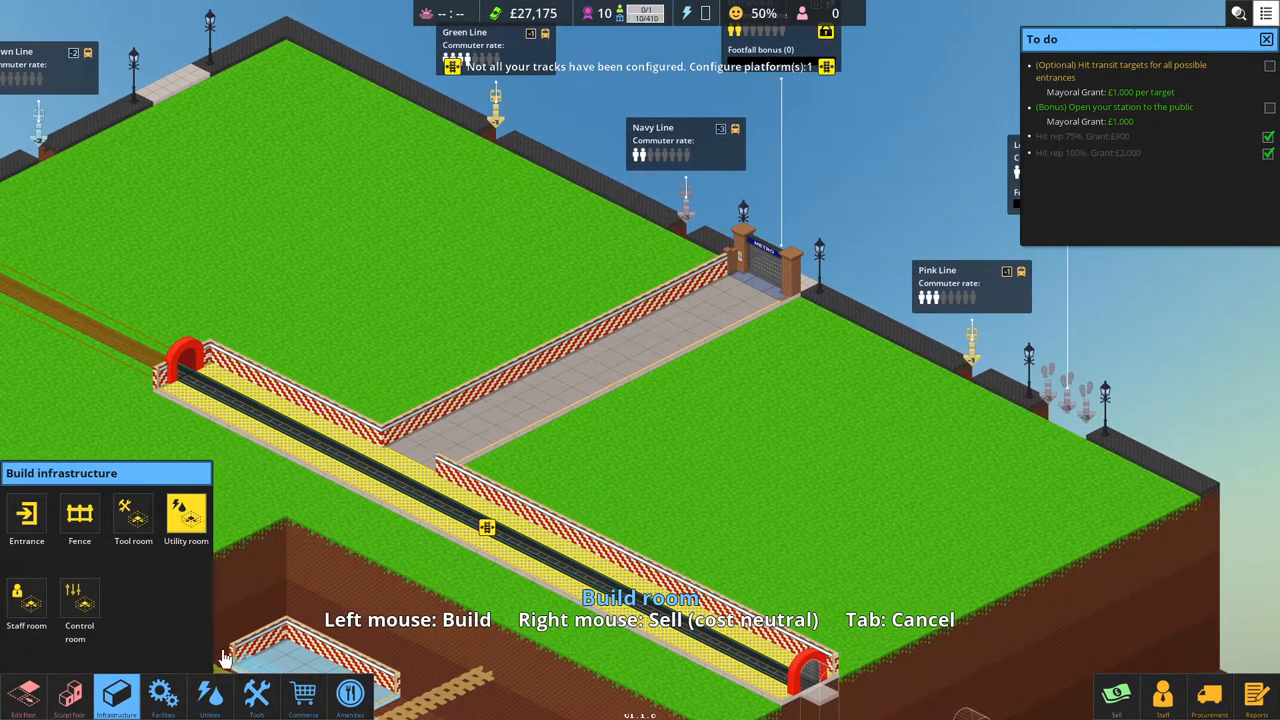
{"action": "left_click", "coordinate": [243, 694]}
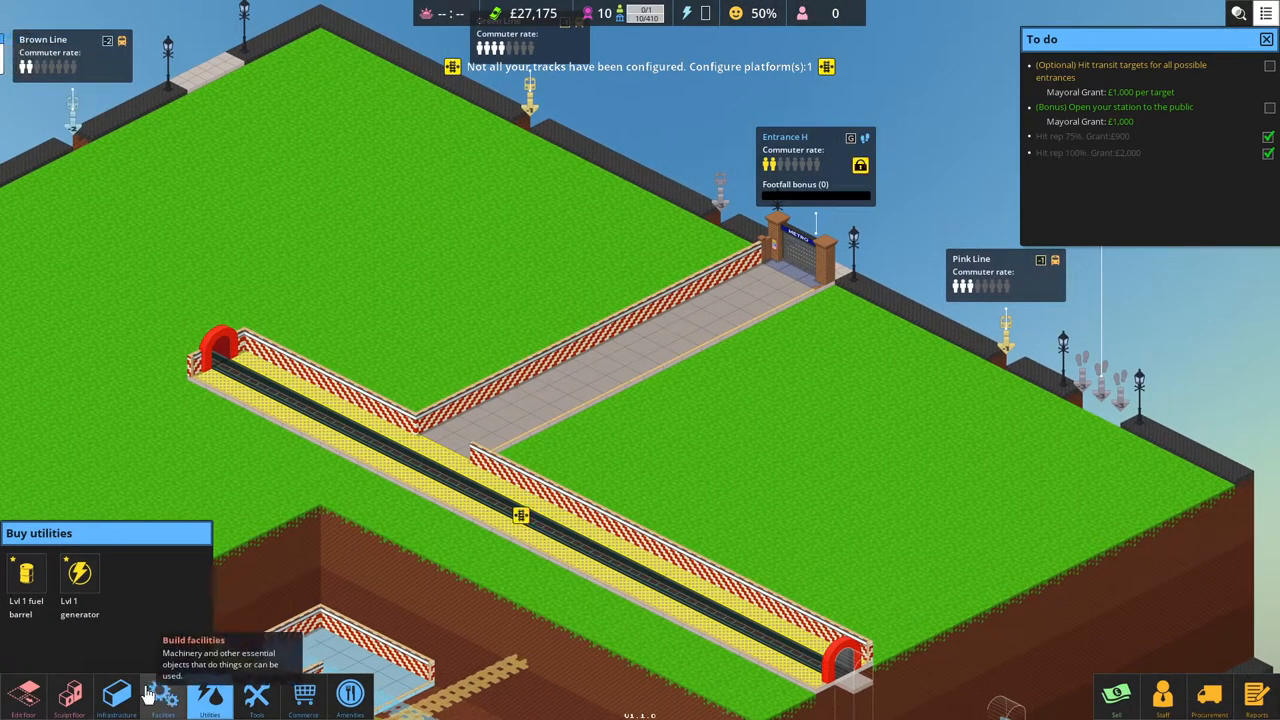
{"action": "left_click", "coordinate": [114, 712]}
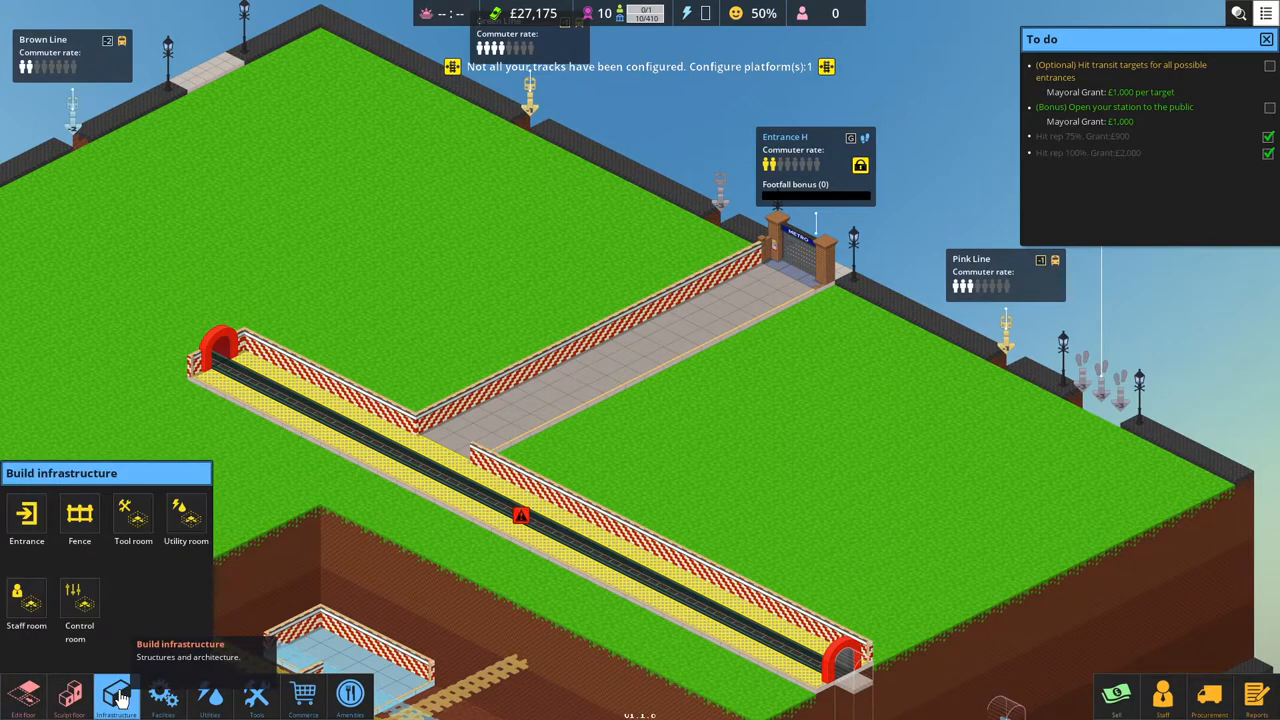
{"action": "mouse_move", "coordinate": [26, 595]}
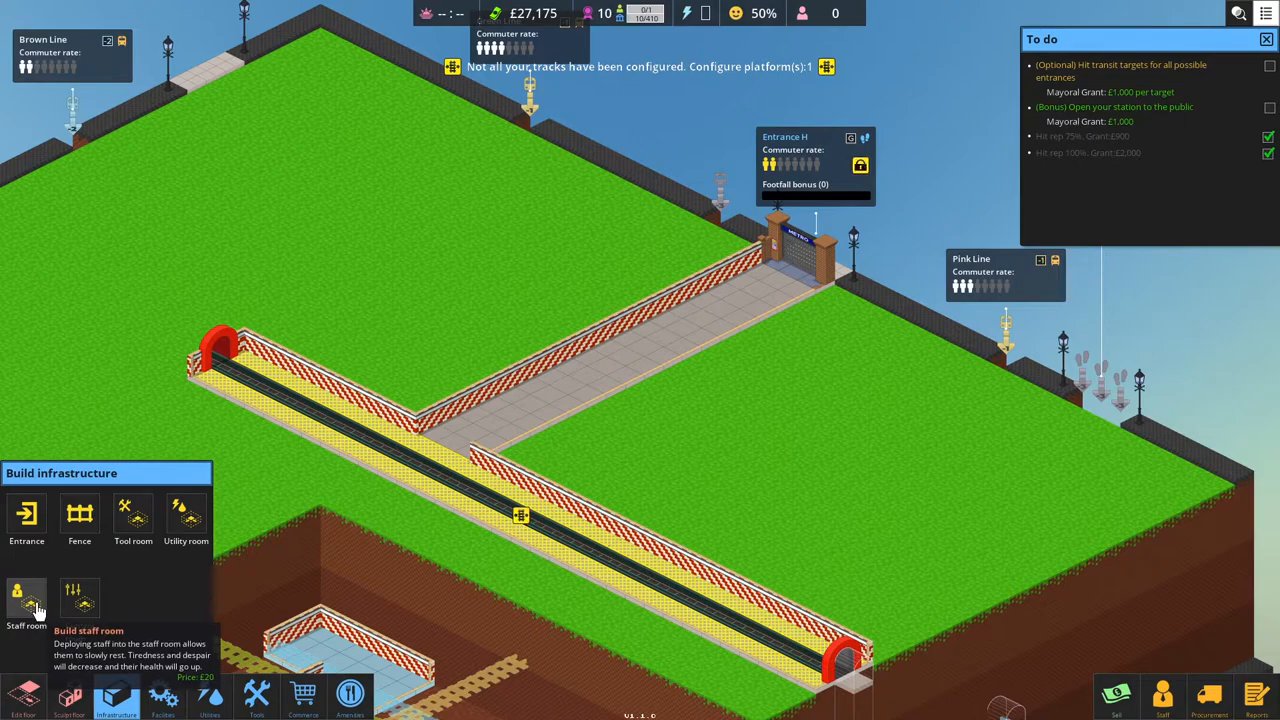
{"action": "mouse_move", "coordinate": [79, 600]}
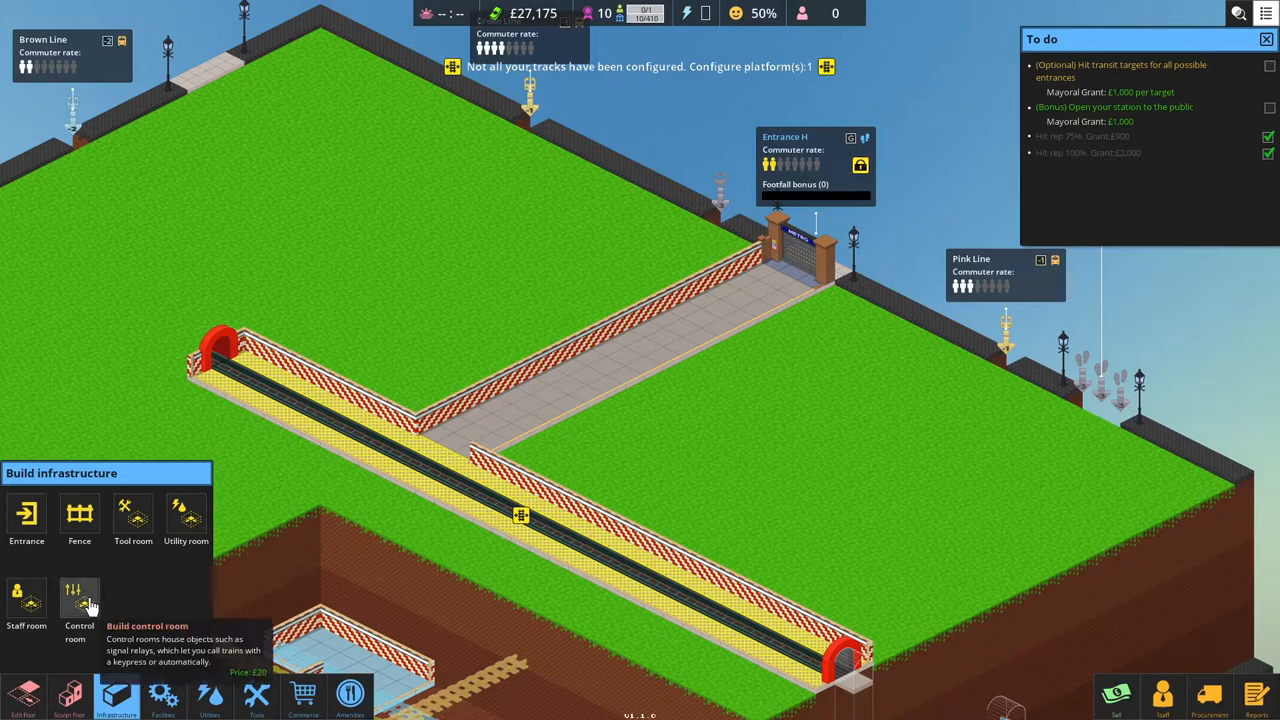
{"action": "mouse_move", "coordinate": [82, 610]}
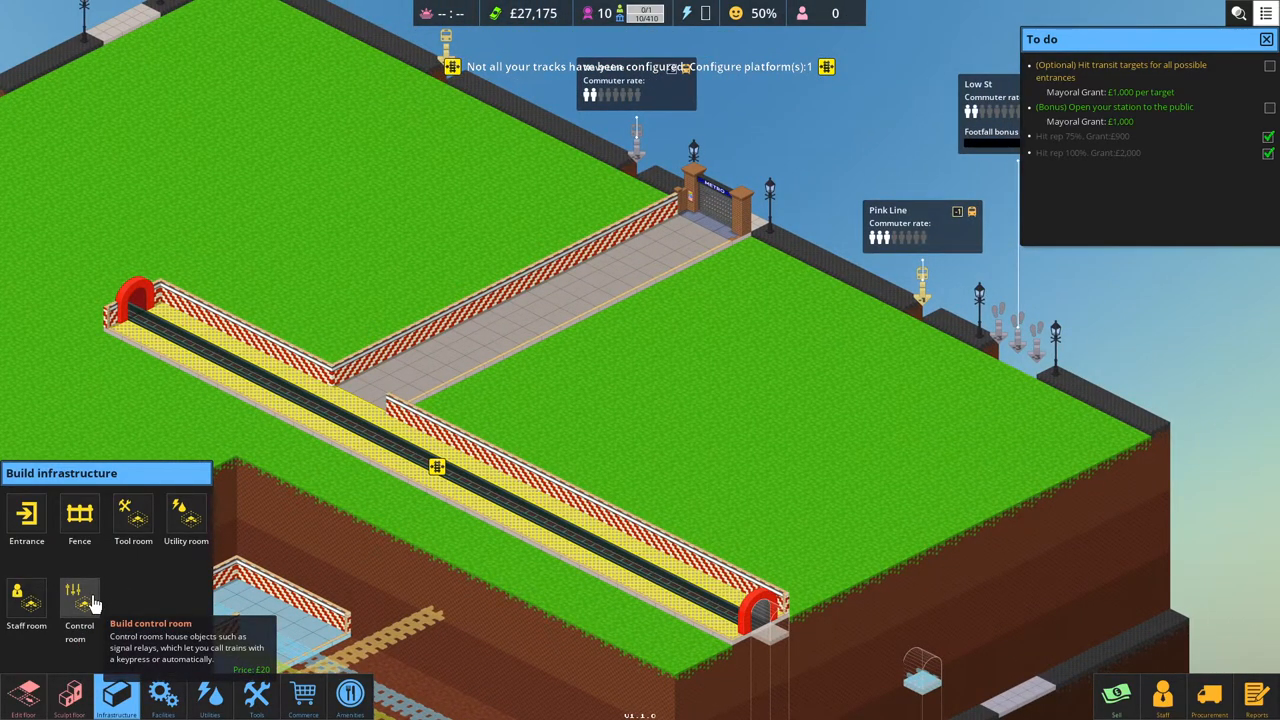
{"action": "mouse_move", "coordinate": [252, 470]}
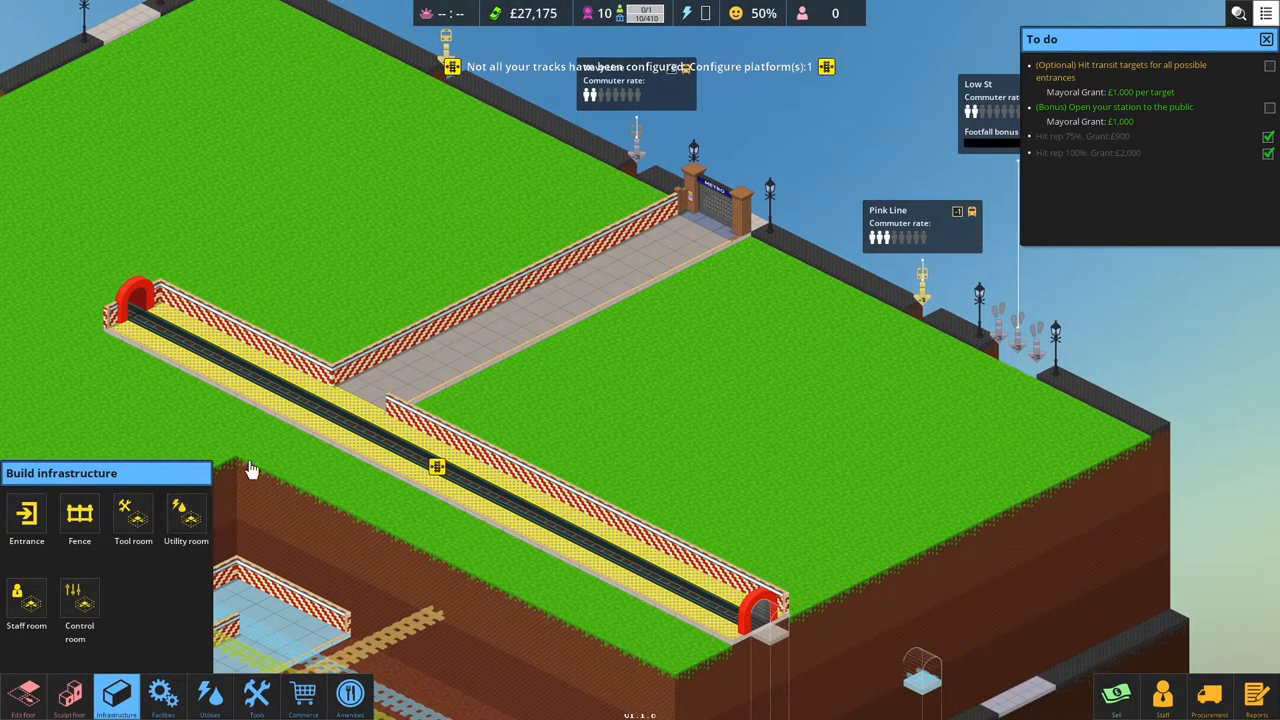
{"action": "mouse_move", "coordinate": [367, 360]}
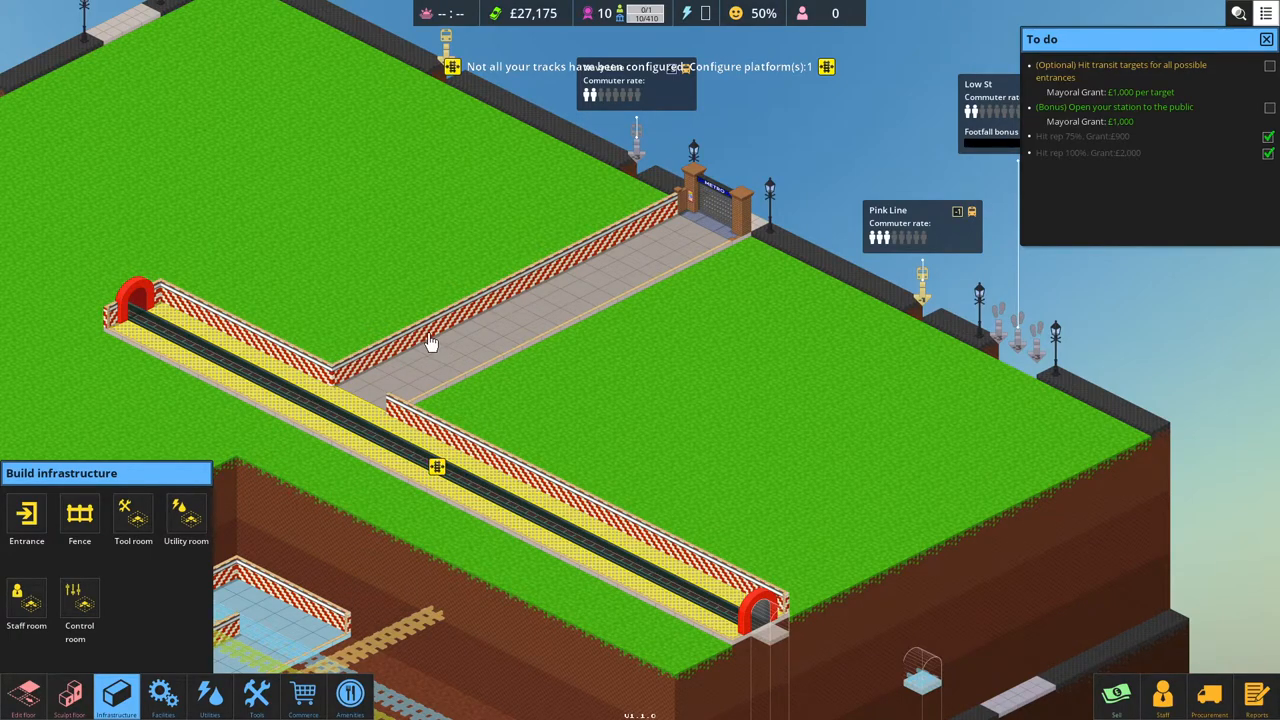
{"action": "mouse_move", "coordinate": [369, 393]}
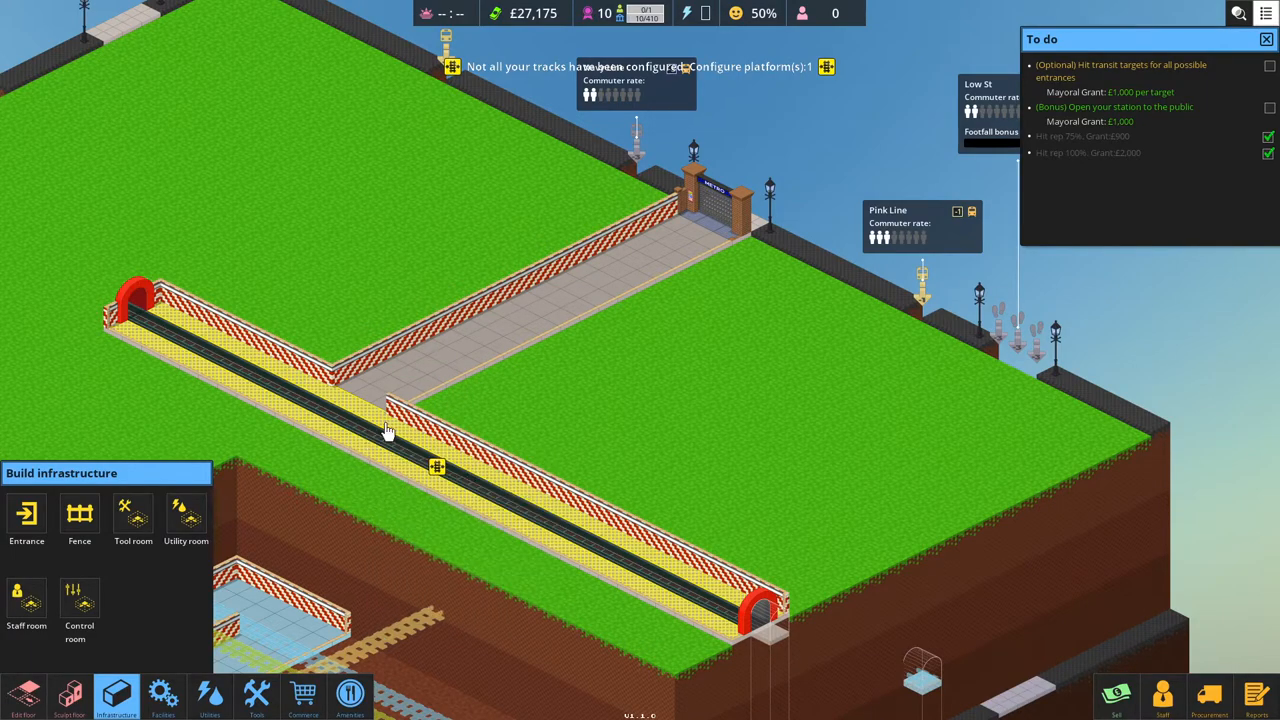
{"action": "mouse_move", "coordinate": [368, 432]}
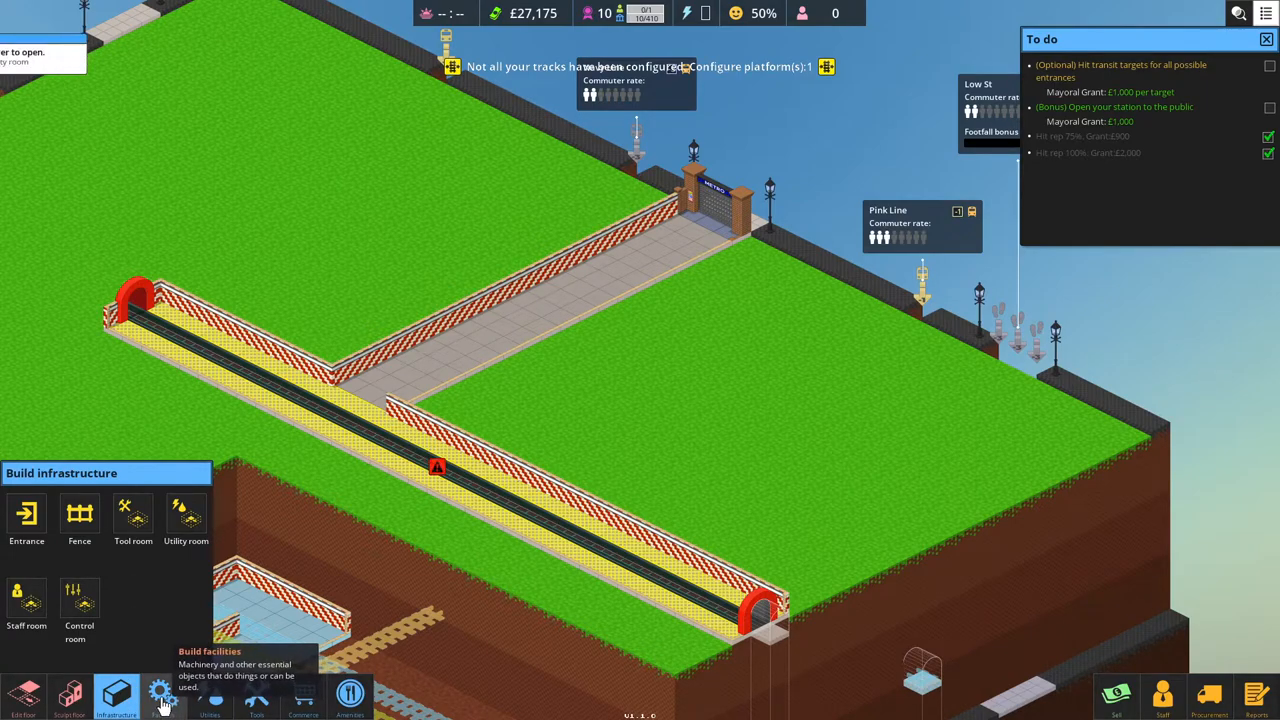
Browse the Facilities, Utilities and Commerce catalogues, finding commerce items locked pending procurement.
{"action": "left_click", "coordinate": [161, 695]}
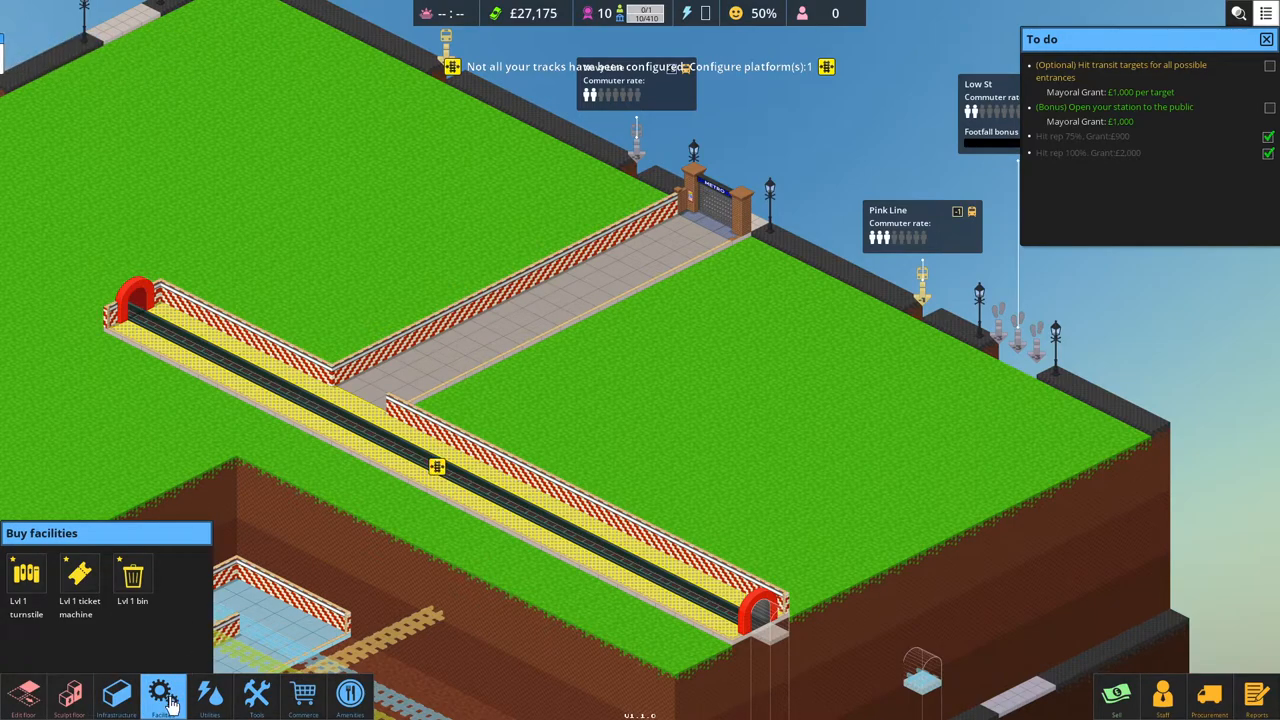
{"action": "mouse_move", "coordinate": [160, 690]}
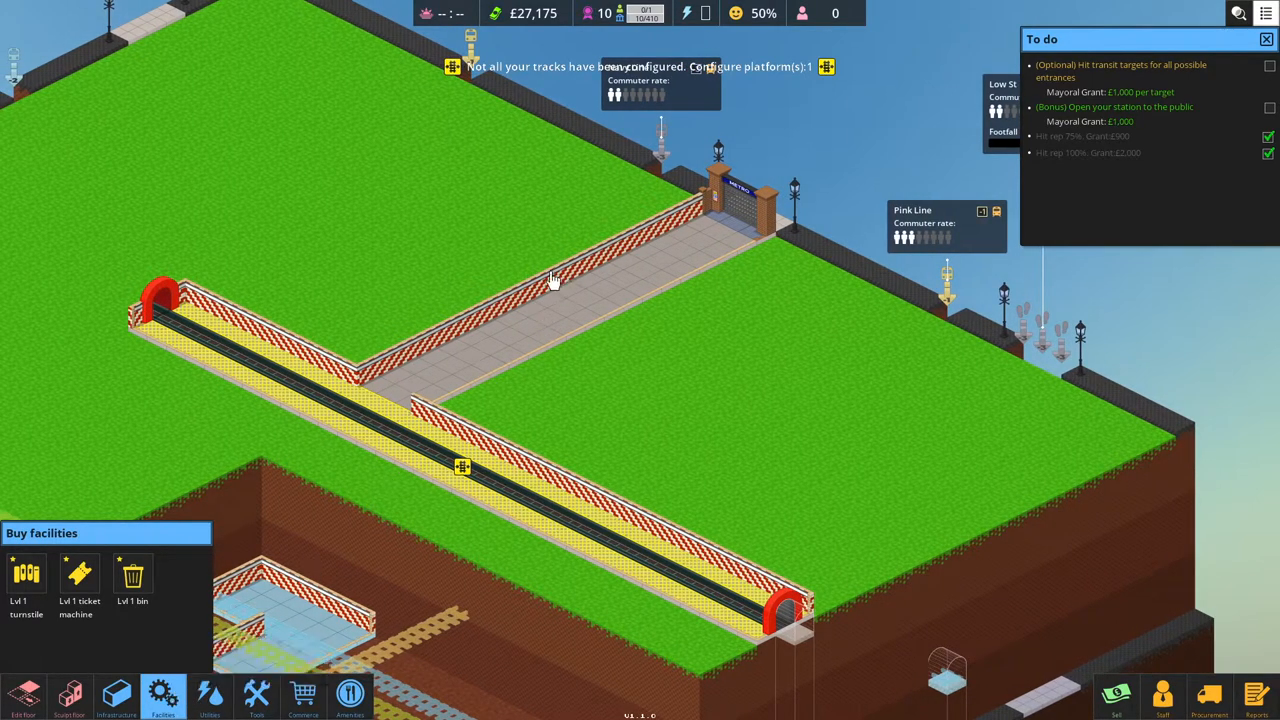
{"action": "mouse_move", "coordinate": [535, 205]}
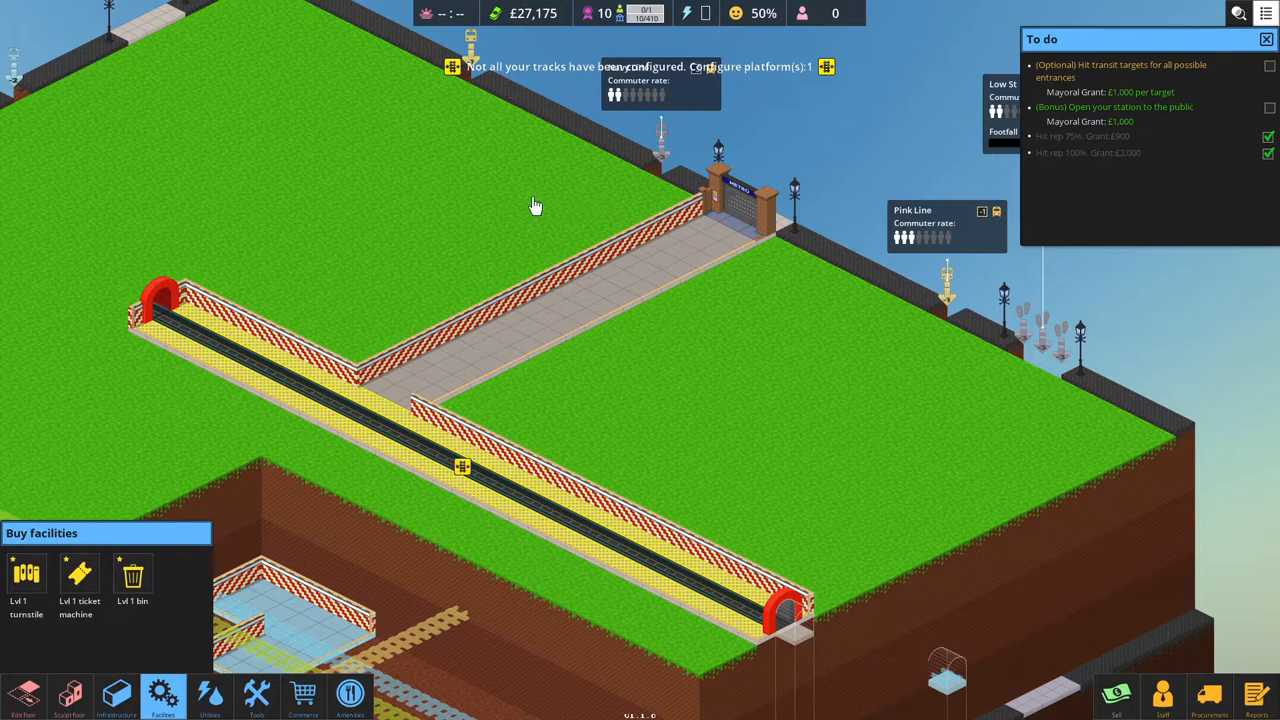
{"action": "left_click", "coordinate": [209, 696]}
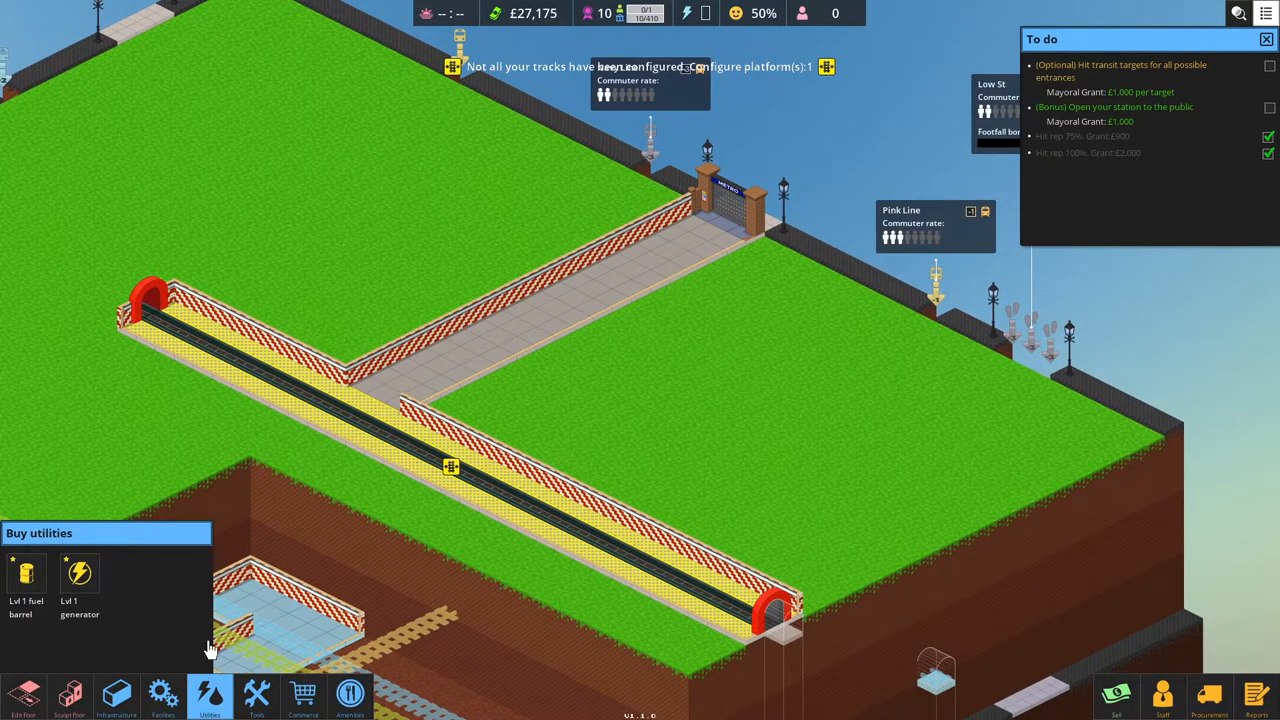
{"action": "left_click", "coordinate": [256, 718]}
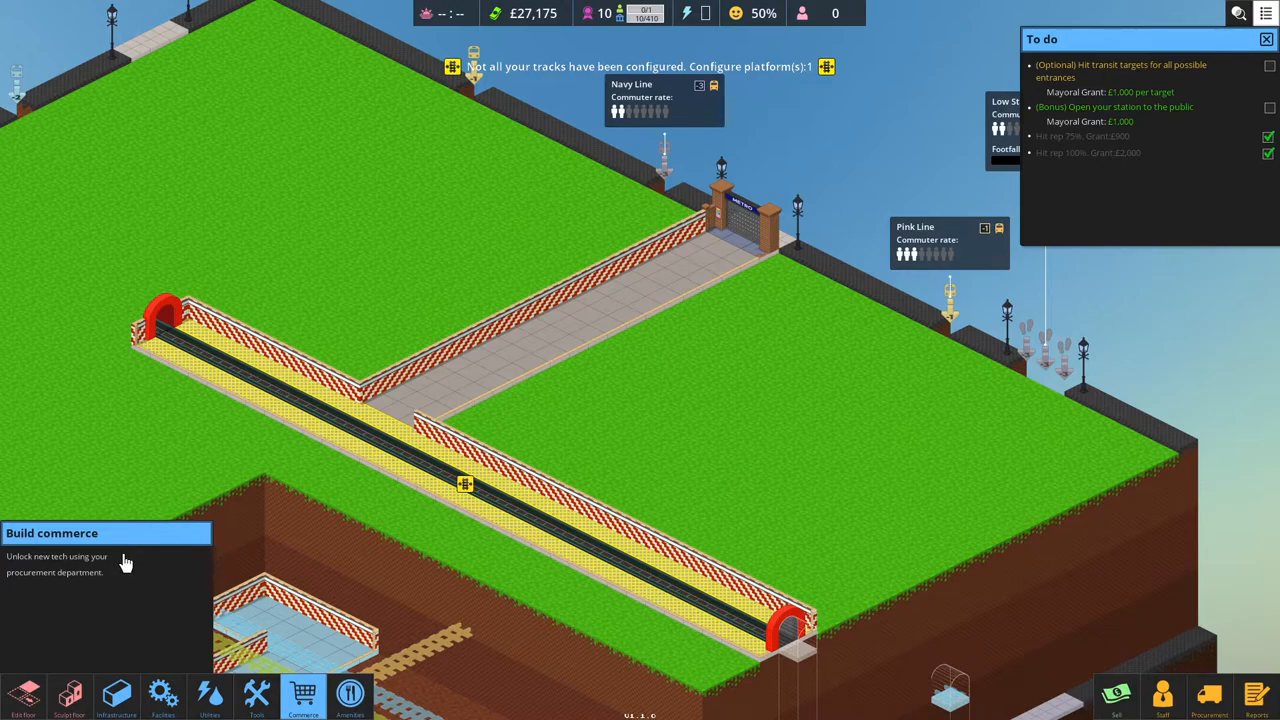
{"action": "mouse_move", "coordinate": [197, 564]}
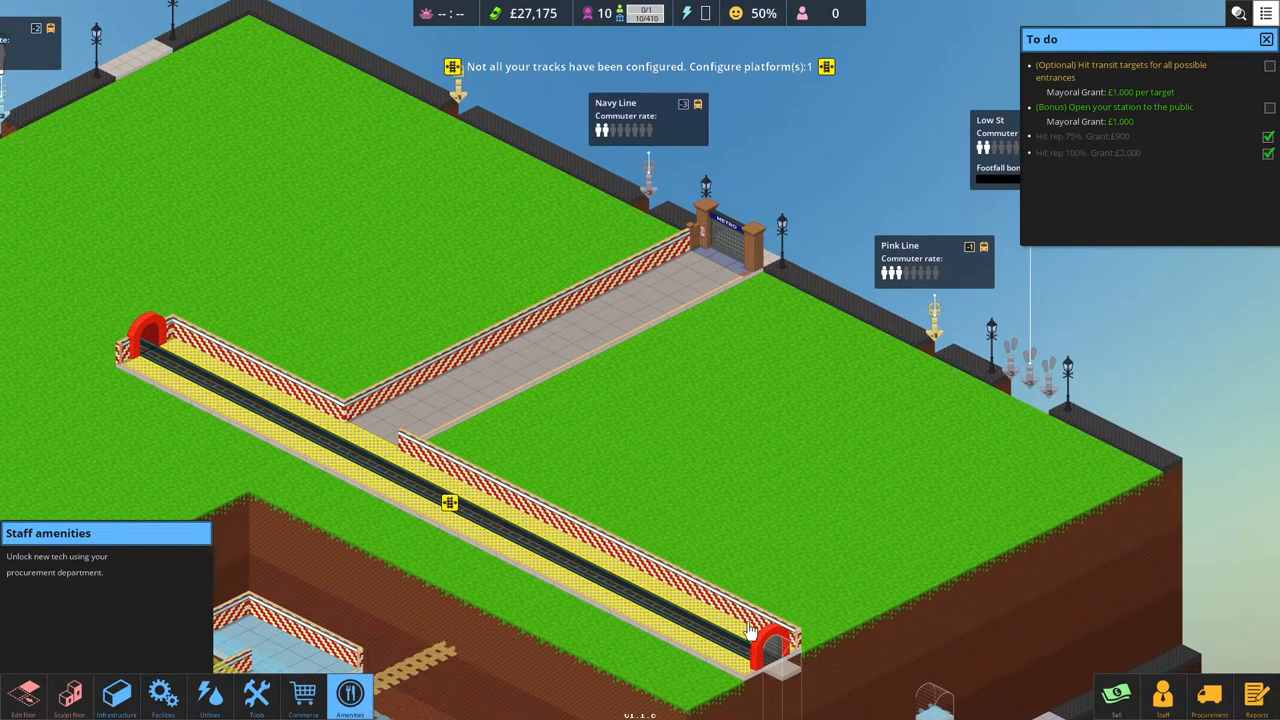
{"action": "mouse_move", "coordinate": [1118, 704]}
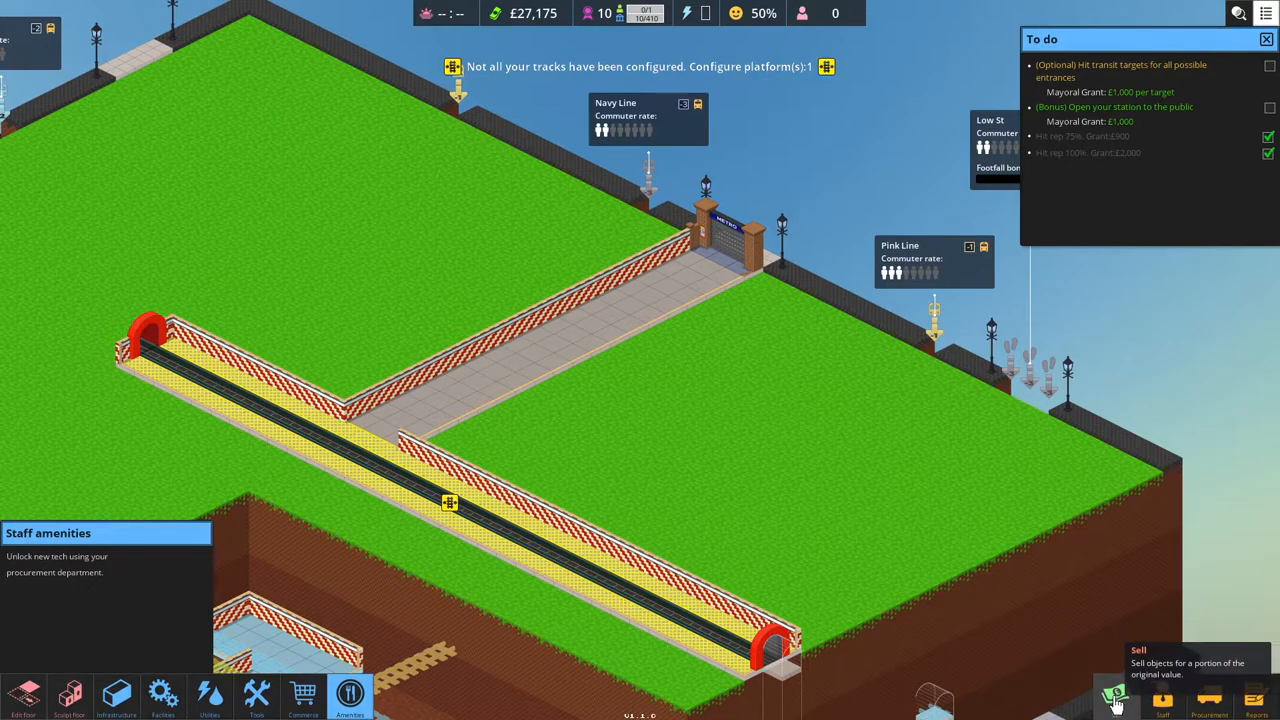
Dismiss staff amenities, then check and close Manage staff, where hiring awaits station opening.
{"action": "left_click", "coordinate": [1115, 694]}
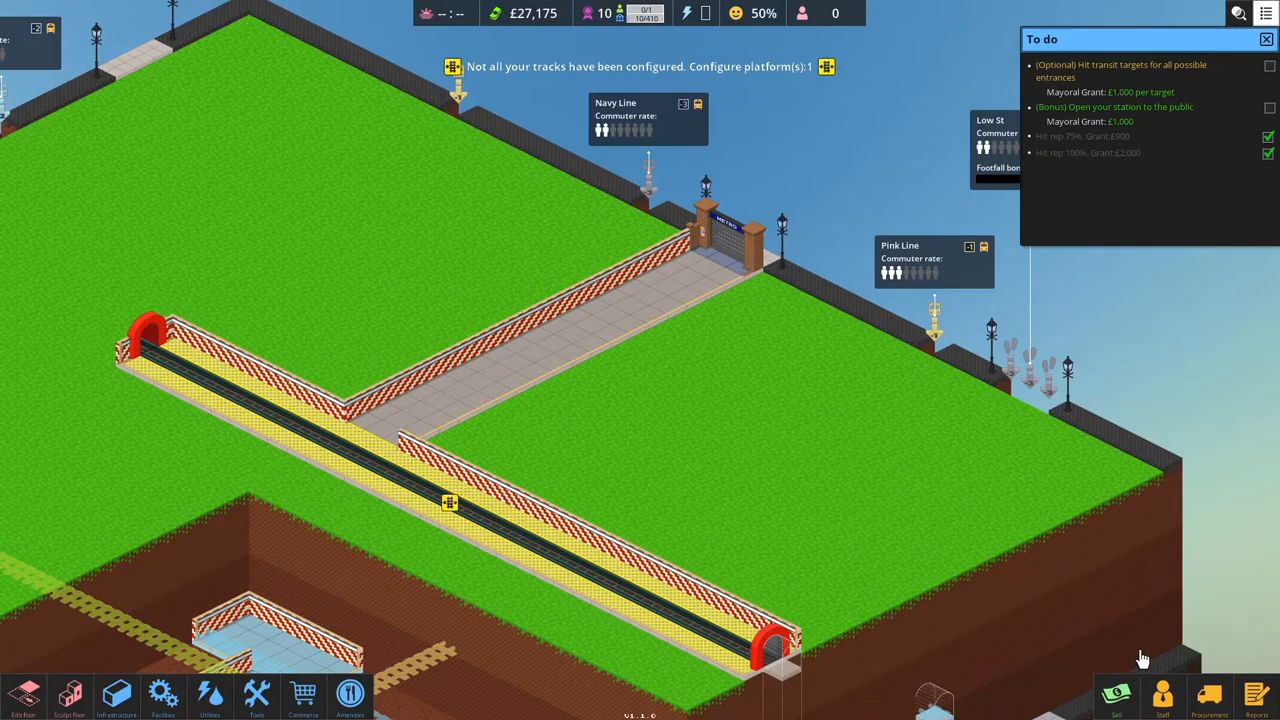
{"action": "left_click", "coordinate": [1162, 696]}
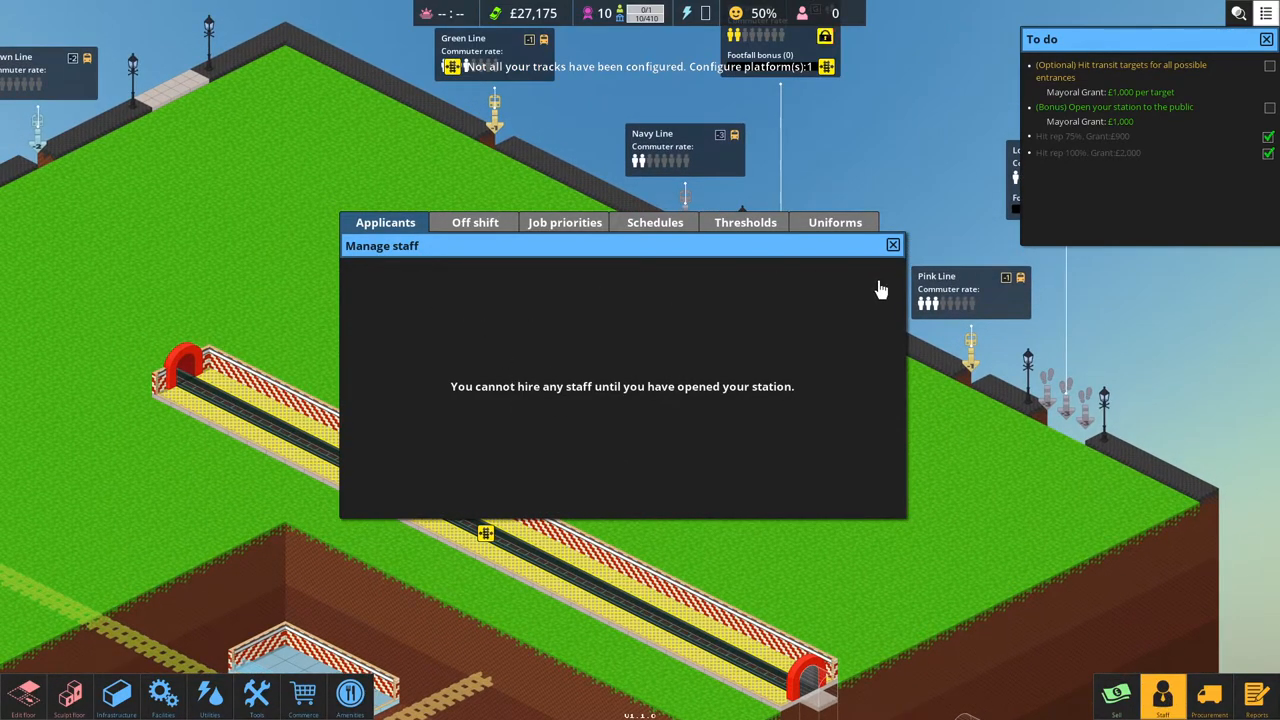
{"action": "mouse_move", "coordinate": [732, 302]}
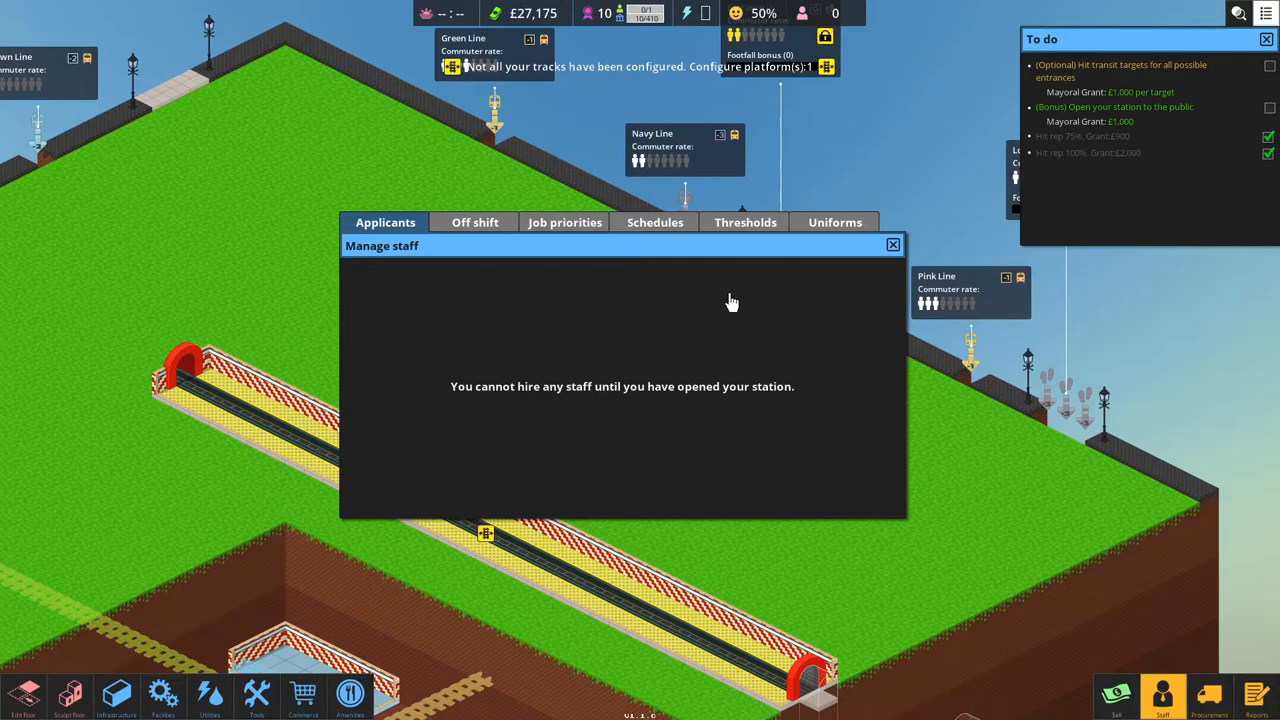
{"action": "mouse_move", "coordinate": [508, 238]}
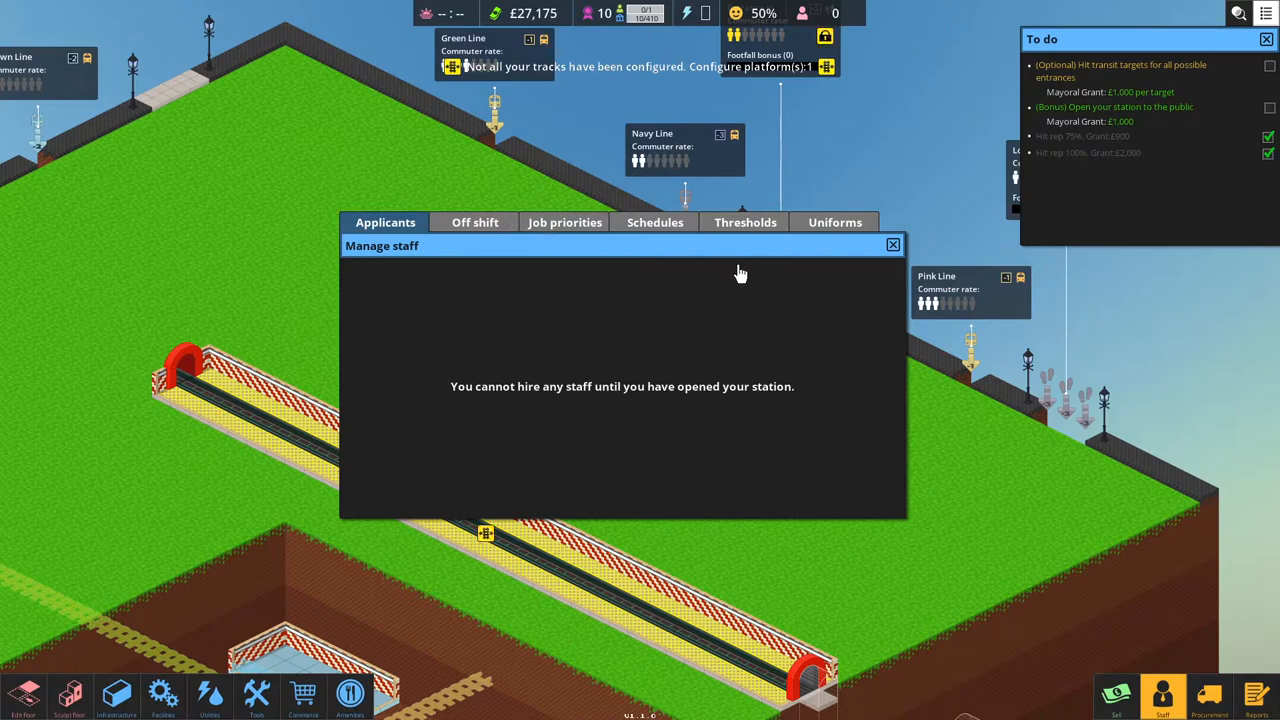
{"action": "mouse_move", "coordinate": [700, 288]}
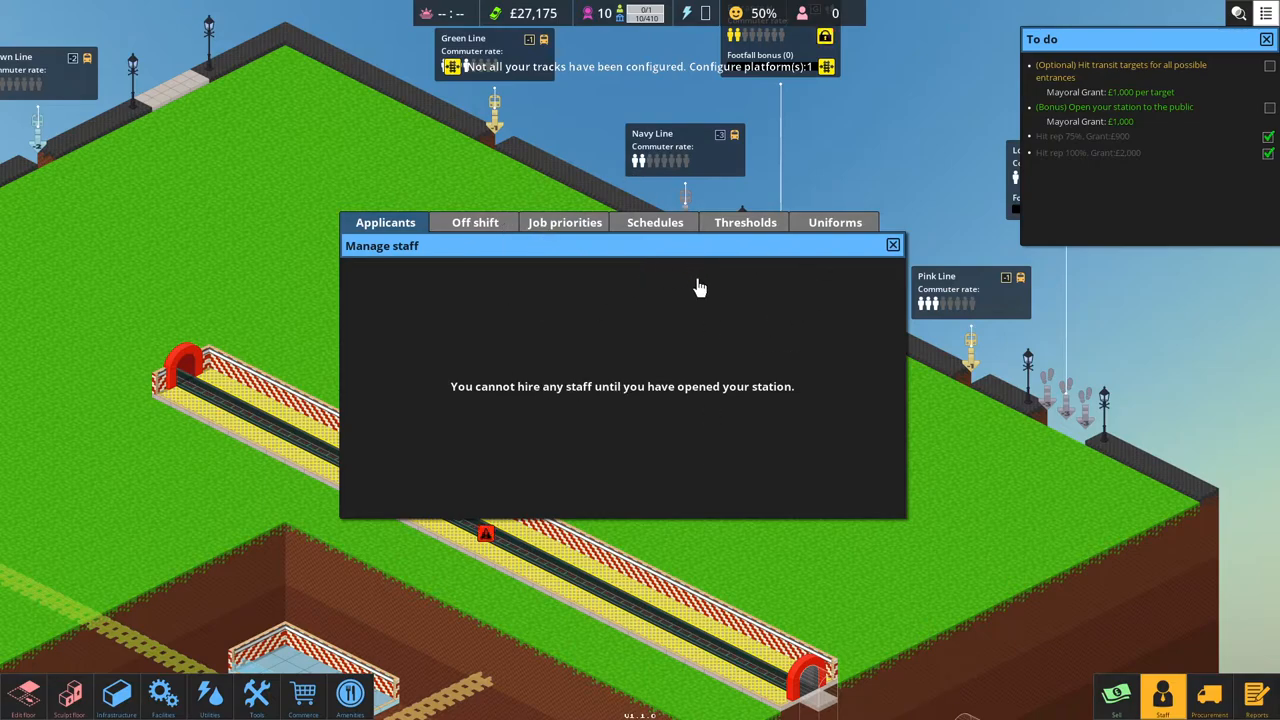
{"action": "left_click", "coordinate": [892, 244]}
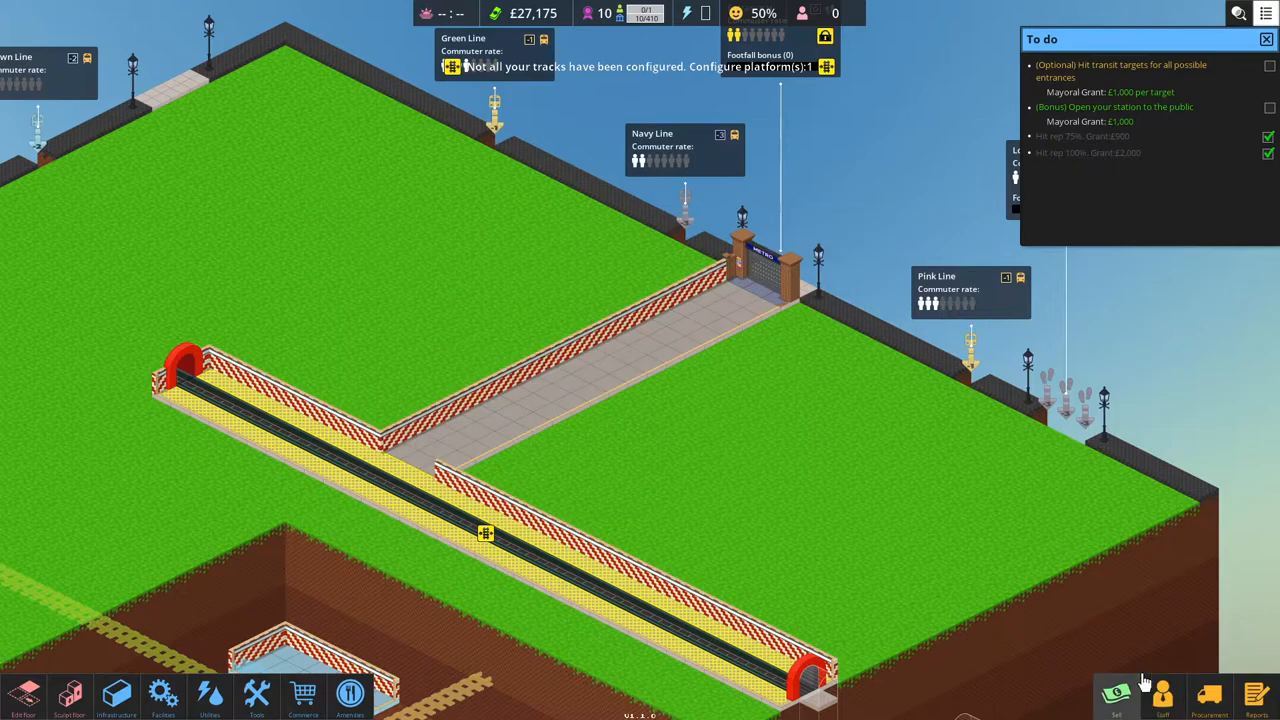
Open Procurement with 10 bonds and view the Facilities environment unlocks.
{"action": "left_click", "coordinate": [112, 695]}
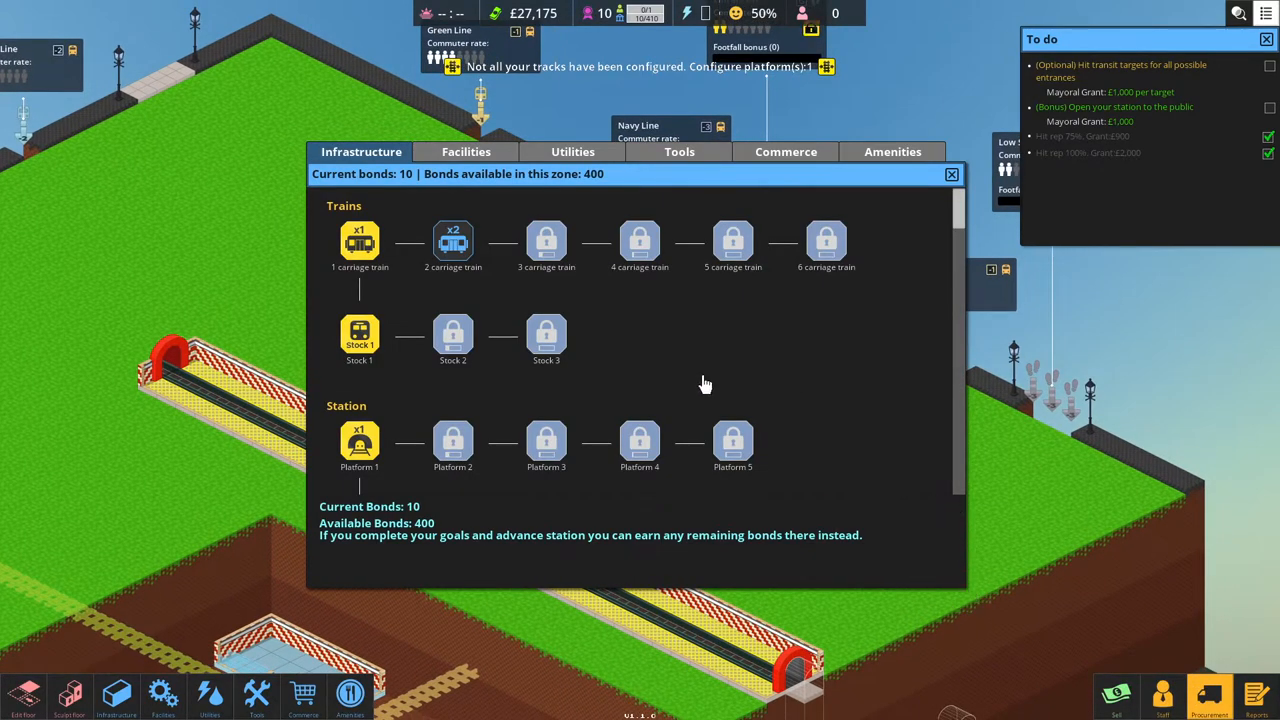
{"action": "mouse_move", "coordinate": [705, 290]}
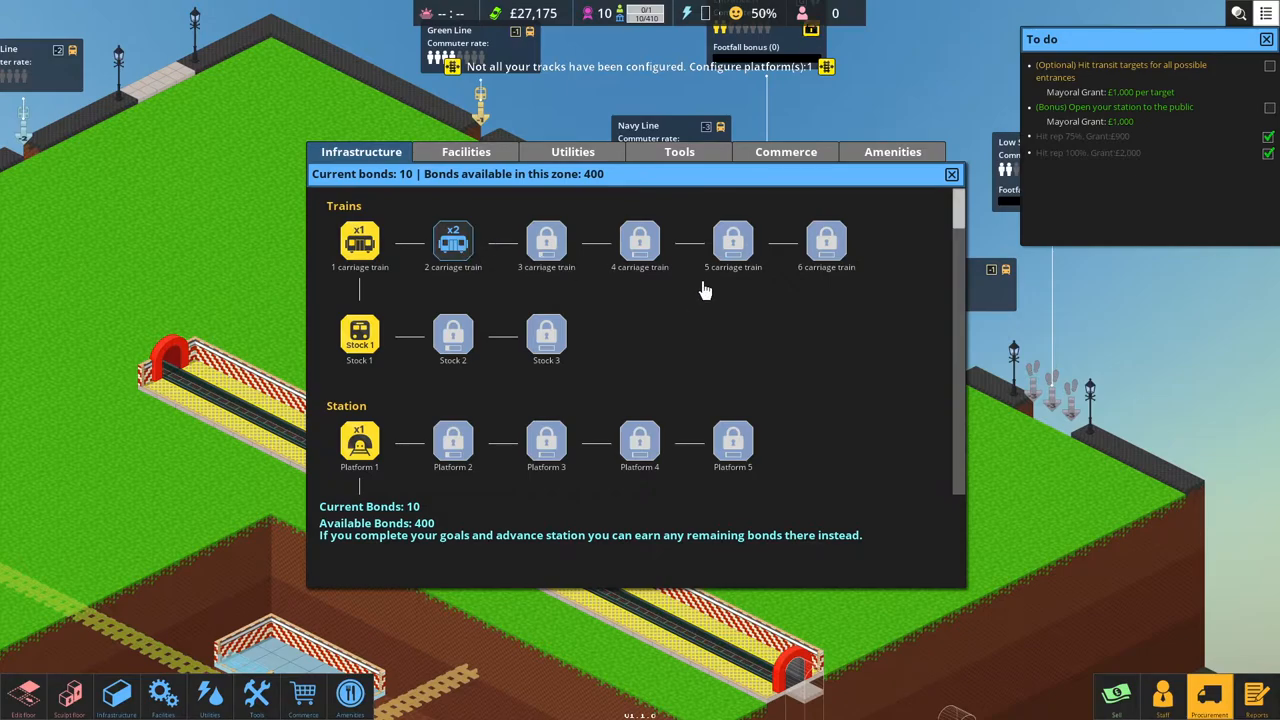
{"action": "mouse_move", "coordinate": [620, 337]}
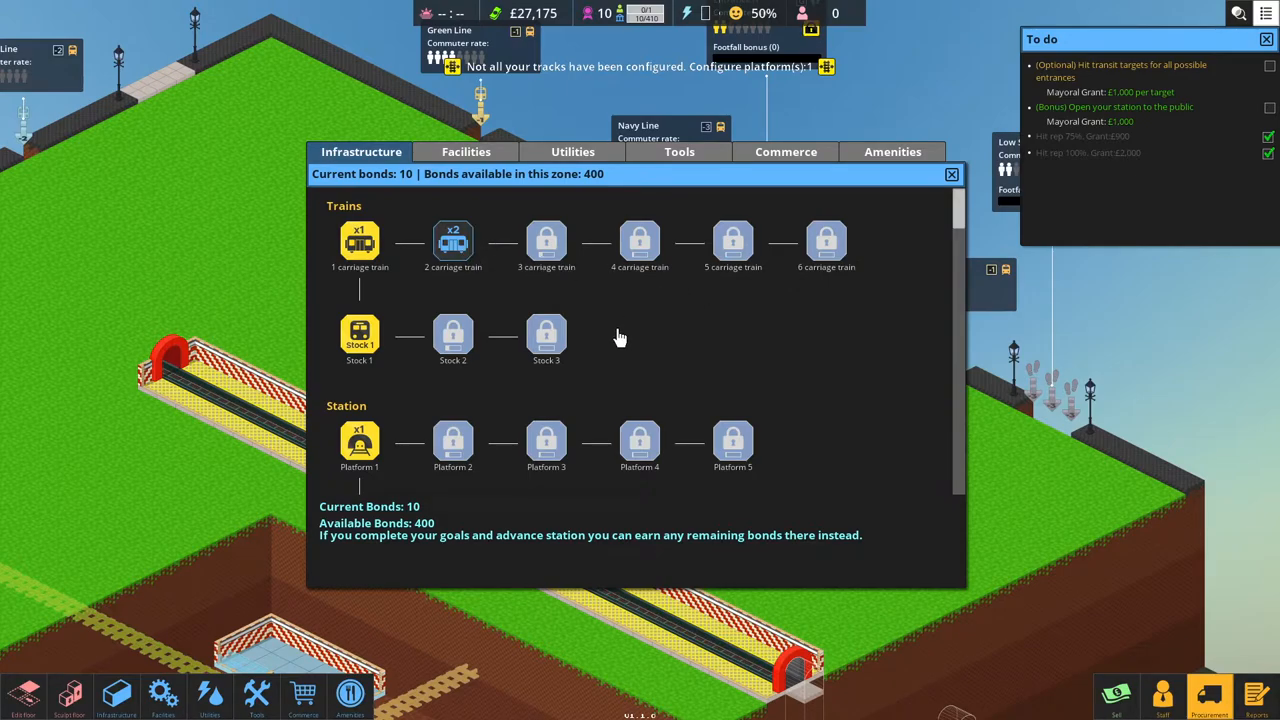
{"action": "mouse_move", "coordinate": [546, 243]}
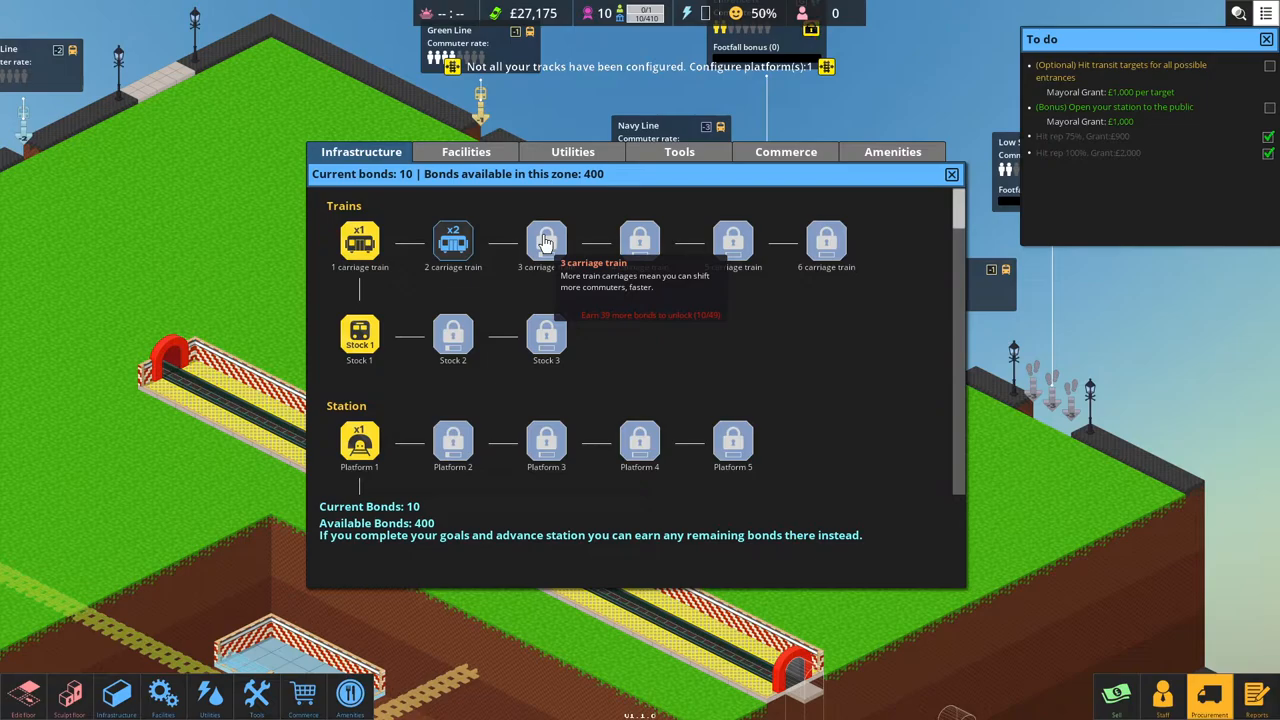
{"action": "mouse_move", "coordinate": [419, 206]}
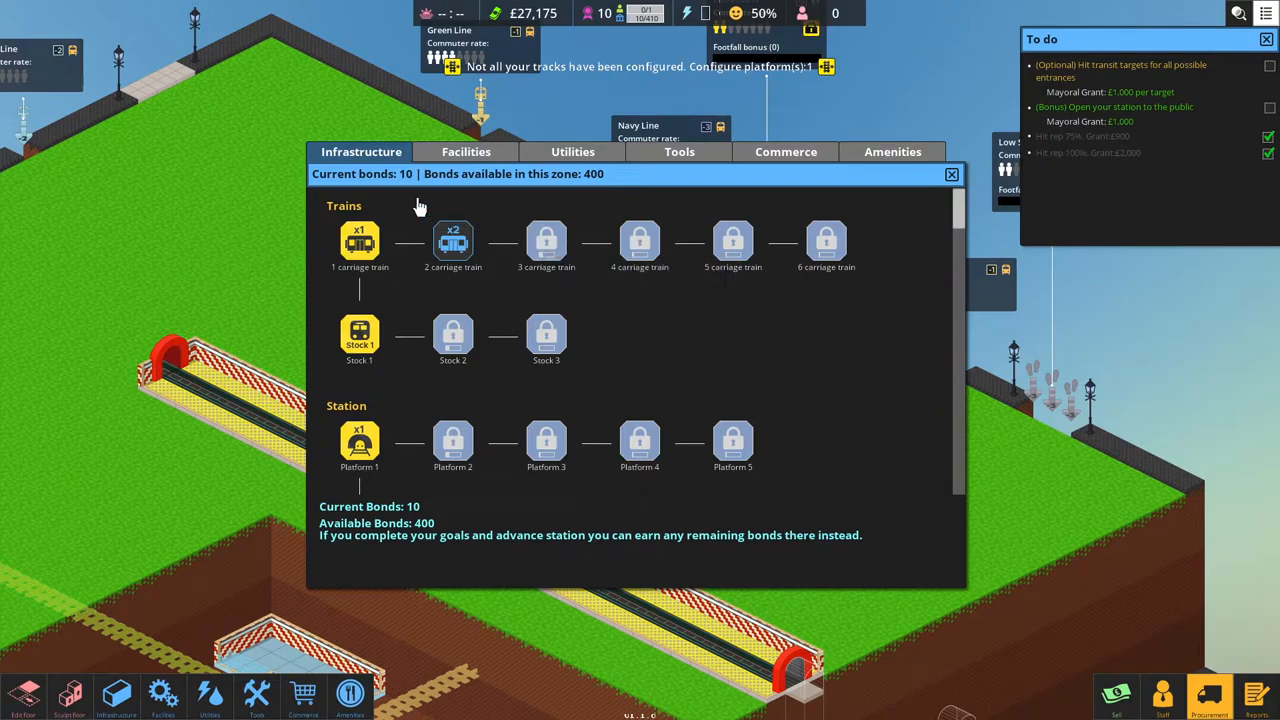
{"action": "mouse_move", "coordinate": [546, 242]}
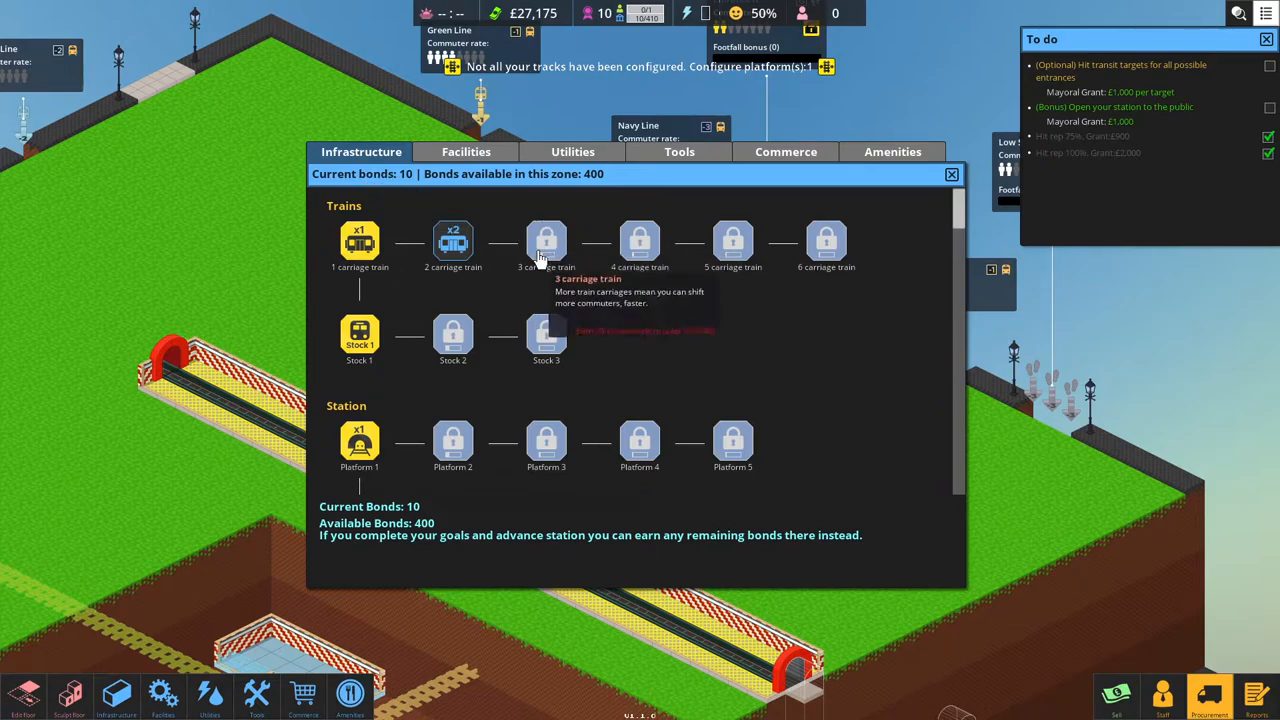
{"action": "scroll", "scroll_direction": "down", "scroll_amount": 3}
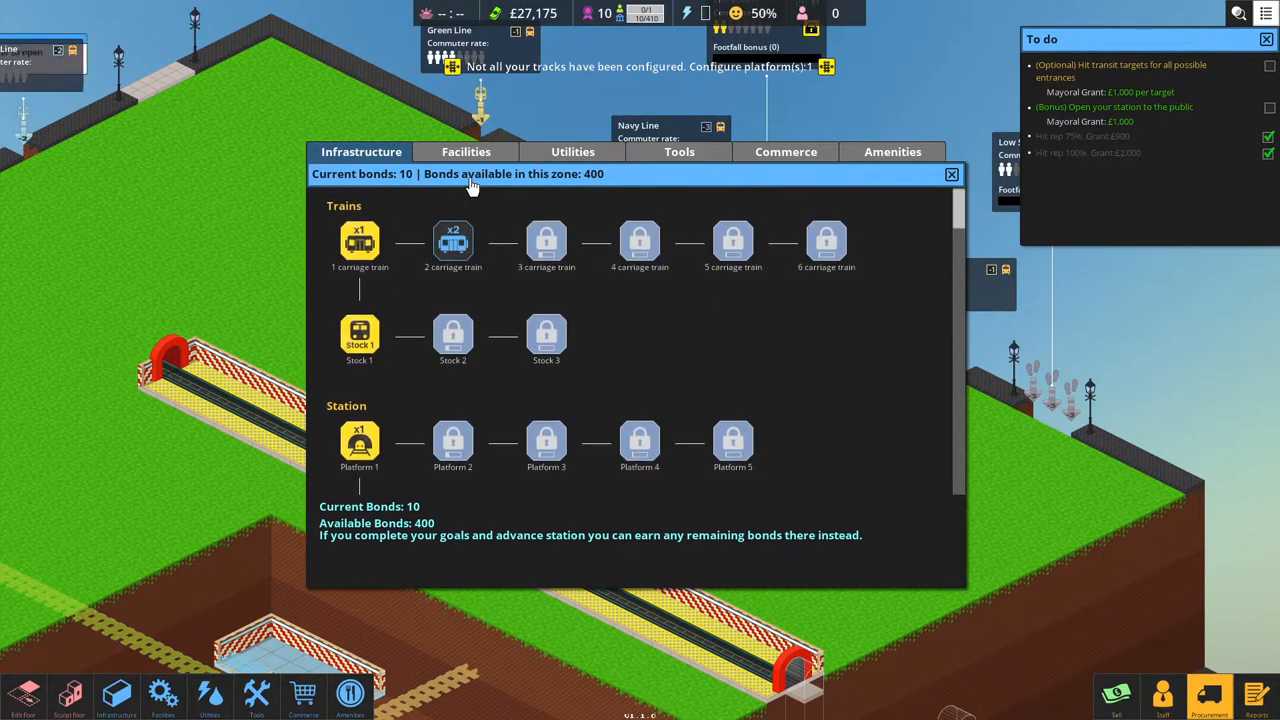
{"action": "left_click", "coordinate": [465, 151]}
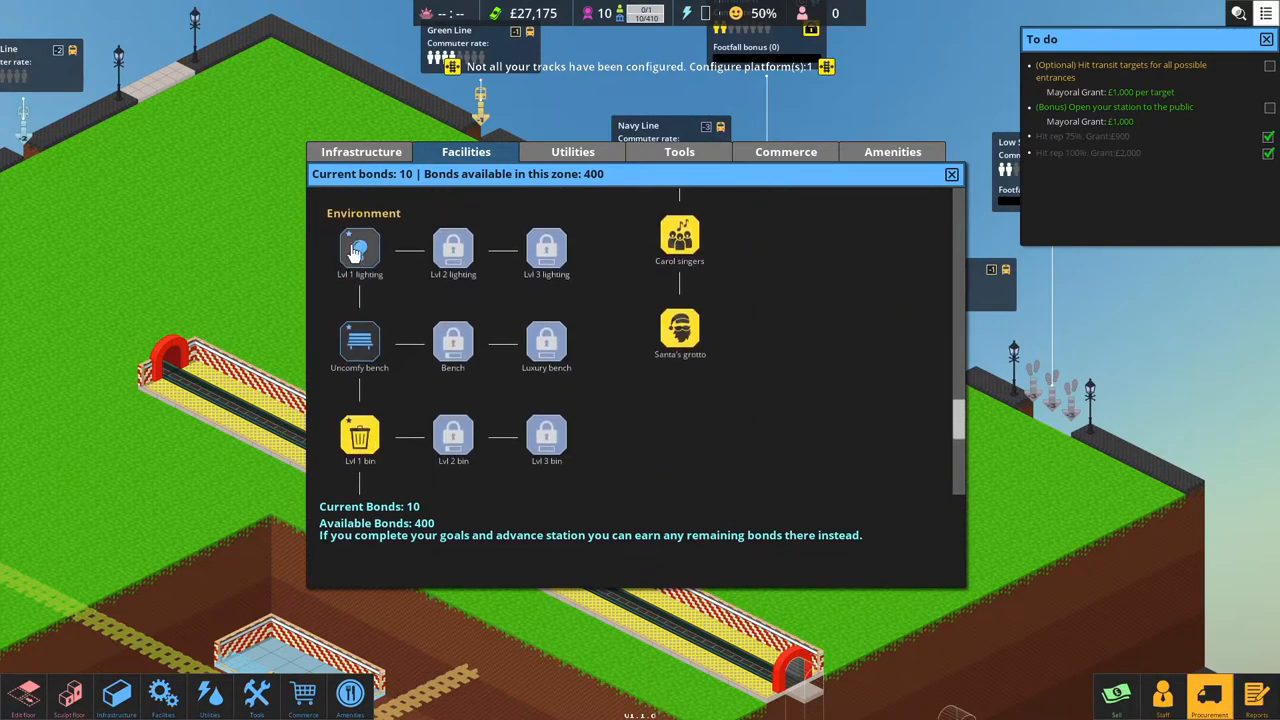
Procure the level 1 light and select the uncomfy bench in Facilities.
{"action": "left_click", "coordinate": [358, 247]}
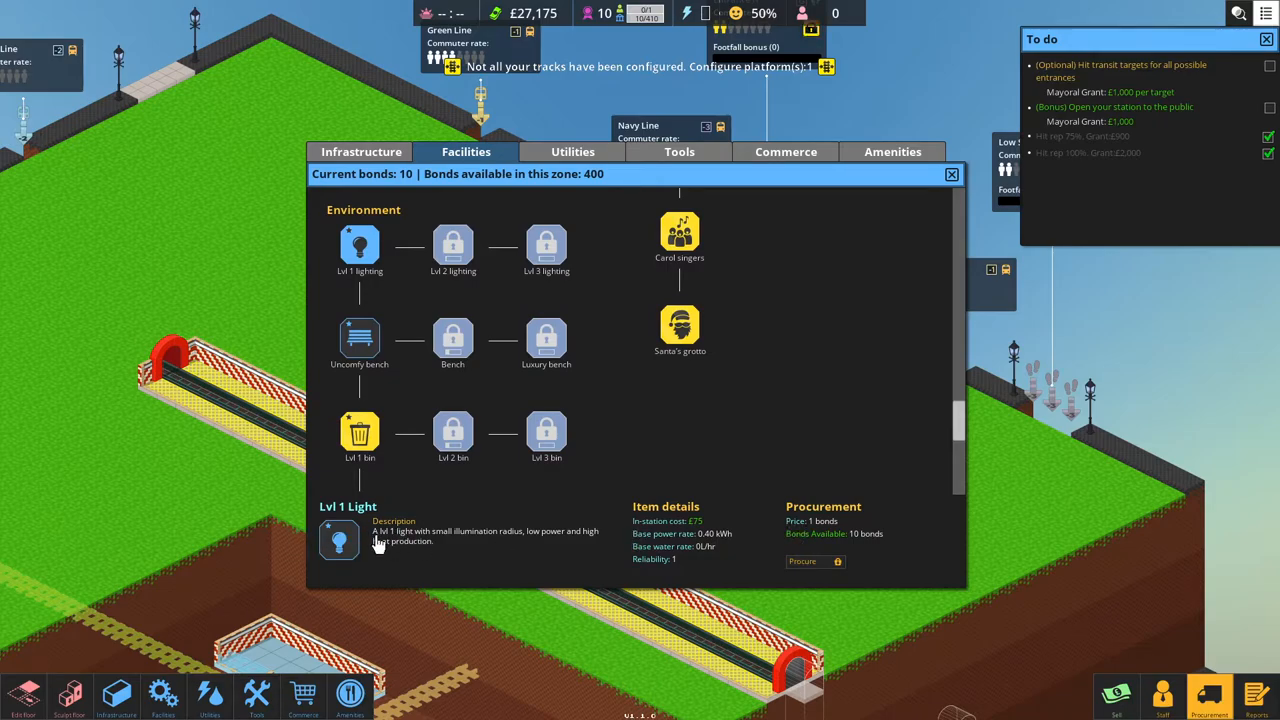
{"action": "mouse_move", "coordinate": [782, 564]}
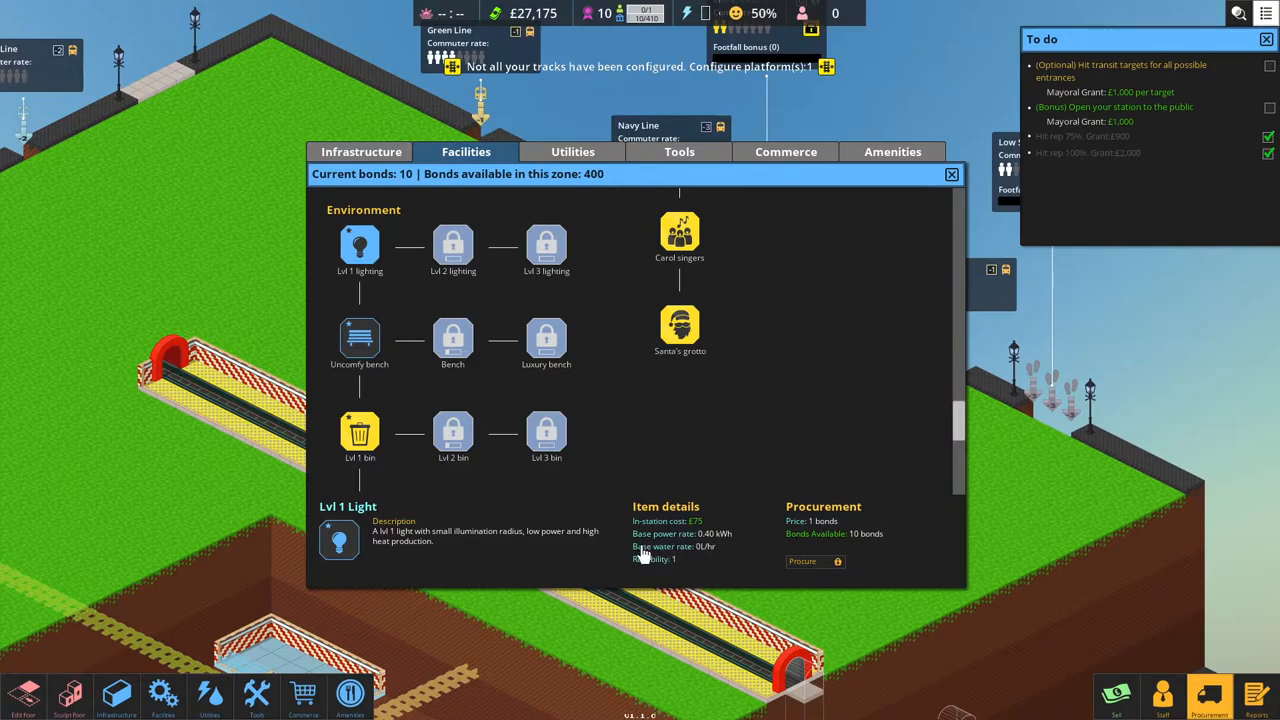
{"action": "mouse_move", "coordinate": [692, 567]}
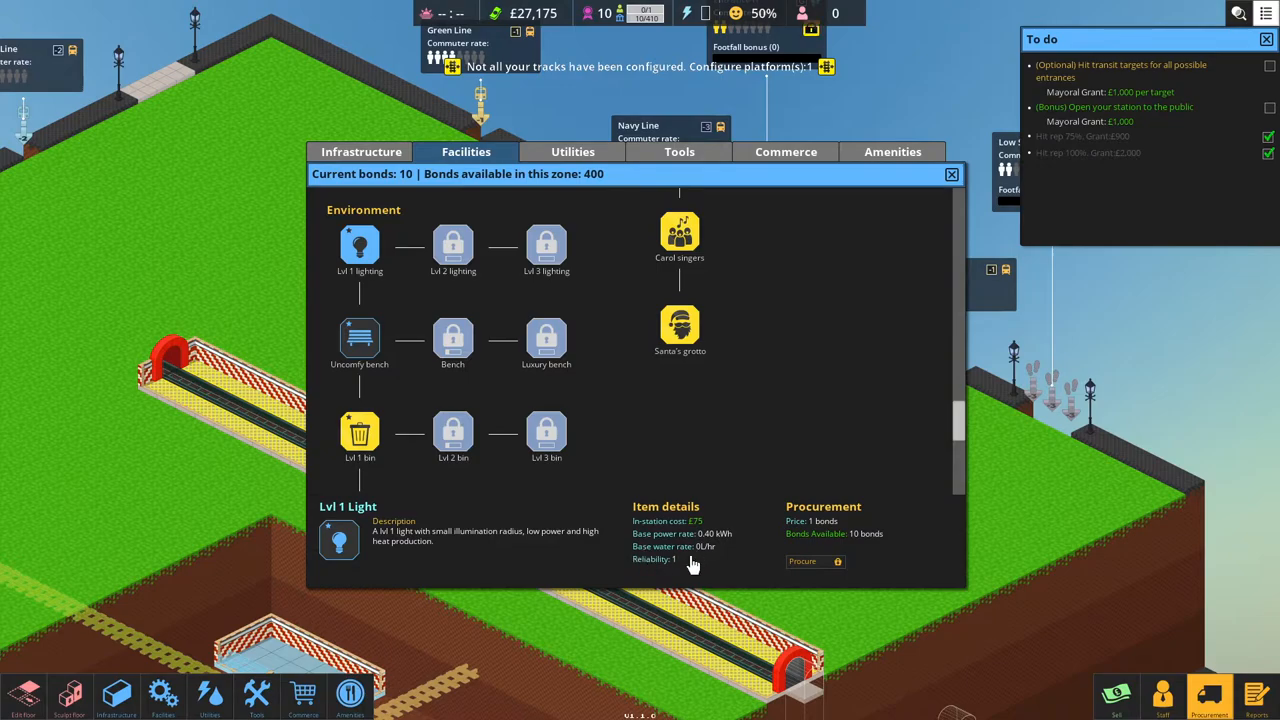
{"action": "mouse_move", "coordinate": [695, 551]}
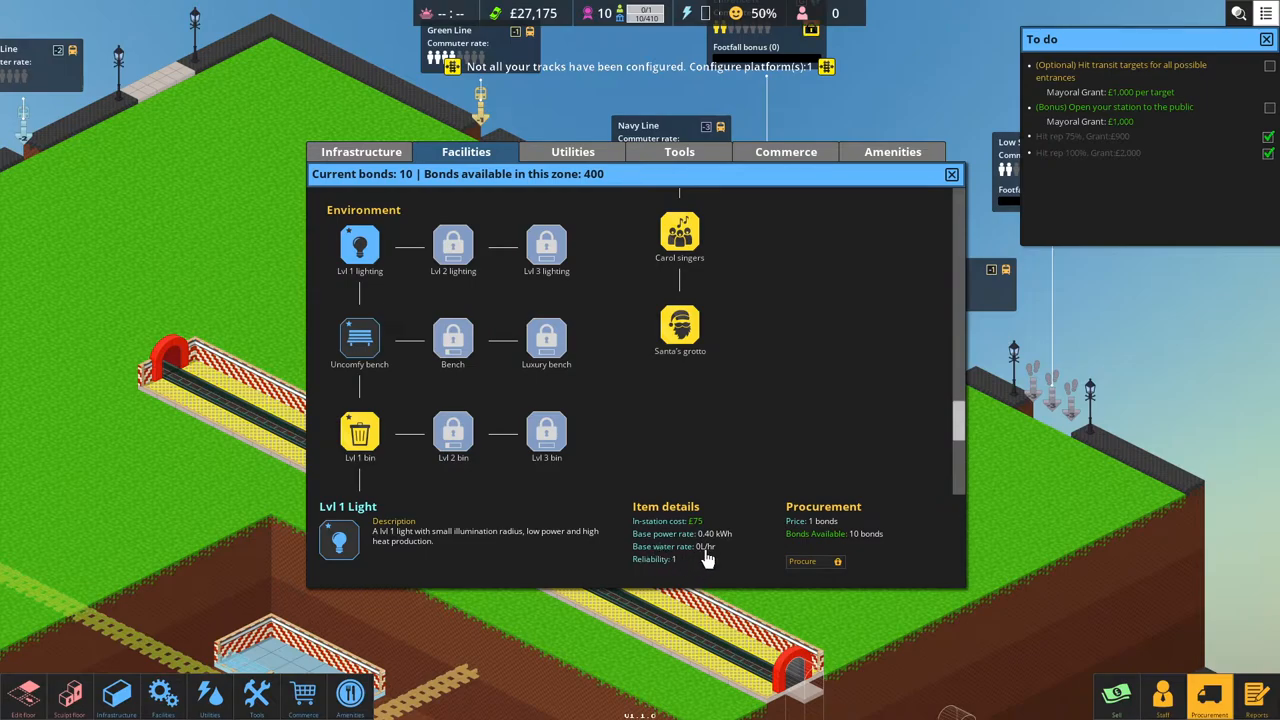
{"action": "mouse_move", "coordinate": [770, 545]}
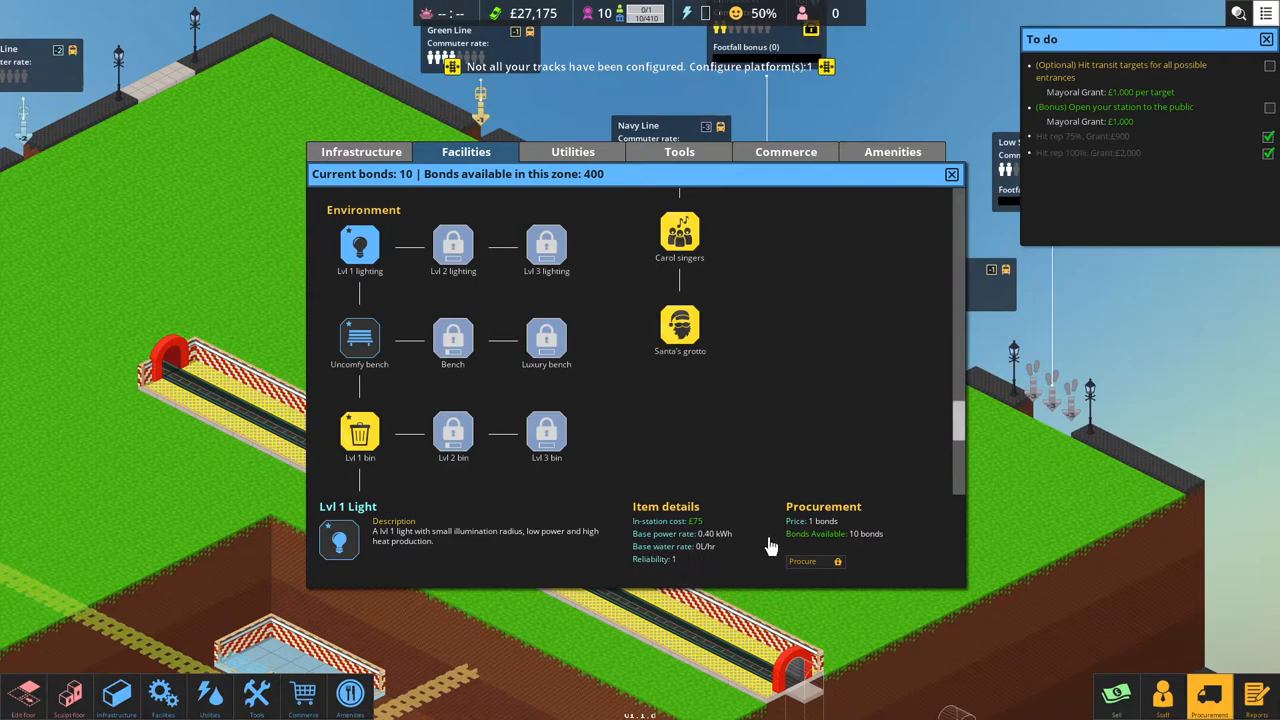
{"action": "mouse_move", "coordinate": [749, 539]}
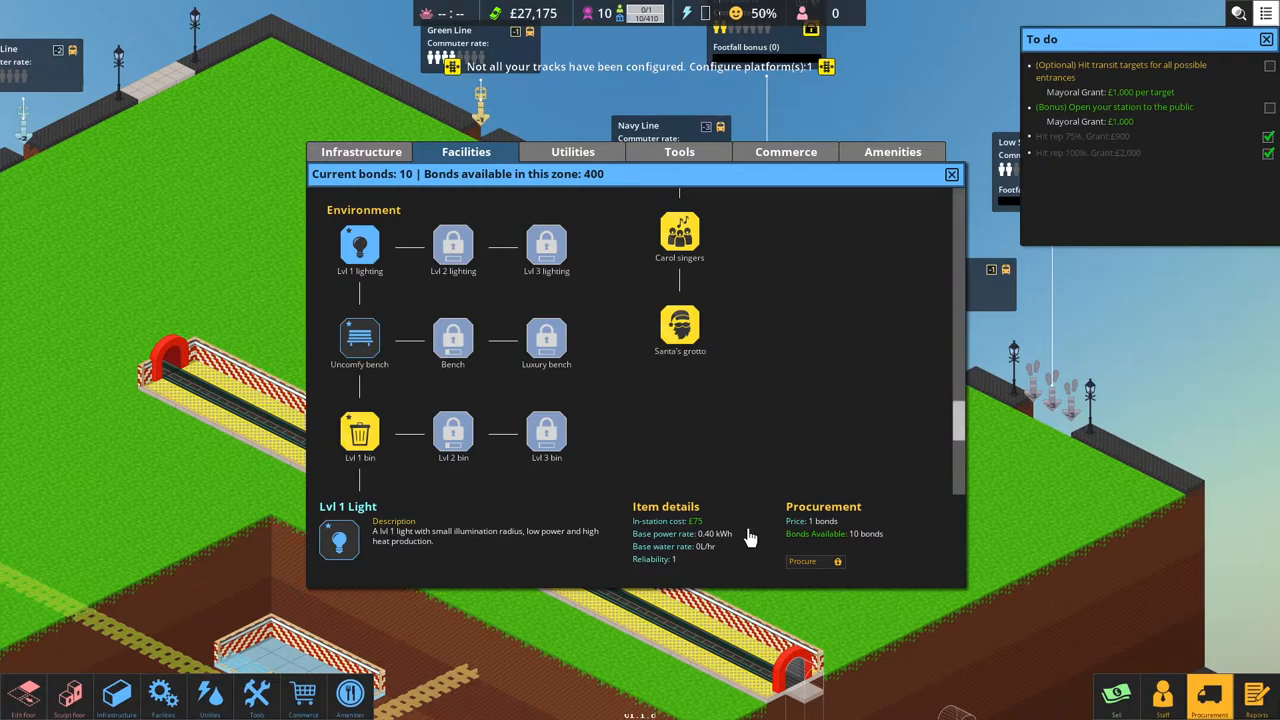
{"action": "mouse_move", "coordinate": [792, 549]}
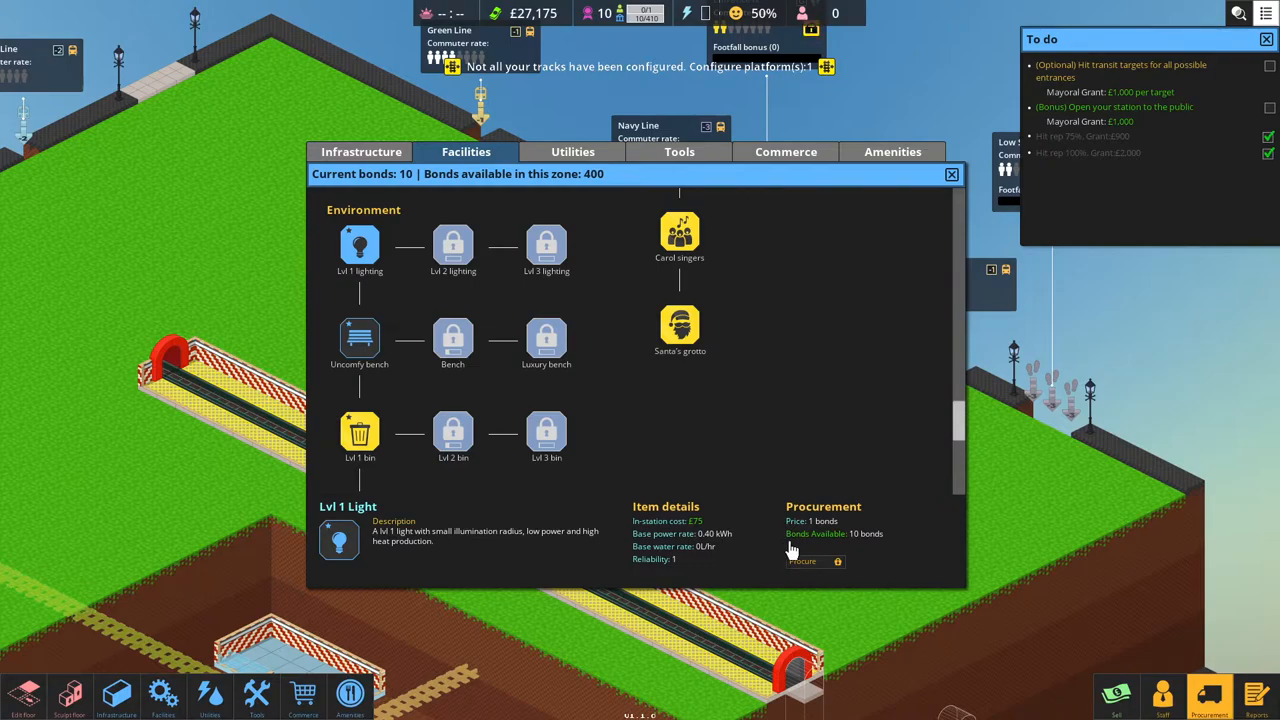
{"action": "mouse_move", "coordinate": [868, 542]}
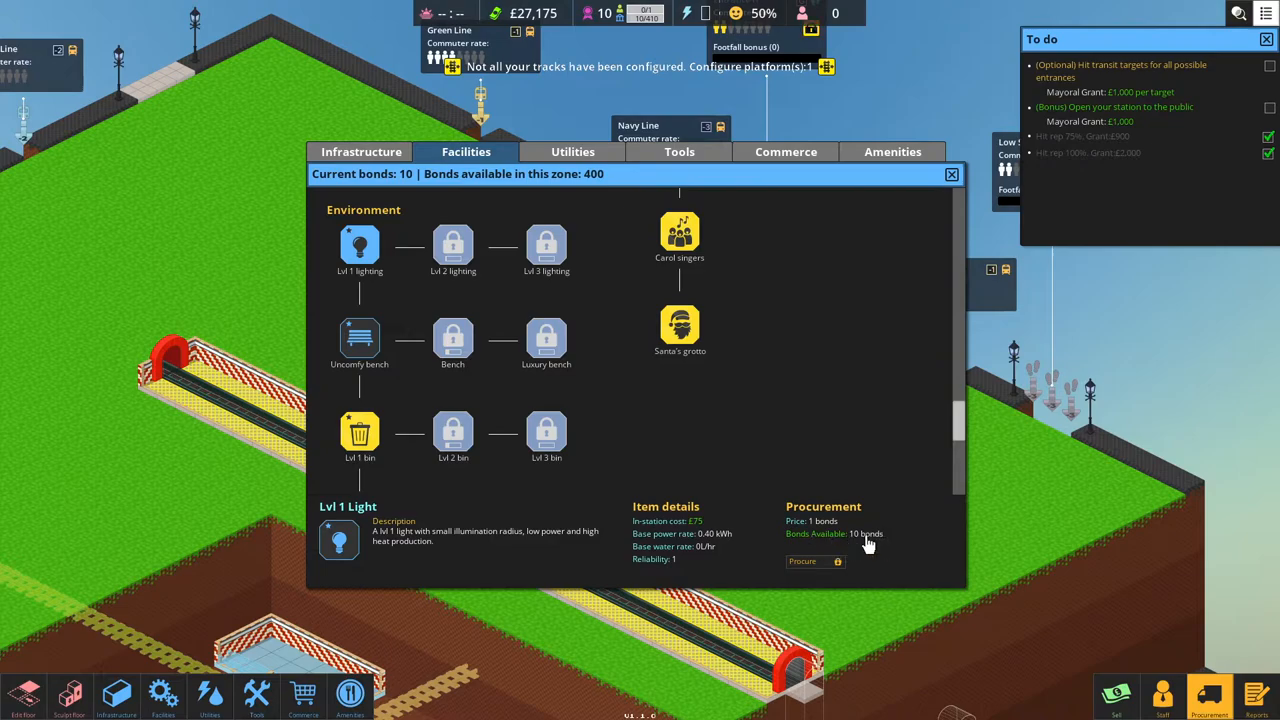
{"action": "left_click", "coordinate": [810, 561]}
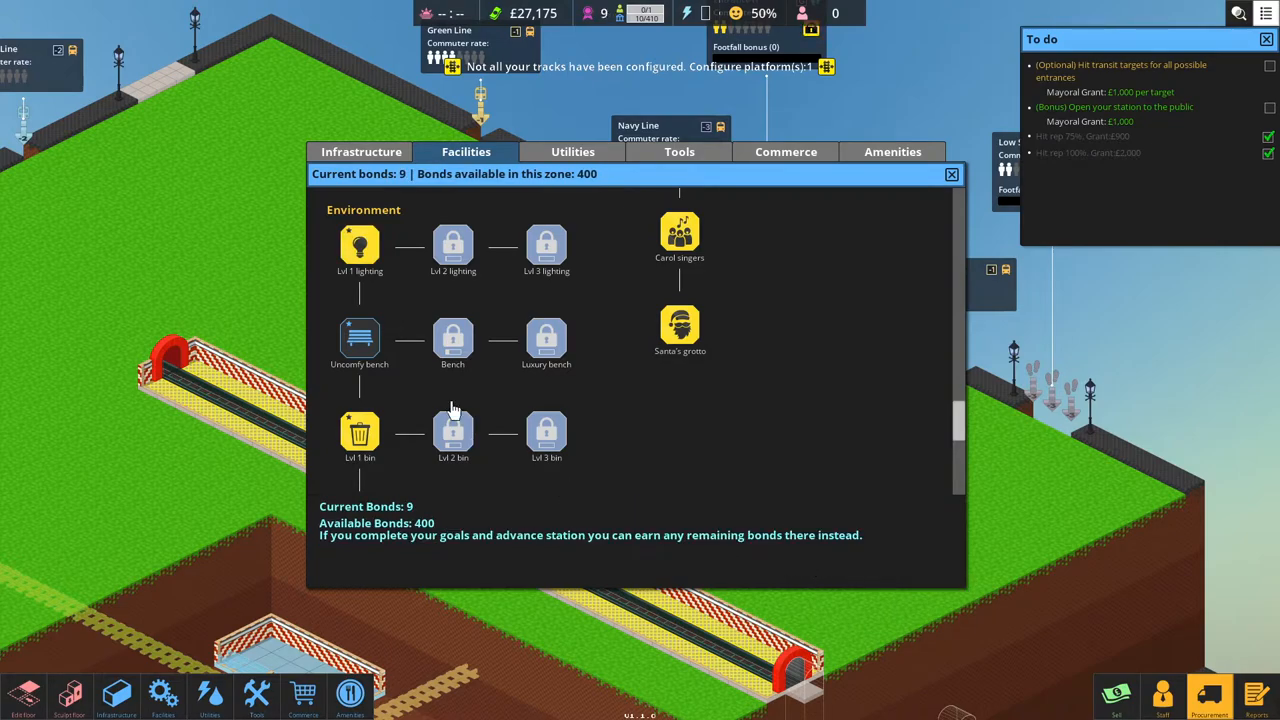
{"action": "left_click", "coordinate": [359, 337]}
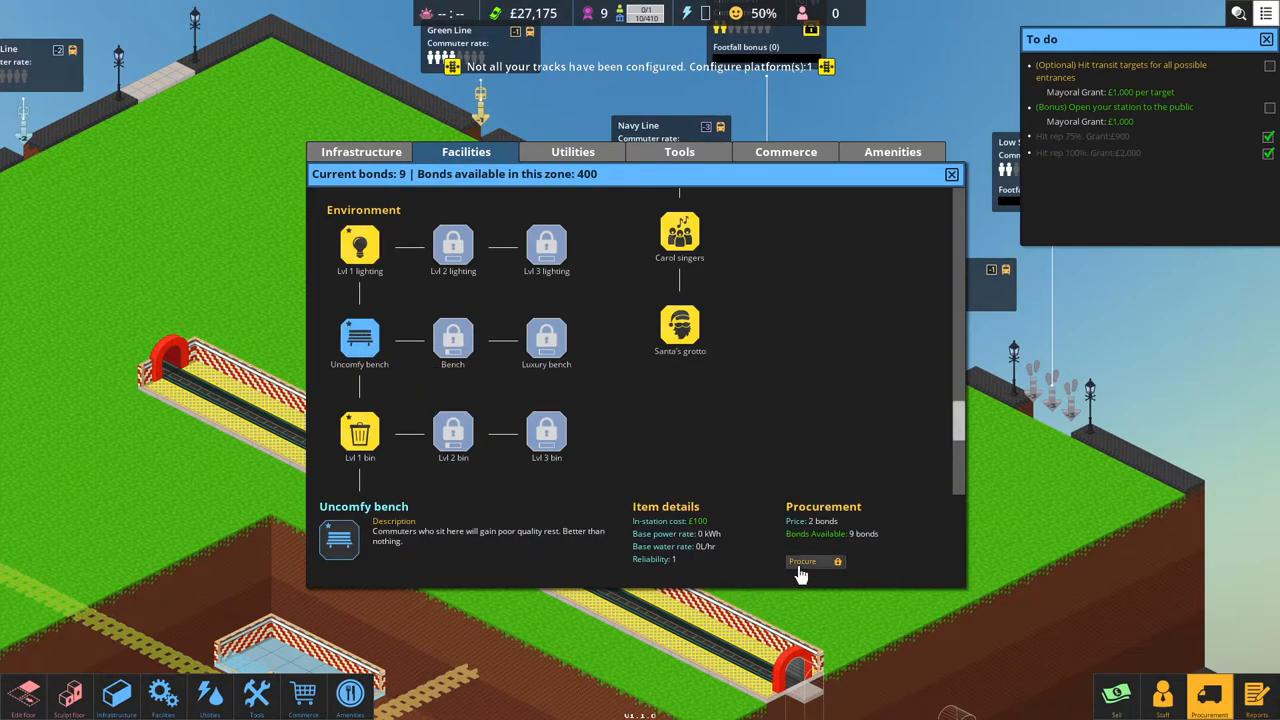
{"action": "mouse_move", "coordinate": [810, 567]}
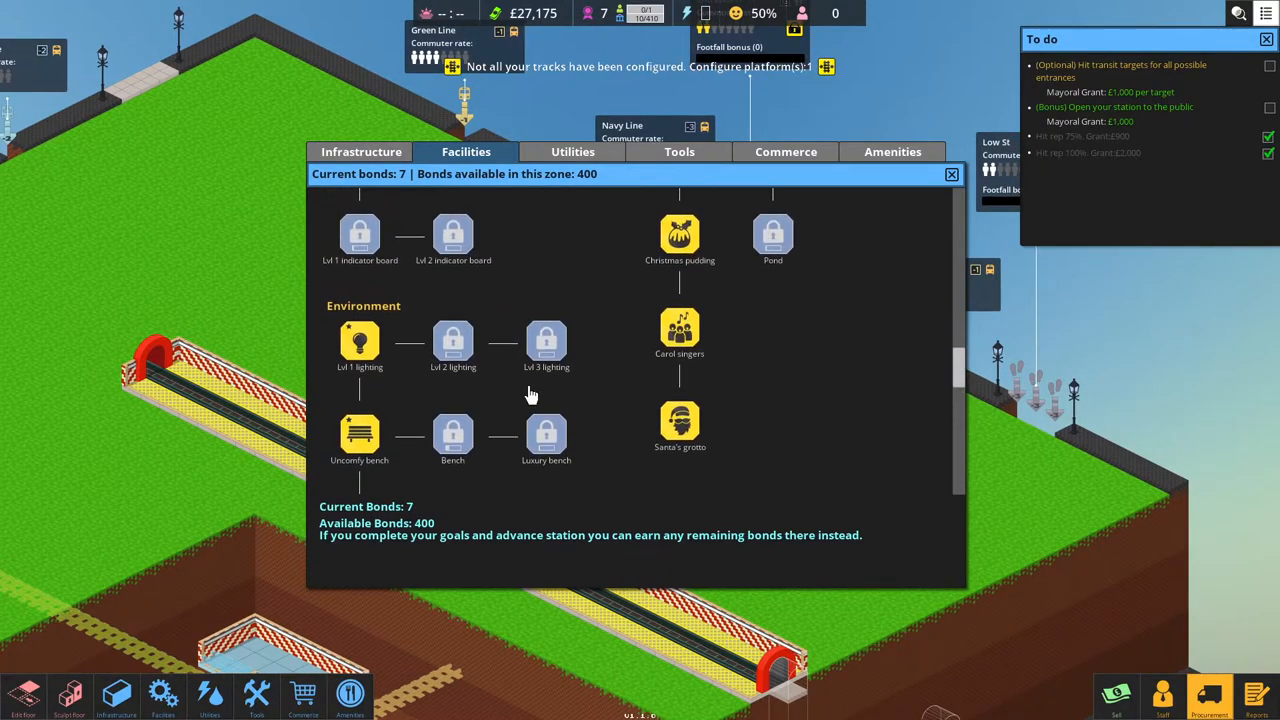
{"action": "left_click", "coordinate": [572, 151]}
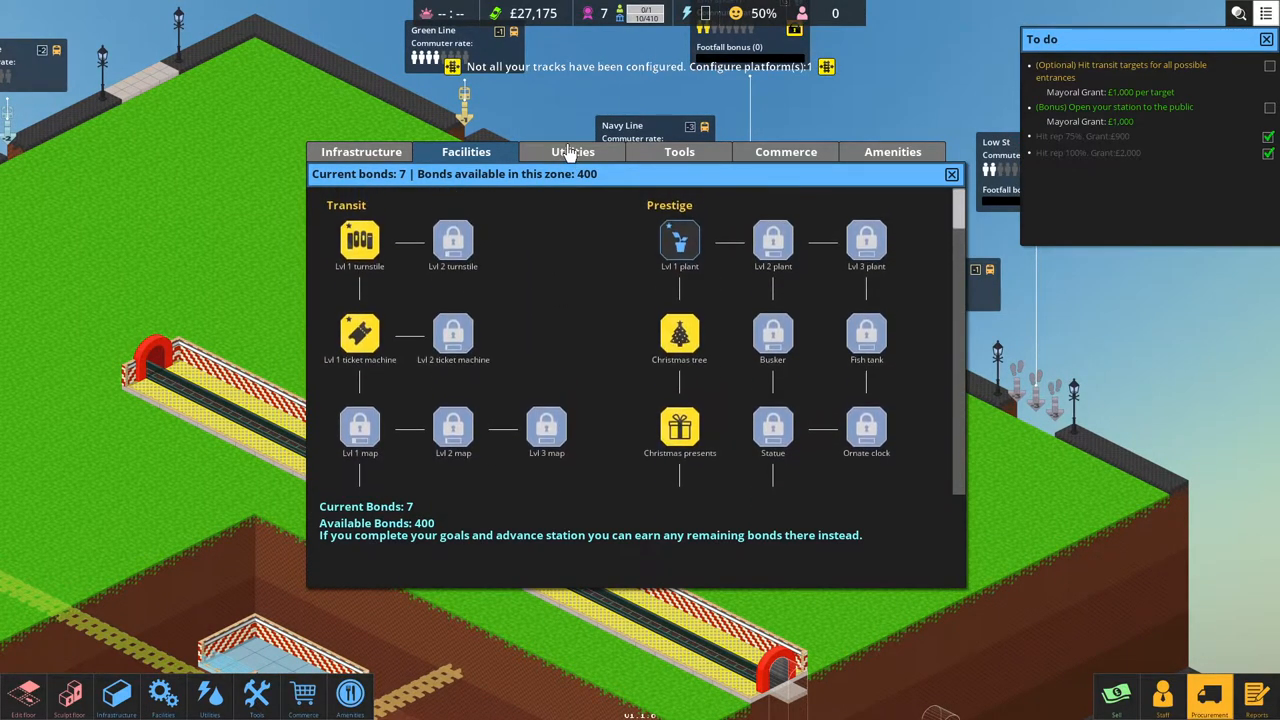
Procure the level 1 Wheelie Bin under Utilities, leaving 6 bonds.
{"action": "left_click", "coordinate": [571, 151]}
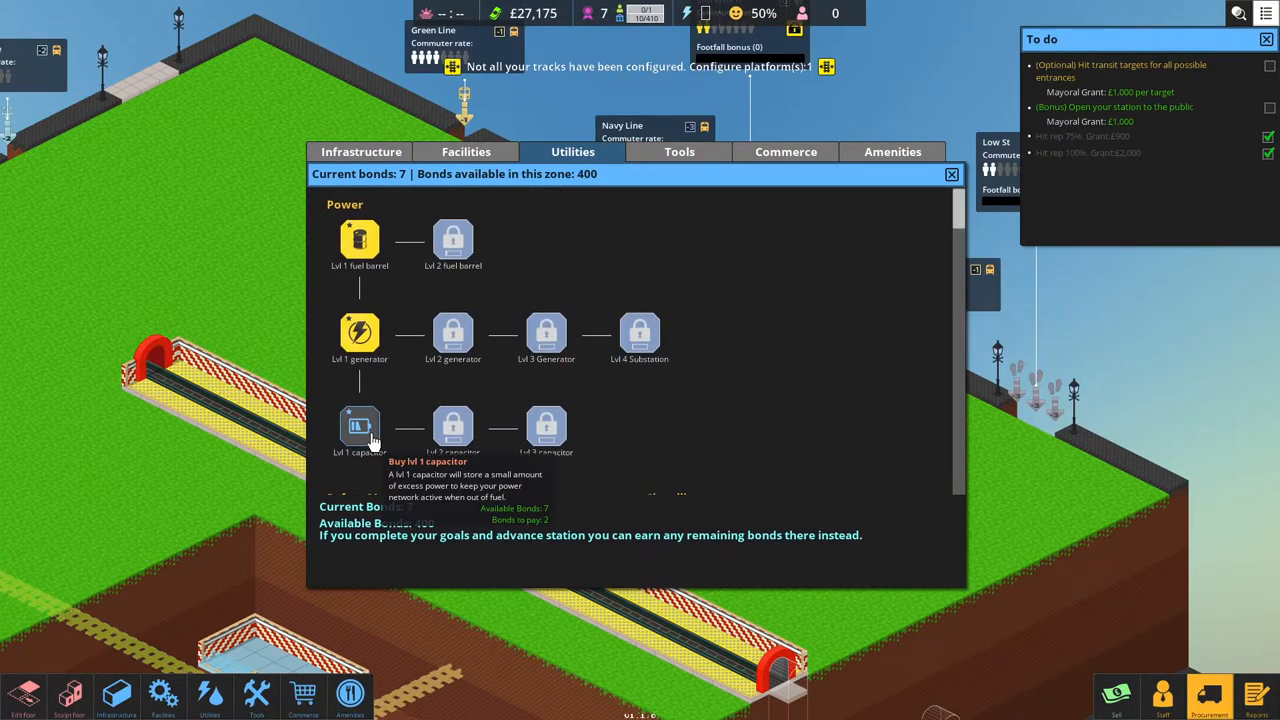
{"action": "mouse_move", "coordinate": [388, 434]}
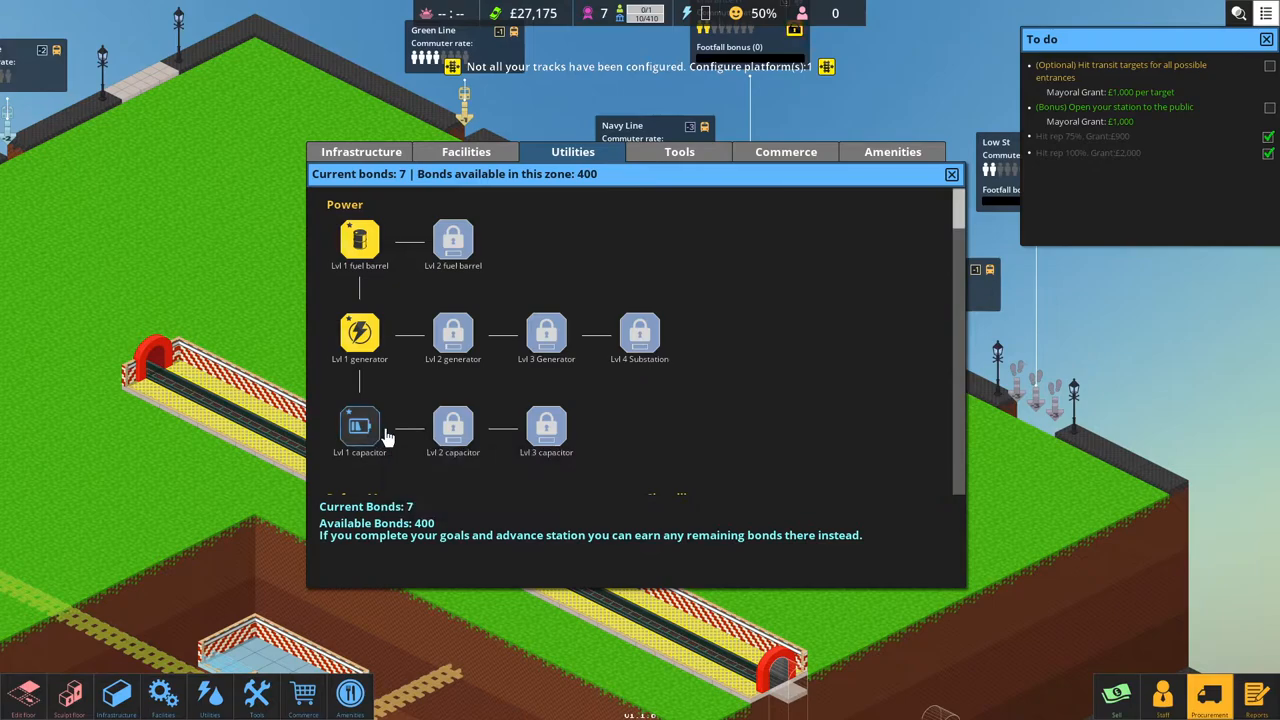
{"action": "scroll", "scroll_direction": "down", "scroll_amount": 3}
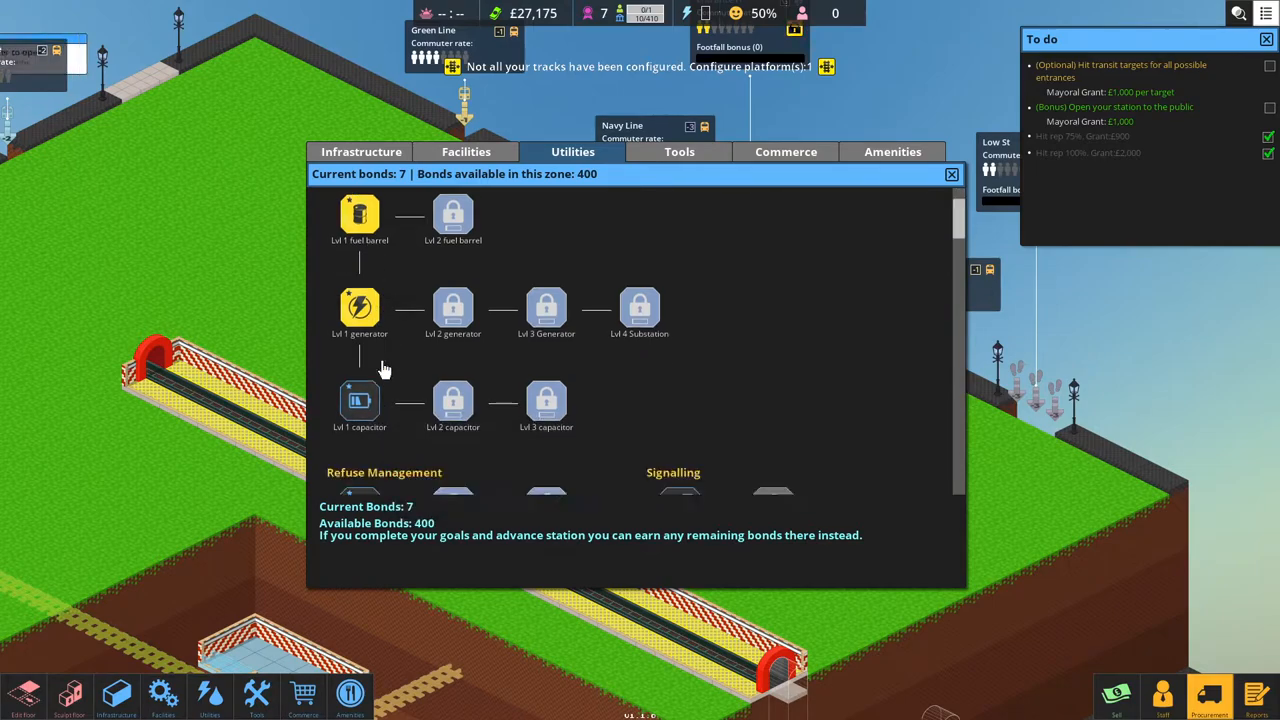
{"action": "scroll", "scroll_direction": "down", "scroll_amount": 3}
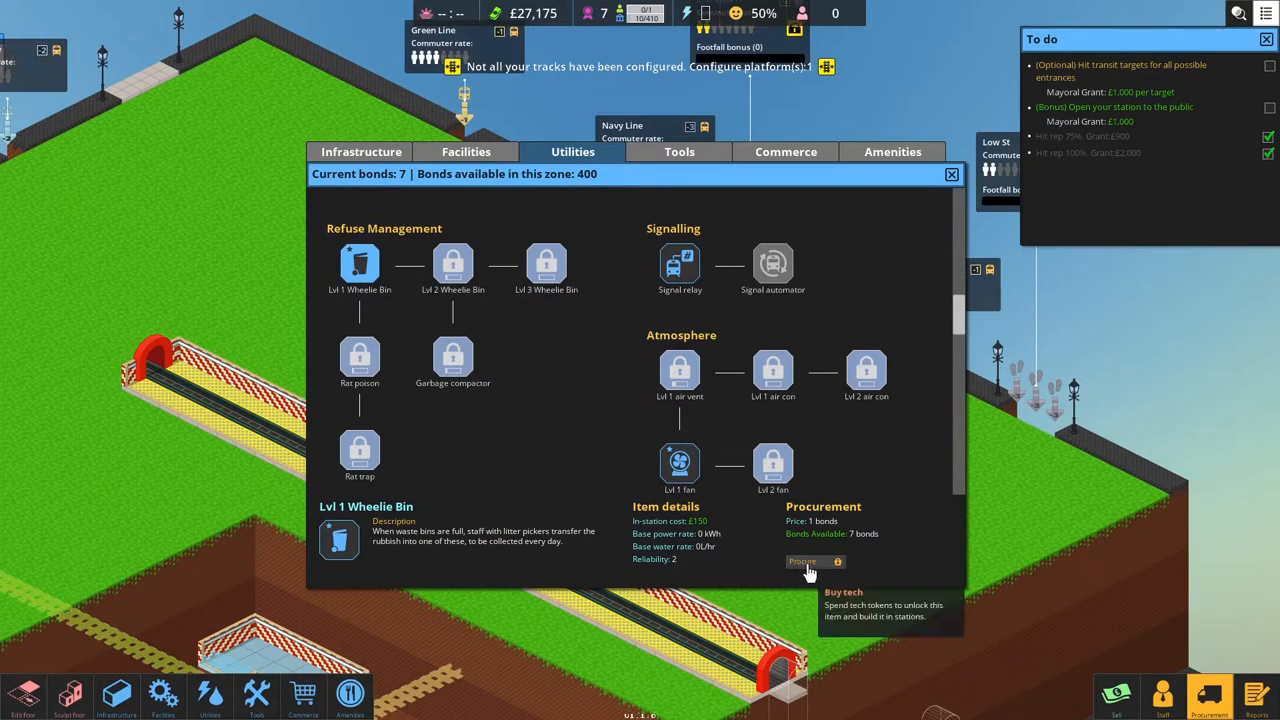
{"action": "left_click", "coordinate": [803, 562]}
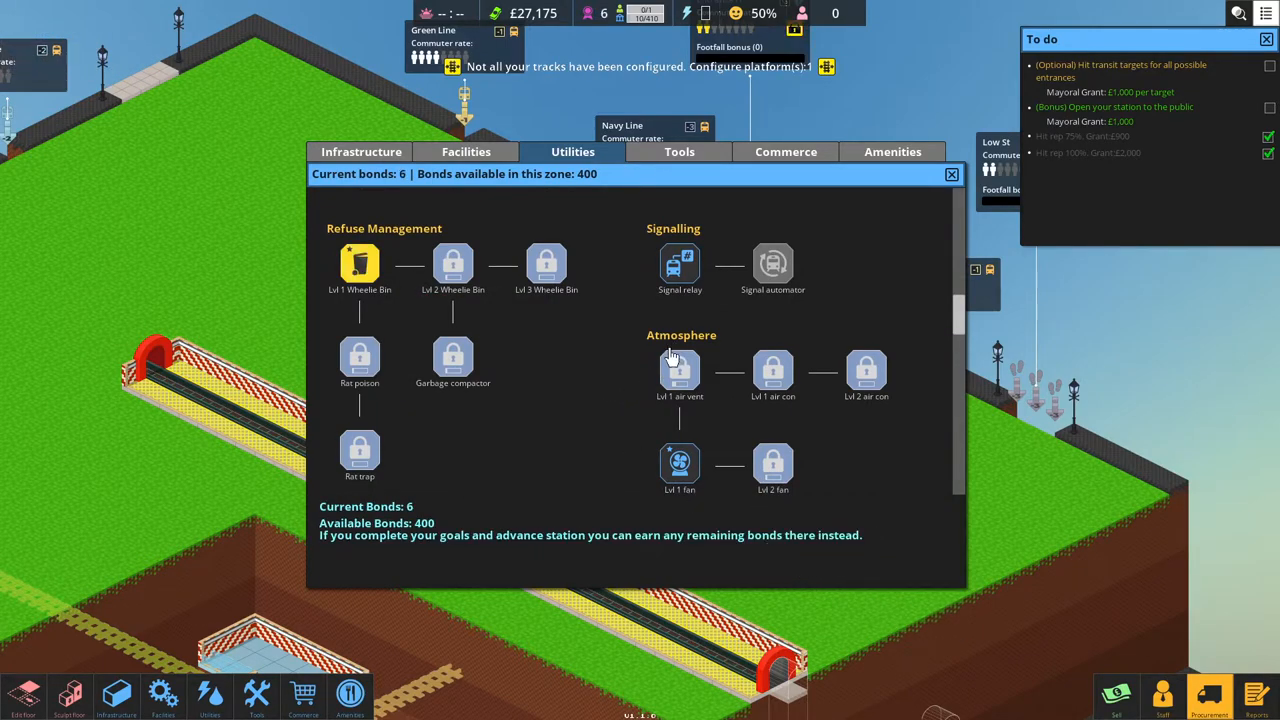
{"action": "scroll", "scroll_direction": "down", "scroll_amount": 3}
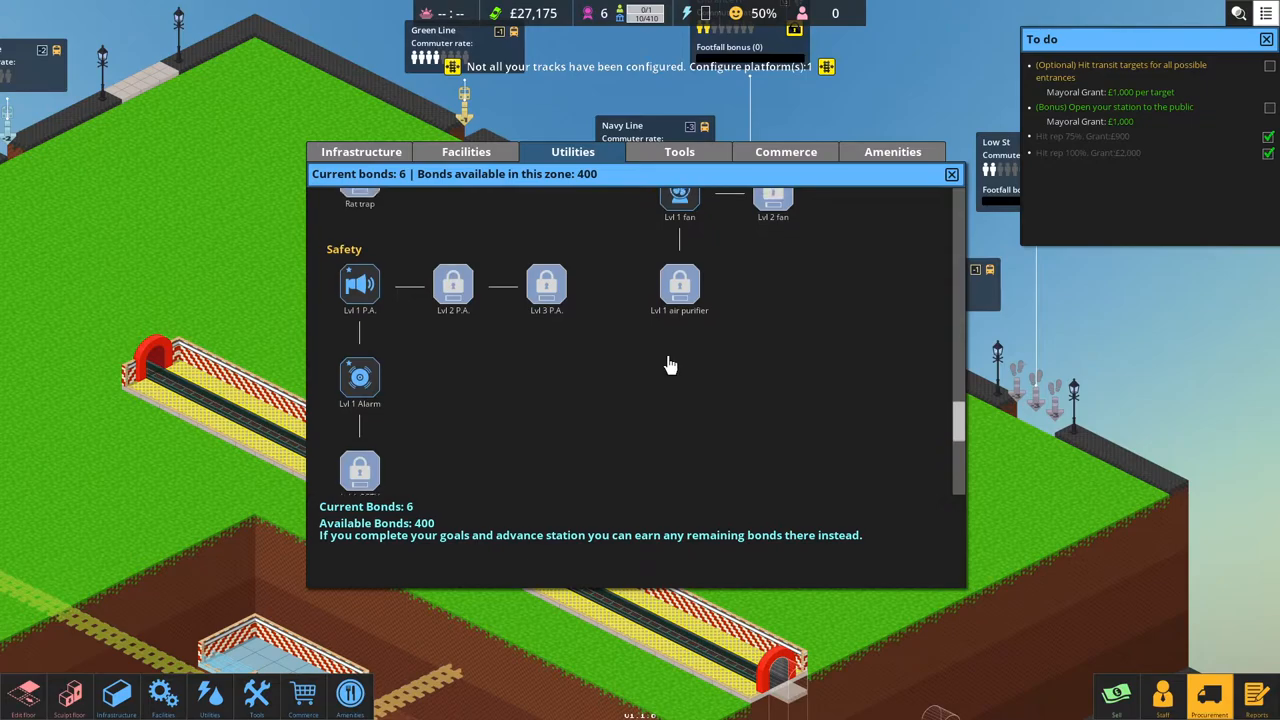
{"action": "left_click", "coordinate": [679, 151]}
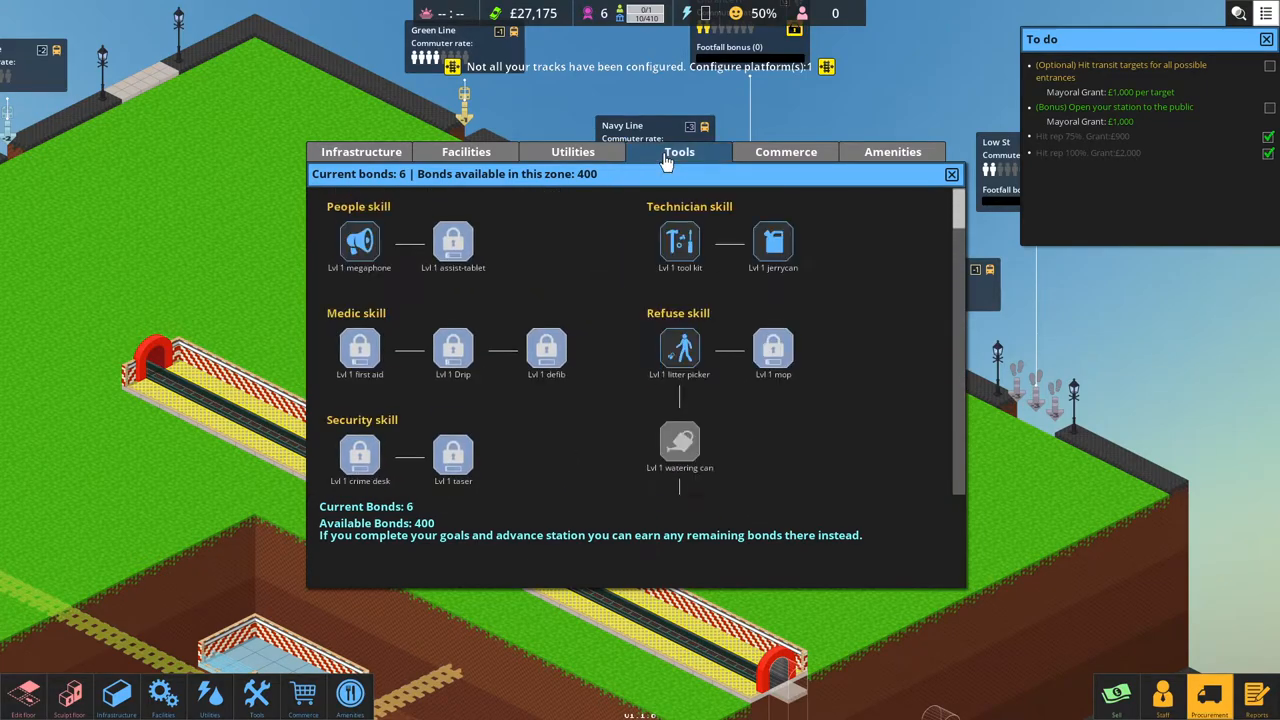
{"action": "mouse_move", "coordinate": [774, 293]}
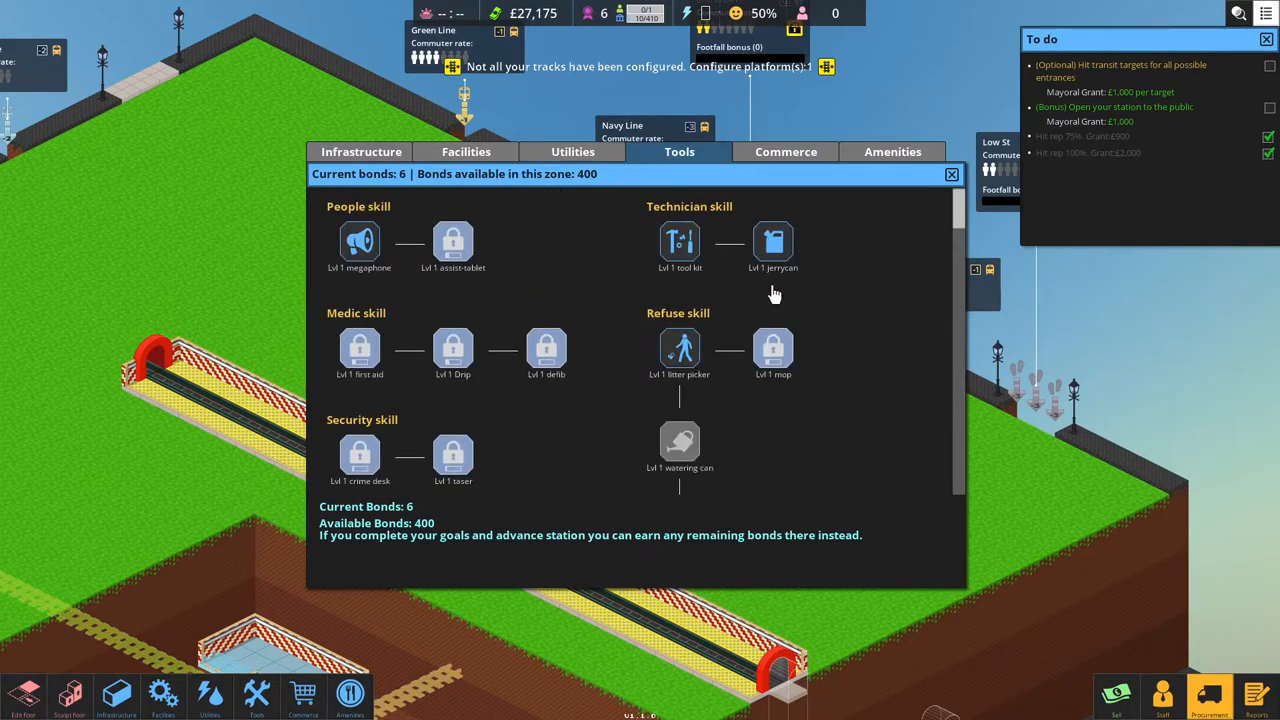
{"action": "left_click", "coordinate": [773, 243]}
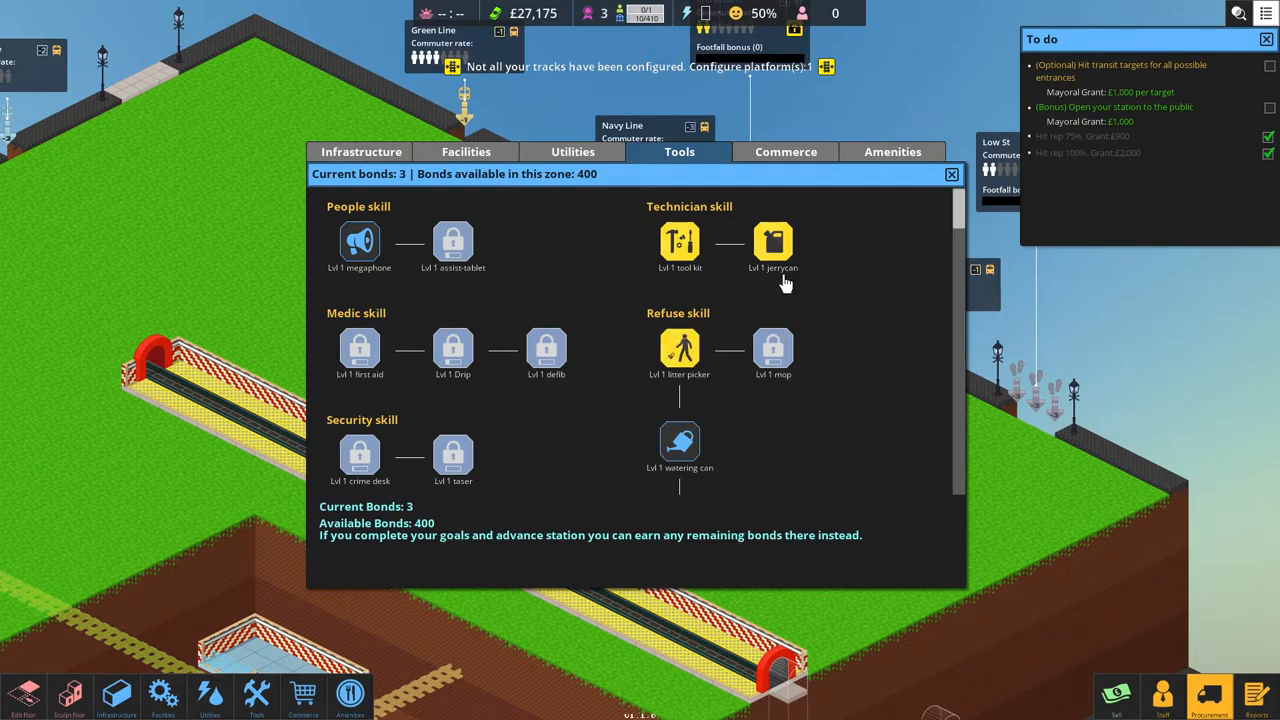
{"action": "mouse_move", "coordinate": [680, 250]}
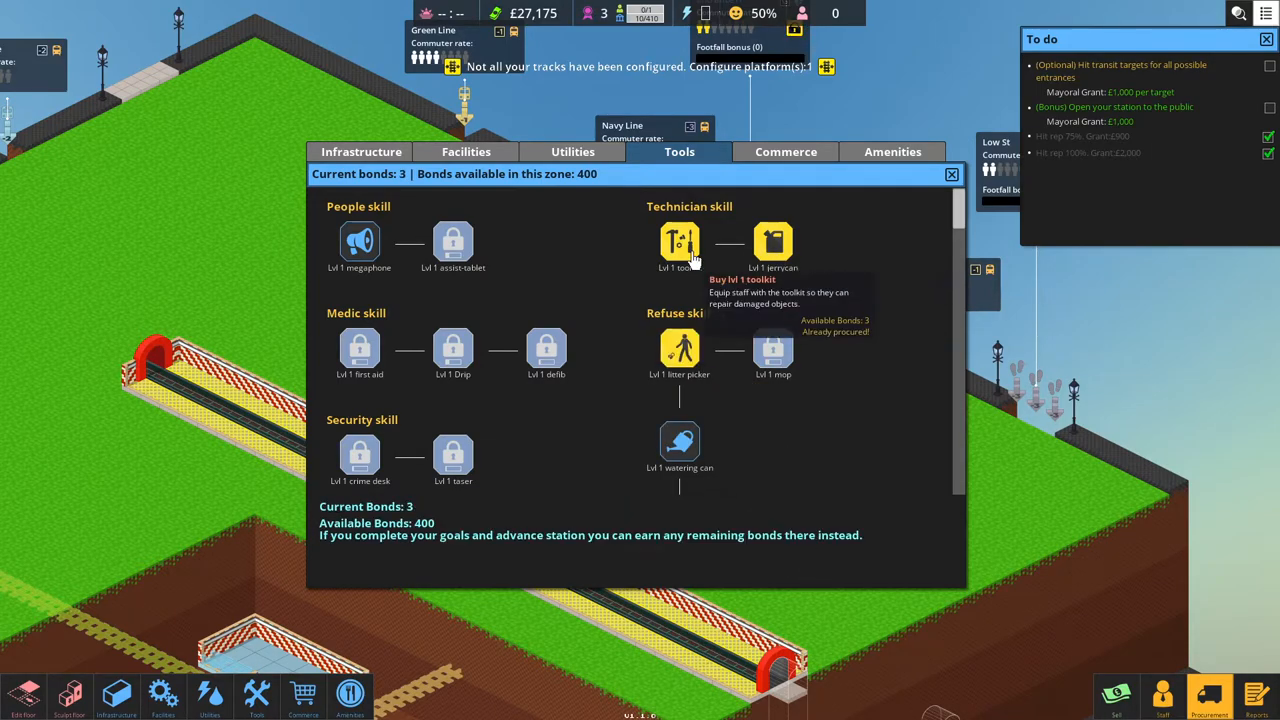
{"action": "mouse_move", "coordinate": [703, 380]}
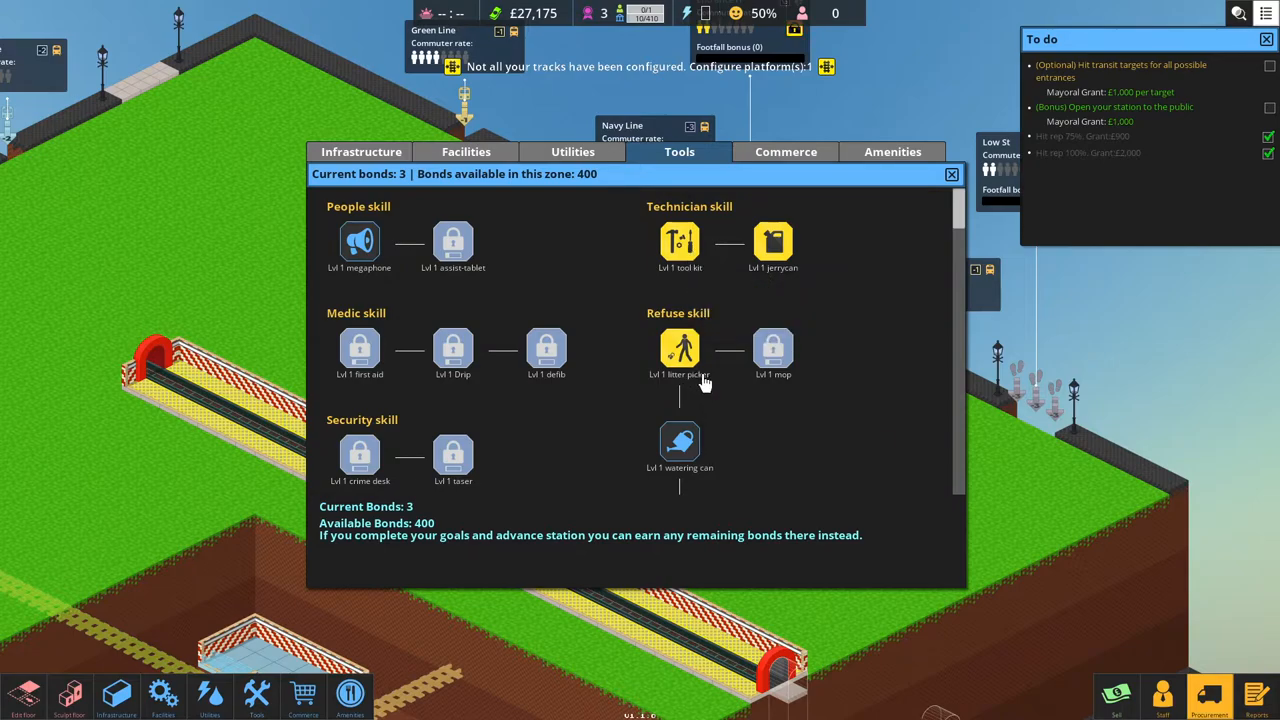
{"action": "mouse_move", "coordinate": [692, 387]}
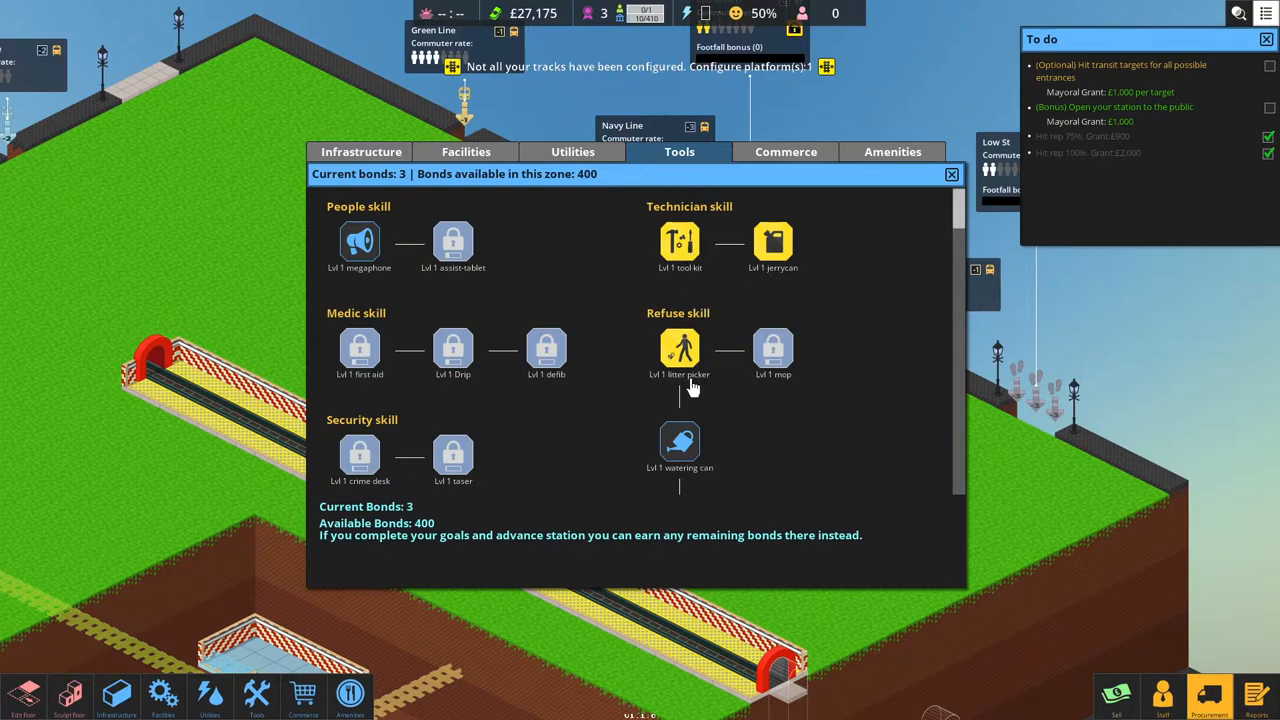
{"action": "mouse_move", "coordinate": [667, 378]}
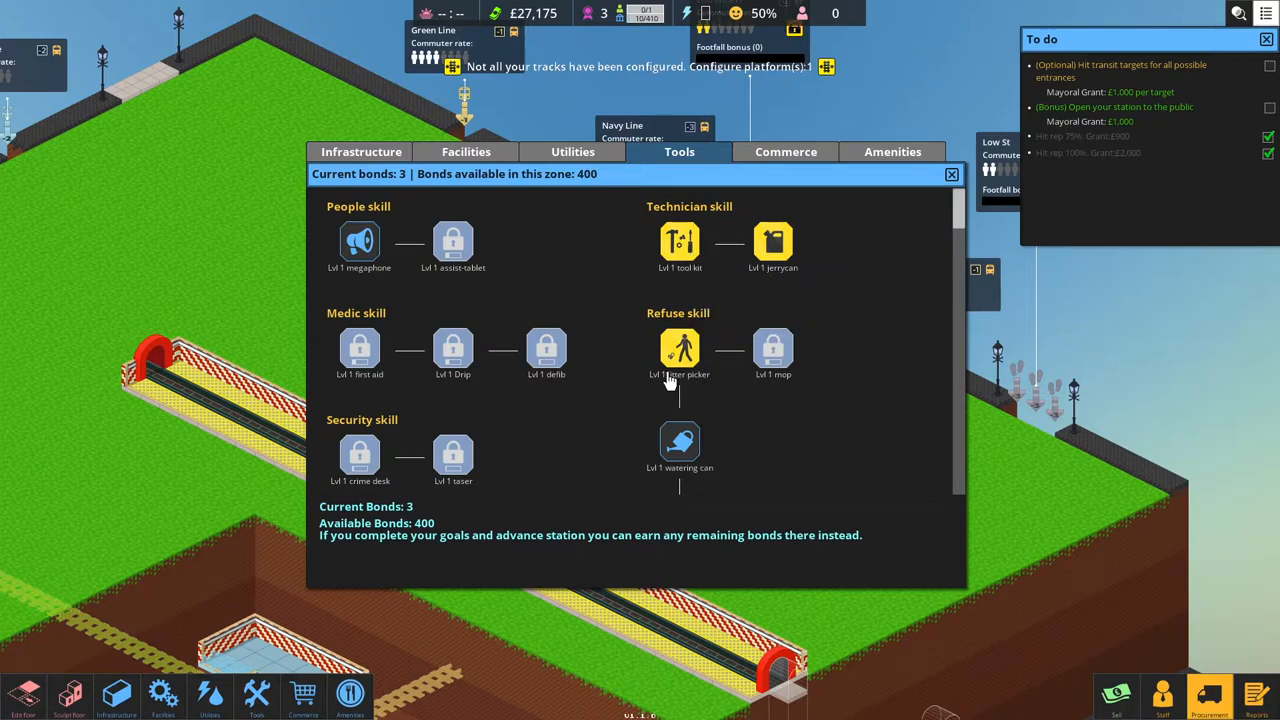
{"action": "mouse_move", "coordinate": [455, 320]}
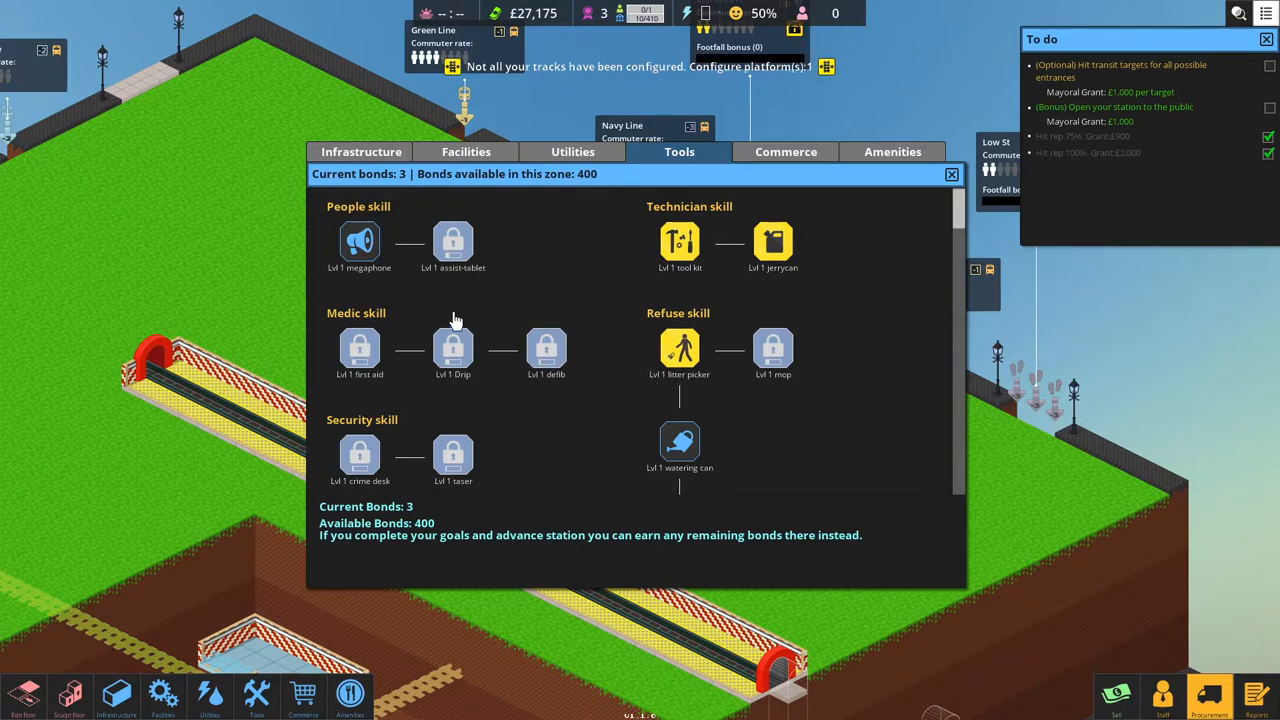
{"action": "mouse_move", "coordinate": [373, 250]}
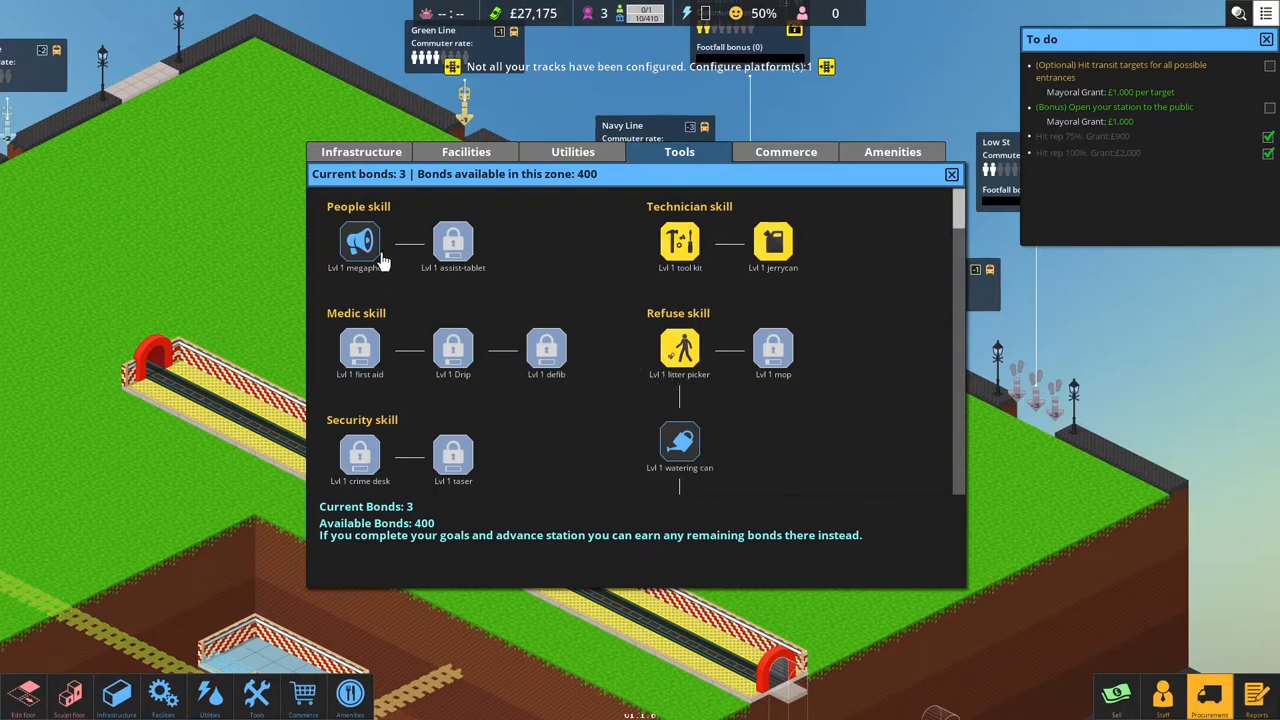
{"action": "scroll", "scroll_direction": "down", "scroll_amount": 3}
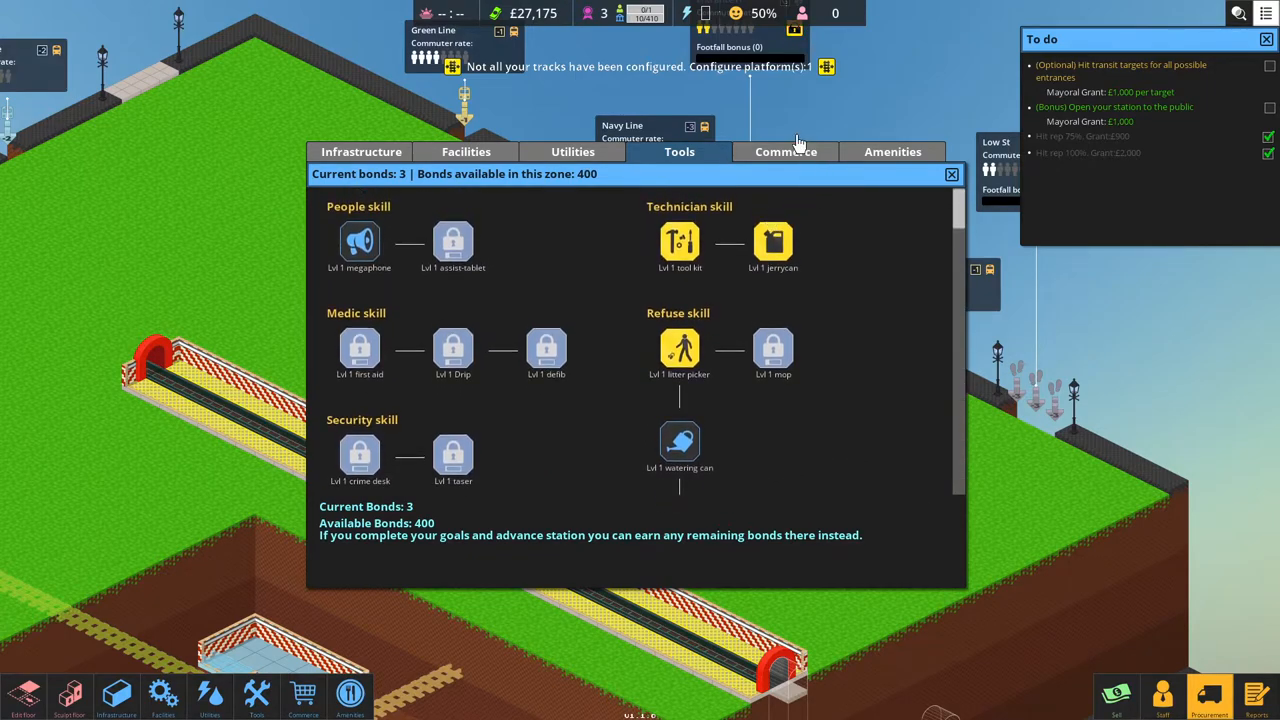
View the Commerce unlock tree down to Advertisements, showing newspaper stand and ad owned.
{"action": "left_click", "coordinate": [786, 151]}
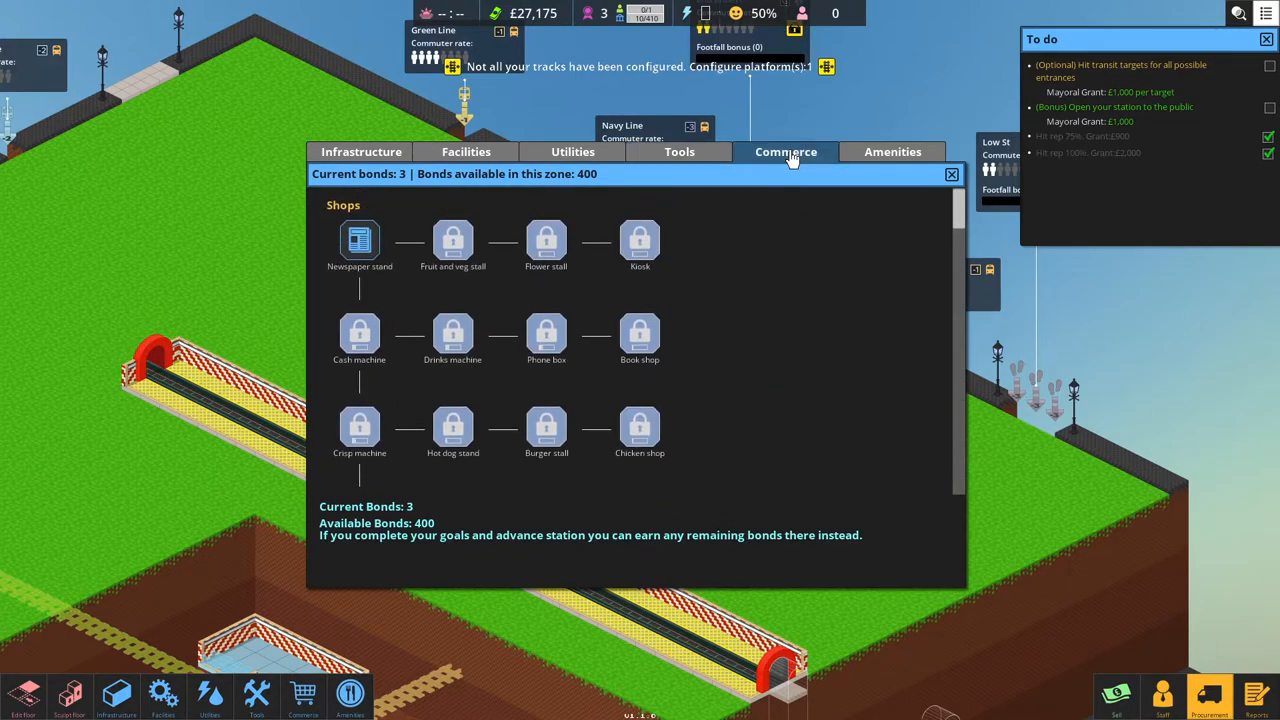
{"action": "mouse_move", "coordinate": [358, 240]}
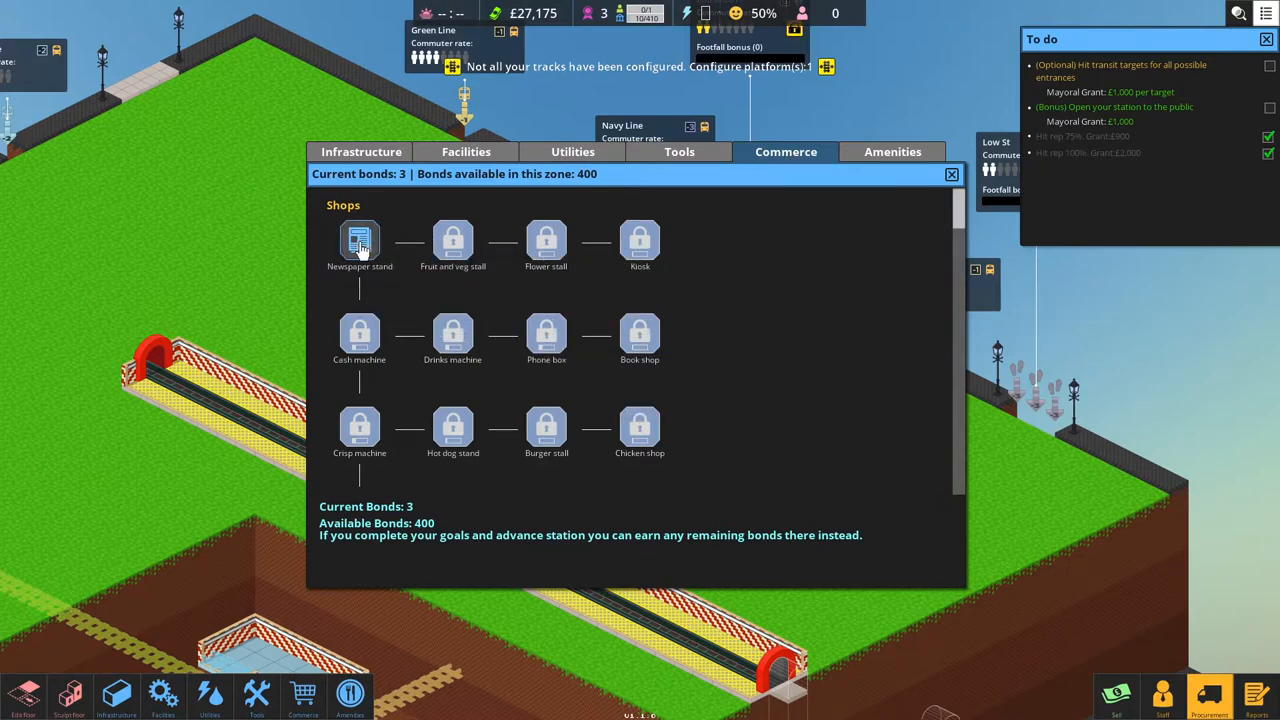
{"action": "mouse_move", "coordinate": [642, 338]}
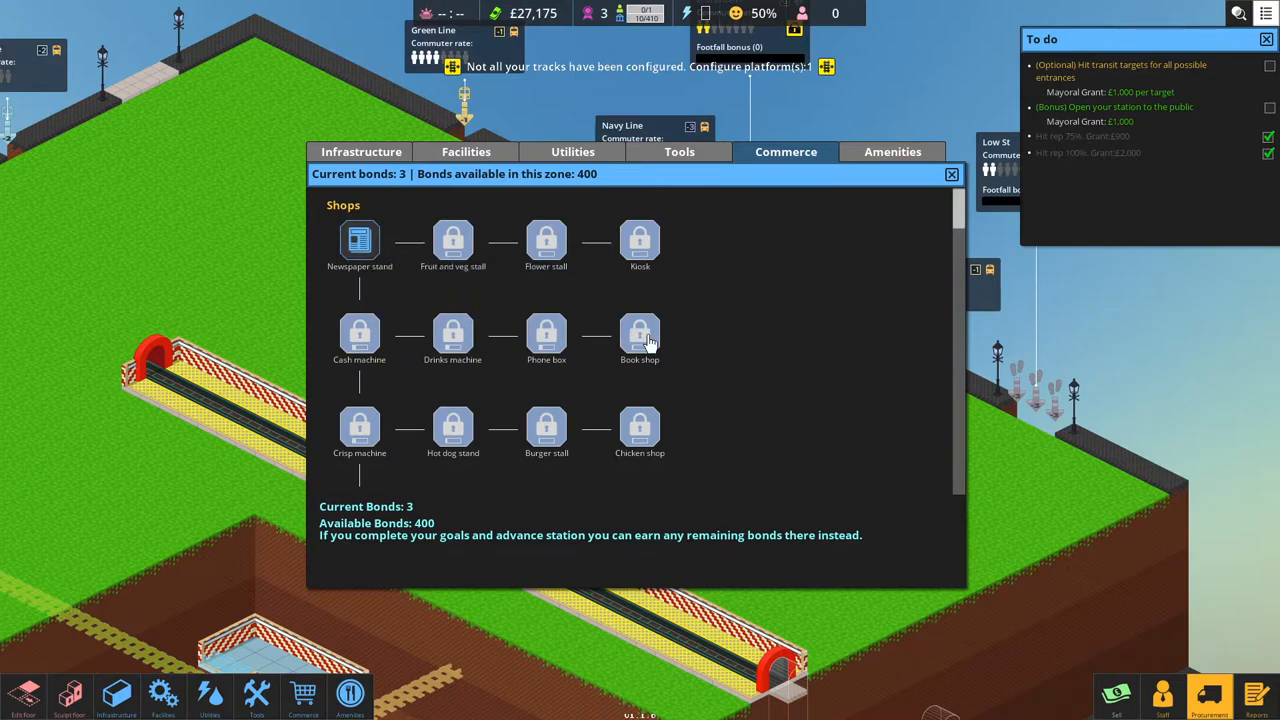
{"action": "scroll", "scroll_direction": "down", "scroll_amount": 3}
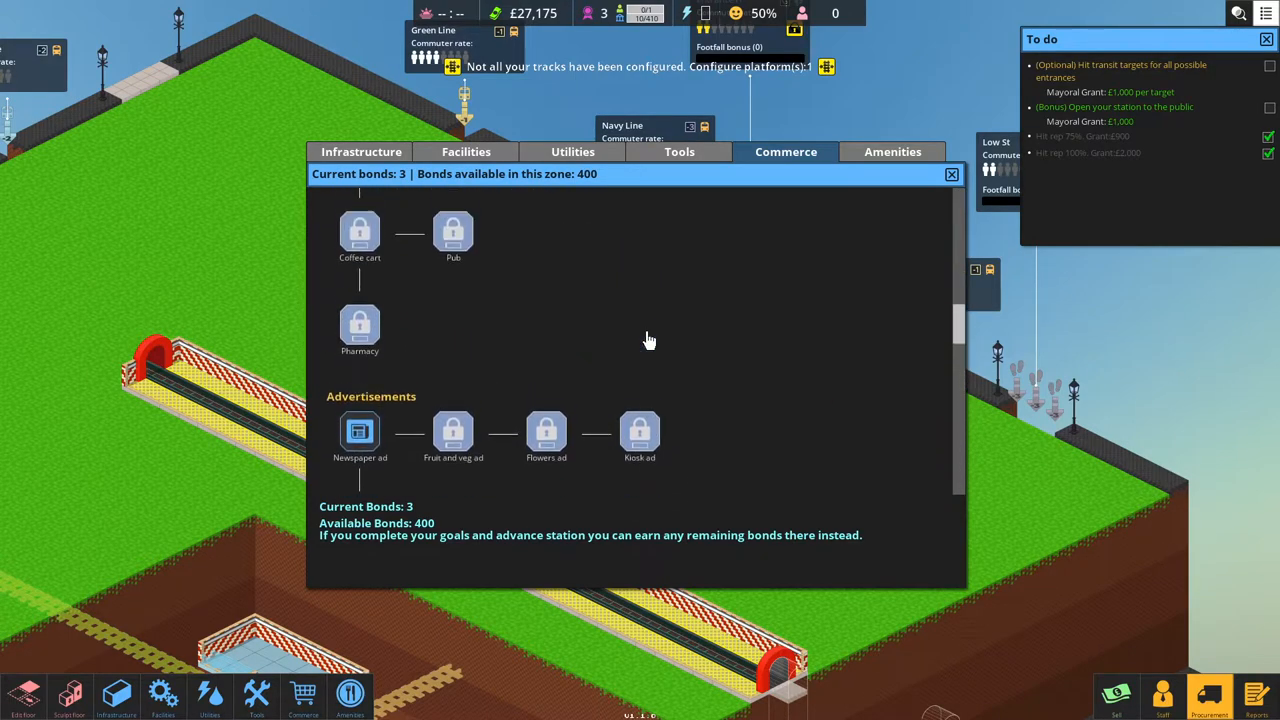
{"action": "scroll", "scroll_direction": "down", "scroll_amount": 3}
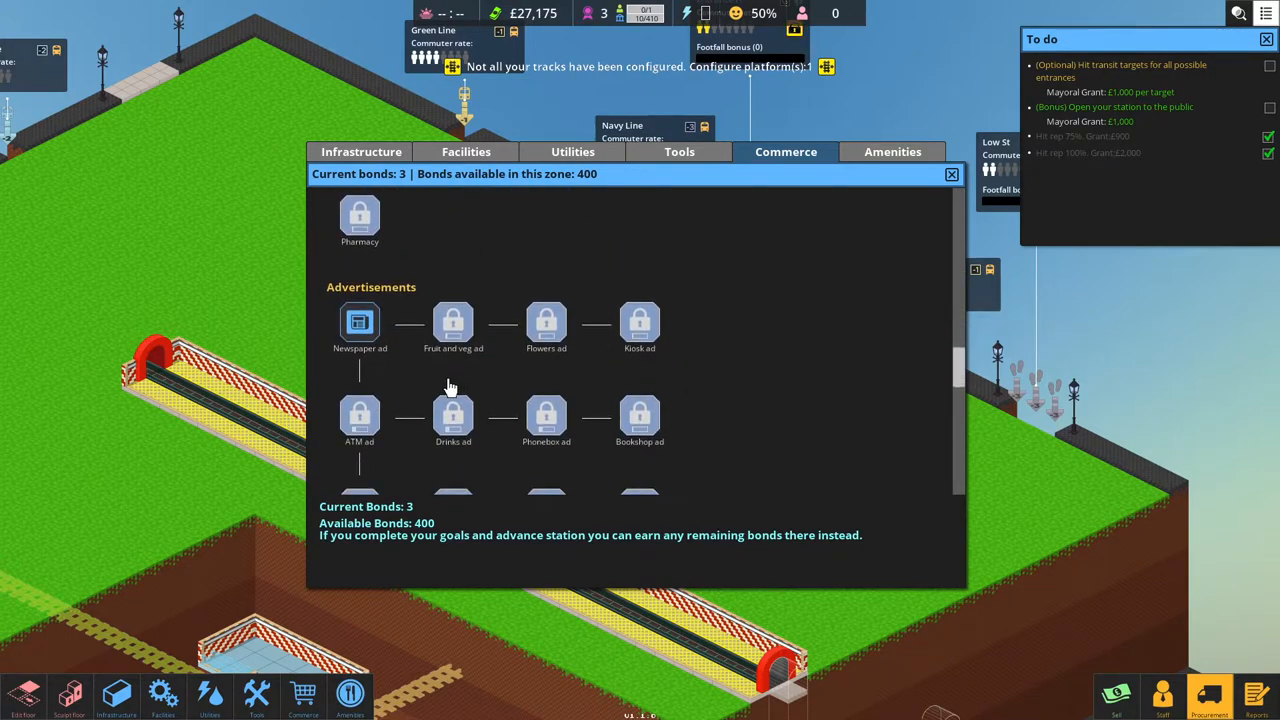
{"action": "mouse_move", "coordinate": [419, 368]}
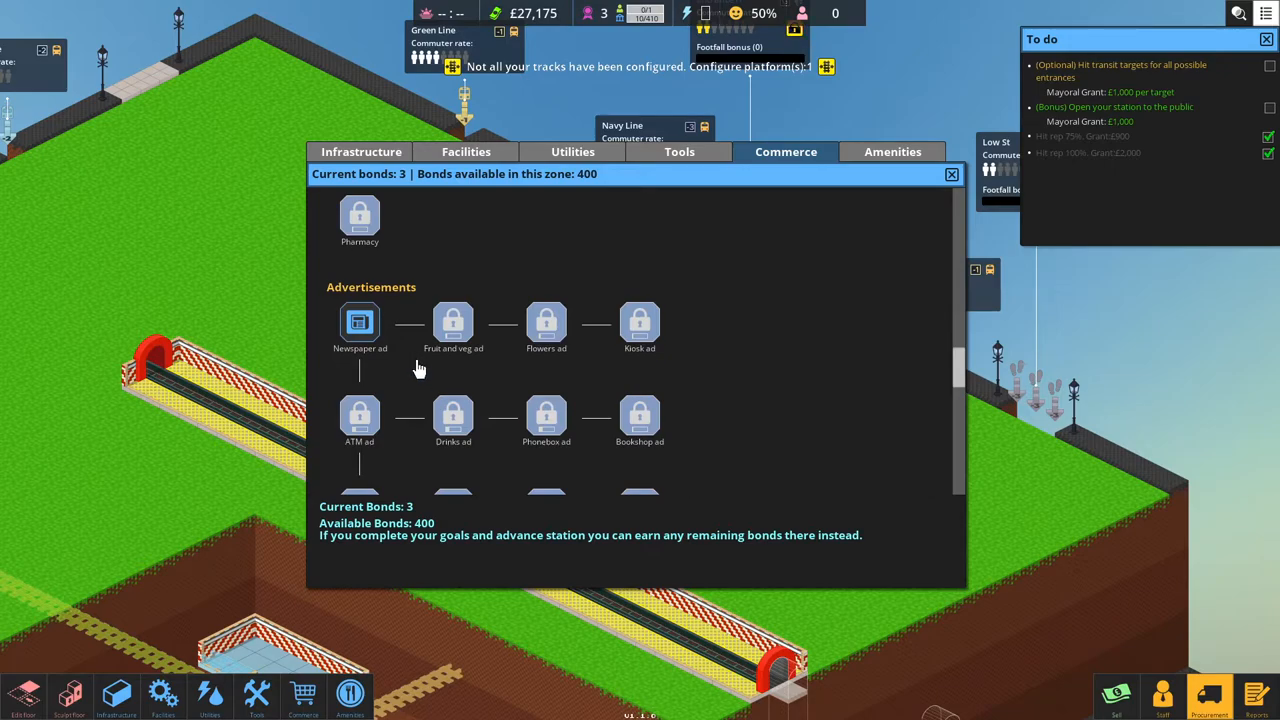
{"action": "mouse_move", "coordinate": [460, 370]}
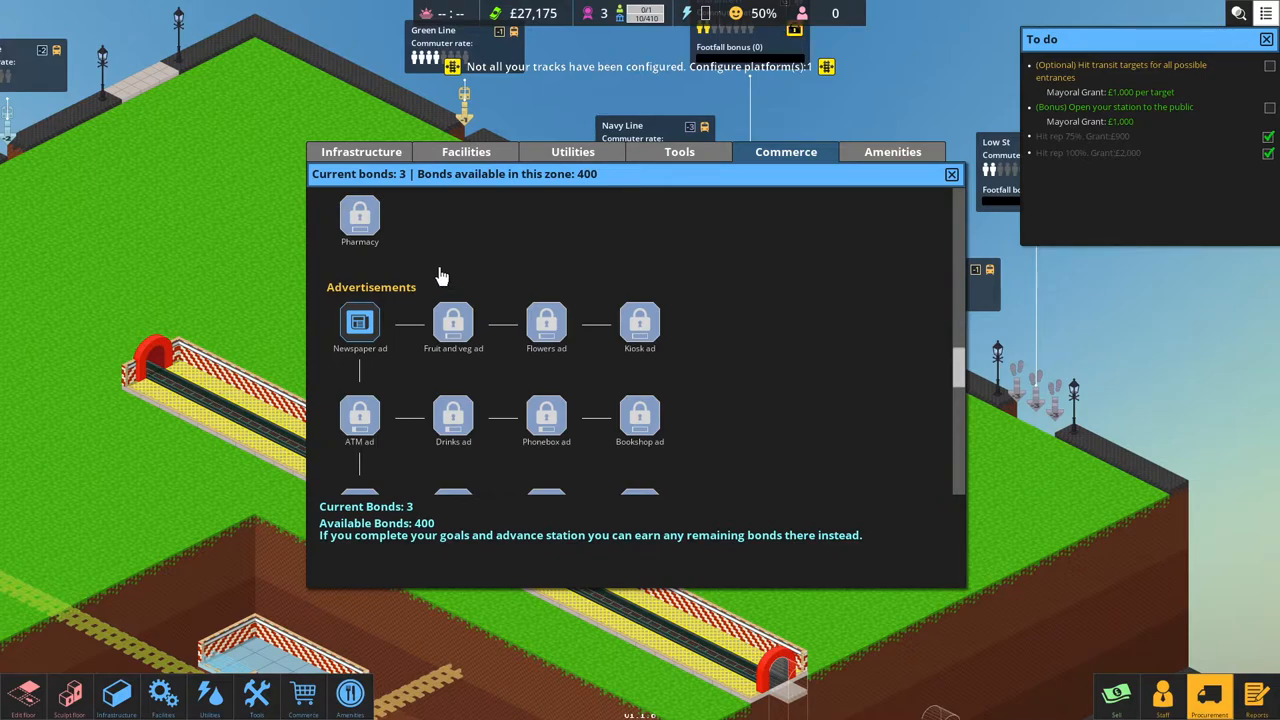
{"action": "mouse_move", "coordinate": [437, 274]}
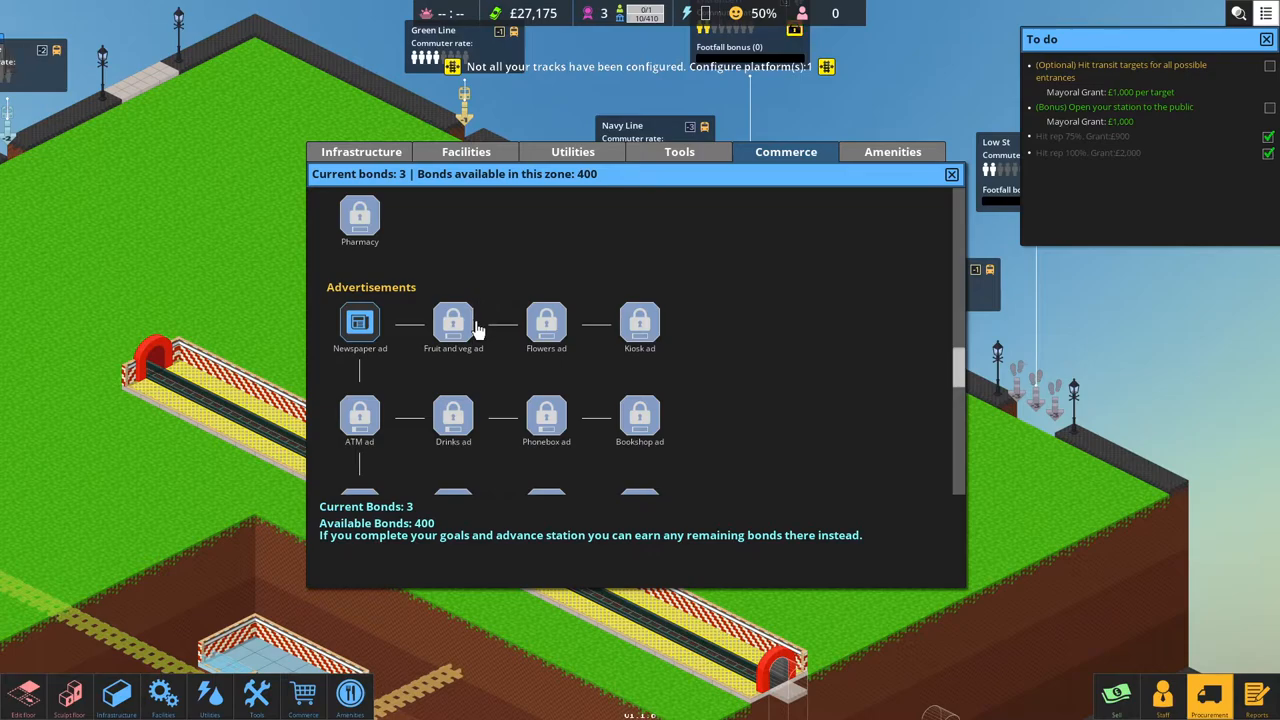
{"action": "mouse_move", "coordinate": [494, 335]}
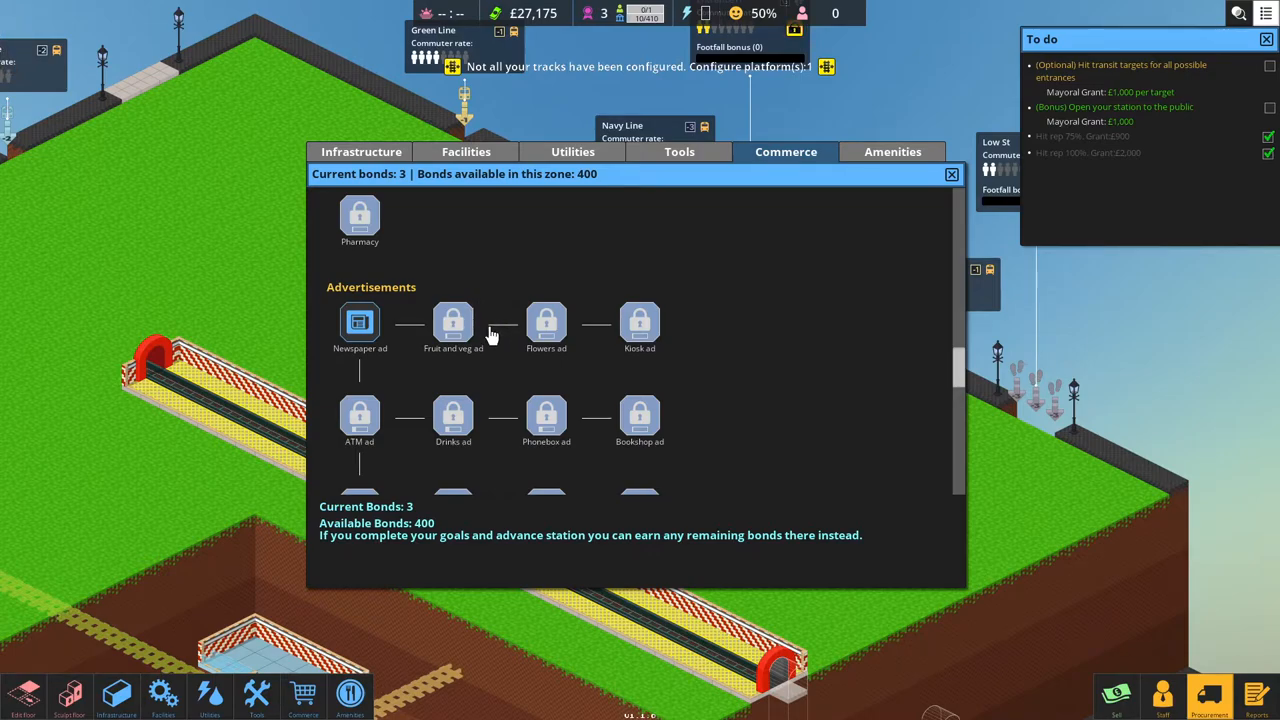
{"action": "mouse_move", "coordinate": [477, 318]}
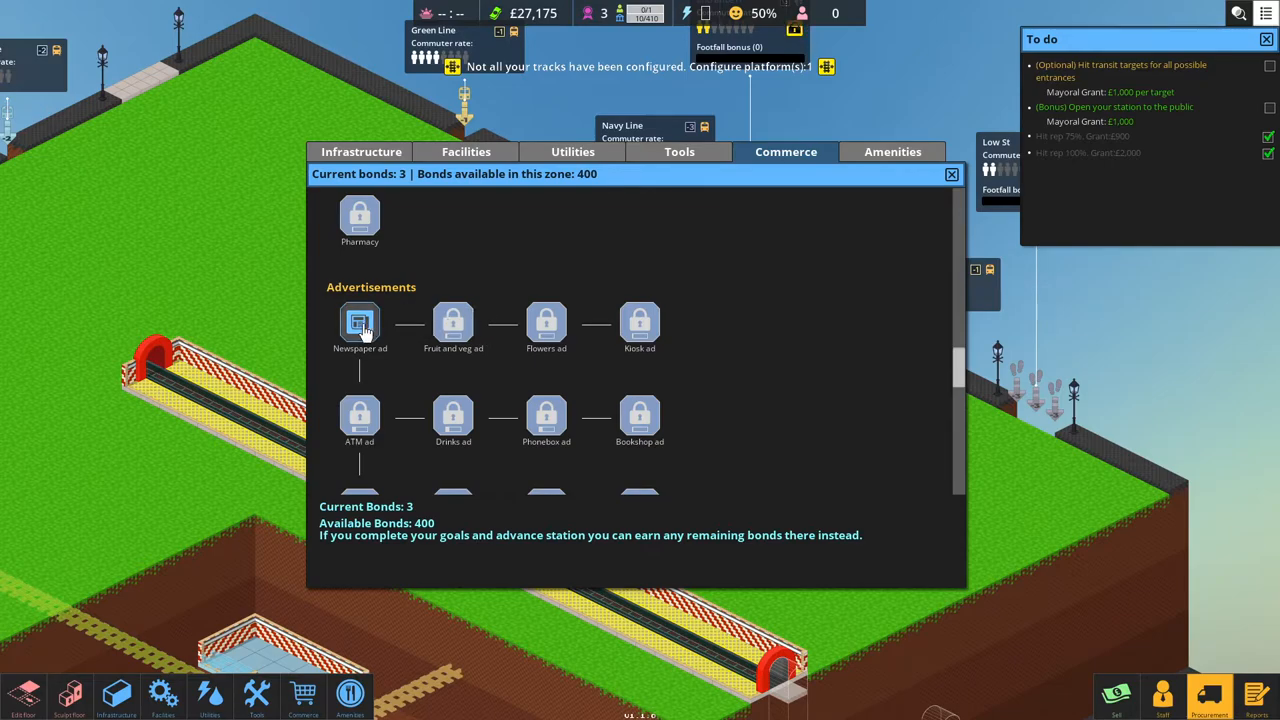
{"action": "mouse_move", "coordinate": [367, 344]}
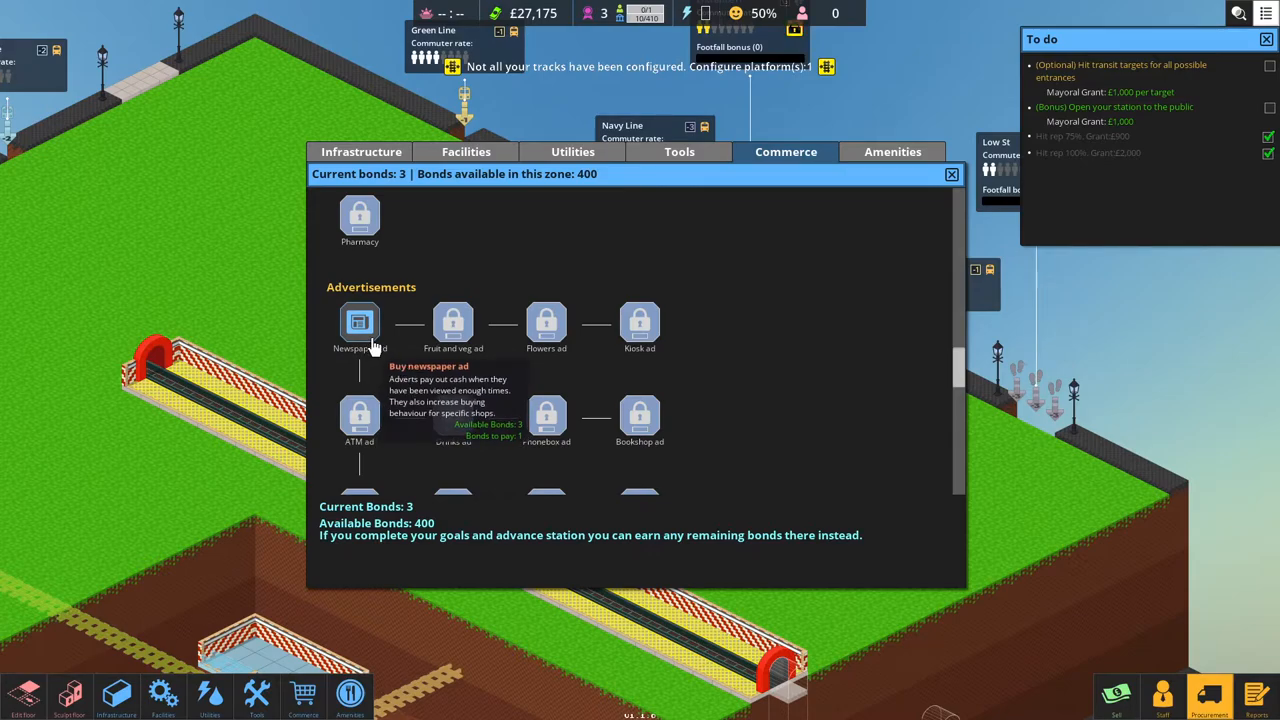
{"action": "mouse_move", "coordinate": [422, 362]}
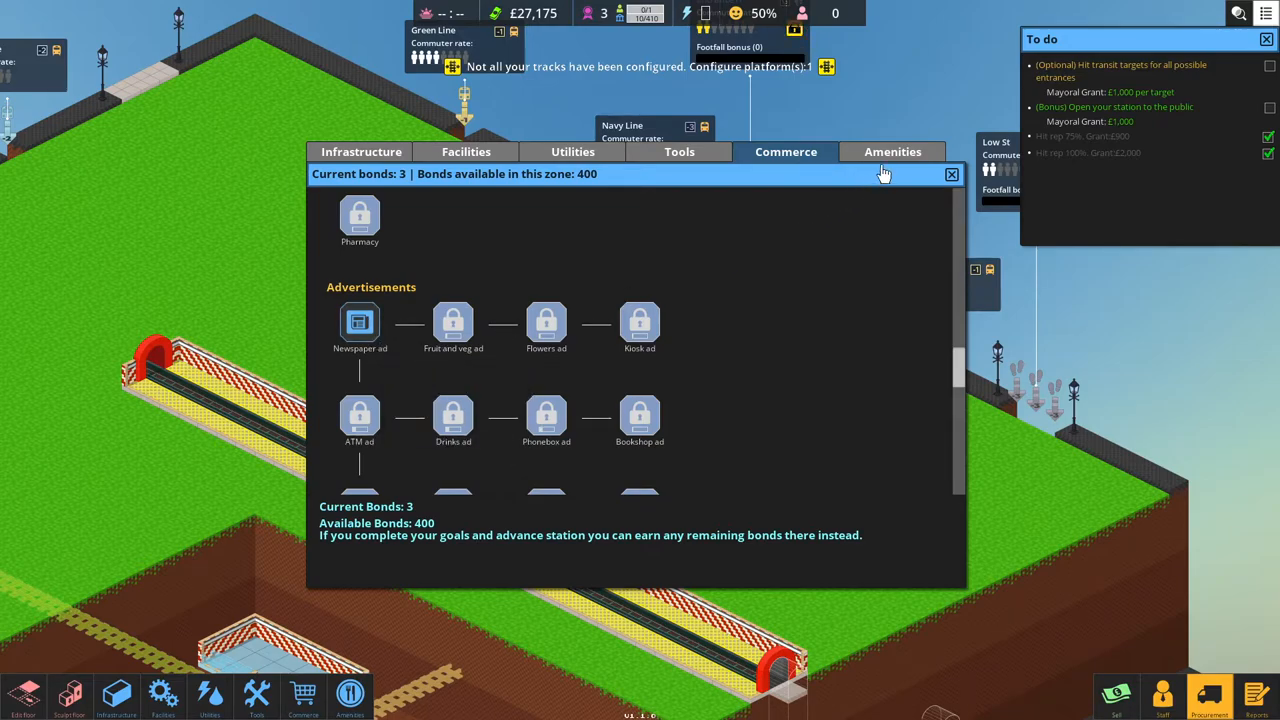
{"action": "mouse_move", "coordinate": [347, 407]}
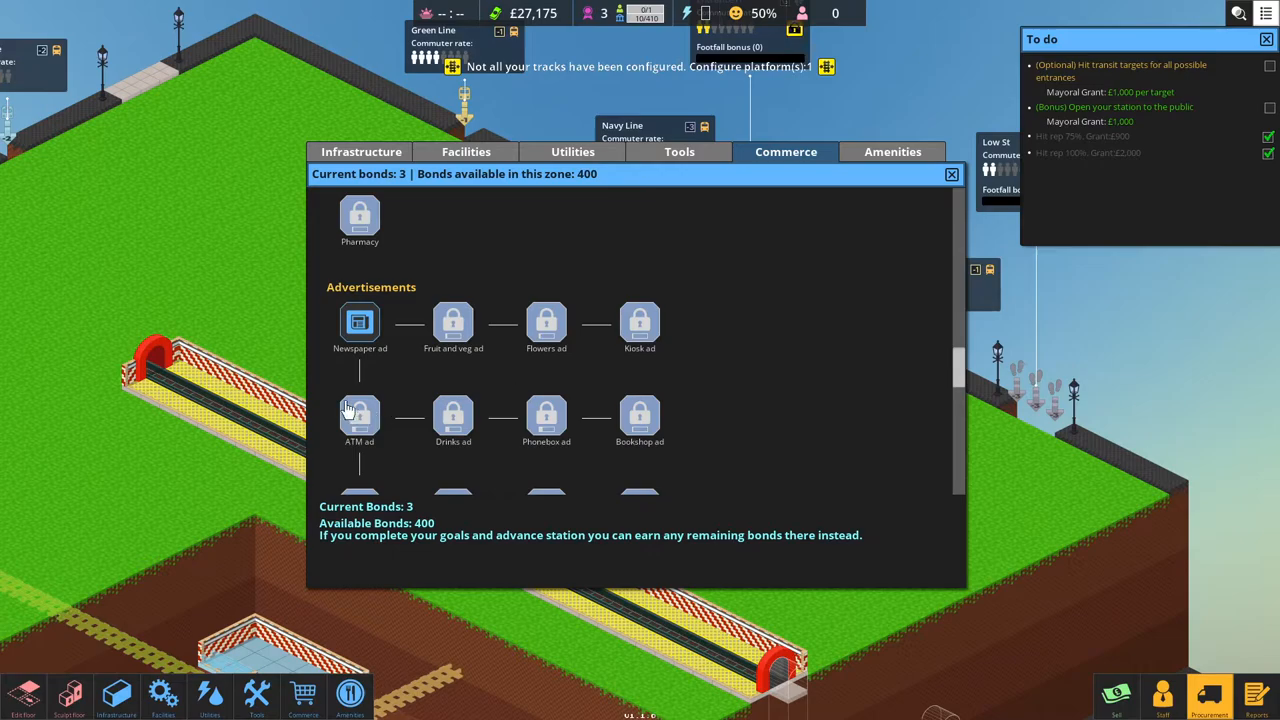
{"action": "mouse_move", "coordinate": [505, 367]}
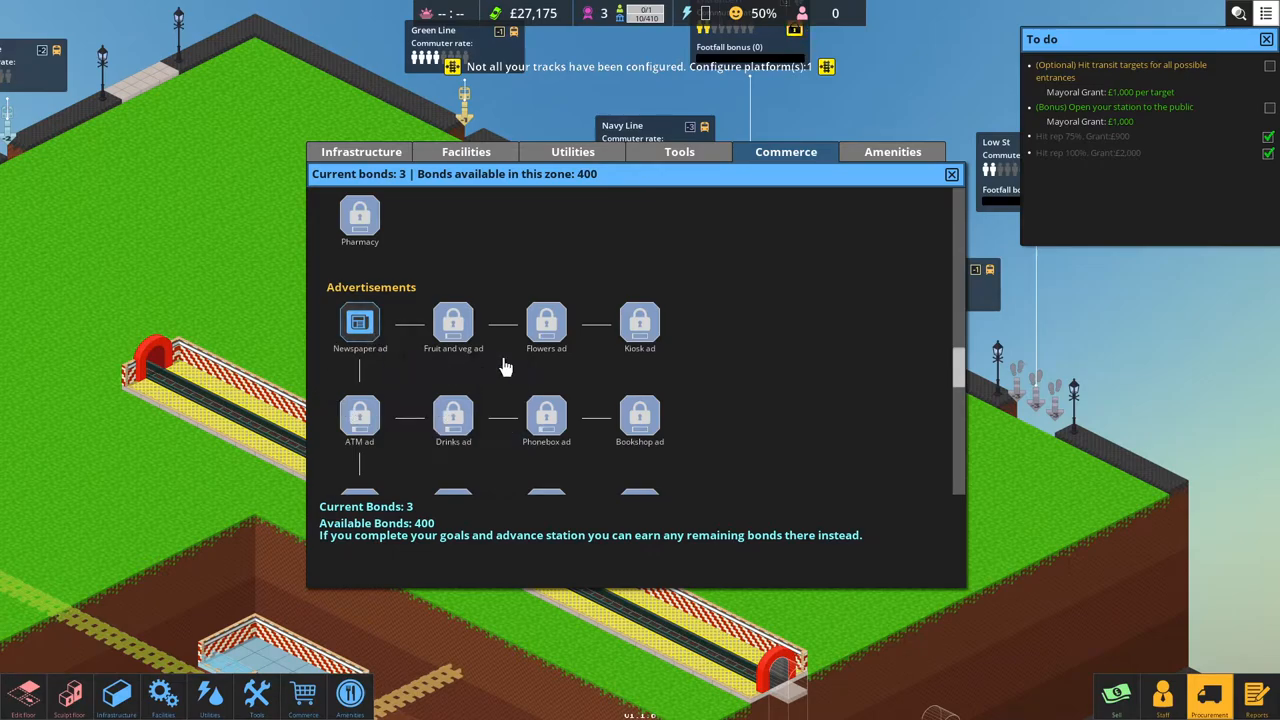
{"action": "mouse_move", "coordinate": [892, 165]}
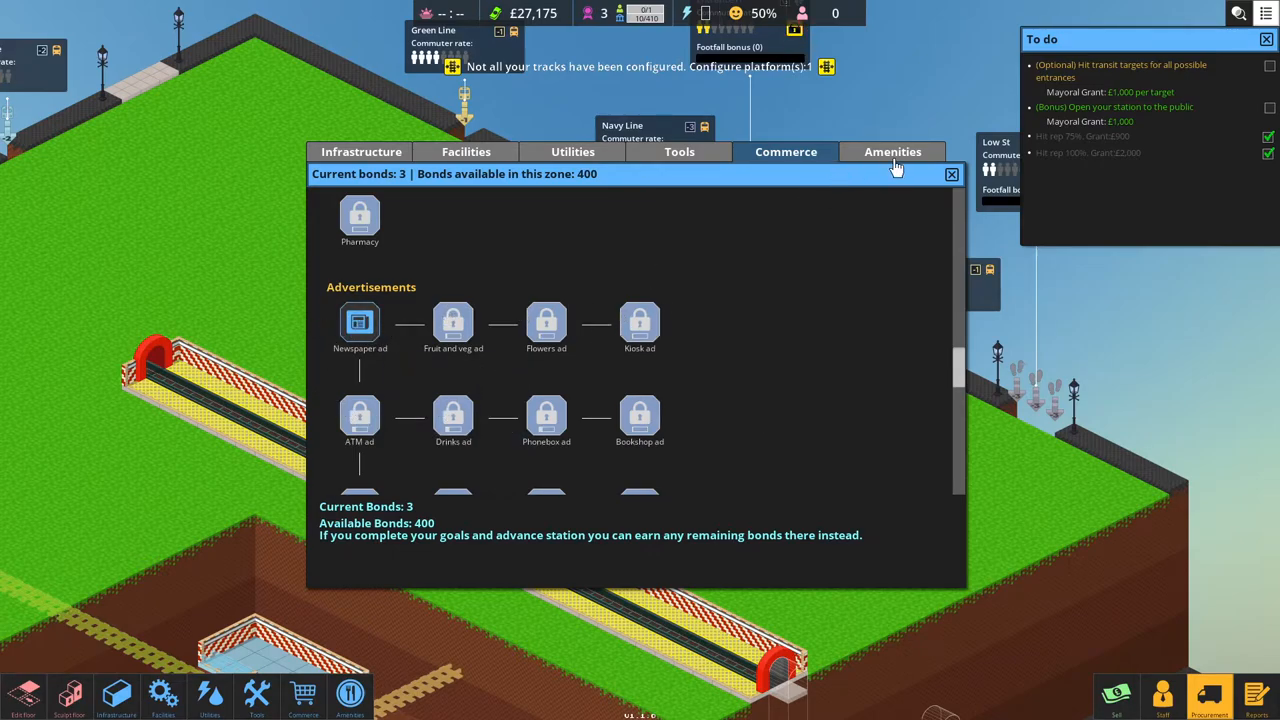
Procure the uncomfy chair, water cooler and staff vending machine amenities.
{"action": "left_click", "coordinate": [892, 151]}
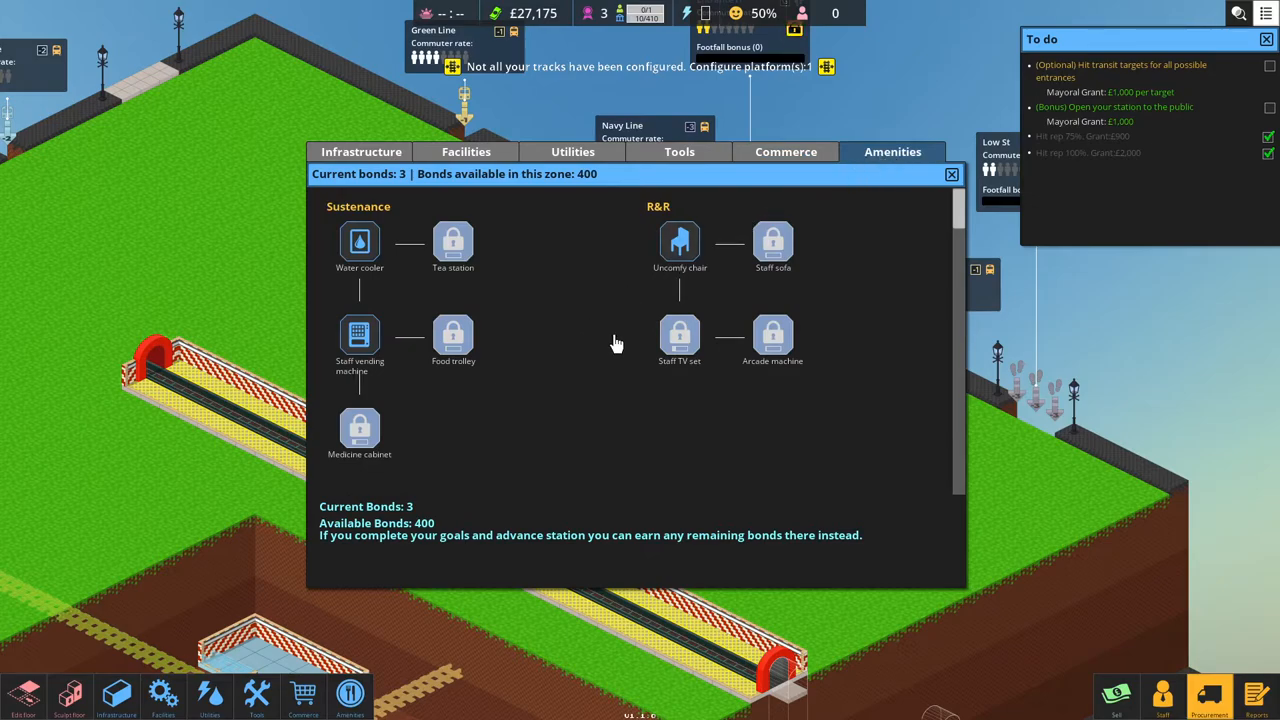
{"action": "mouse_move", "coordinate": [631, 348]}
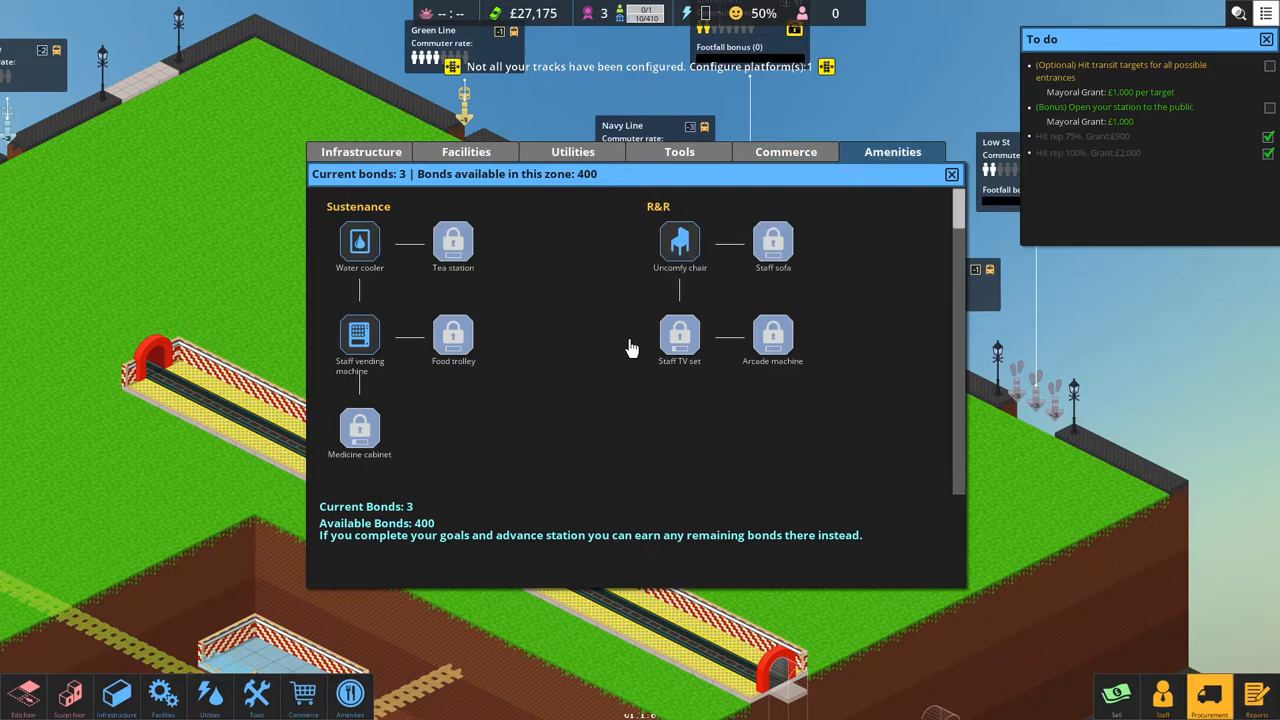
{"action": "mouse_move", "coordinate": [680, 243]}
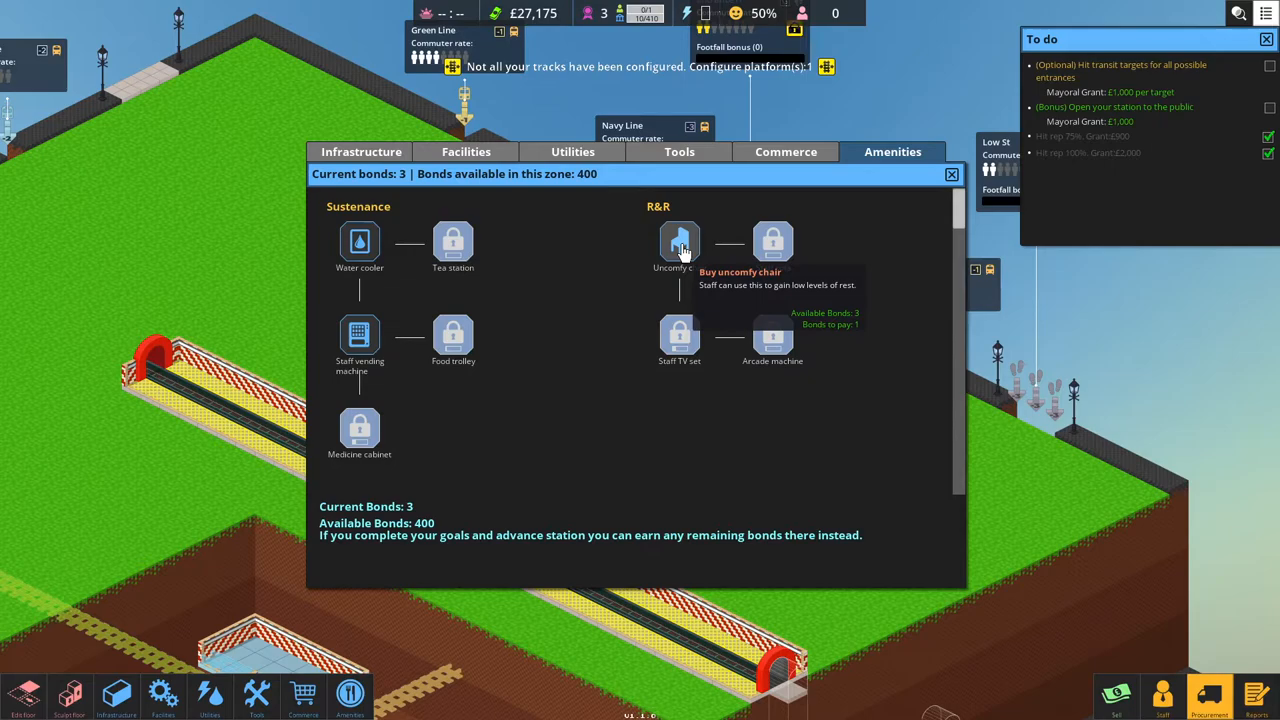
{"action": "left_click", "coordinate": [679, 242]}
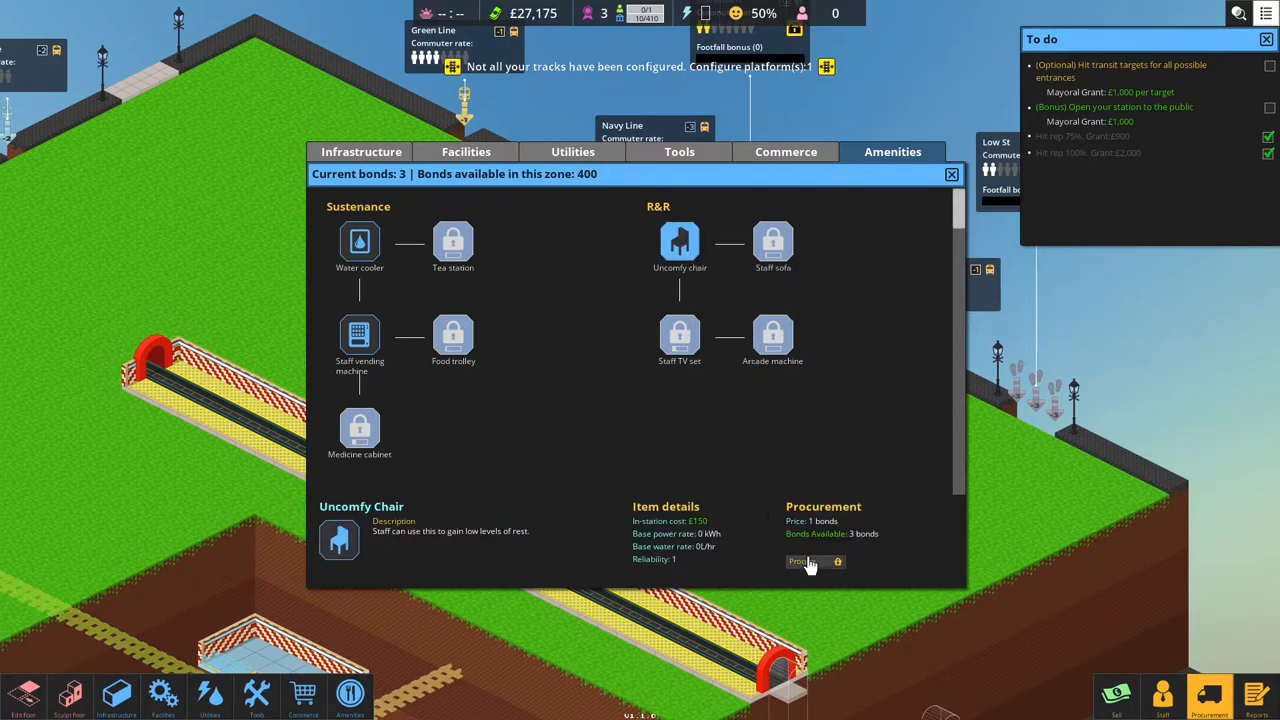
{"action": "left_click", "coordinate": [808, 562]}
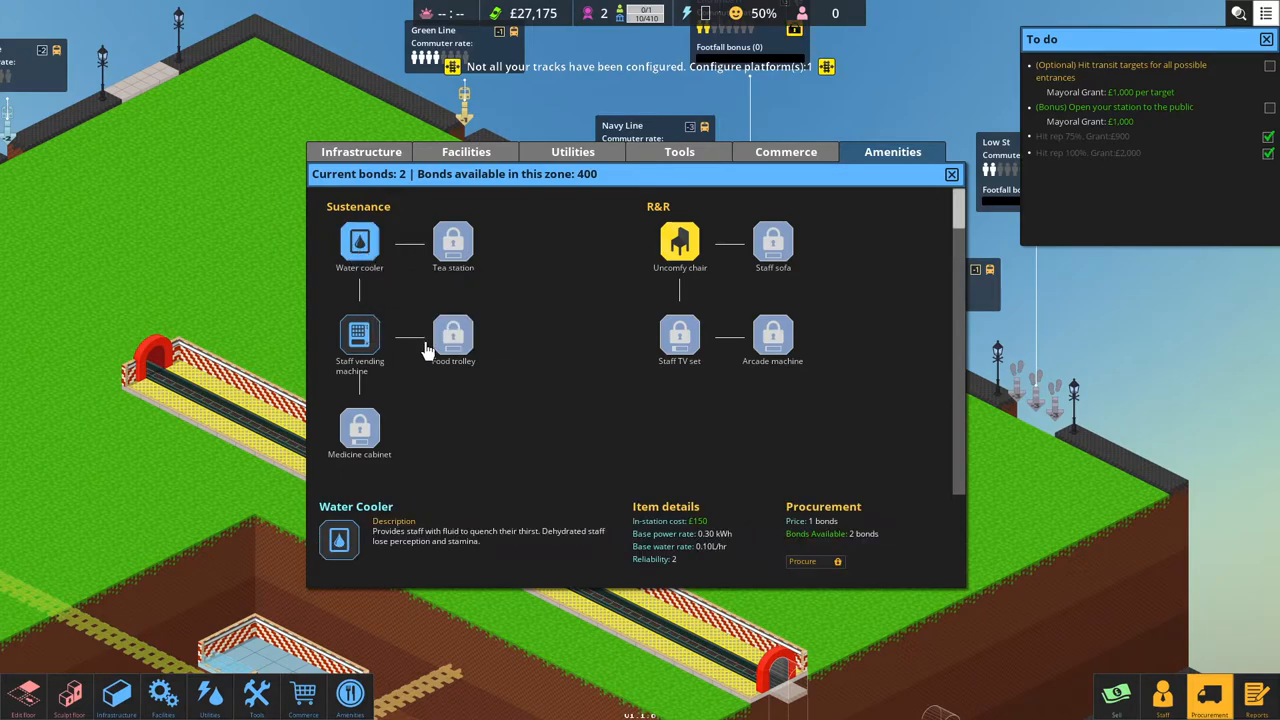
{"action": "mouse_move", "coordinate": [359, 340]}
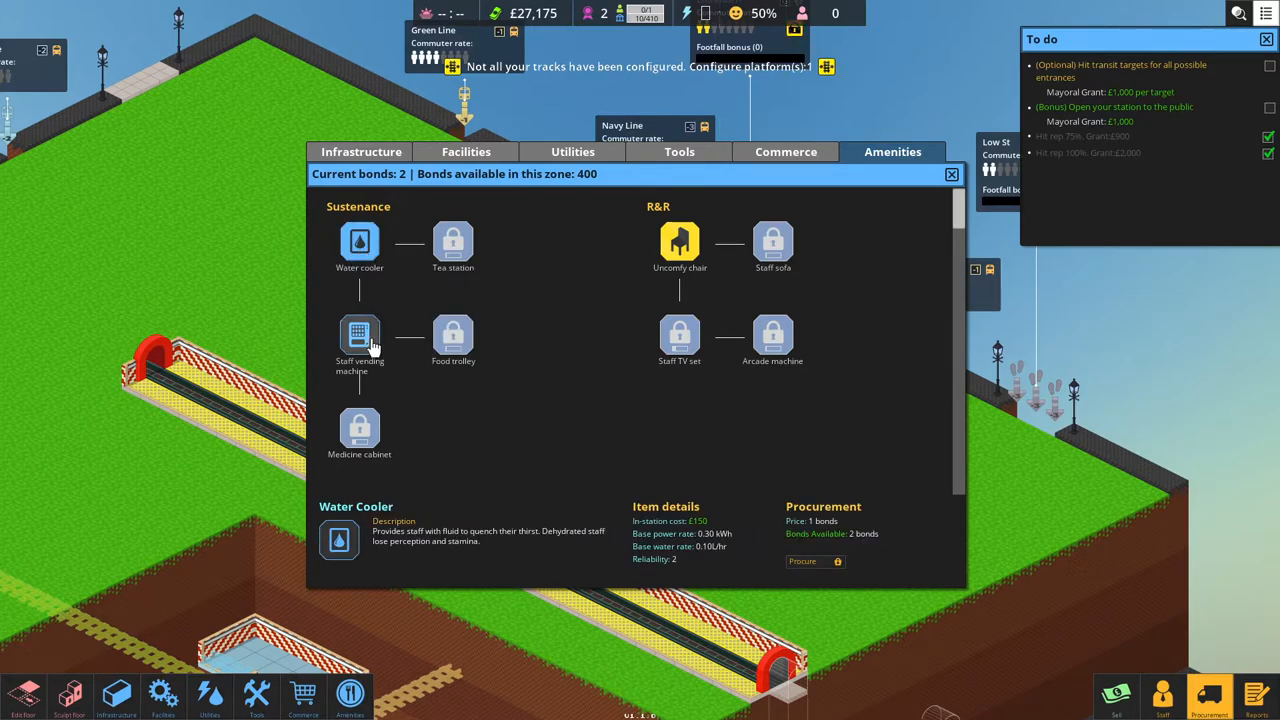
{"action": "mouse_move", "coordinate": [453, 340]}
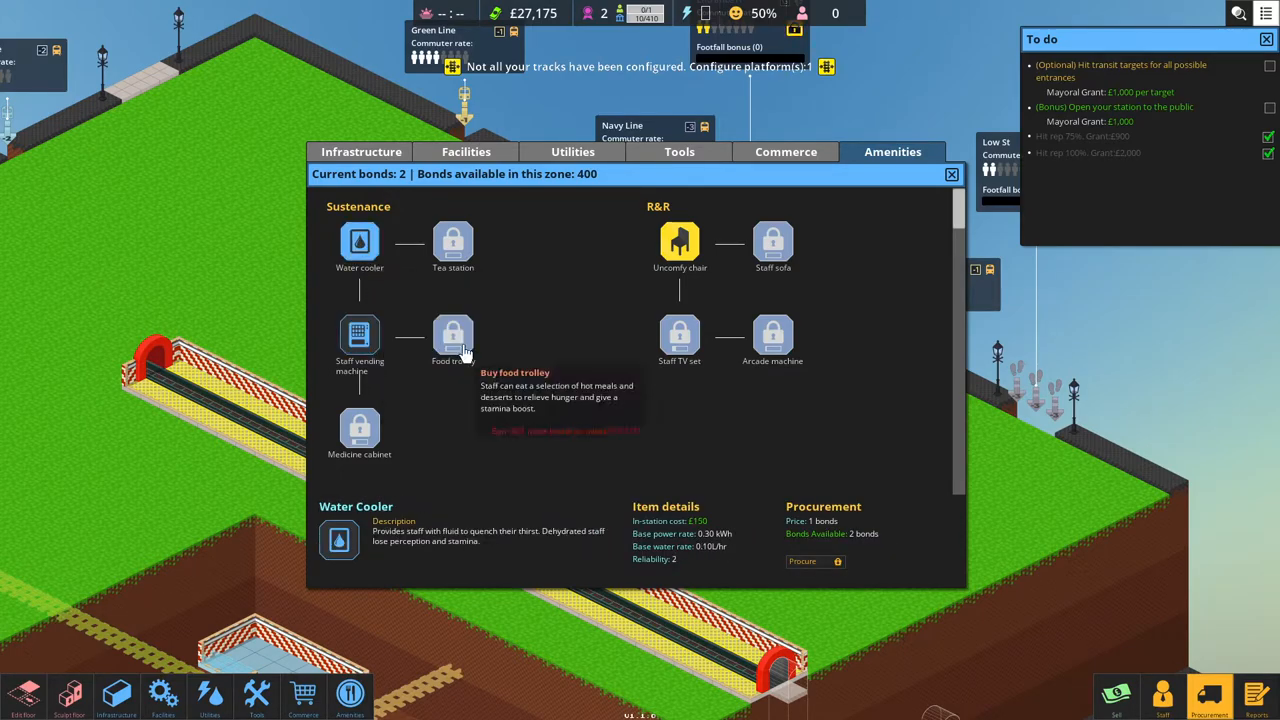
{"action": "mouse_move", "coordinate": [648, 372]}
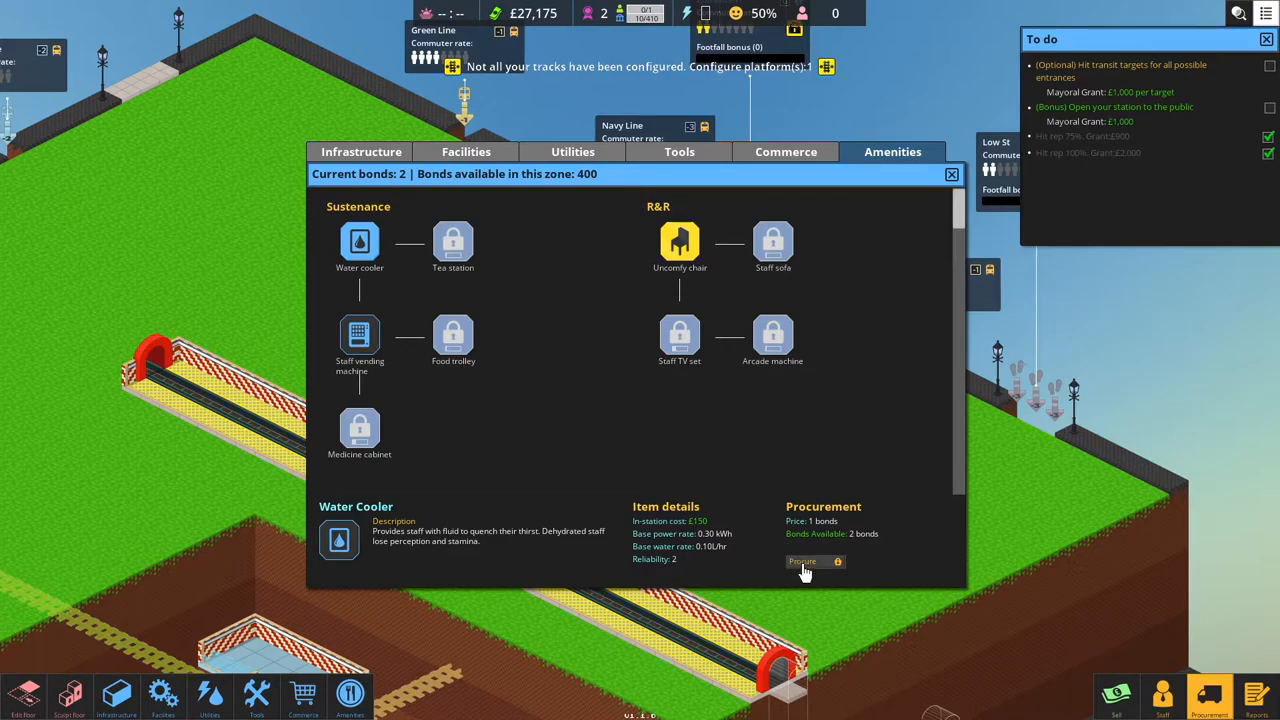
{"action": "left_click", "coordinate": [806, 562]}
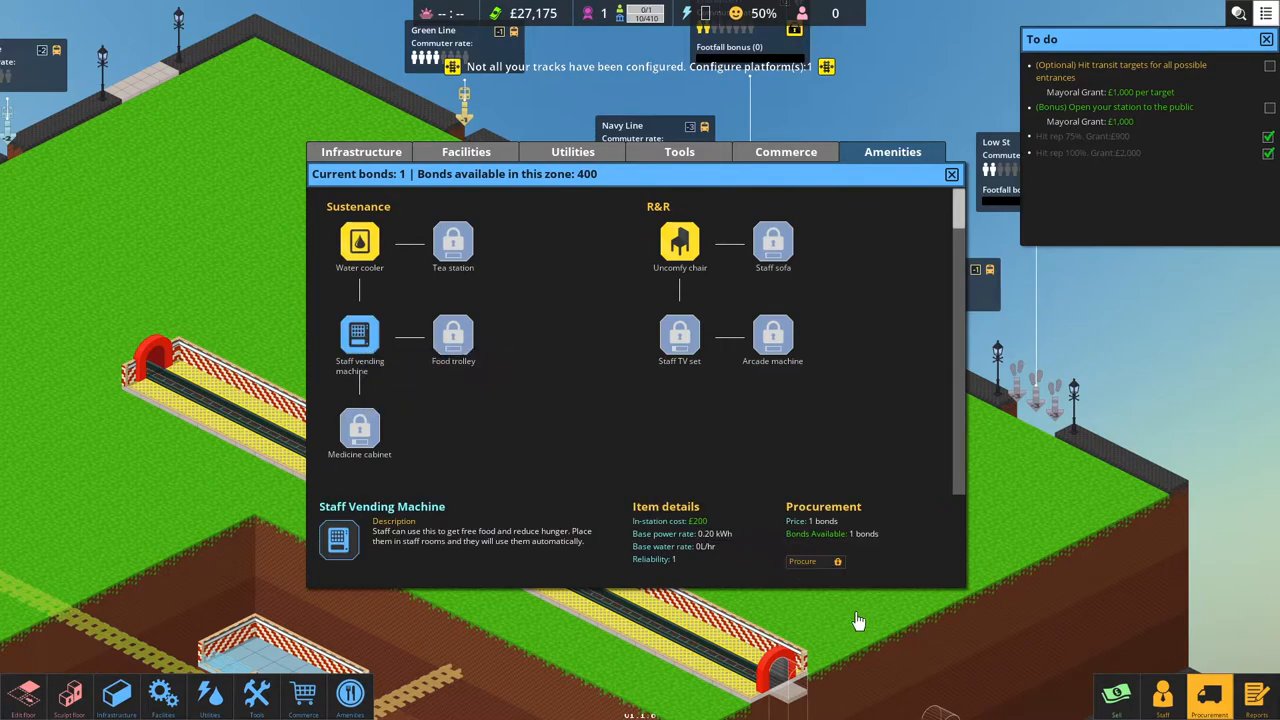
{"action": "left_click", "coordinate": [814, 561]}
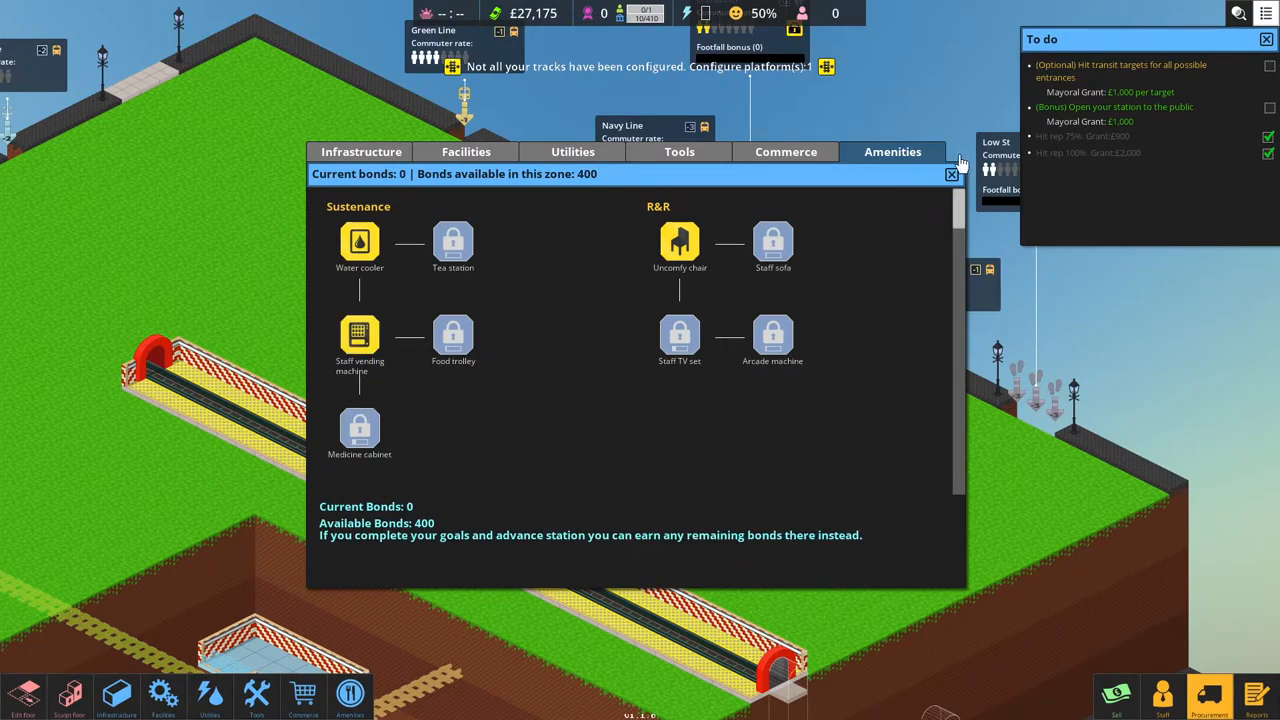
{"action": "left_click", "coordinate": [951, 175]}
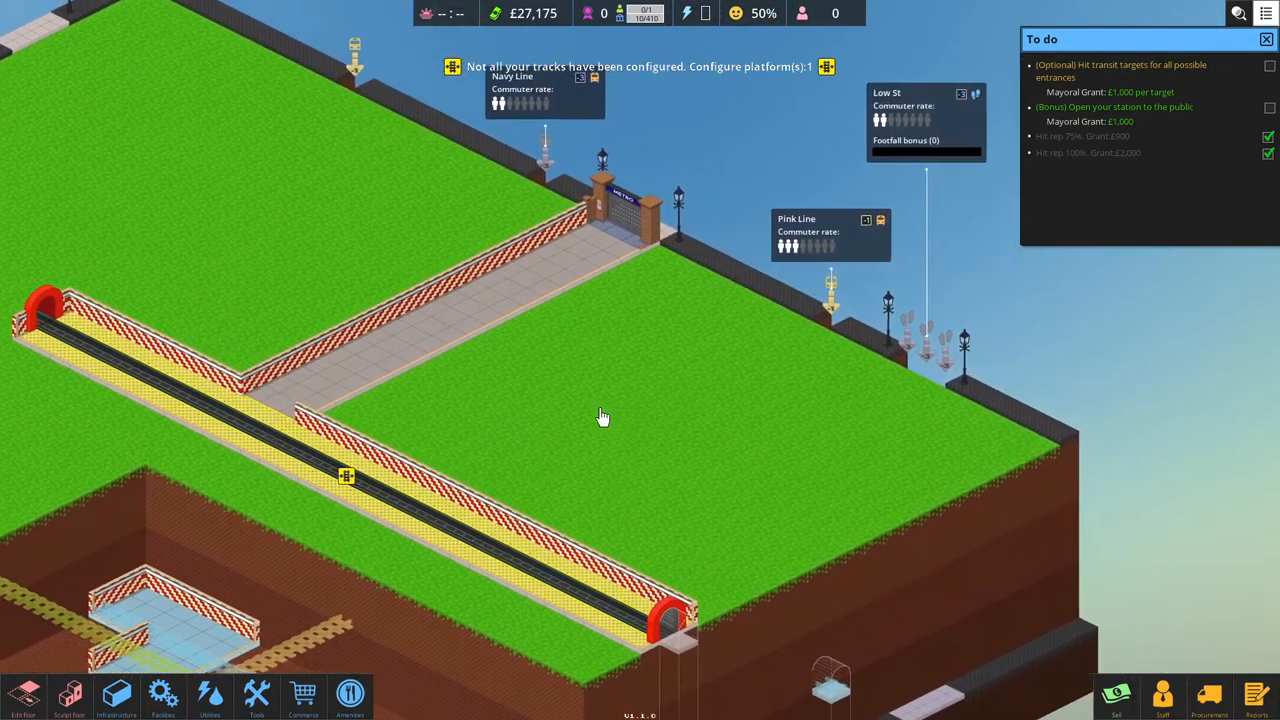
{"action": "left_click_drag", "start_coordinate": [603, 418], "coordinate": [483, 408]}
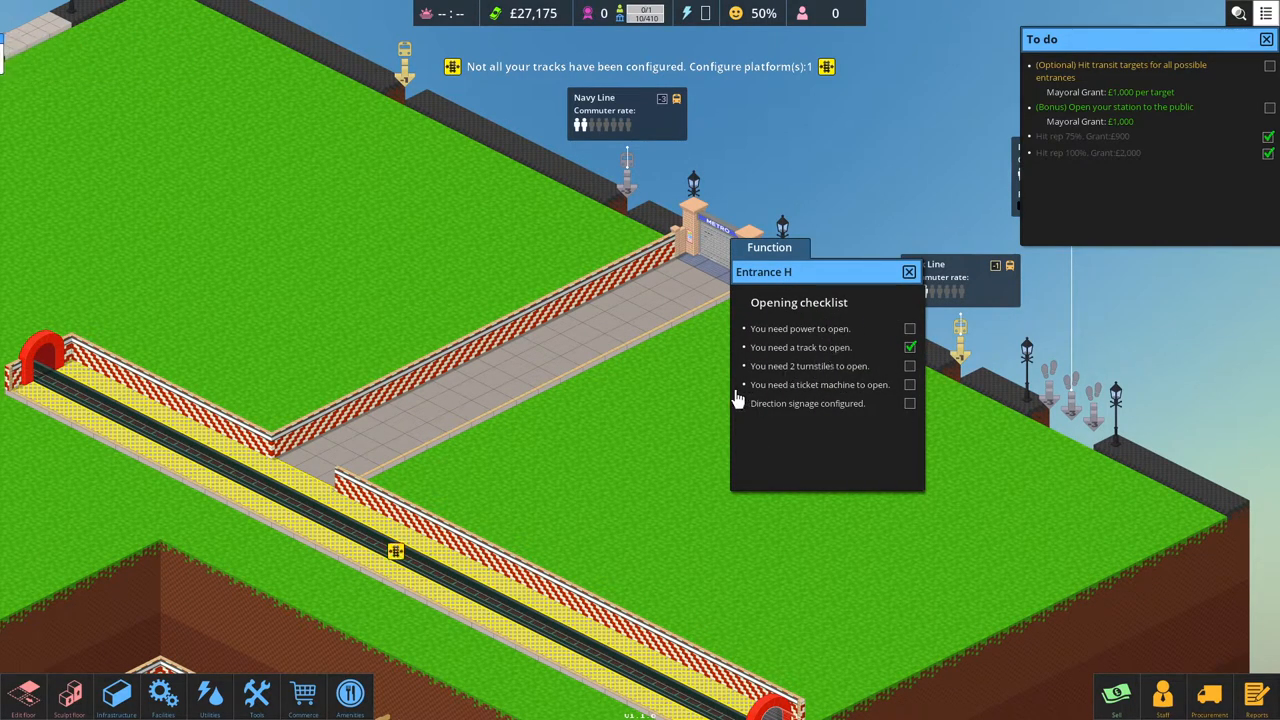
{"action": "mouse_move", "coordinate": [688, 402]}
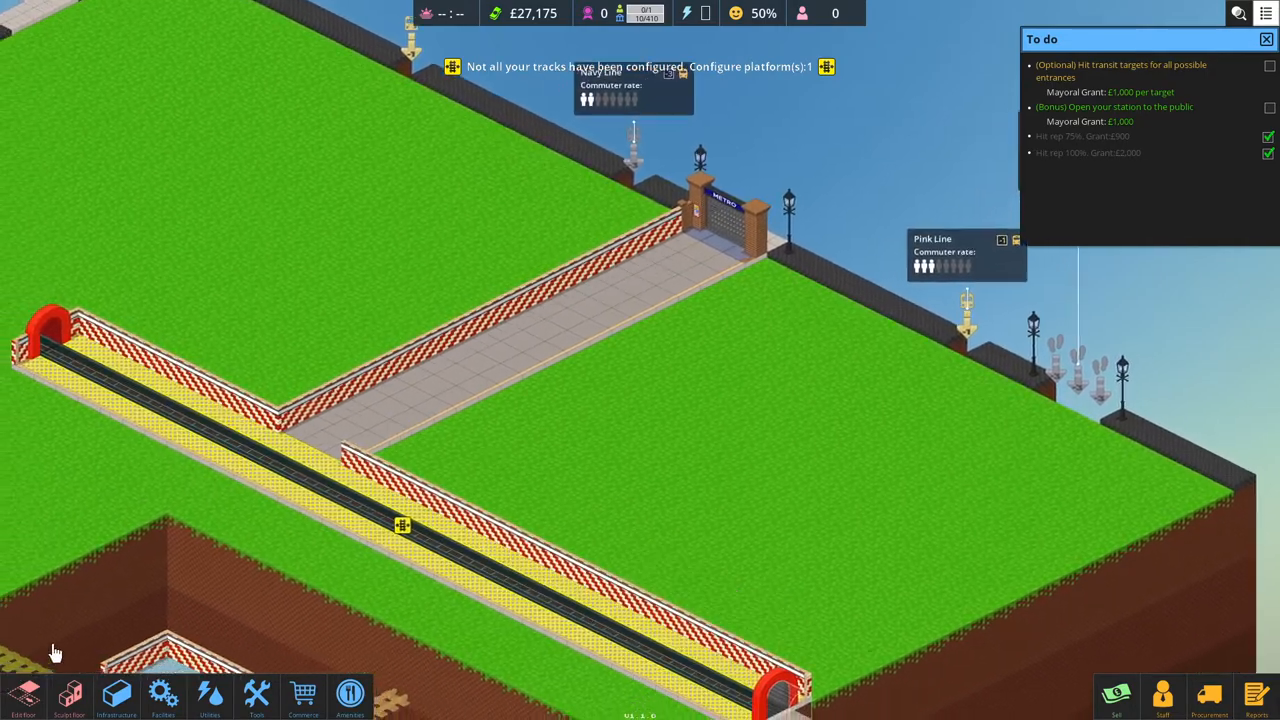
Lay an 8x18 floor block beside the corridor and a 10x2 strip along the platform.
{"action": "left_click", "coordinate": [22, 697]}
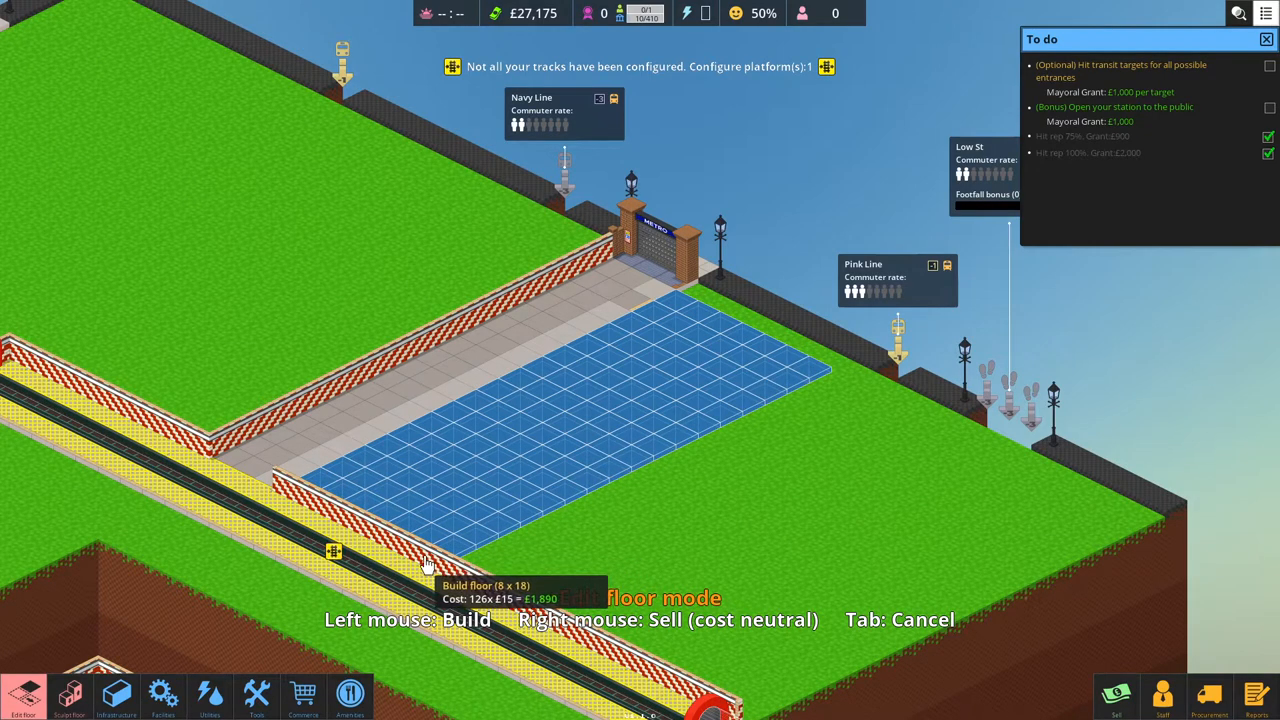
{"action": "left_click", "coordinate": [426, 568]}
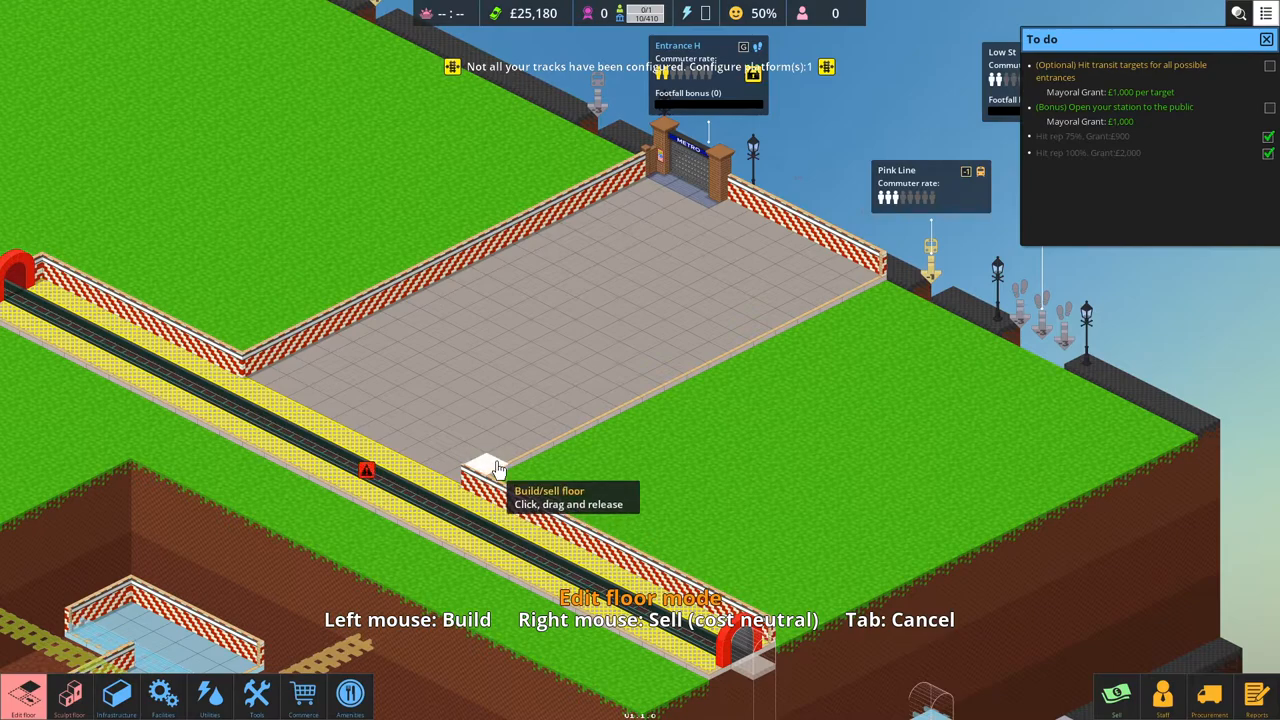
{"action": "left_click_drag", "start_coordinate": [490, 465], "coordinate": [720, 645]}
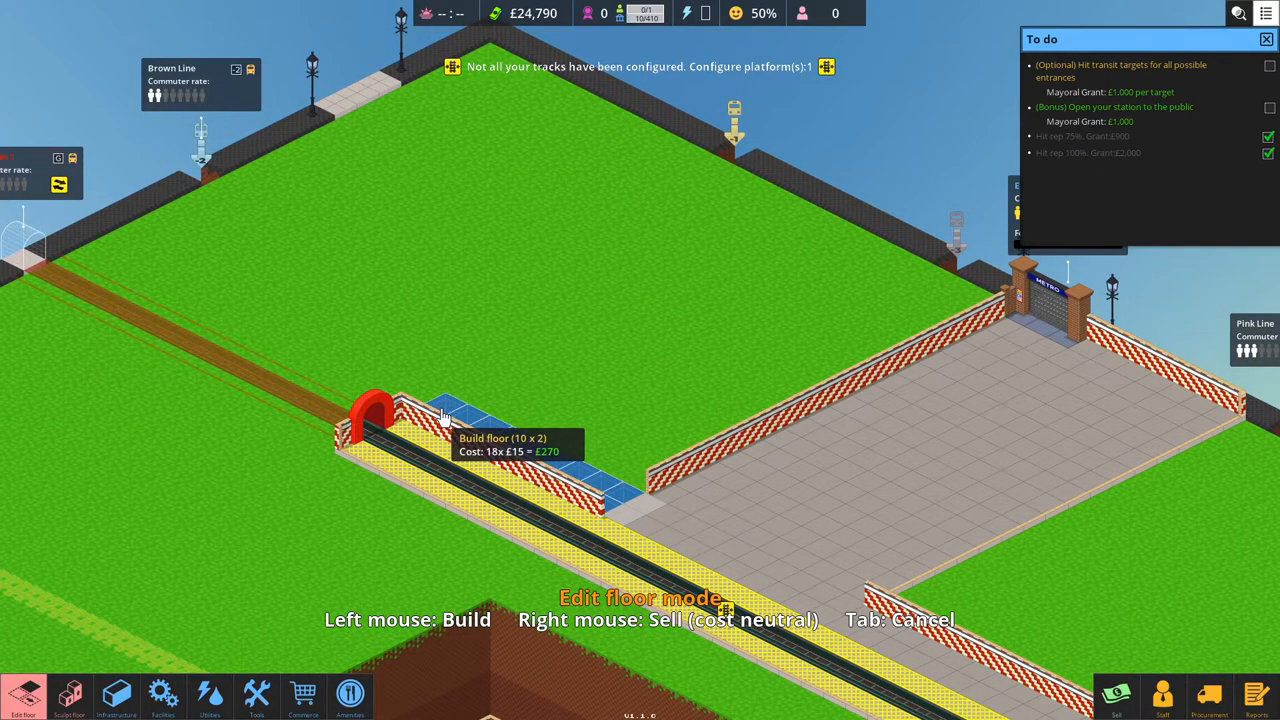
{"action": "left_click", "coordinate": [445, 415]}
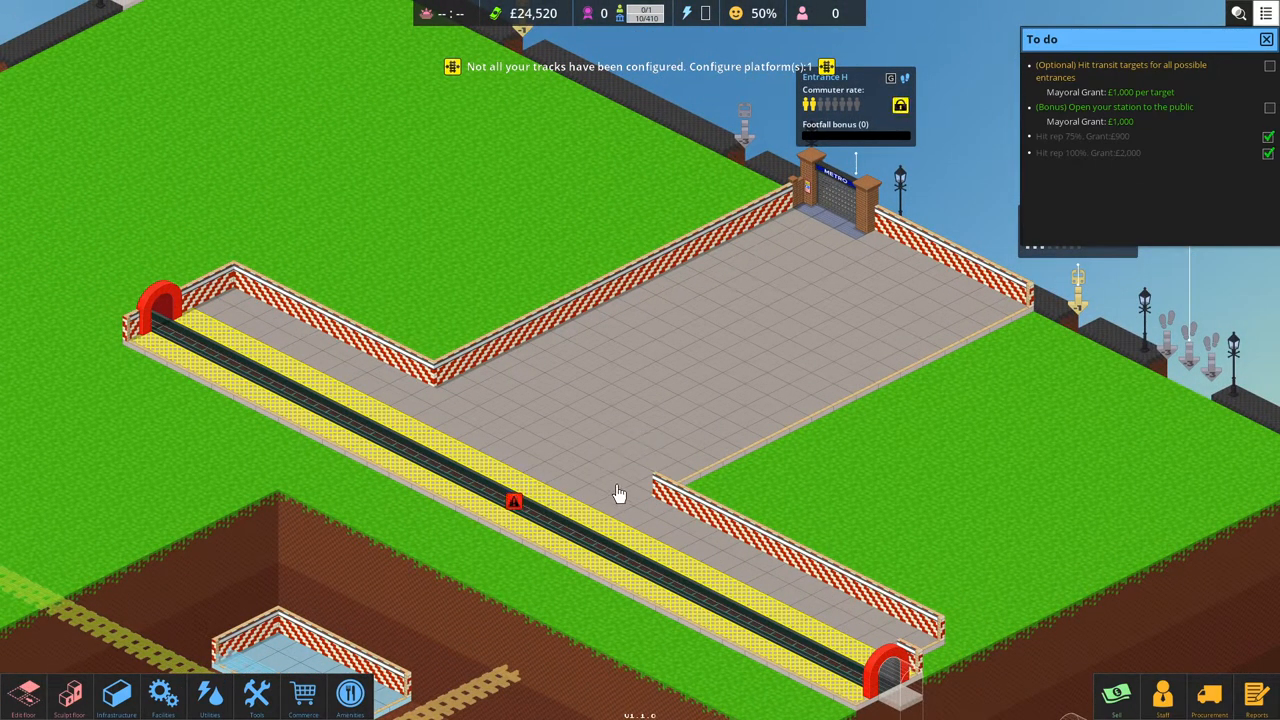
Cycle Platform1's alighting point toggle to set the boarding side, clearing the track warning.
{"action": "left_click", "coordinate": [511, 501]}
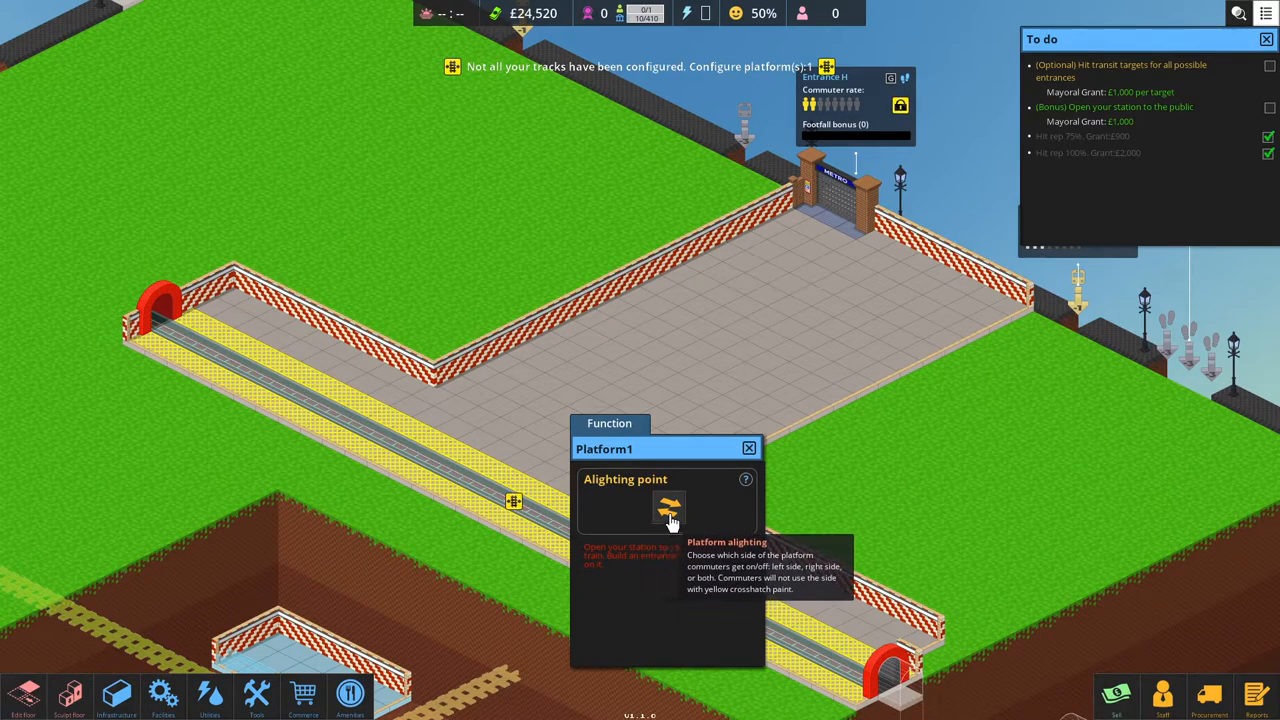
{"action": "left_click", "coordinate": [668, 508]}
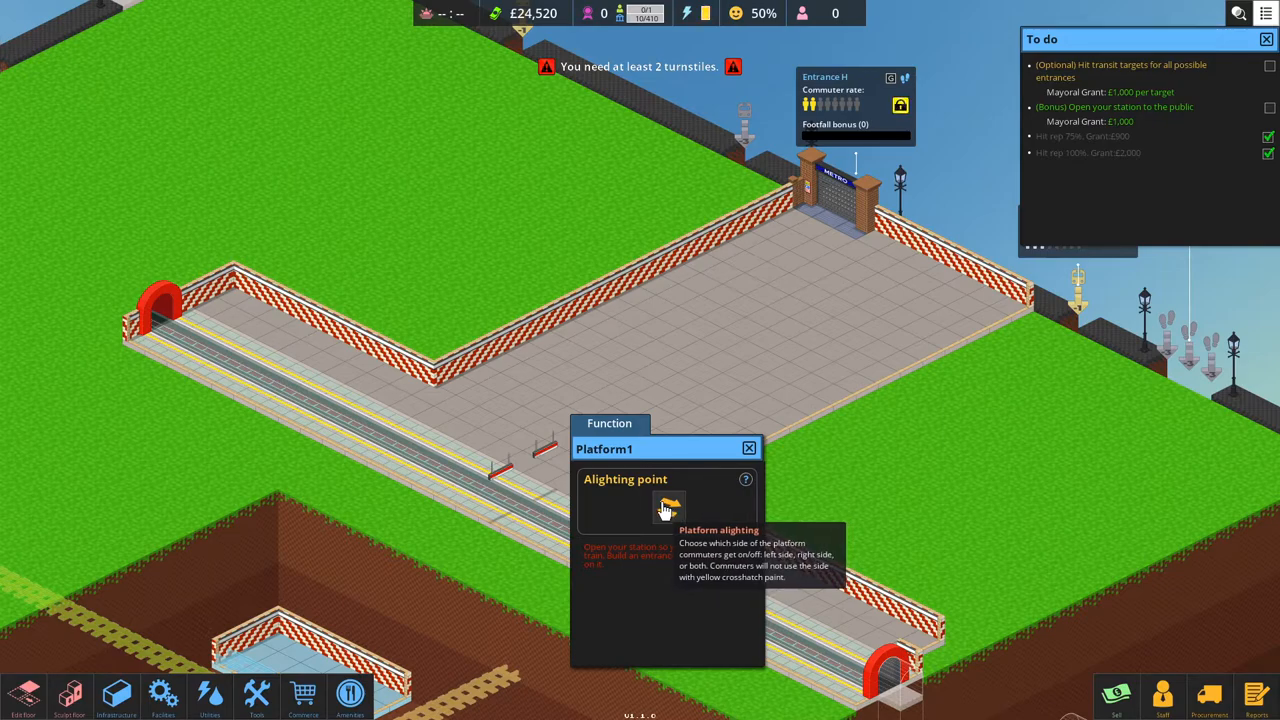
{"action": "left_click", "coordinate": [667, 508]}
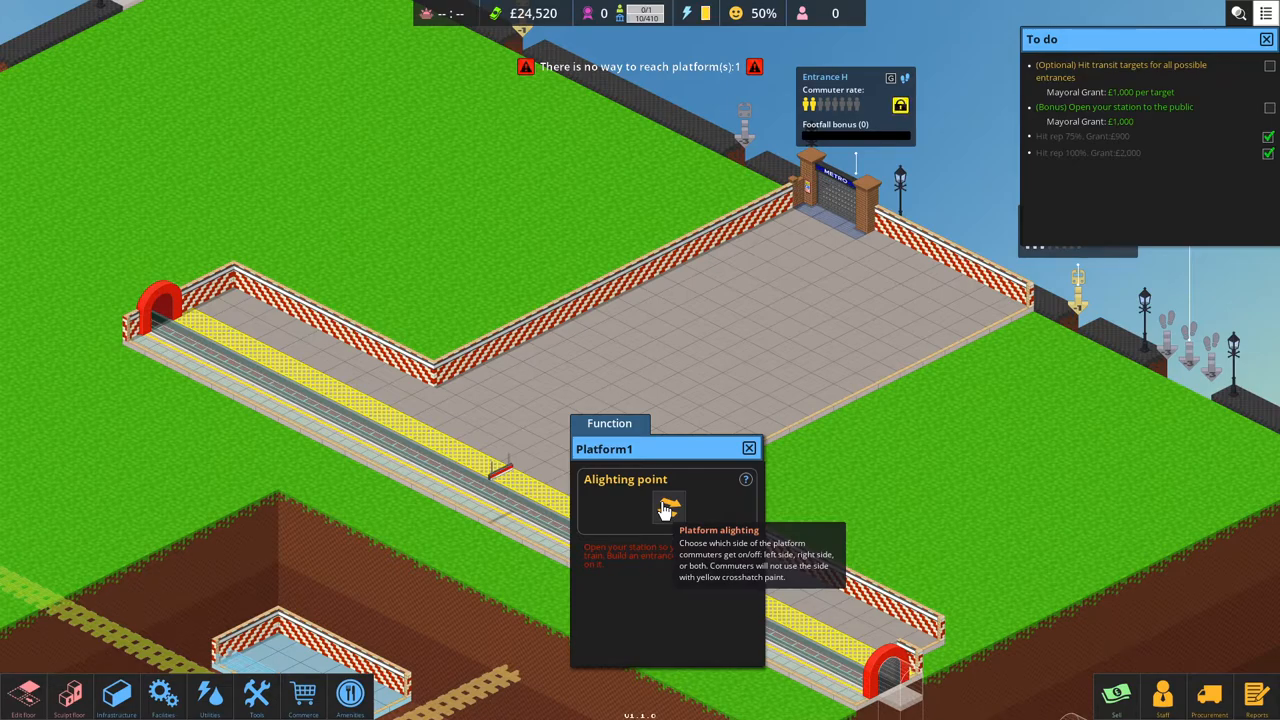
{"action": "left_click", "coordinate": [666, 507]}
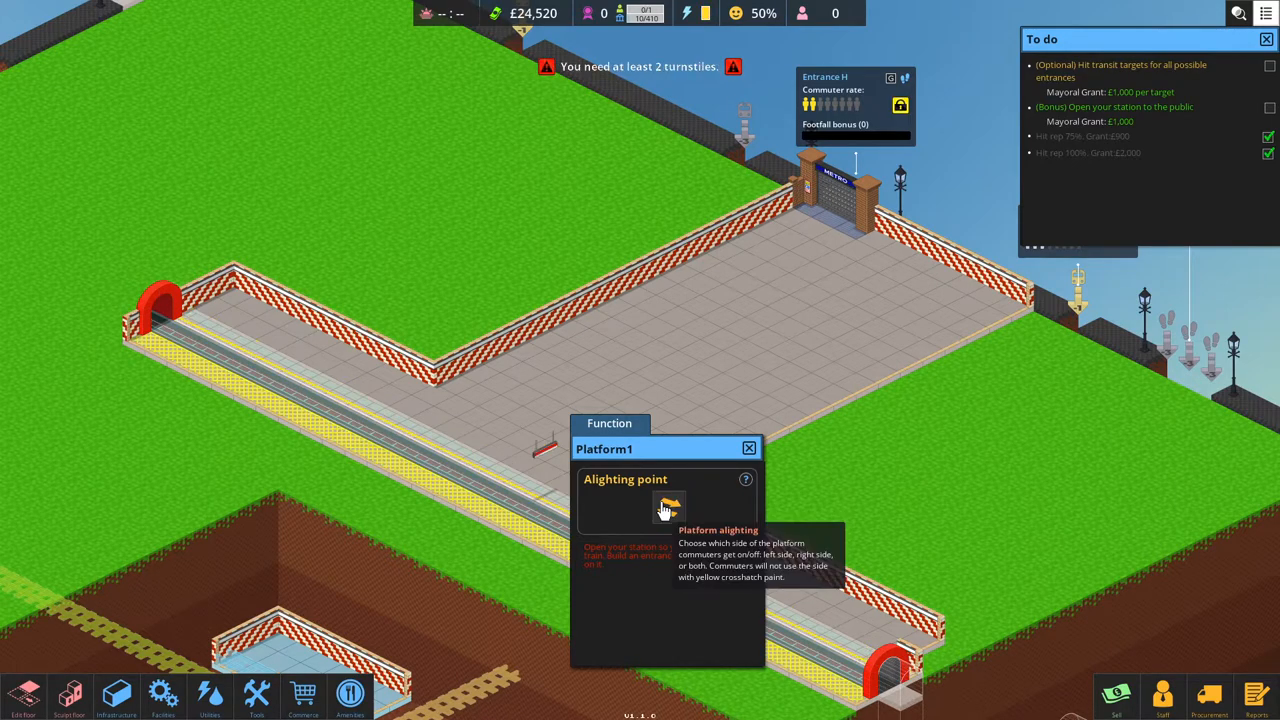
{"action": "mouse_move", "coordinate": [748, 448]}
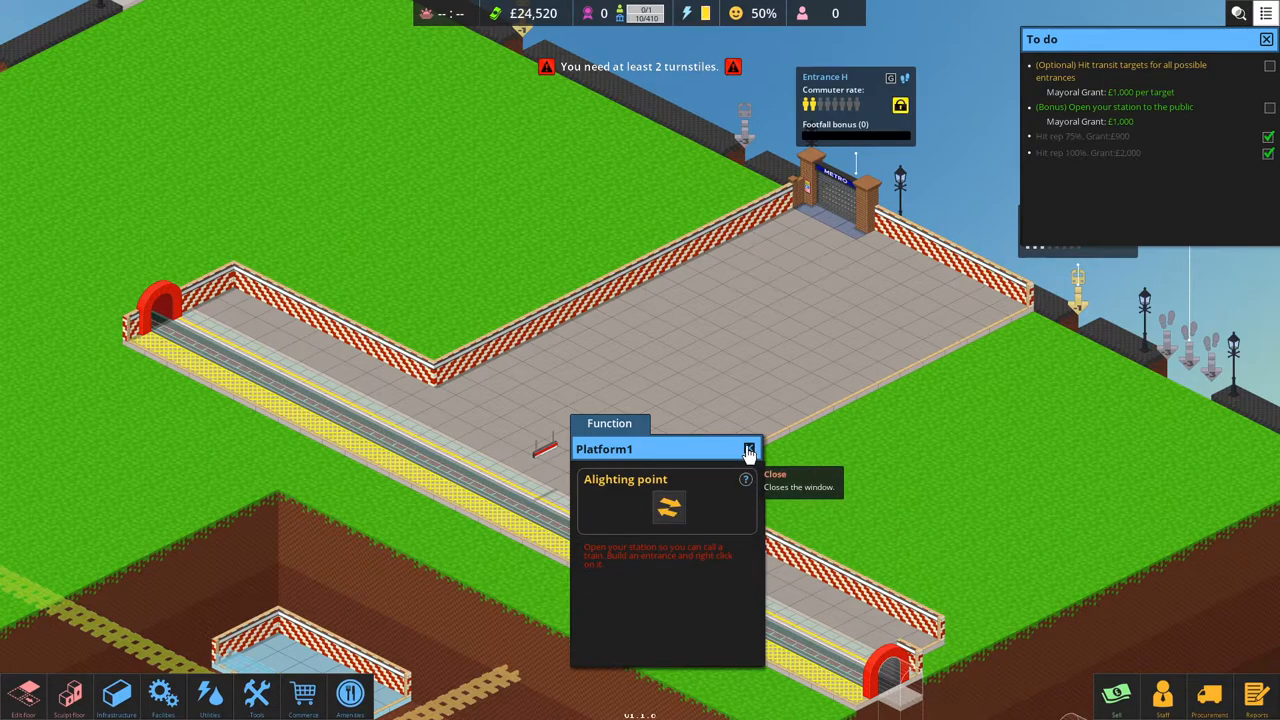
Close Platform1, extend the concourse floor toward the Pink Line, and show Infrastructure.
{"action": "left_click", "coordinate": [748, 448]}
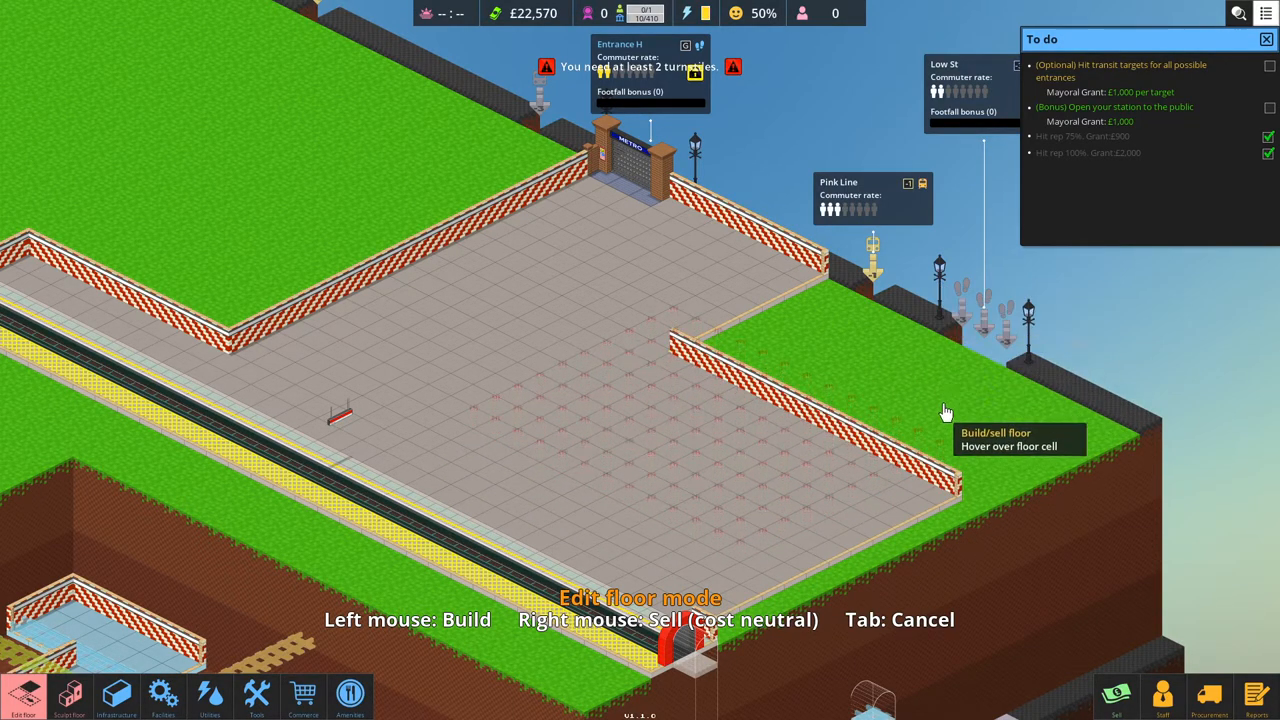
{"action": "mouse_move", "coordinate": [760, 385]}
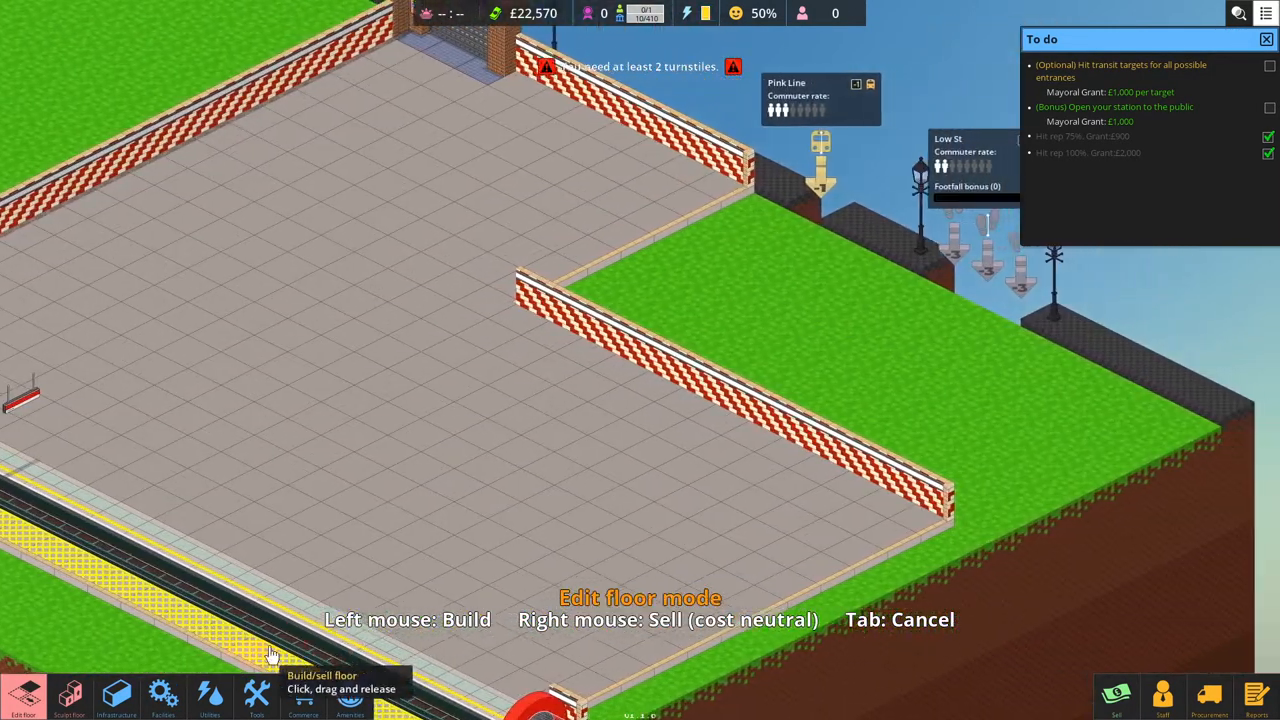
{"action": "left_click", "coordinate": [116, 697]}
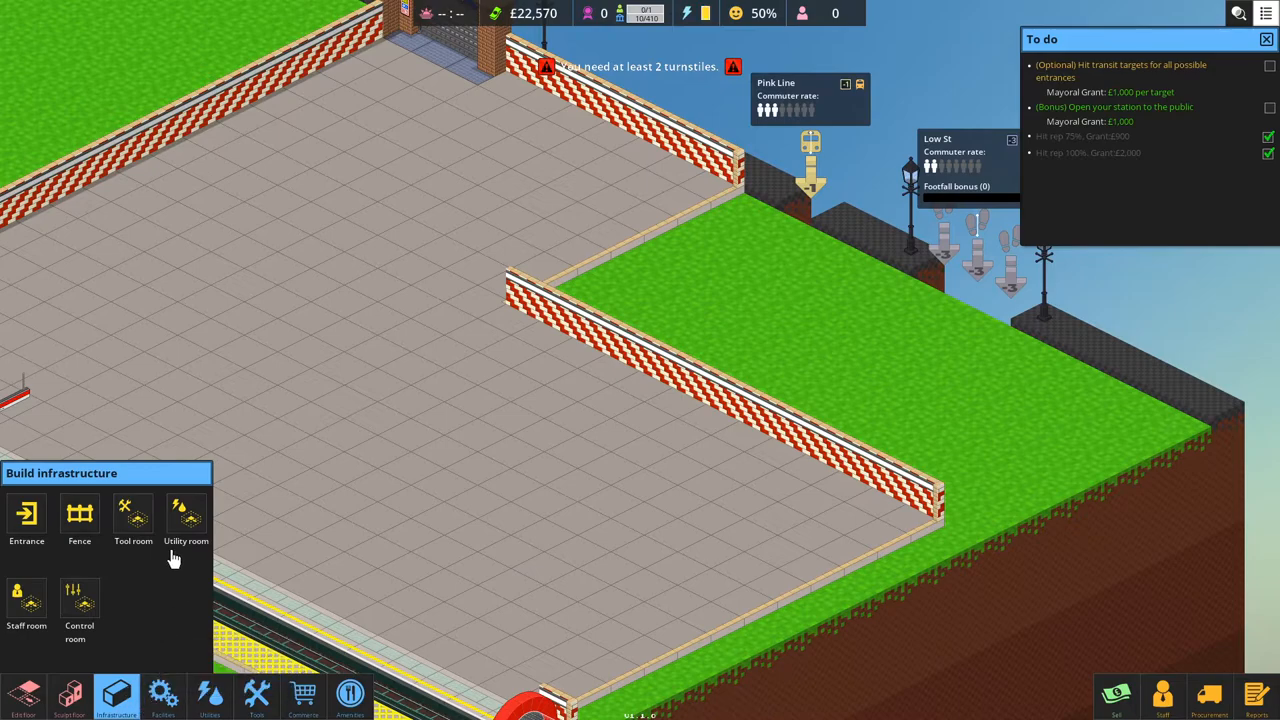
Select the Tool room to mark out a 55-tile room costing £825.
{"action": "left_click", "coordinate": [133, 513]}
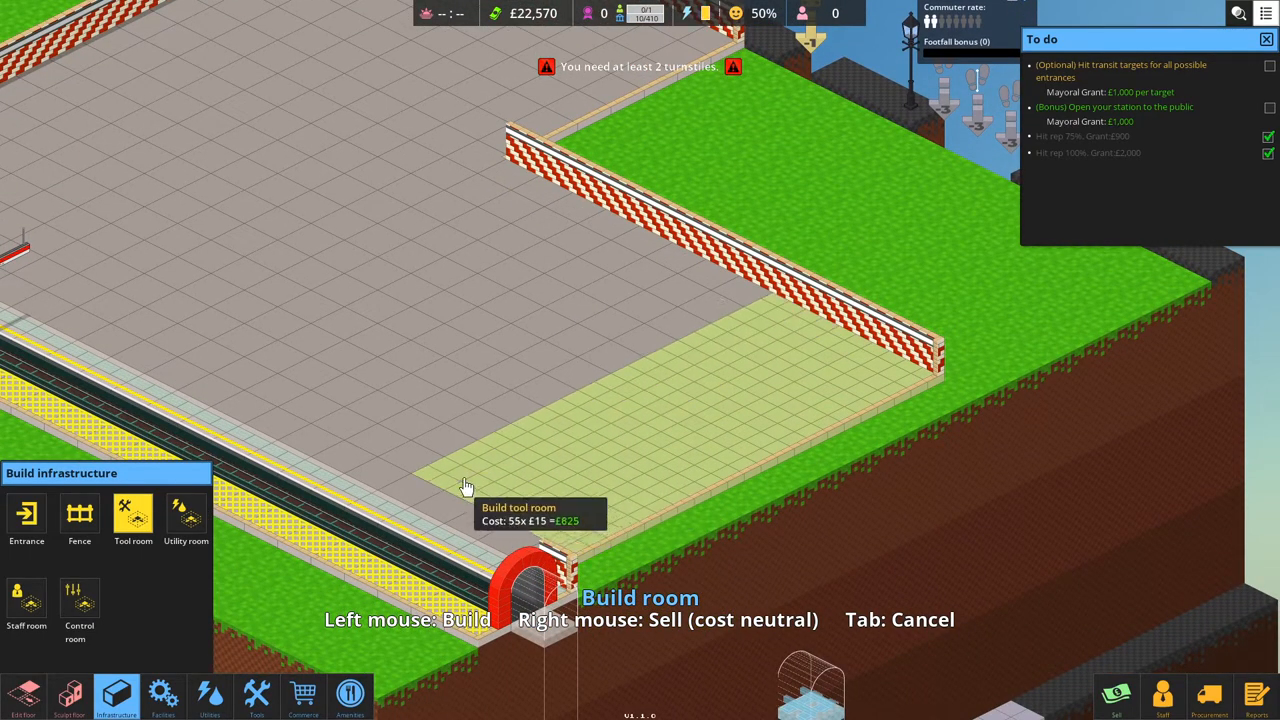
{"action": "mouse_move", "coordinate": [440, 465]}
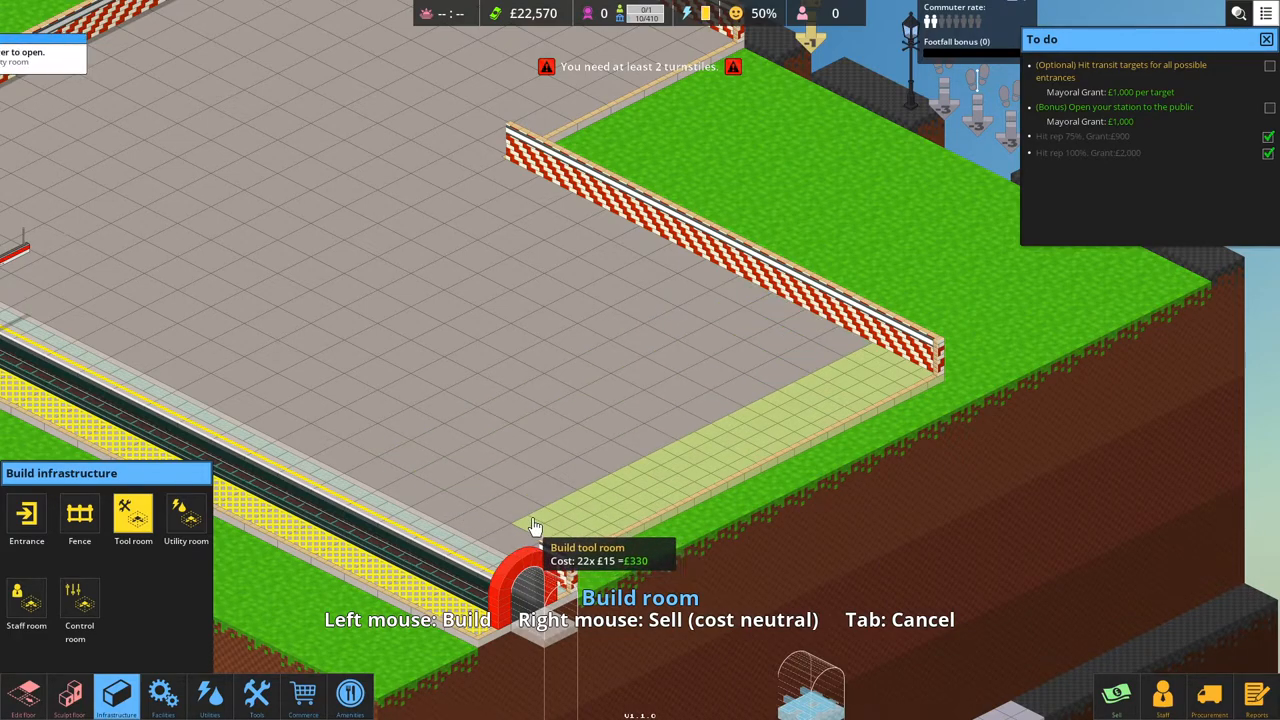
{"action": "mouse_move", "coordinate": [516, 518]}
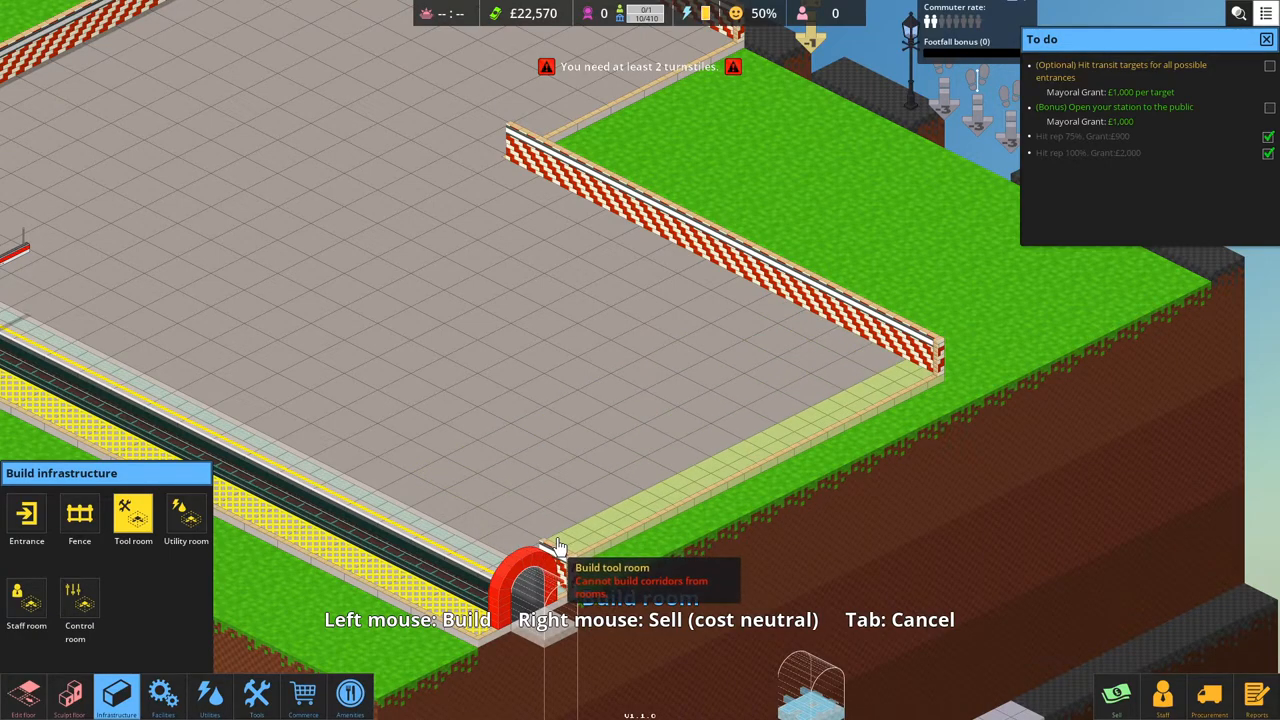
{"action": "mouse_move", "coordinate": [516, 519]}
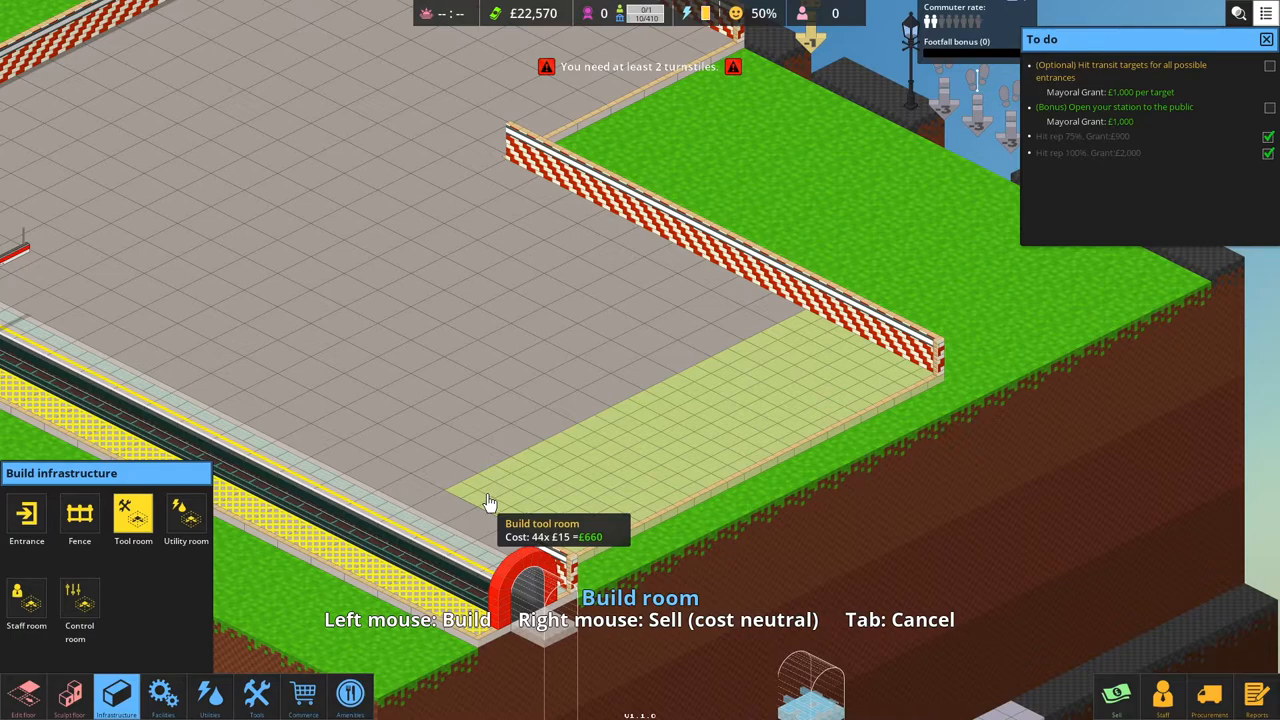
{"action": "mouse_move", "coordinate": [460, 485]}
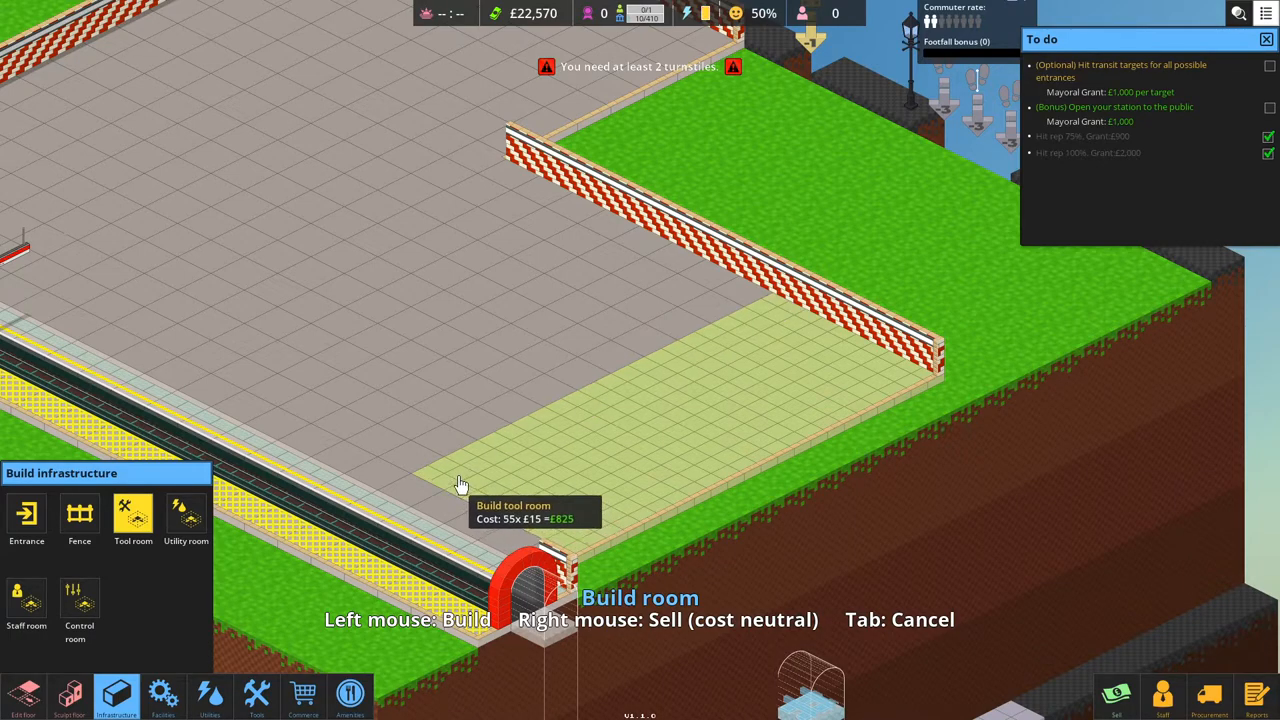
{"action": "mouse_move", "coordinate": [427, 456]}
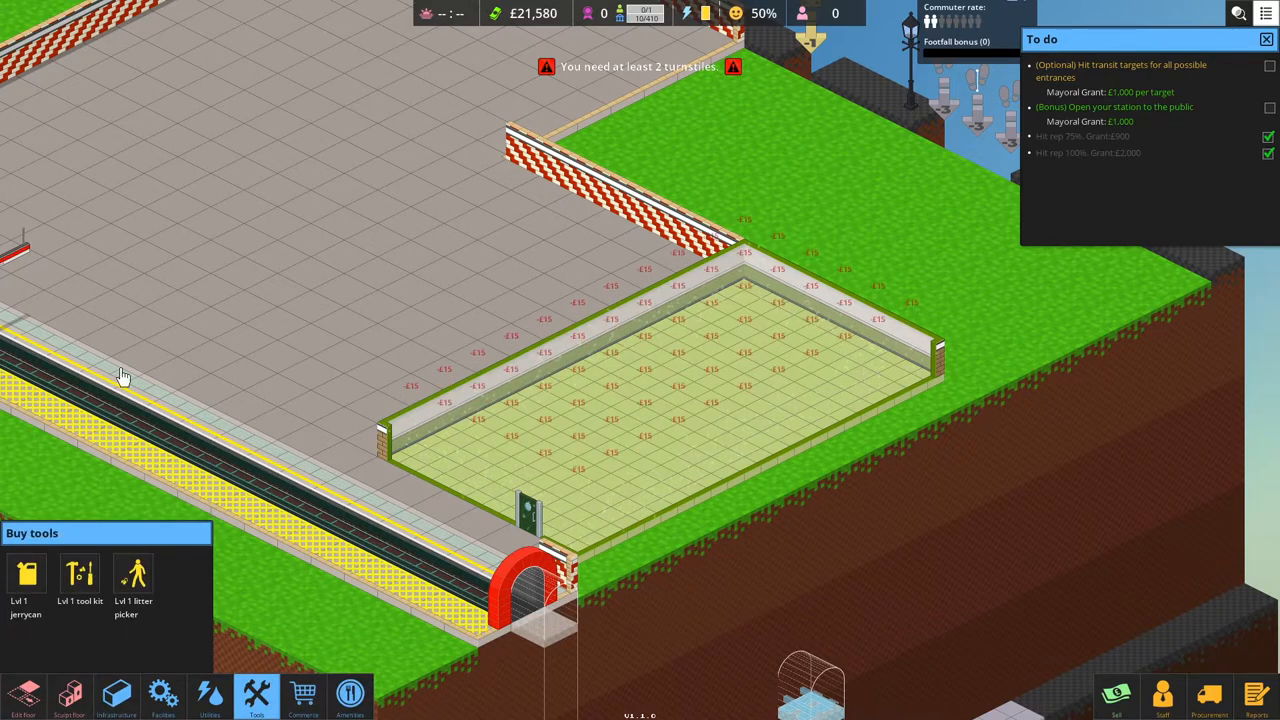
Place a Lvl 1 jerrycan and a Lvl 1 tool kit inside the tool room.
{"action": "left_click", "coordinate": [26, 576]}
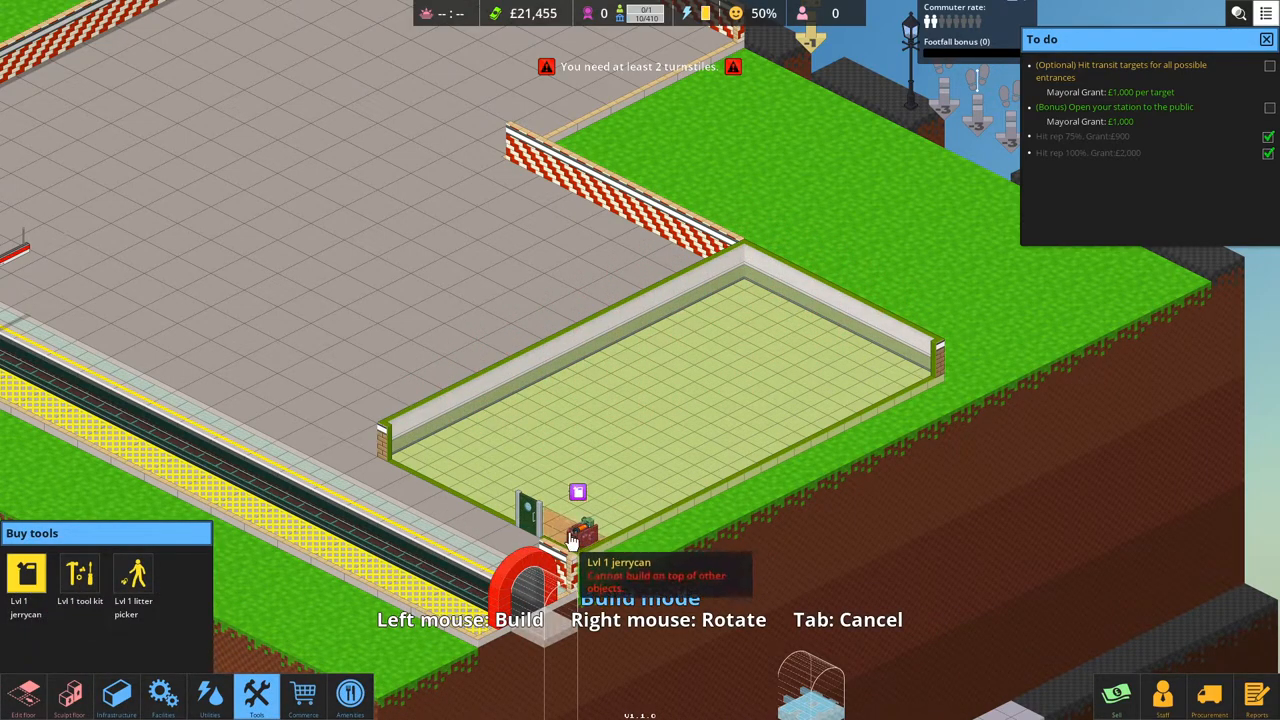
{"action": "mouse_move", "coordinate": [85, 580]}
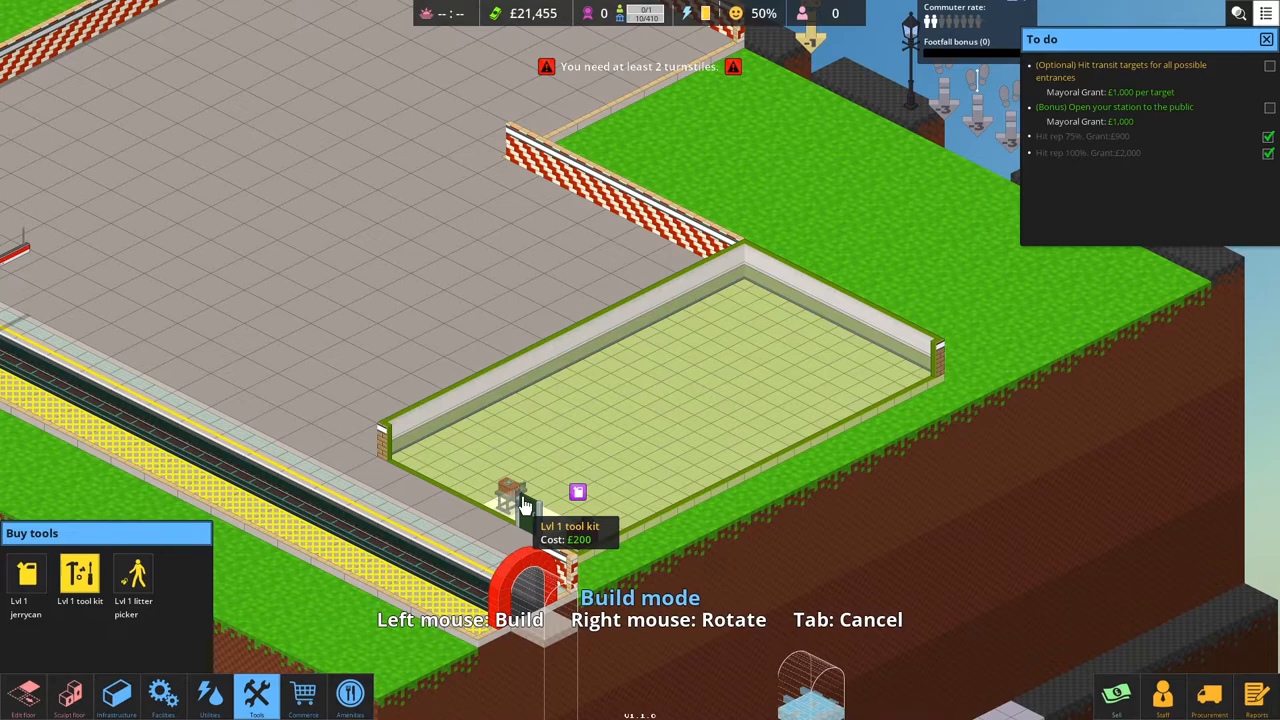
{"action": "left_click", "coordinate": [512, 495]}
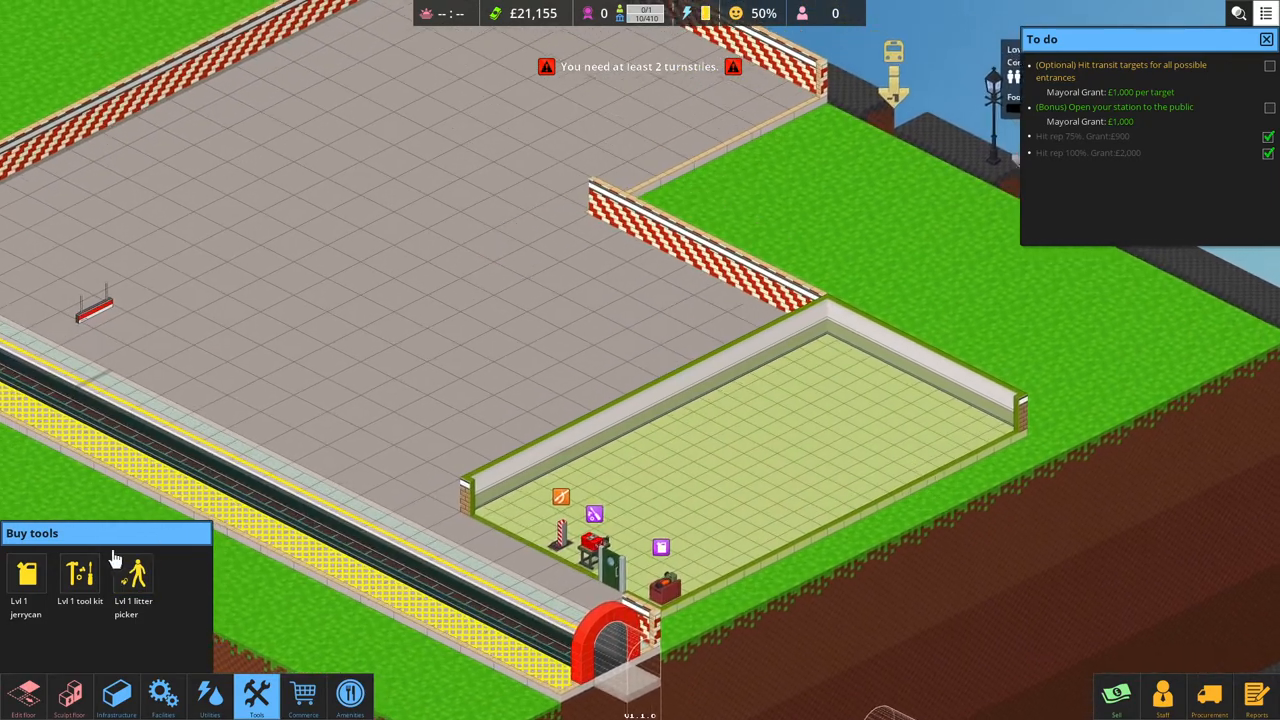
{"action": "left_click", "coordinate": [116, 695]}
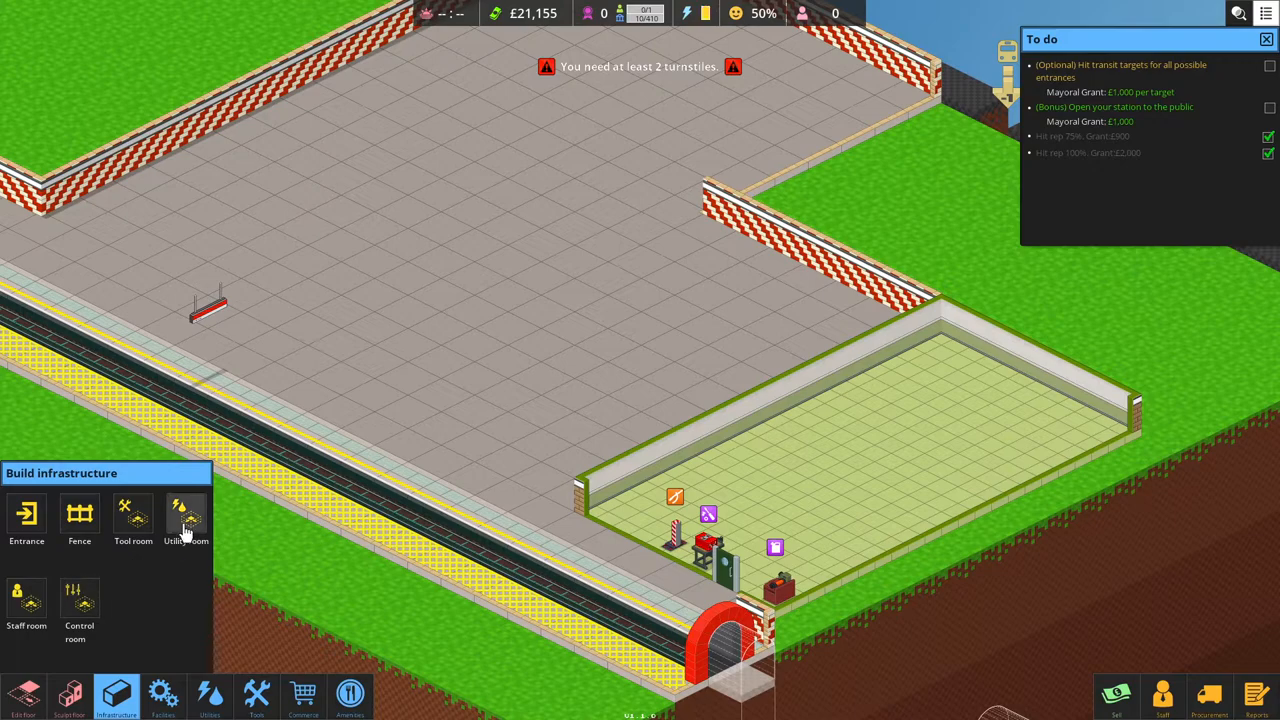
Mark out a 24-tile utility room beside the tool room for £240.
{"action": "left_click", "coordinate": [185, 515]}
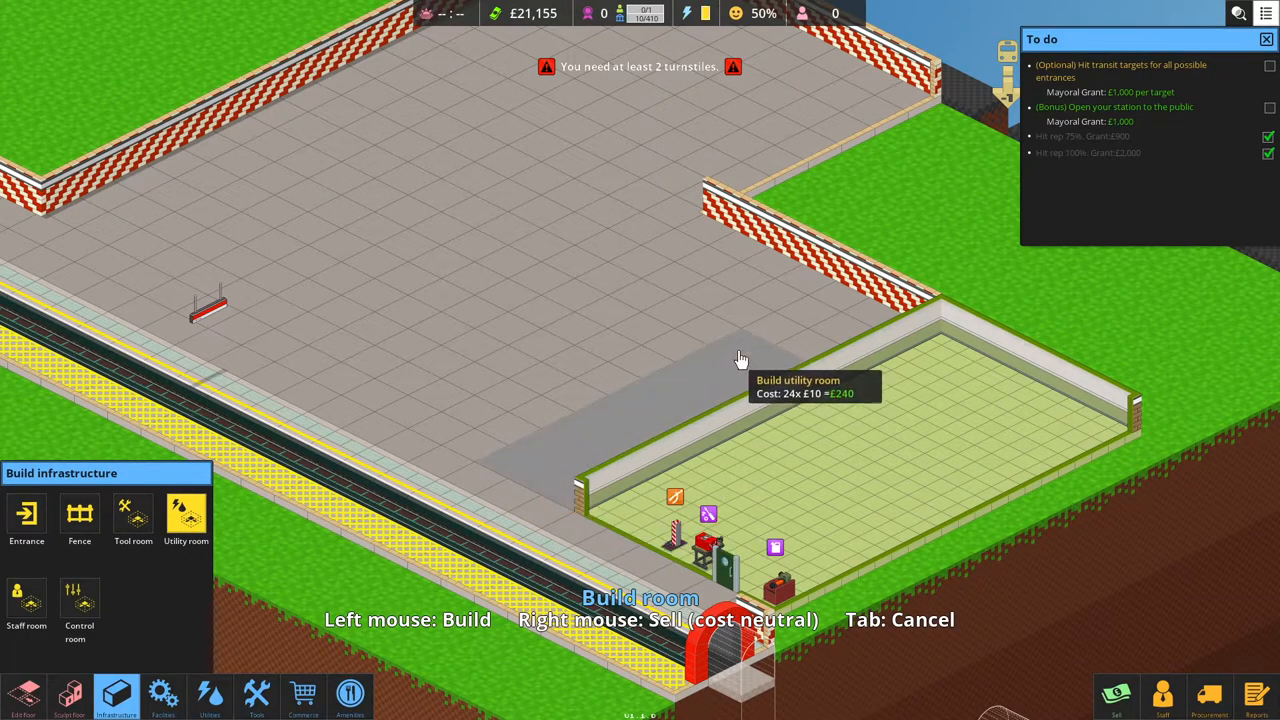
{"action": "mouse_move", "coordinate": [843, 320]}
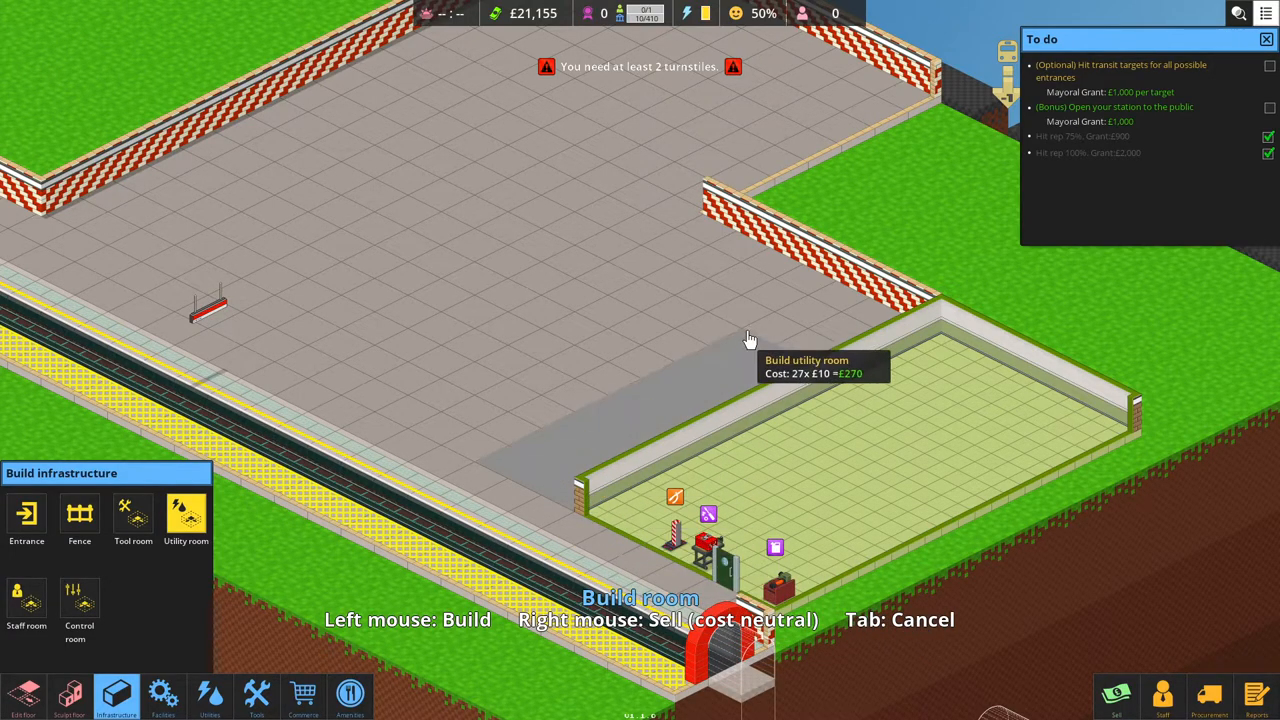
{"action": "mouse_move", "coordinate": [751, 267]}
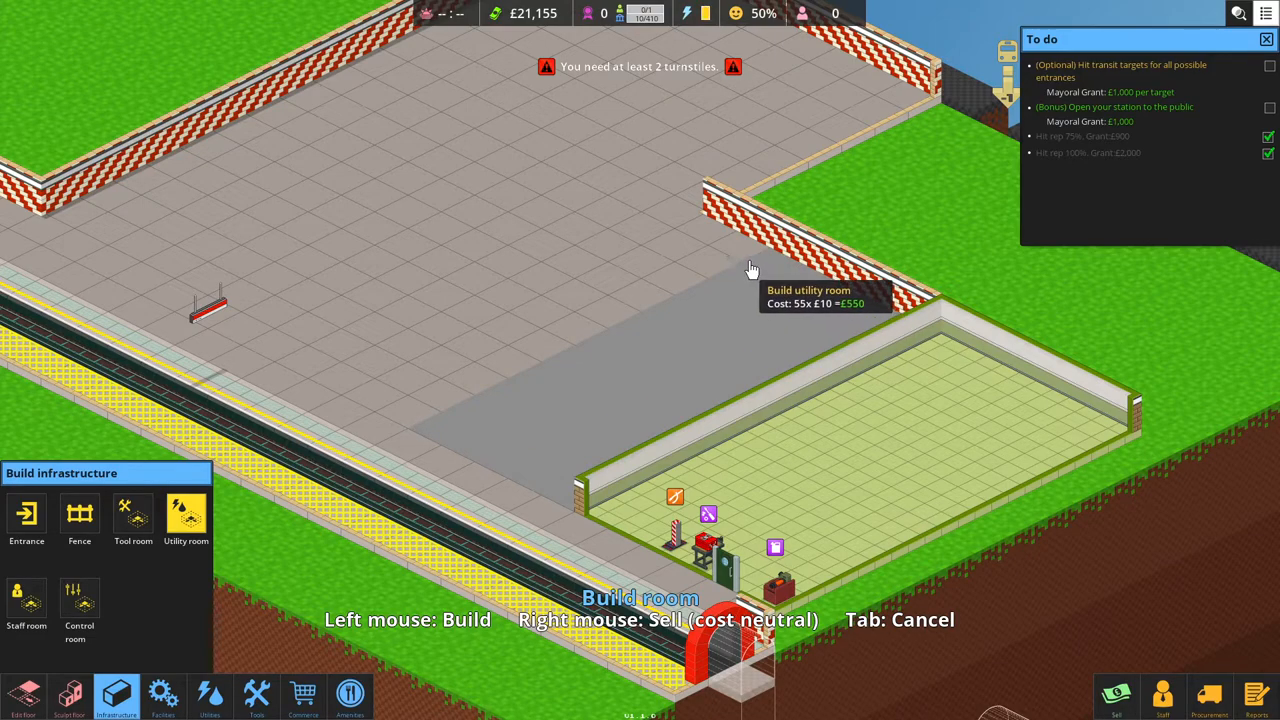
{"action": "mouse_move", "coordinate": [740, 266]}
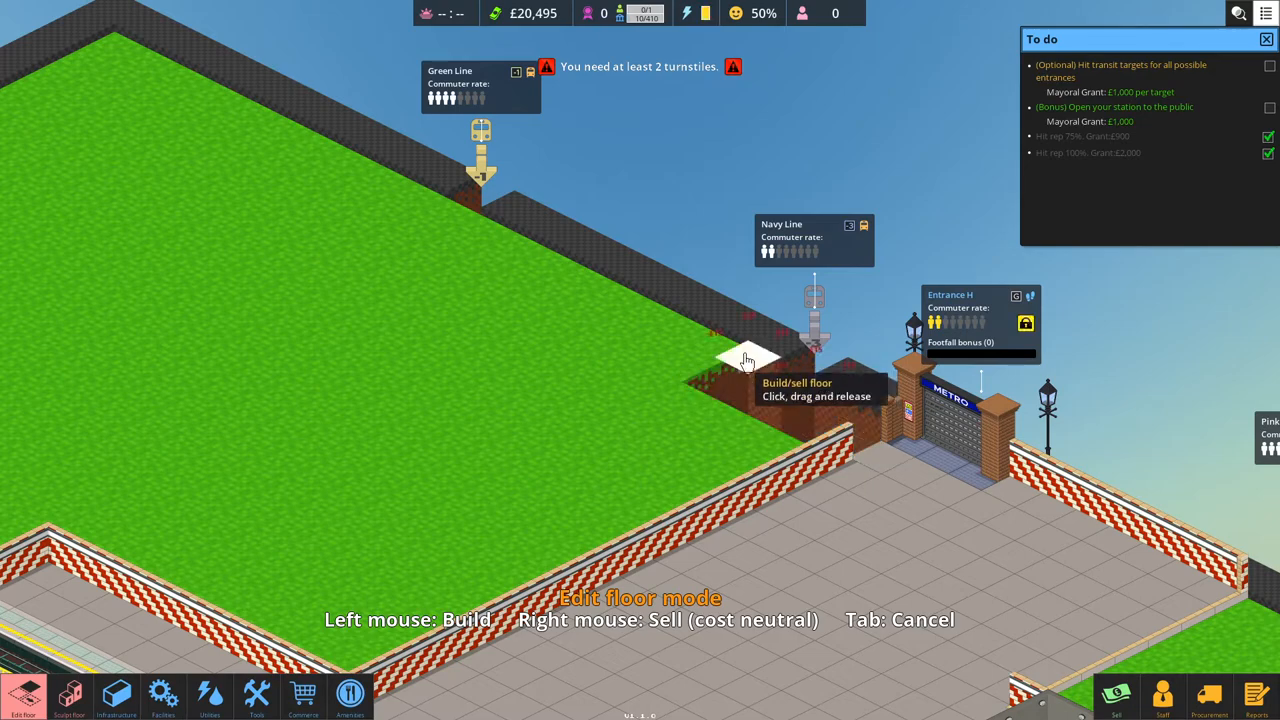
Lay a new walled floor section from the Entrance H concourse toward the Green Line.
{"action": "left_click_drag", "start_coordinate": [745, 360], "coordinate": [700, 390]}
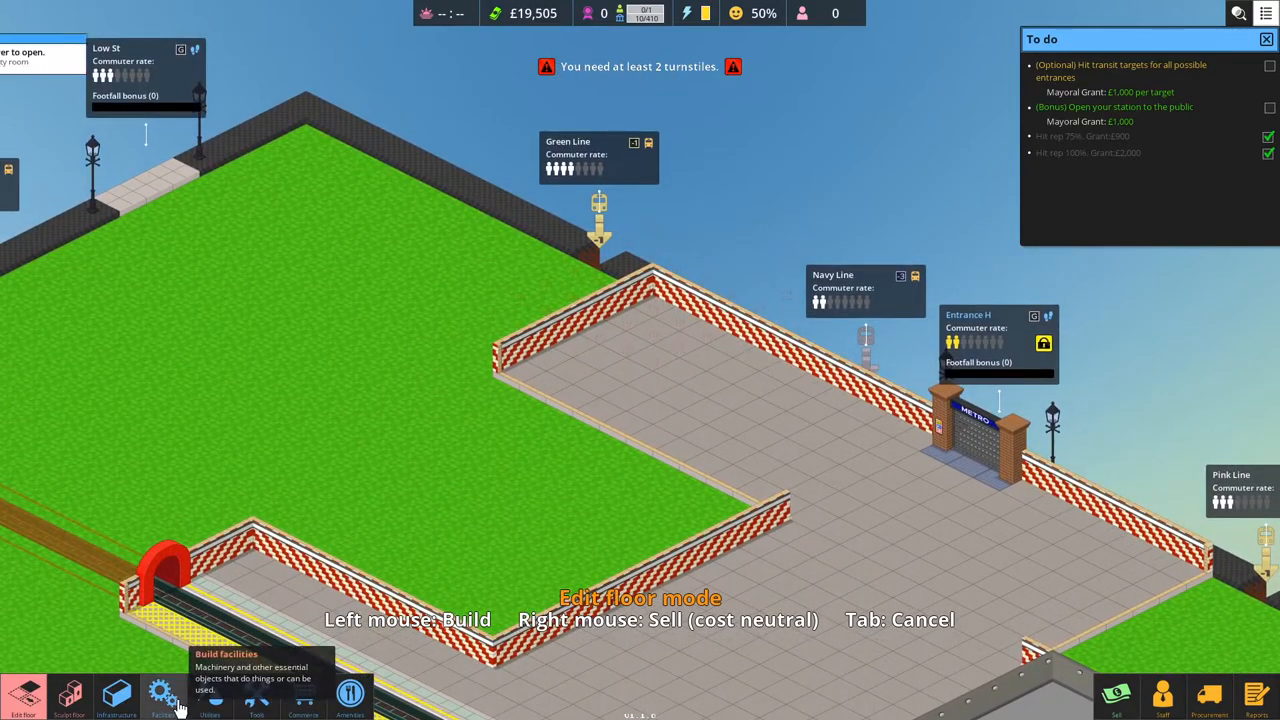
{"action": "left_click", "coordinate": [159, 691]}
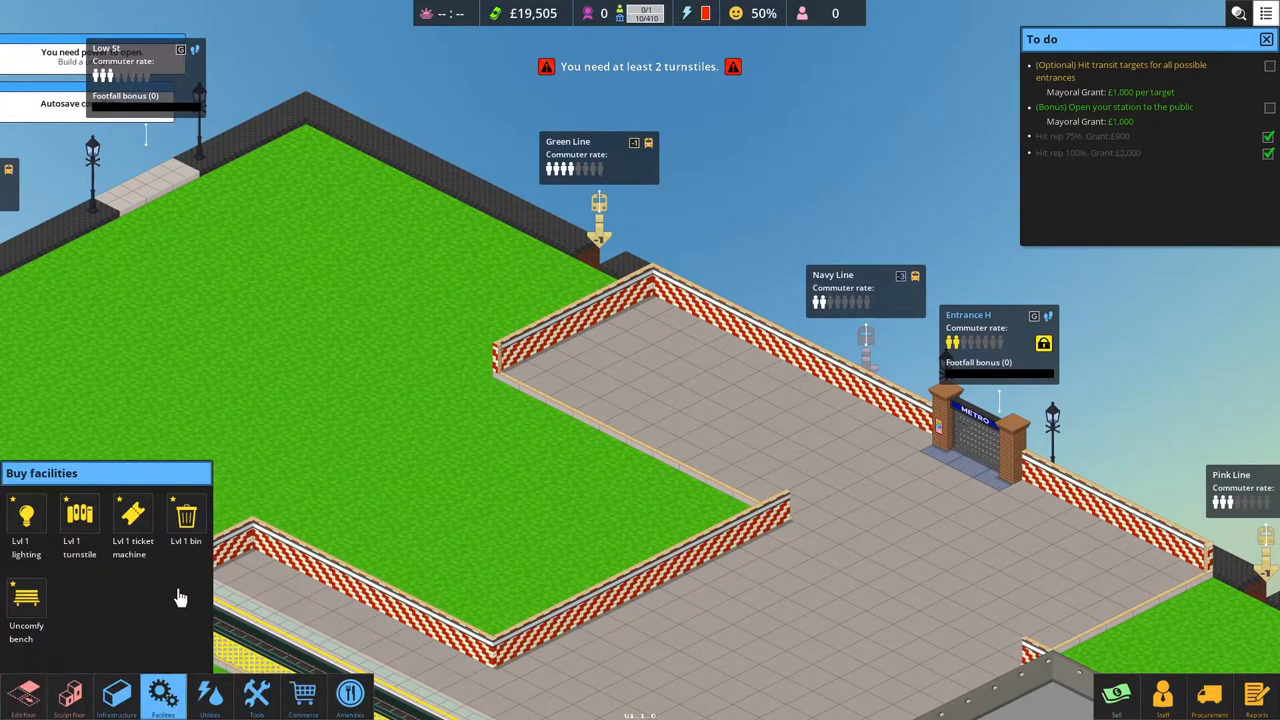
{"action": "left_click", "coordinate": [112, 715]}
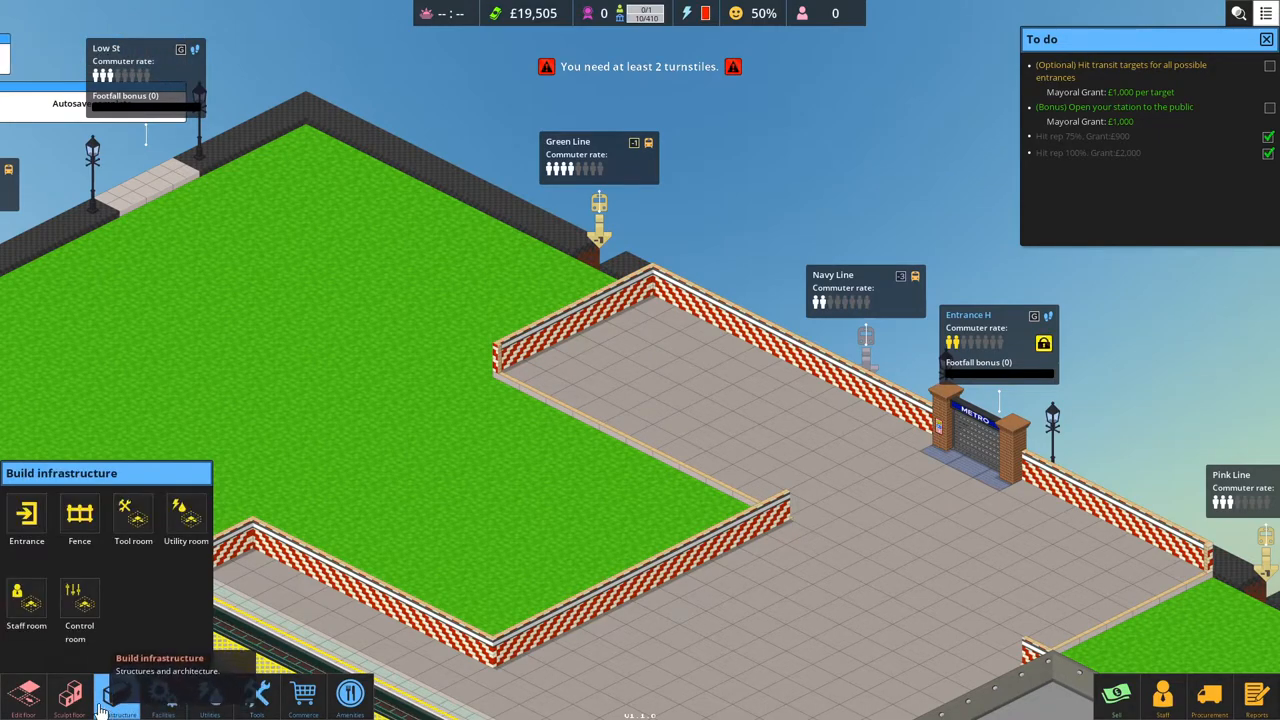
Build a staff room with a door on the new Green Line floor section.
{"action": "left_click", "coordinate": [26, 598]}
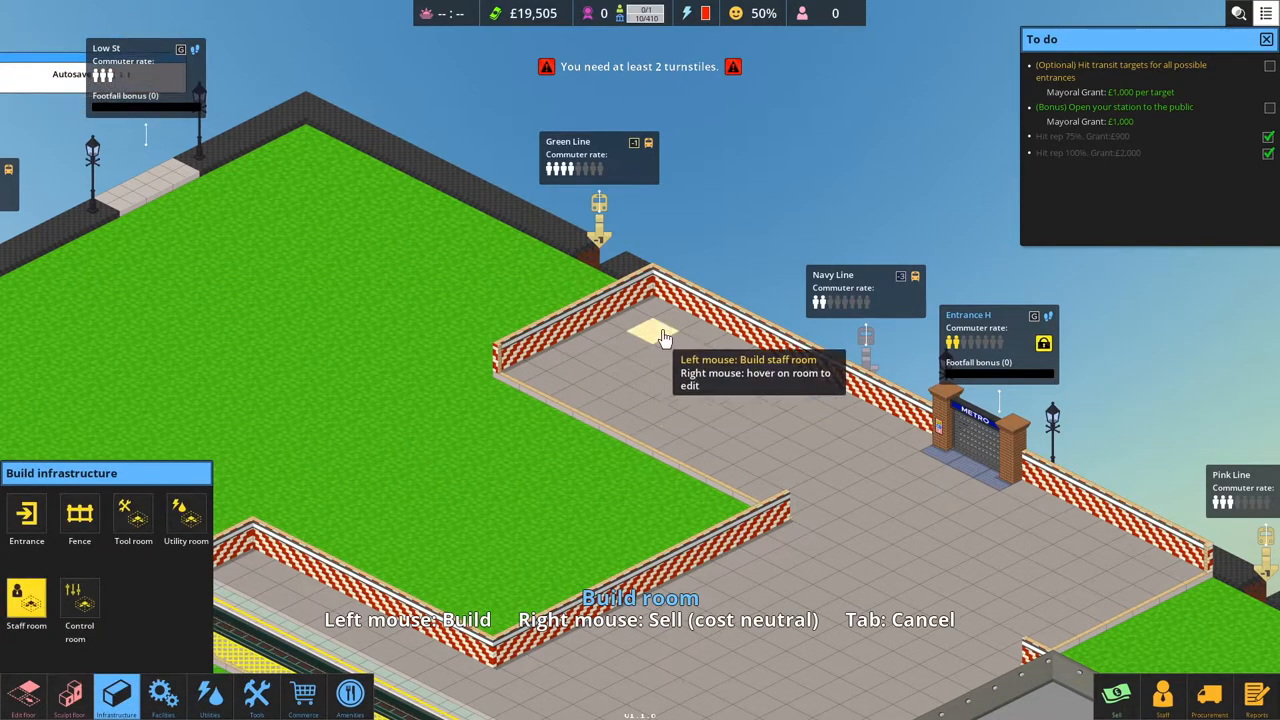
{"action": "mouse_move", "coordinate": [595, 380]}
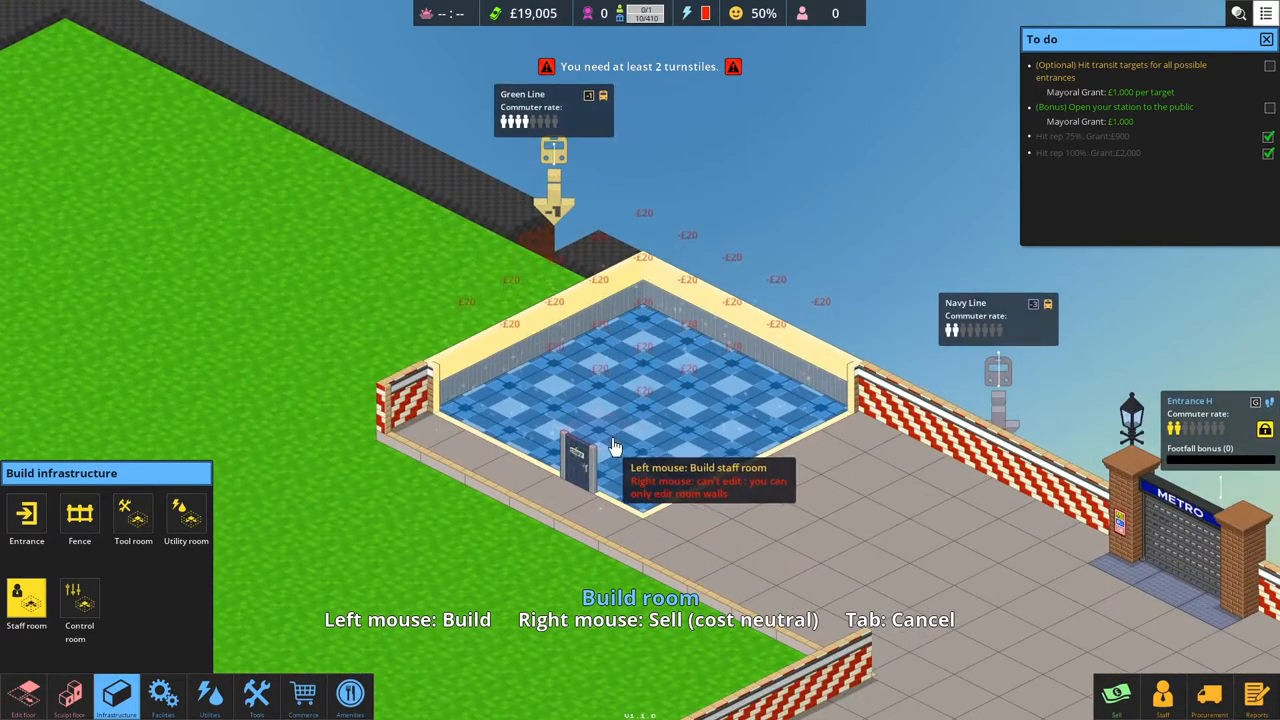
{"action": "left_click", "coordinate": [303, 693]}
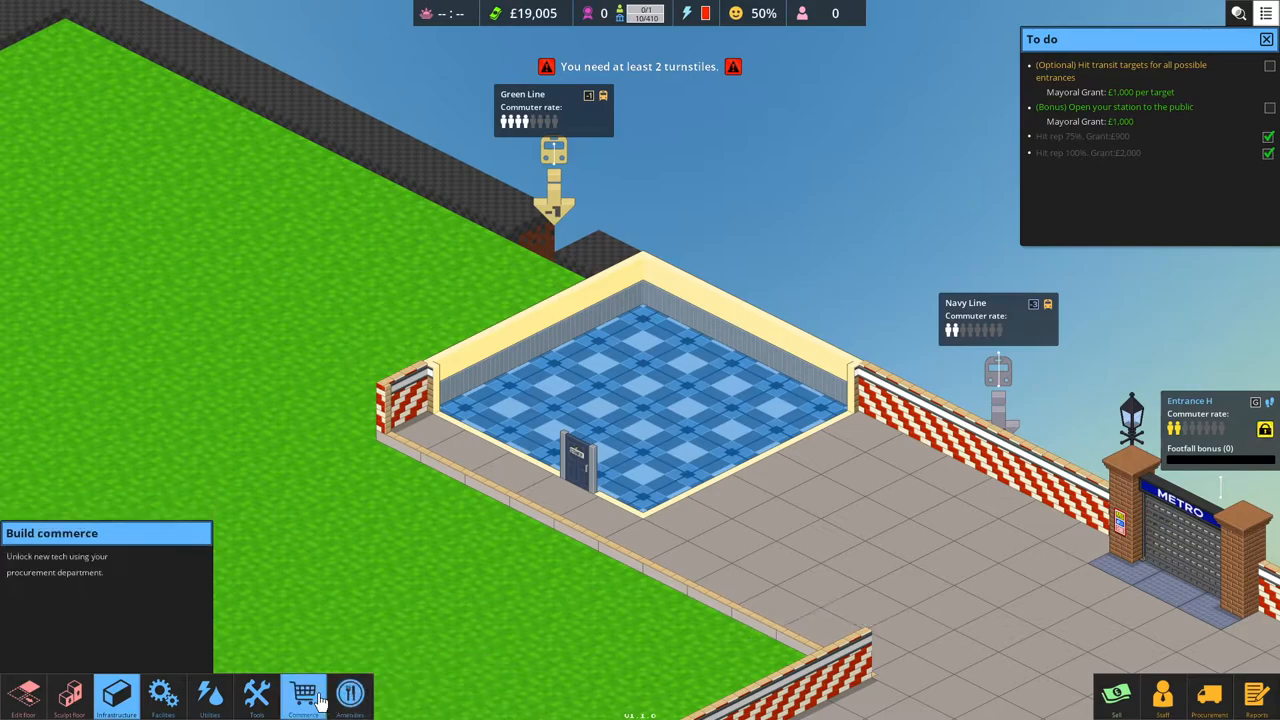
Place uncomfy chairs, a staff vending machine and a water cooler in the staff room.
{"action": "left_click", "coordinate": [349, 695]}
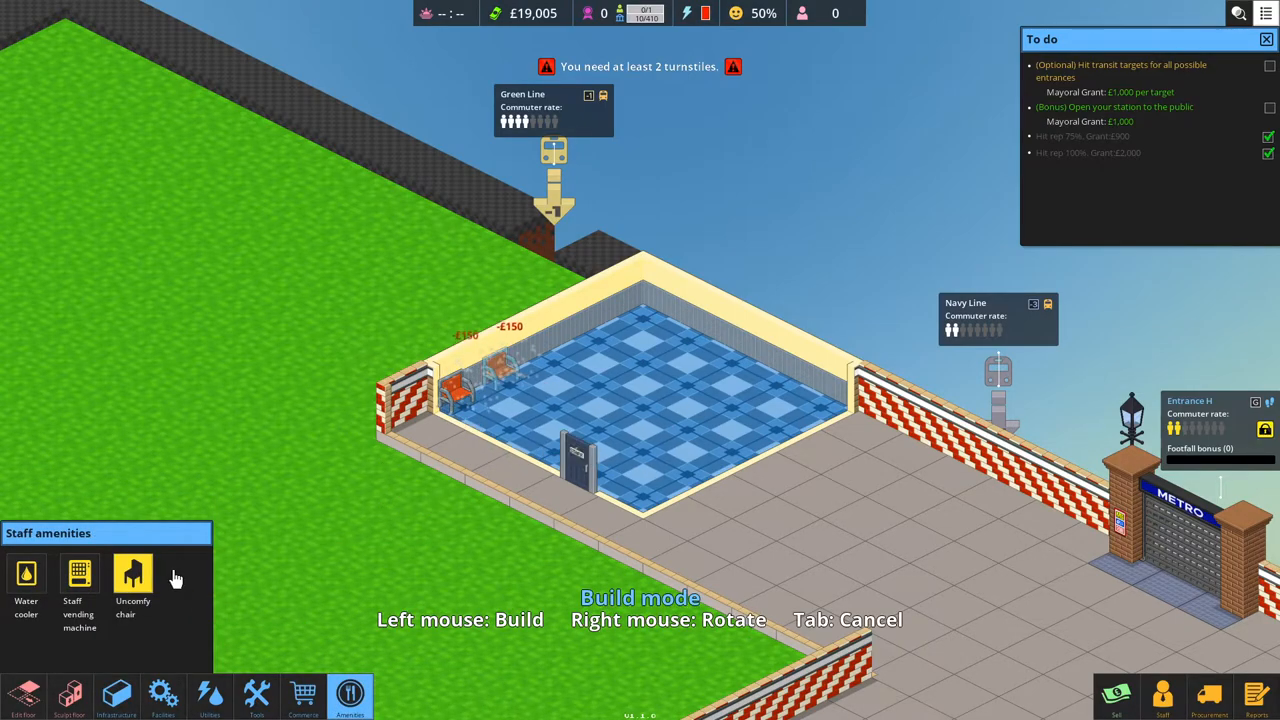
{"action": "left_click", "coordinate": [79, 574]}
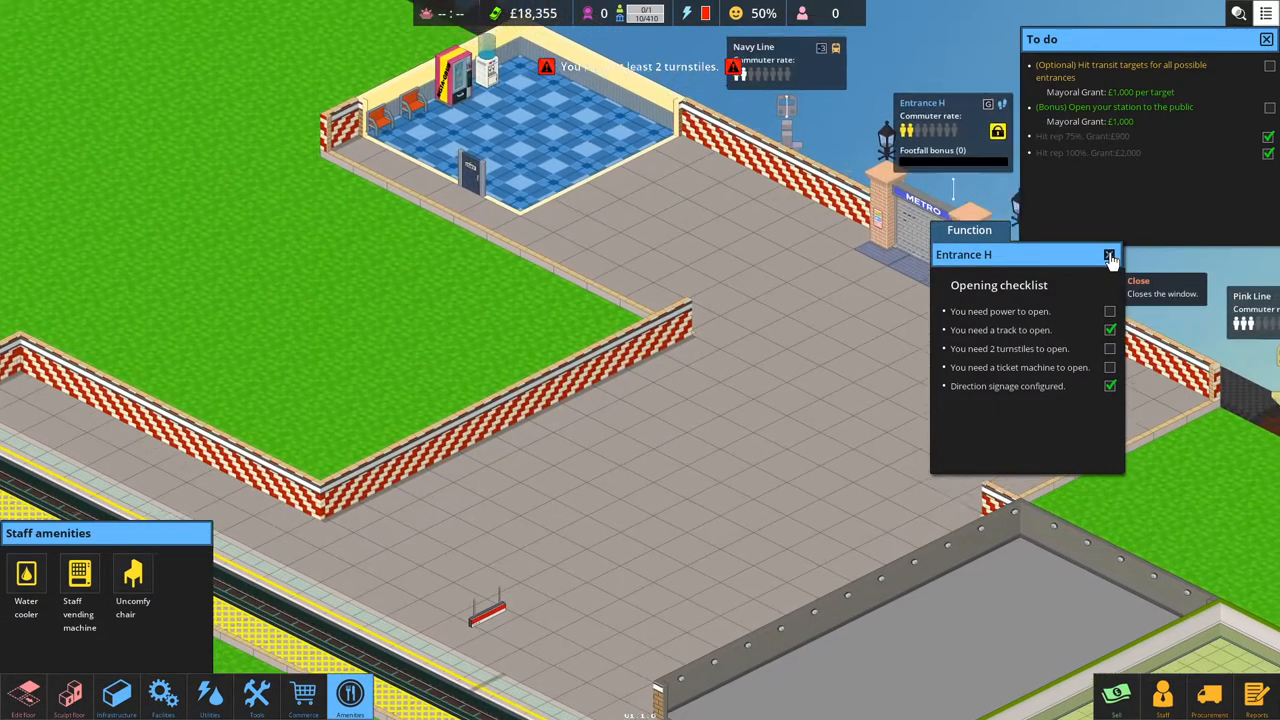
Dismiss the Entrance H checklist and place Lvl 1 ticket machines on both sides of the entrance.
{"action": "left_click", "coordinate": [157, 688]}
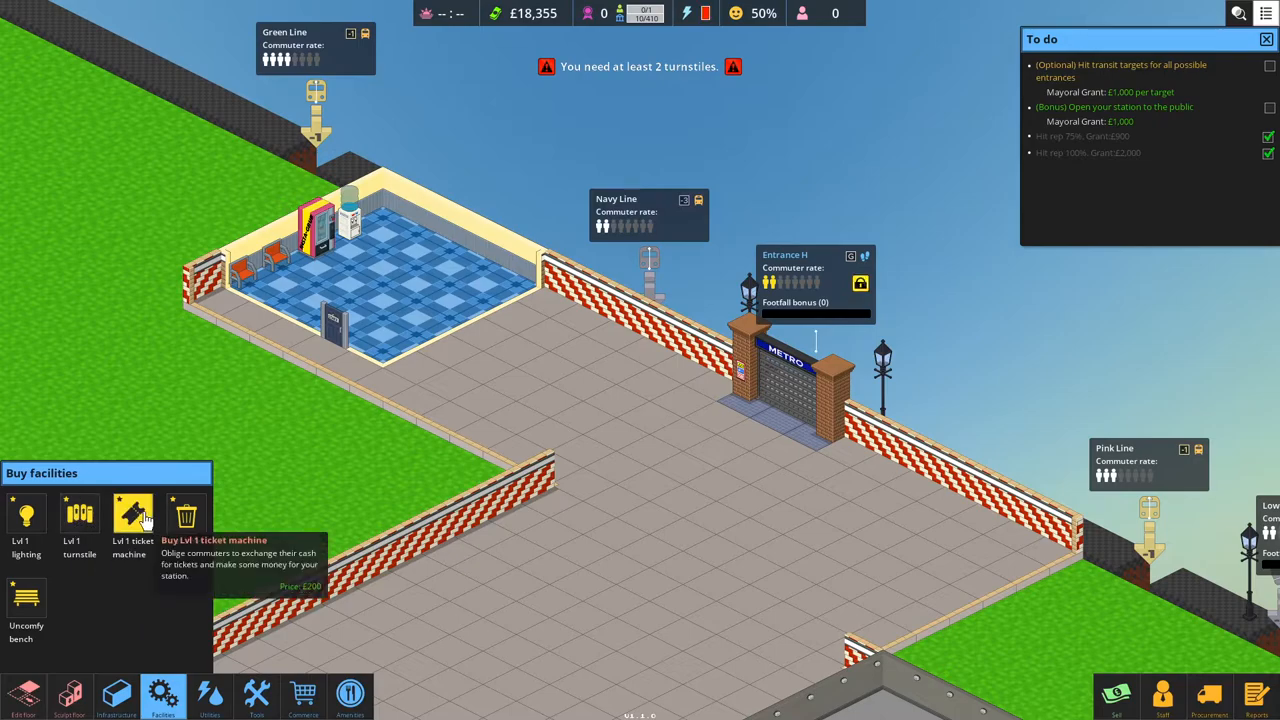
{"action": "left_click", "coordinate": [133, 515]}
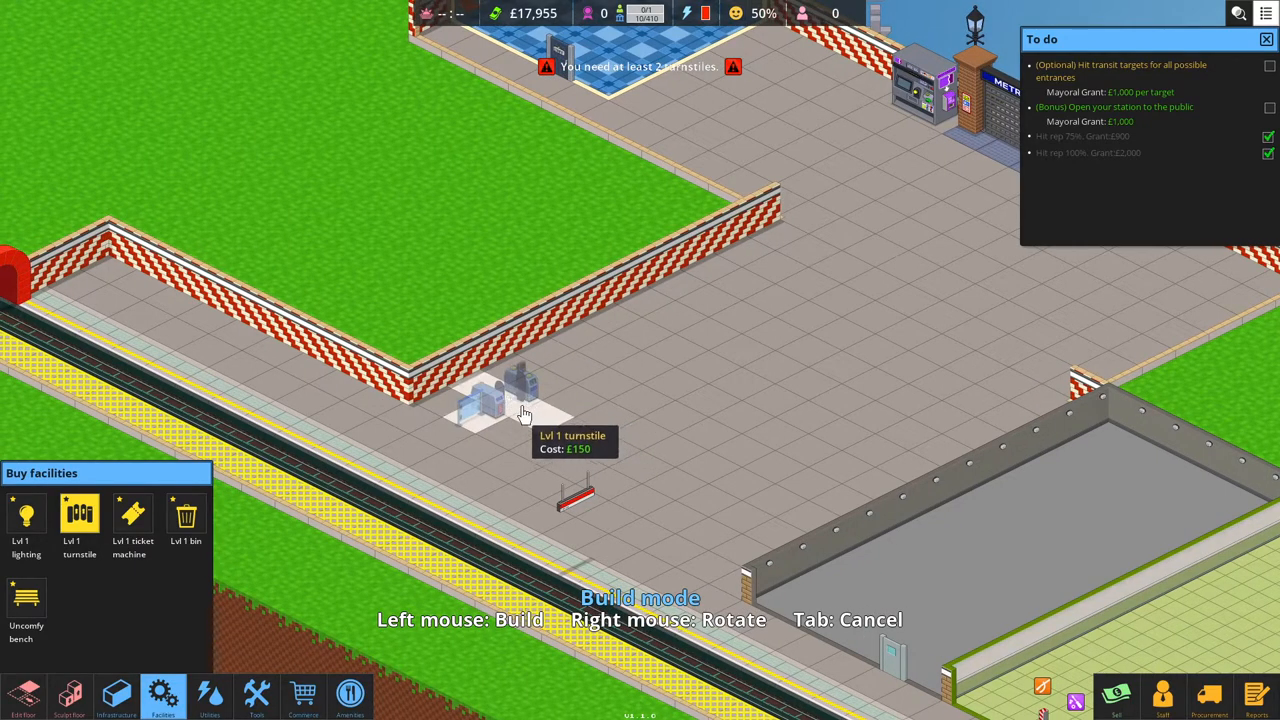
{"action": "mouse_move", "coordinate": [490, 432]}
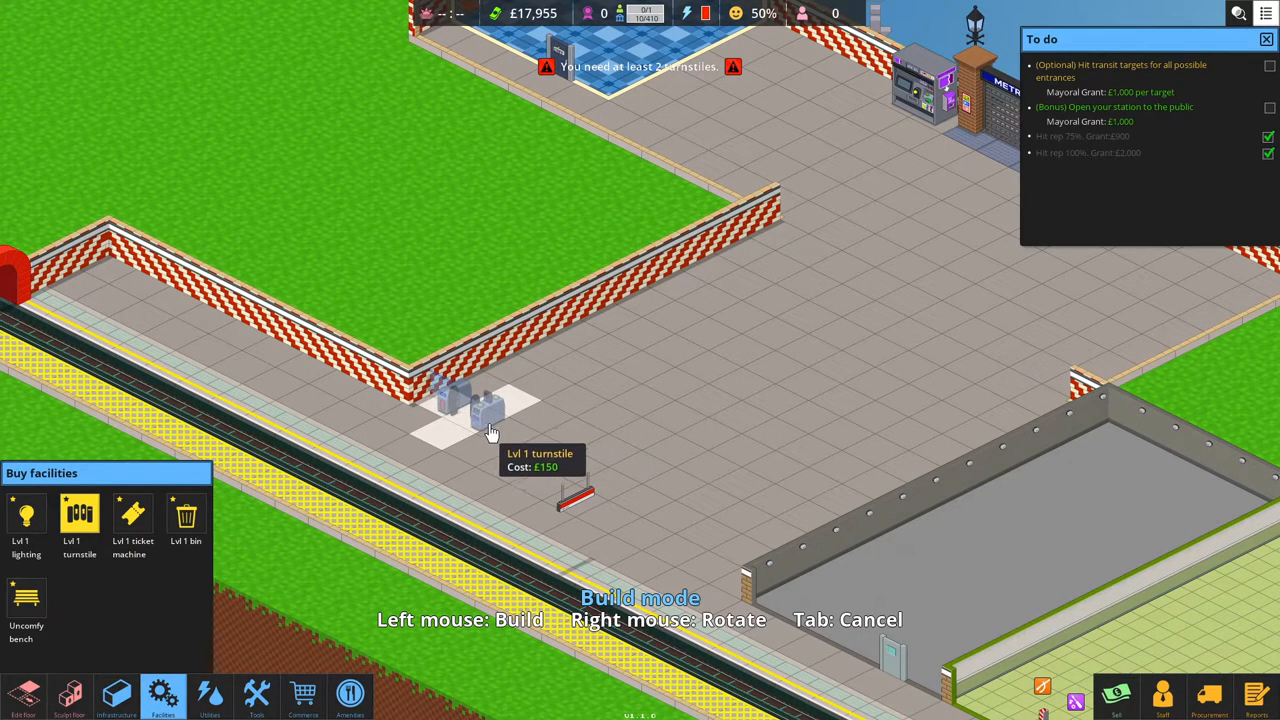
{"action": "mouse_move", "coordinate": [515, 450]}
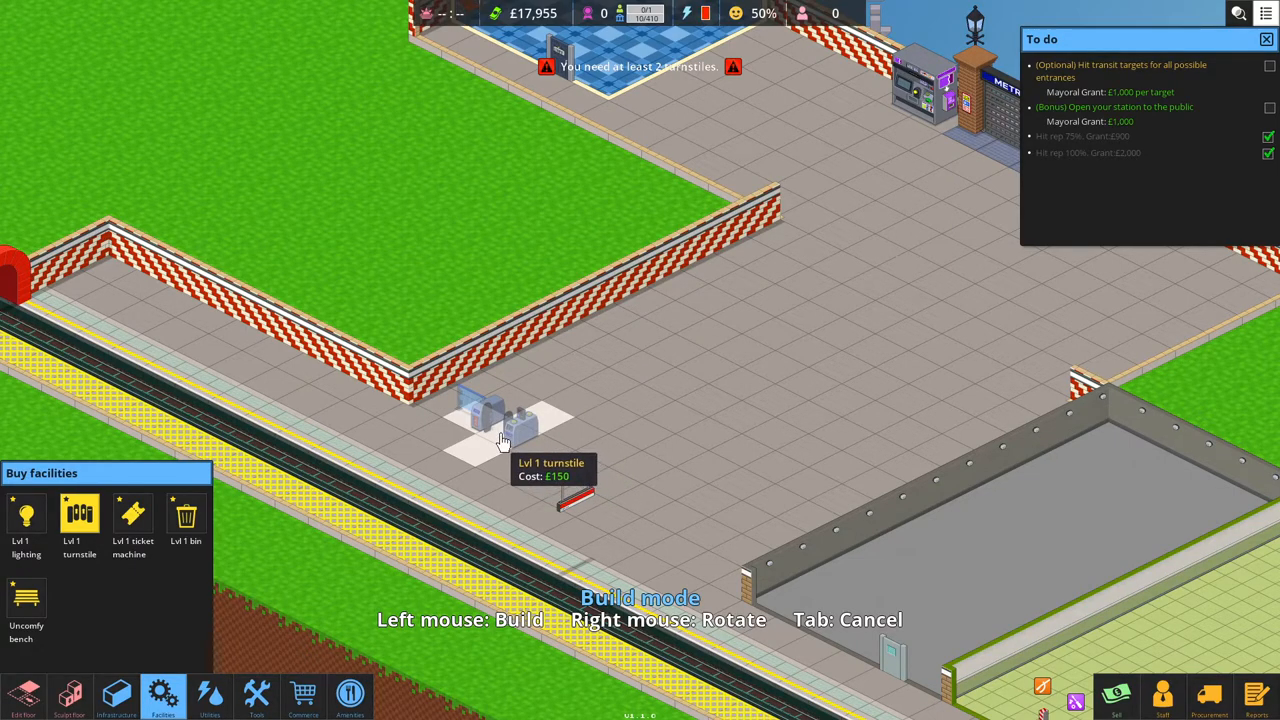
{"action": "mouse_move", "coordinate": [549, 489]}
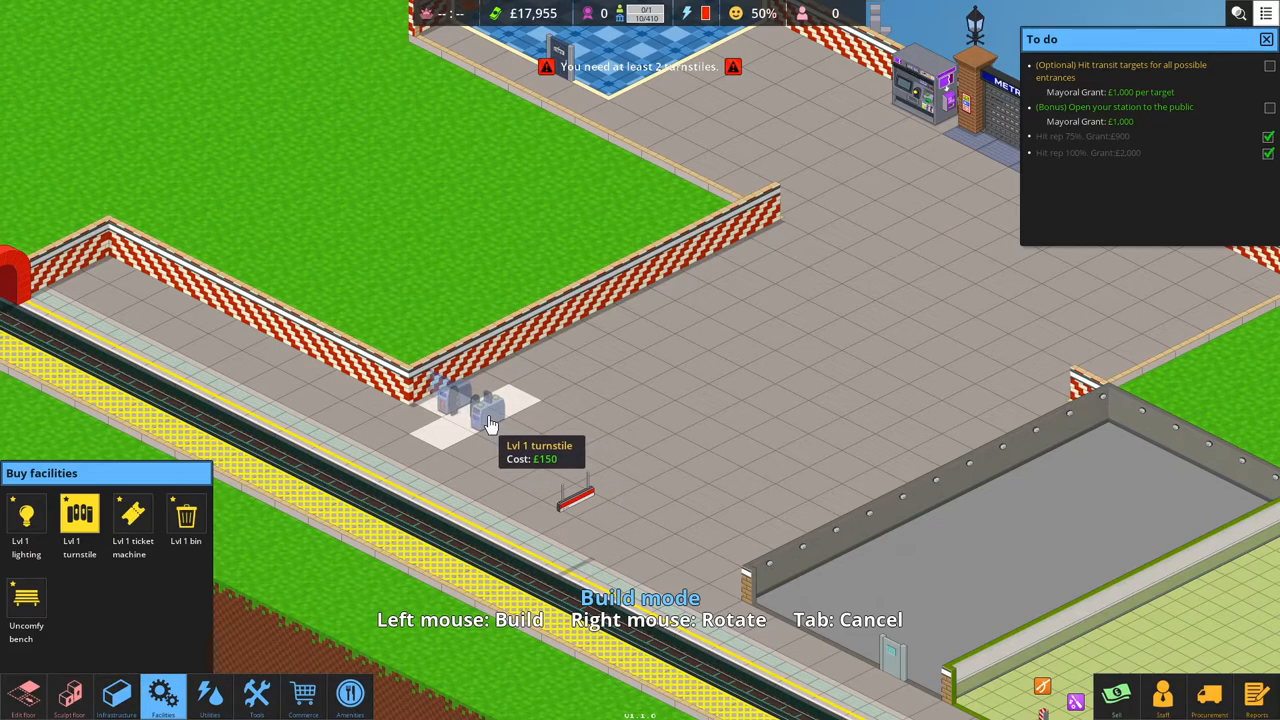
Place two Lvl 1 turnstiles on the concourse near the platform.
{"action": "left_click", "coordinate": [490, 422]}
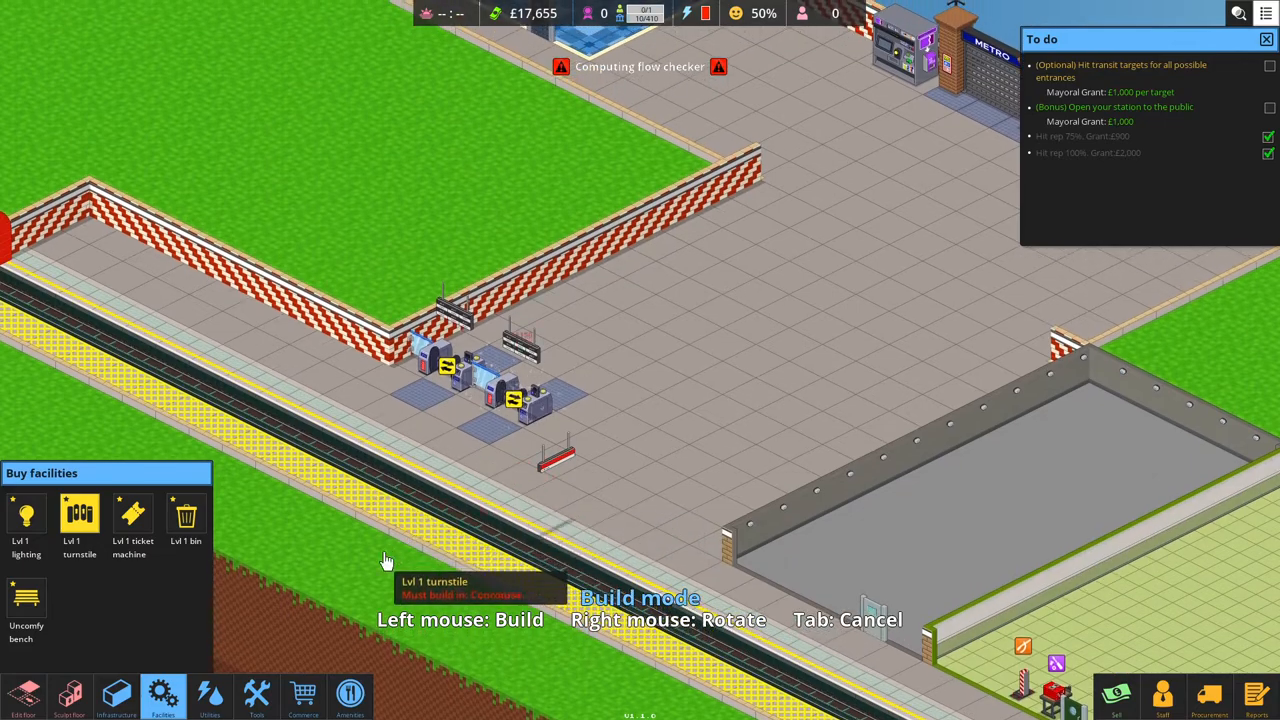
{"action": "left_click", "coordinate": [103, 692]}
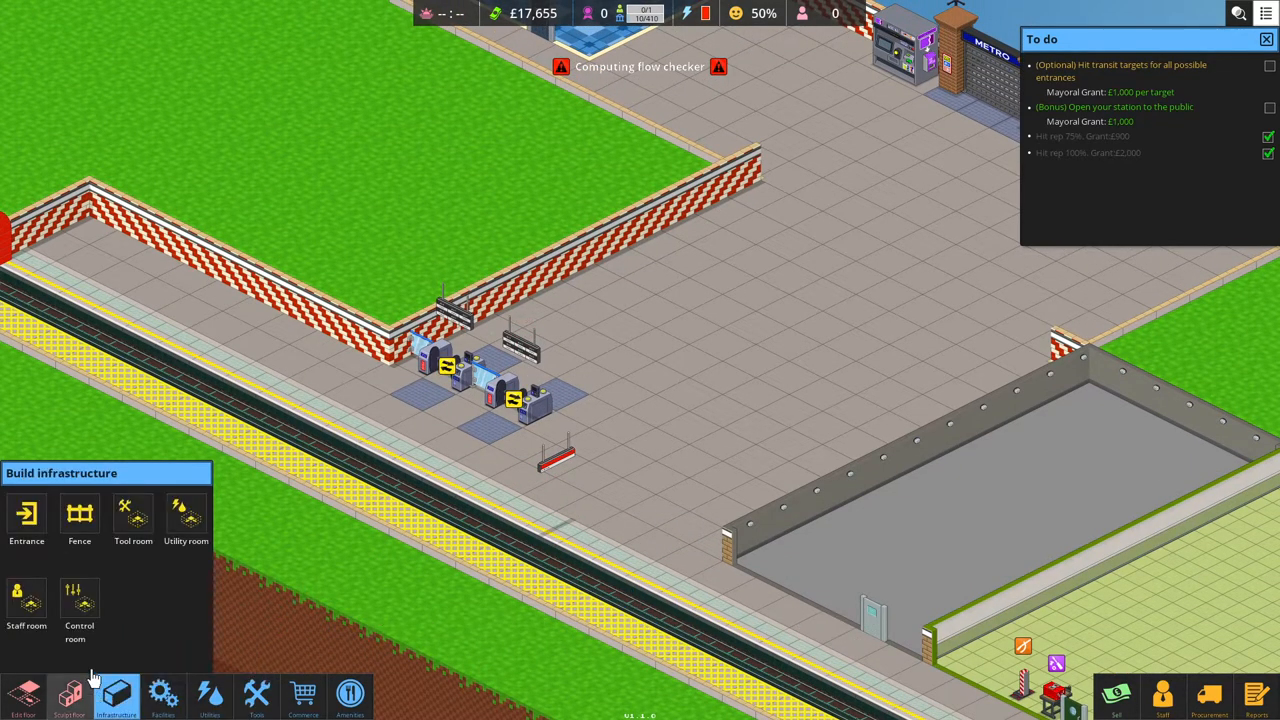
Run a fence line from the turnstiles to the building wall, removing a misplaced piece.
{"action": "left_click", "coordinate": [79, 515]}
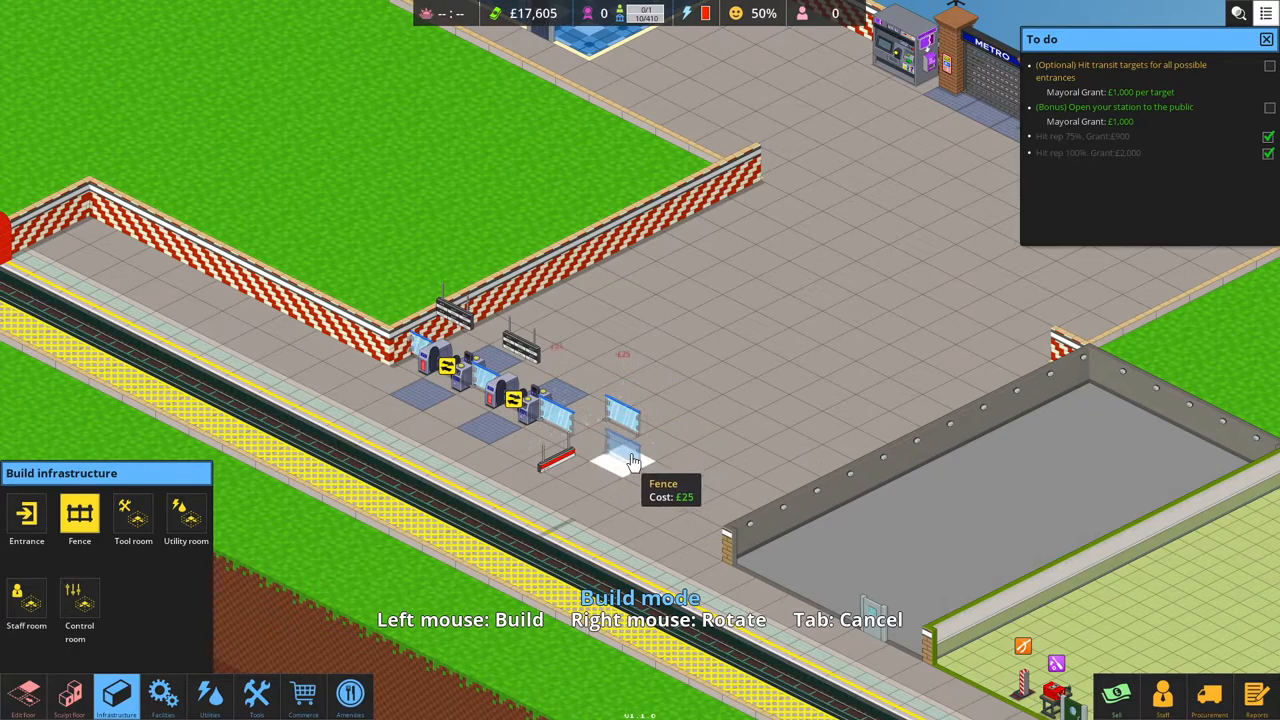
{"action": "left_click", "coordinate": [1118, 695]}
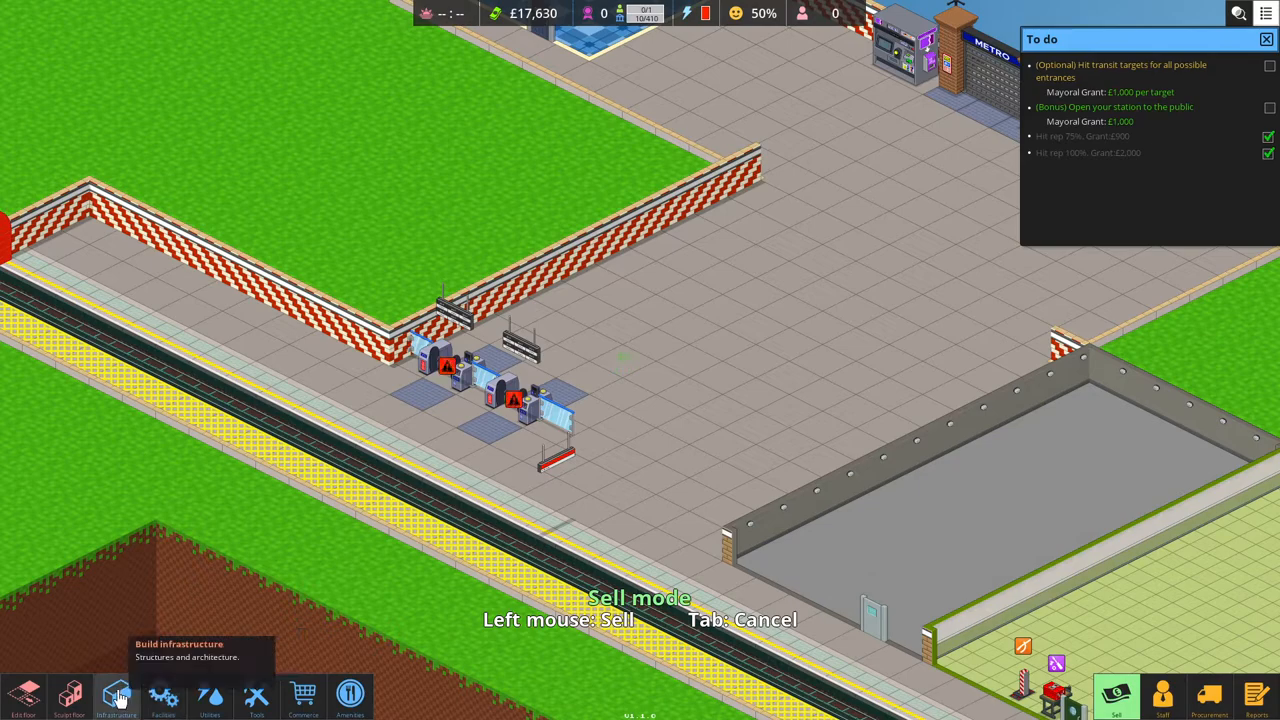
{"action": "left_click", "coordinate": [114, 698]}
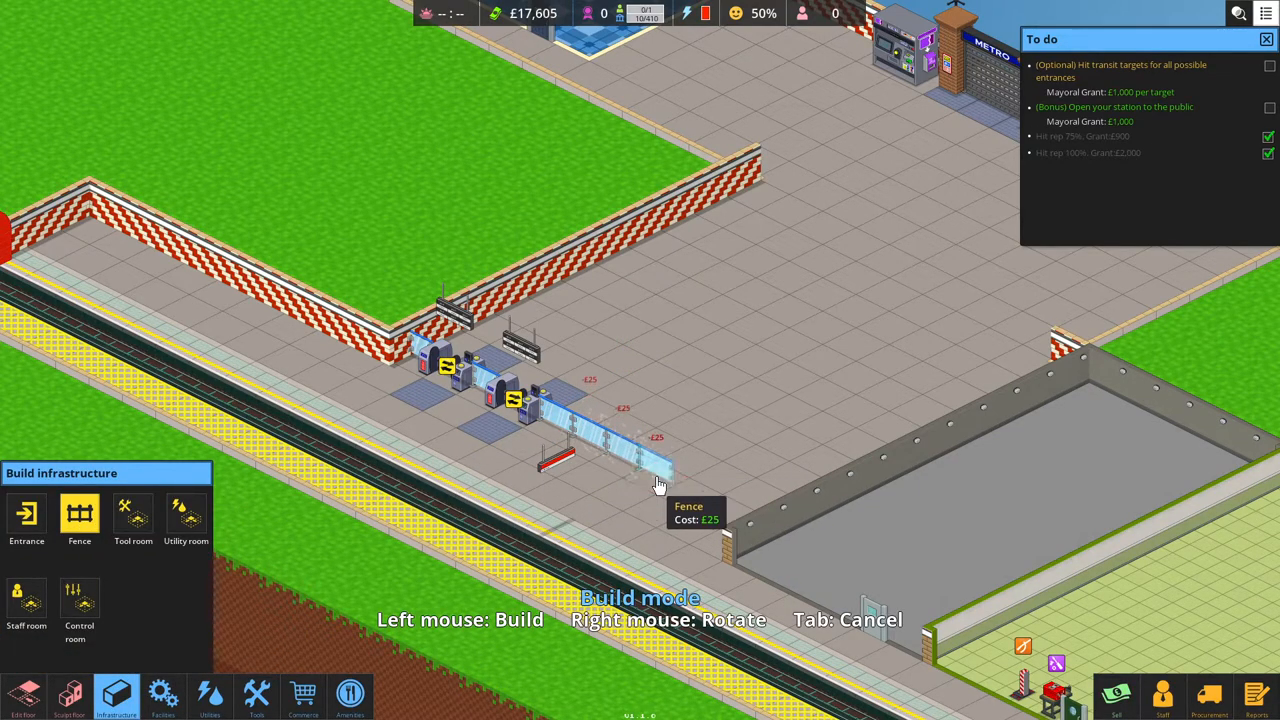
{"action": "left_click", "coordinate": [658, 485]}
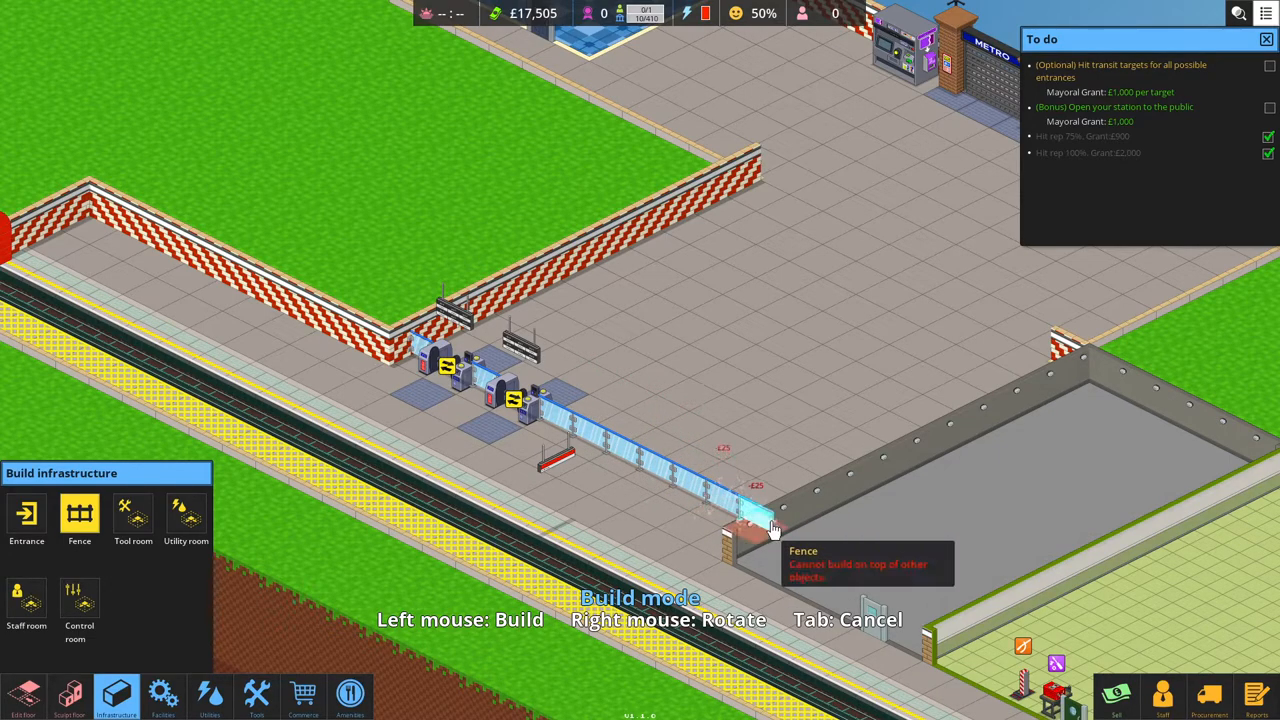
{"action": "left_click", "coordinate": [770, 525]}
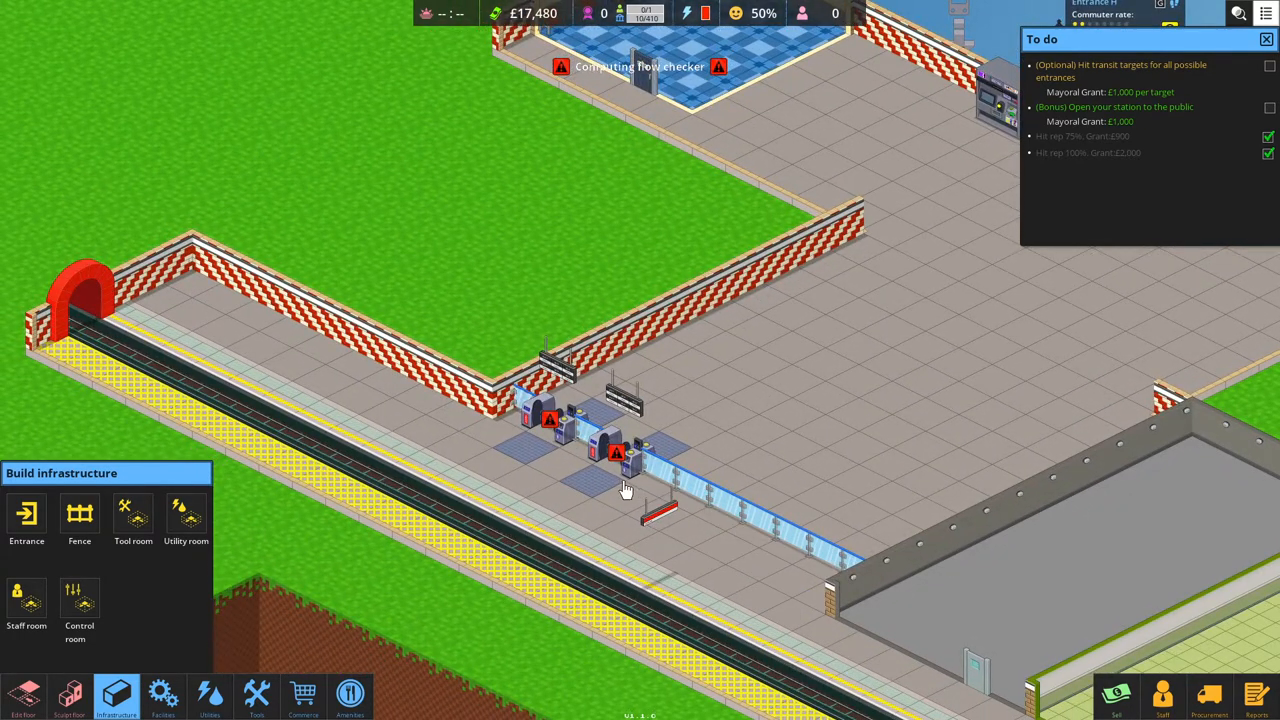
{"action": "mouse_move", "coordinate": [560, 465]}
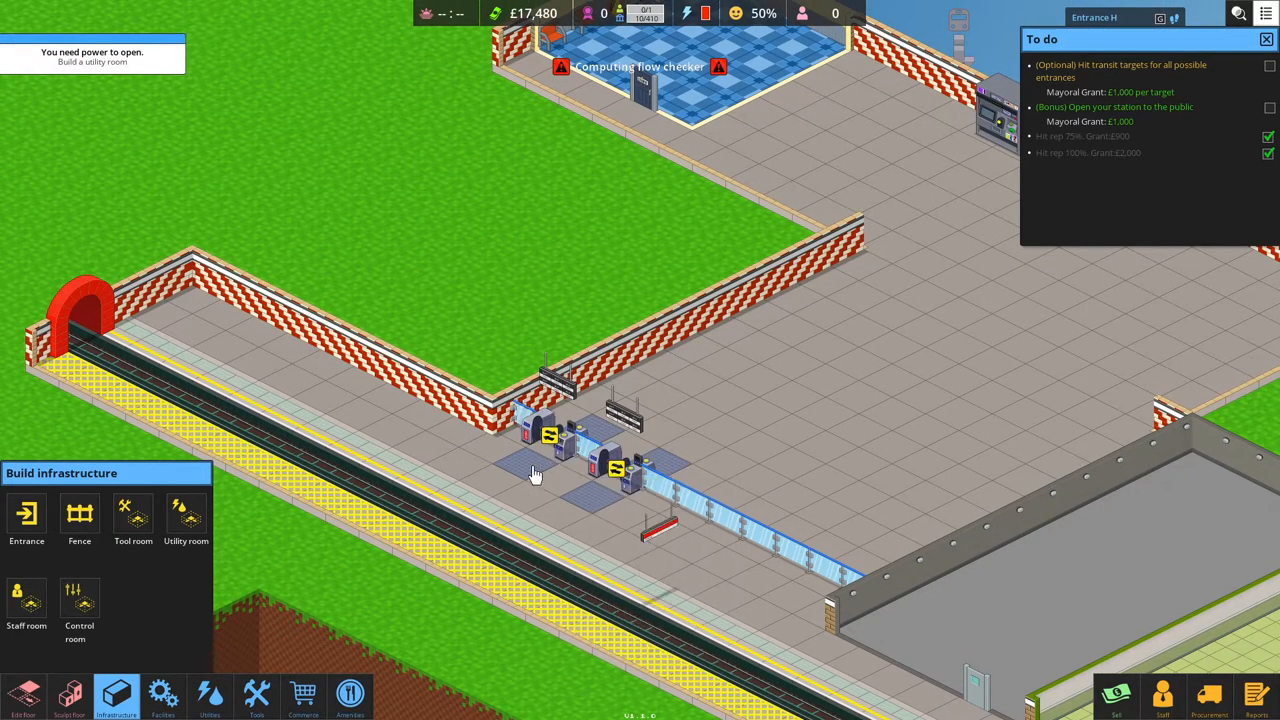
{"action": "mouse_move", "coordinate": [573, 445]}
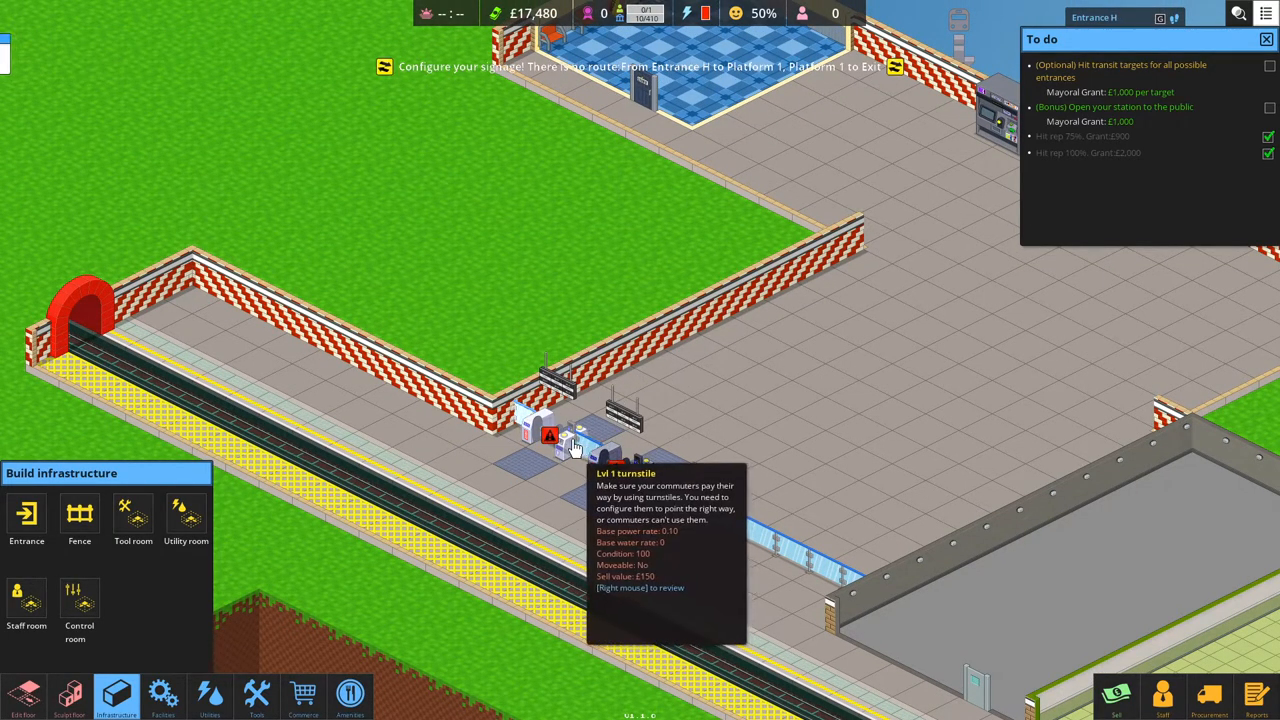
{"action": "mouse_move", "coordinate": [744, 455]}
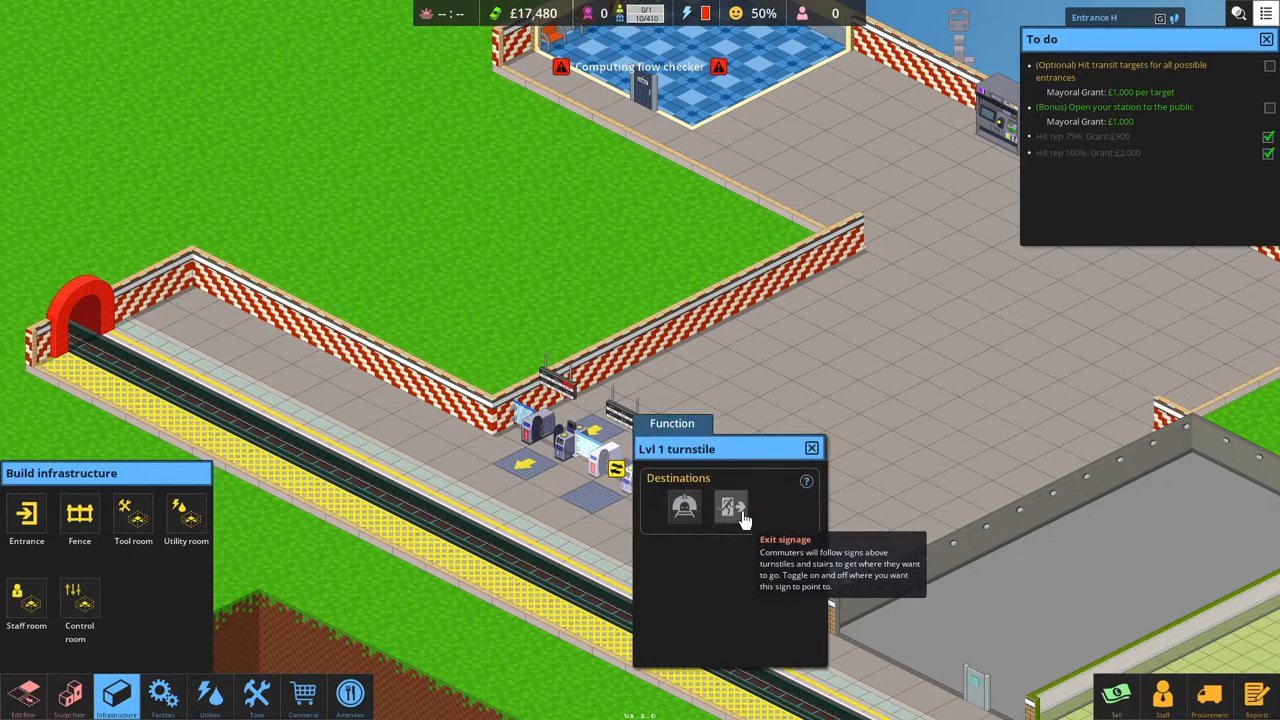
Turn on Exit signage under the turnstile's Destinations.
{"action": "left_click", "coordinate": [729, 506]}
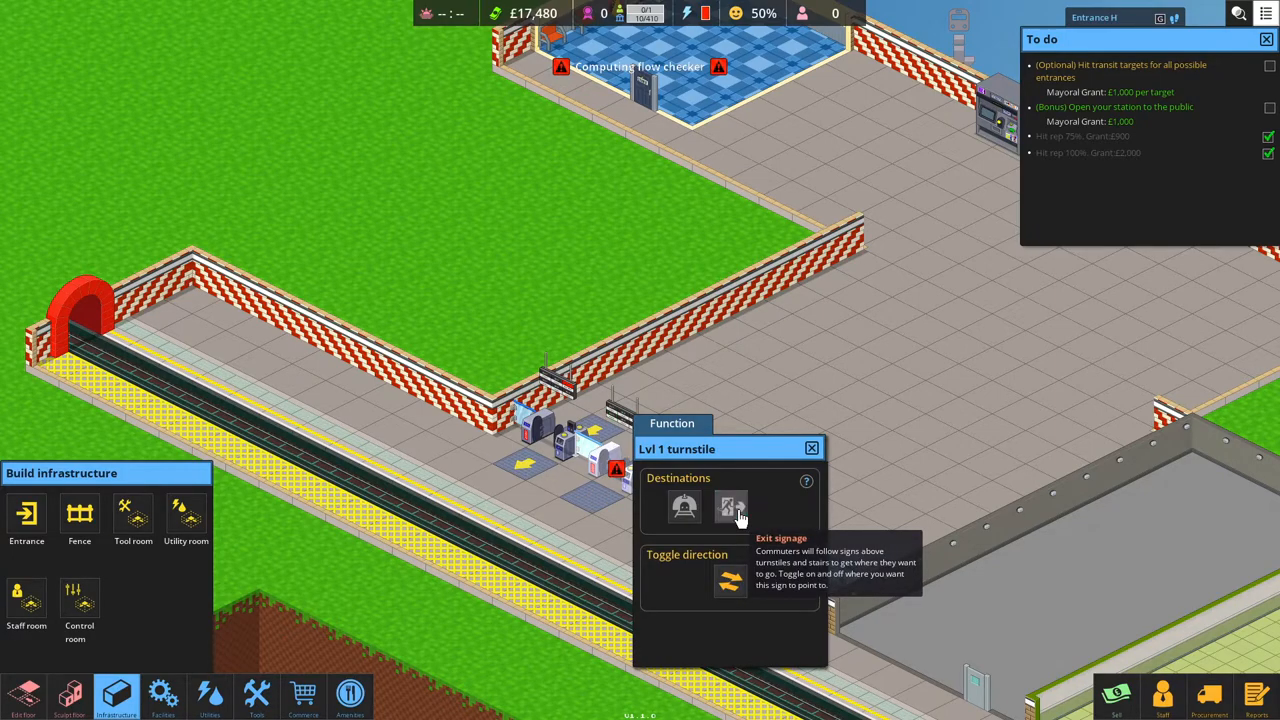
{"action": "left_click", "coordinate": [730, 507]}
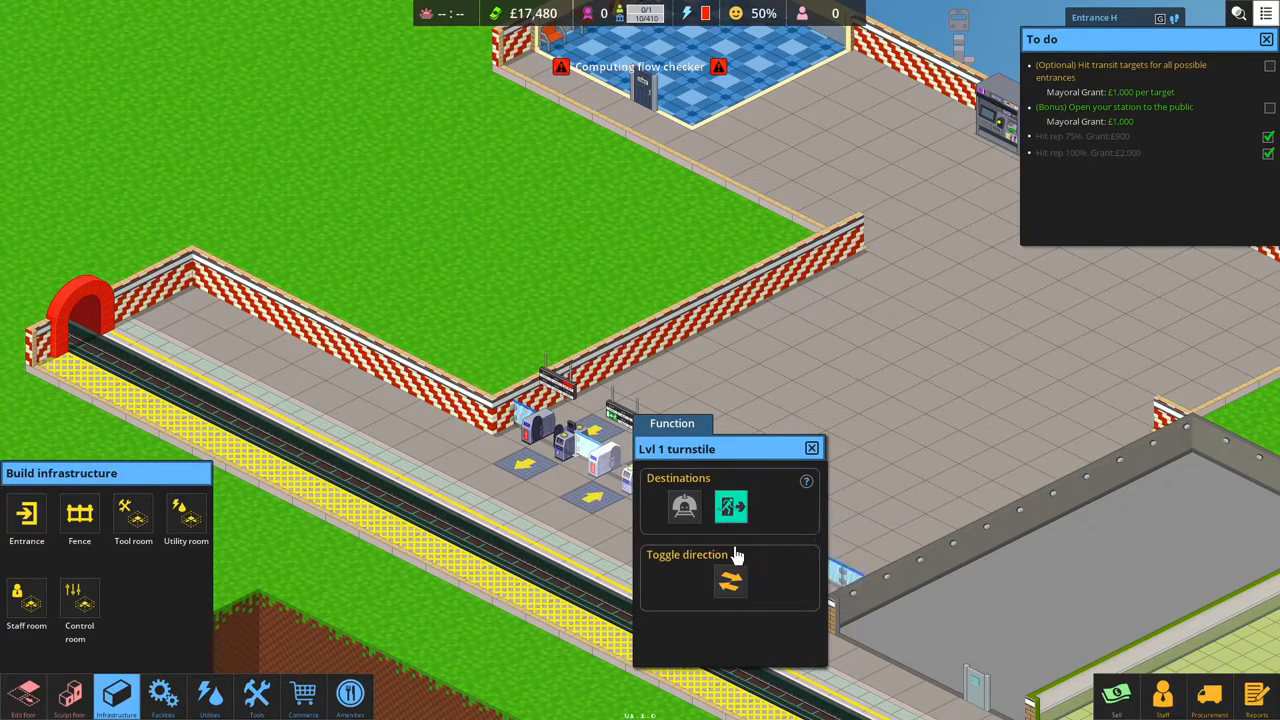
{"action": "mouse_move", "coordinate": [825, 447]}
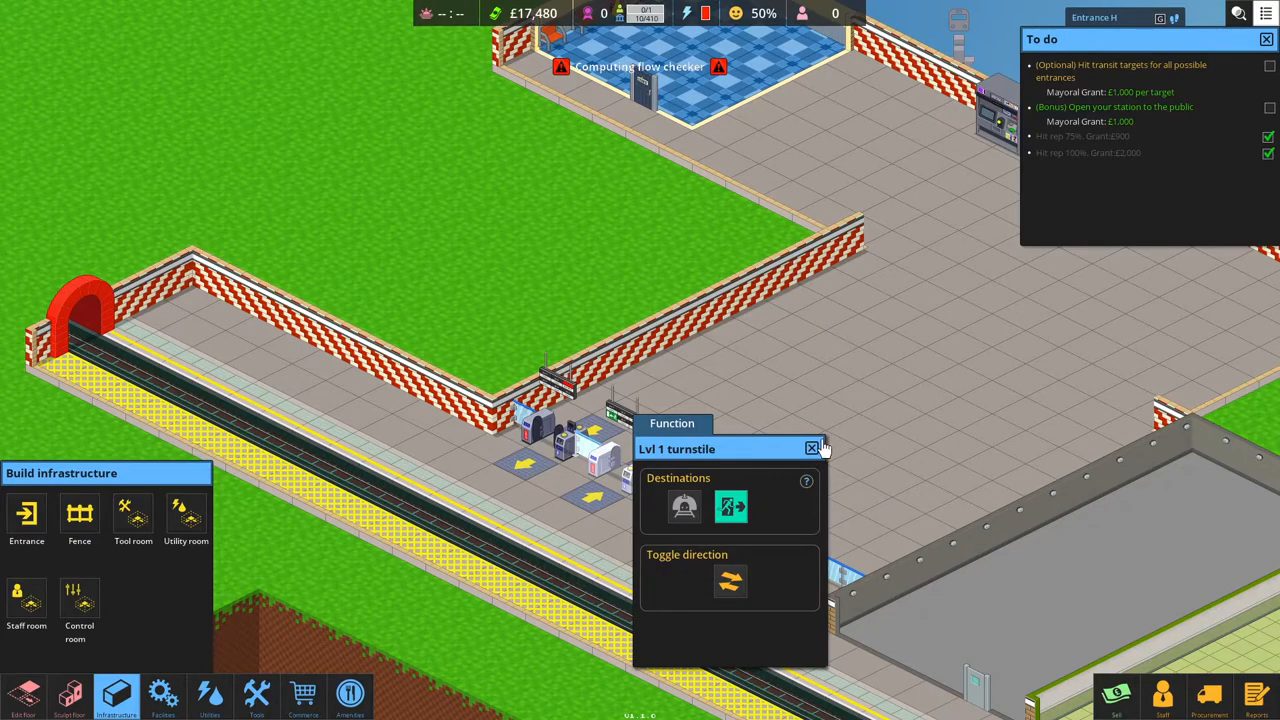
{"action": "left_click", "coordinate": [811, 448]}
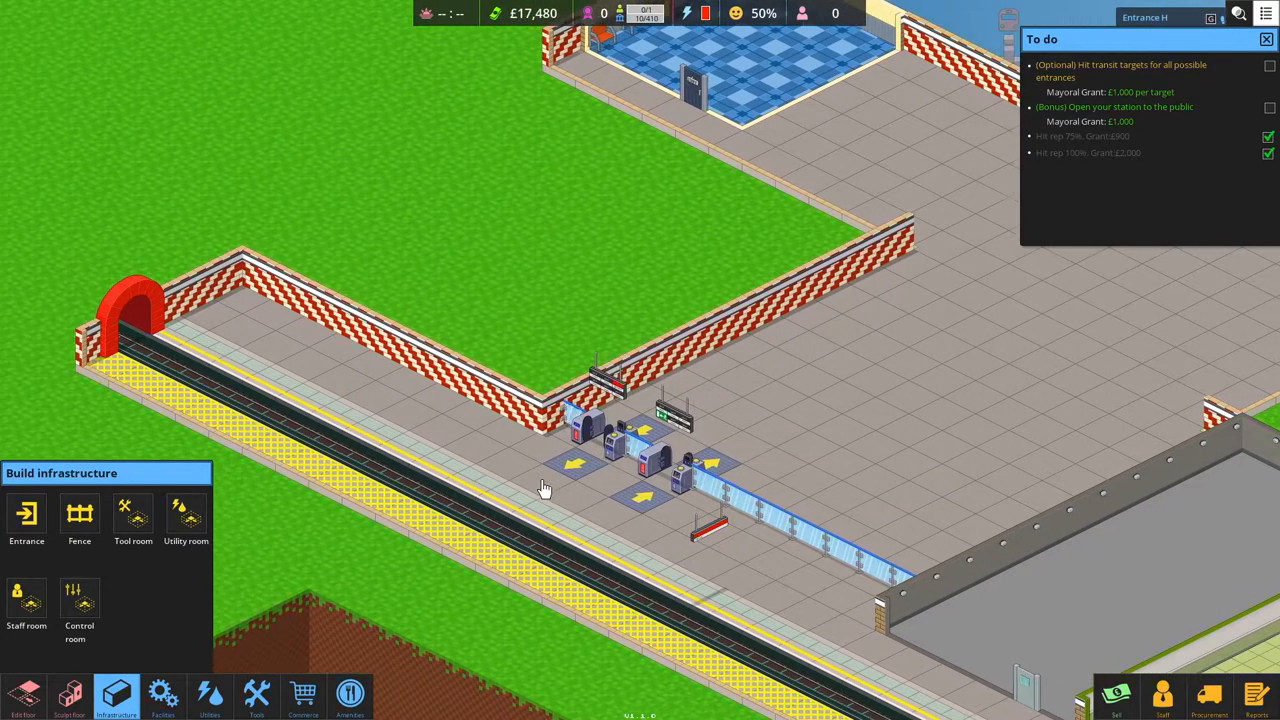
Place rows of uncomfy benches along the platform's back wall and beside the fence.
{"action": "left_click", "coordinate": [160, 692]}
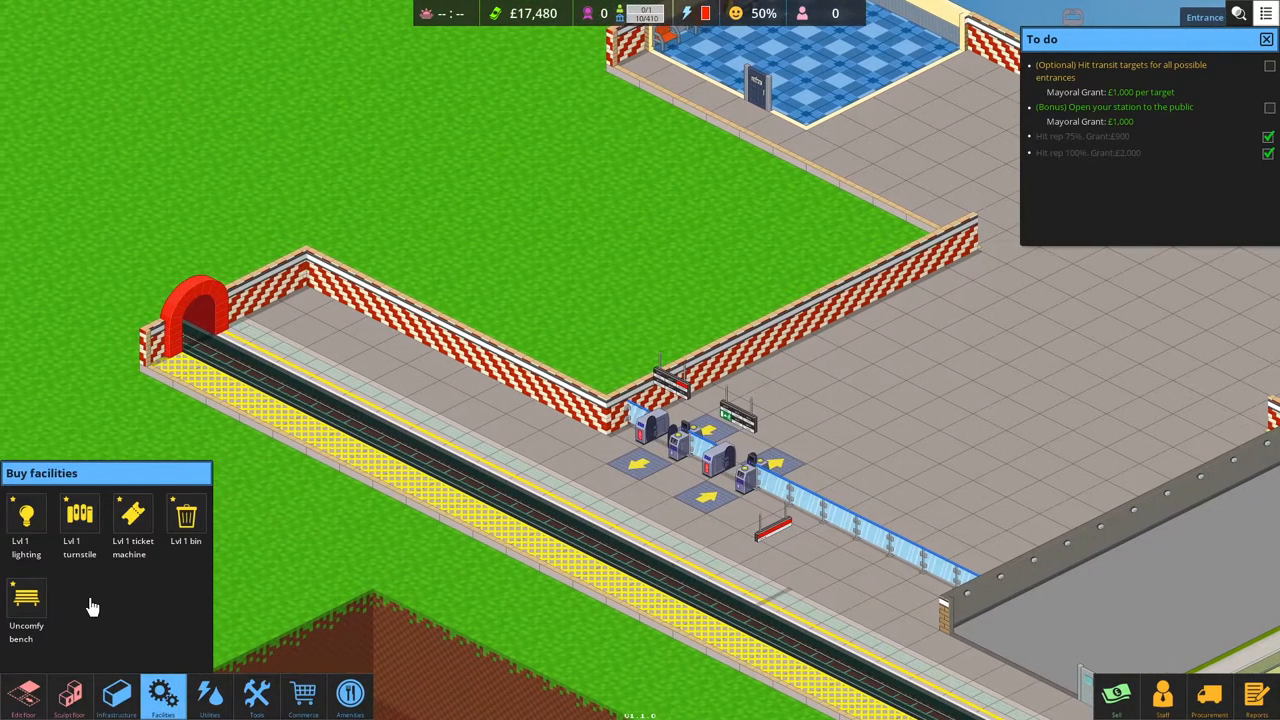
{"action": "left_click", "coordinate": [26, 602]}
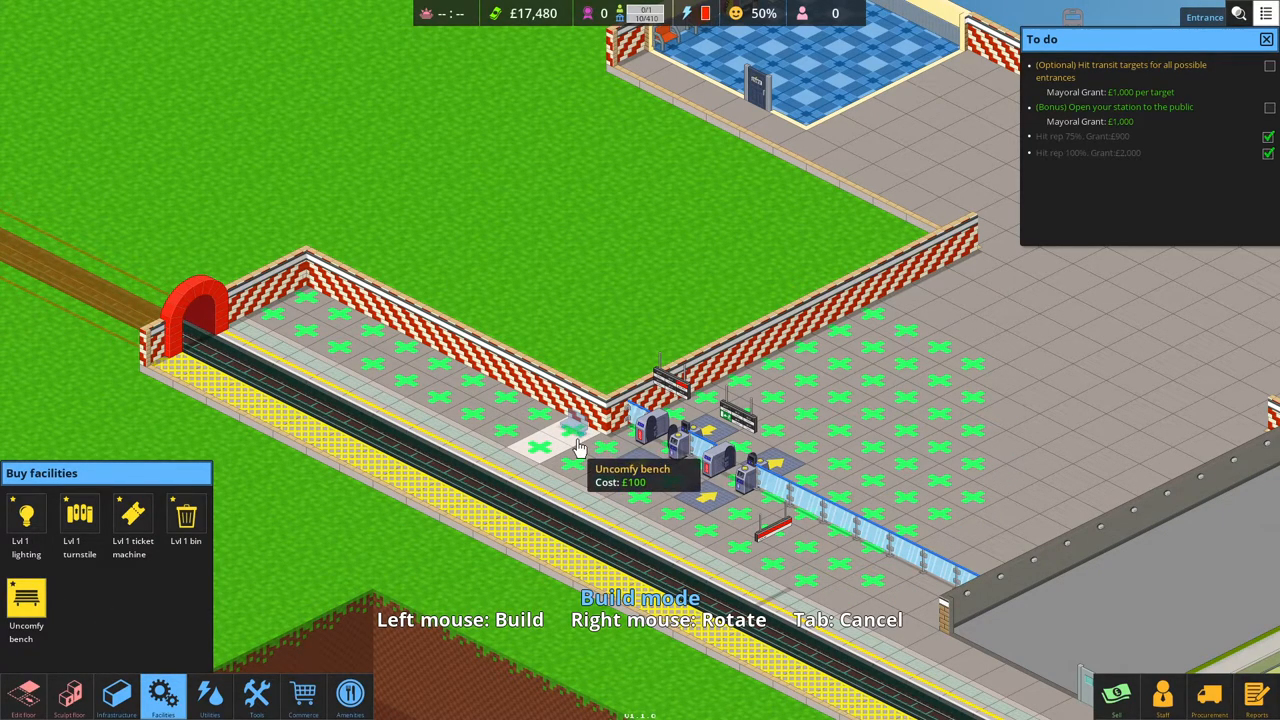
{"action": "mouse_move", "coordinate": [576, 448]}
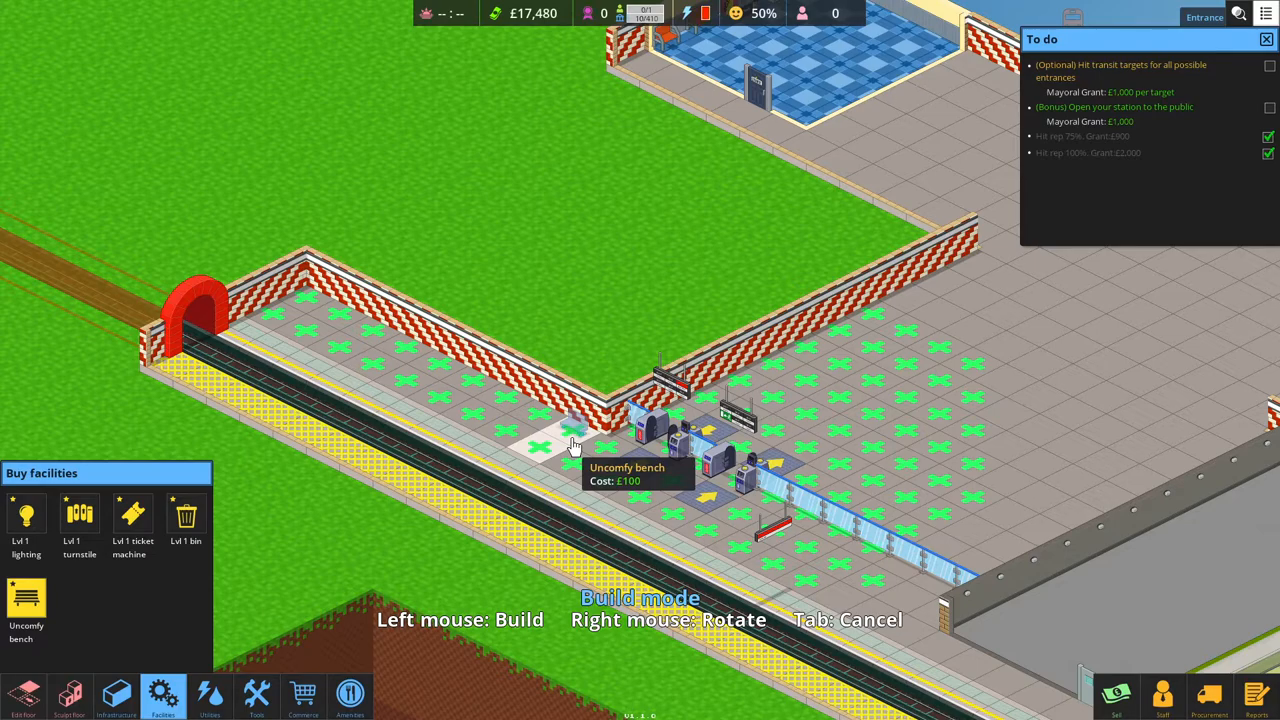
{"action": "left_click", "coordinate": [570, 440]}
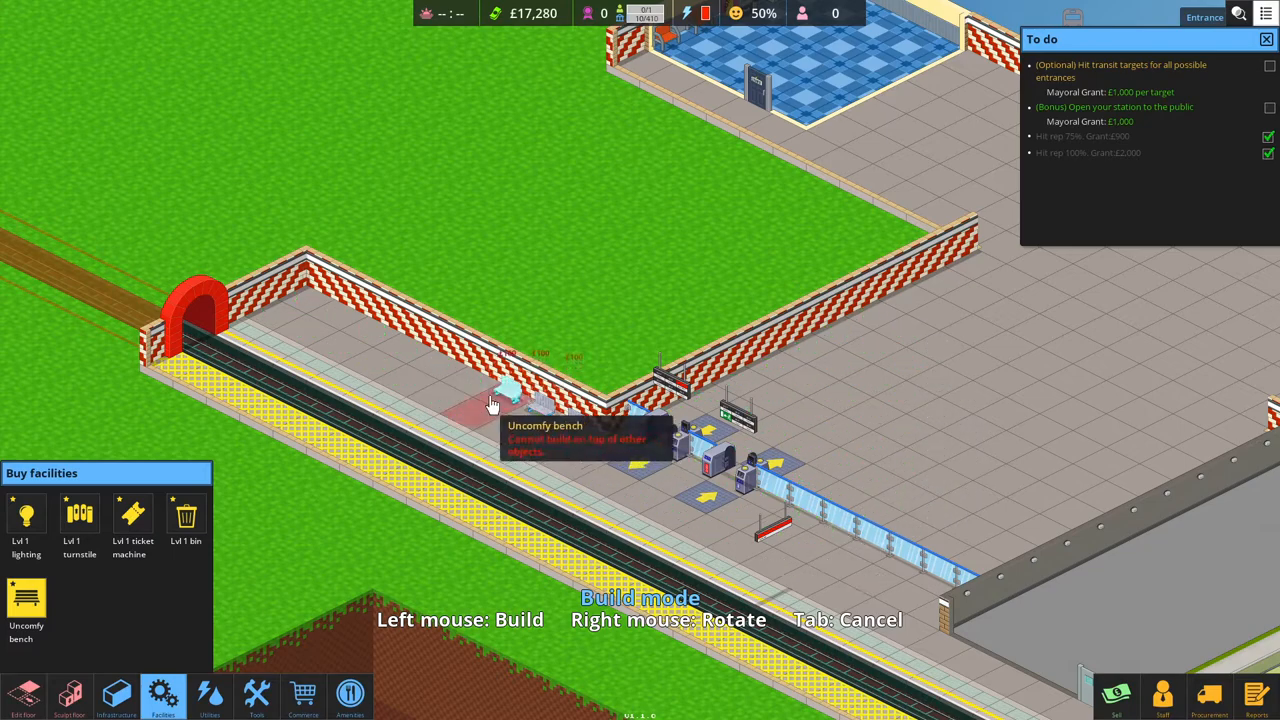
{"action": "left_click", "coordinate": [492, 403]}
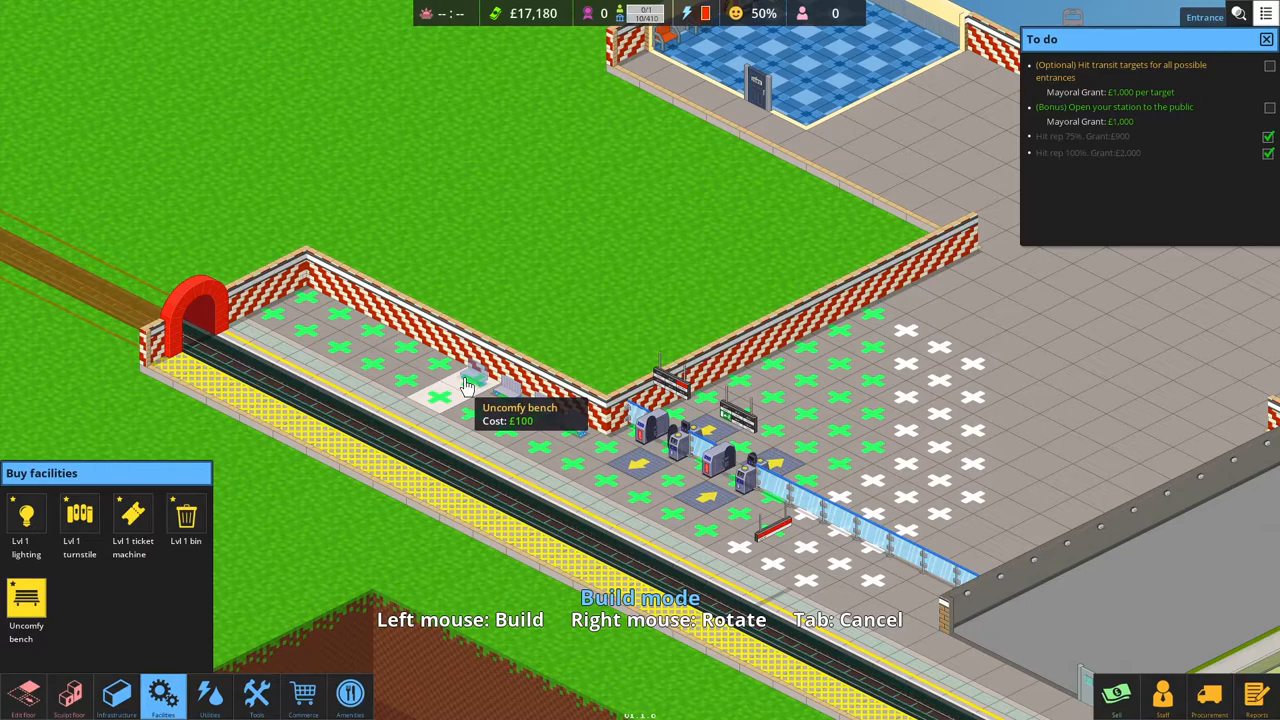
{"action": "left_click", "coordinate": [440, 385]}
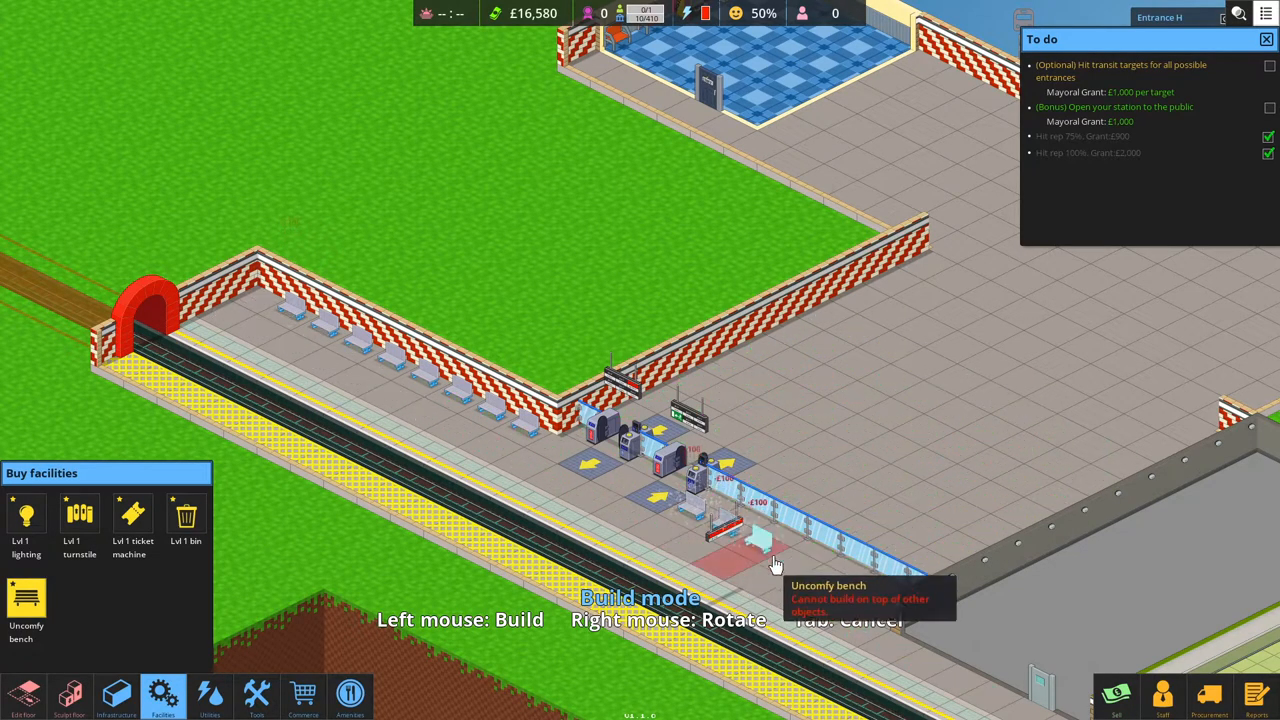
{"action": "left_click", "coordinate": [765, 560]}
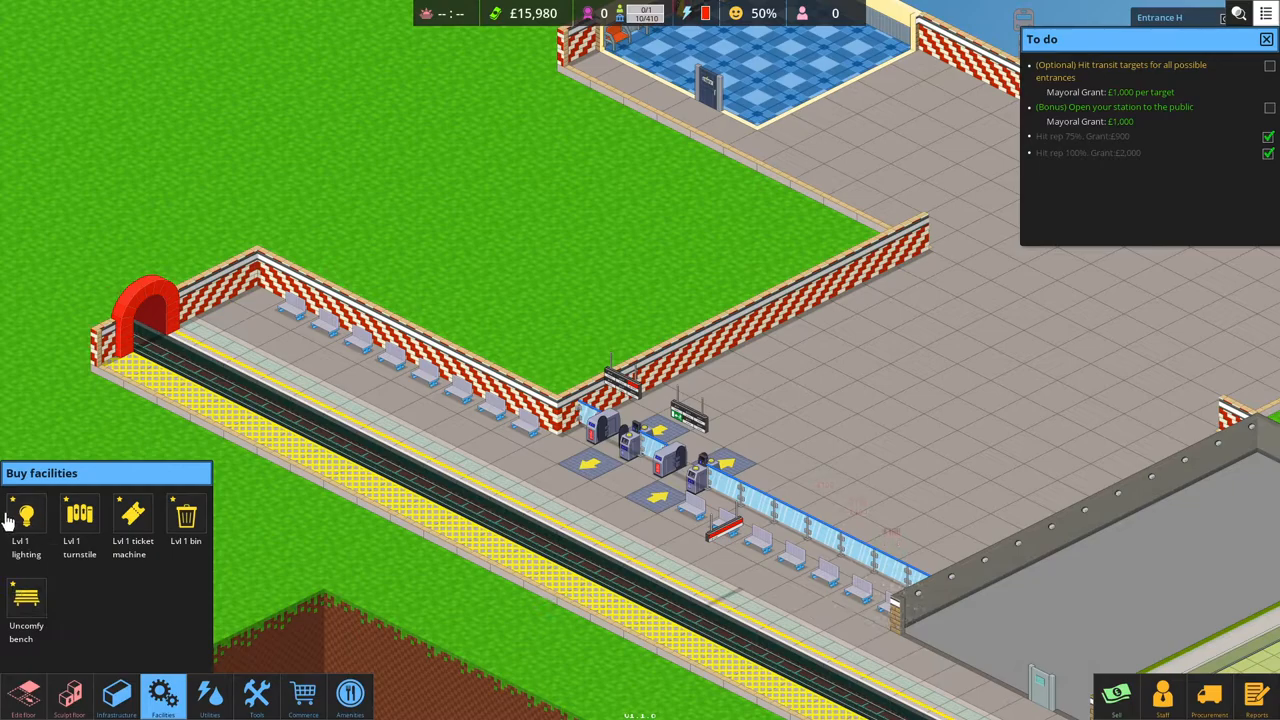
Buy a lighting fixture and place it on the concourse floor.
{"action": "left_click", "coordinate": [25, 520]}
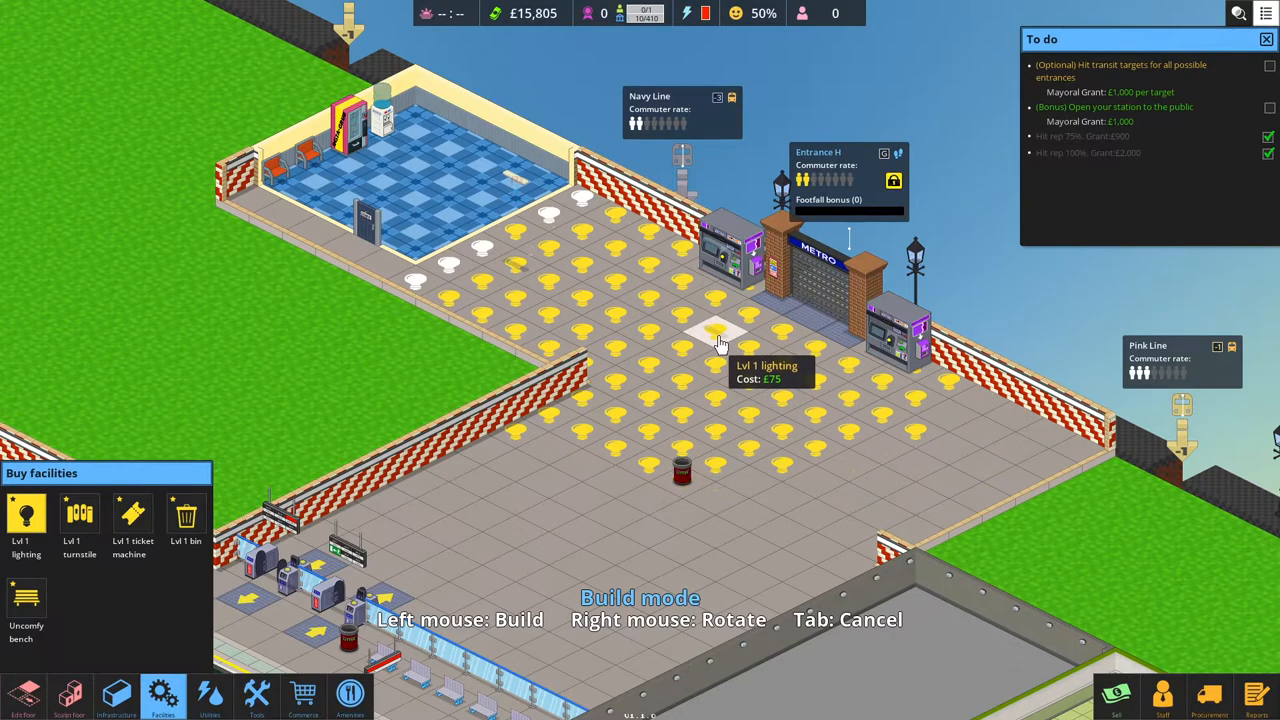
{"action": "mouse_move", "coordinate": [673, 315]}
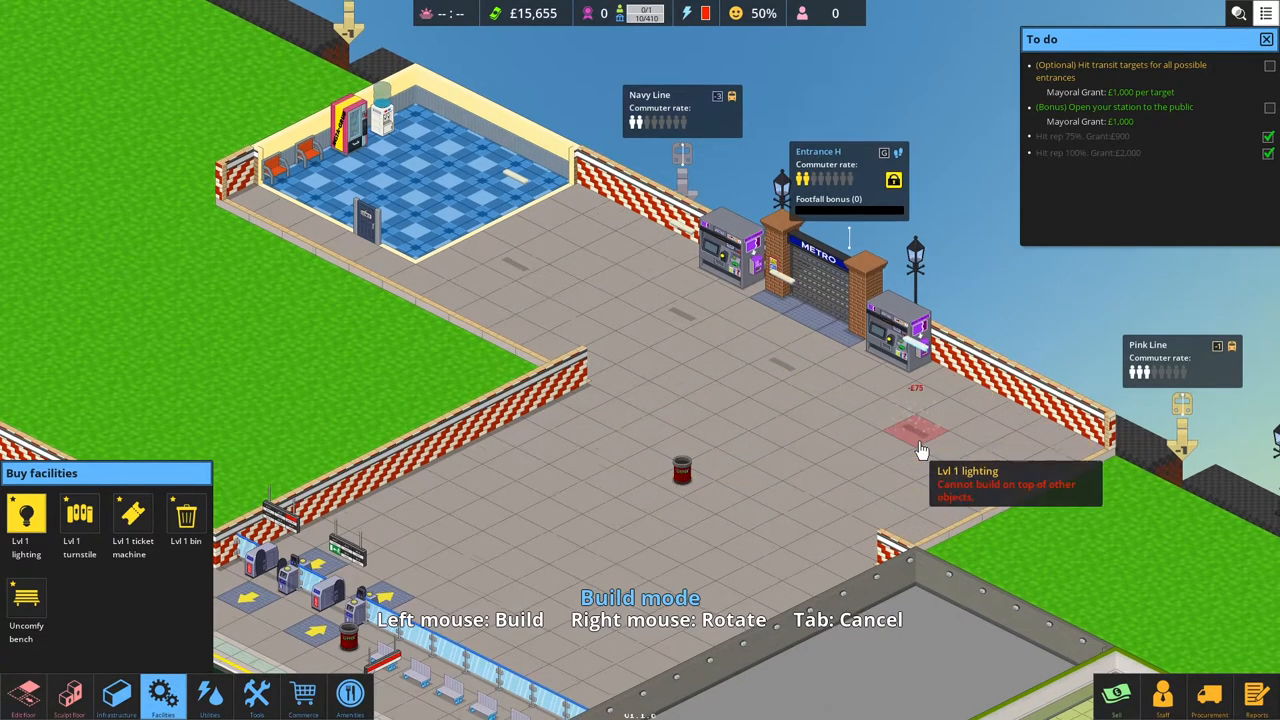
{"action": "left_click", "coordinate": [916, 430]}
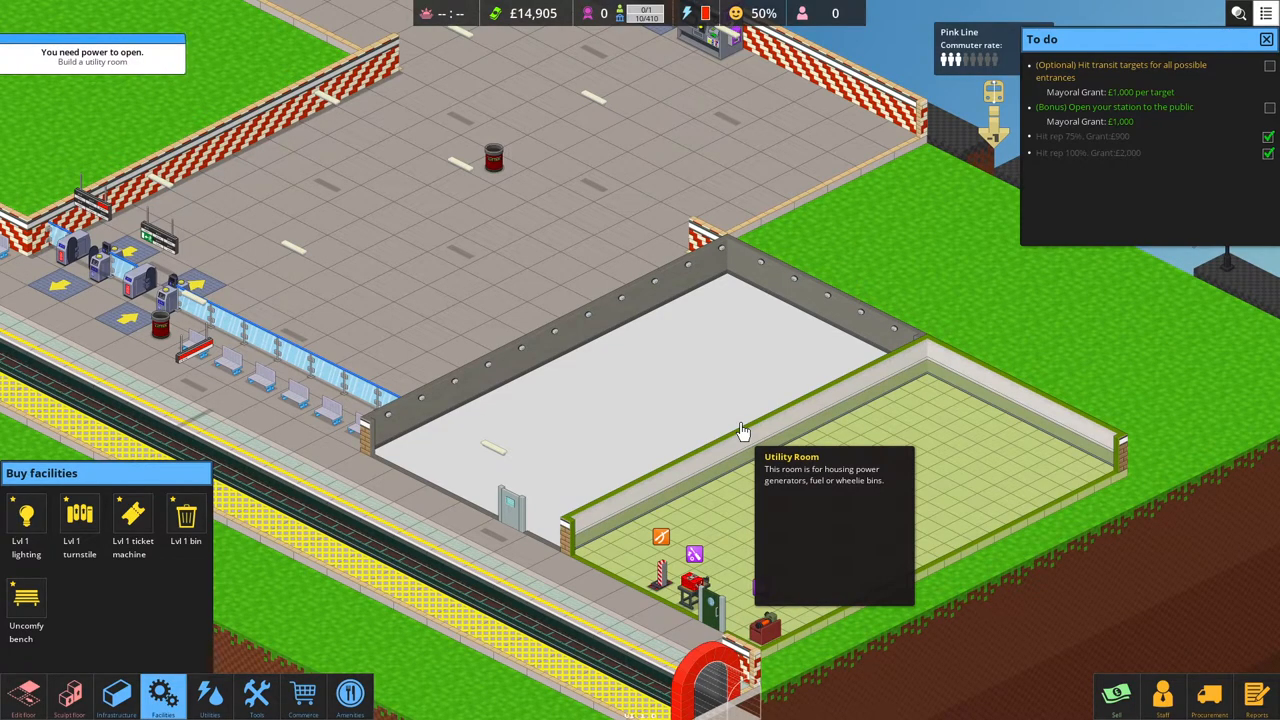
{"action": "mouse_move", "coordinate": [746, 311]}
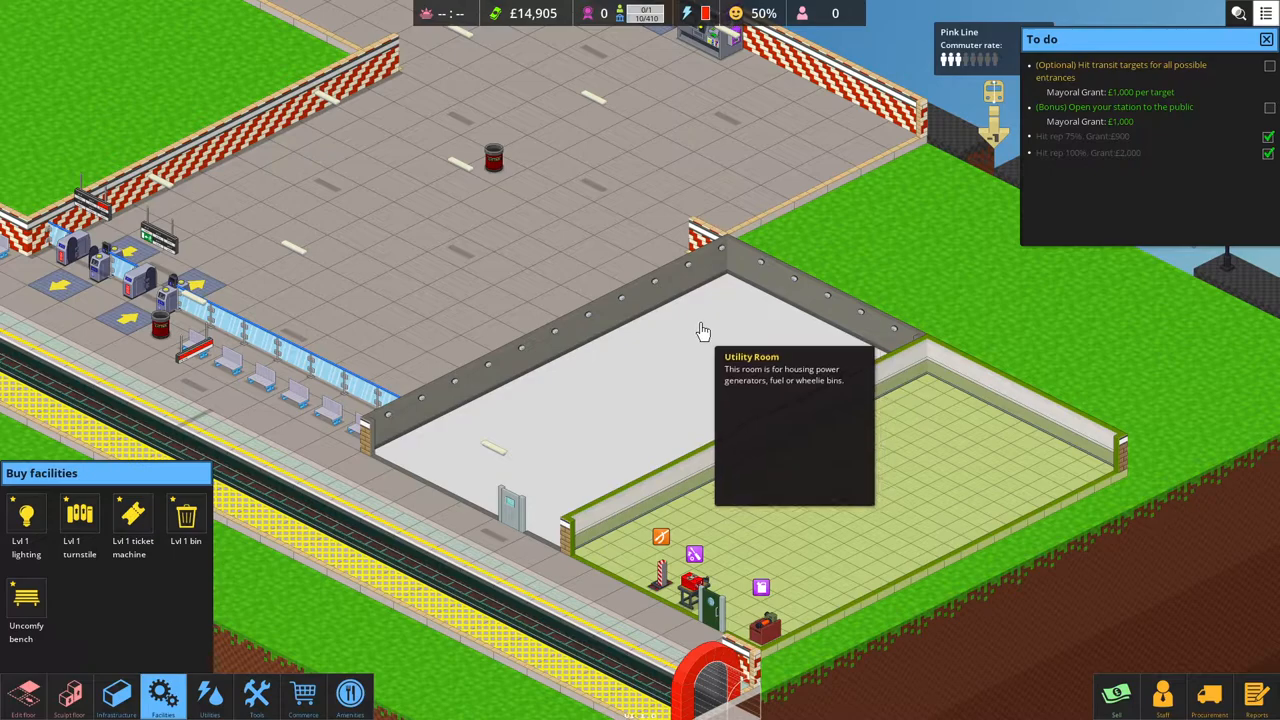
{"action": "mouse_move", "coordinate": [728, 404]}
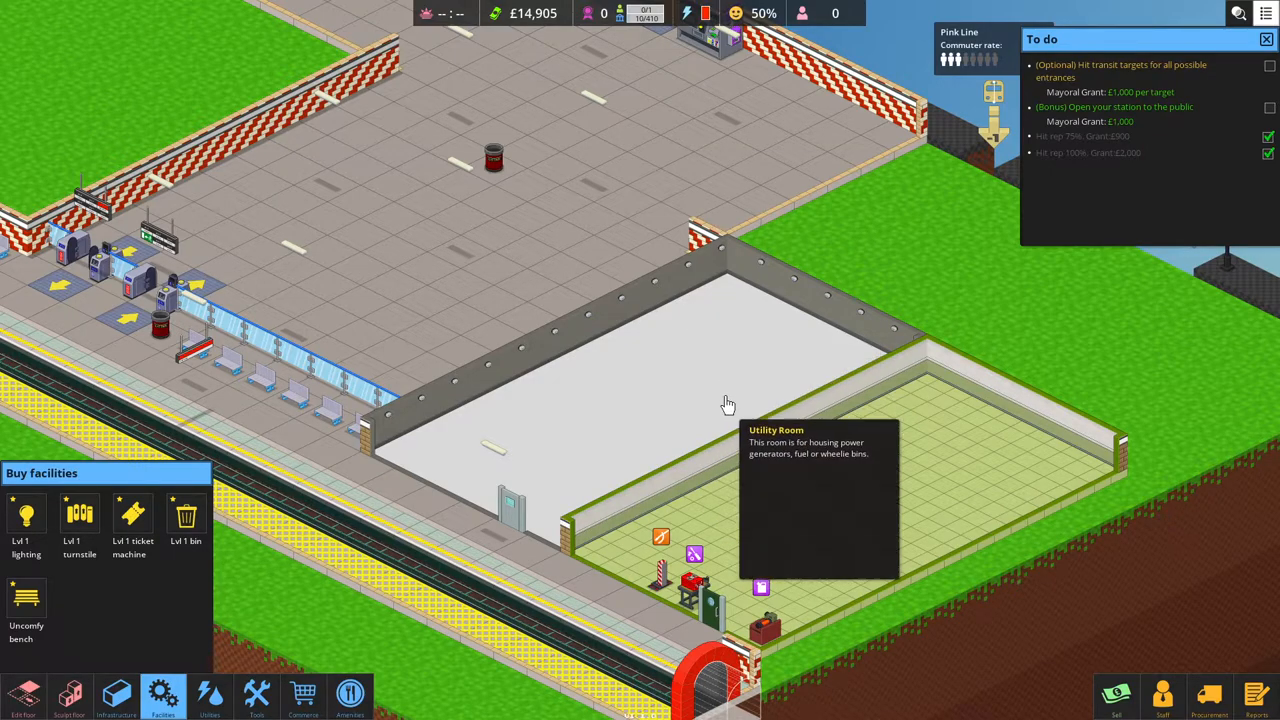
{"action": "mouse_move", "coordinate": [716, 298]}
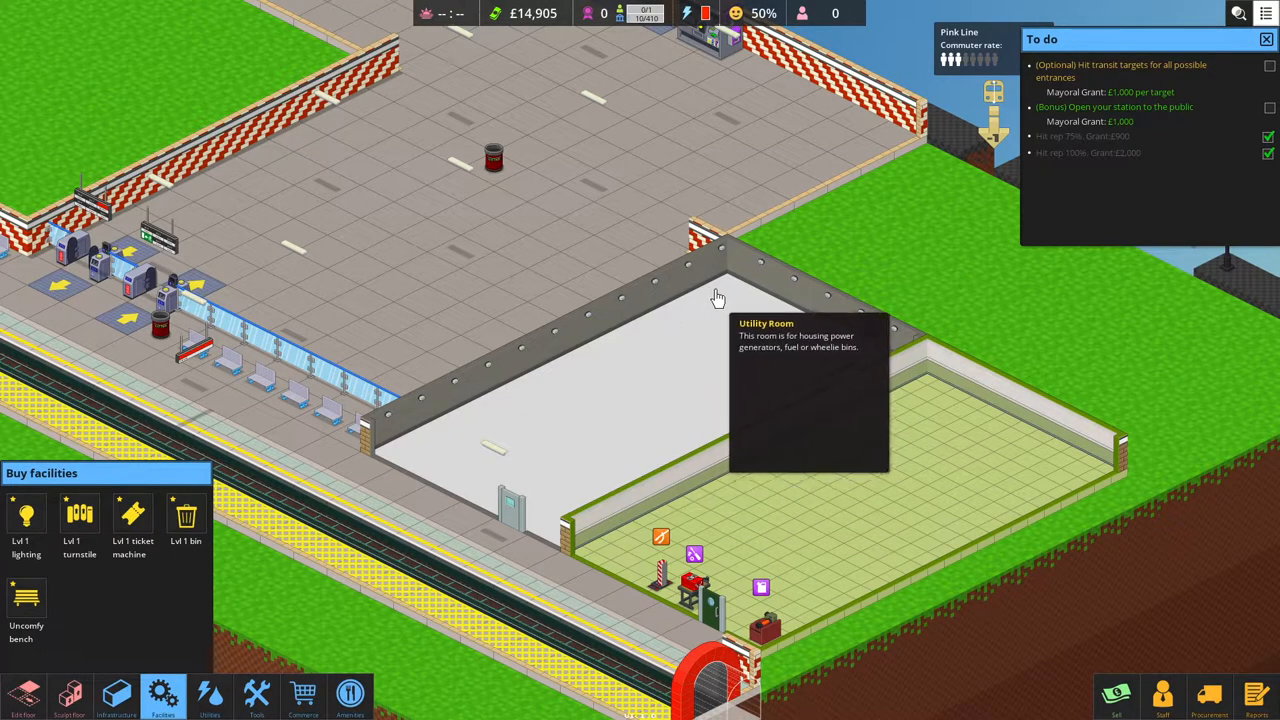
{"action": "mouse_move", "coordinate": [938, 468]}
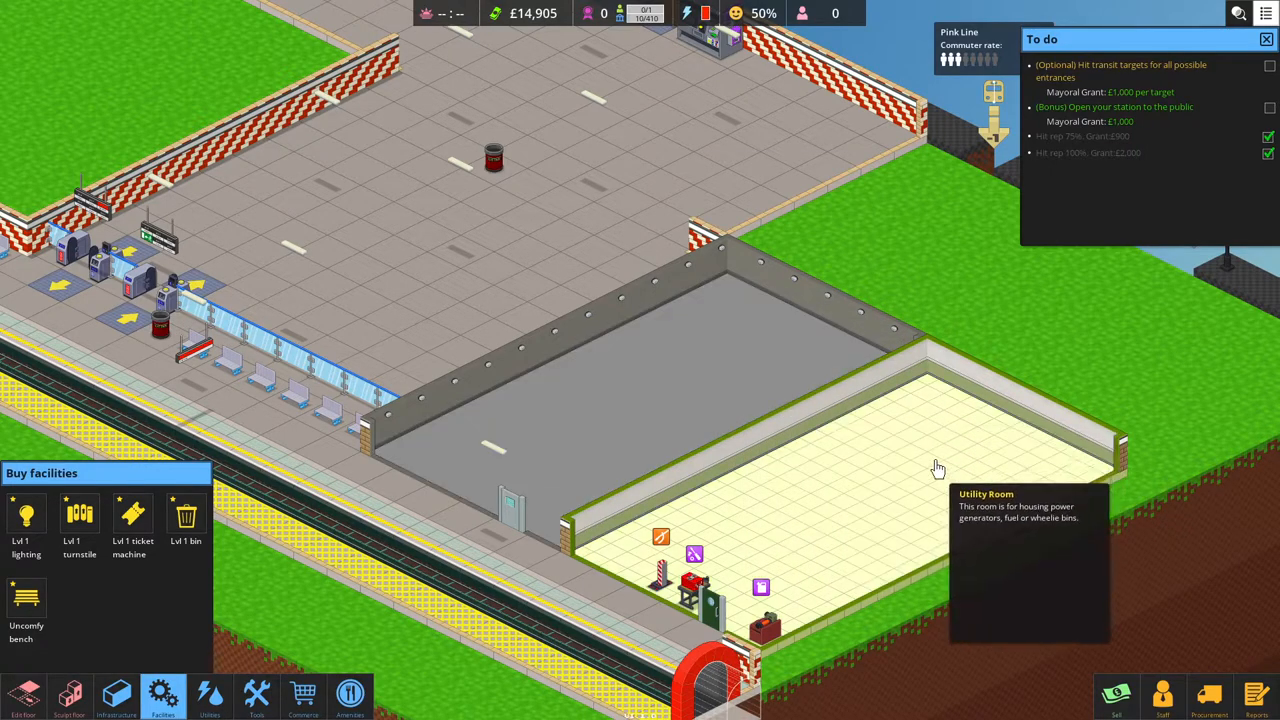
{"action": "mouse_move", "coordinate": [928, 464]}
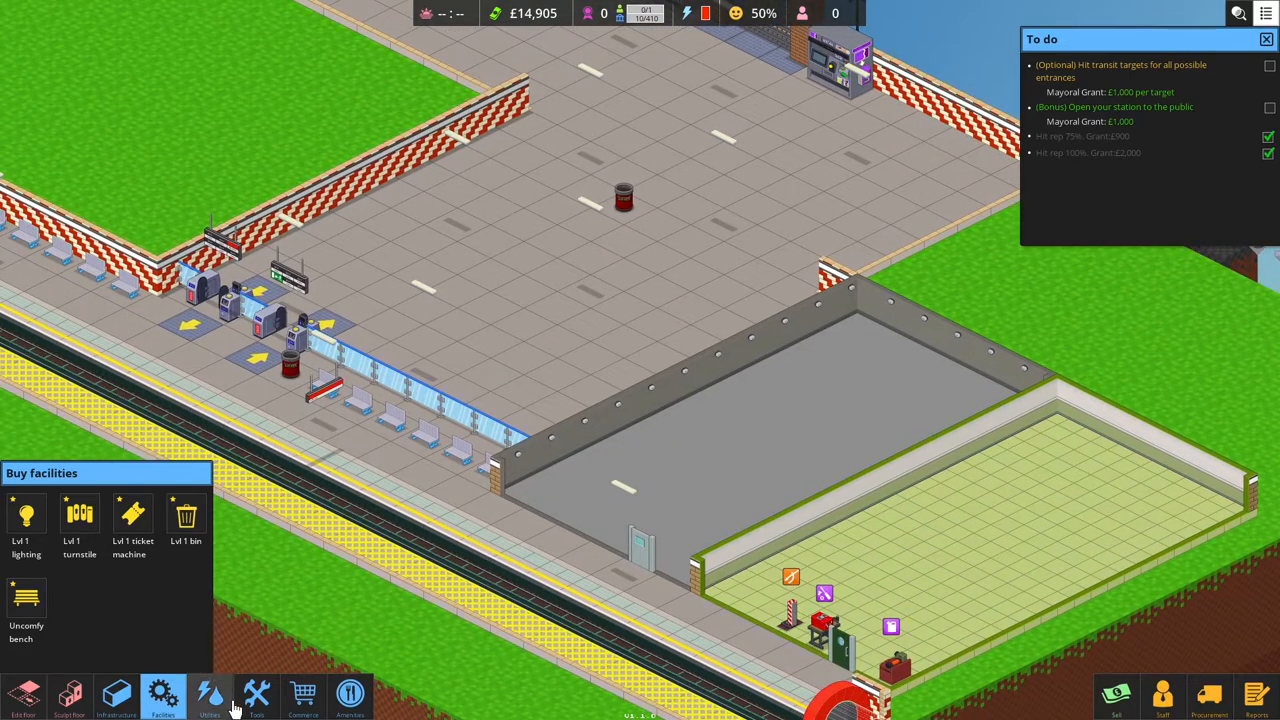
Place two Lvl 1 wheelie bins and three Lvl 1 generators in the utility room.
{"action": "left_click", "coordinate": [205, 690]}
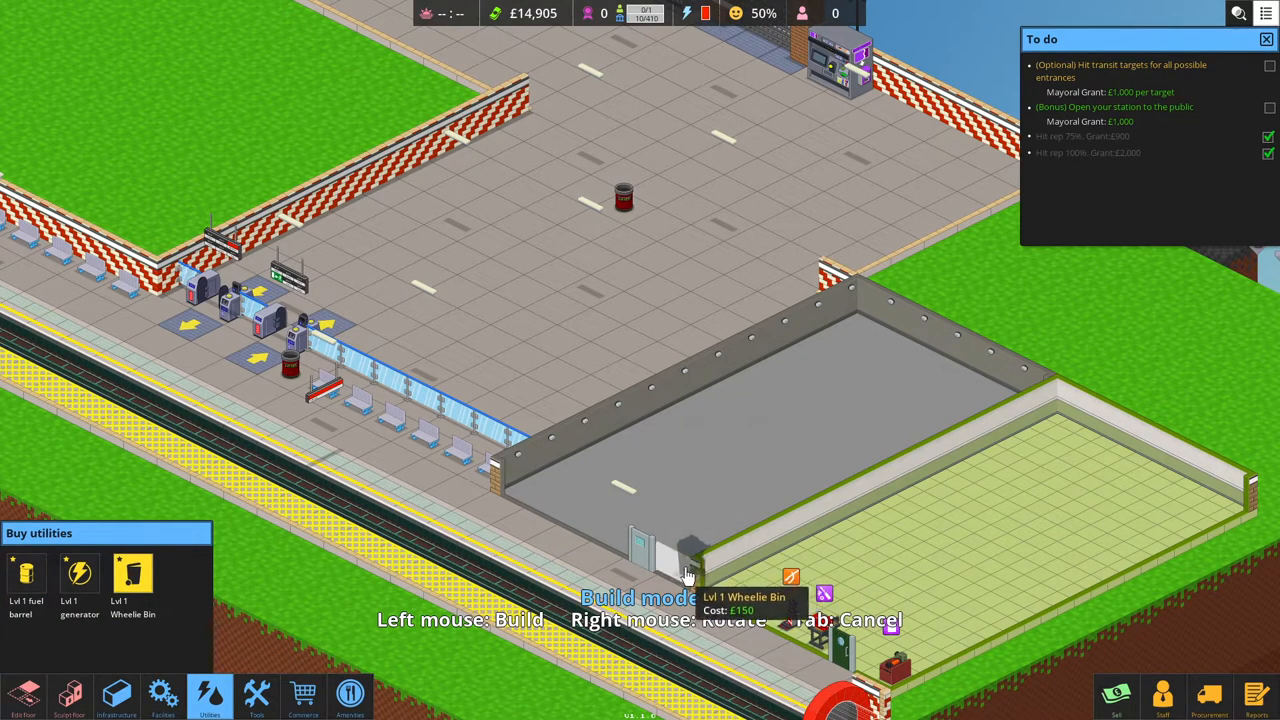
{"action": "left_click", "coordinate": [690, 575]}
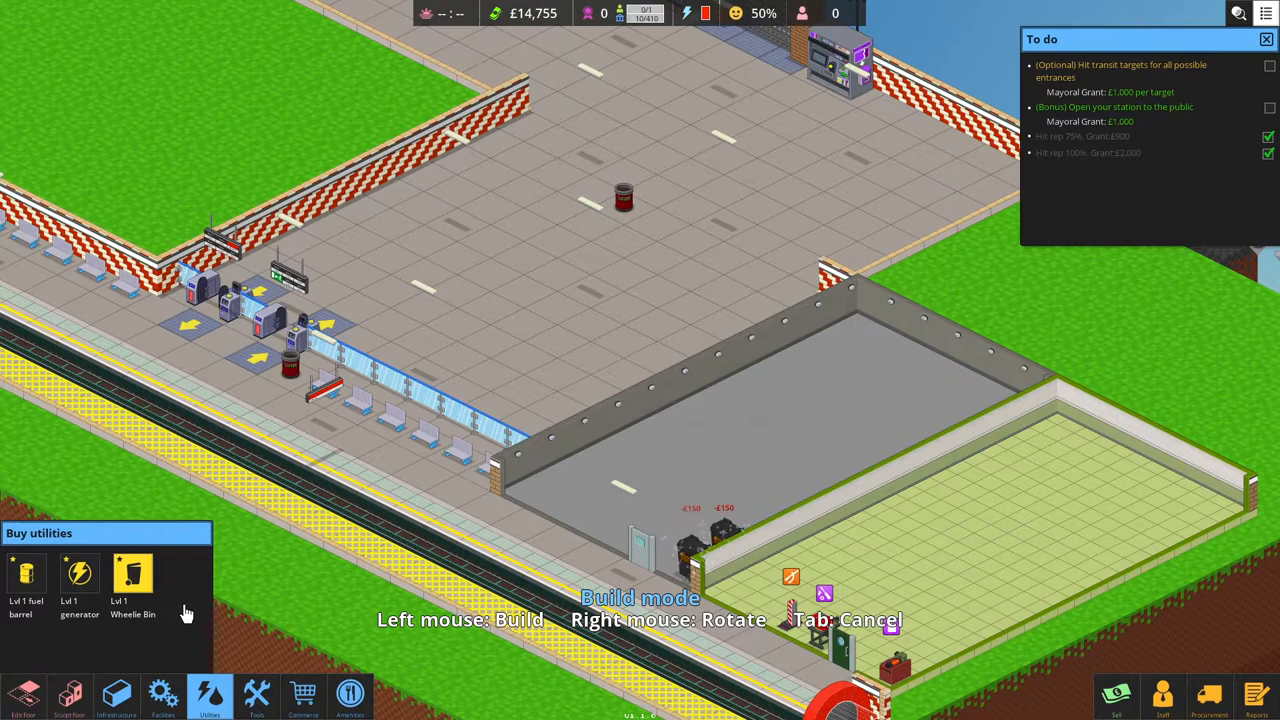
{"action": "left_click", "coordinate": [625, 205]}
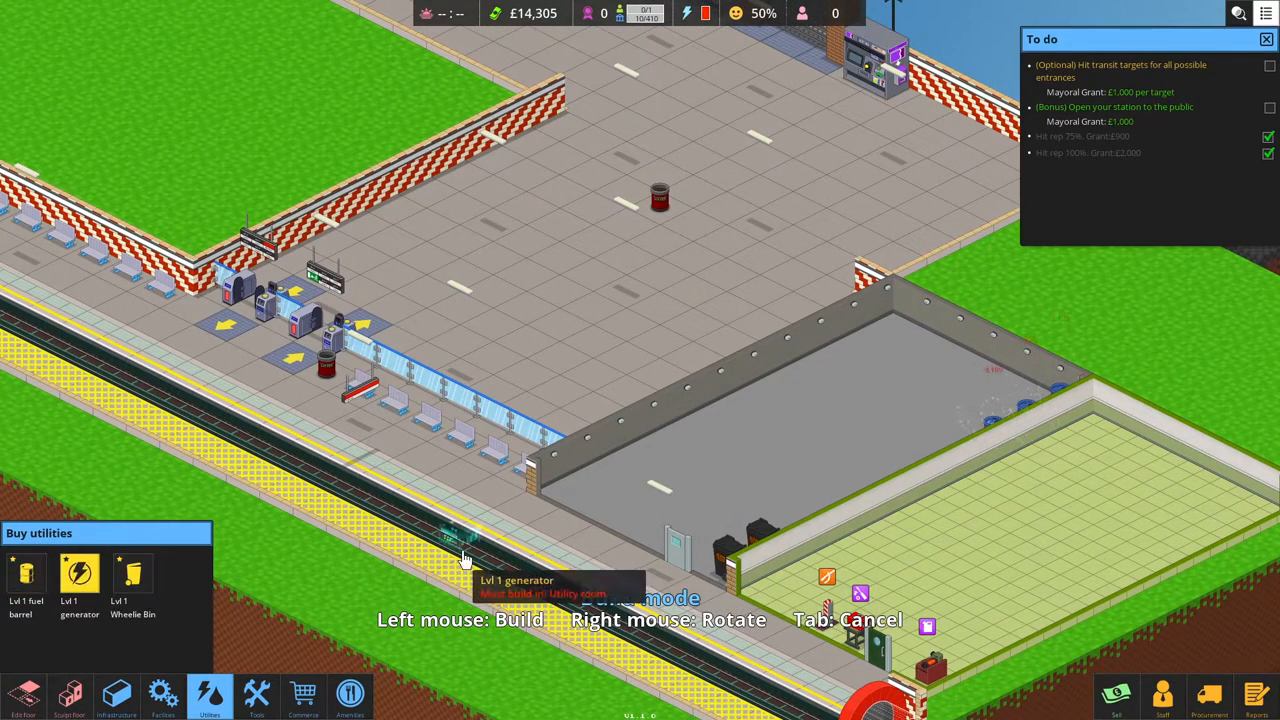
{"action": "mouse_move", "coordinate": [607, 472]}
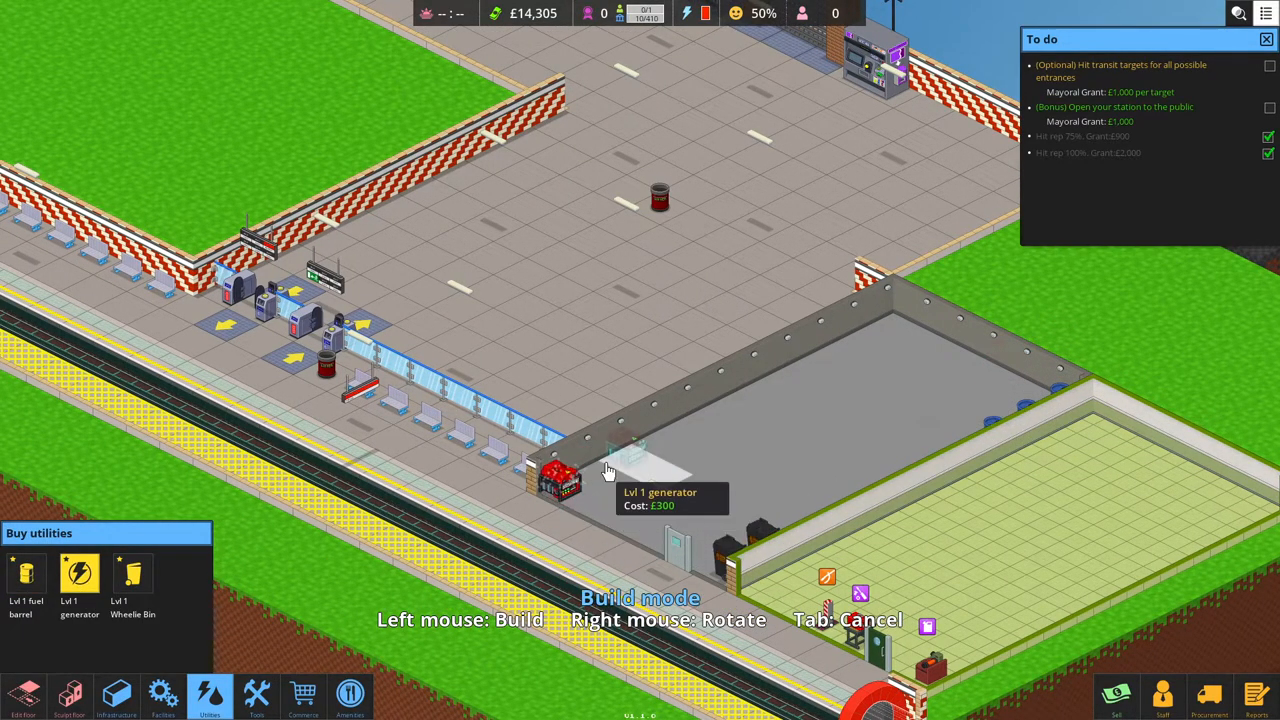
{"action": "left_click", "coordinate": [605, 475]}
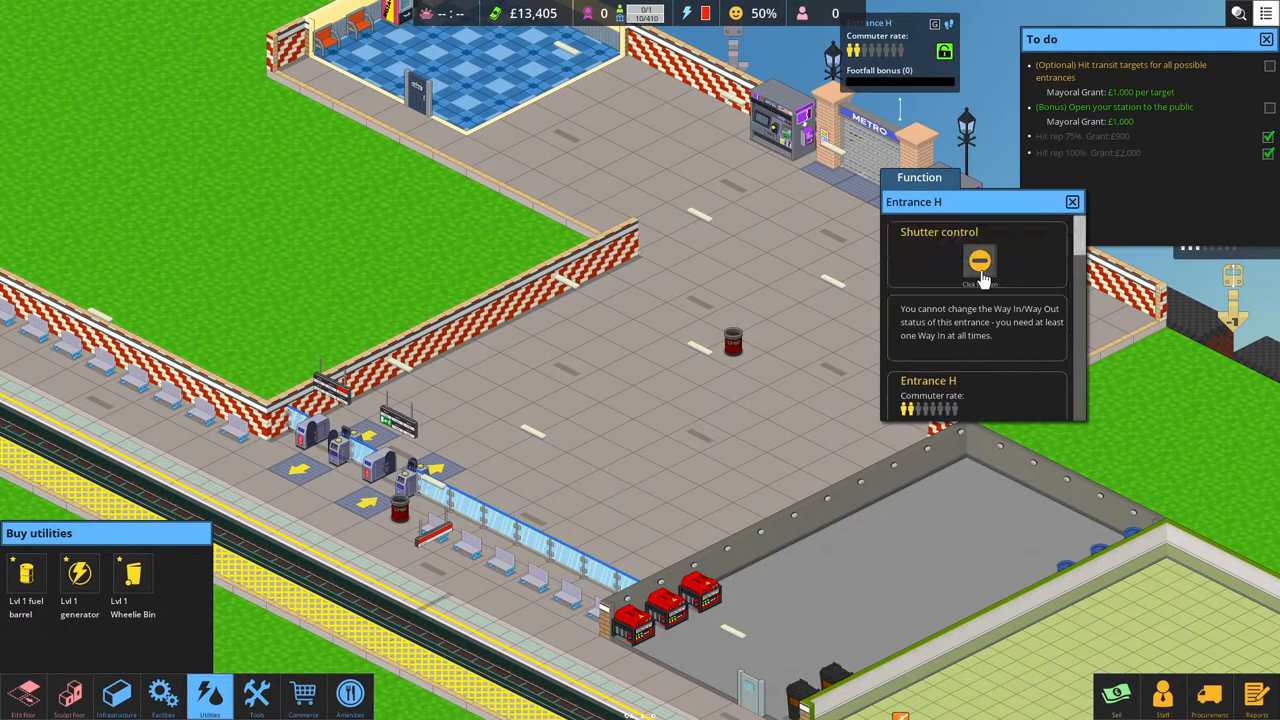
{"action": "mouse_move", "coordinate": [979, 263]}
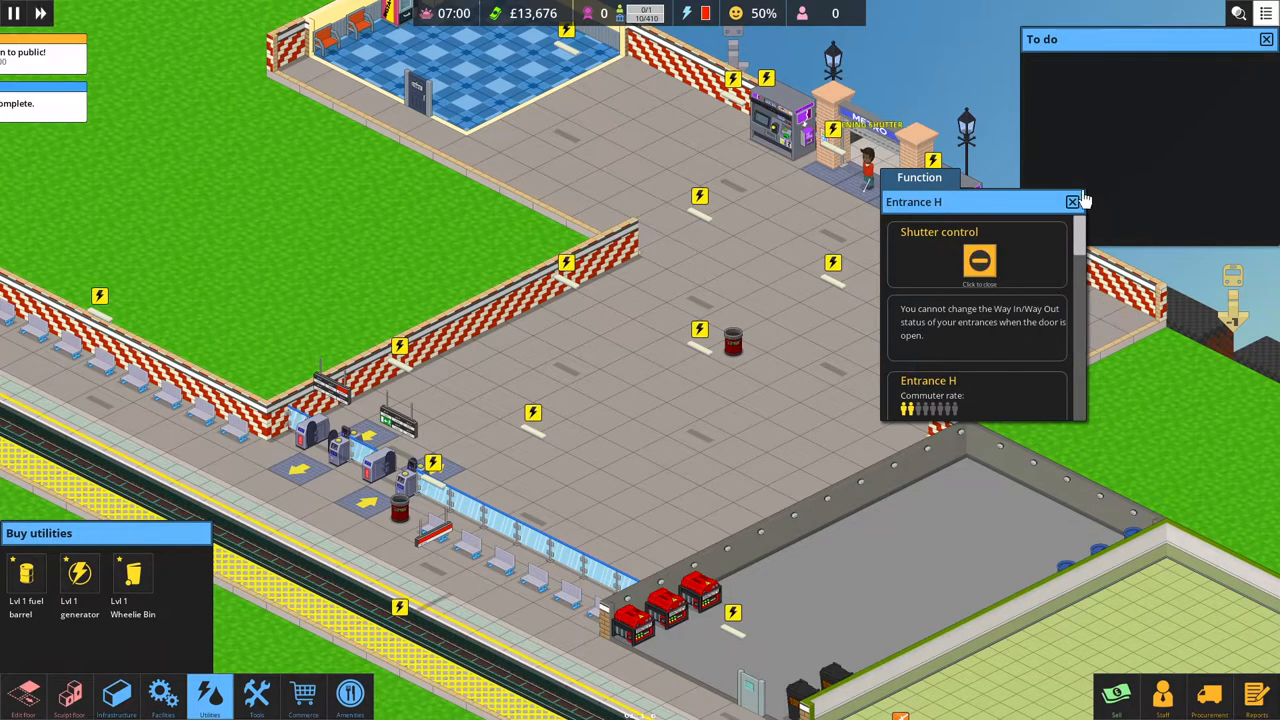
Close the Entrance H details panel once the entrance is open.
{"action": "left_click", "coordinate": [1072, 201]}
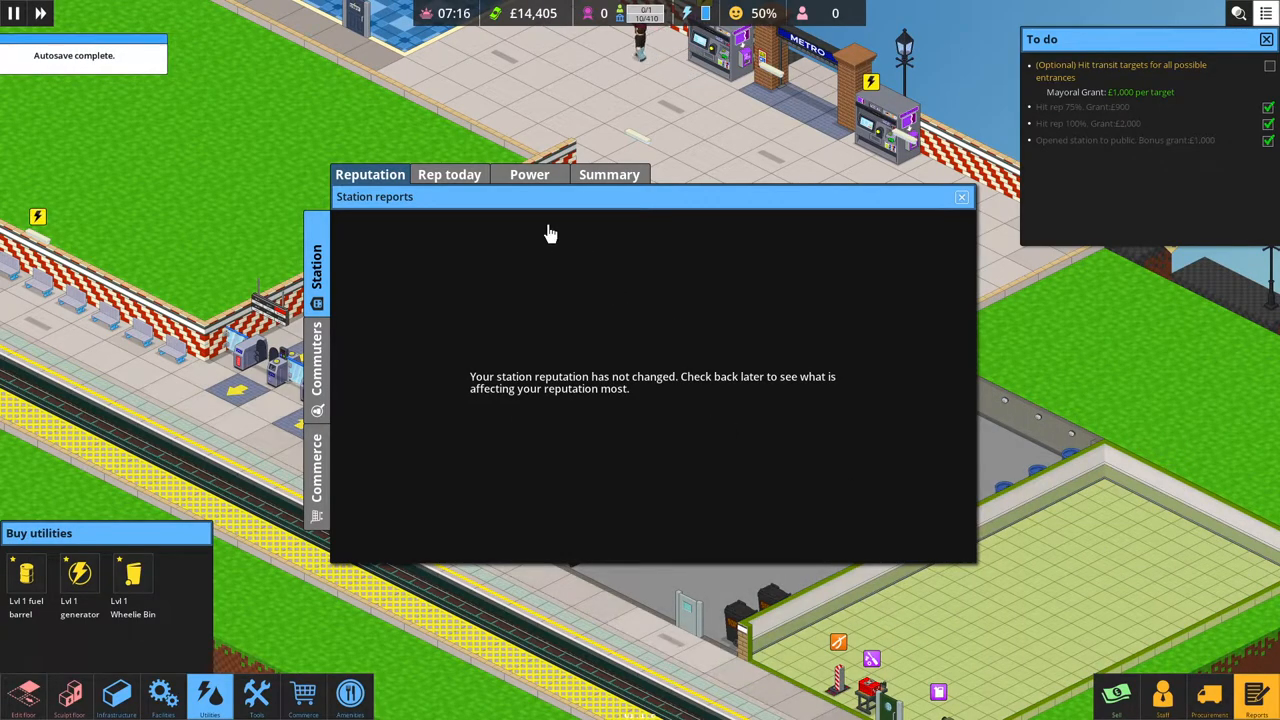
Check the Rep today and Power reports (3.75 kWh vs 7.30 kWh drain), then close them.
{"action": "left_click", "coordinate": [449, 174]}
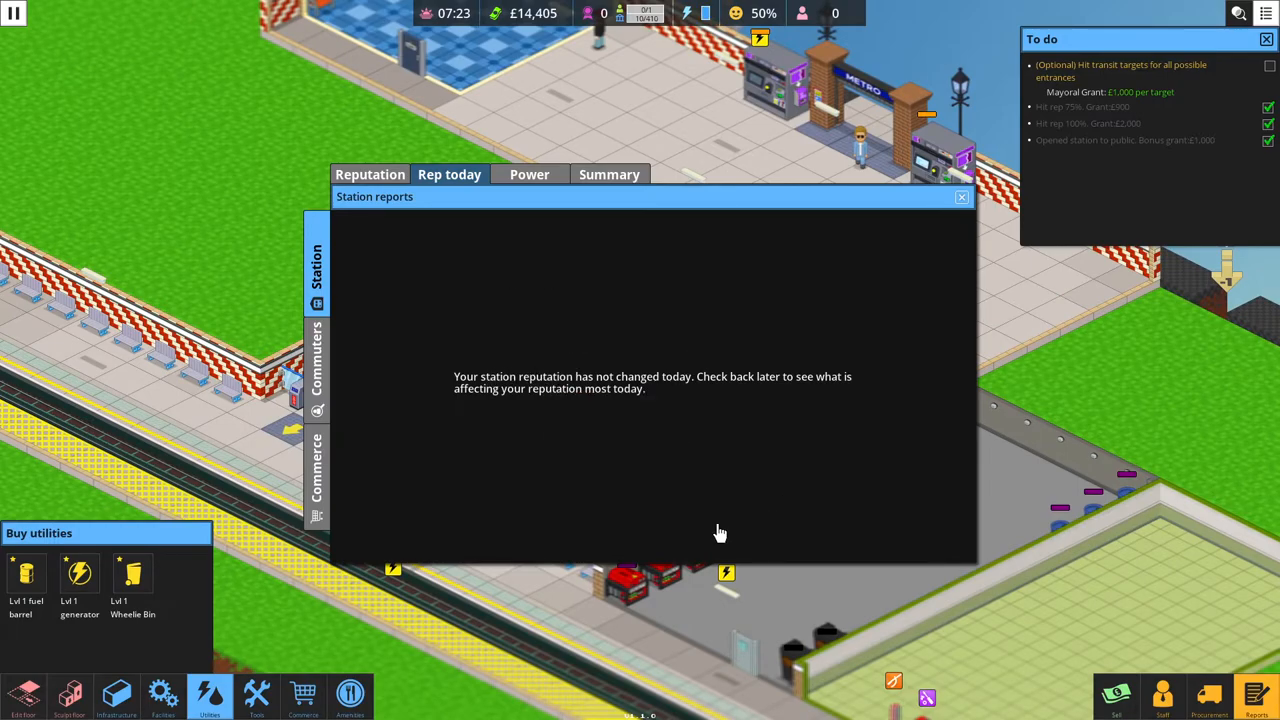
{"action": "left_click", "coordinate": [529, 174]}
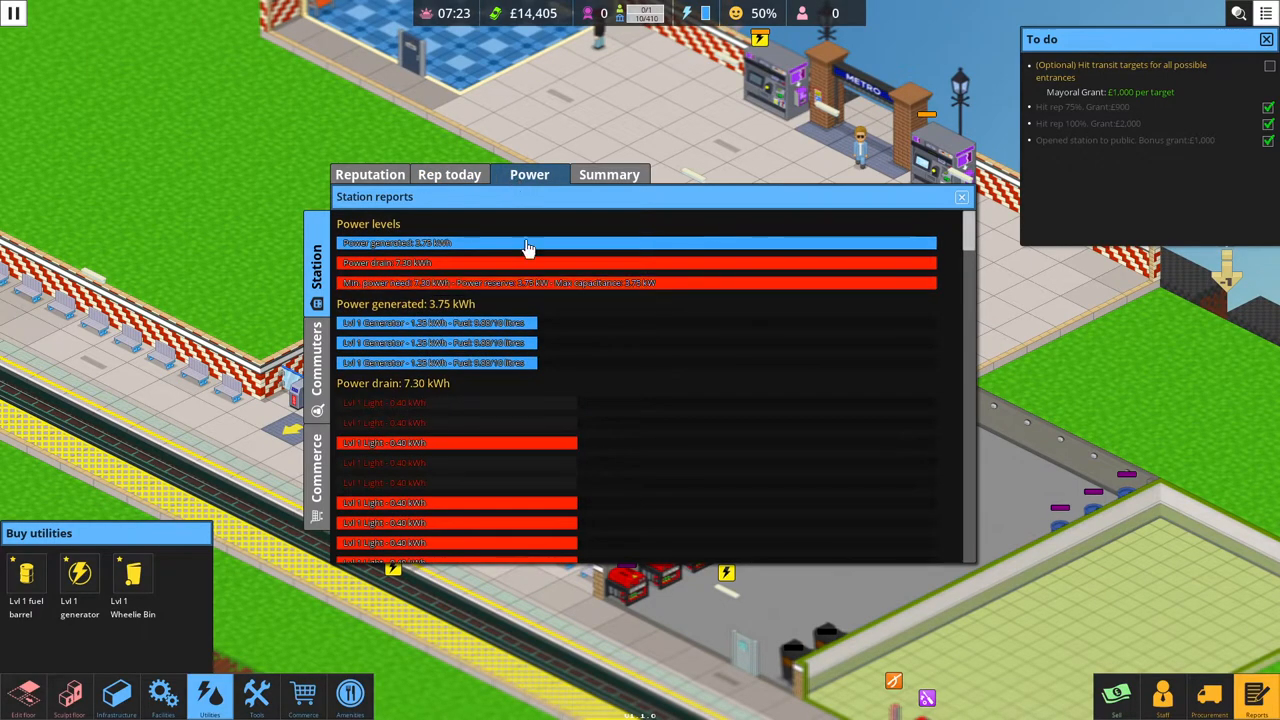
{"action": "mouse_move", "coordinate": [955, 180]}
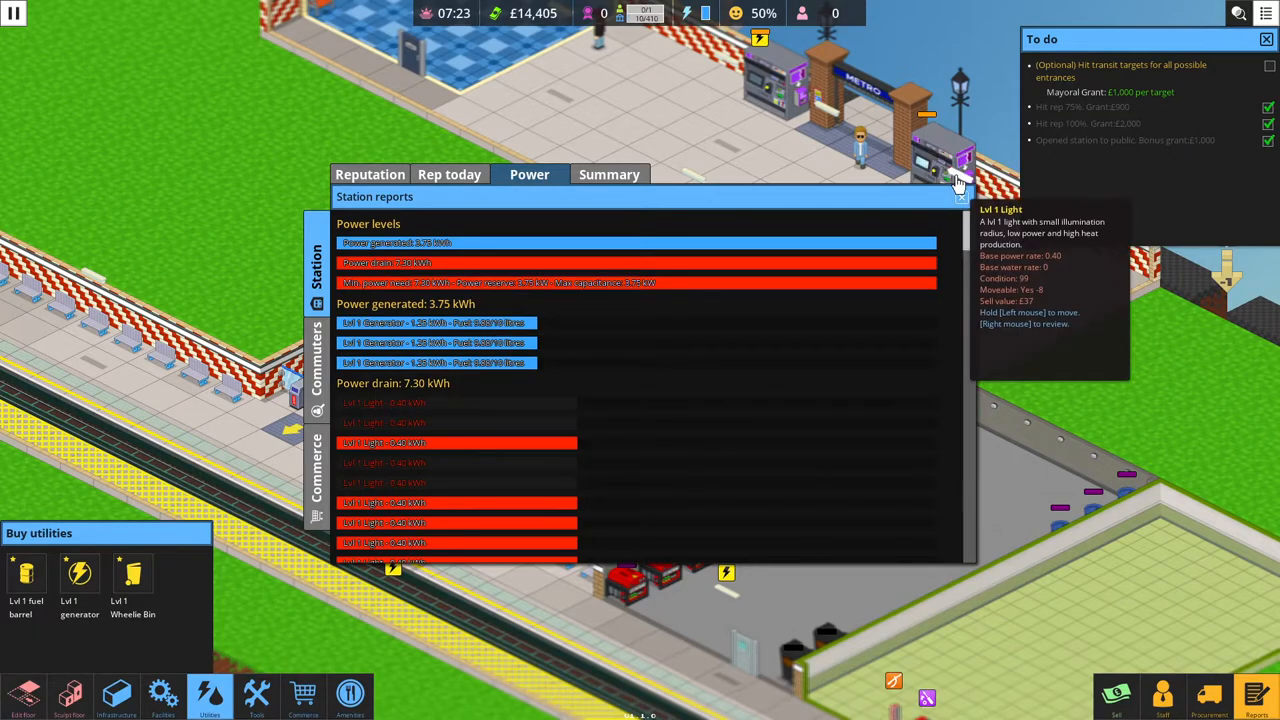
{"action": "mouse_move", "coordinate": [960, 198]}
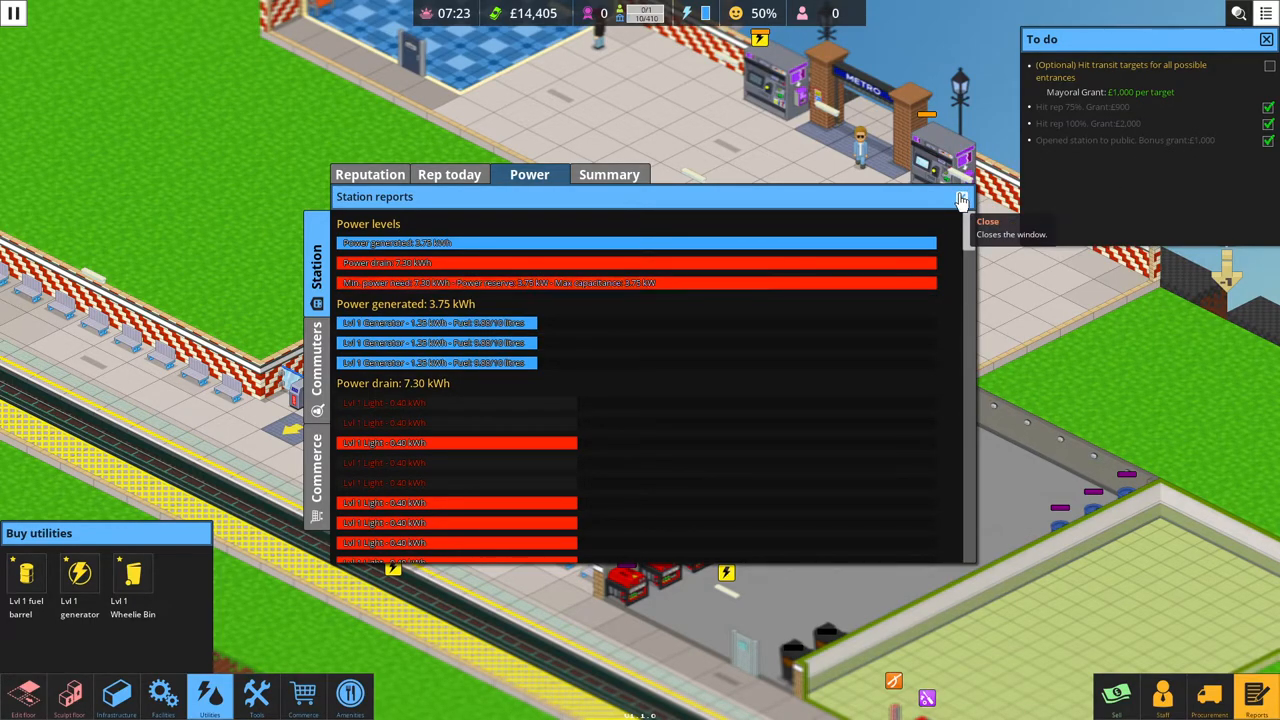
{"action": "left_click", "coordinate": [961, 200]}
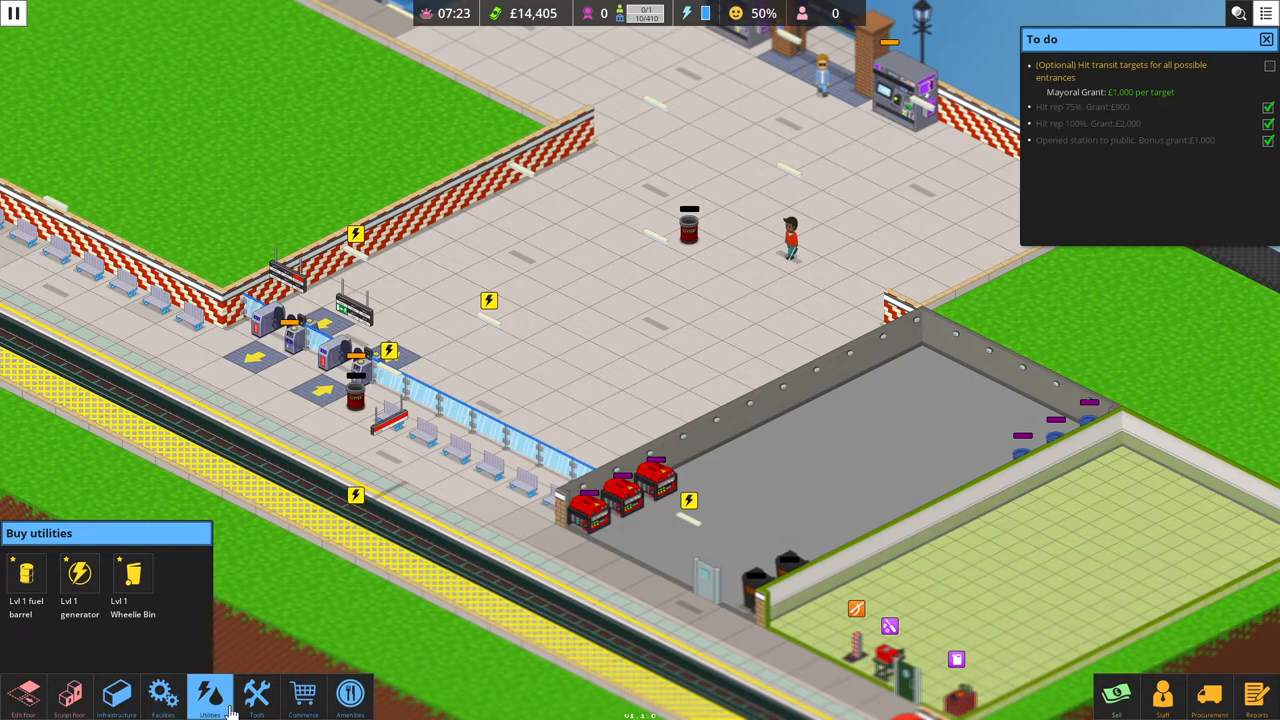
Add Lvl 1 generators to the utility room, reaching 8.75 kWh, and close the reports.
{"action": "left_click", "coordinate": [256, 688]}
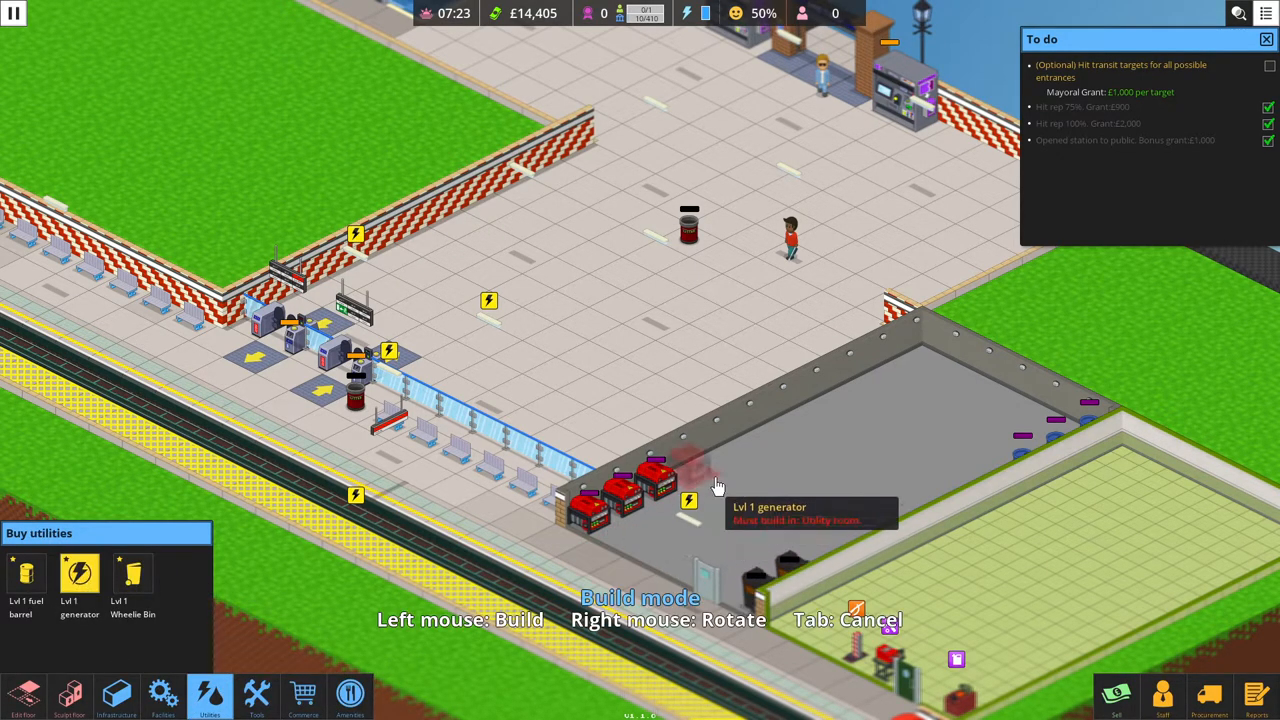
{"action": "left_click", "coordinate": [715, 485]}
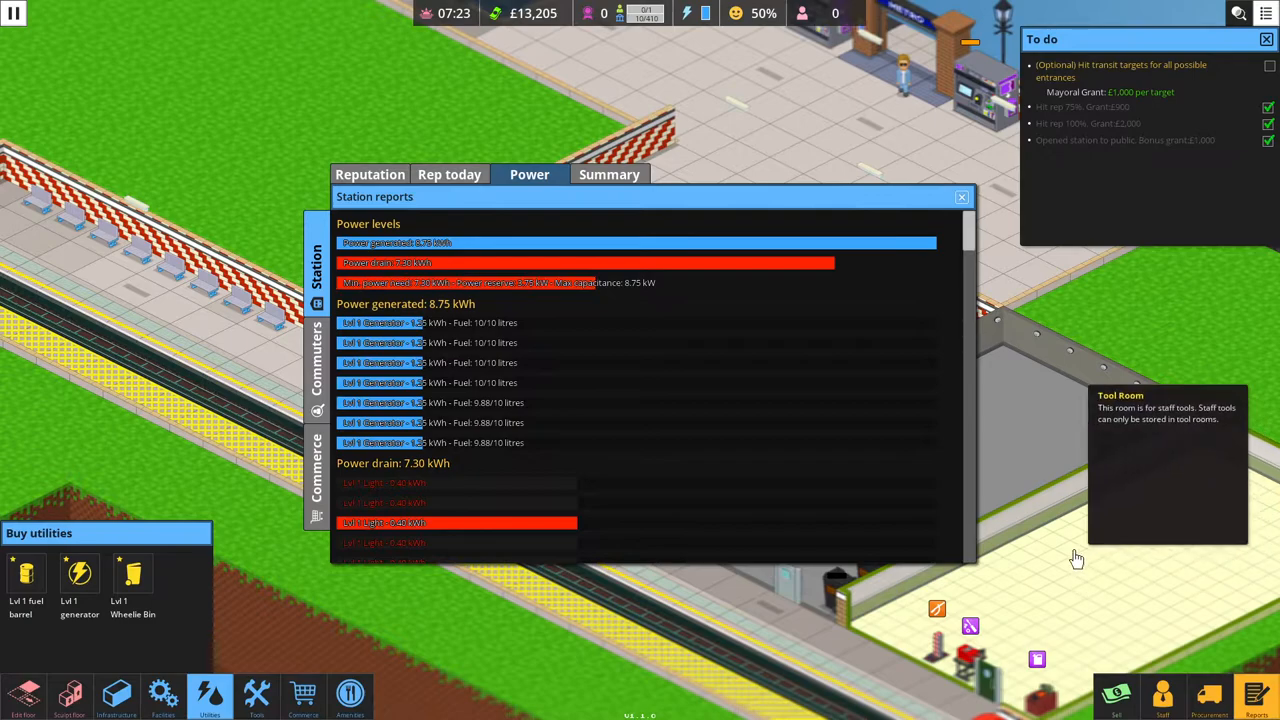
{"action": "left_click", "coordinate": [961, 196]}
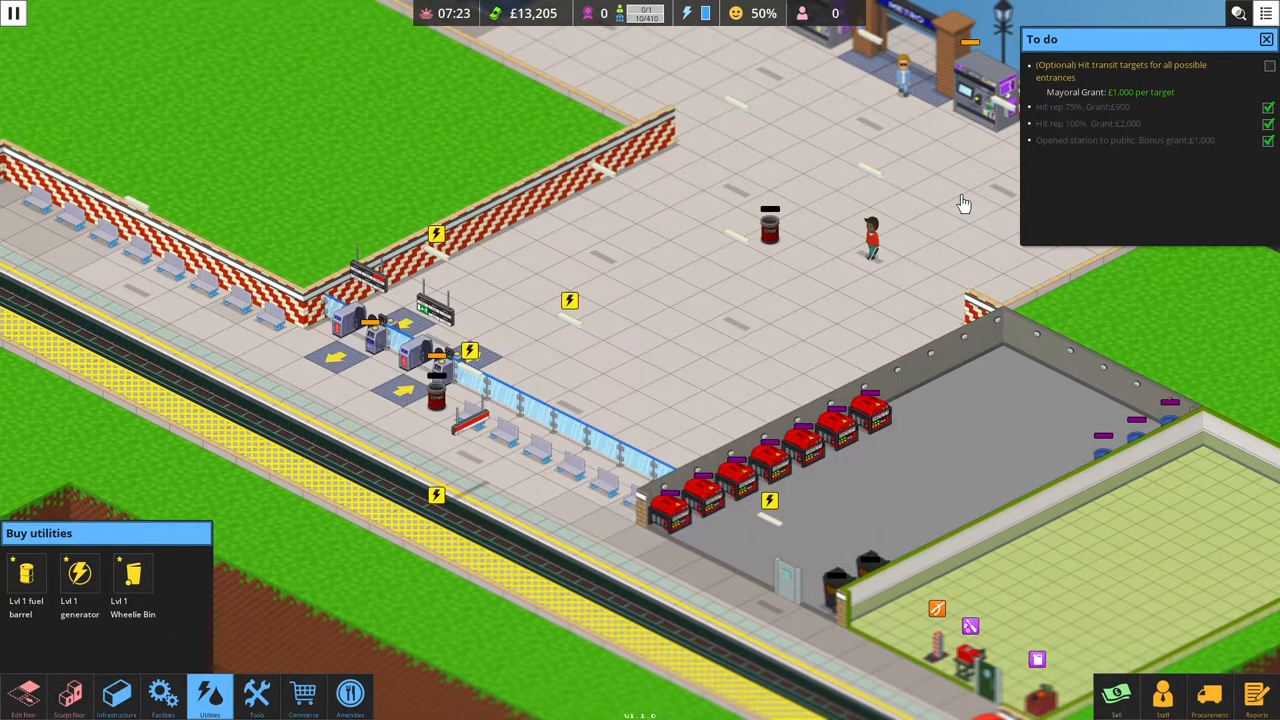
{"action": "mouse_move", "coordinate": [864, 293]}
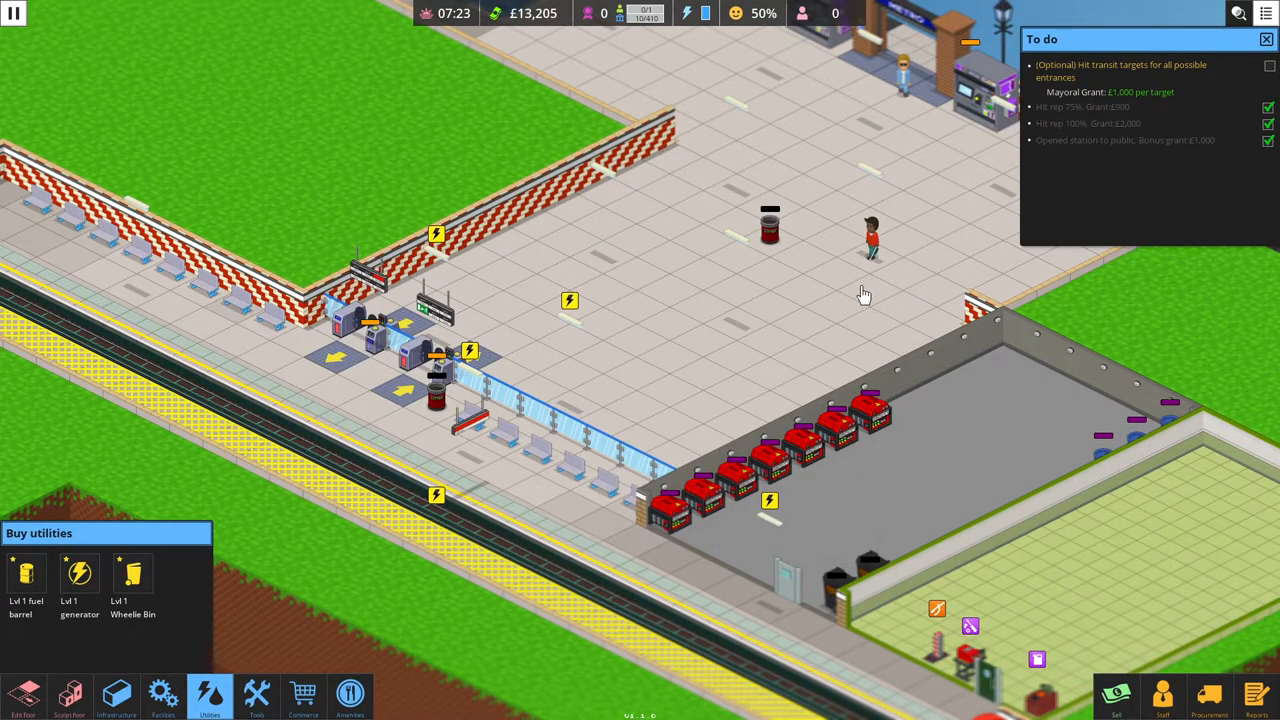
{"action": "mouse_move", "coordinate": [460, 513]}
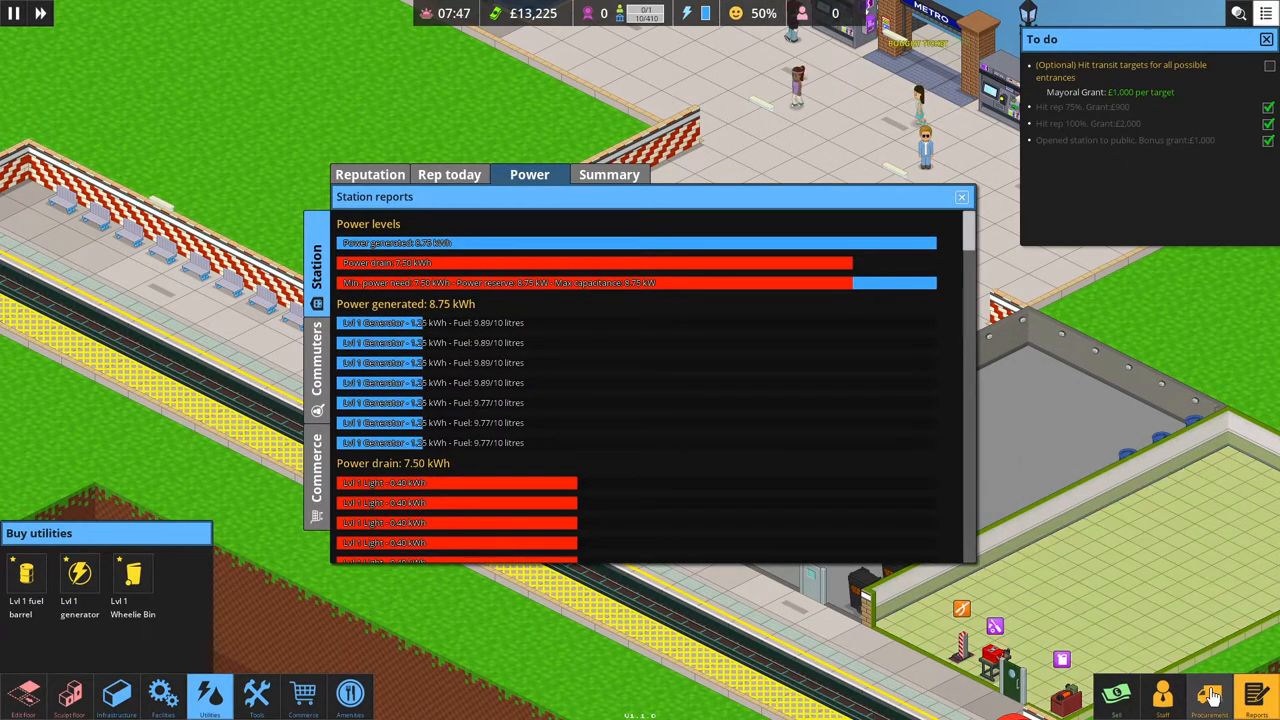
Browse Procurement's Infrastructure upgrades, including the 1 carriage train, then close the window.
{"action": "left_click", "coordinate": [349, 697]}
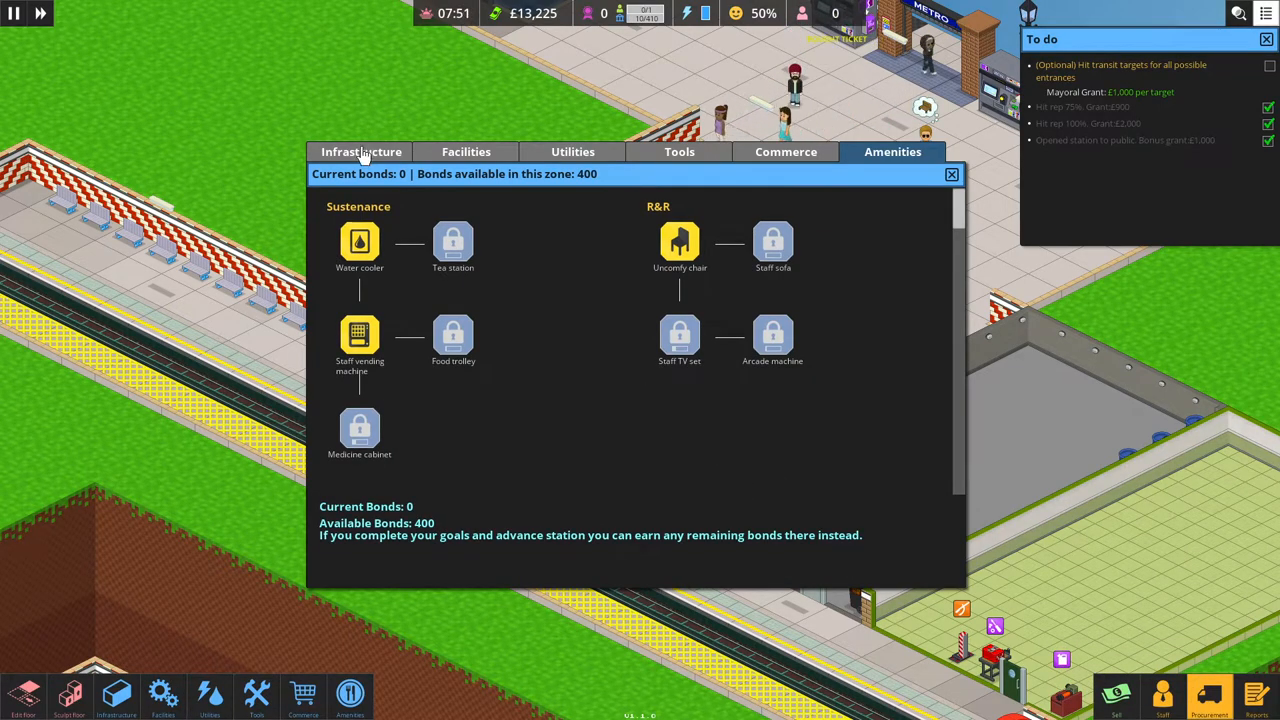
{"action": "left_click", "coordinate": [360, 151]}
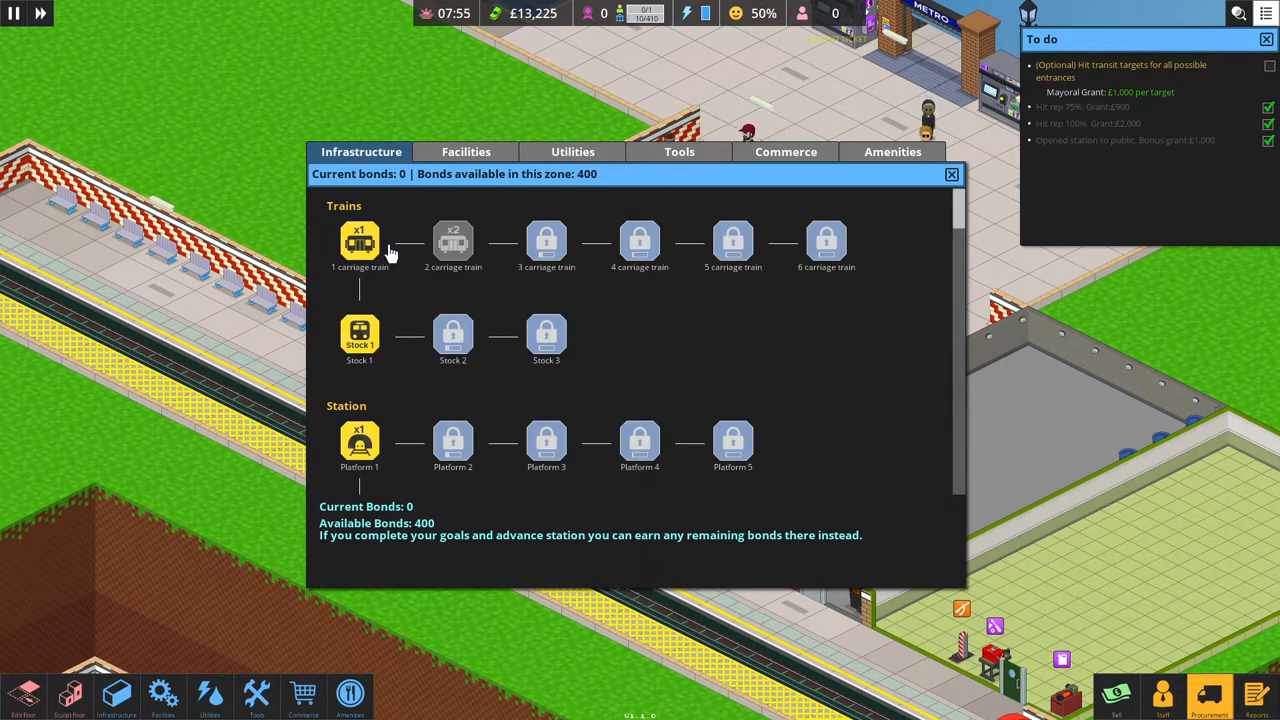
{"action": "left_click", "coordinate": [951, 174]}
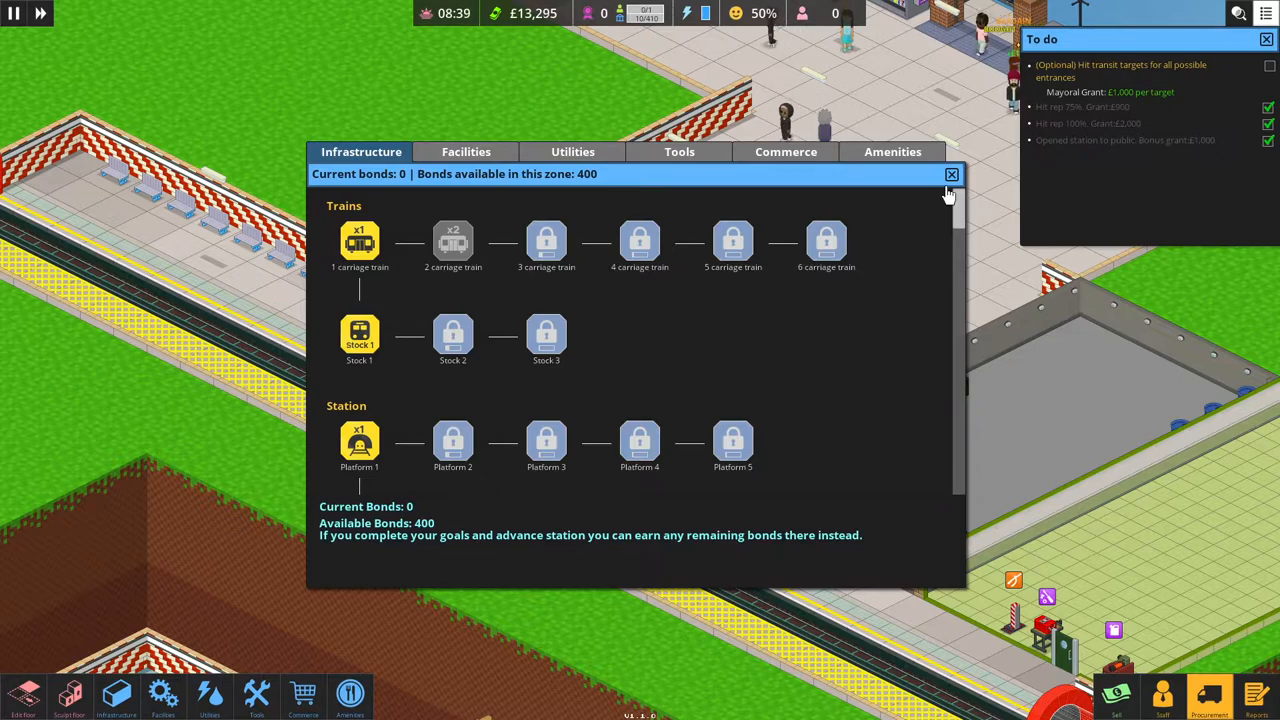
{"action": "left_click", "coordinate": [951, 175]}
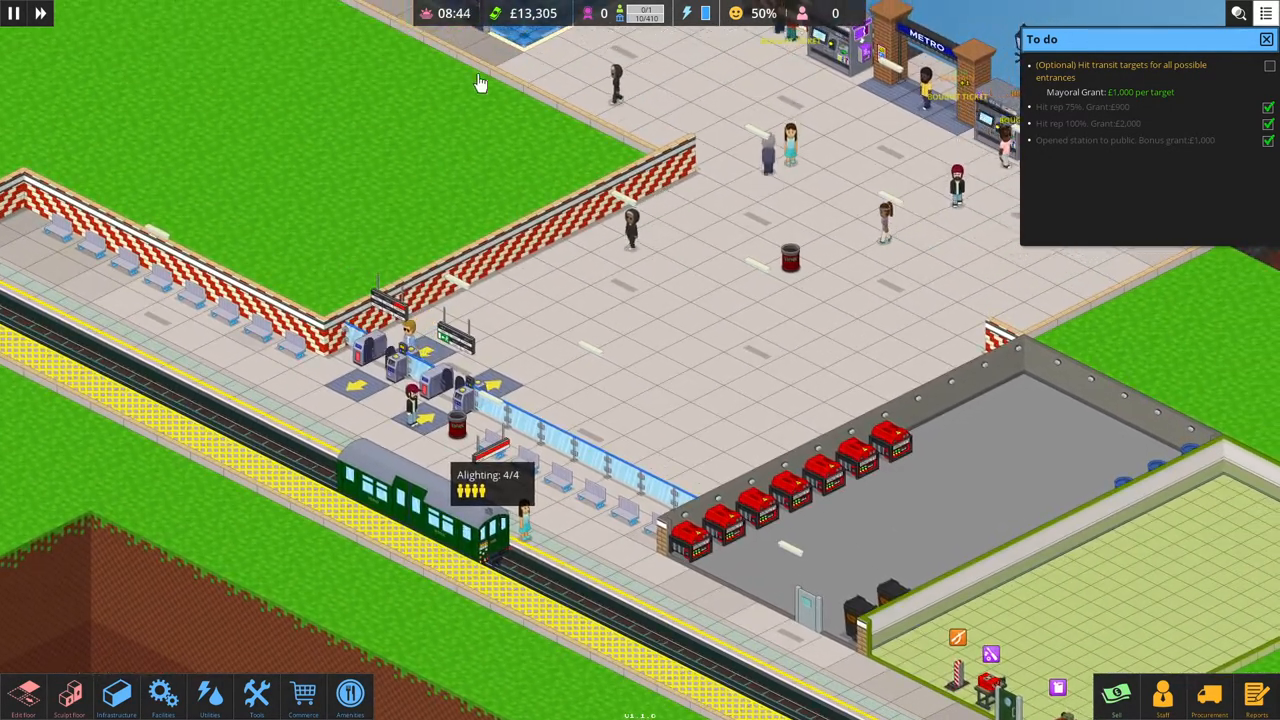
{"action": "mouse_move", "coordinate": [443, 13]}
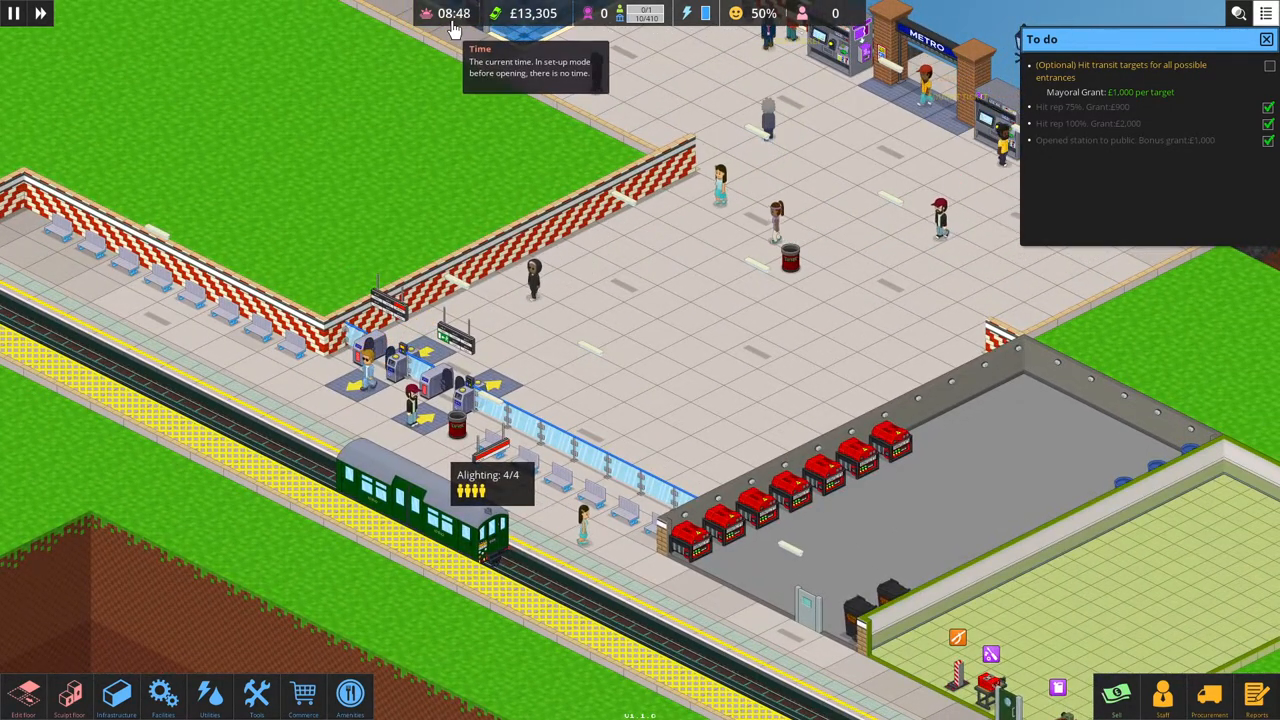
{"action": "mouse_move", "coordinate": [523, 20]}
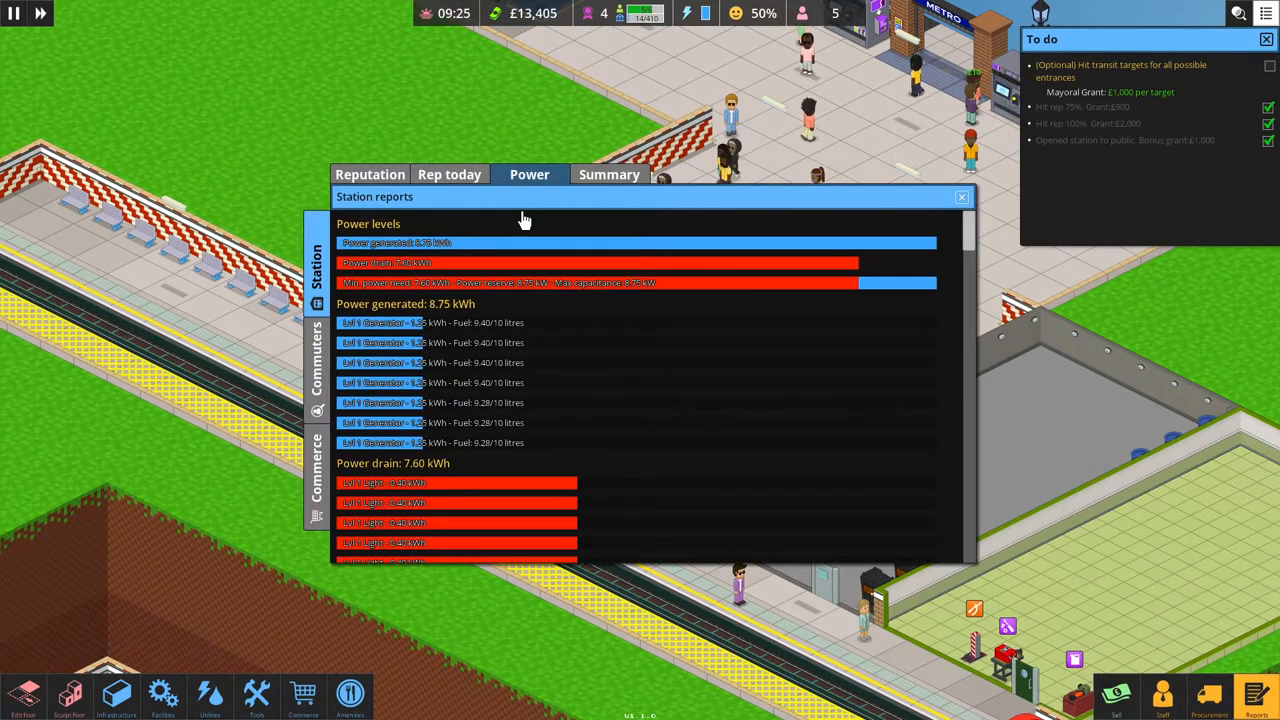
Close the power report (8.75 kWh vs 7.60 kWh drain) and bring up Procurement.
{"action": "left_click", "coordinate": [961, 197]}
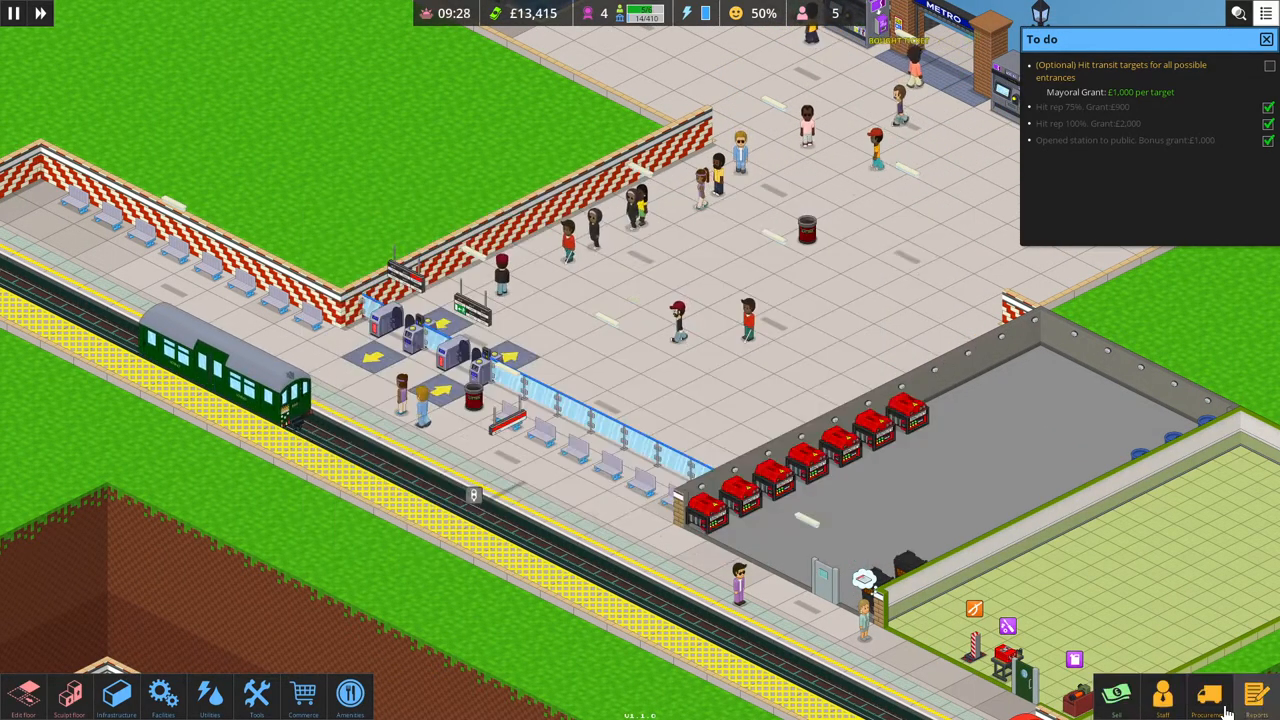
{"action": "left_click", "coordinate": [1210, 703]}
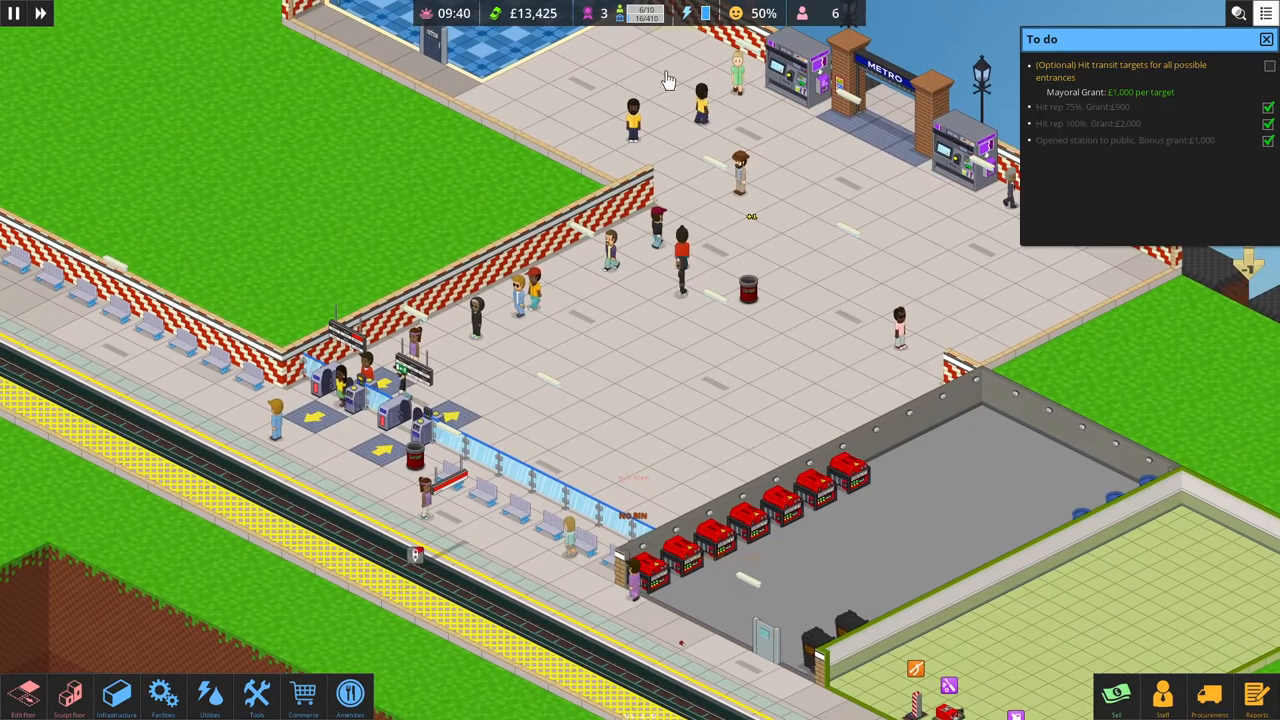
{"action": "mouse_move", "coordinate": [699, 20]}
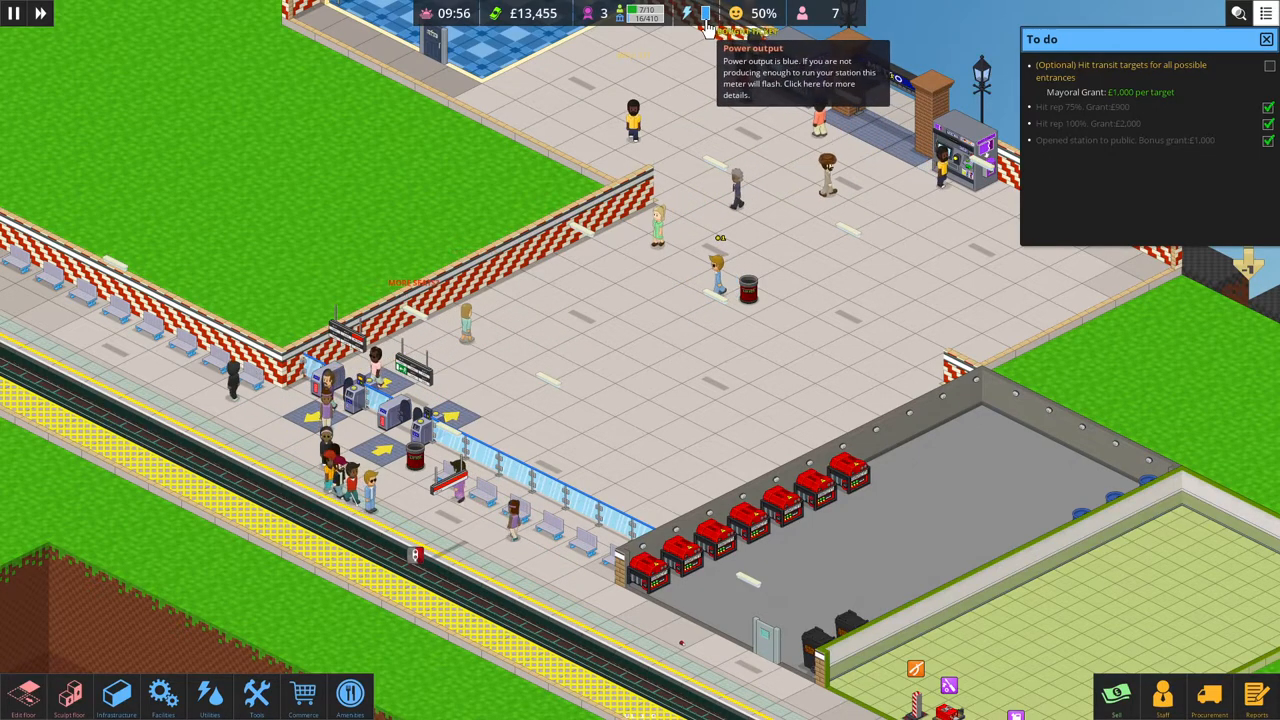
{"action": "mouse_move", "coordinate": [754, 13]}
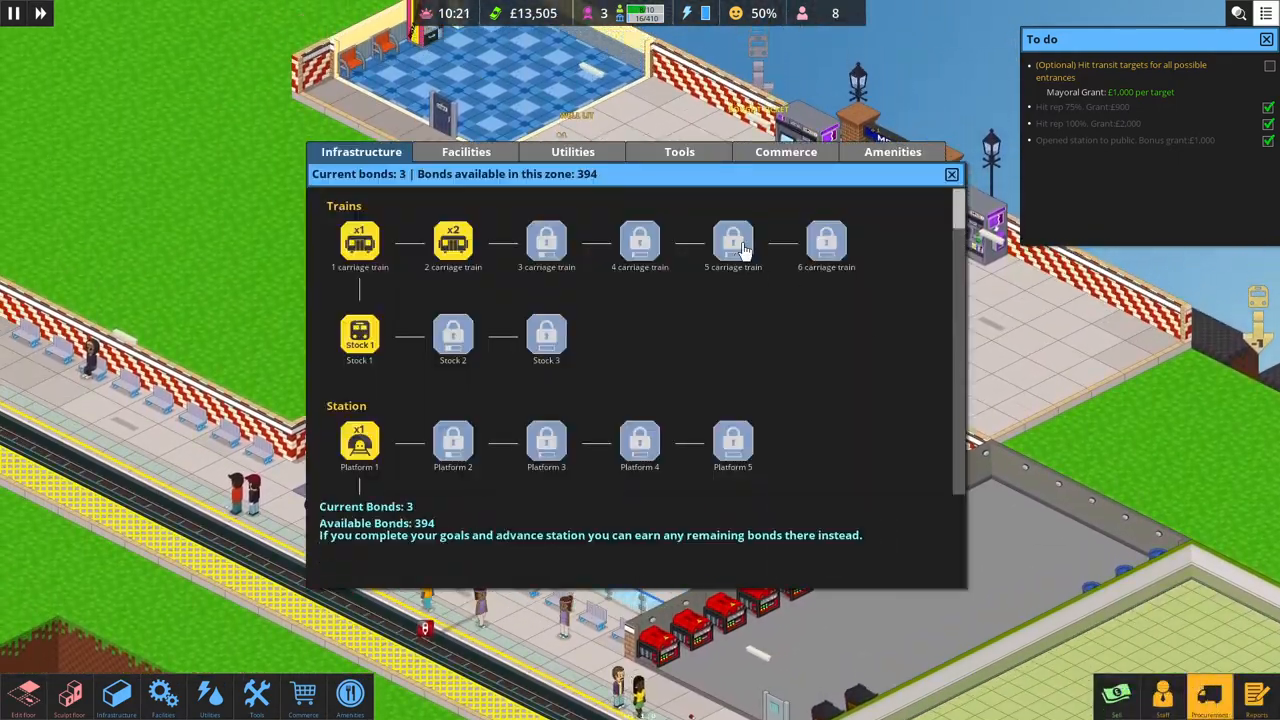
Procure the Newspaper stand from the Commerce tab for one bond, leaving 2 bonds.
{"action": "left_click", "coordinate": [785, 151]}
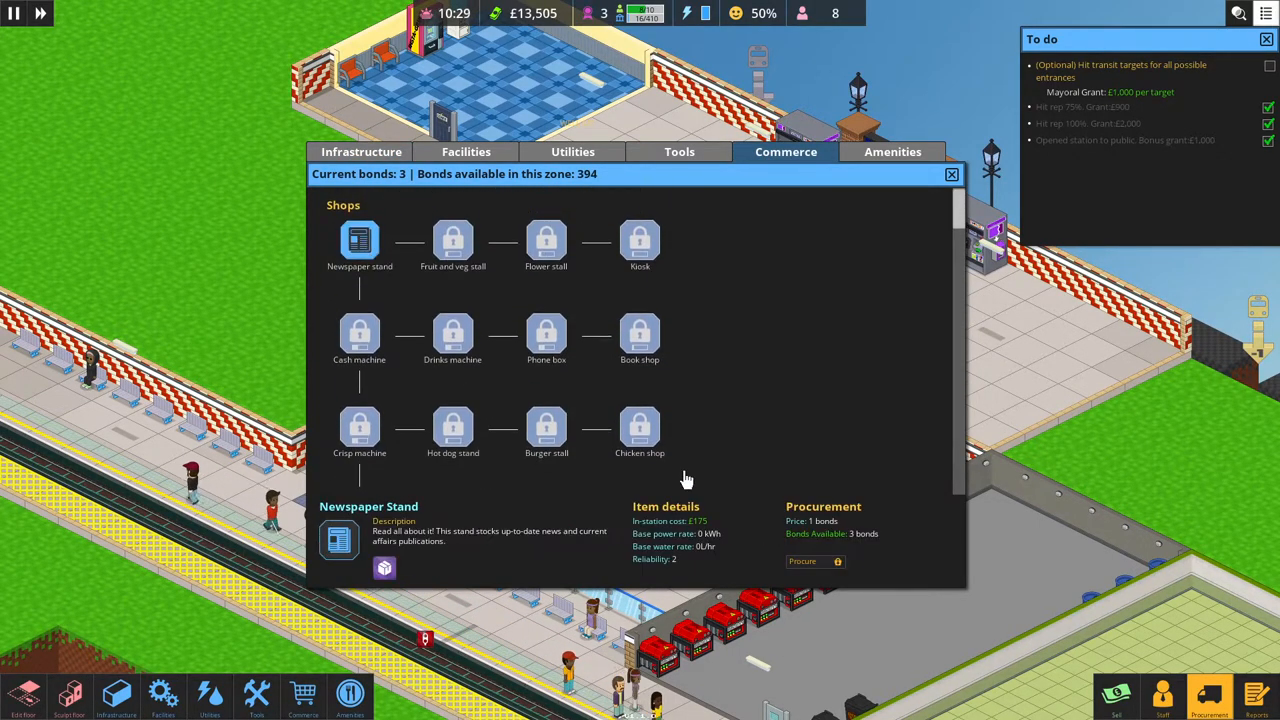
{"action": "left_click", "coordinate": [809, 561]}
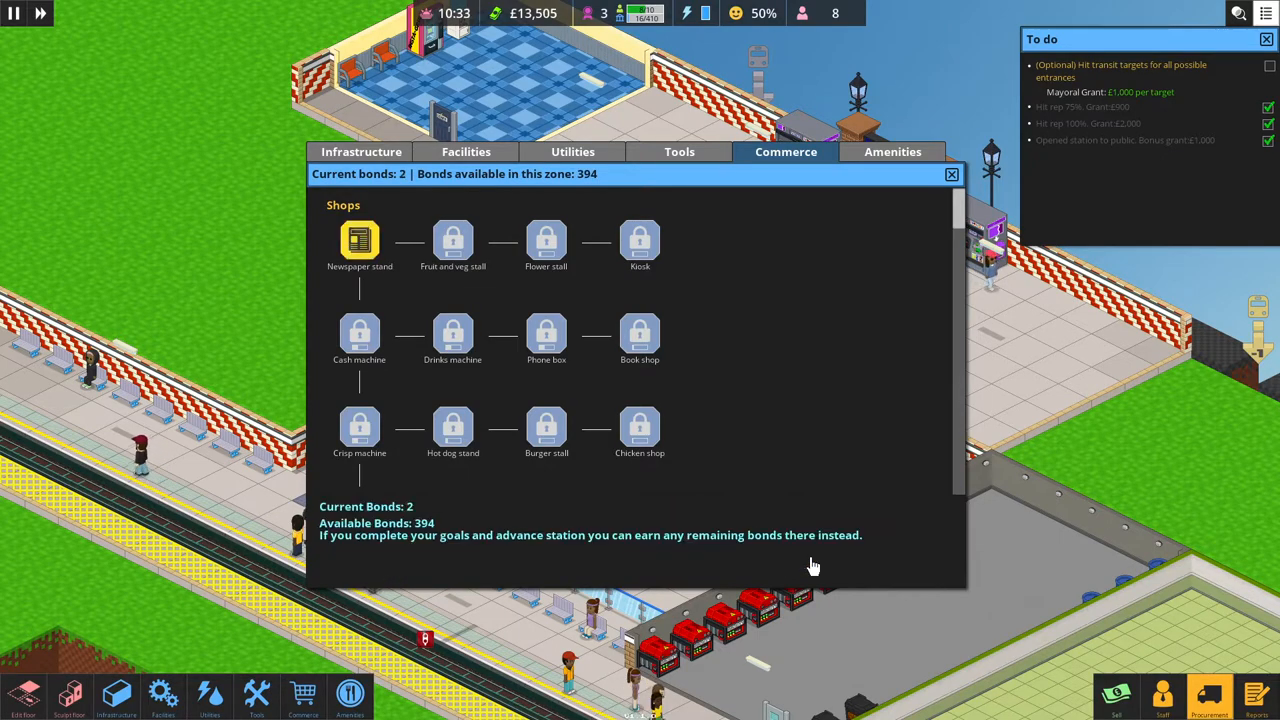
{"action": "scroll", "scroll_direction": "down", "scroll_amount": 3}
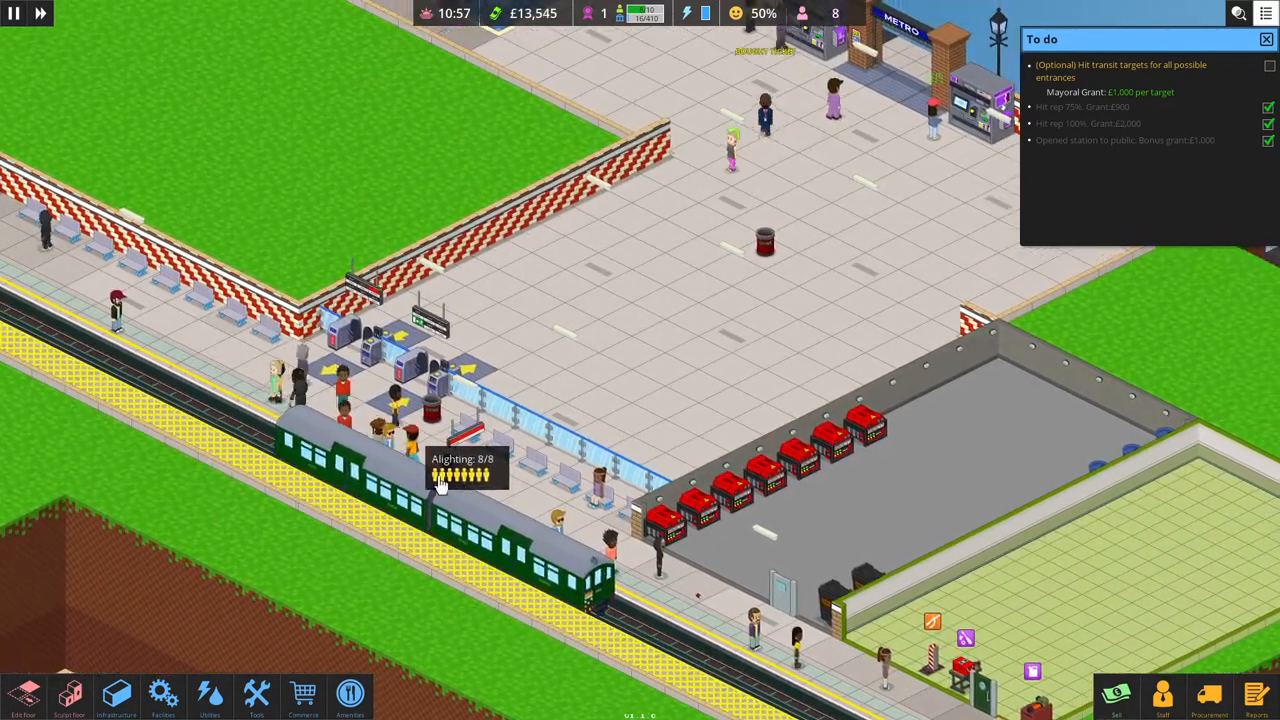
Build a newspaper stand against the concourse's back brick wall.
{"action": "left_click", "coordinate": [301, 696]}
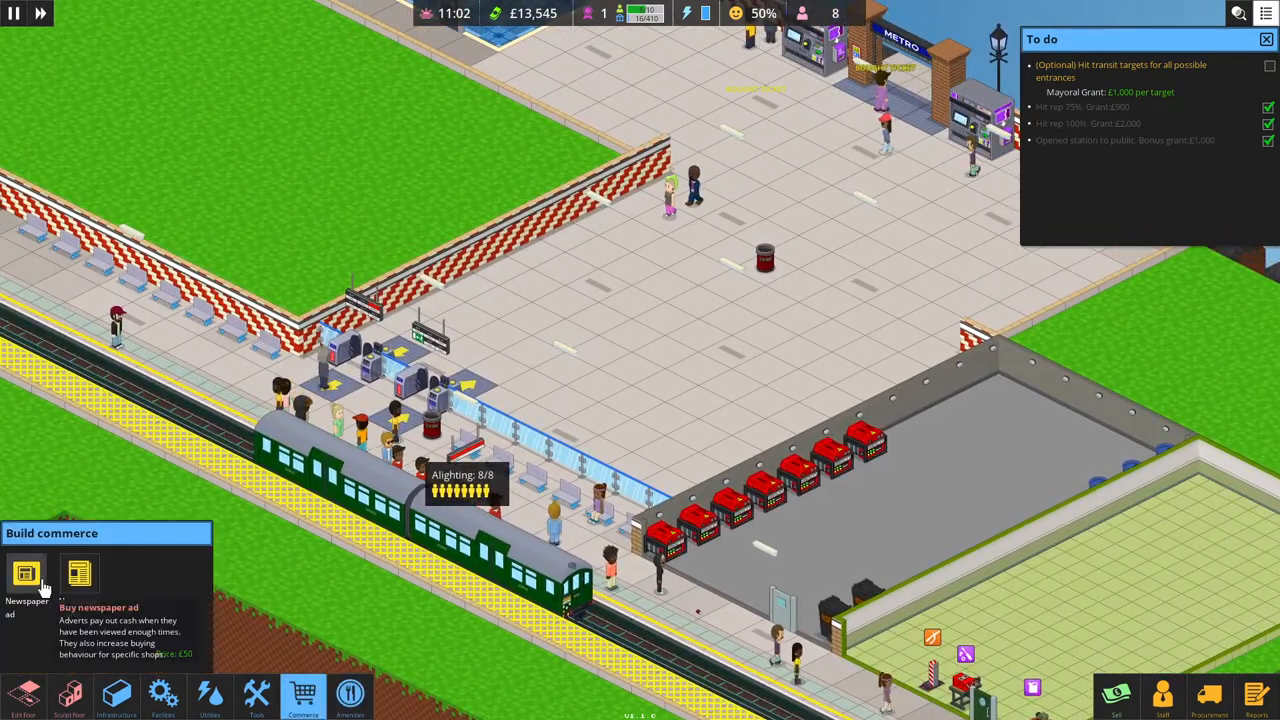
{"action": "left_click", "coordinate": [79, 573]}
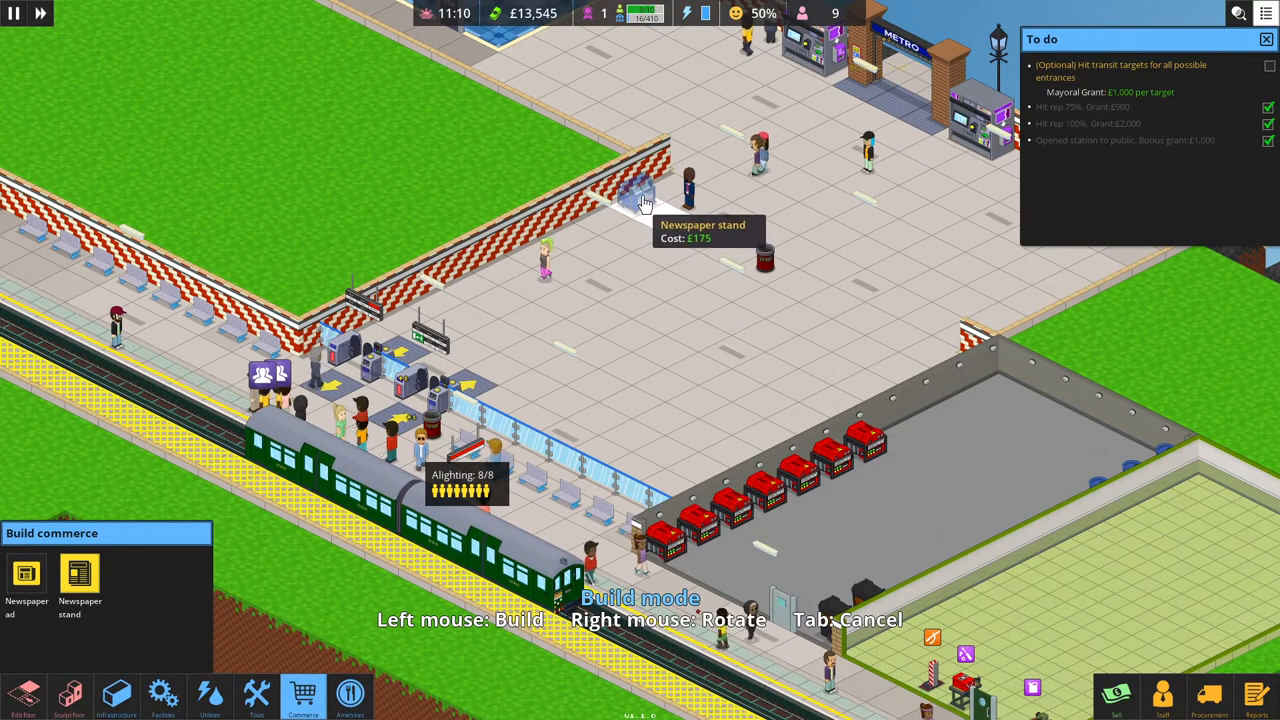
{"action": "left_click", "coordinate": [638, 200]}
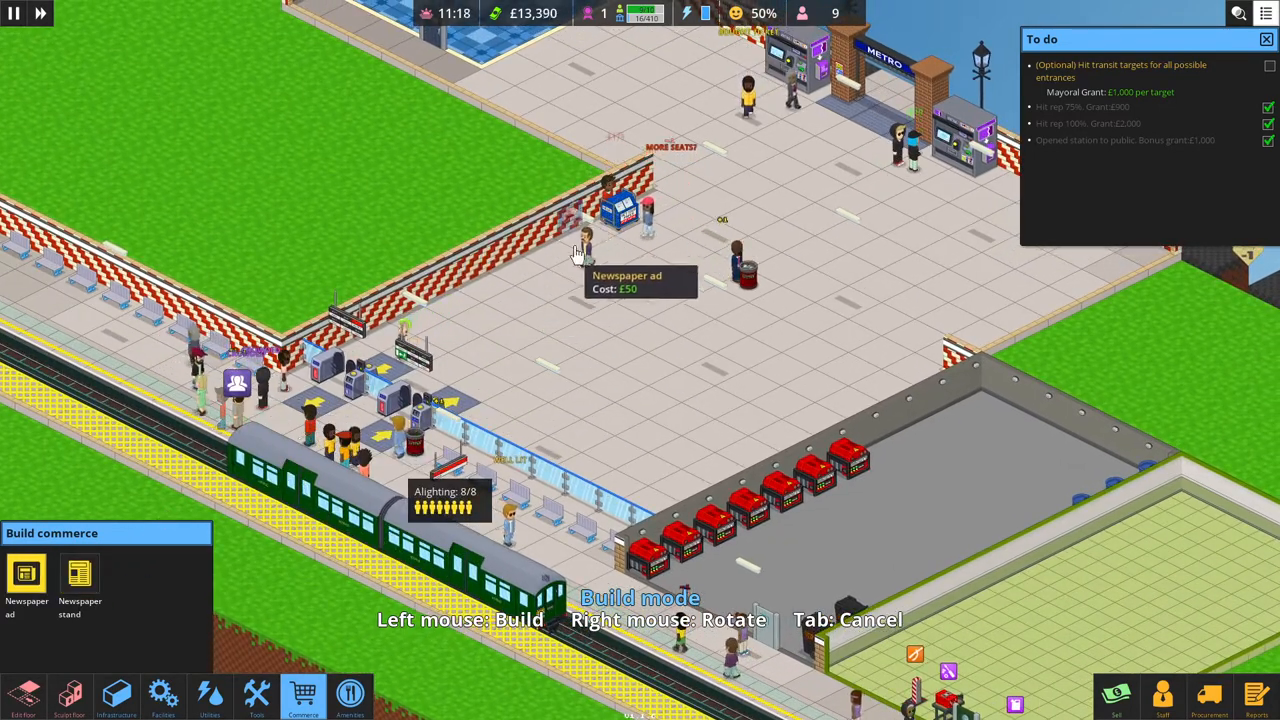
{"action": "mouse_move", "coordinate": [480, 367]}
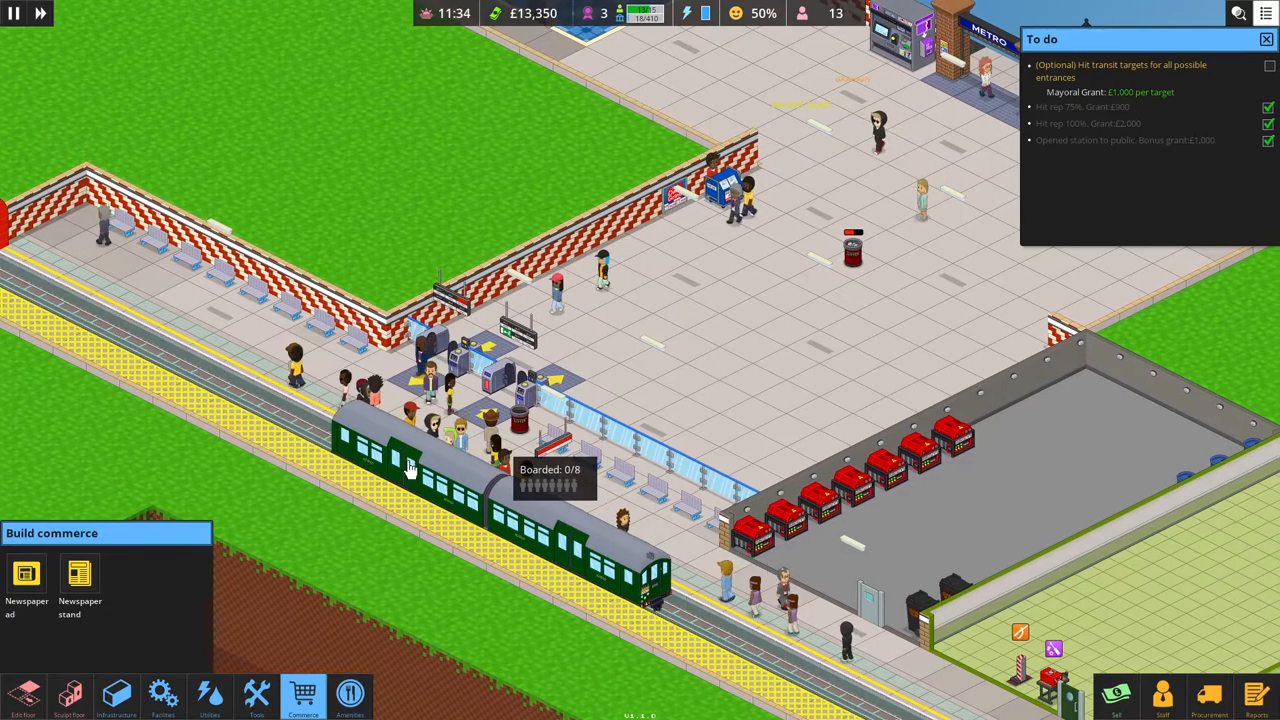
{"action": "left_click", "coordinate": [1208, 695]}
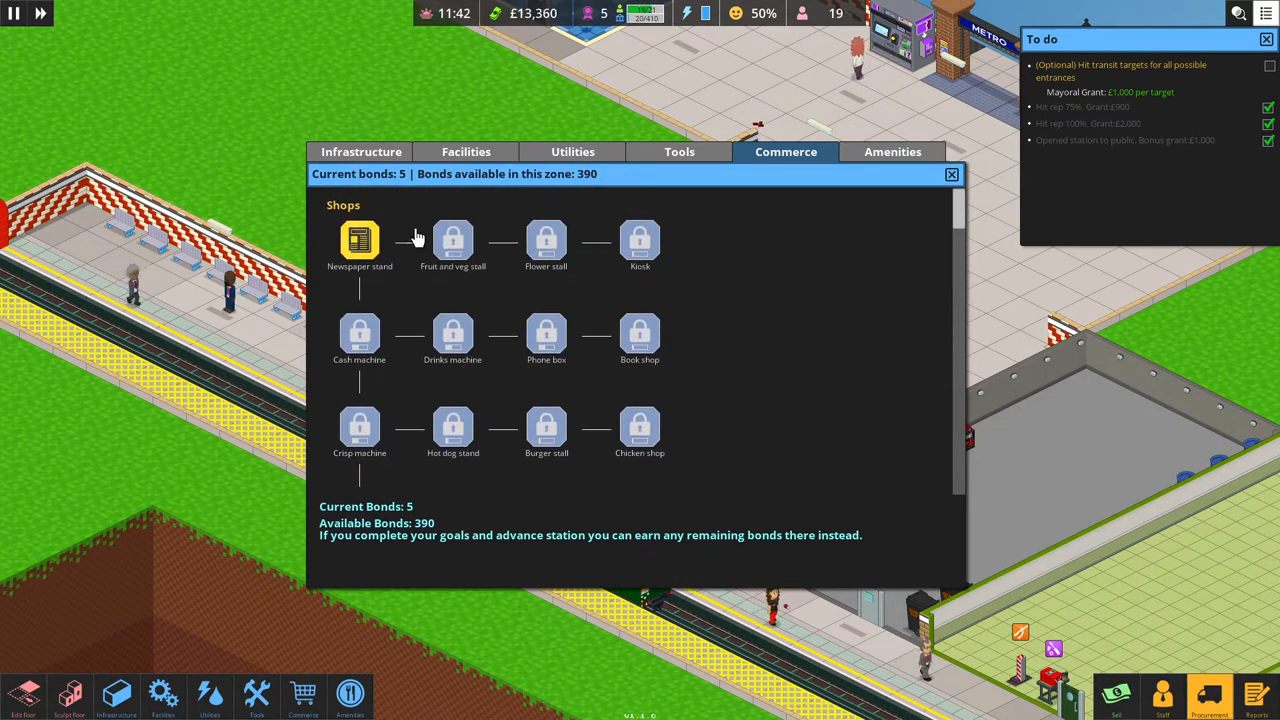
{"action": "left_click", "coordinate": [361, 151]}
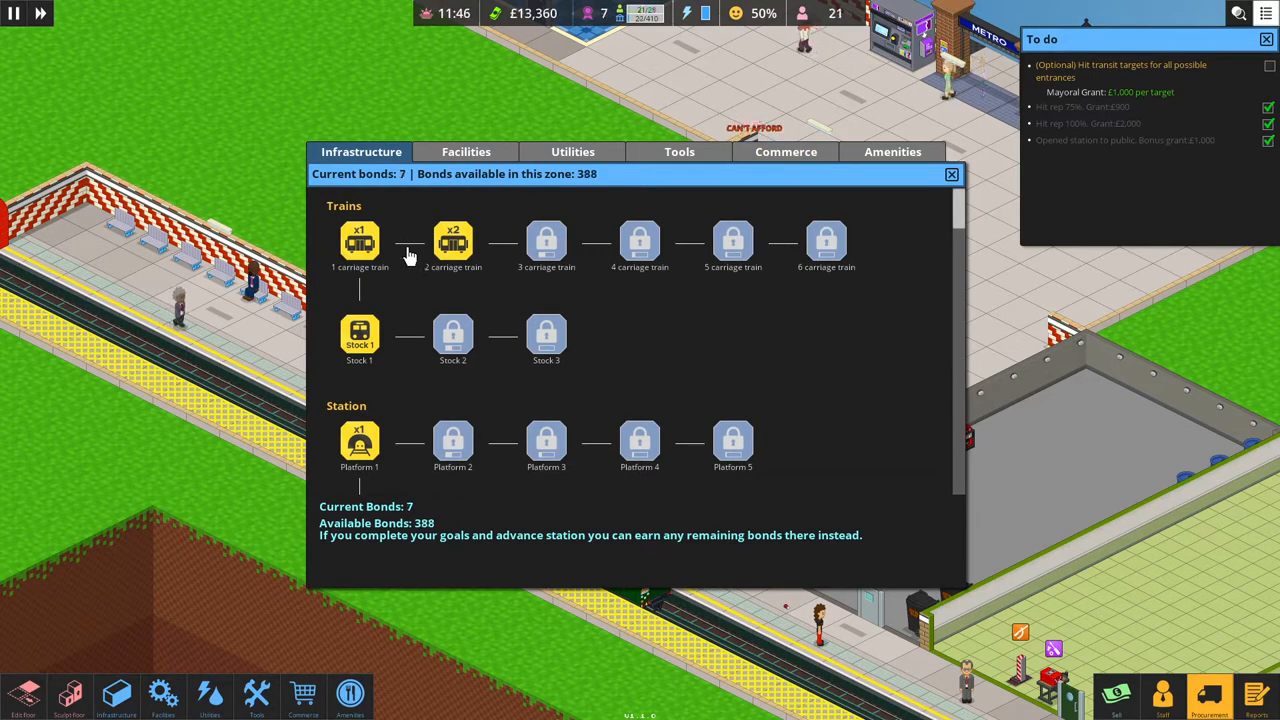
{"action": "mouse_move", "coordinate": [453, 340]}
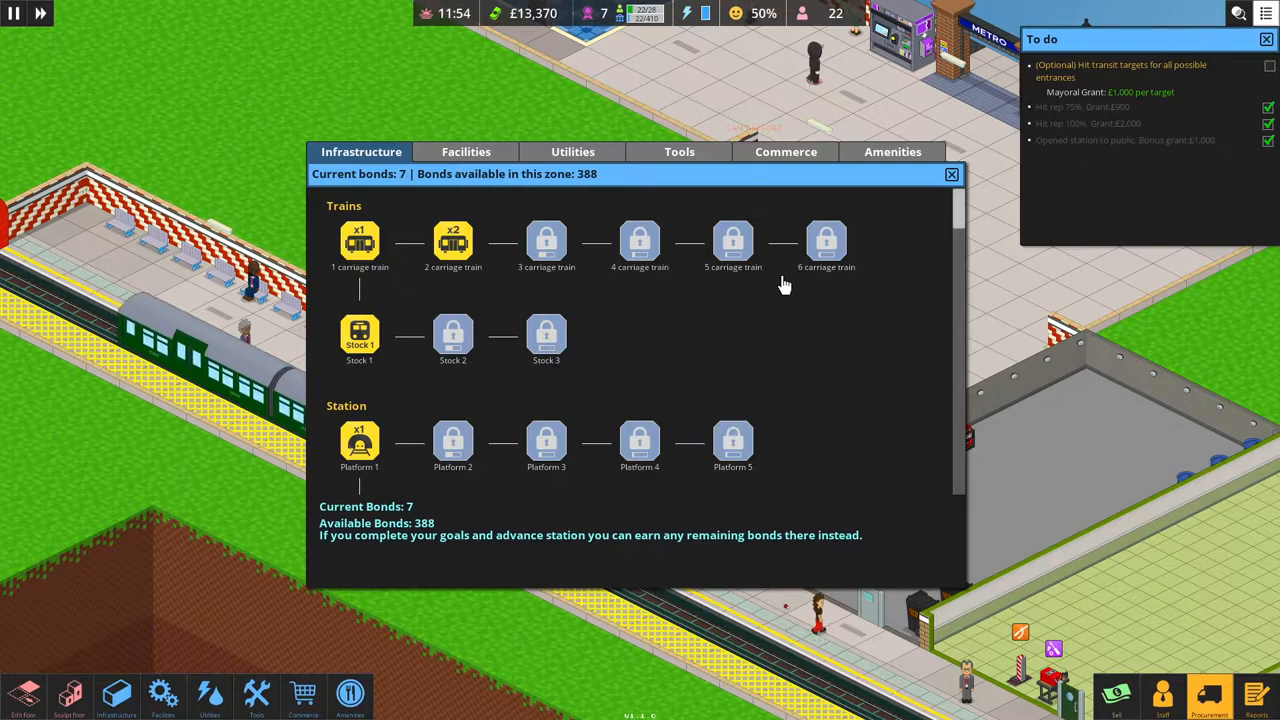
{"action": "left_click", "coordinate": [951, 174]}
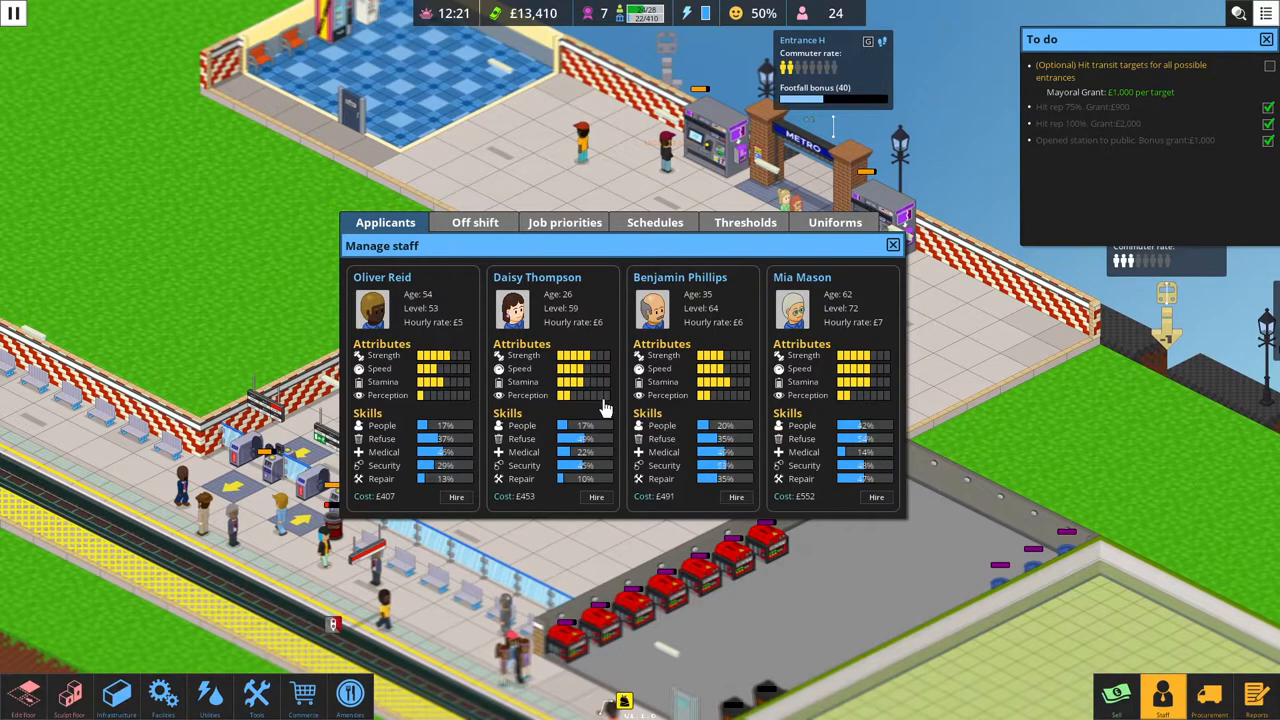
{"action": "mouse_move", "coordinate": [426, 369]}
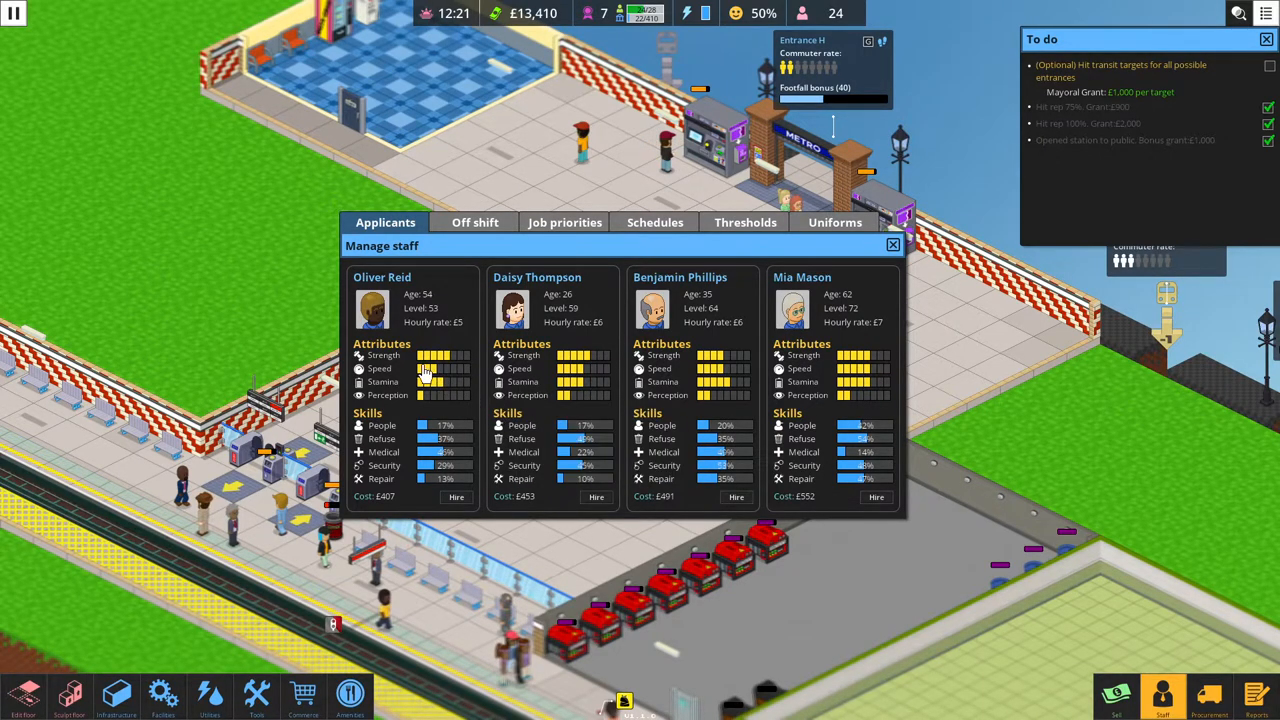
{"action": "mouse_move", "coordinate": [398, 357]}
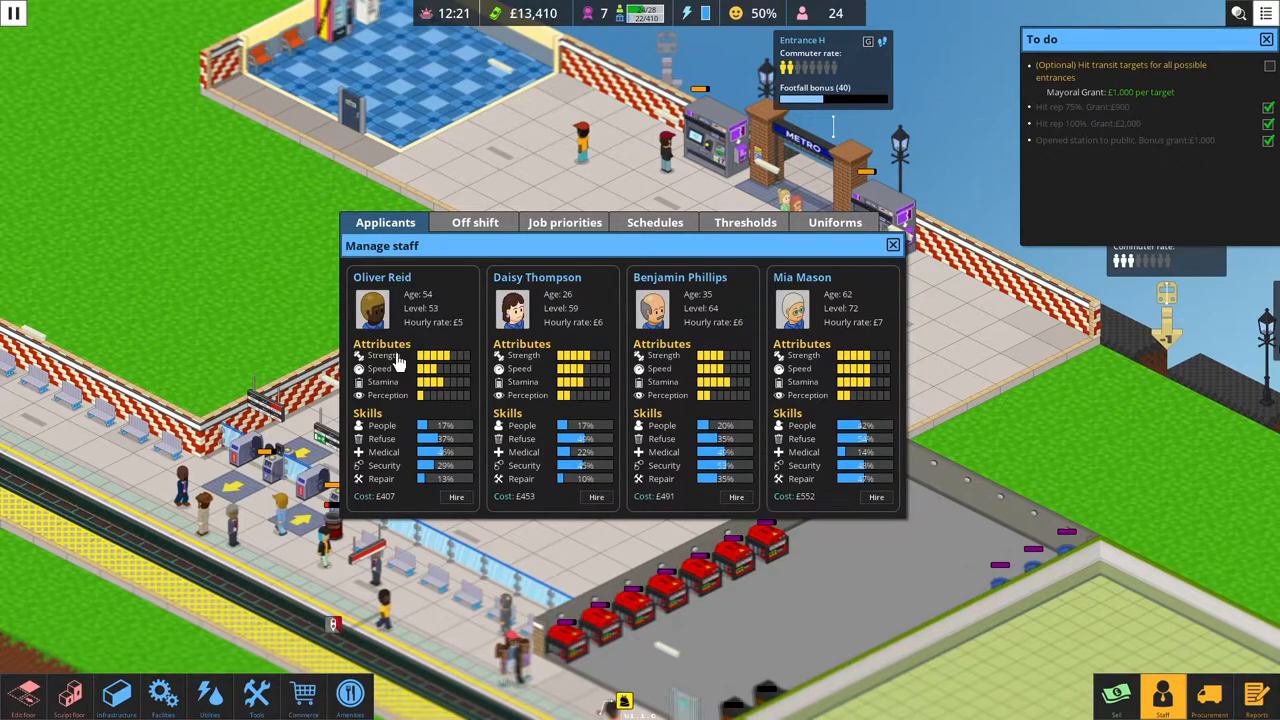
{"action": "mouse_move", "coordinate": [470, 365]}
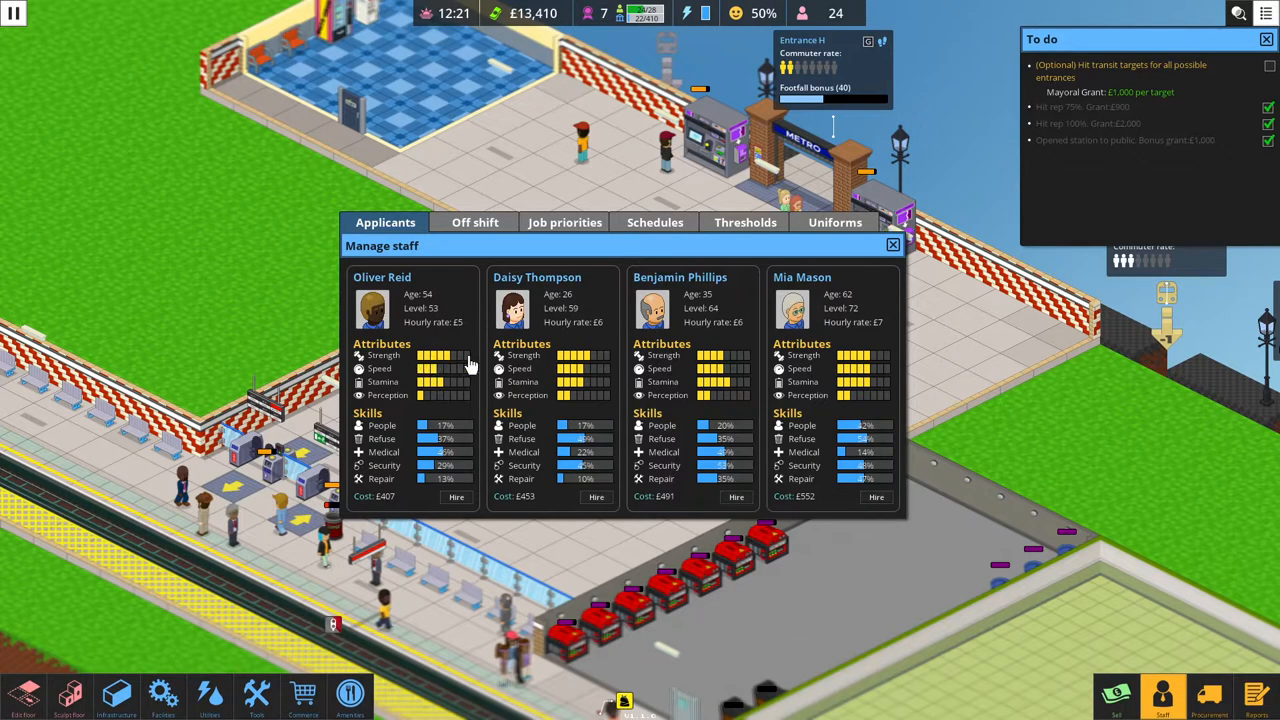
{"action": "mouse_move", "coordinate": [390, 375]}
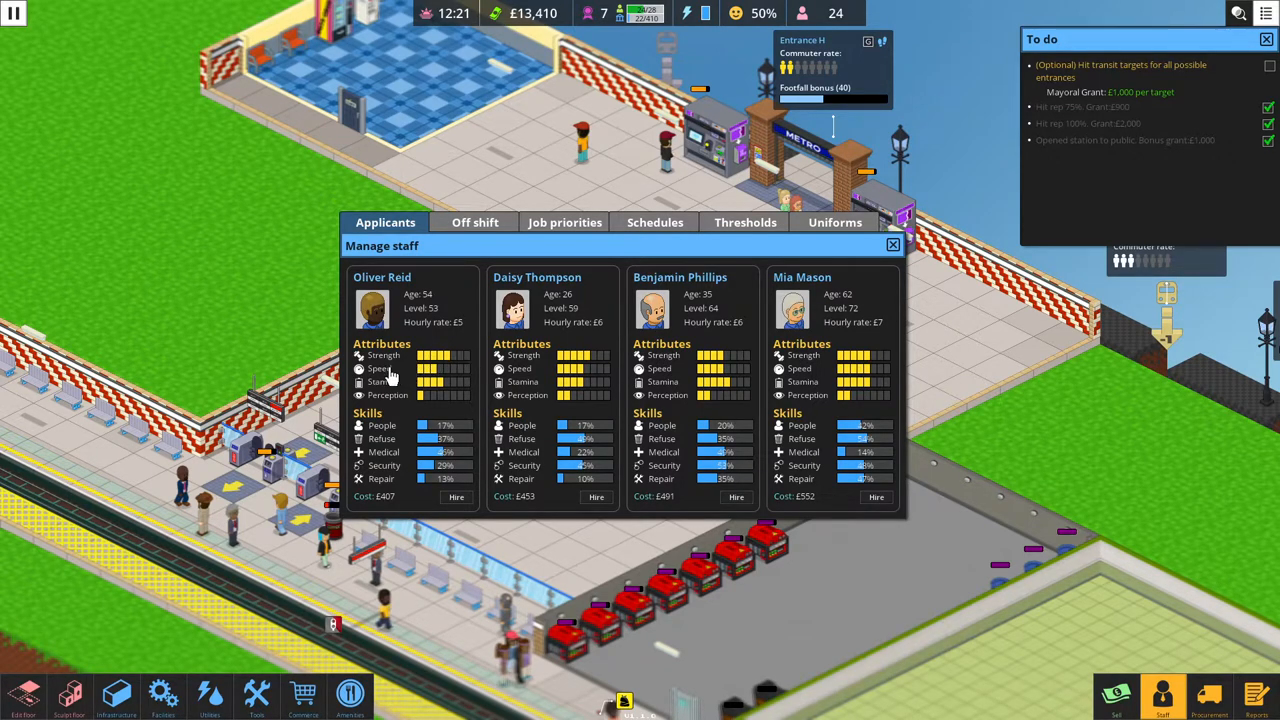
{"action": "mouse_move", "coordinate": [385, 375]}
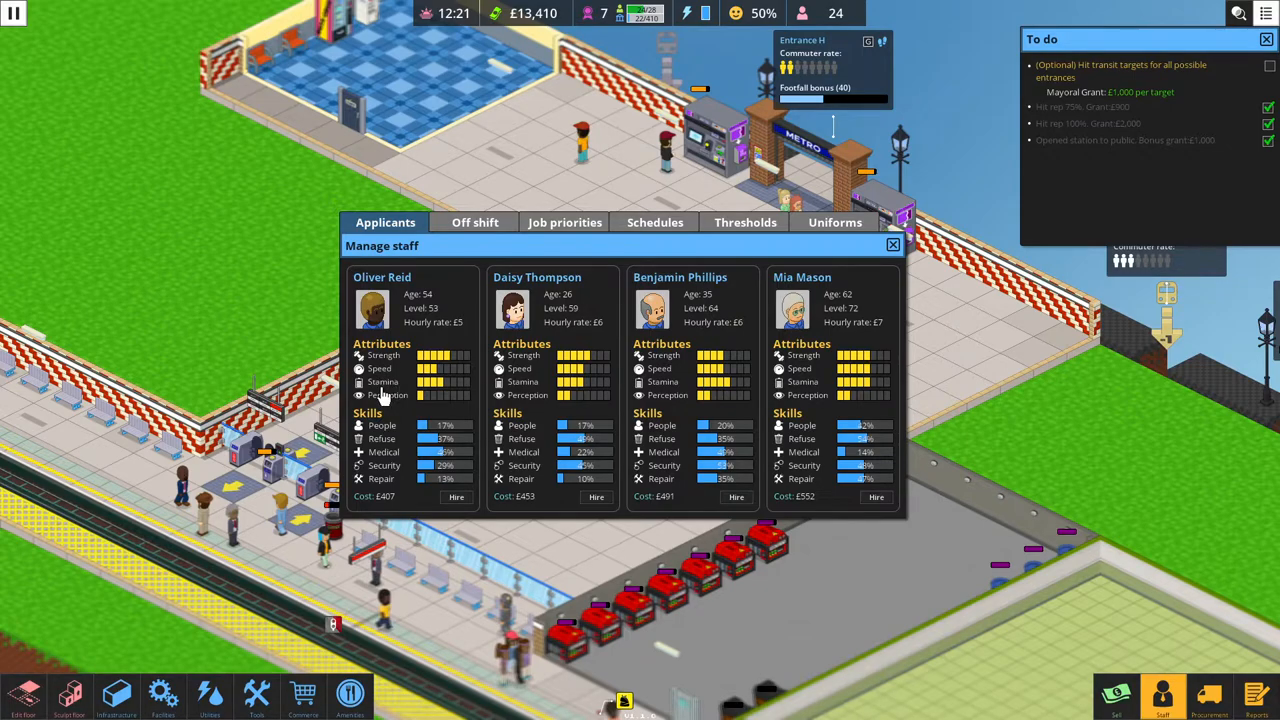
{"action": "mouse_move", "coordinate": [446, 395]}
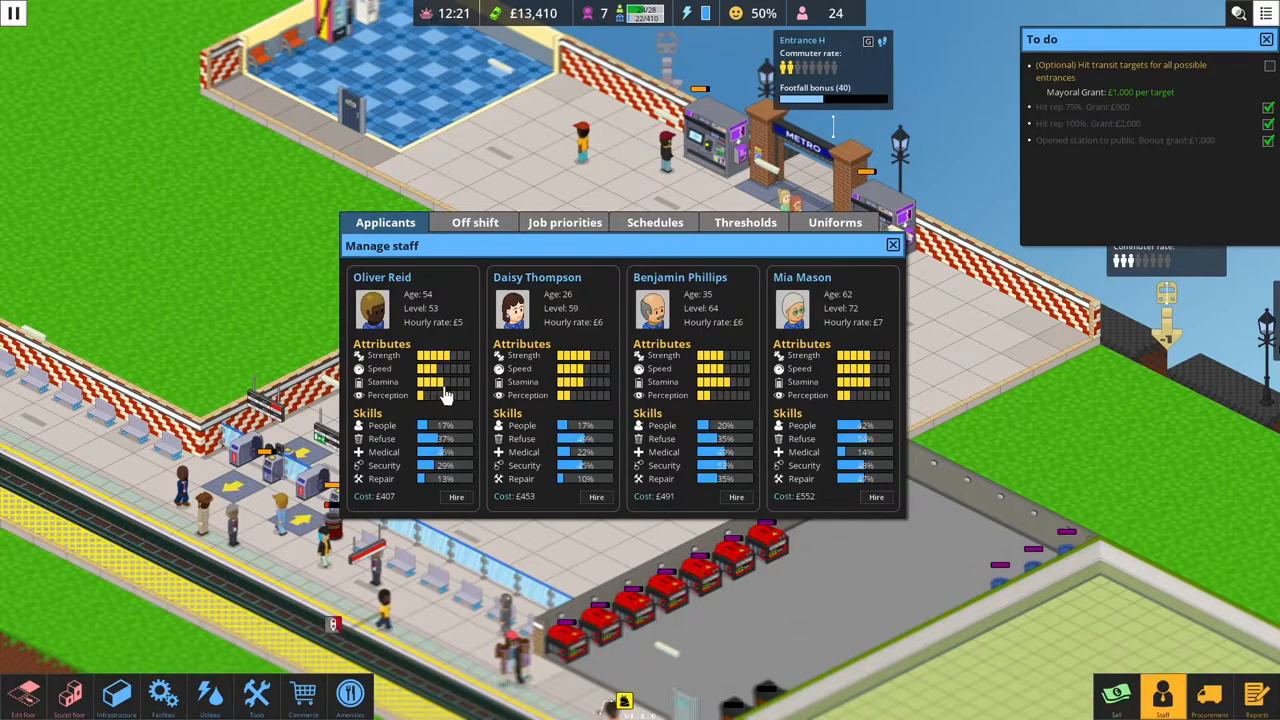
{"action": "mouse_move", "coordinate": [172, 102]}
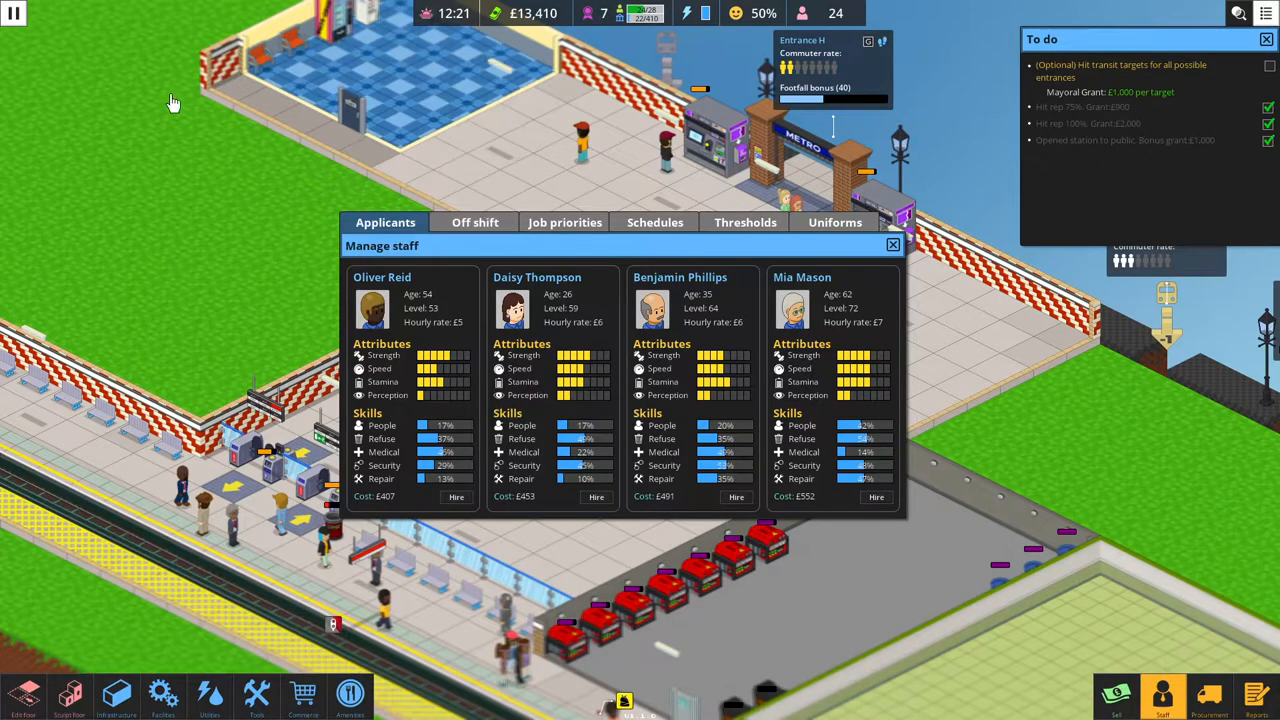
{"action": "mouse_move", "coordinate": [259, 357]}
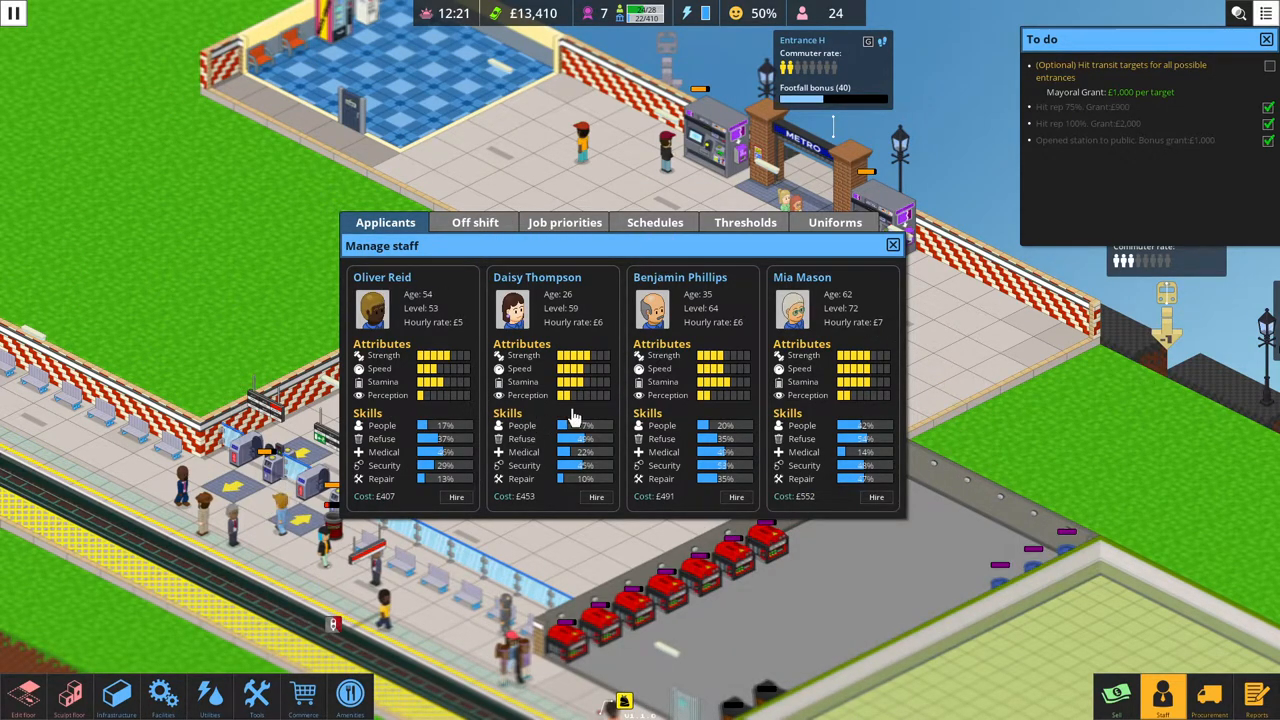
{"action": "mouse_move", "coordinate": [219, 89]}
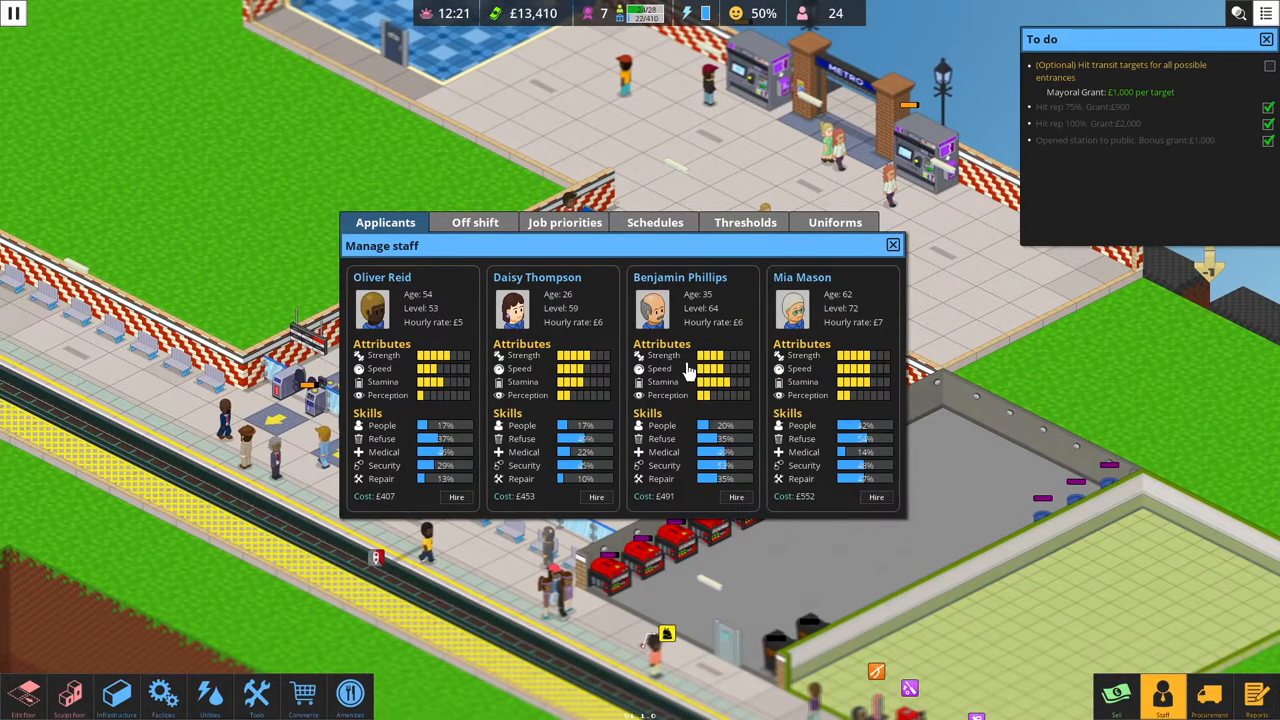
{"action": "mouse_move", "coordinate": [446, 402]}
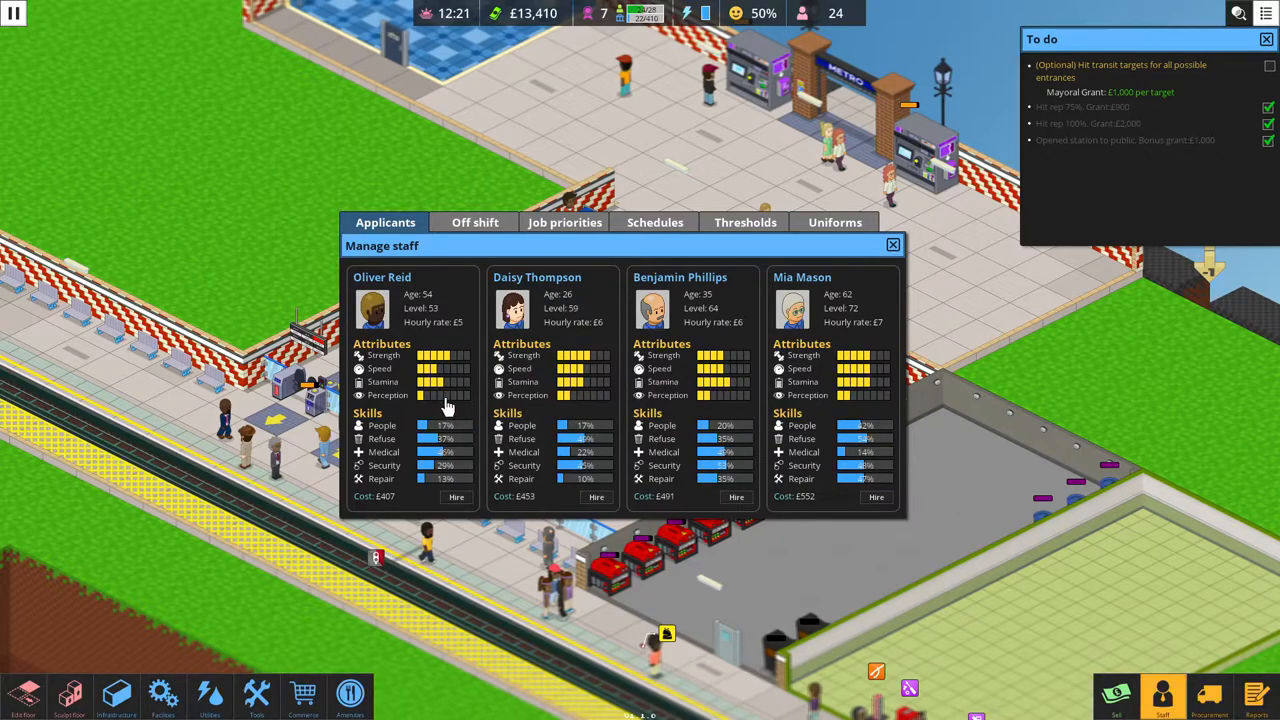
{"action": "mouse_move", "coordinate": [685, 426]}
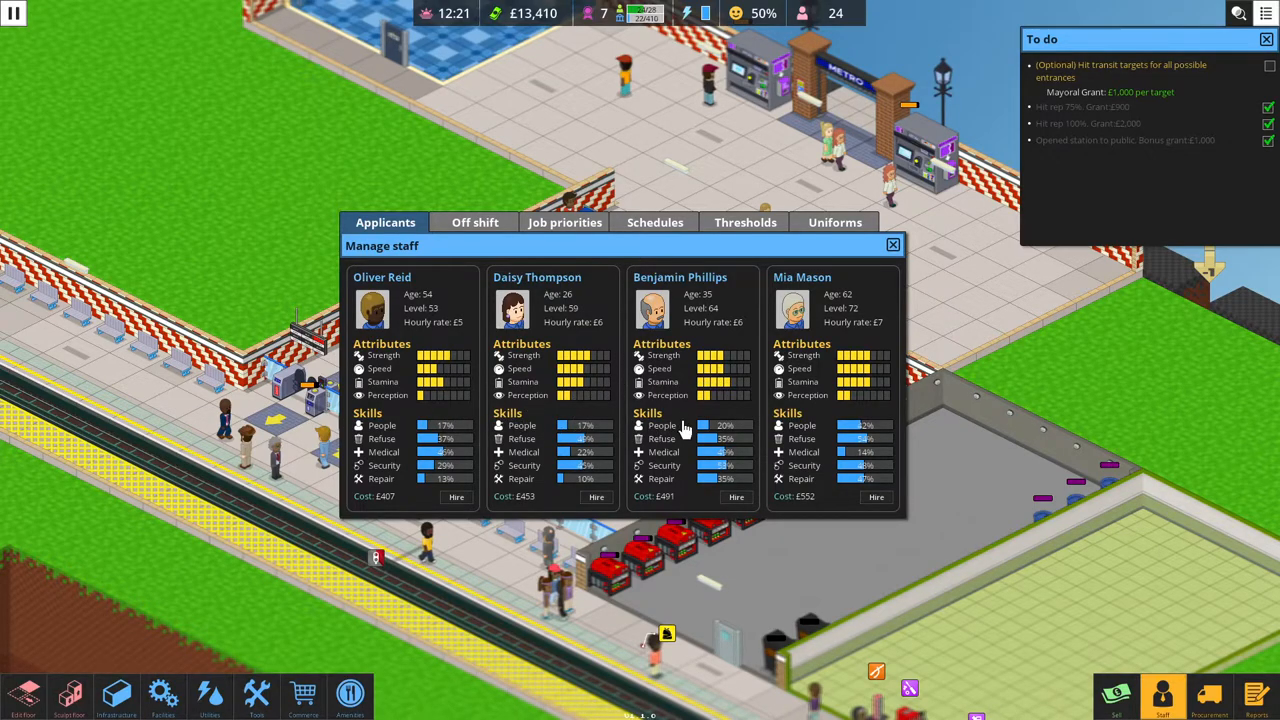
{"action": "mouse_move", "coordinate": [733, 497]}
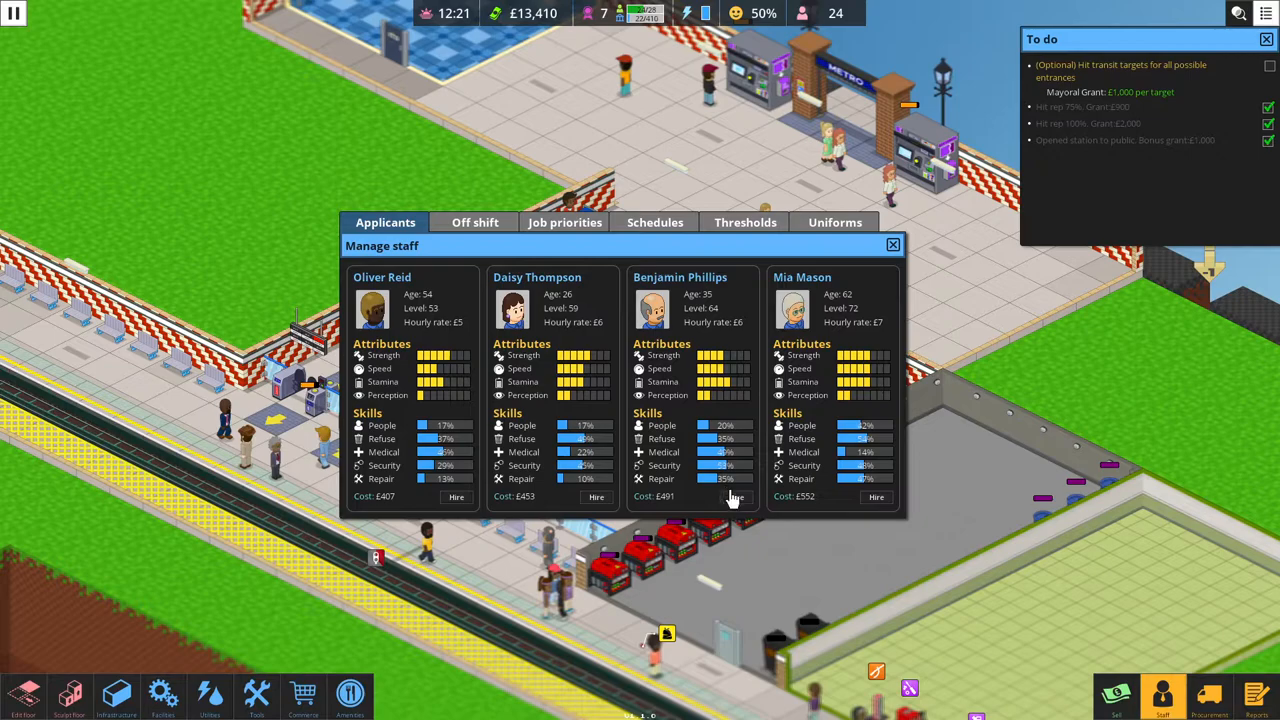
Hire Benjamin Phillips, the level 64 applicant at £491, and close Manage staff.
{"action": "left_click", "coordinate": [734, 497]}
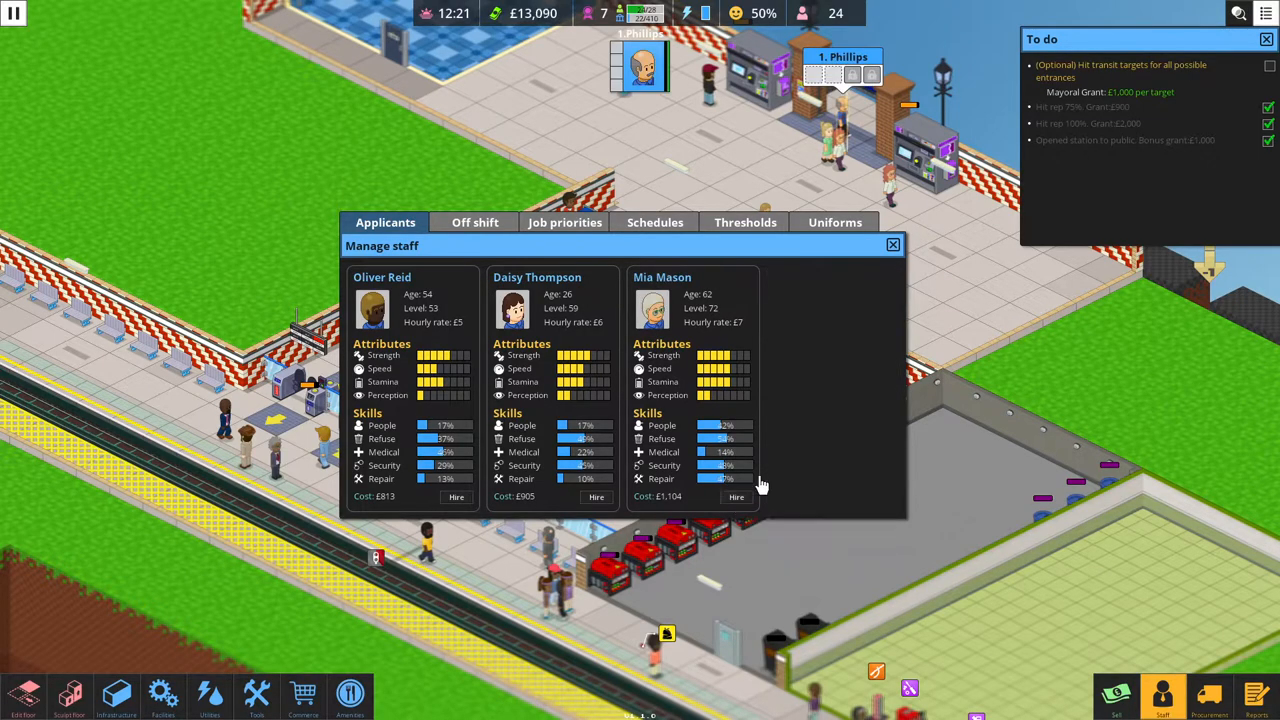
{"action": "left_click", "coordinate": [892, 244]}
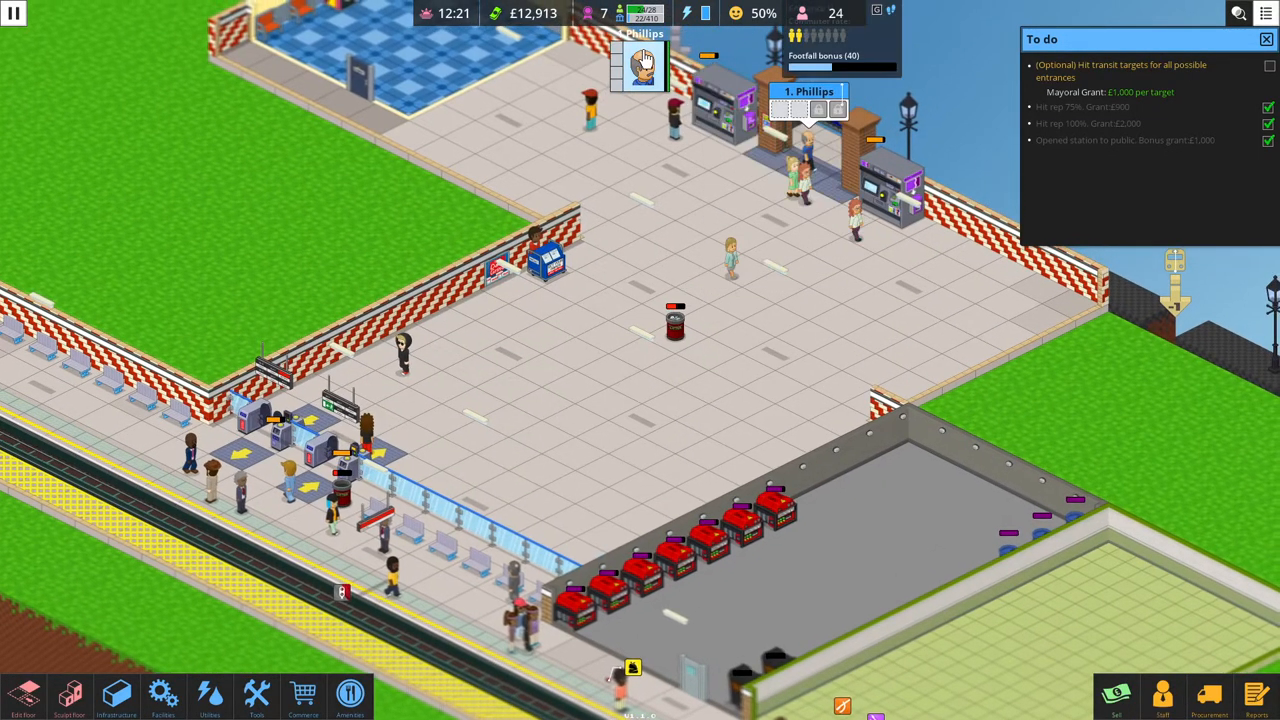
Show the staff Schedules tab, where Phillips's schedule has autorest turned on.
{"action": "left_click", "coordinate": [635, 65]}
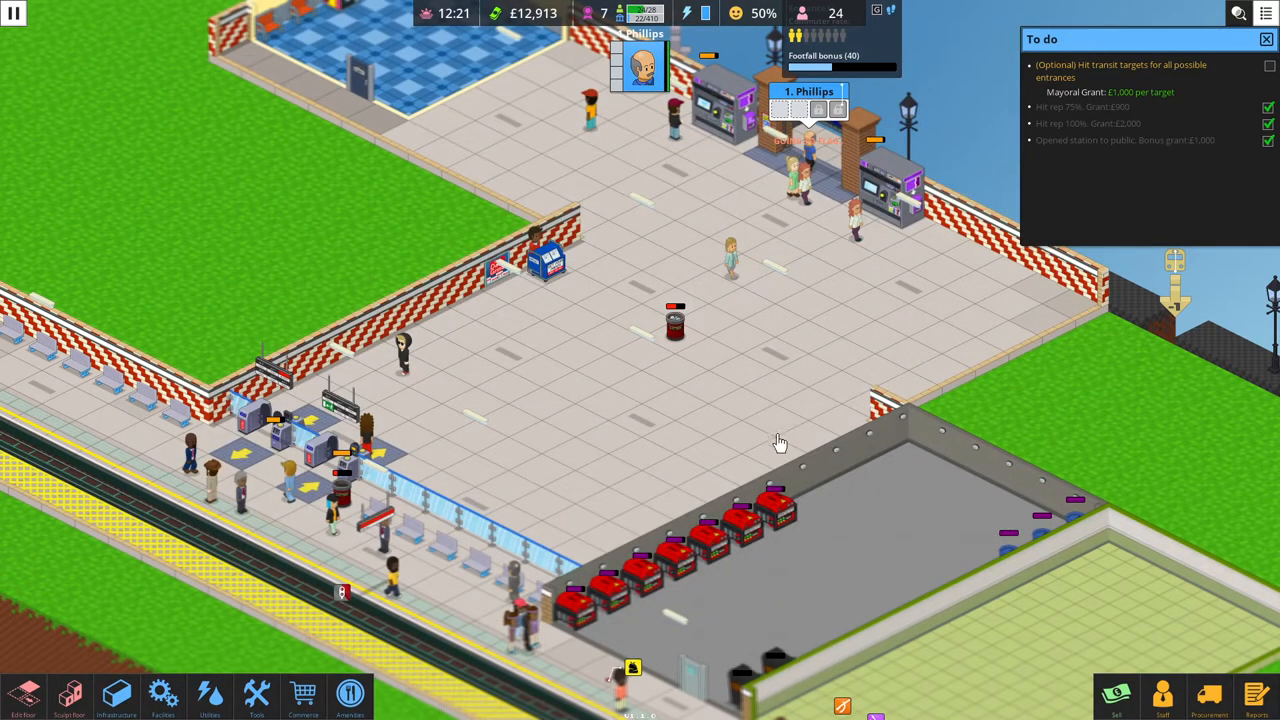
{"action": "mouse_move", "coordinate": [1167, 710]}
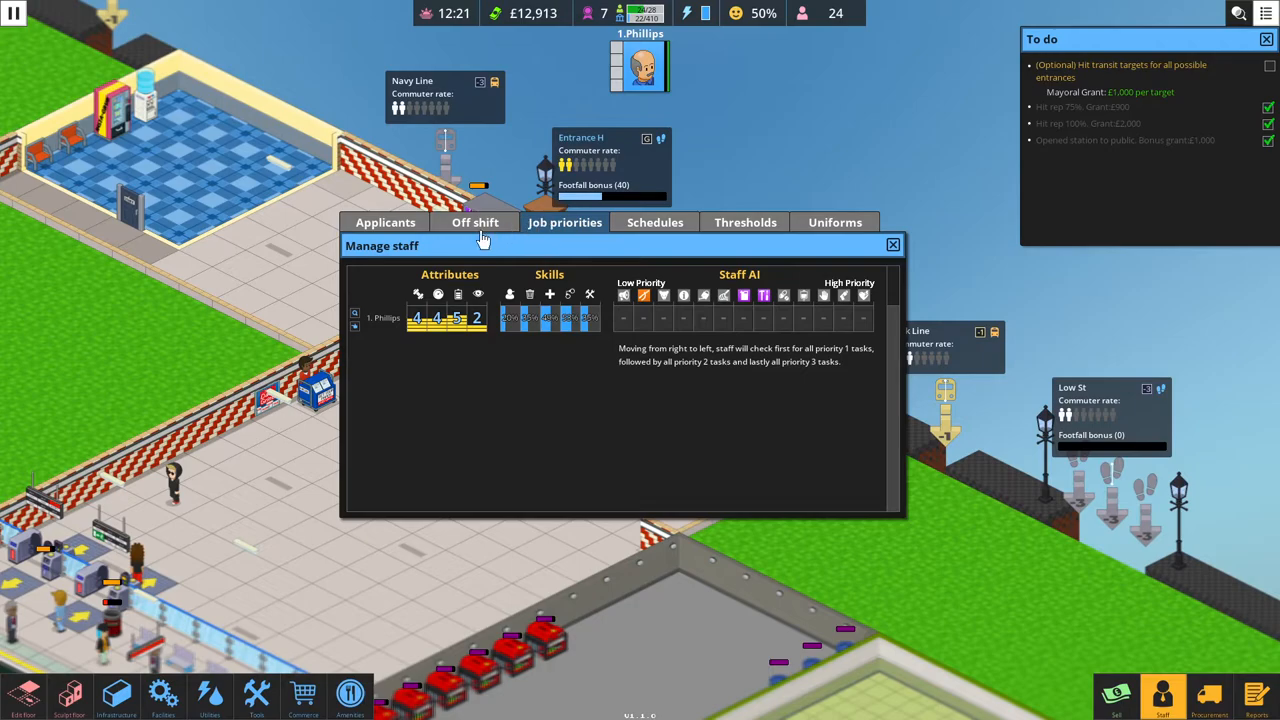
{"action": "mouse_move", "coordinate": [484, 234]}
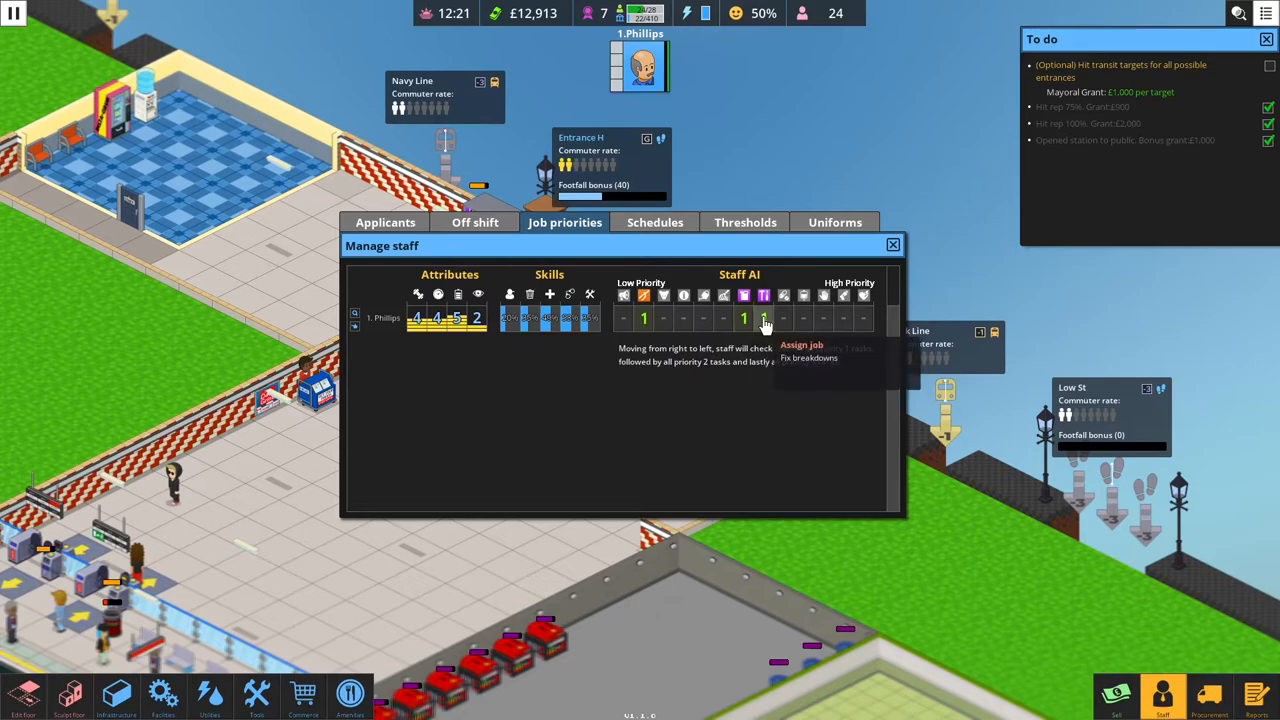
{"action": "mouse_move", "coordinate": [723, 318]}
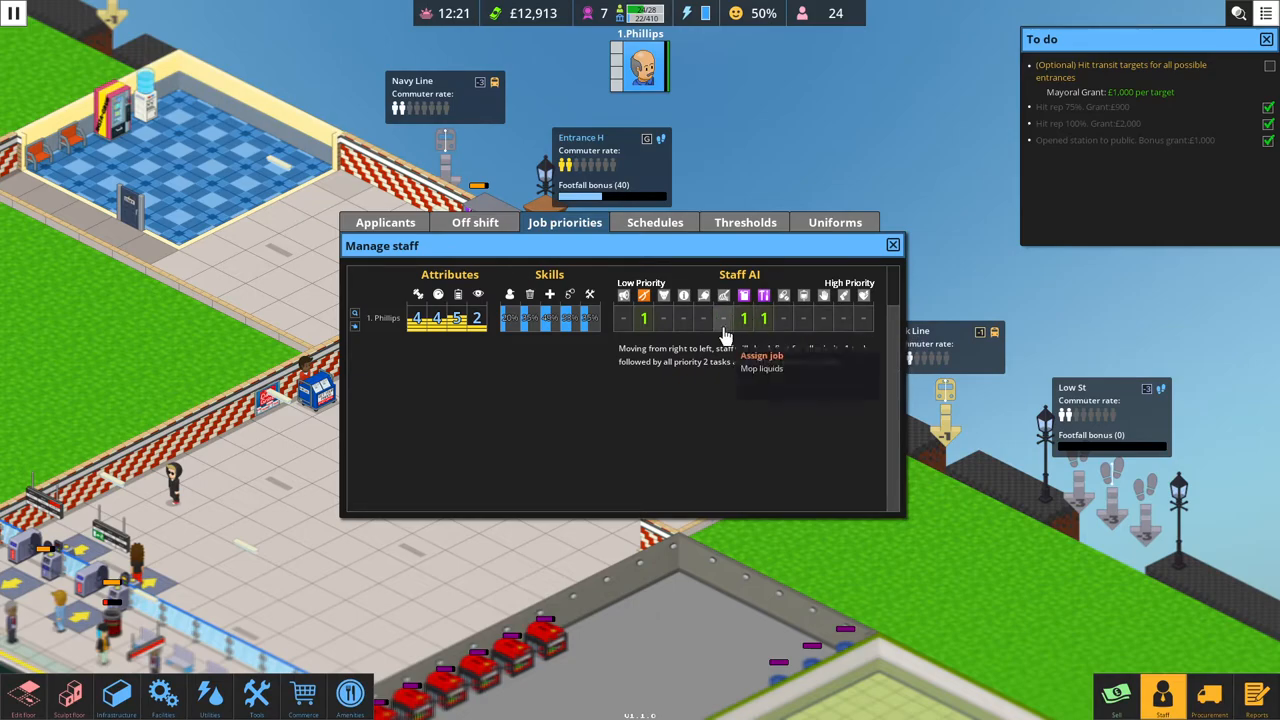
{"action": "mouse_move", "coordinate": [635, 255]}
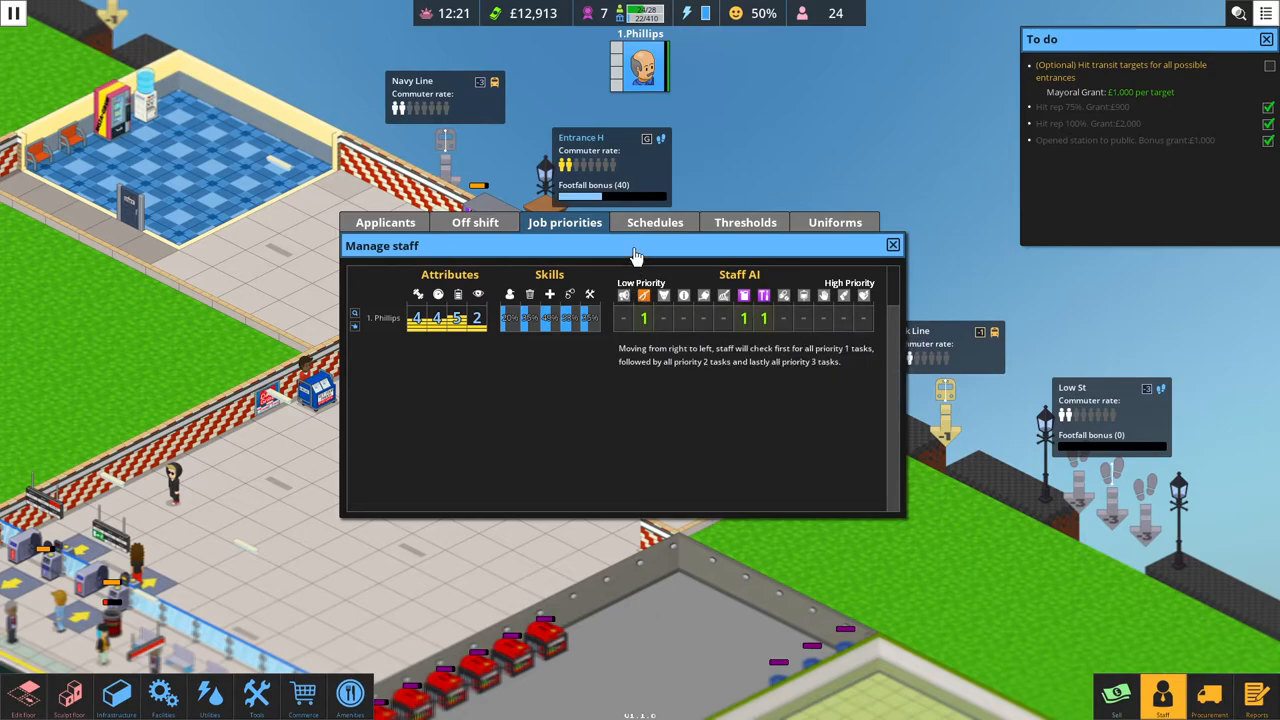
{"action": "left_click", "coordinate": [654, 222]}
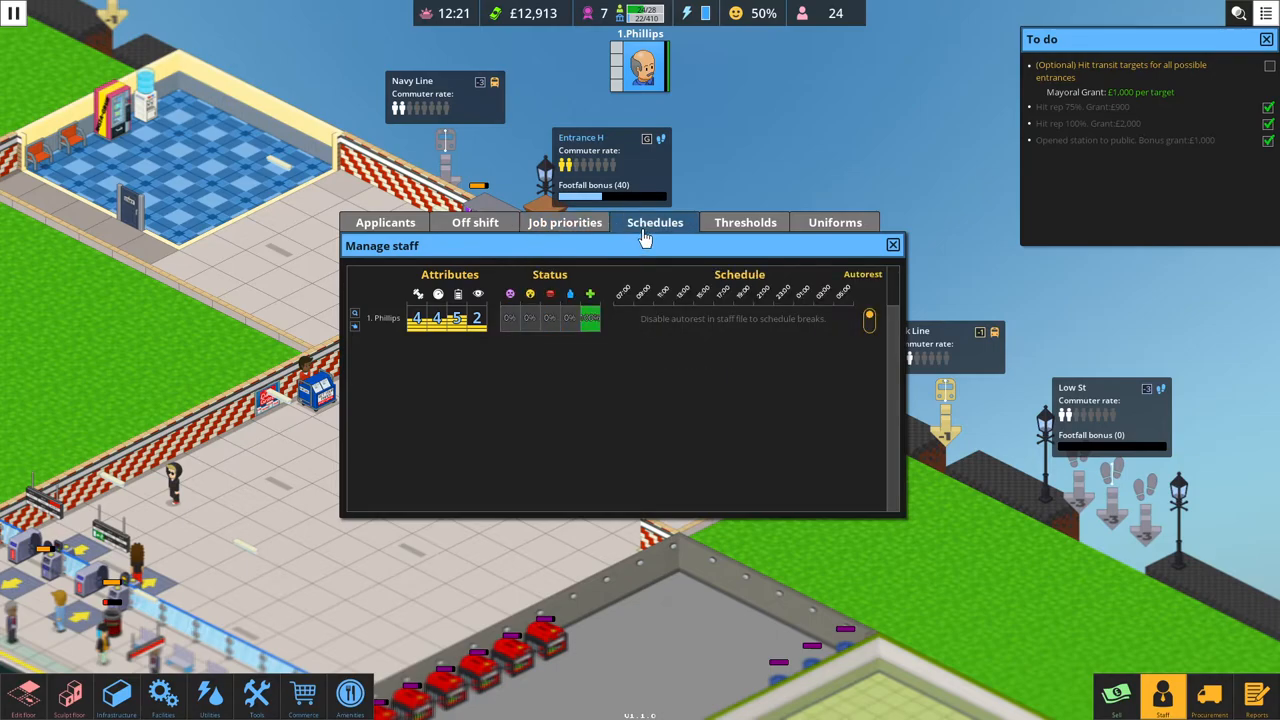
{"action": "mouse_move", "coordinate": [855, 338]}
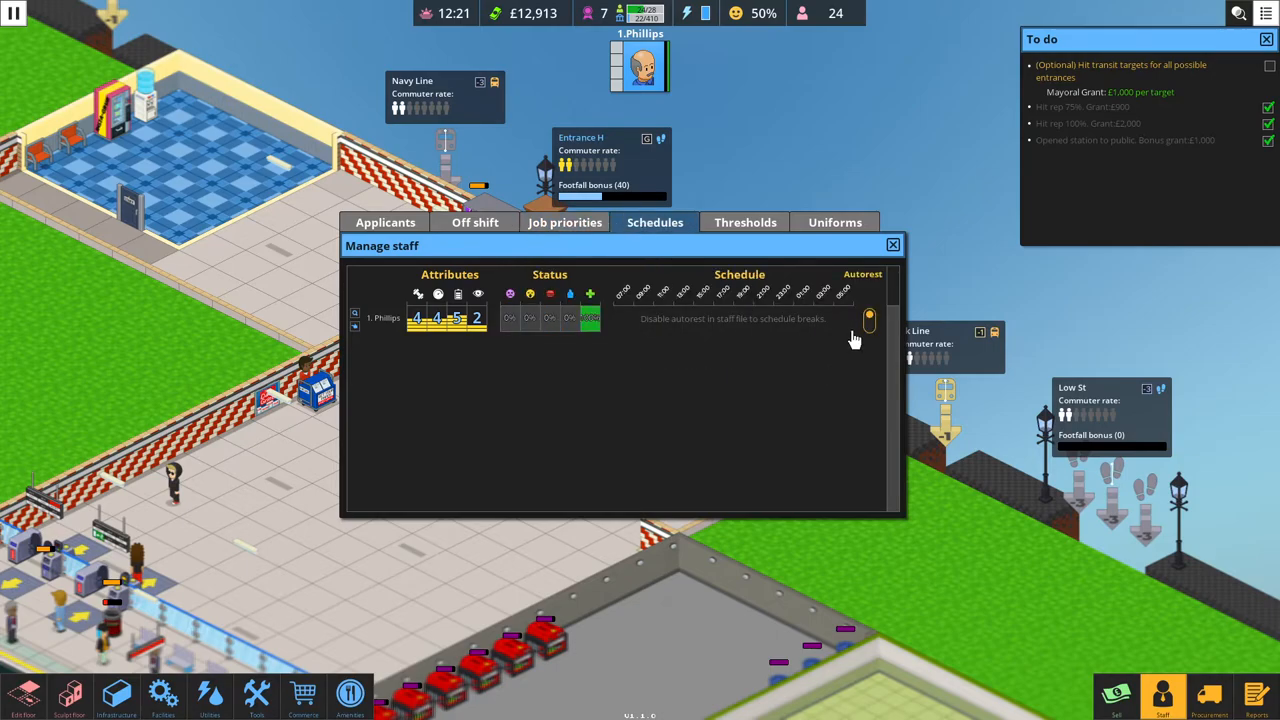
{"action": "mouse_move", "coordinate": [869, 320]}
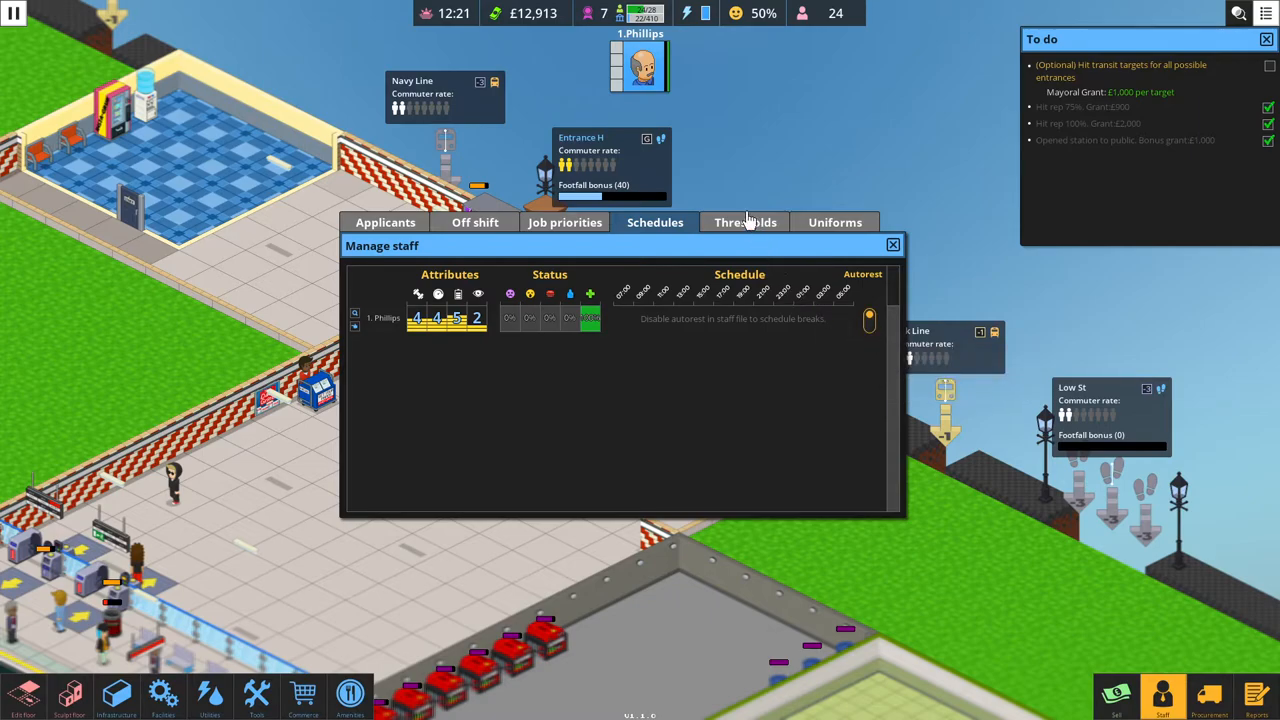
Set night thresholds: empty bins at 1%, refuel, water plants and repair at 90%.
{"action": "left_click", "coordinate": [738, 222]}
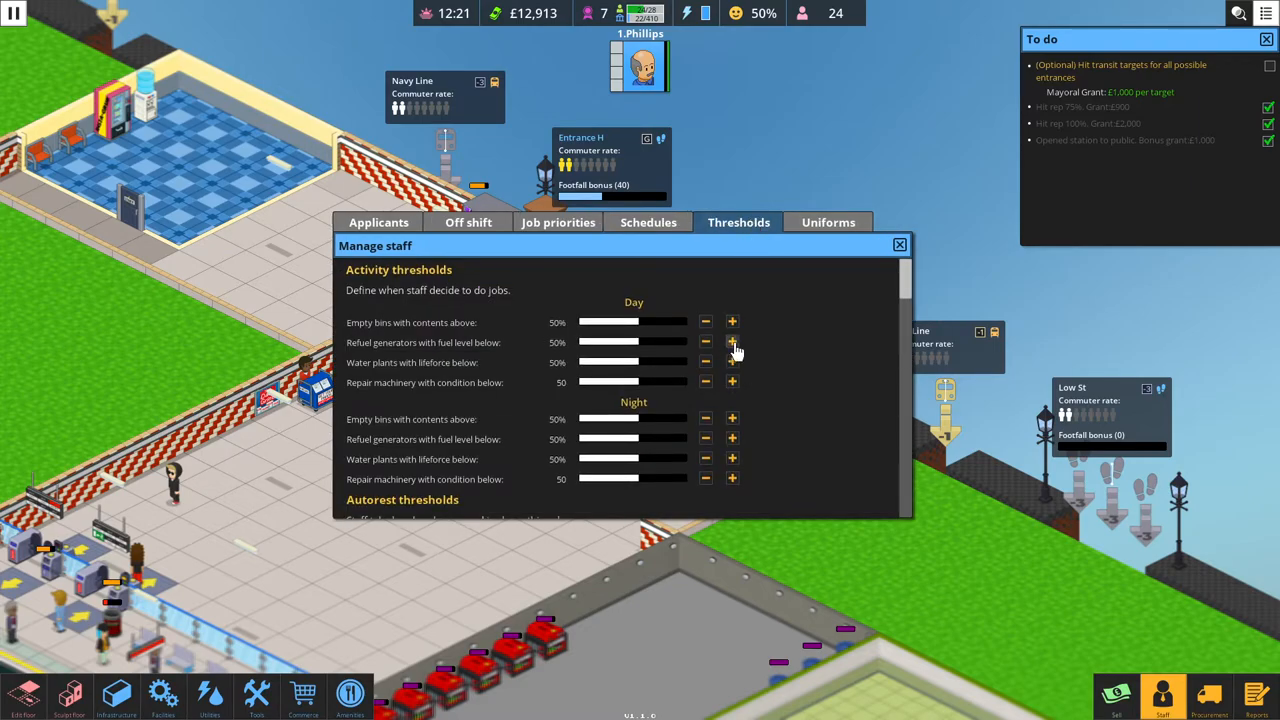
{"action": "mouse_move", "coordinate": [655, 343]}
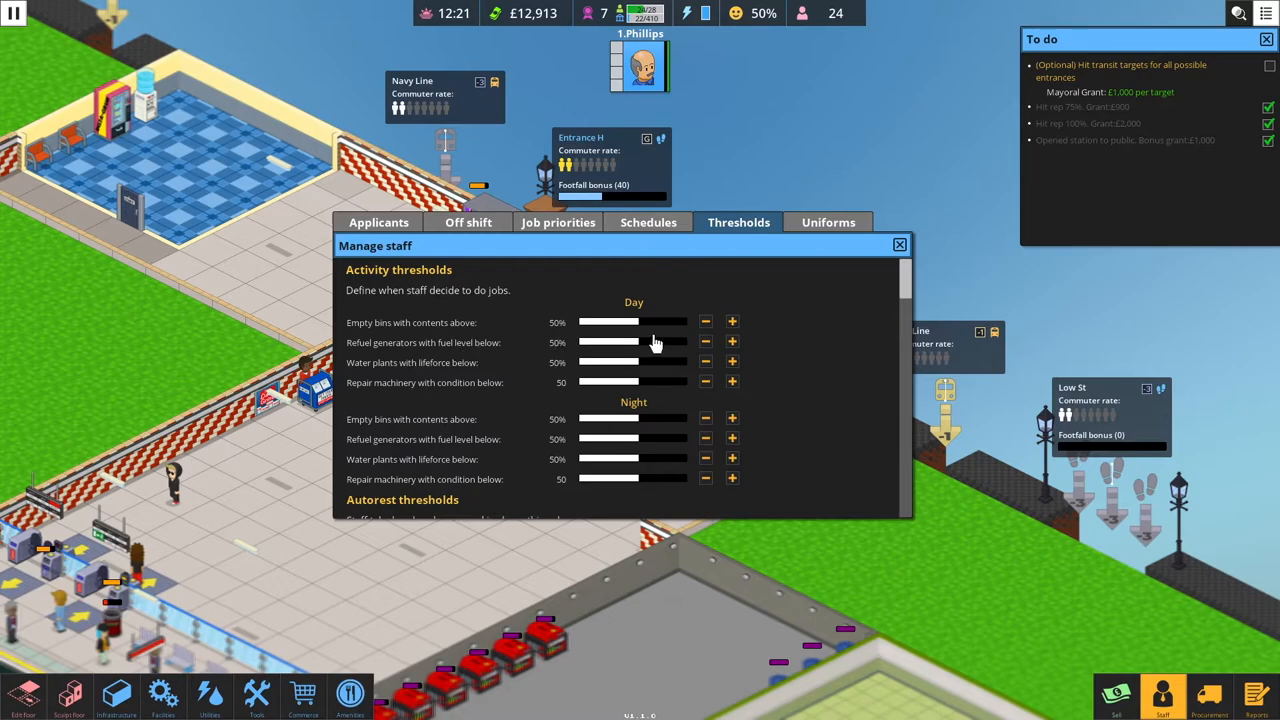
{"action": "mouse_move", "coordinate": [635, 330]}
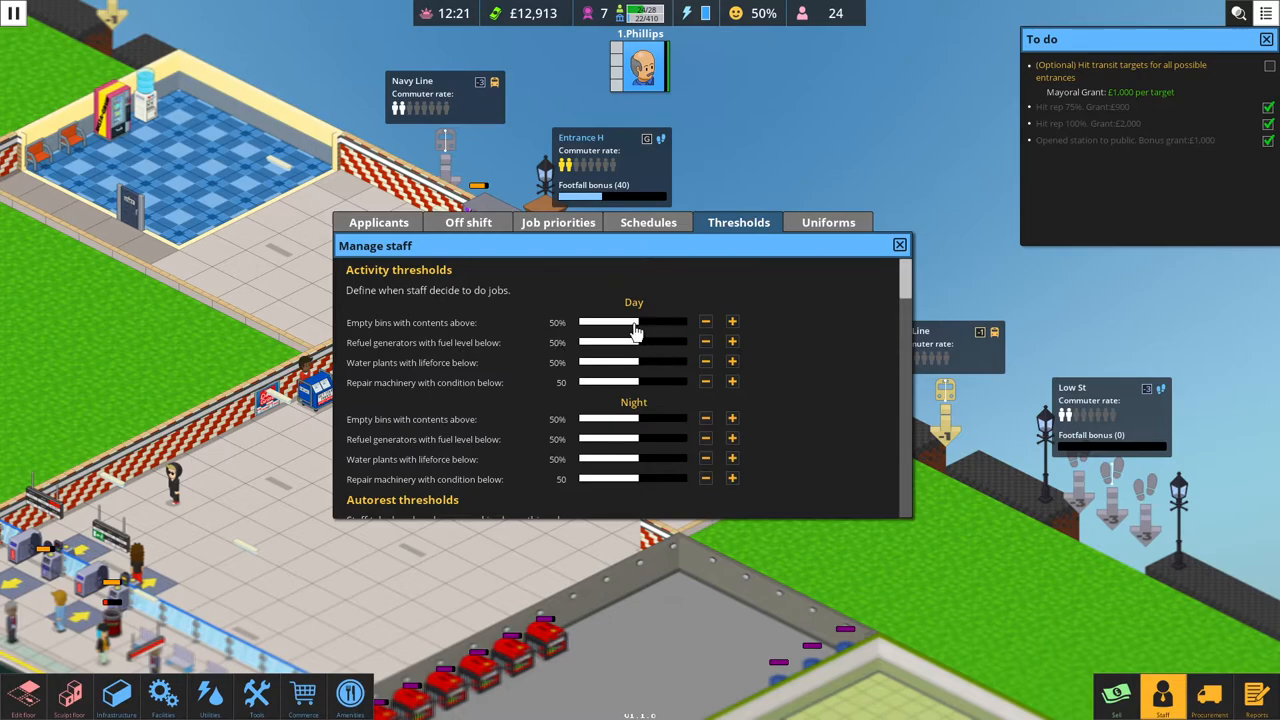
{"action": "mouse_move", "coordinate": [645, 450]}
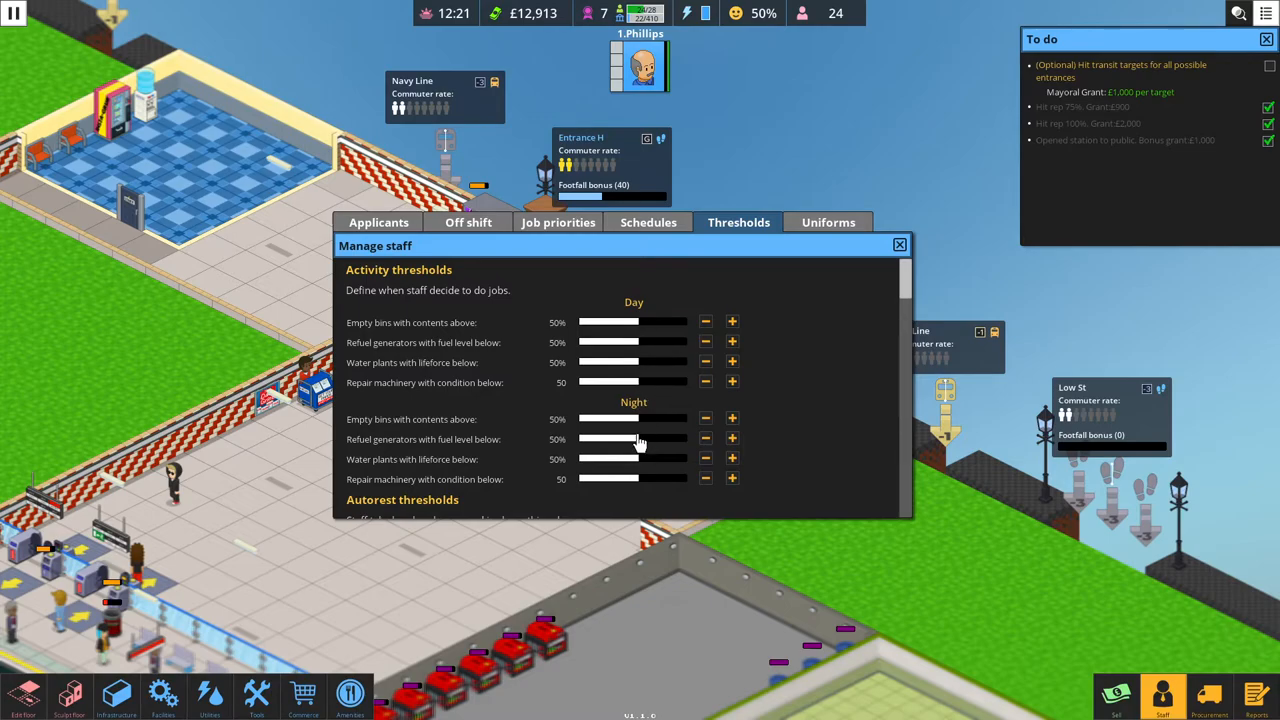
{"action": "mouse_move", "coordinate": [653, 435]}
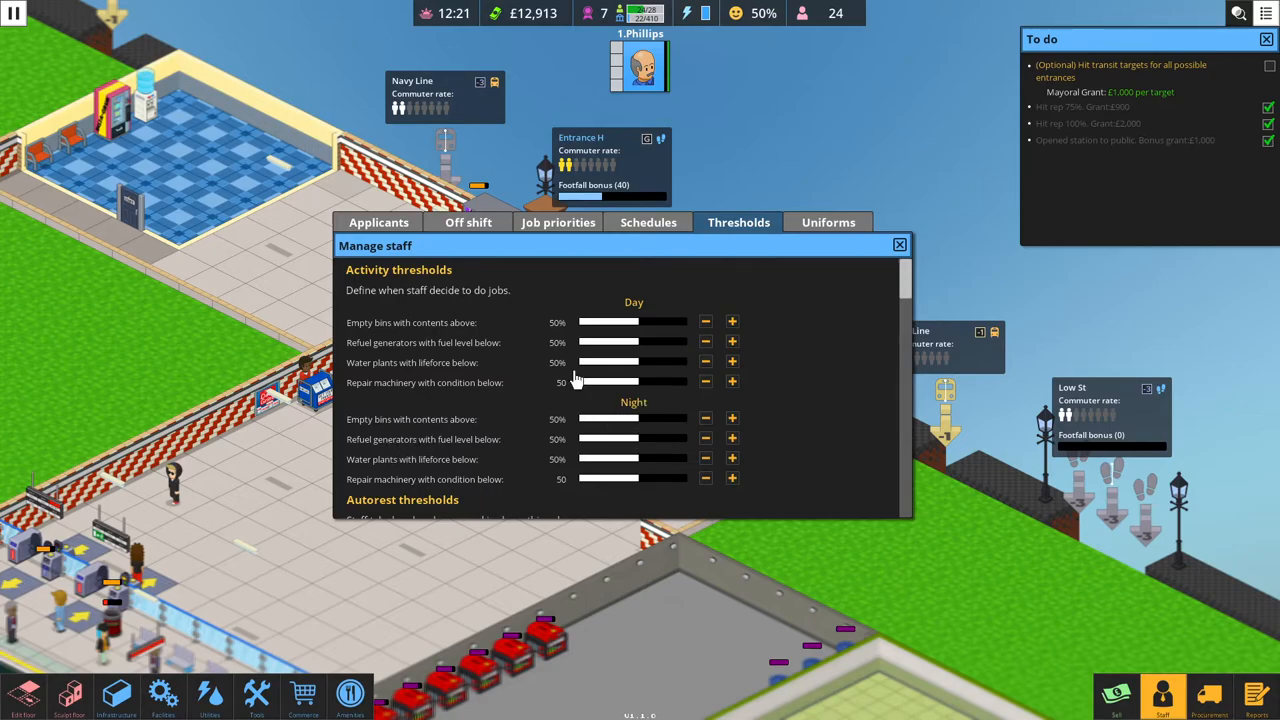
{"action": "mouse_move", "coordinate": [468, 330]}
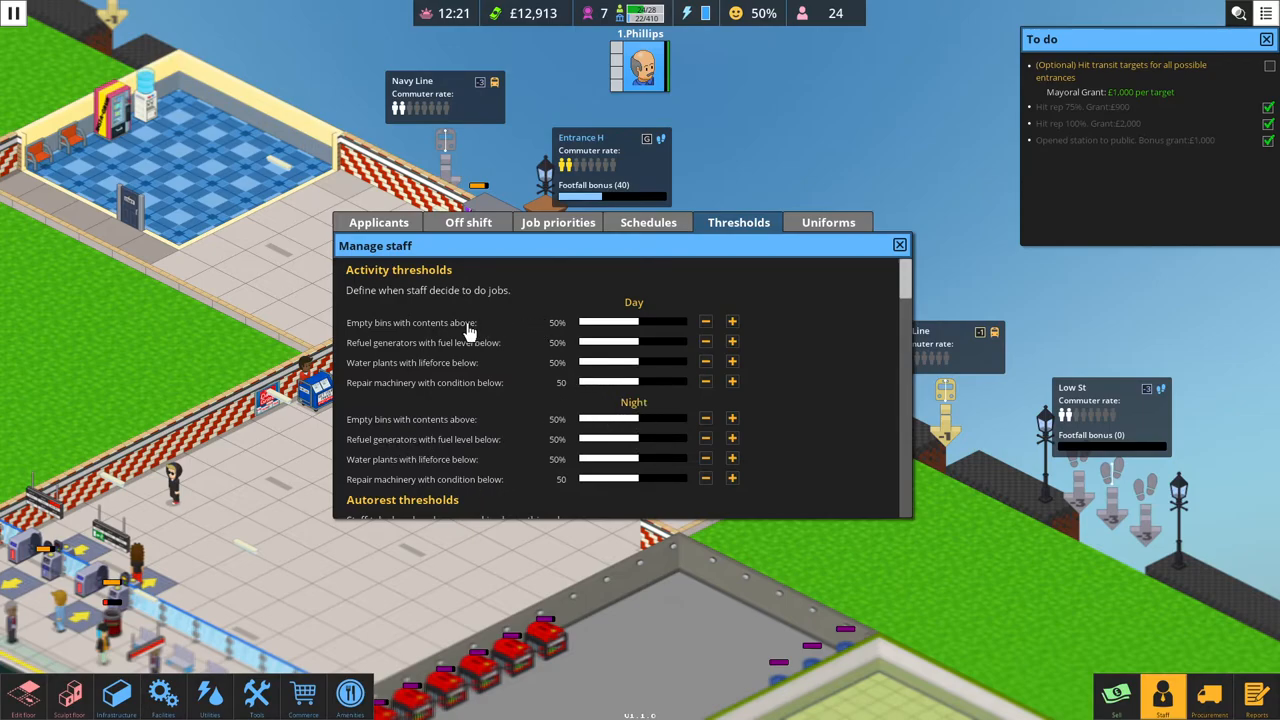
{"action": "mouse_move", "coordinate": [380, 483]}
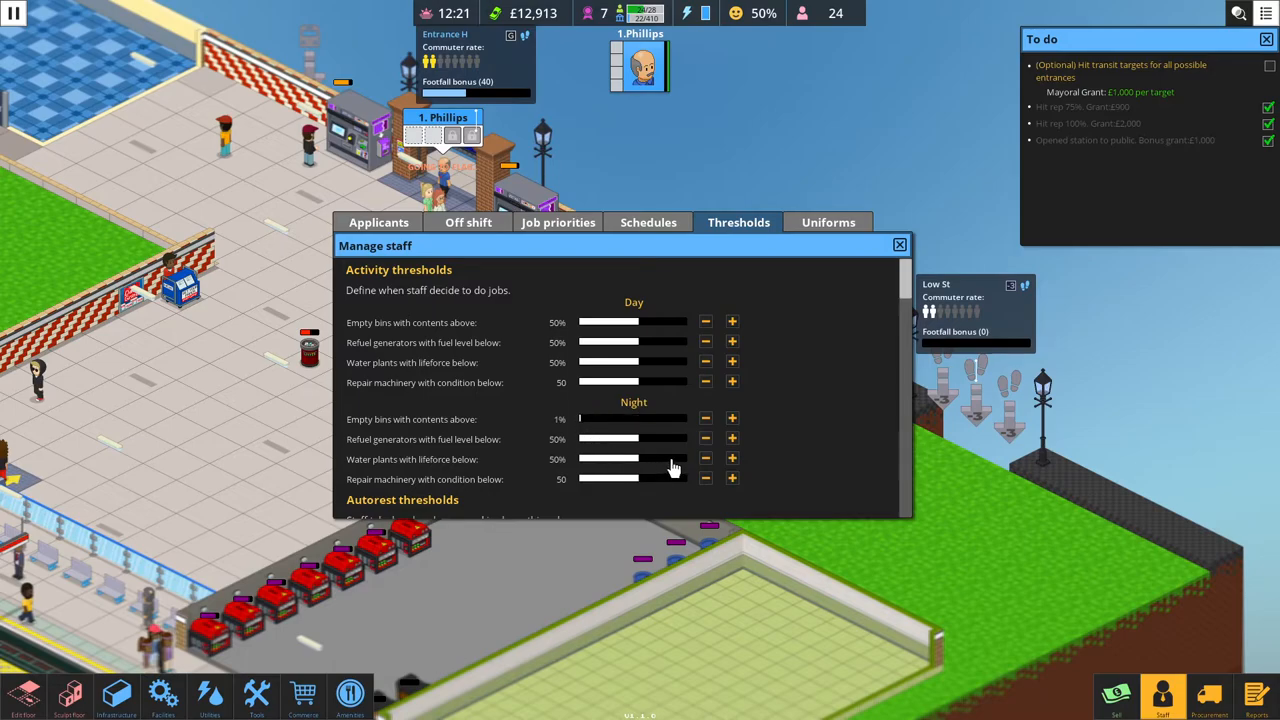
{"action": "left_click", "coordinate": [731, 438]}
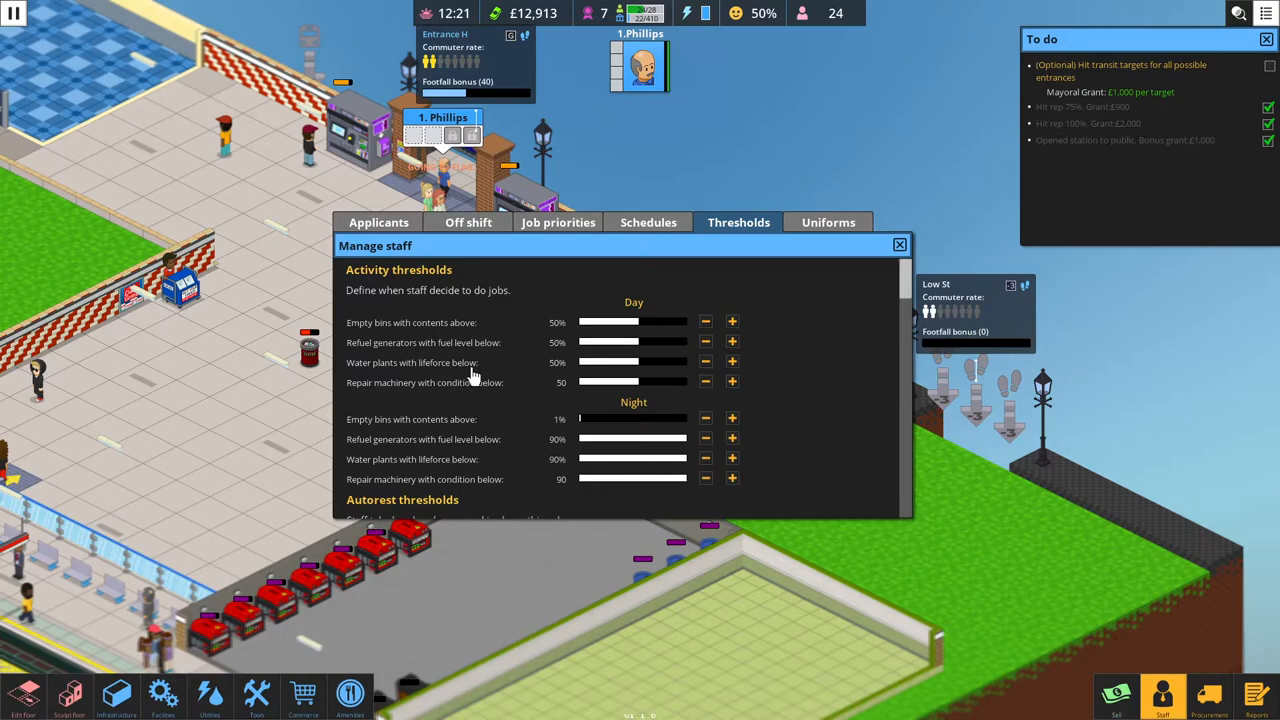
{"action": "mouse_move", "coordinate": [600, 328]}
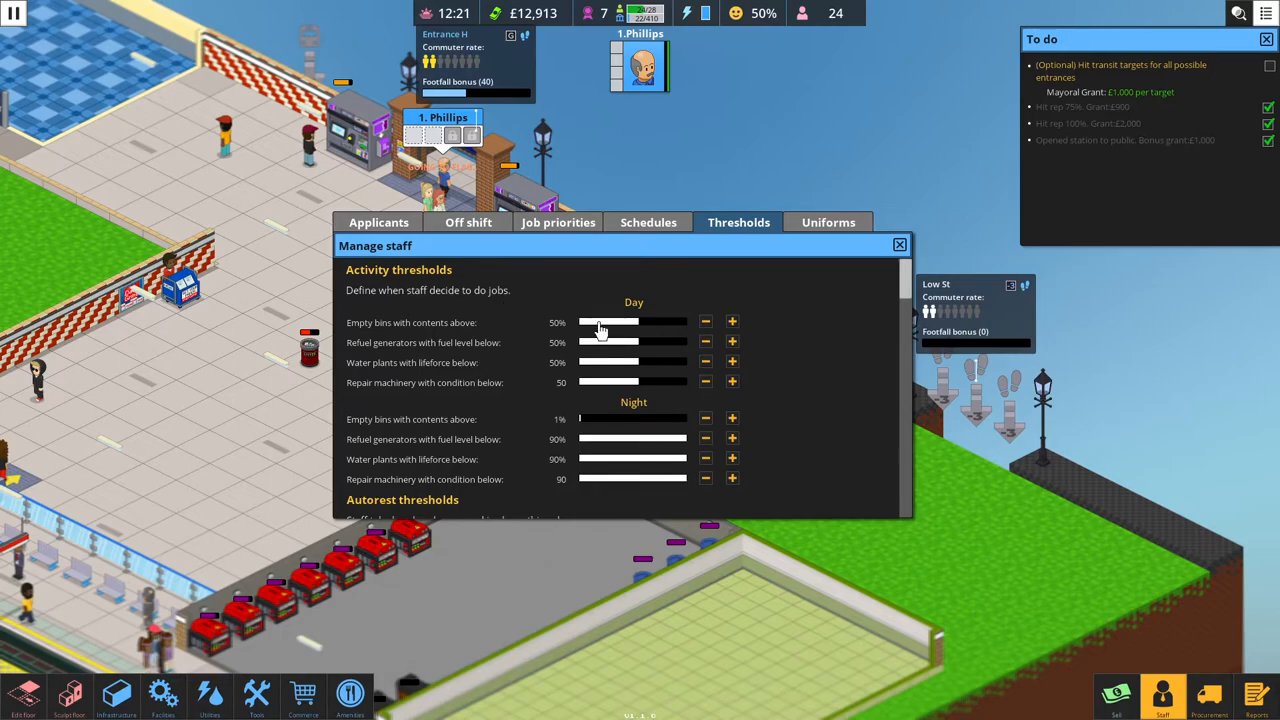
{"action": "mouse_move", "coordinate": [585, 343]}
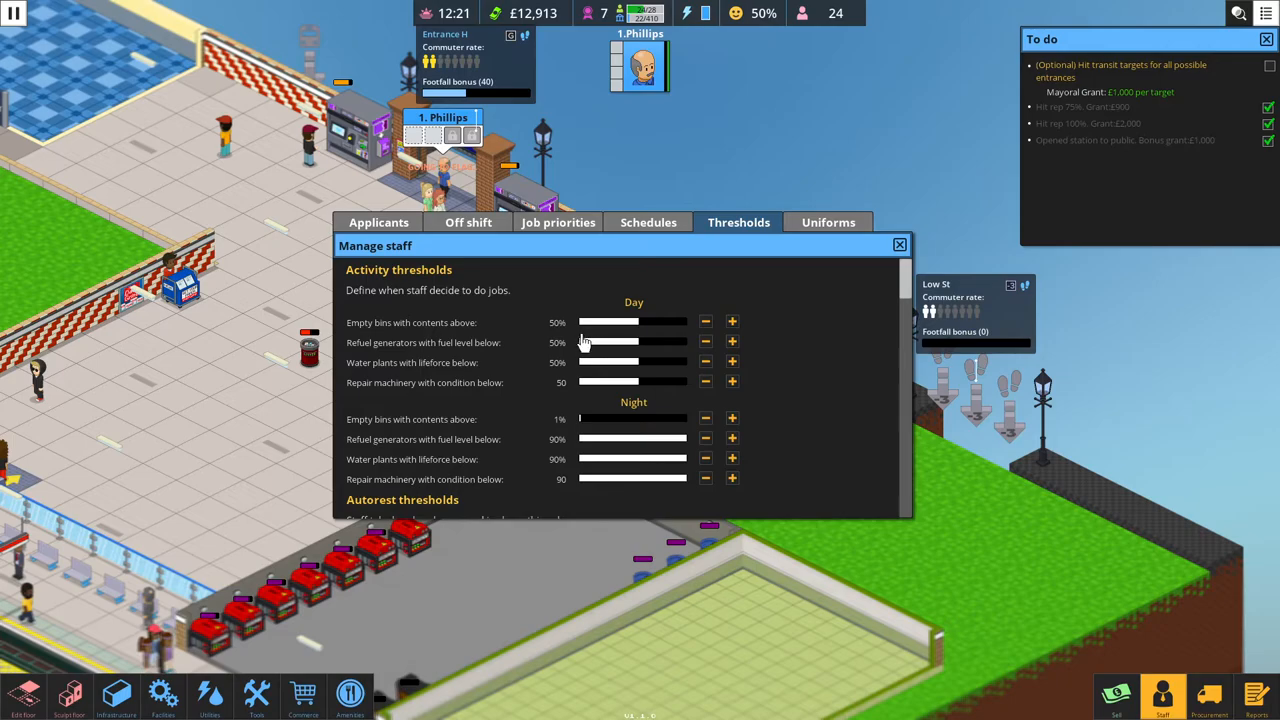
{"action": "mouse_move", "coordinate": [503, 373]}
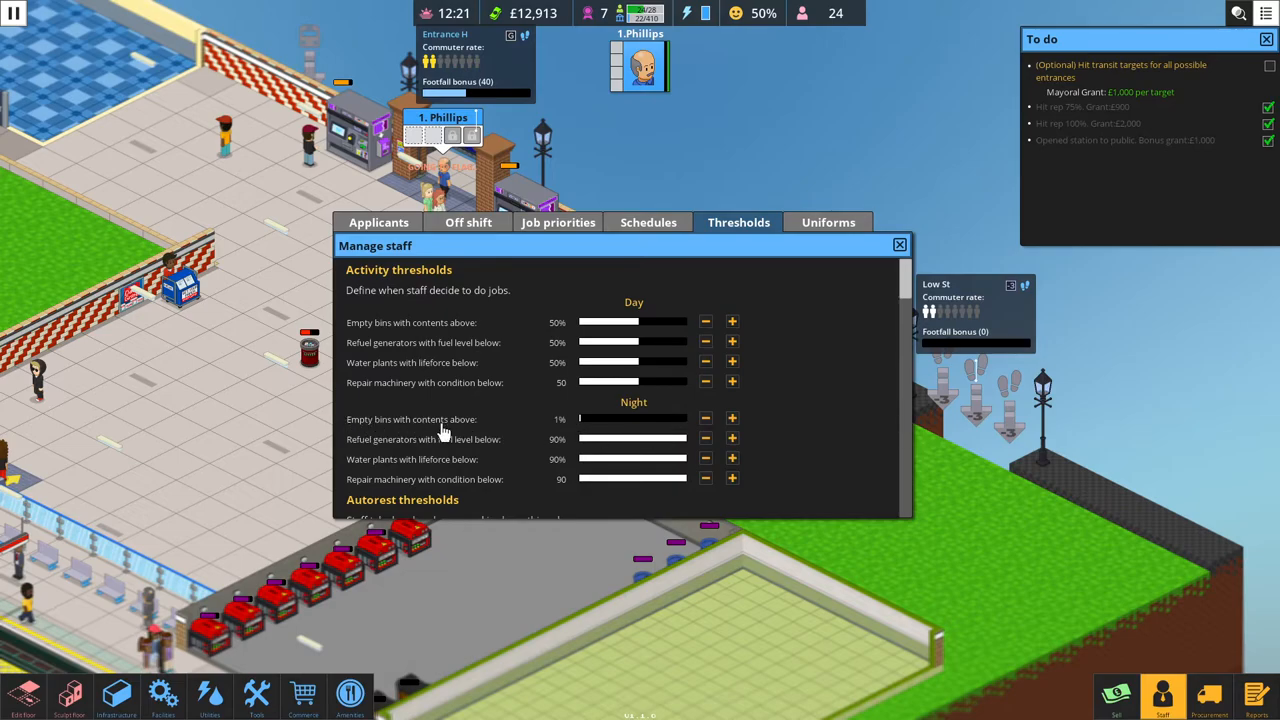
{"action": "mouse_move", "coordinate": [432, 423]}
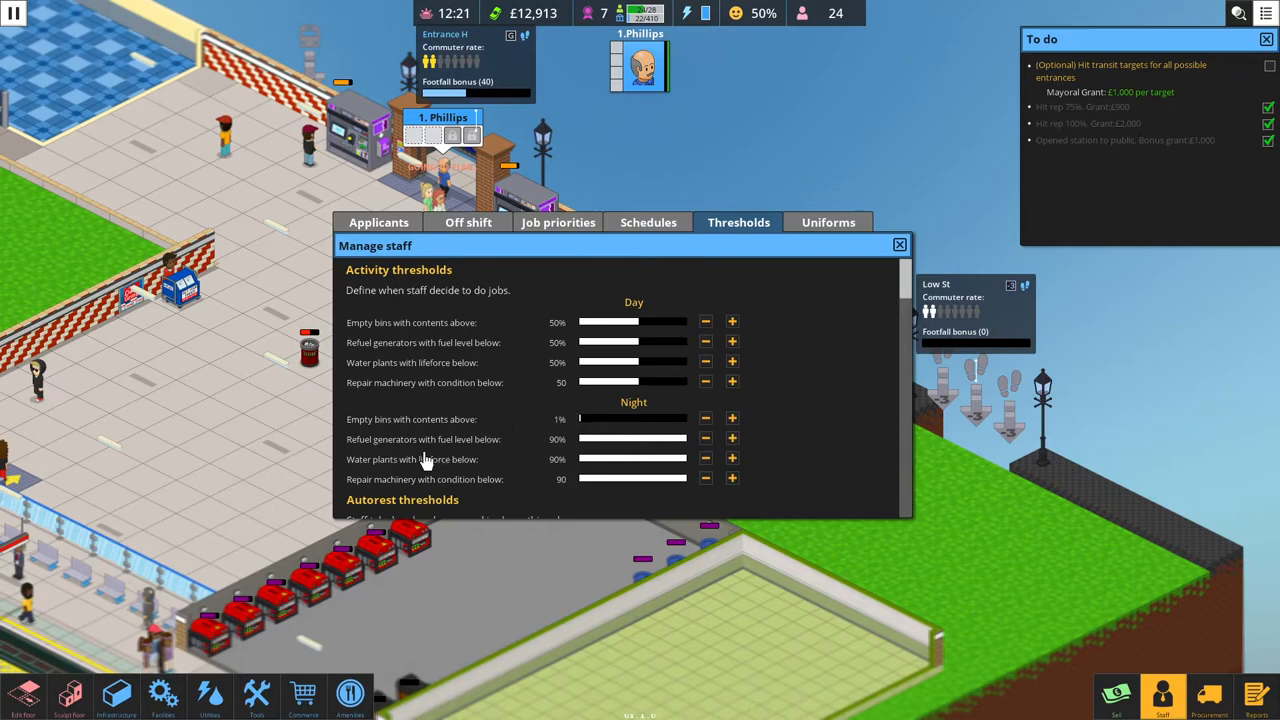
{"action": "mouse_move", "coordinate": [552, 456]}
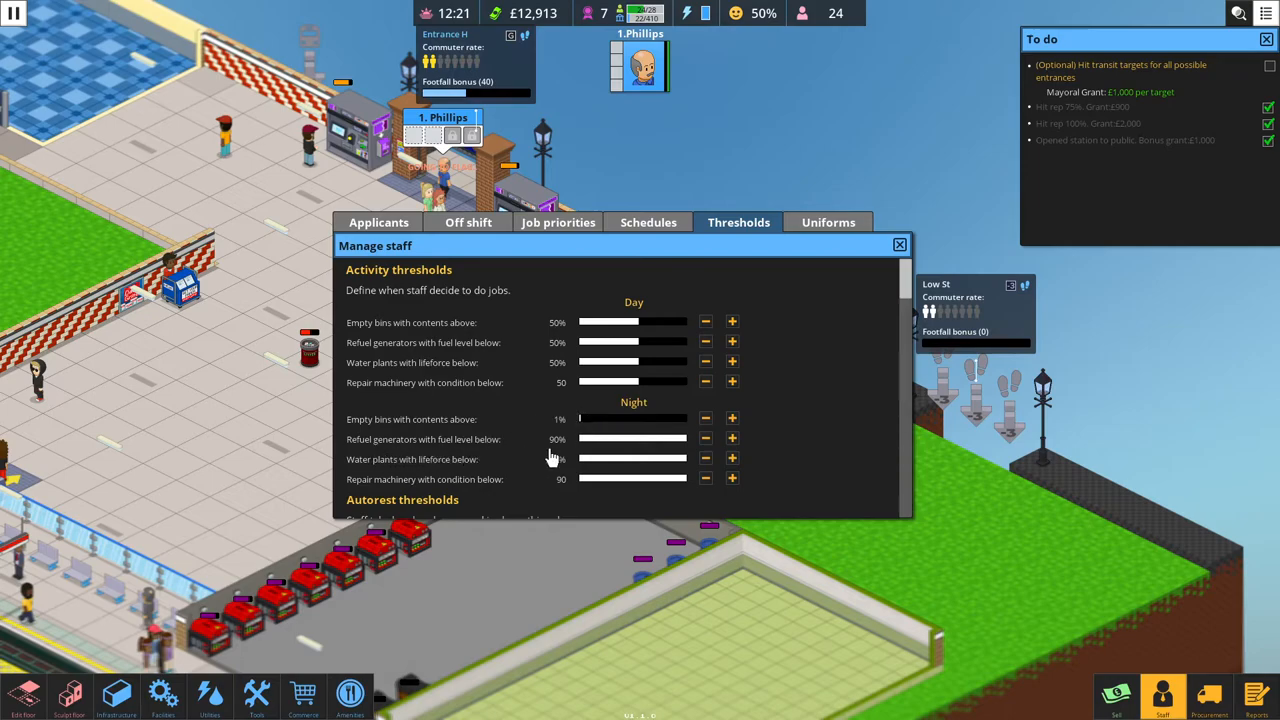
{"action": "left_click", "coordinate": [731, 458]}
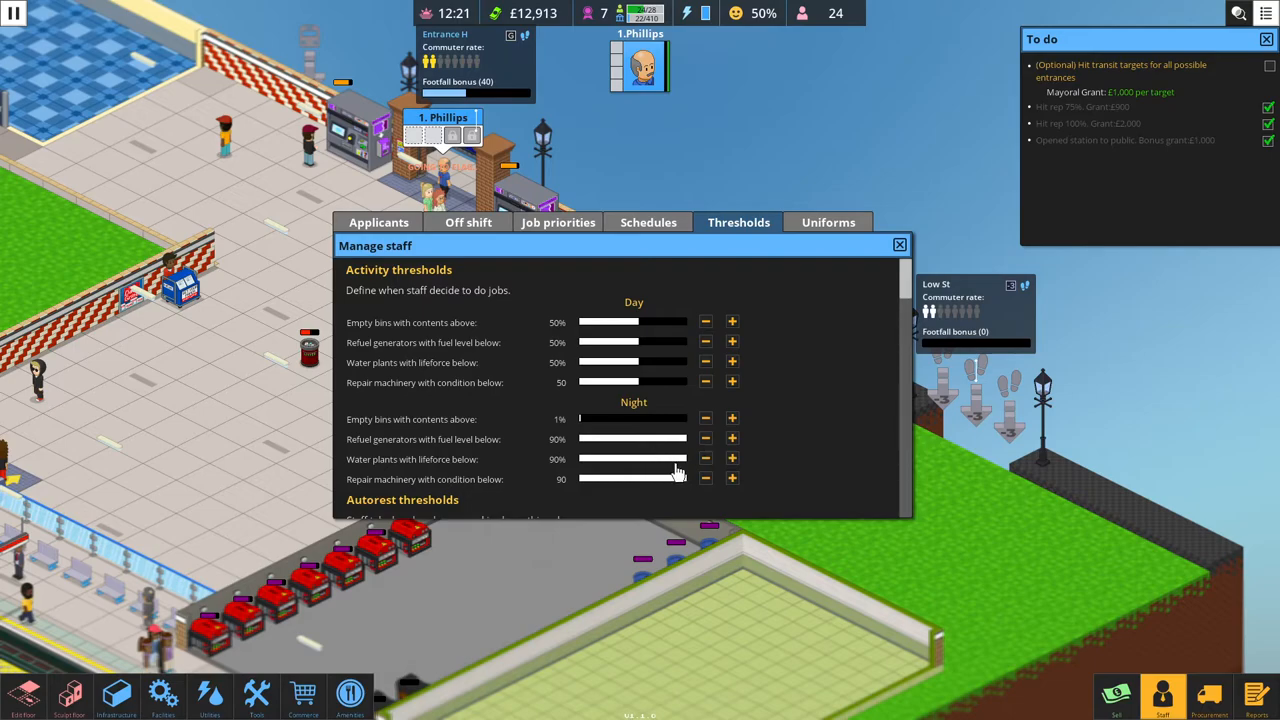
{"action": "mouse_move", "coordinate": [685, 471]}
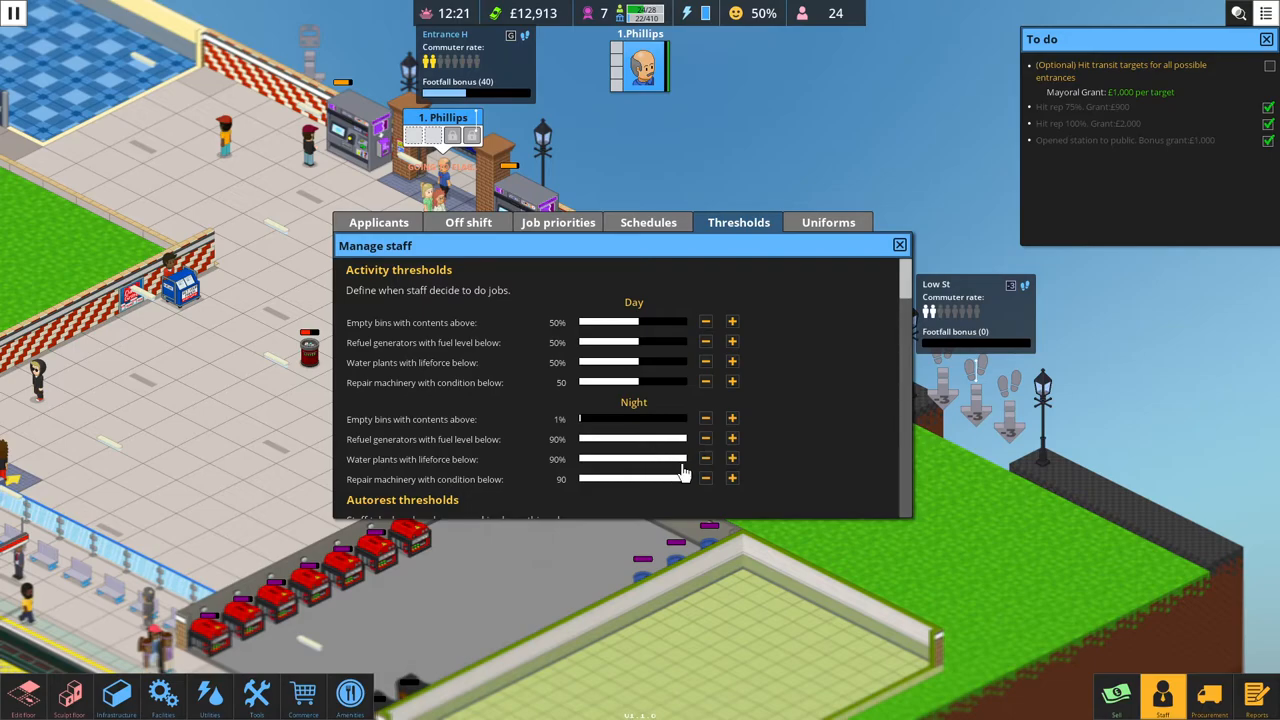
{"action": "mouse_move", "coordinate": [682, 490]}
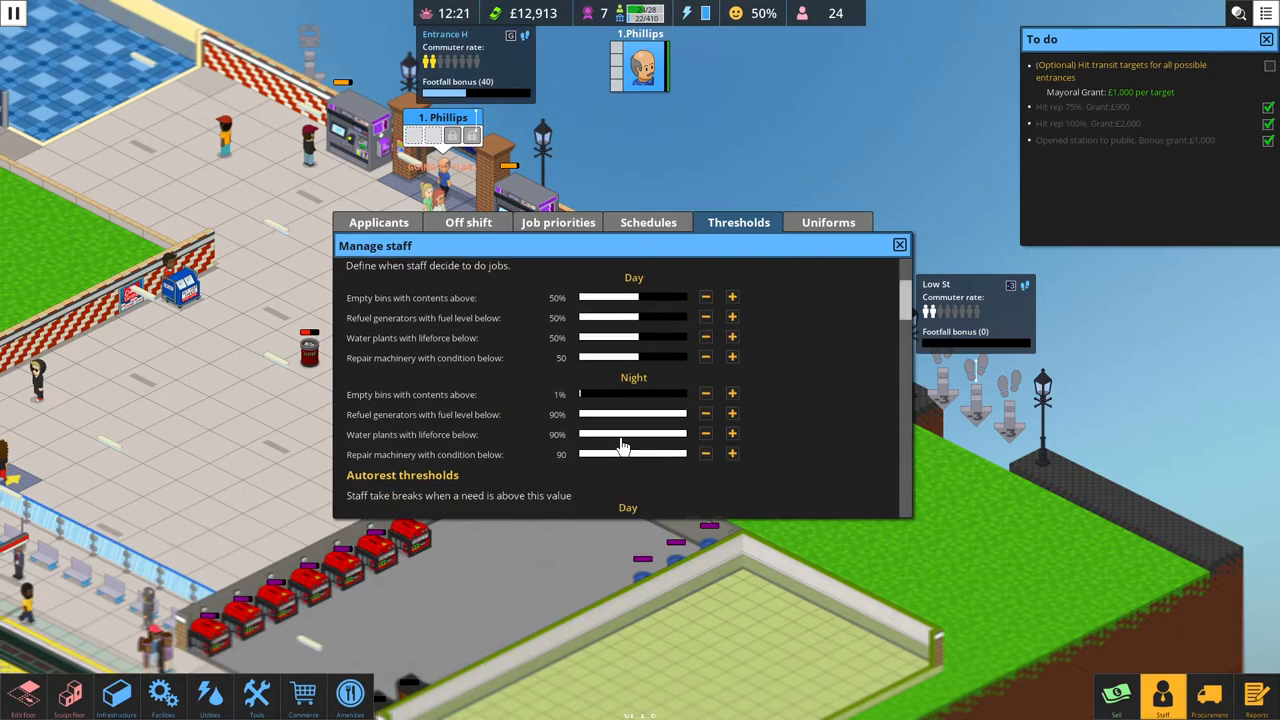
{"action": "scroll", "scroll_direction": "down", "scroll_amount": 3}
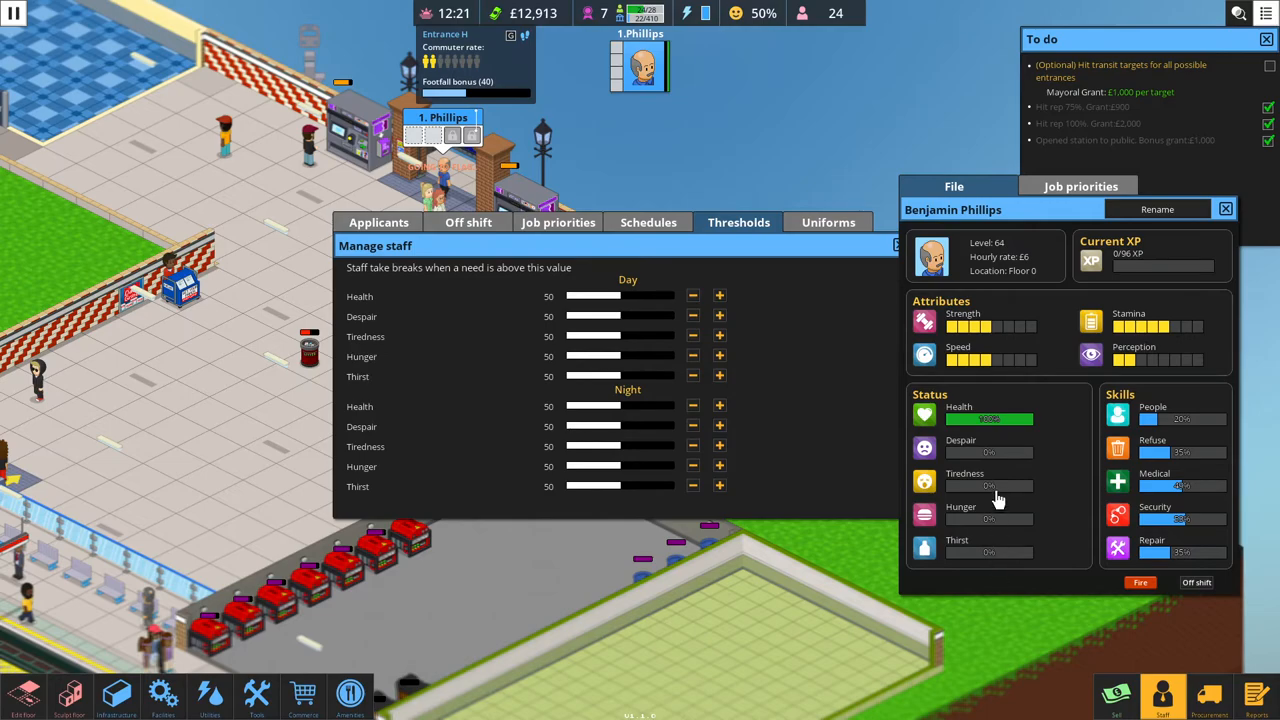
{"action": "mouse_move", "coordinate": [1000, 441]}
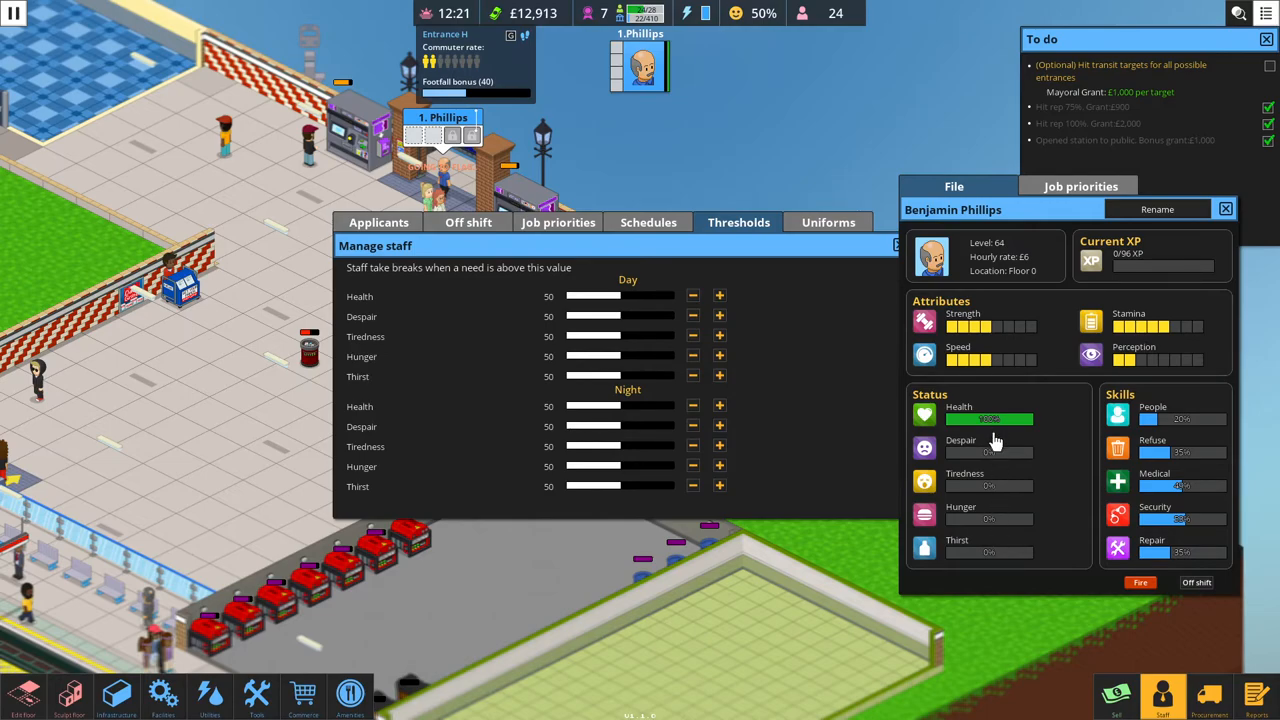
{"action": "mouse_move", "coordinate": [990, 433]}
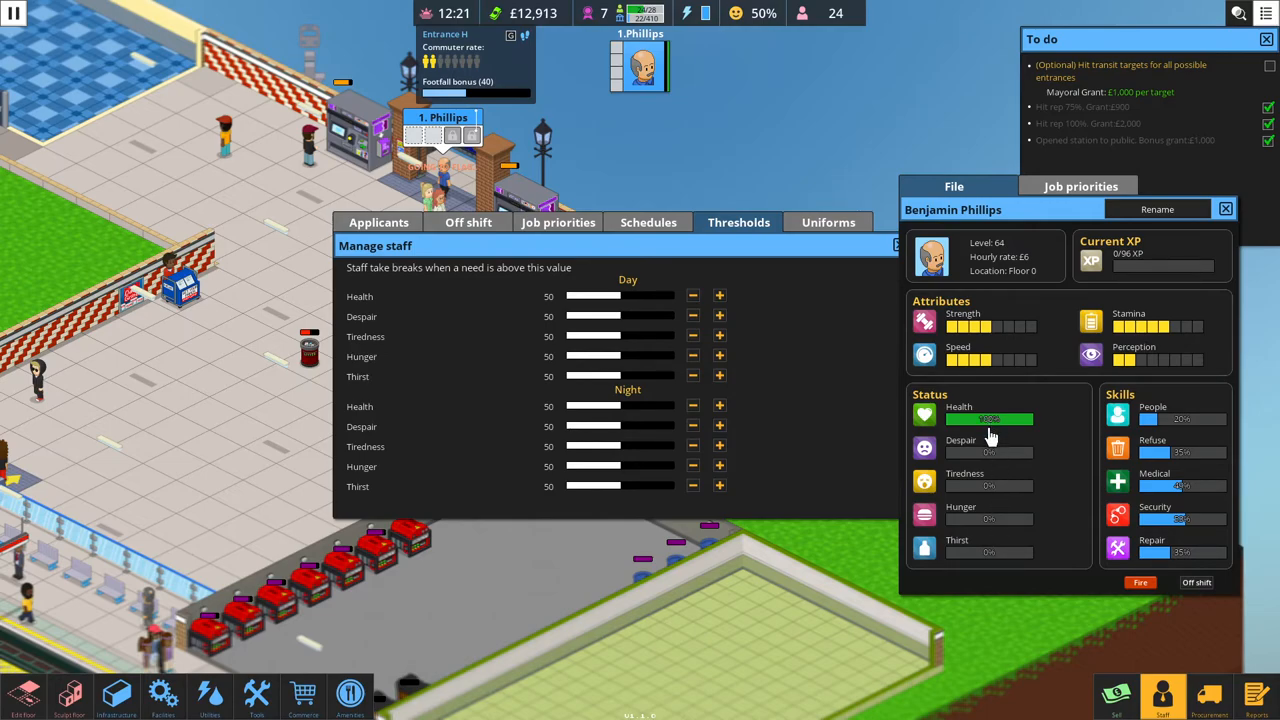
{"action": "mouse_move", "coordinate": [985, 421]}
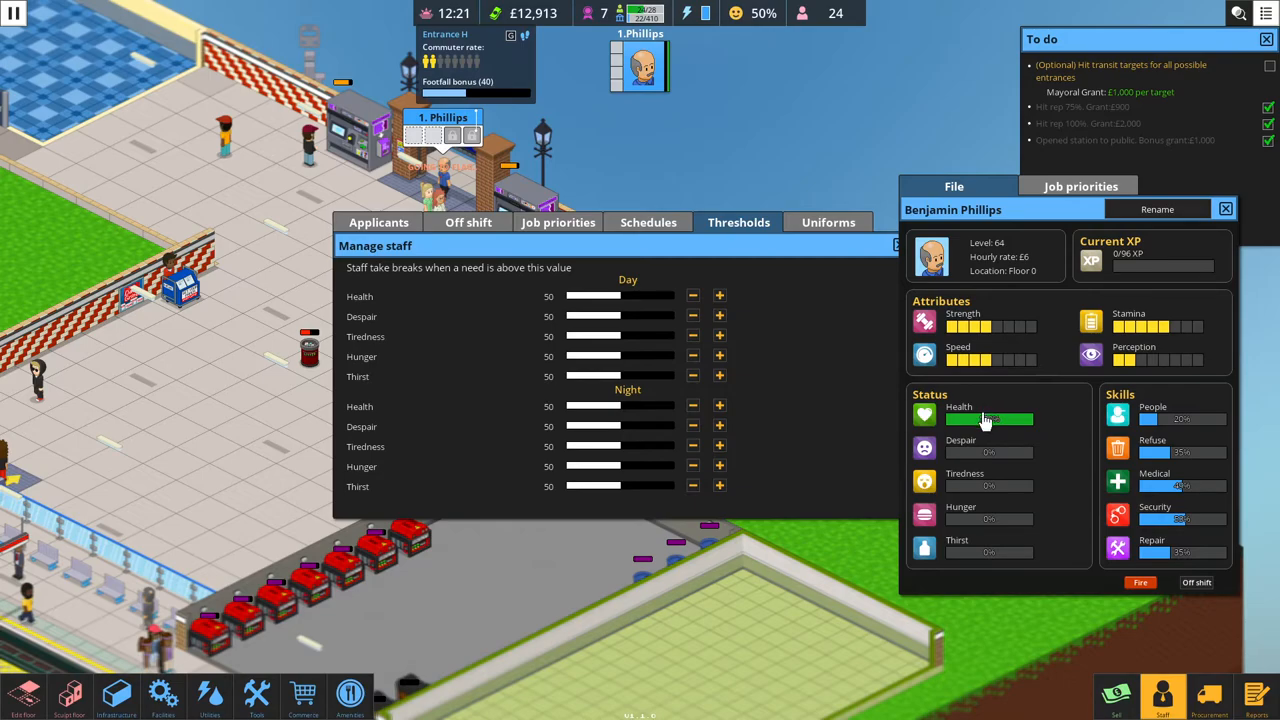
{"action": "mouse_move", "coordinate": [999, 443]}
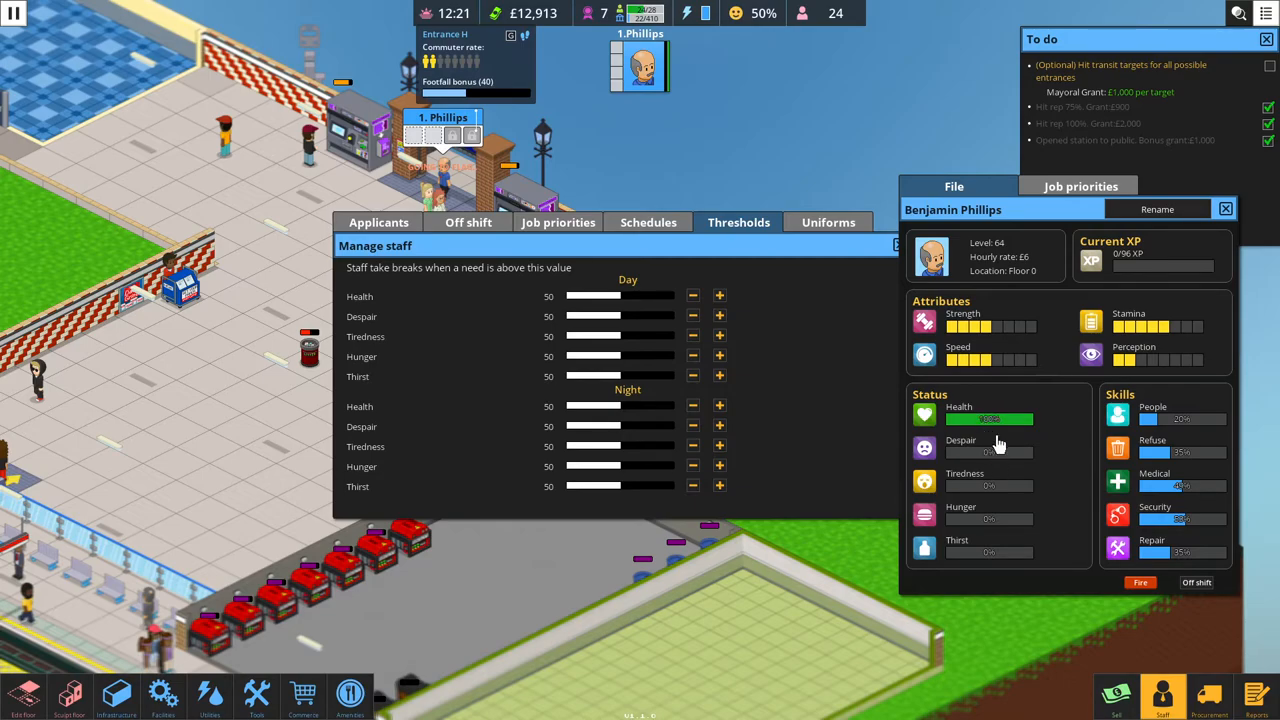
{"action": "mouse_move", "coordinate": [990, 446]}
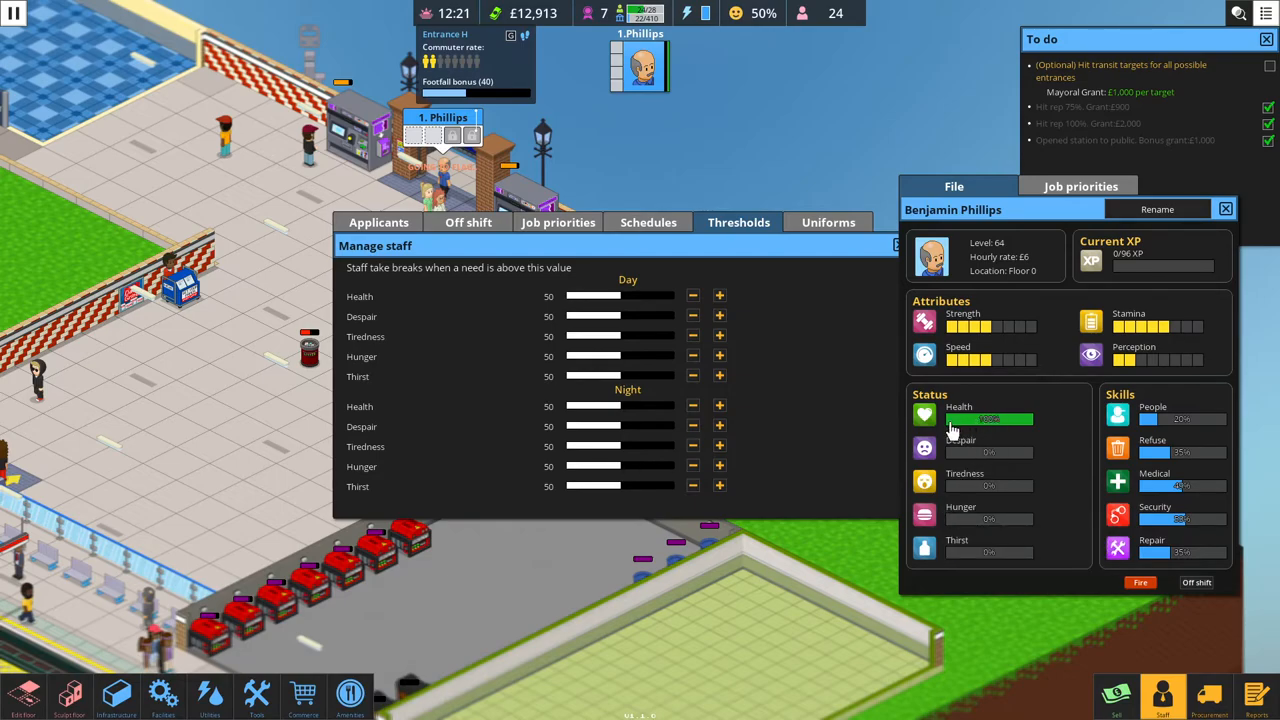
{"action": "mouse_move", "coordinate": [1000, 429]}
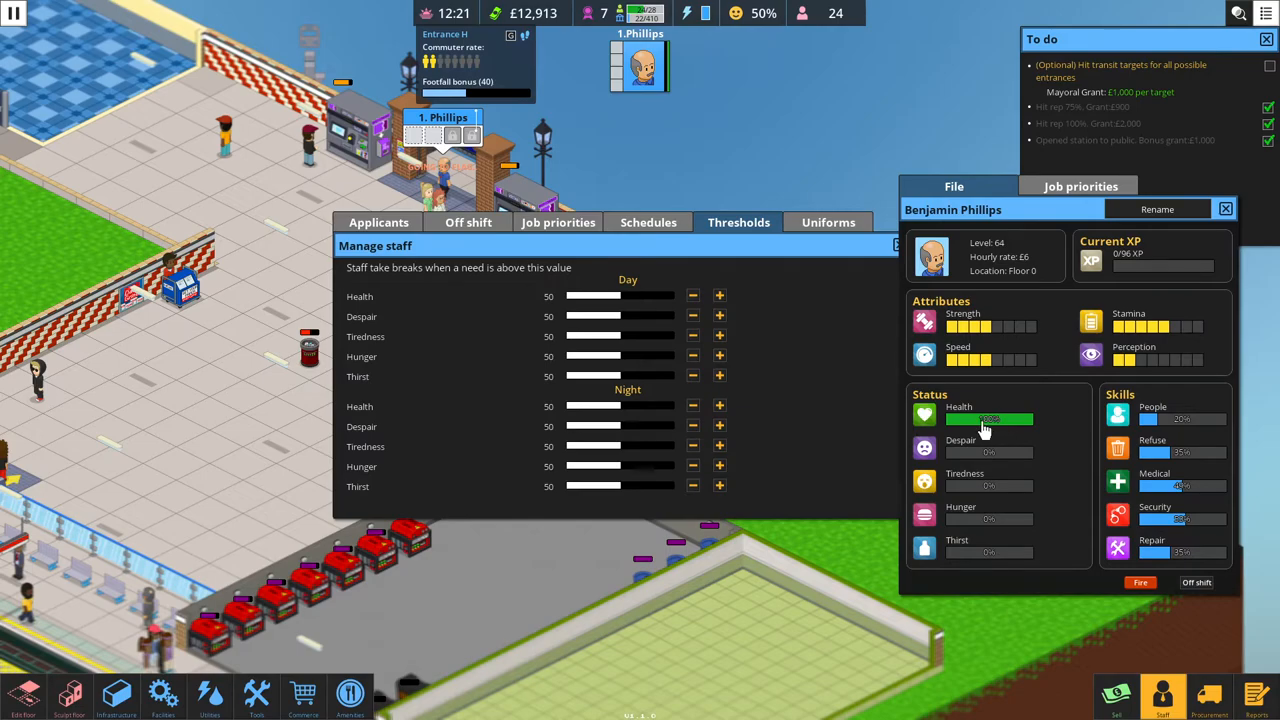
{"action": "mouse_move", "coordinate": [1000, 427]}
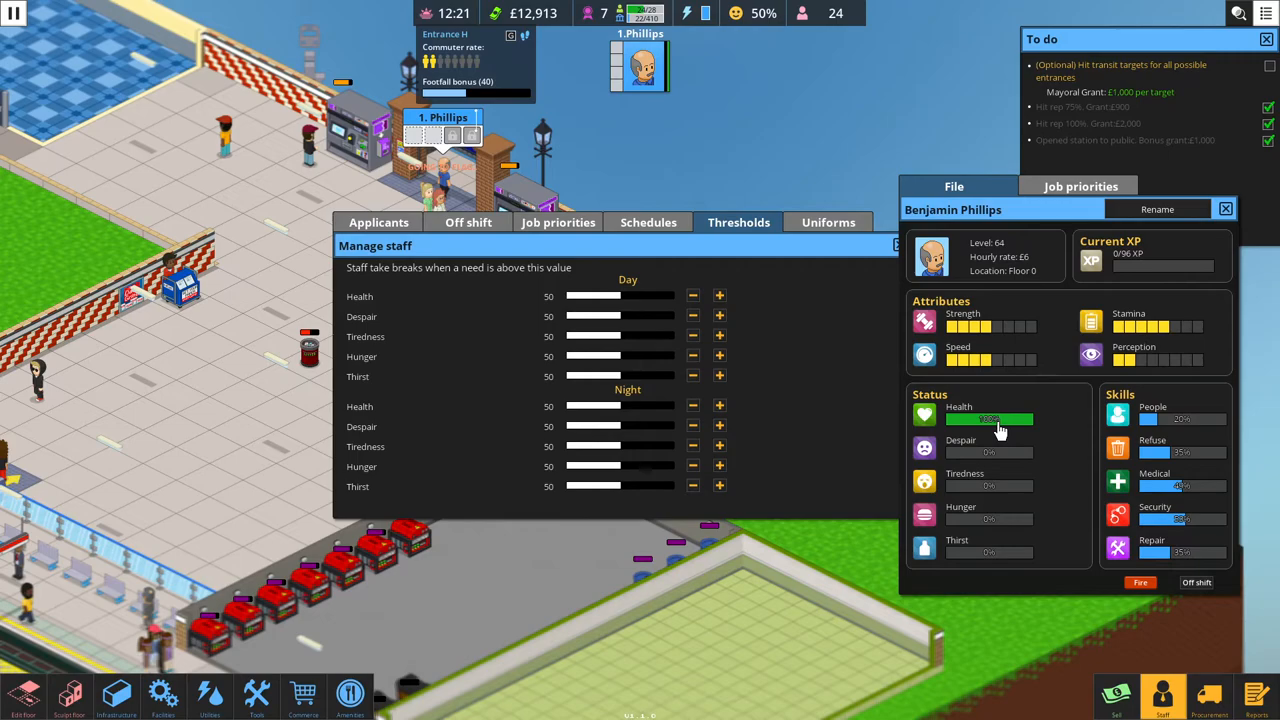
{"action": "mouse_move", "coordinate": [916, 443]}
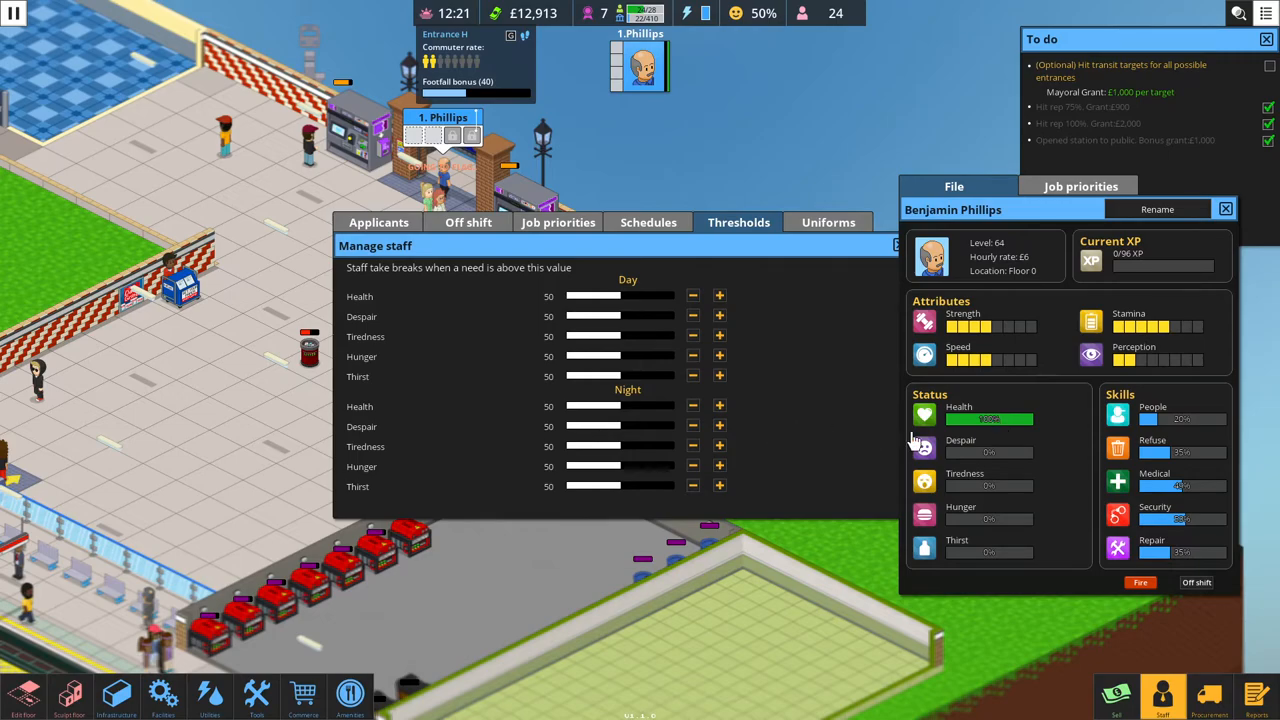
{"action": "mouse_move", "coordinate": [1225, 209]}
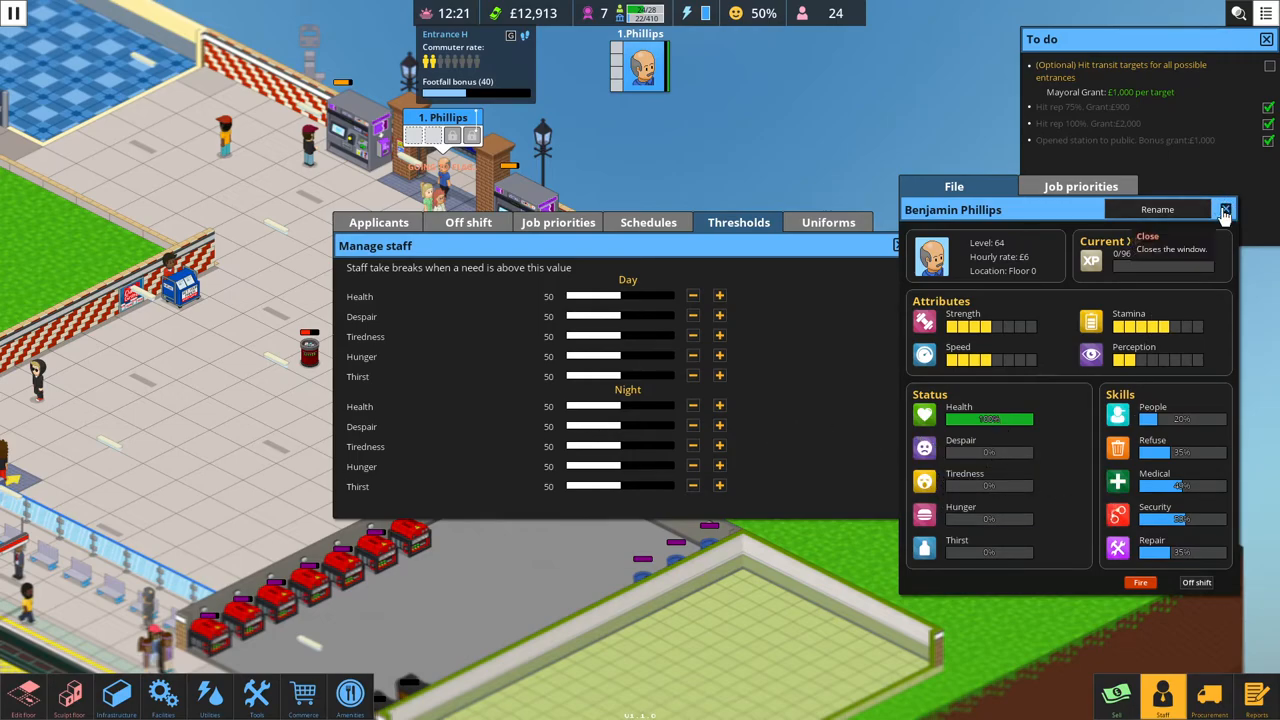
{"action": "left_click", "coordinate": [1223, 209]}
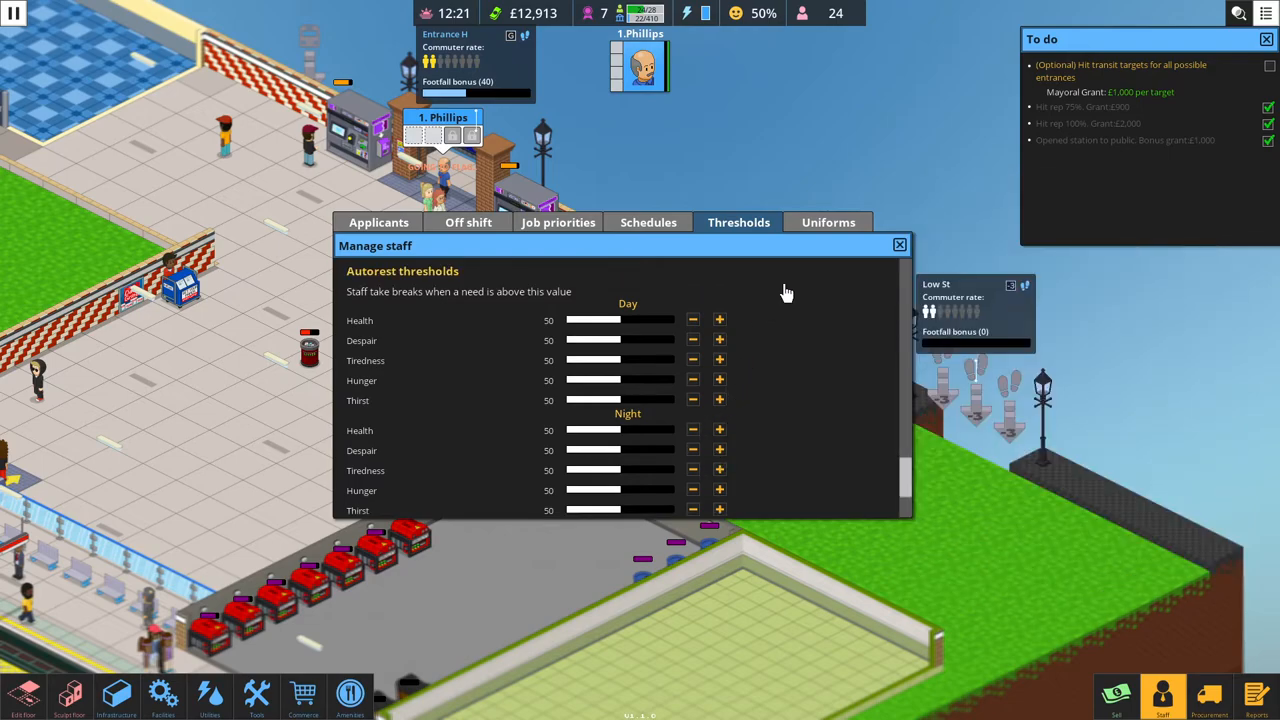
Browse the uniforms, job priorities and thresholds tabs, then close staff management.
{"action": "left_click", "coordinate": [828, 222]}
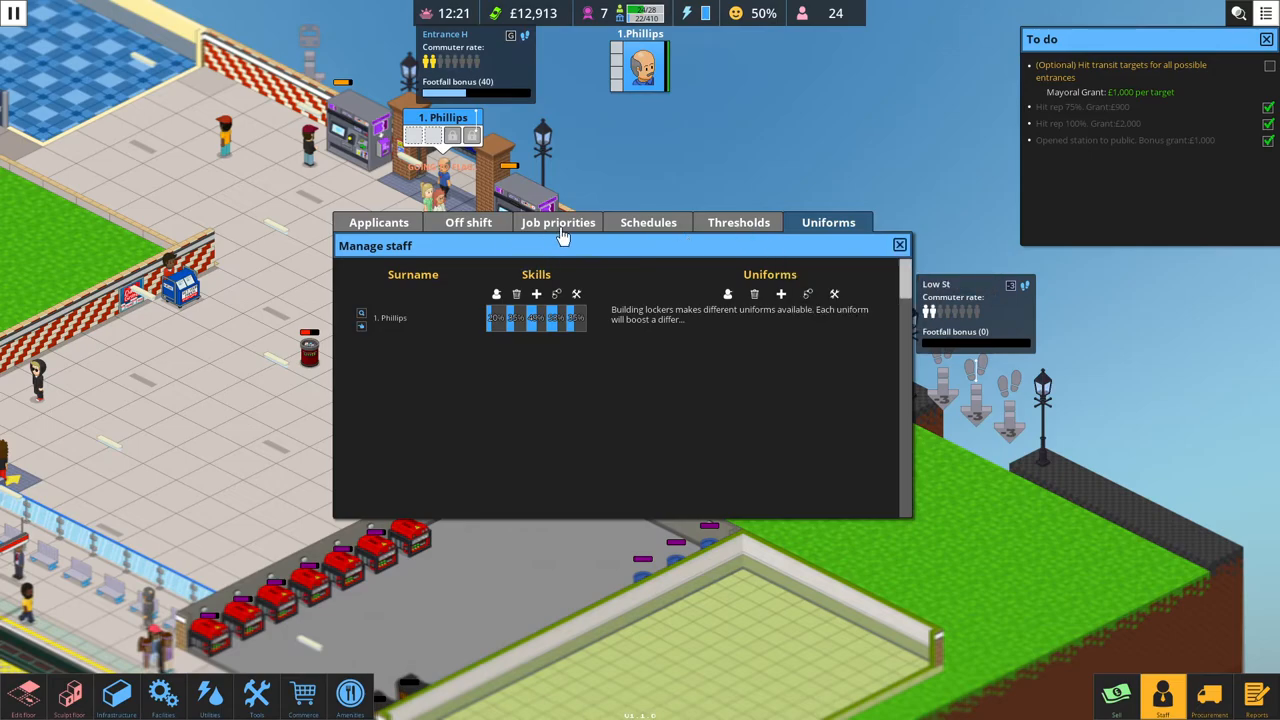
{"action": "mouse_move", "coordinate": [525, 213]}
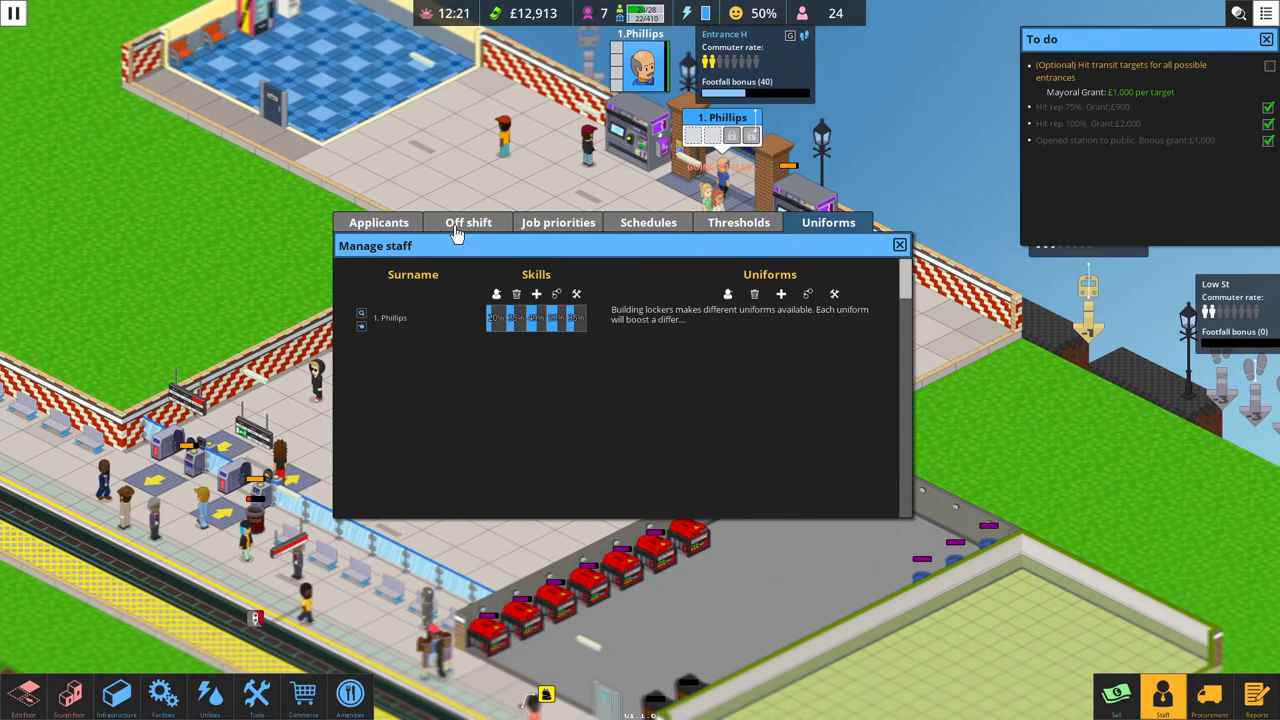
{"action": "left_click", "coordinate": [466, 222]}
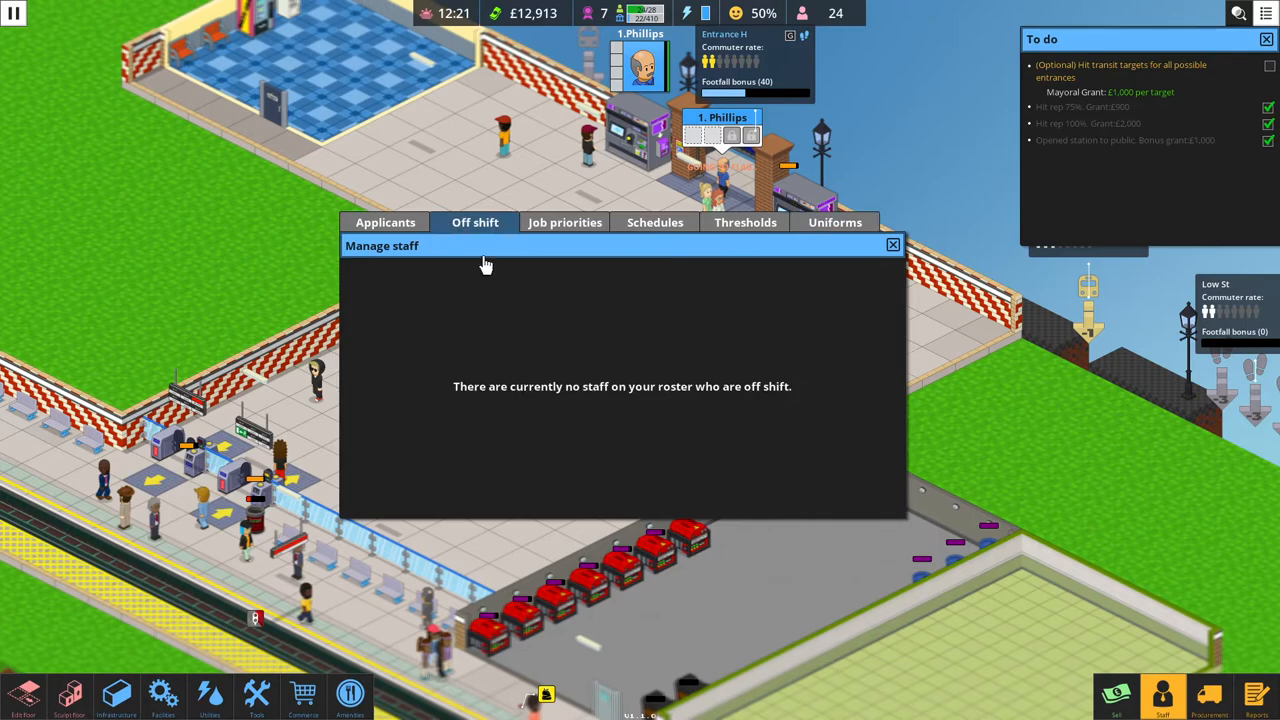
{"action": "left_click", "coordinate": [565, 222]}
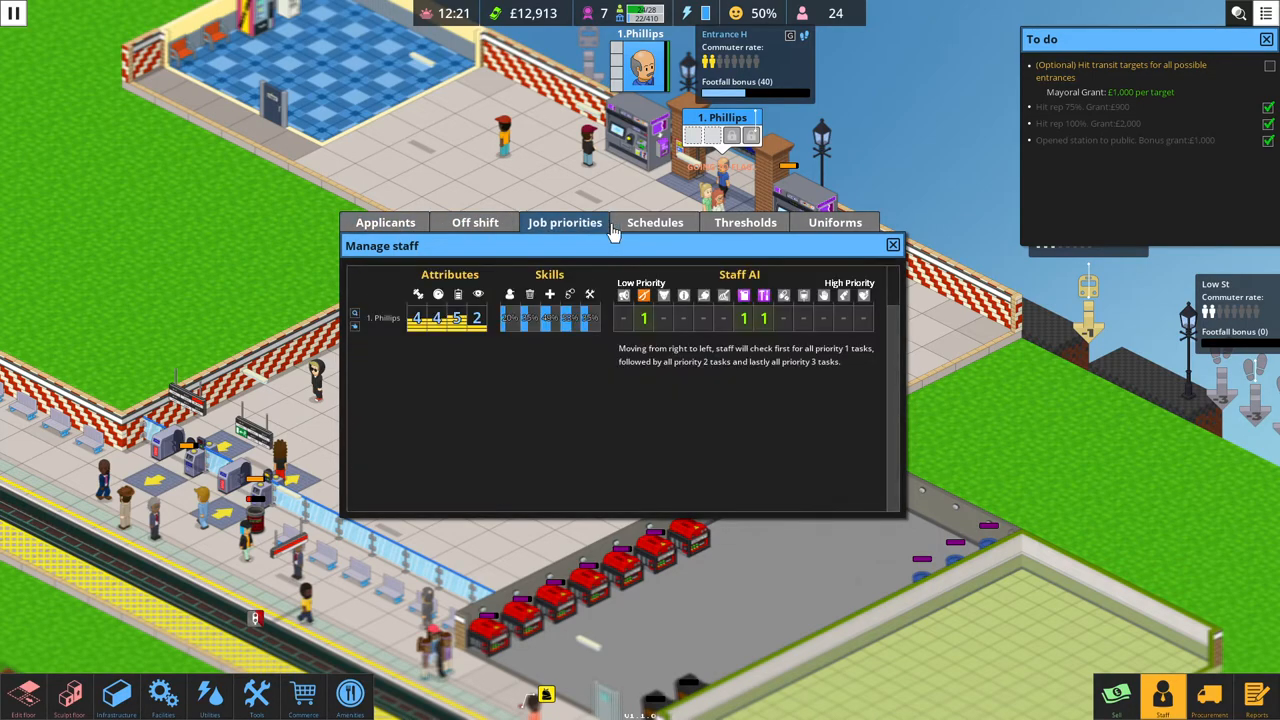
{"action": "left_click", "coordinate": [737, 222]}
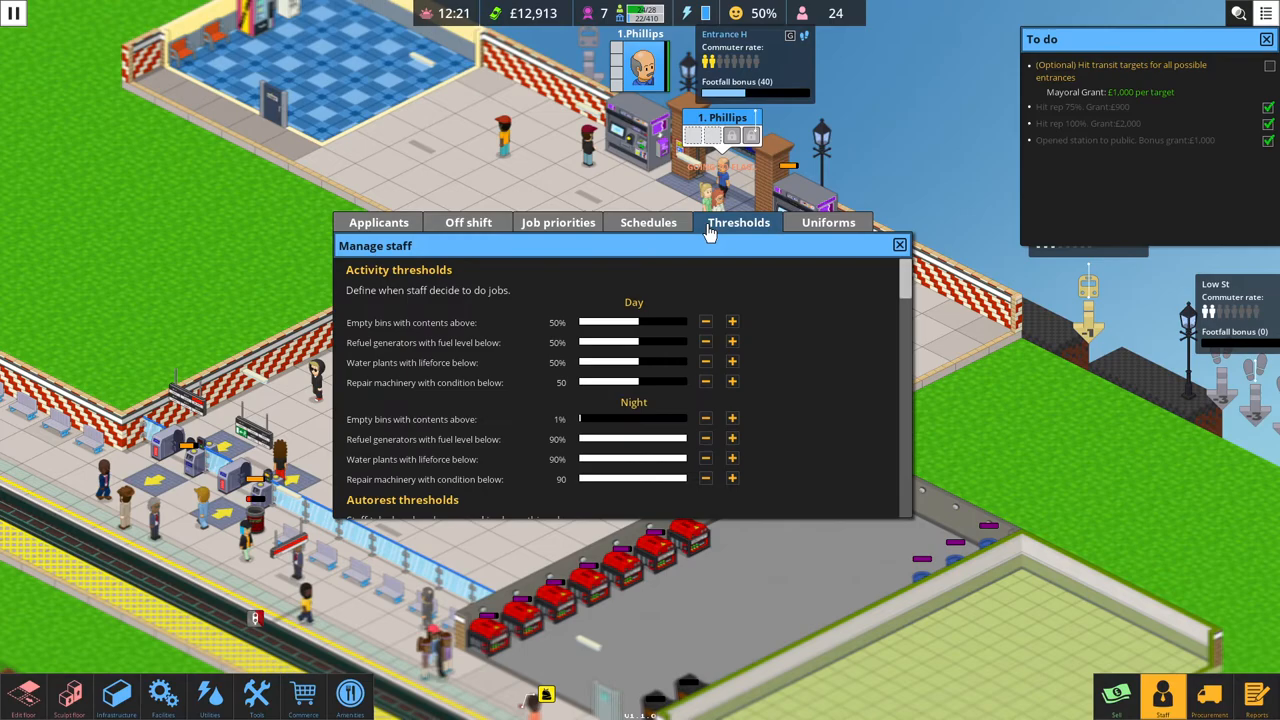
{"action": "left_click", "coordinate": [898, 244]}
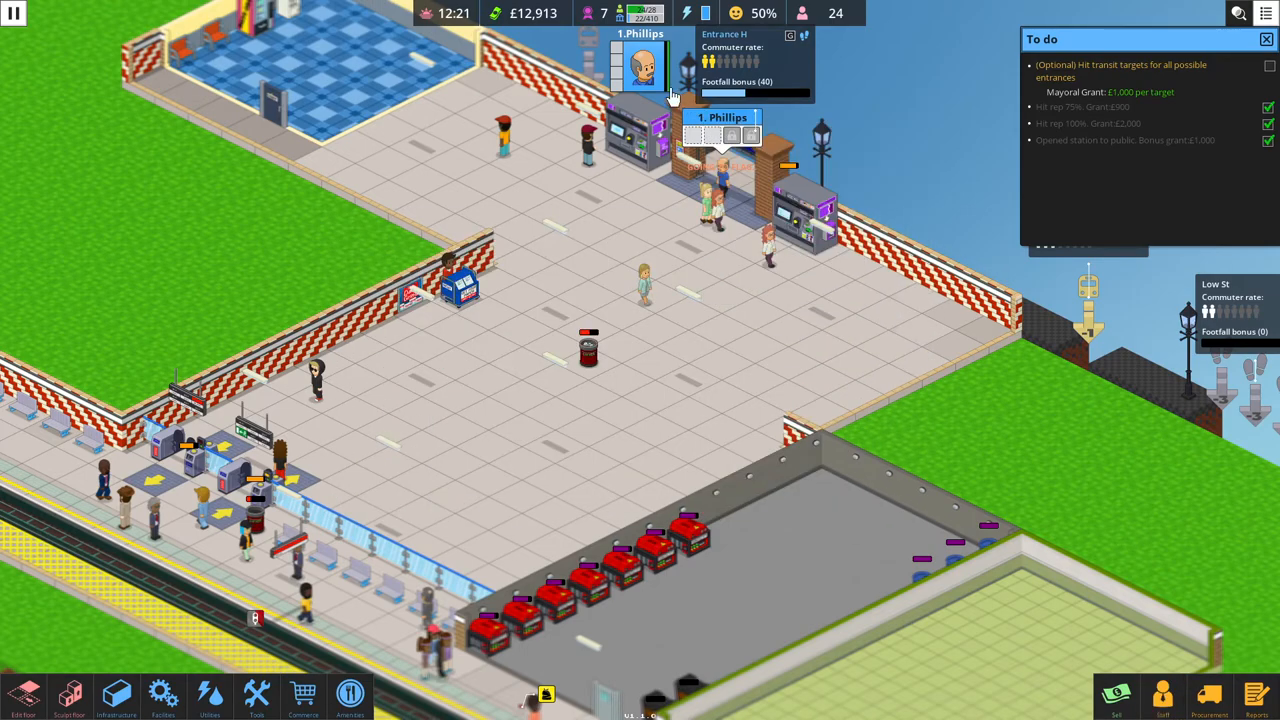
{"action": "left_click", "coordinate": [638, 80]}
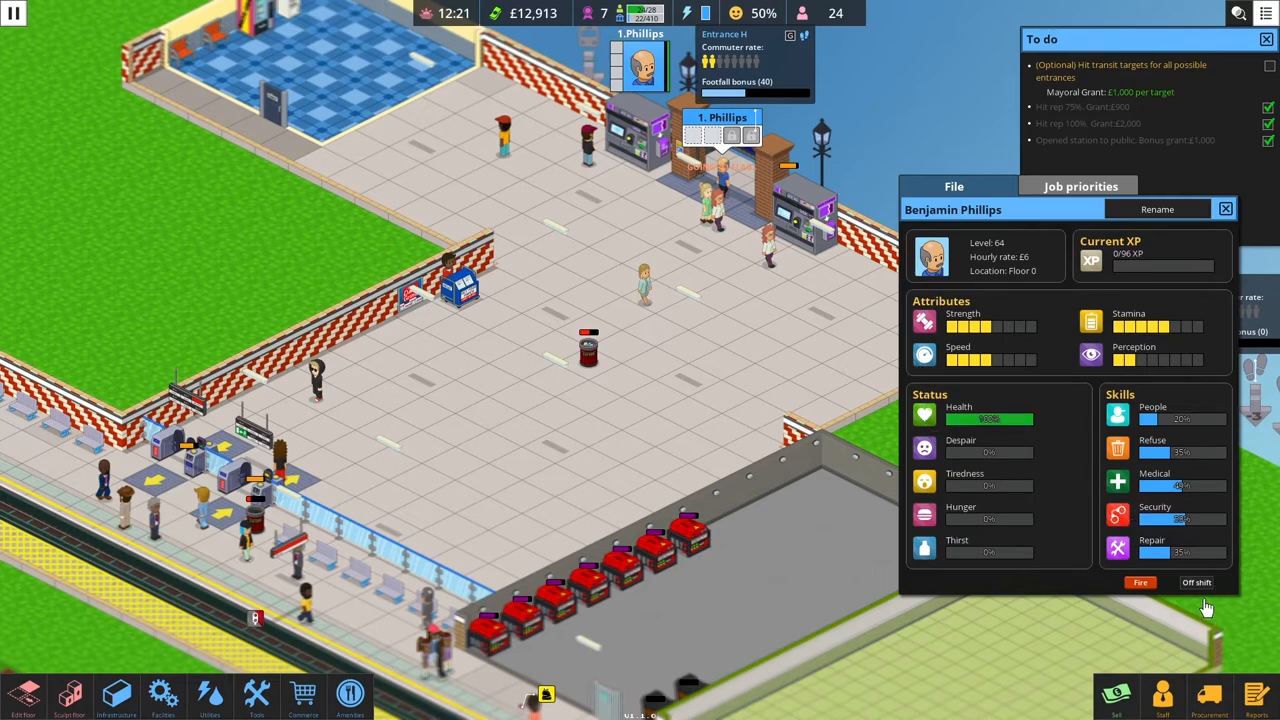
{"action": "mouse_move", "coordinate": [1212, 224]}
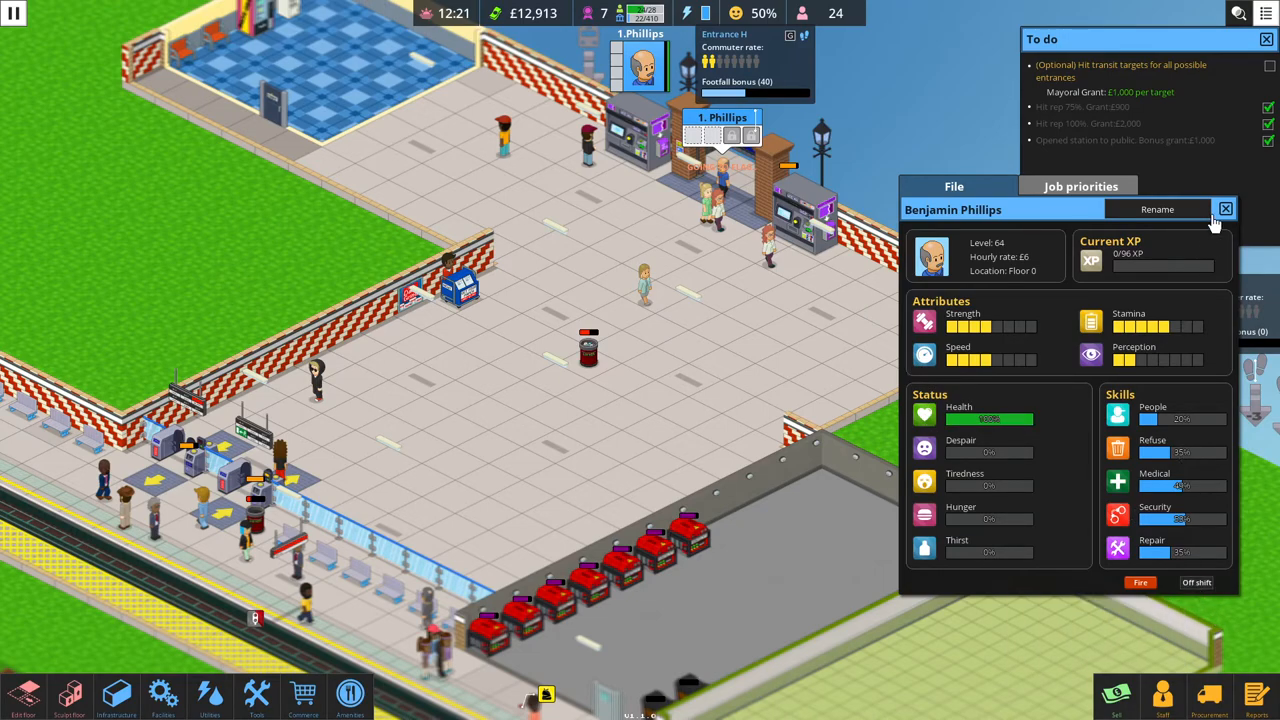
{"action": "left_click", "coordinate": [1224, 208]}
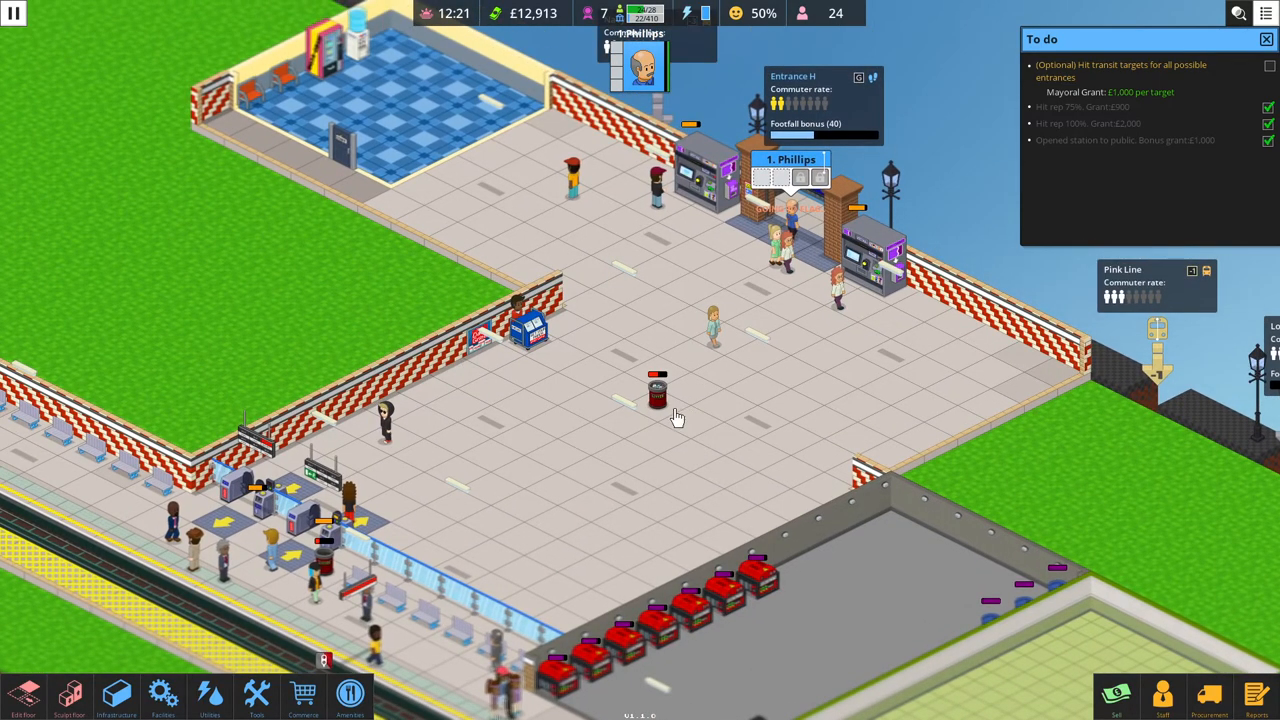
{"action": "mouse_move", "coordinate": [628, 410]}
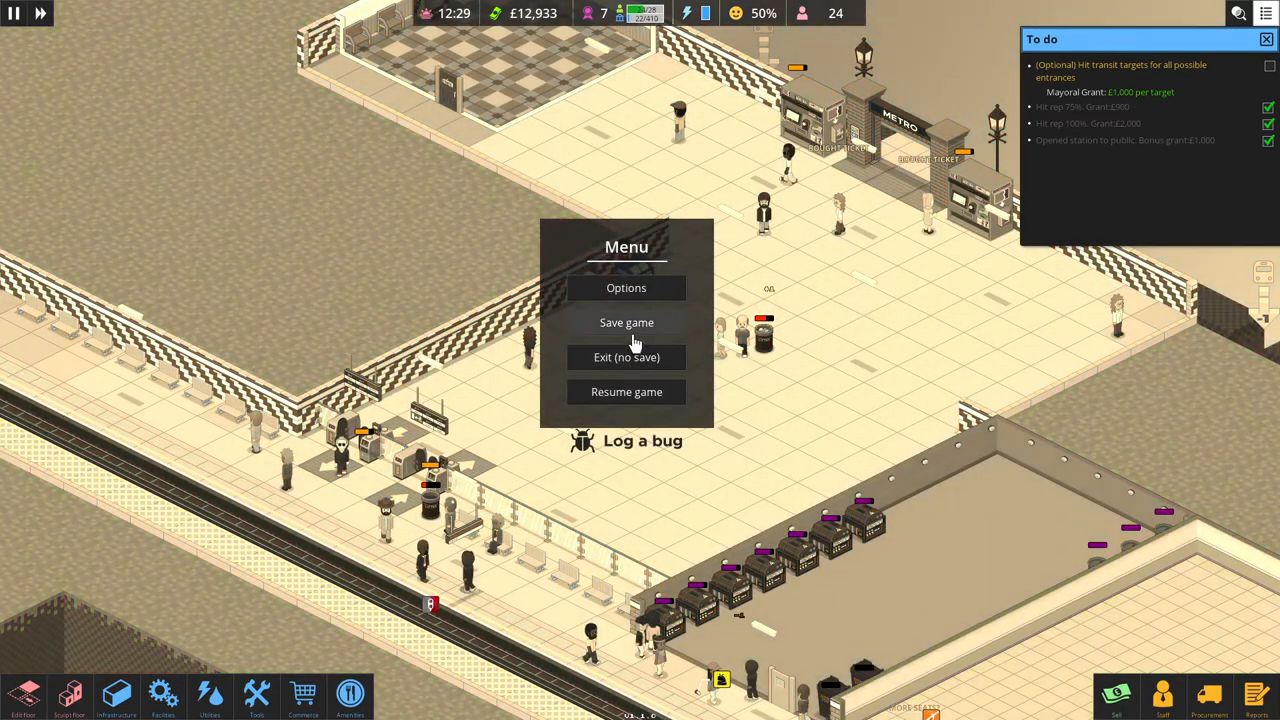
Save the game from the Menu.
{"action": "left_click", "coordinate": [626, 392]}
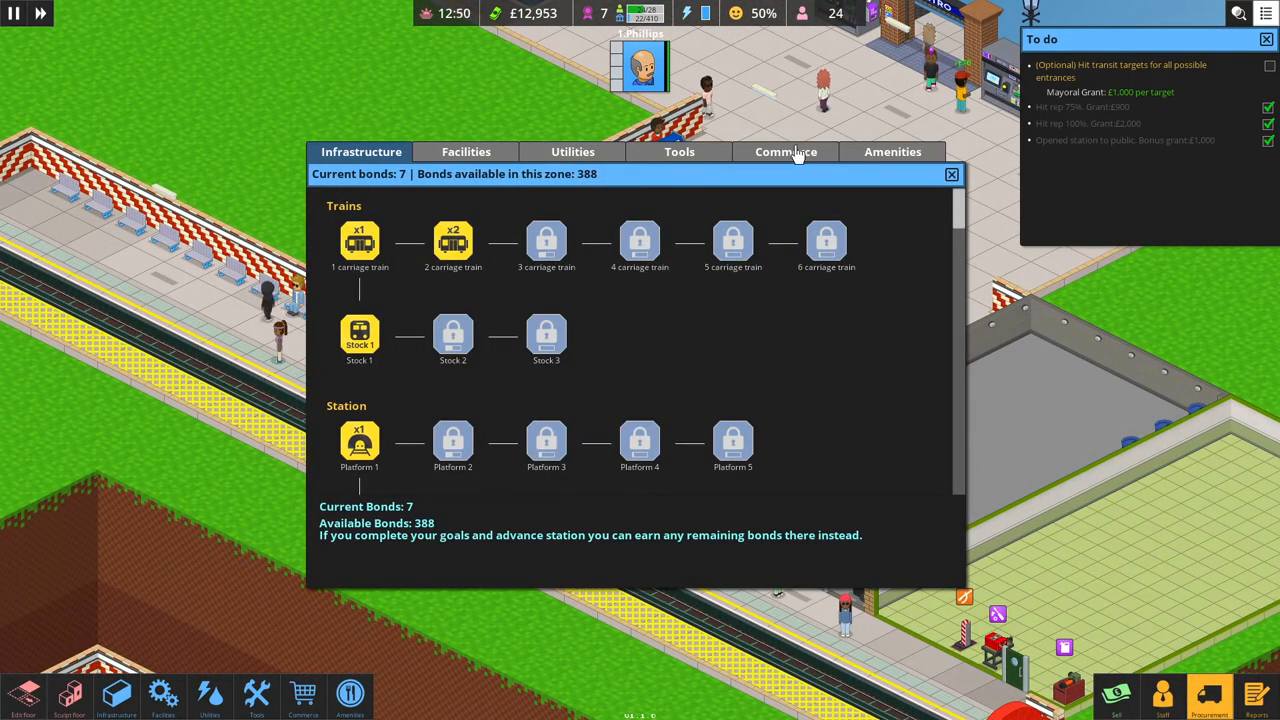
Unlock the level 1 megaphone in Procurement's Tools using a bond.
{"action": "left_click", "coordinate": [679, 151]}
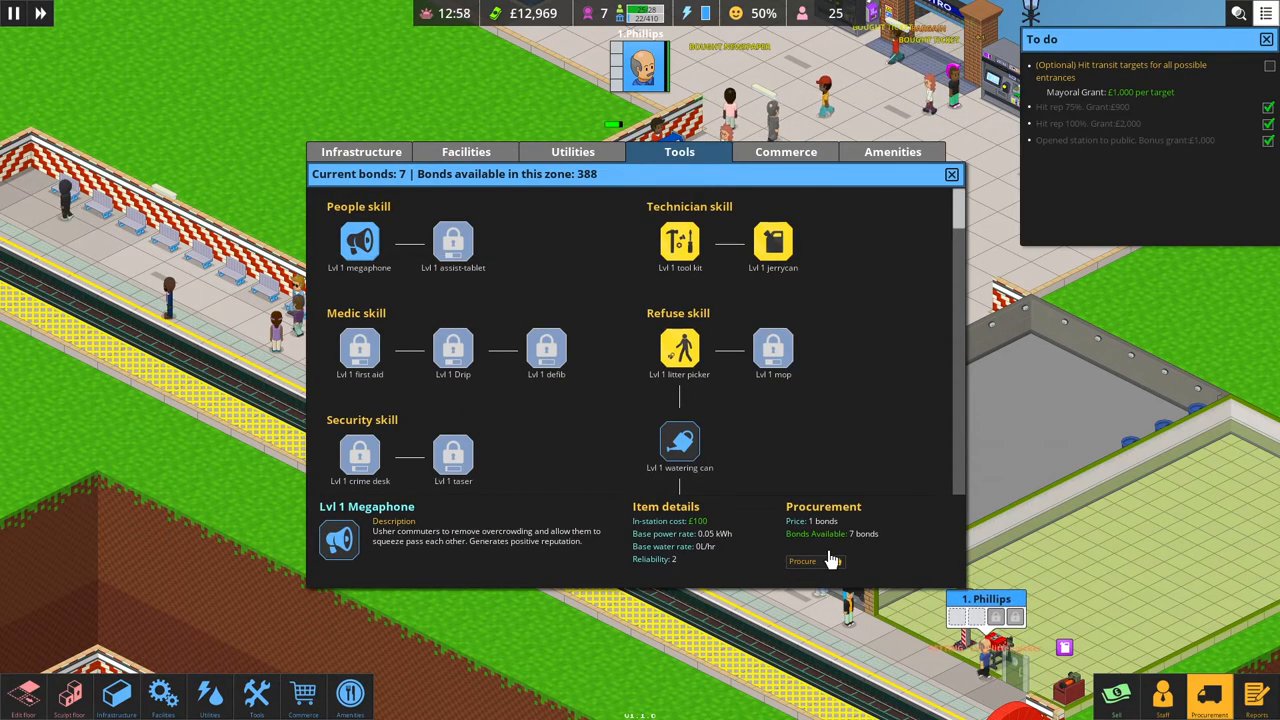
{"action": "left_click", "coordinate": [803, 561]}
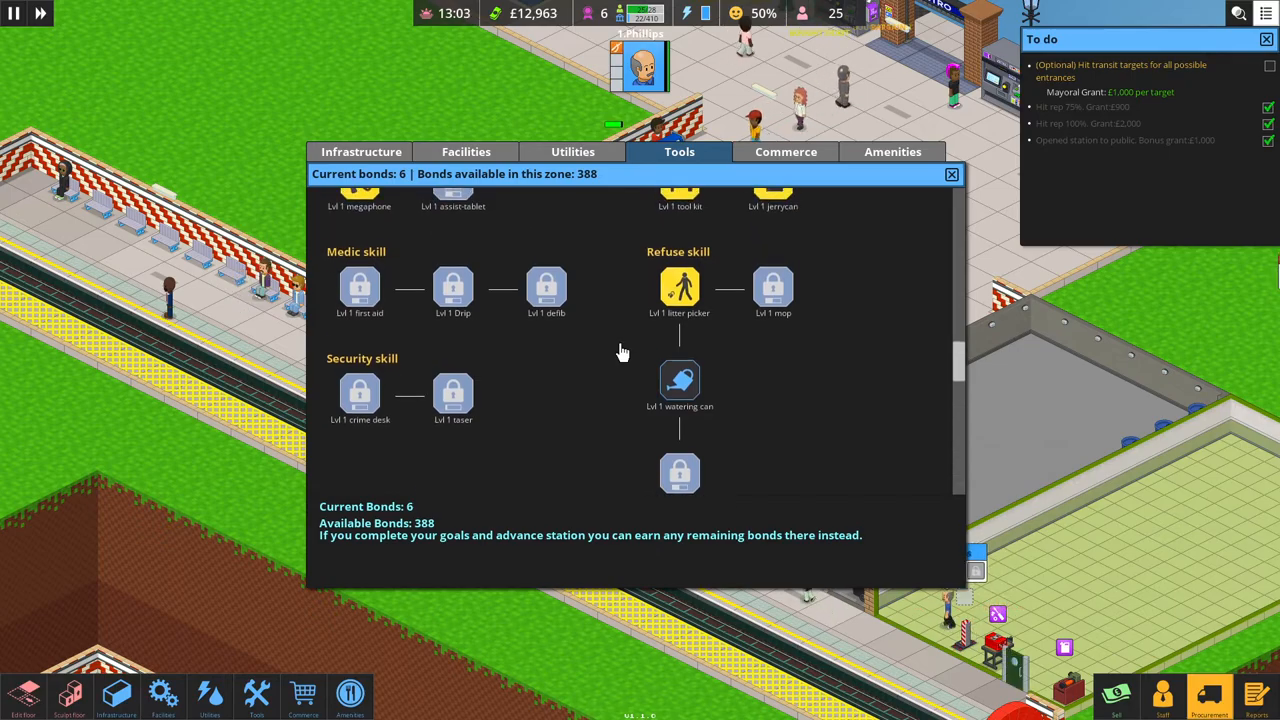
{"action": "left_click", "coordinate": [950, 175]}
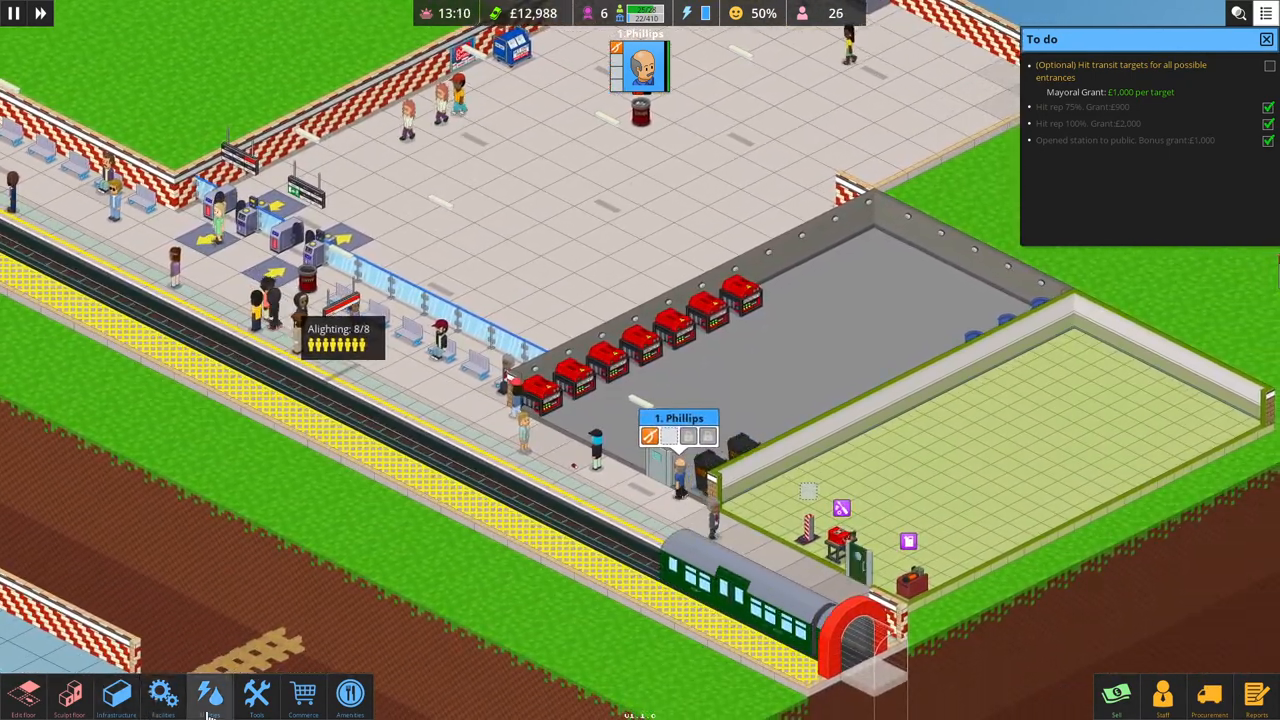
Buy a megaphone for the station from the Buy tools list.
{"action": "left_click", "coordinate": [258, 695]}
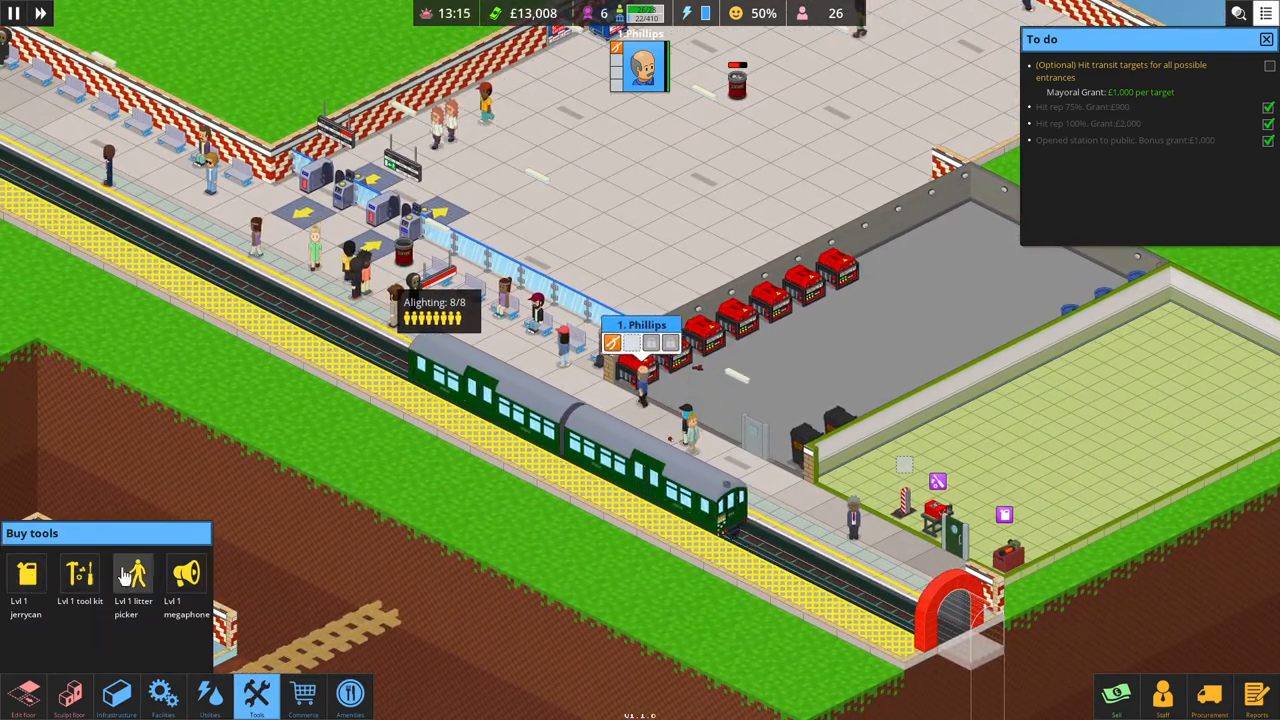
{"action": "left_click", "coordinate": [186, 575]}
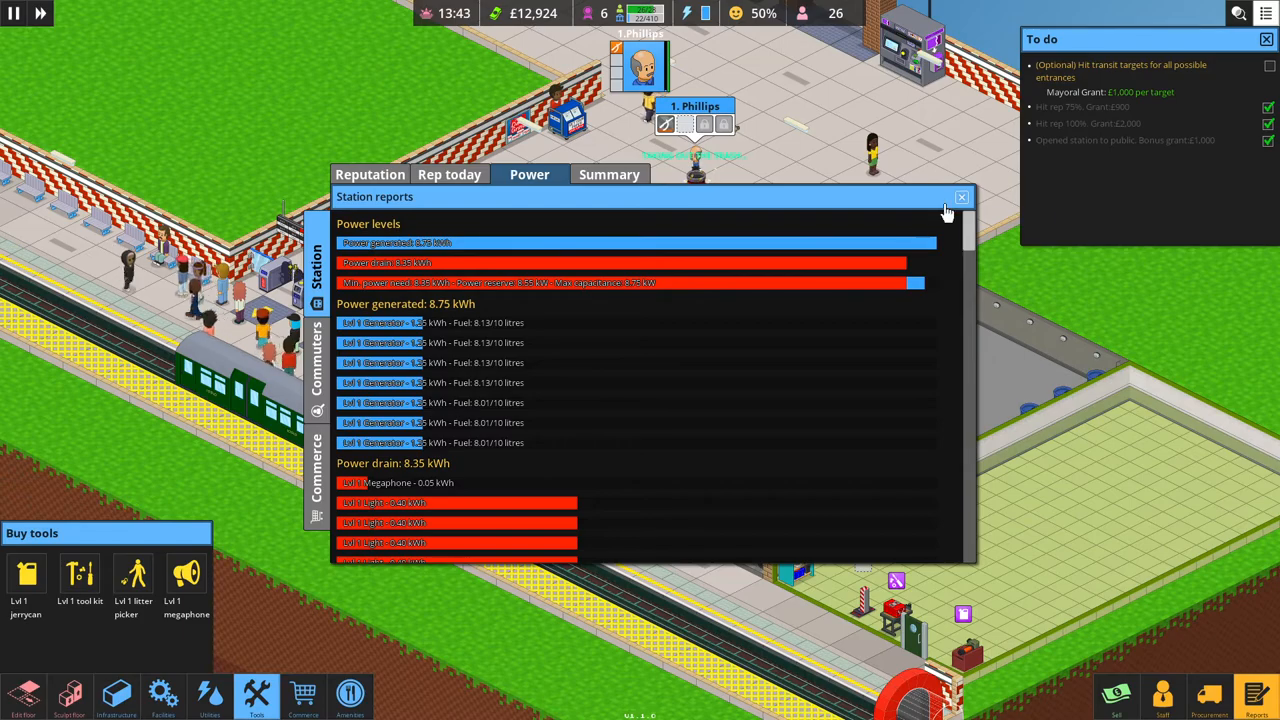
{"action": "left_click", "coordinate": [961, 196]}
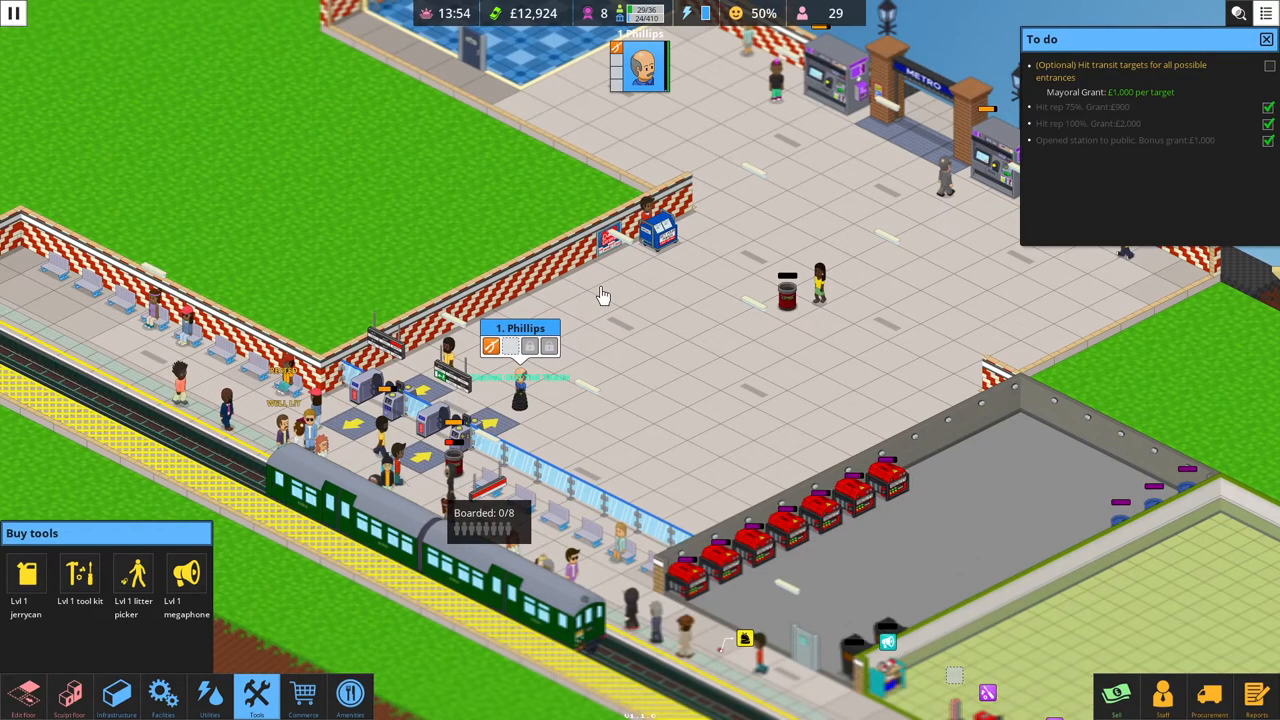
{"action": "mouse_move", "coordinate": [668, 318]}
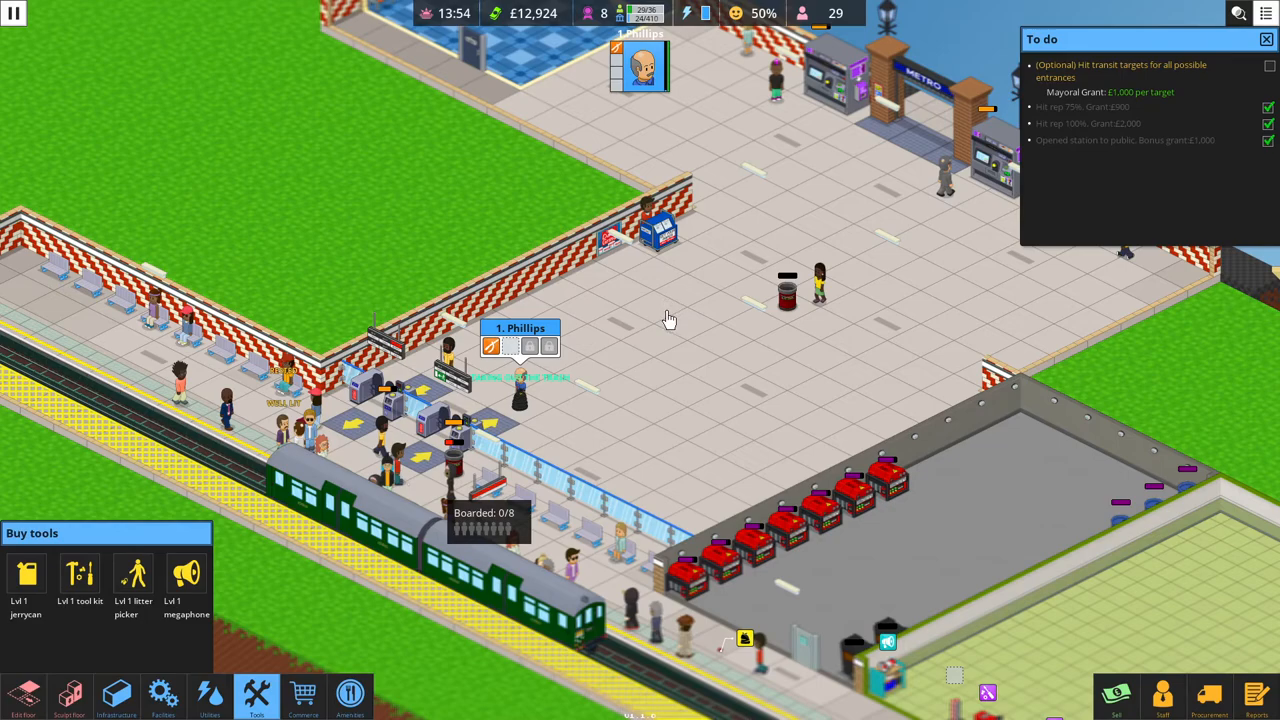
{"action": "mouse_move", "coordinate": [660, 322]}
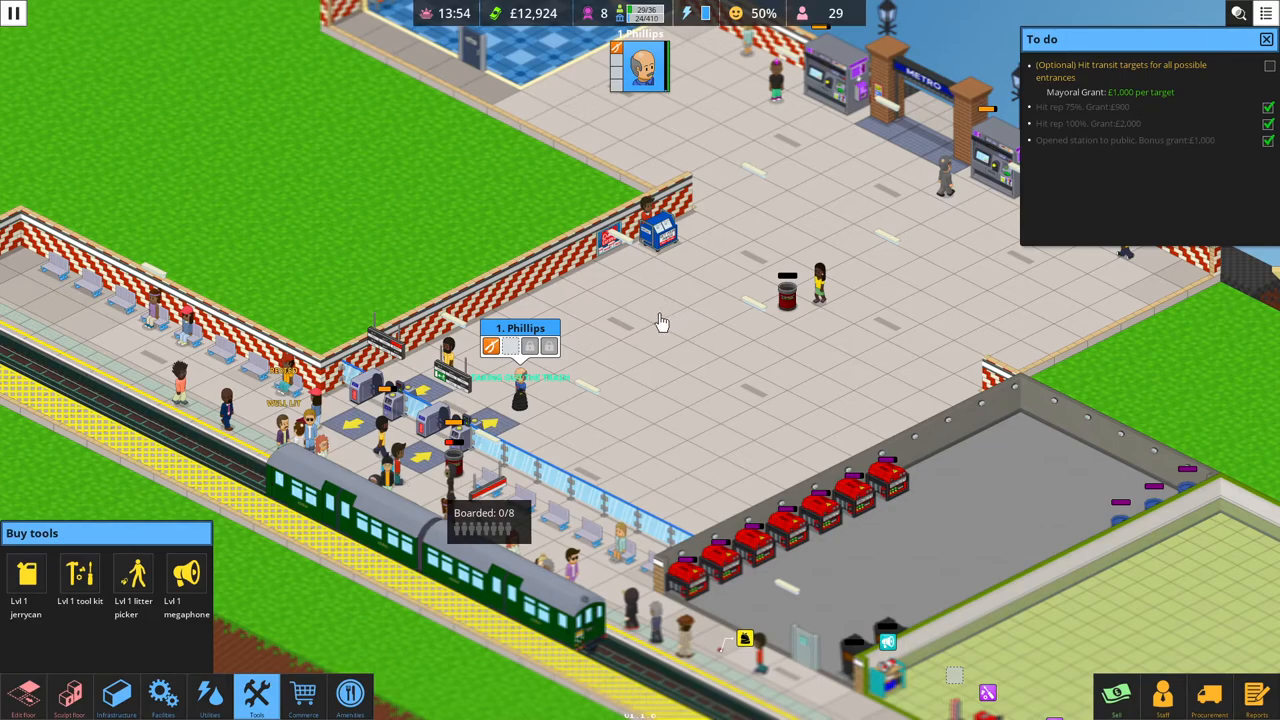
{"action": "mouse_move", "coordinate": [649, 323]}
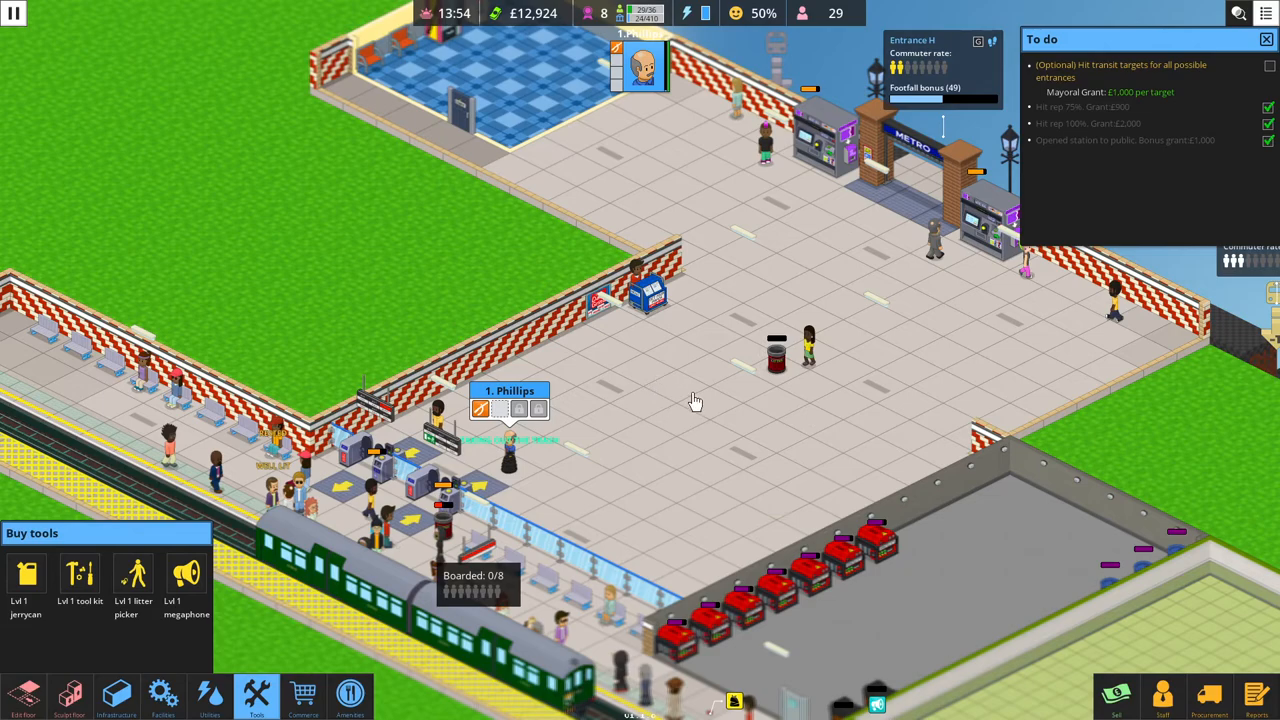
{"action": "mouse_move", "coordinate": [700, 414]}
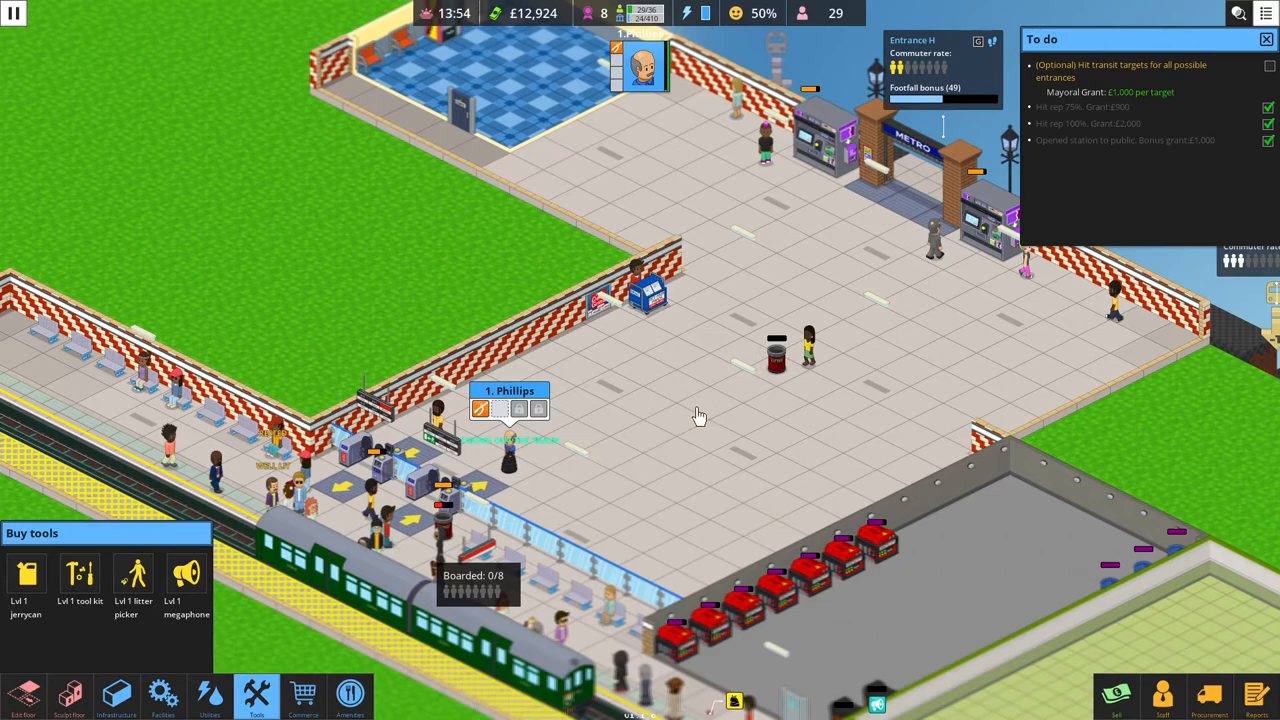
{"action": "mouse_move", "coordinate": [660, 399]}
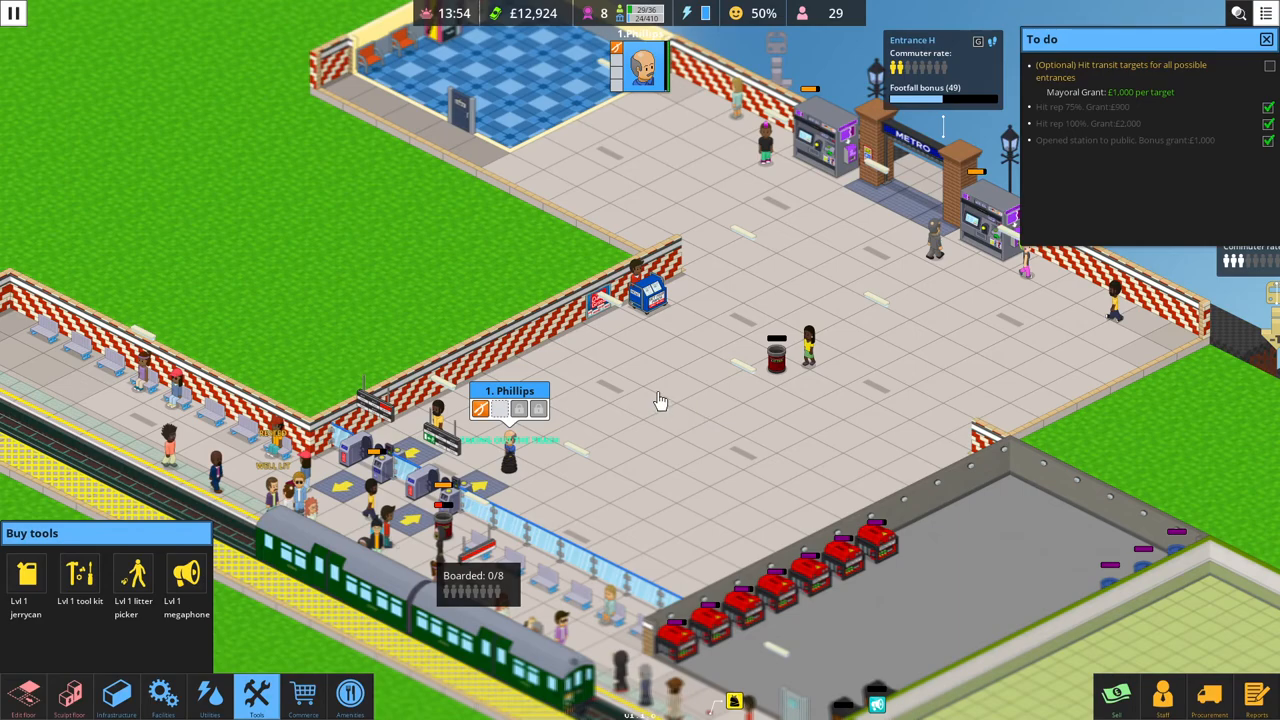
{"action": "mouse_move", "coordinate": [673, 403]}
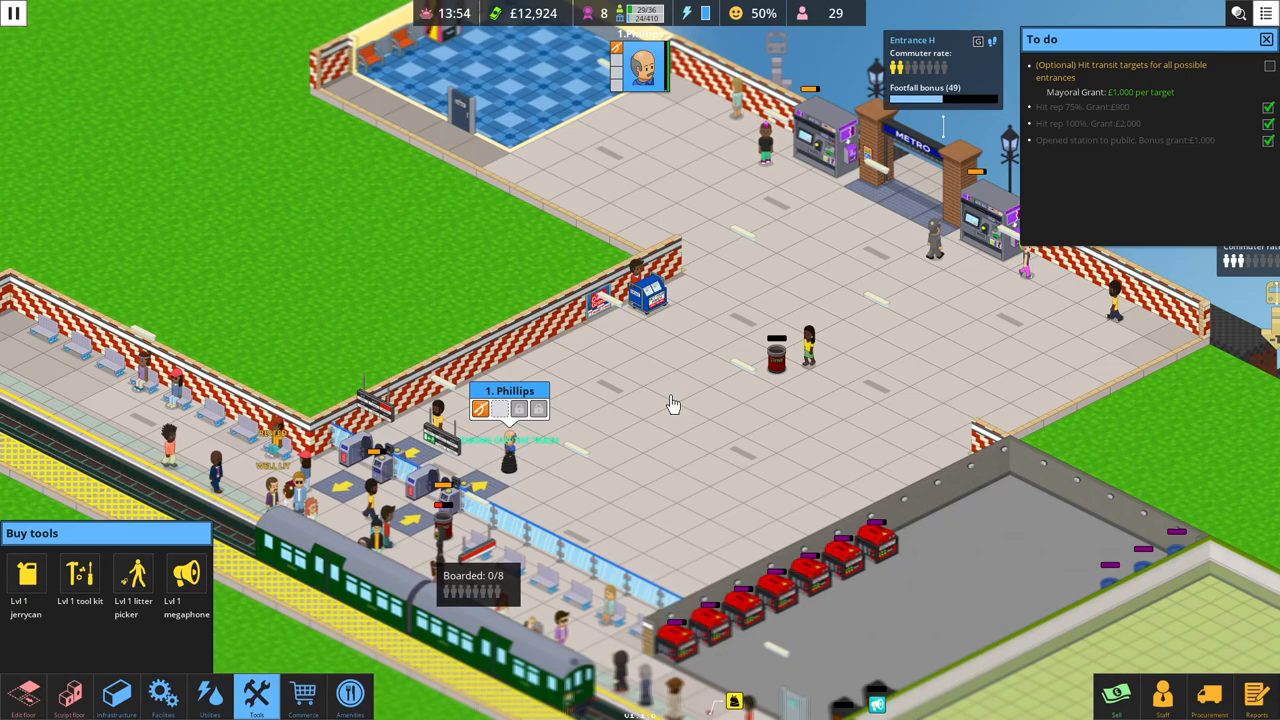
{"action": "mouse_move", "coordinate": [691, 381]}
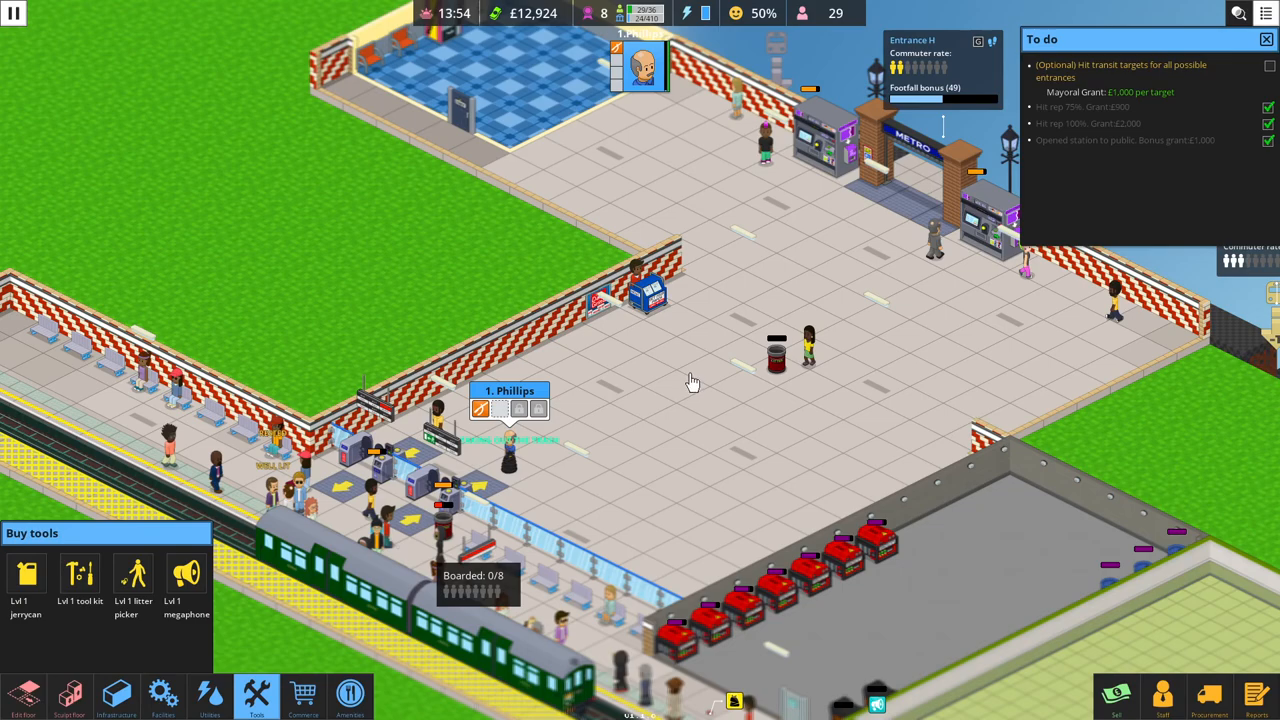
{"action": "mouse_move", "coordinate": [603, 396]}
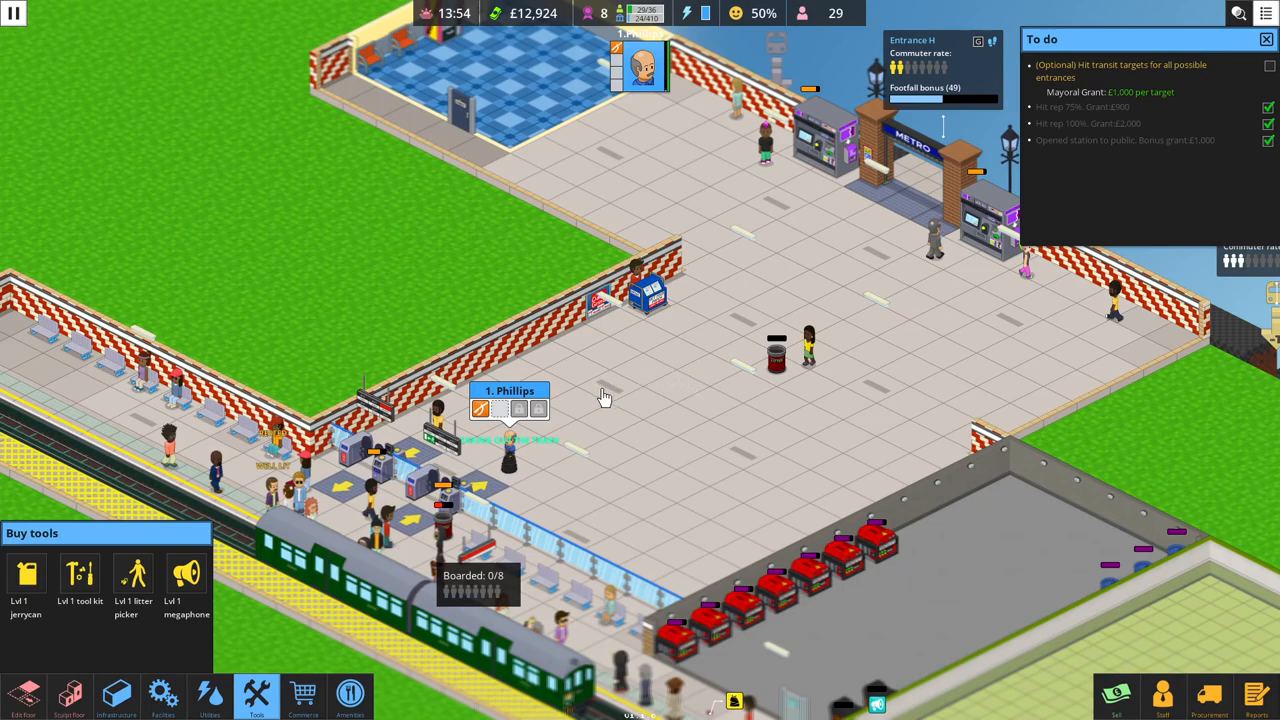
{"action": "mouse_move", "coordinate": [492, 400]}
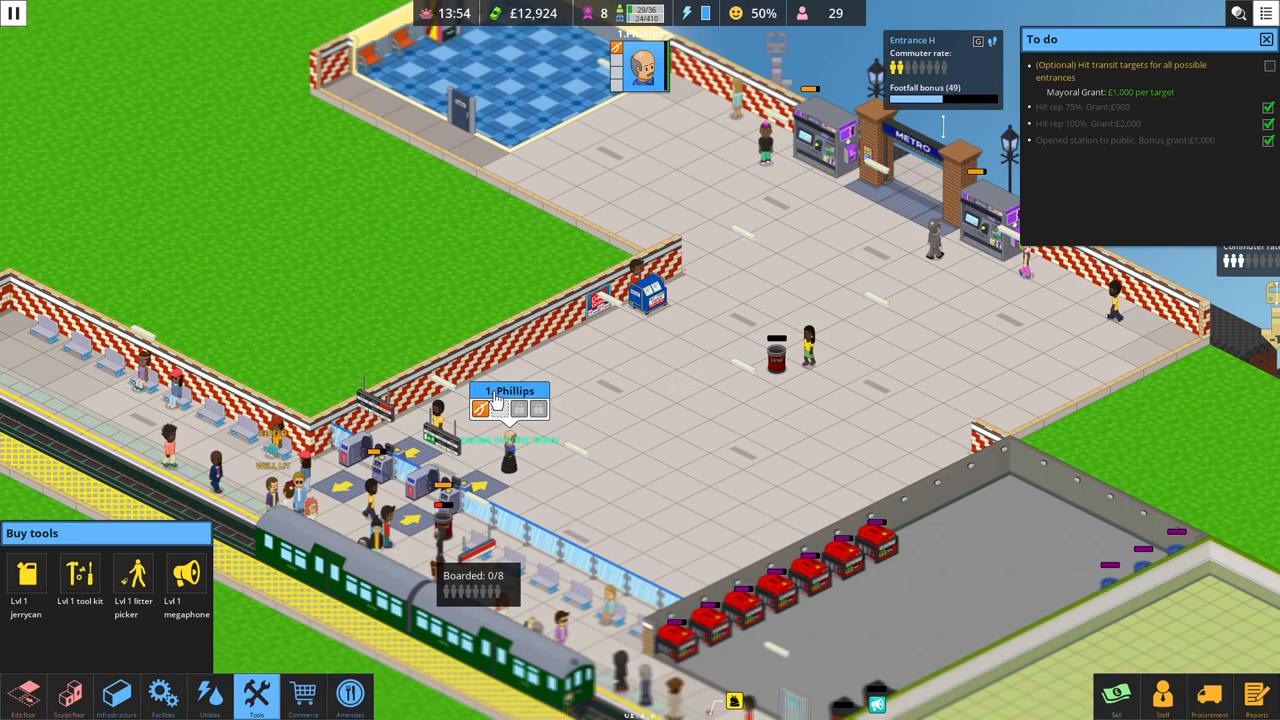